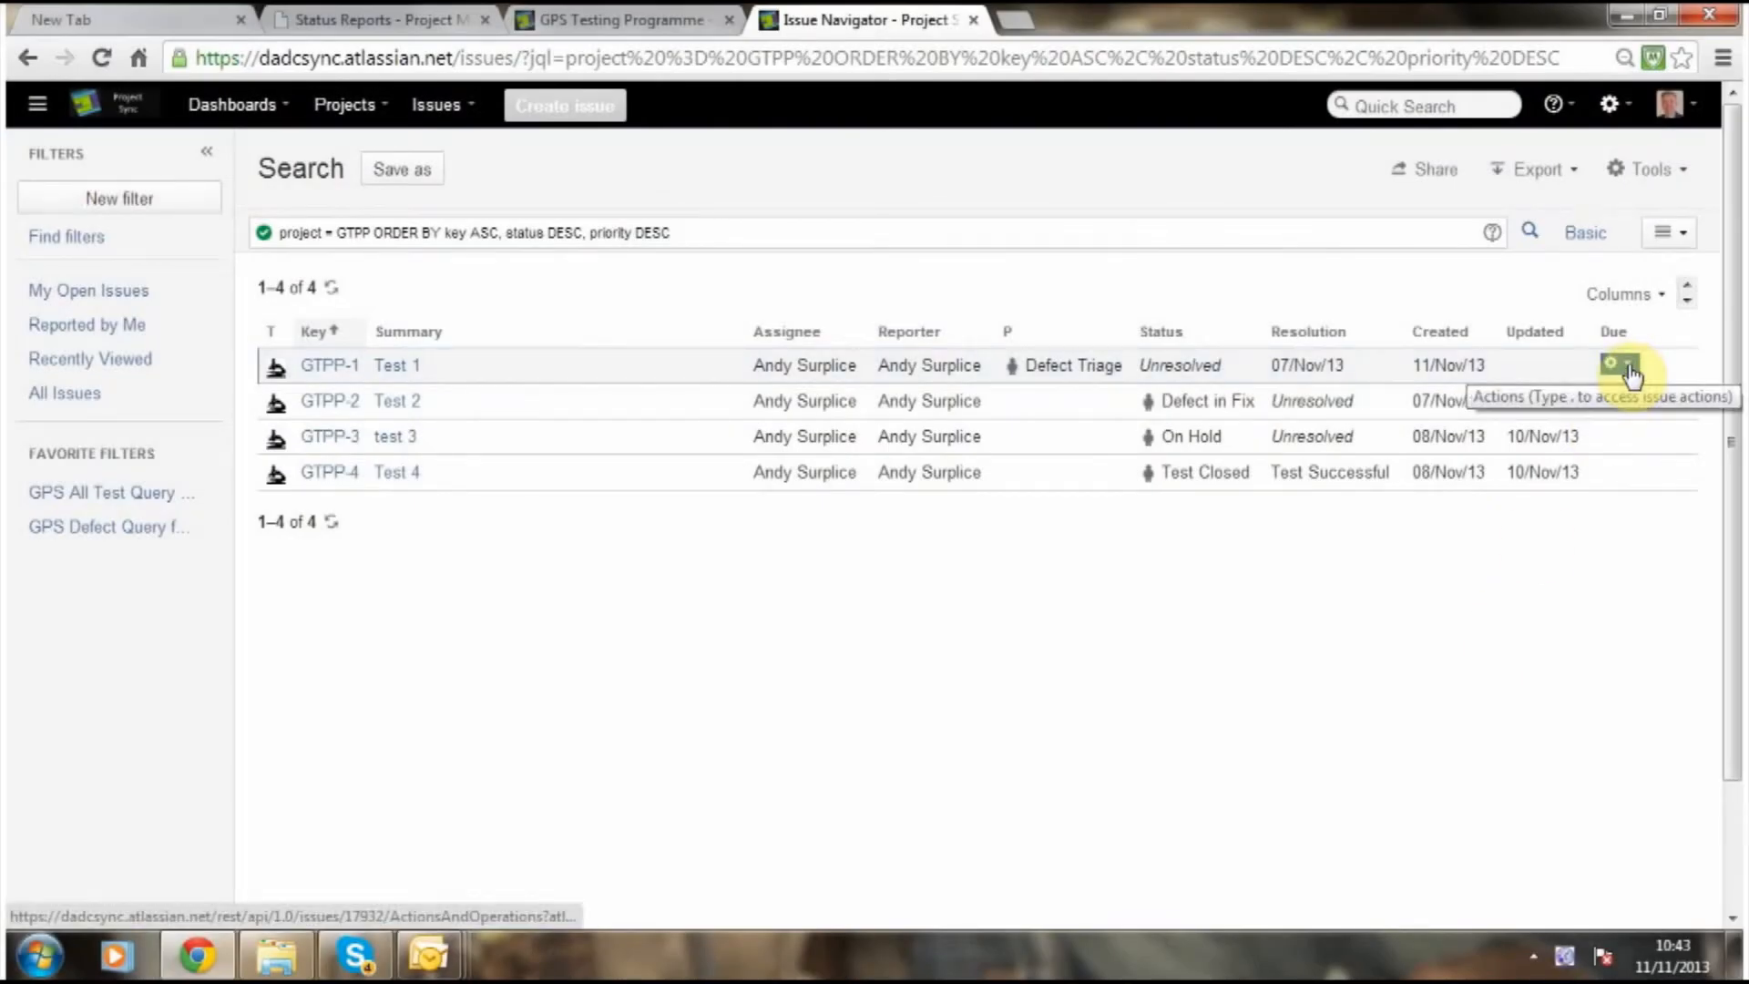
Open GTPP-1 Test 1 via View Issue, cancel the Test Procedure edit, and show Execution details.
click(1626, 364)
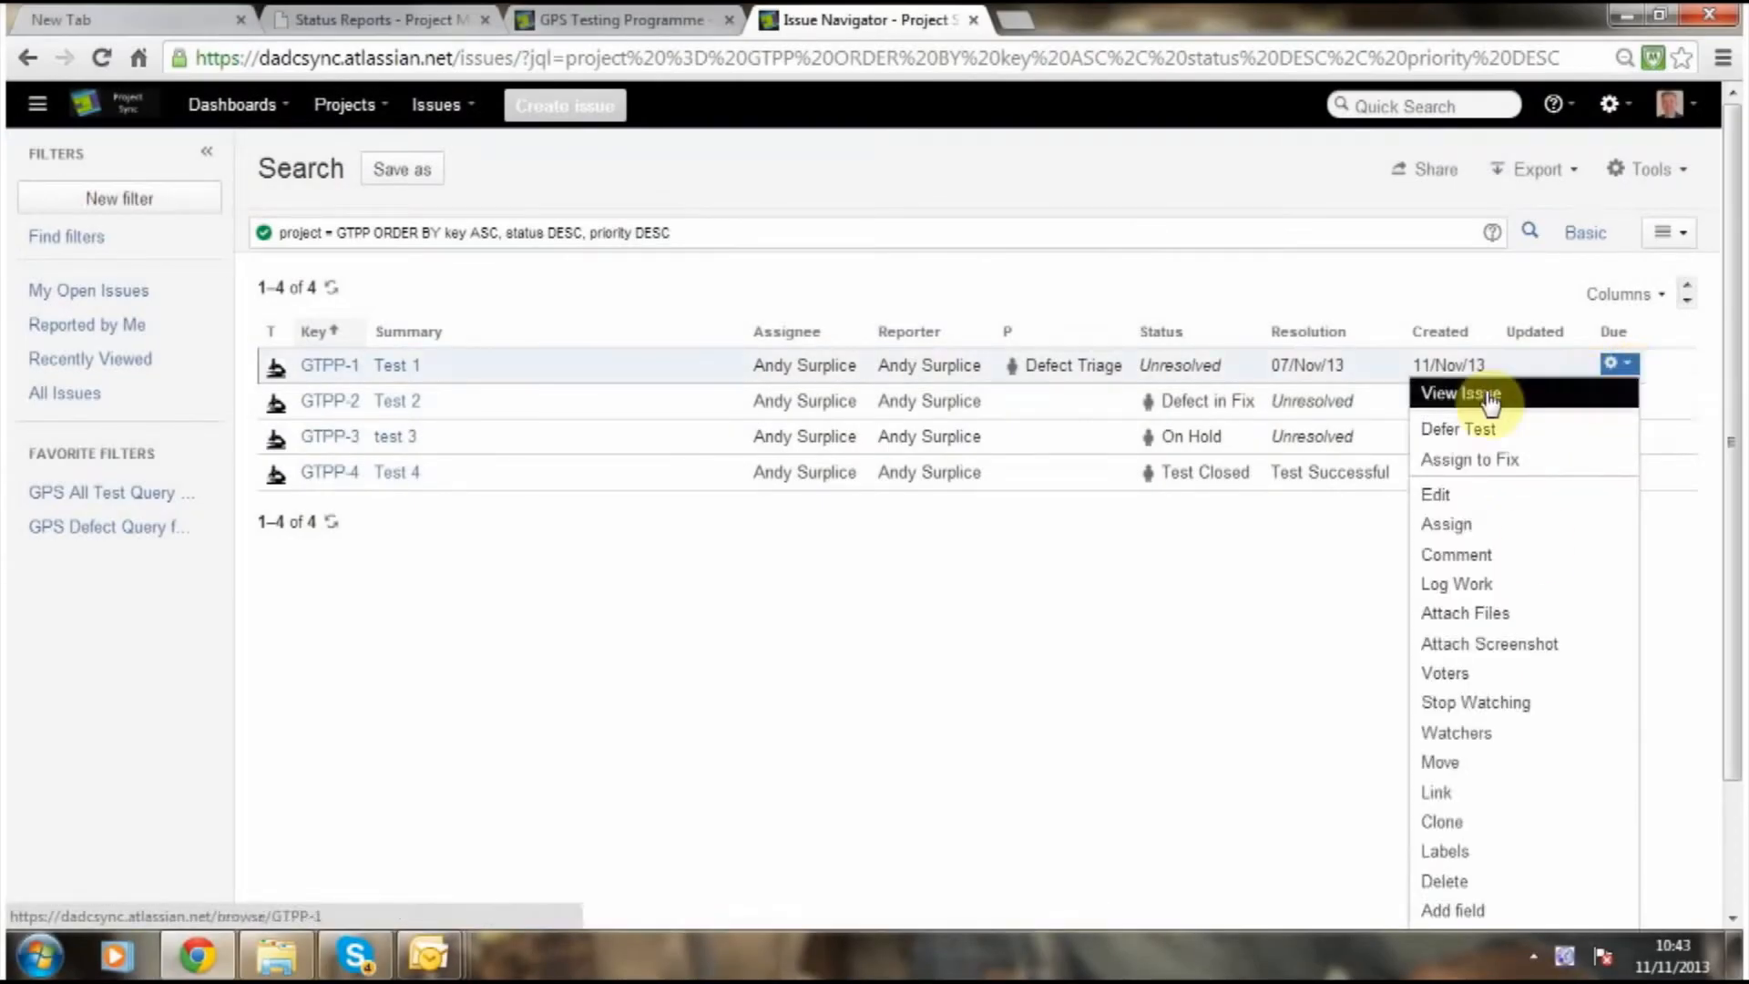
click(1463, 394)
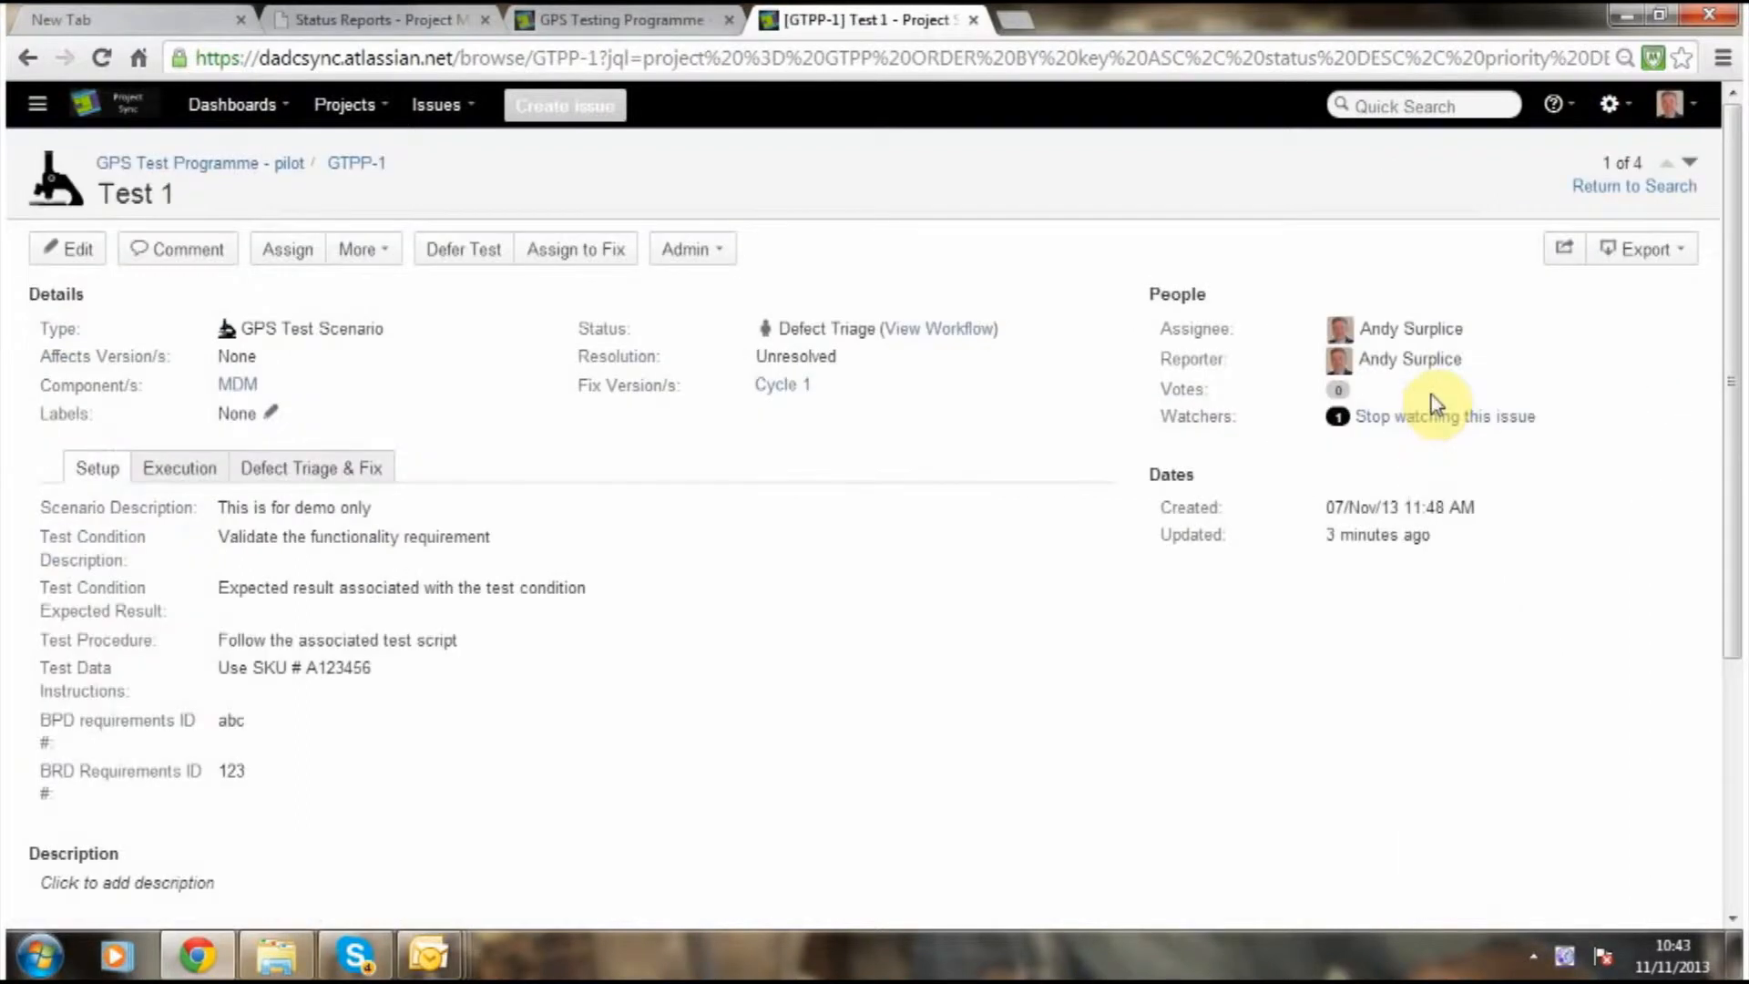
mouse_move(763, 710)
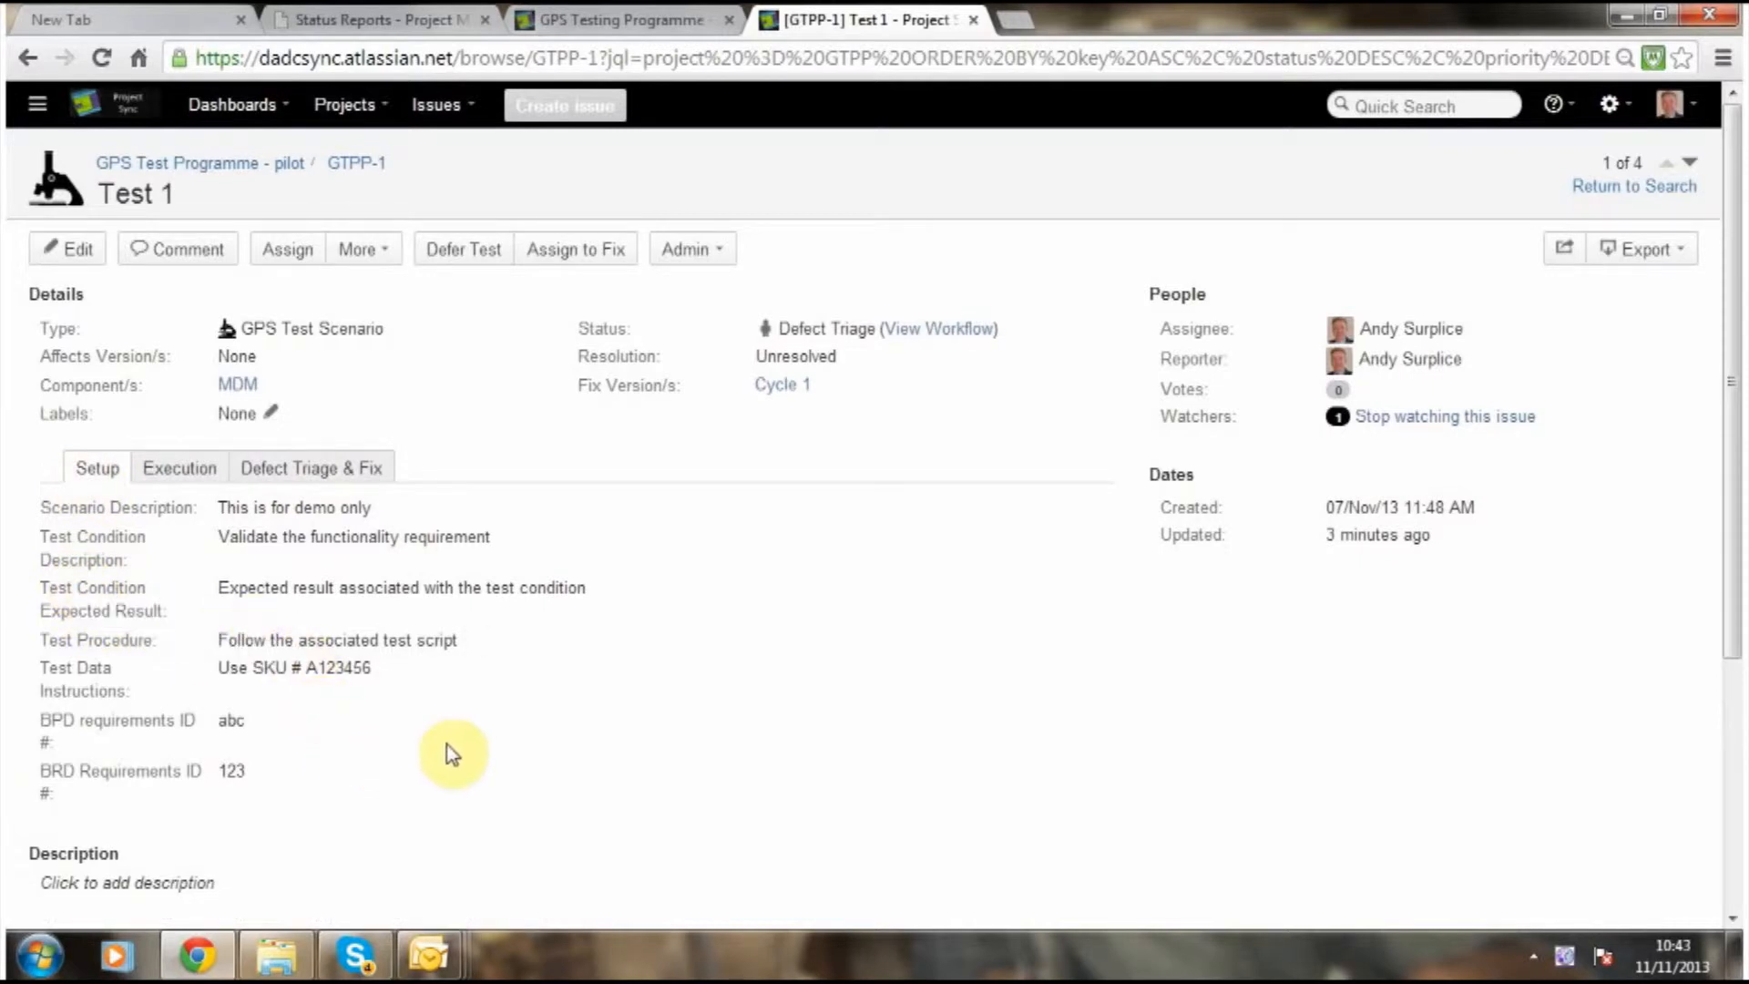
mouse_move(477, 647)
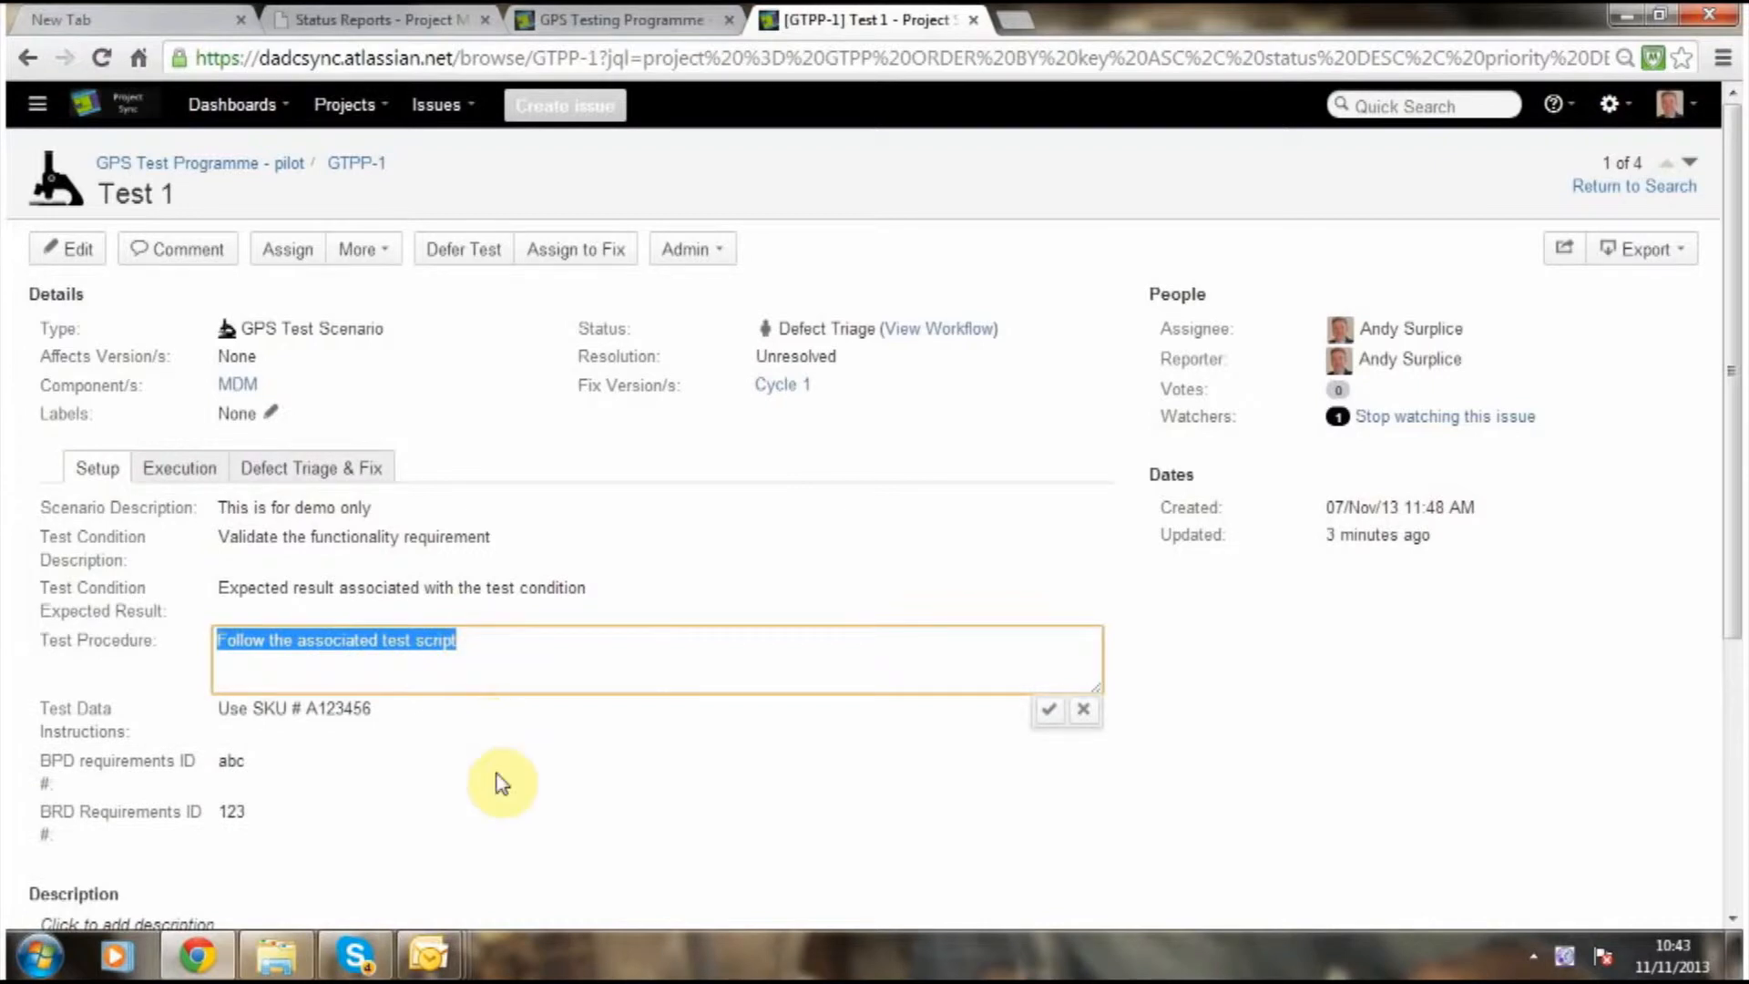
mouse_move(1082, 713)
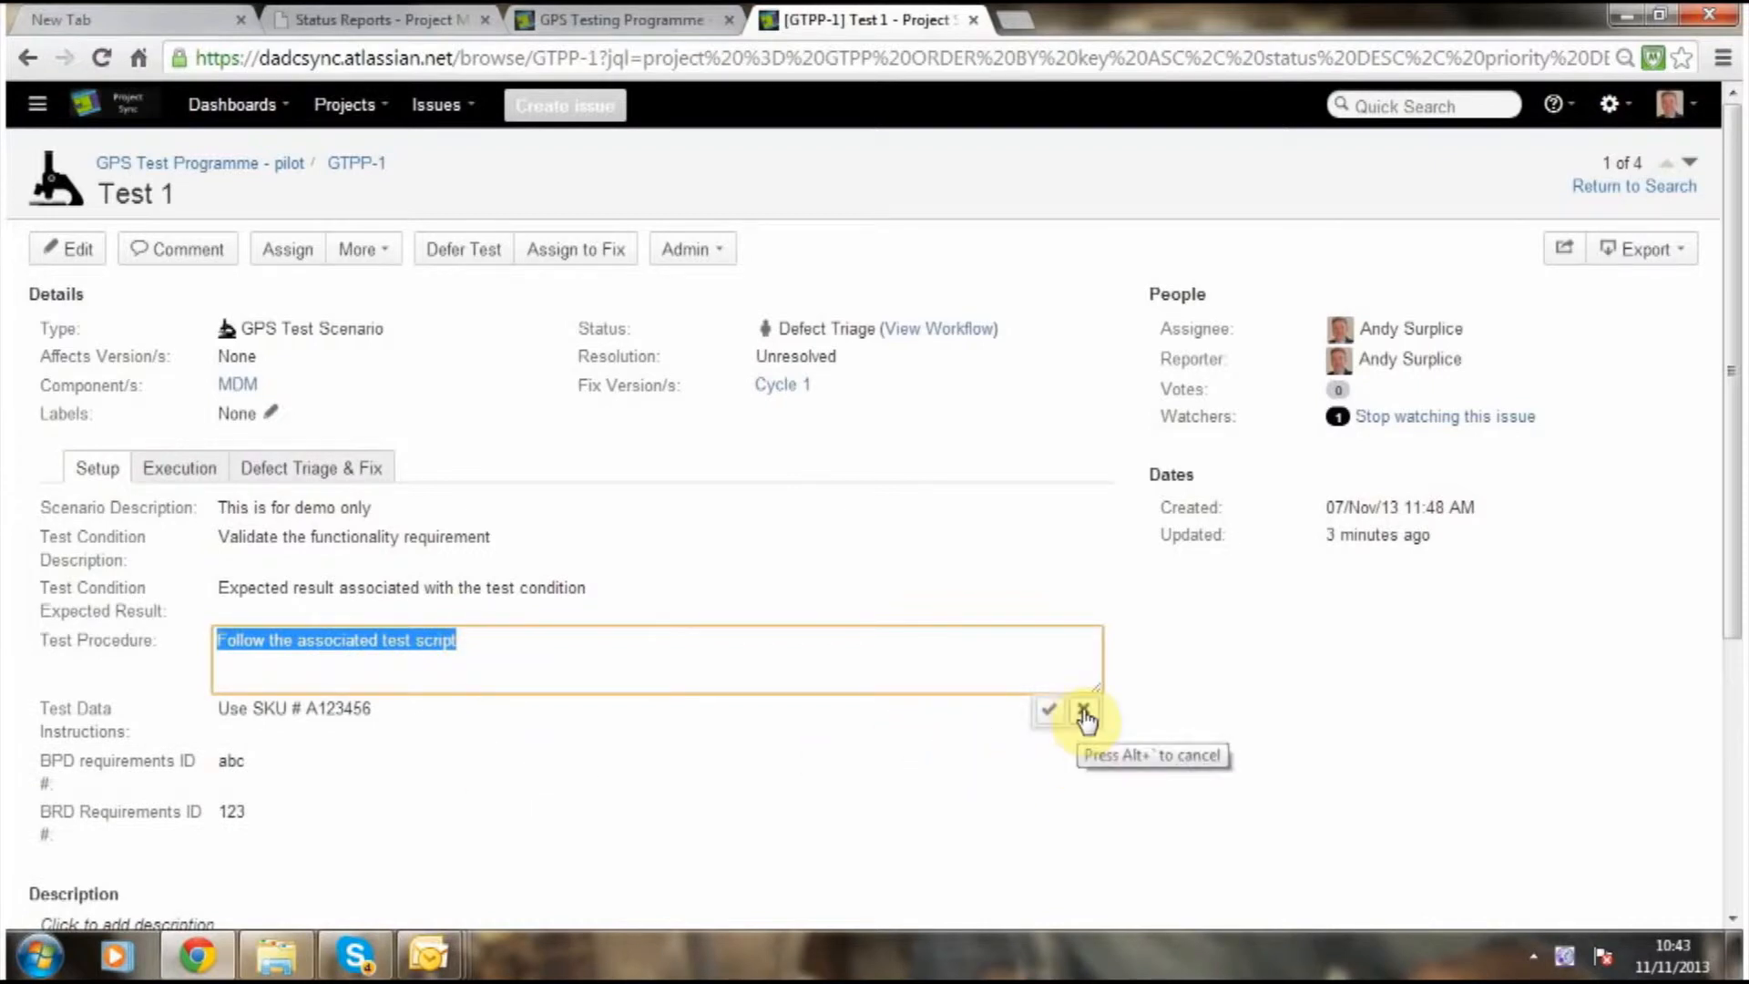
click(1082, 713)
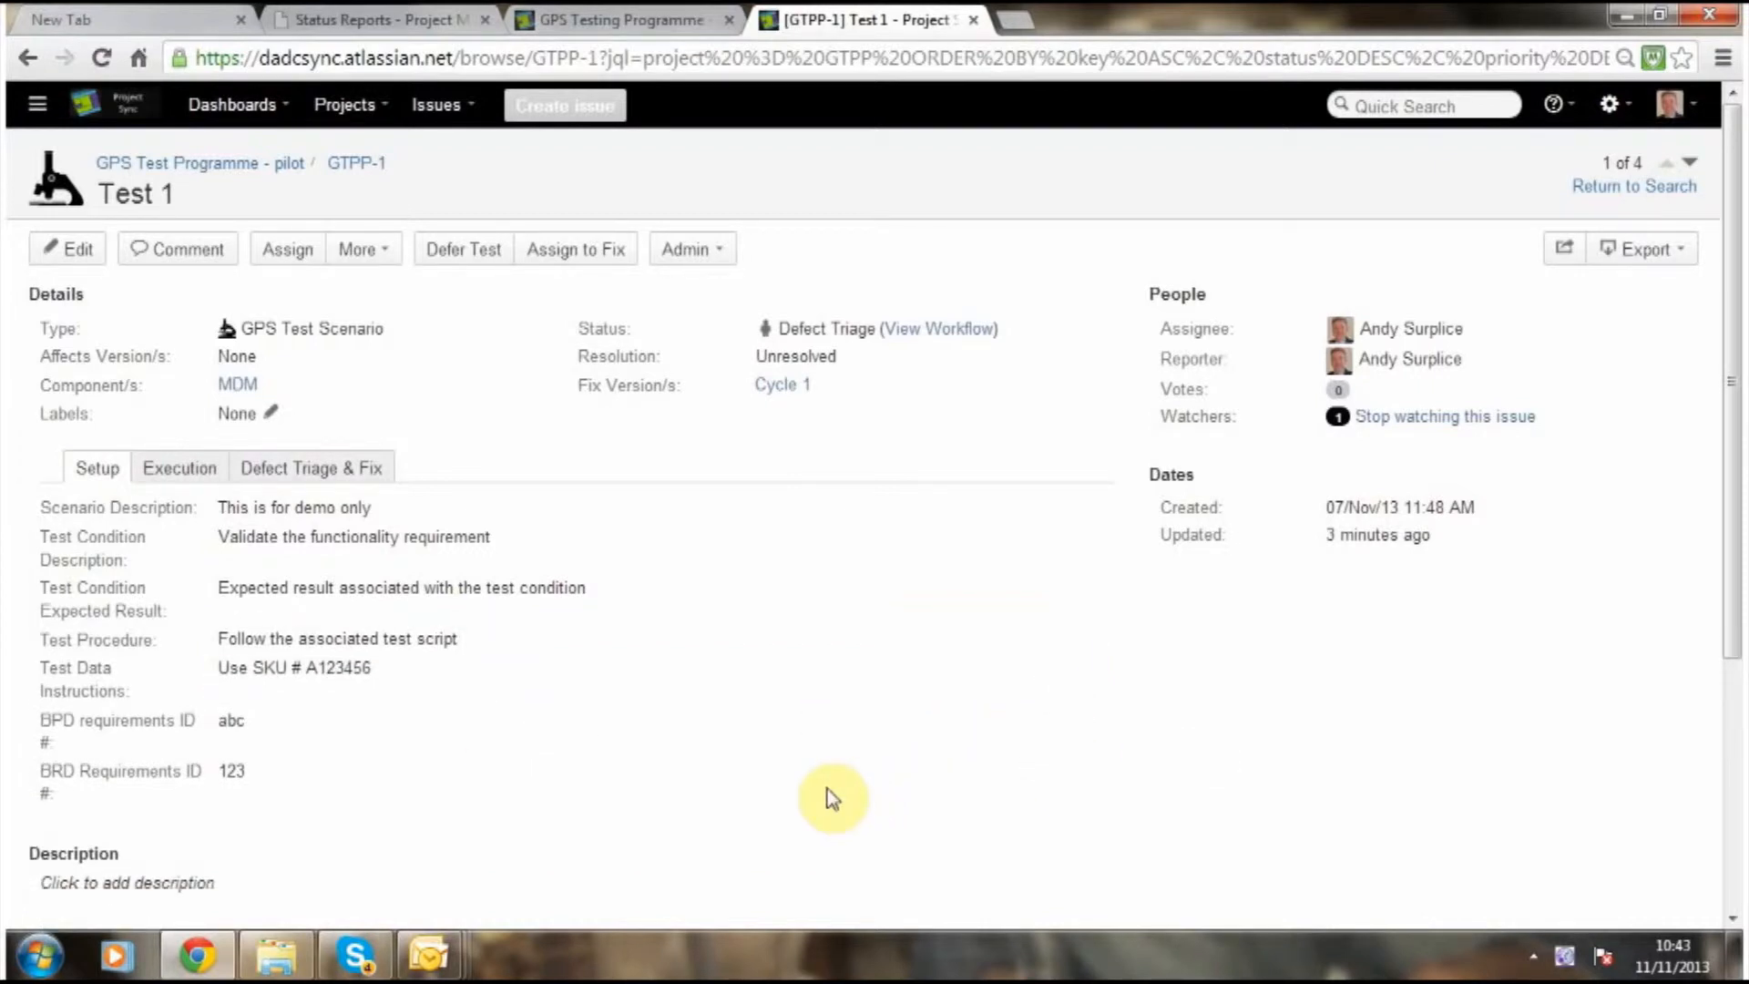
click(179, 468)
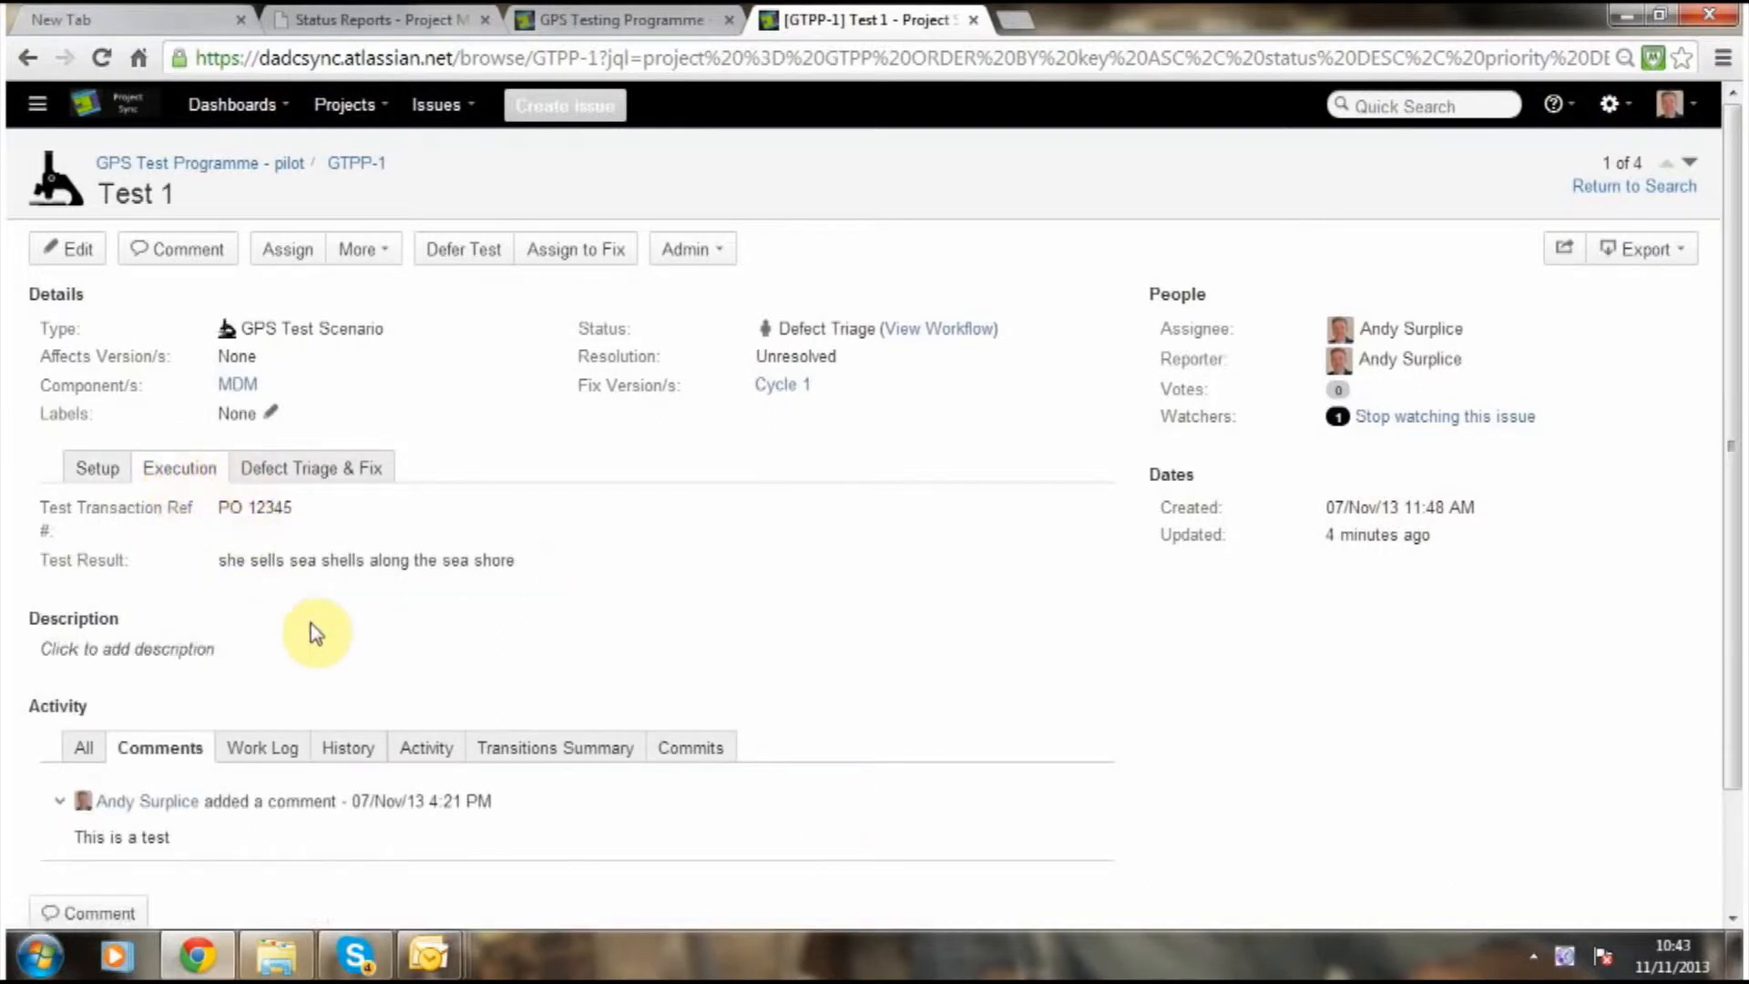
Show GTPP-1's Defect Triage & Fix tab, opening and cancelling the Triage Assessment edit.
click(312, 467)
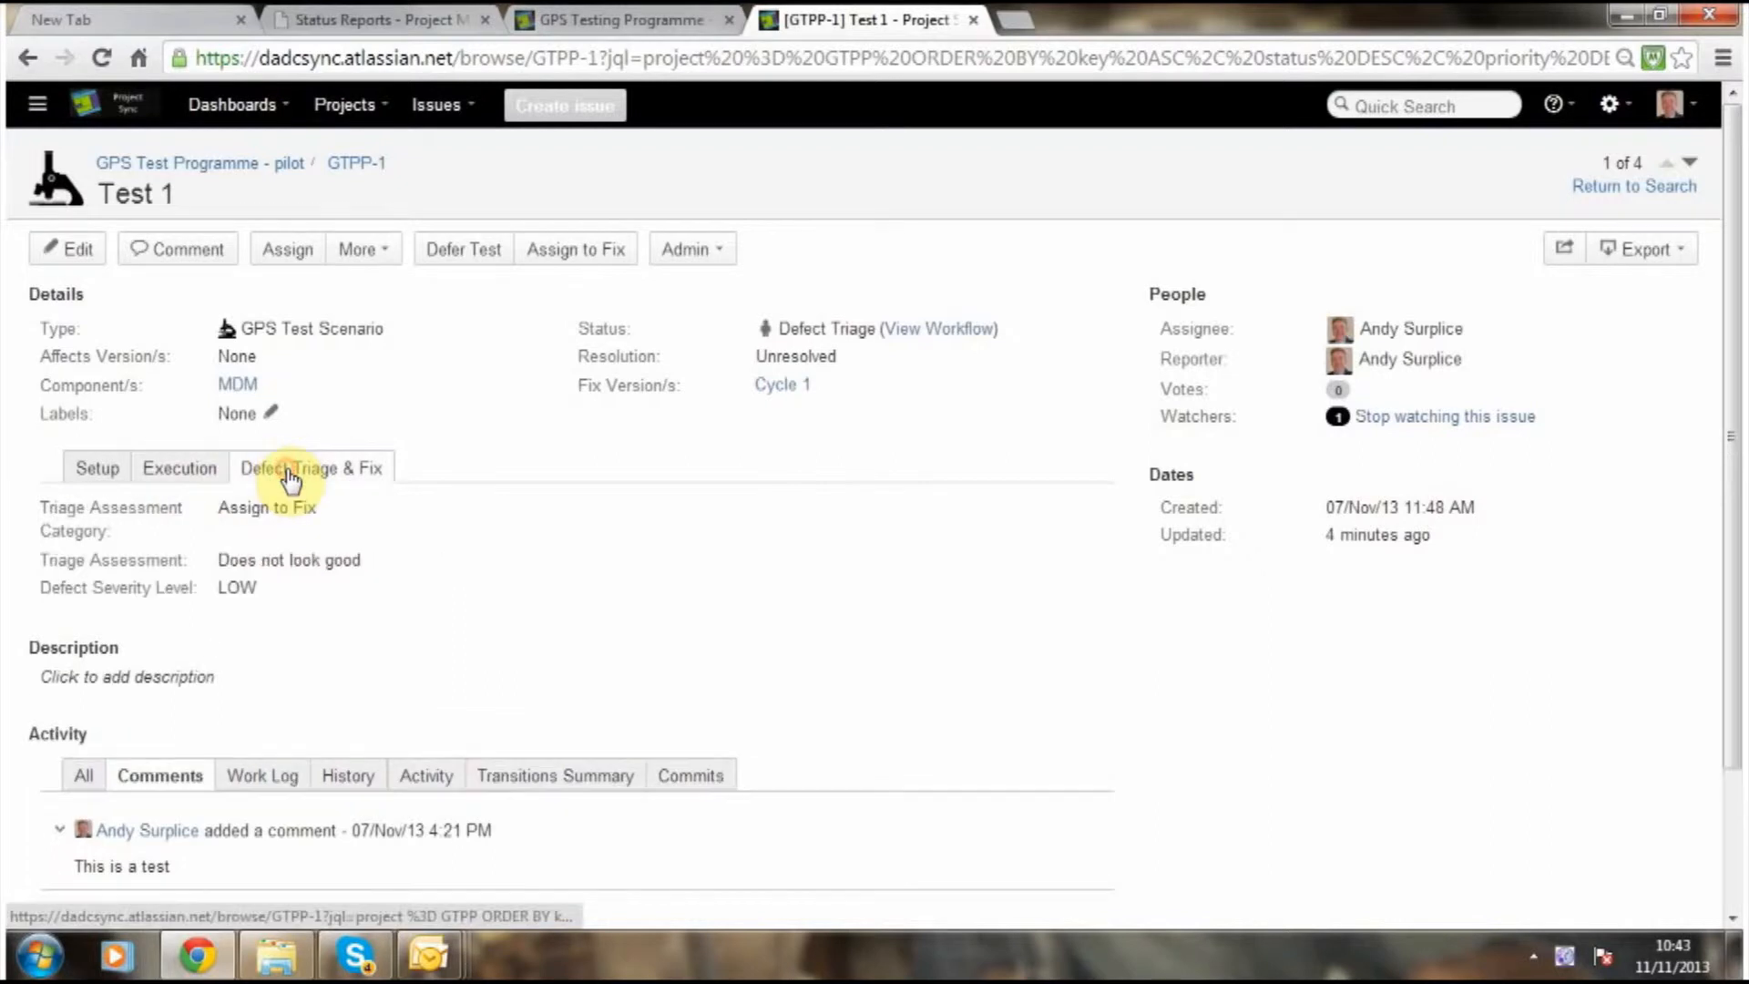
mouse_move(393, 576)
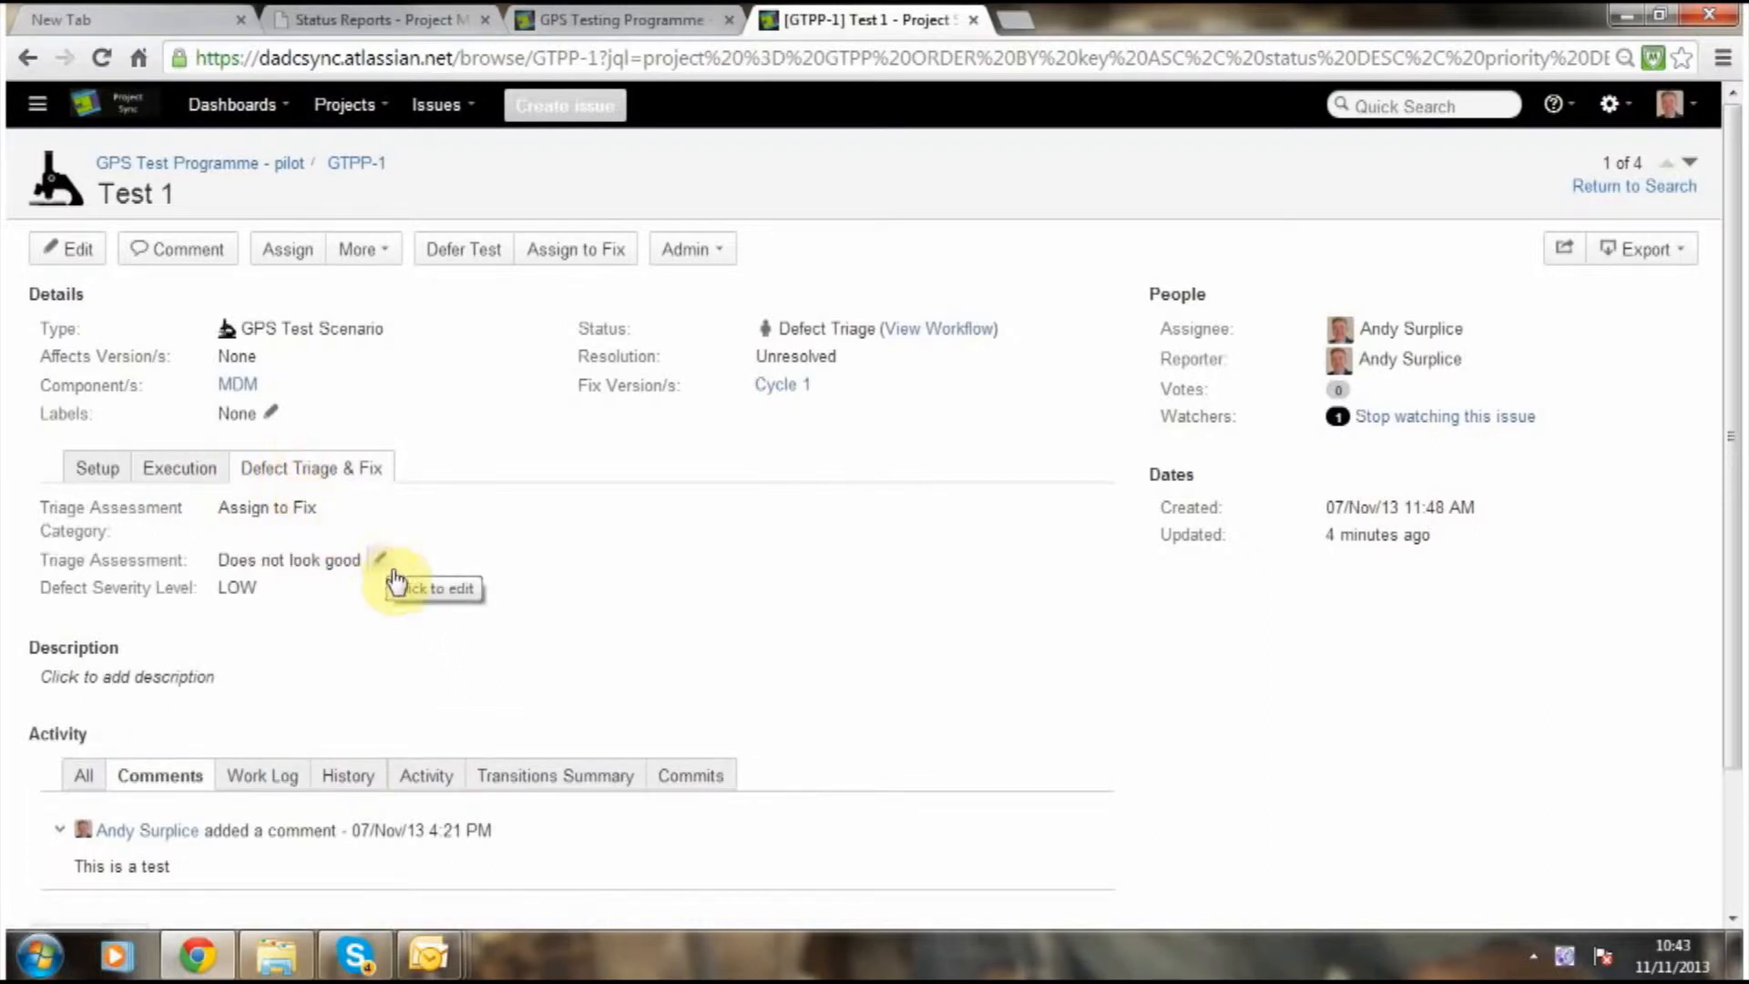
click(288, 560)
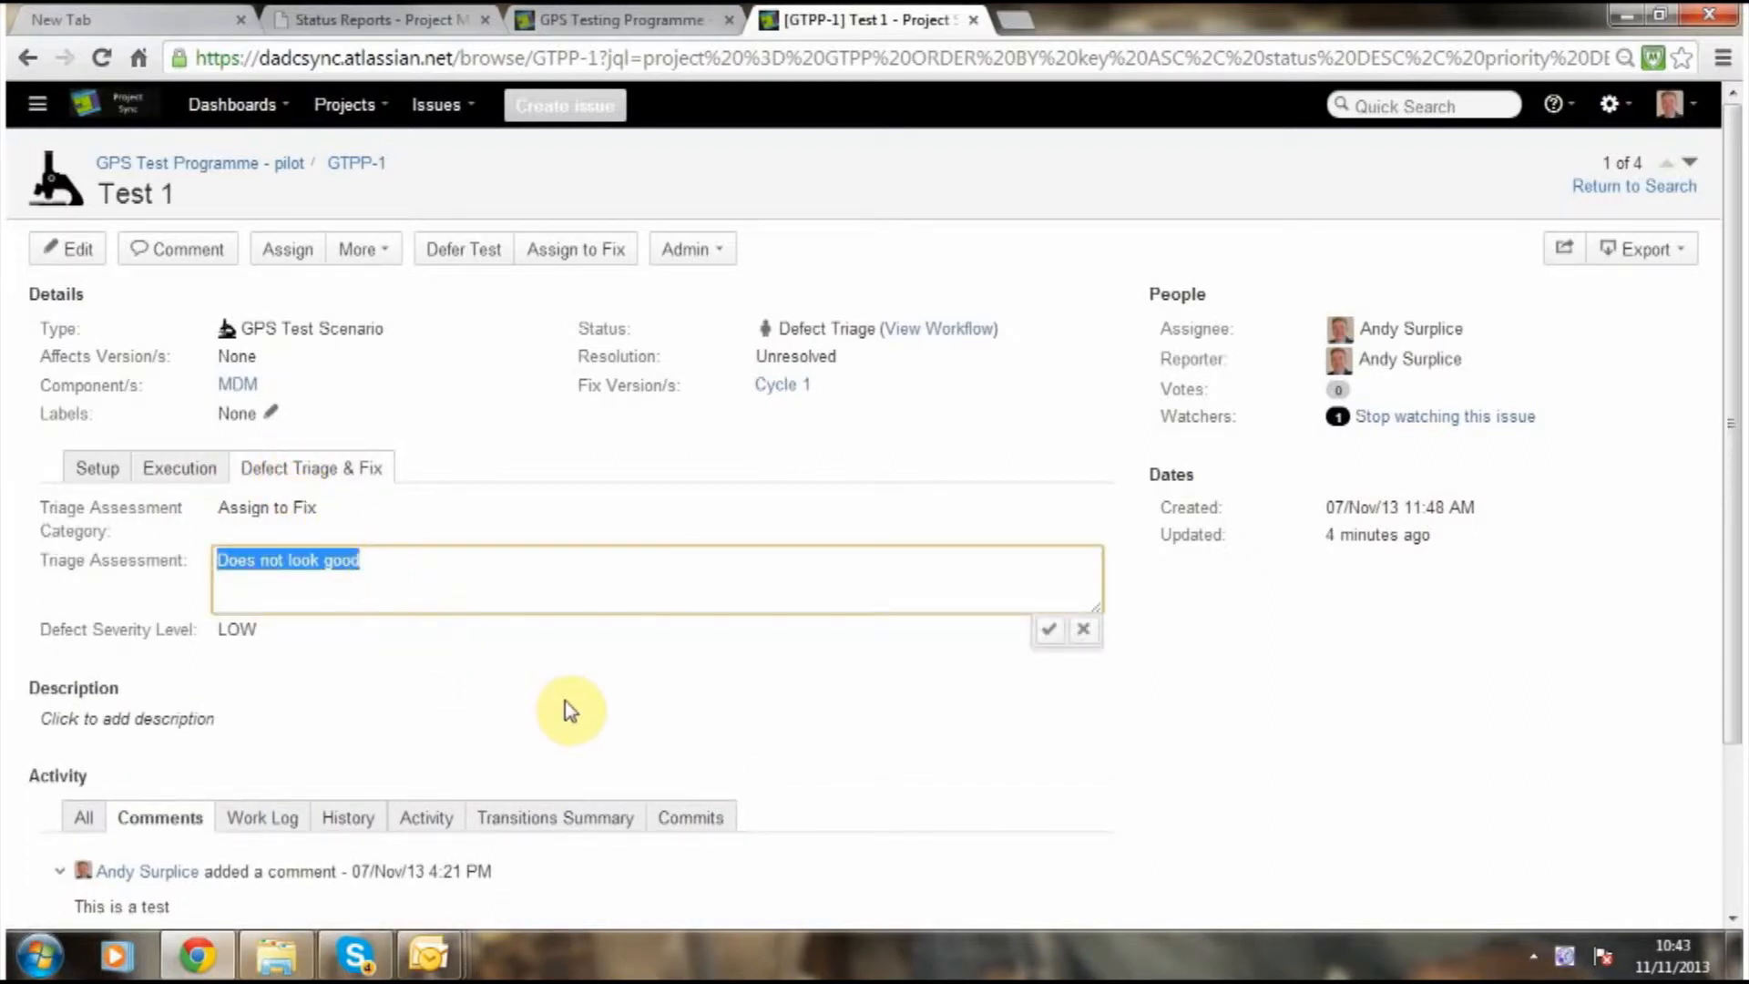
click(1048, 629)
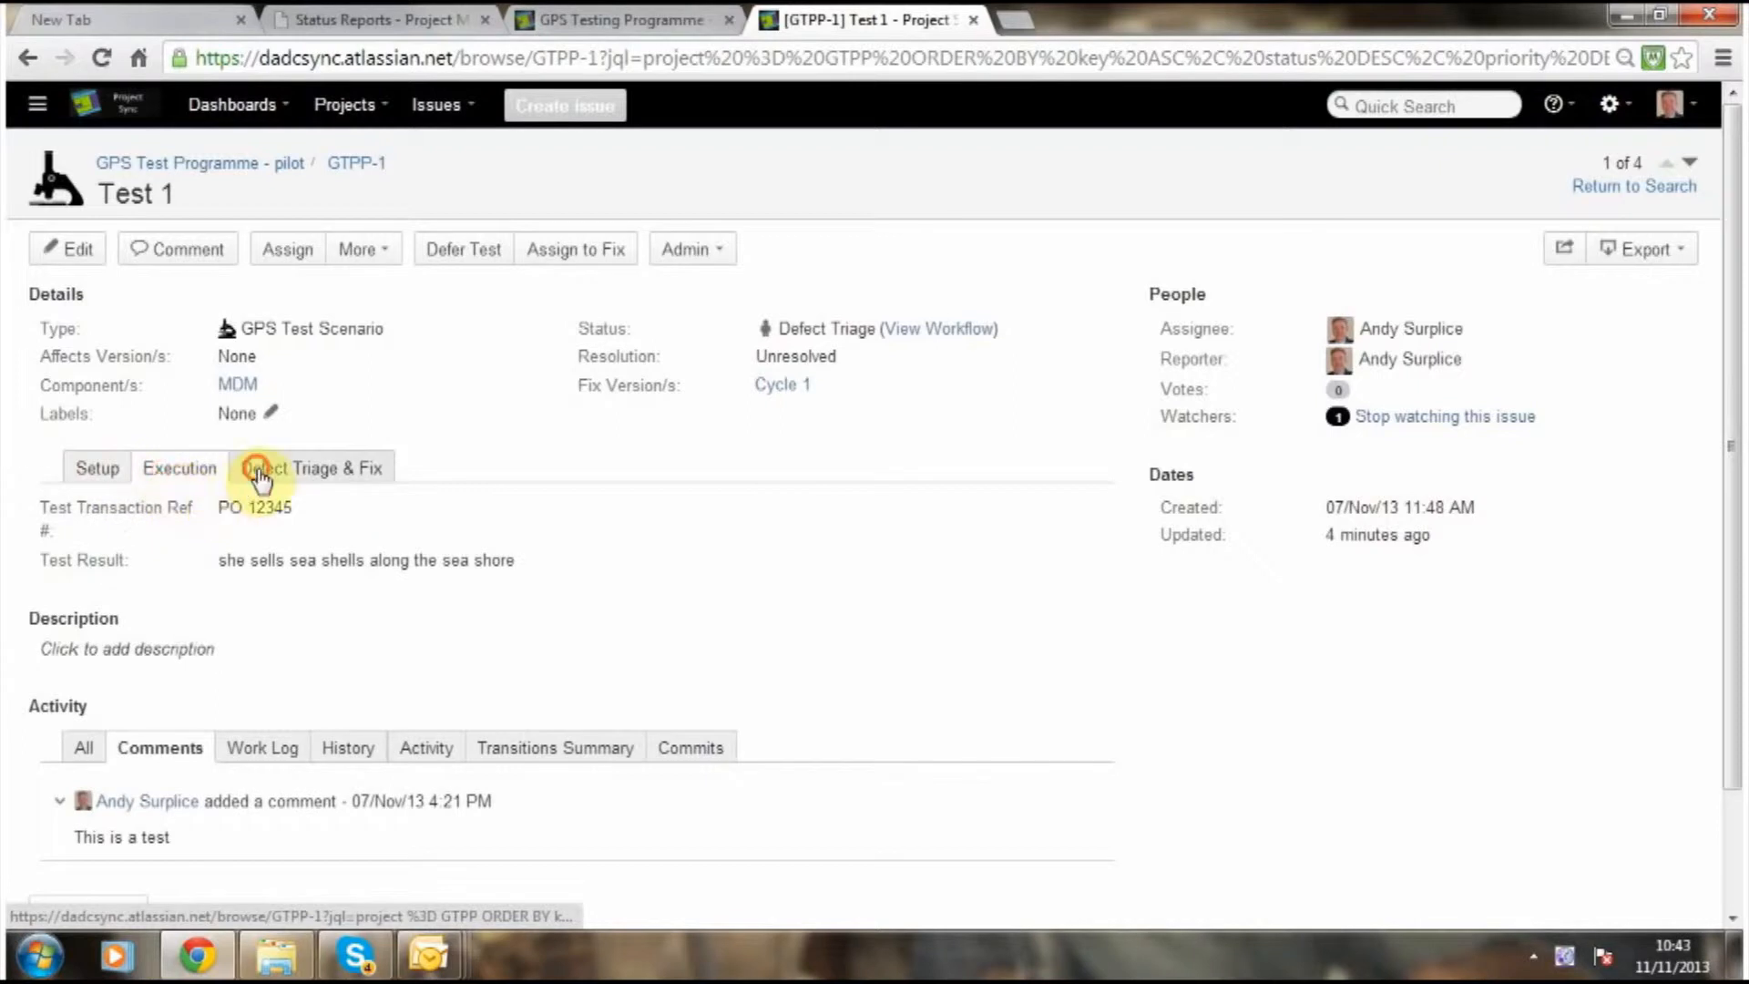
click(313, 468)
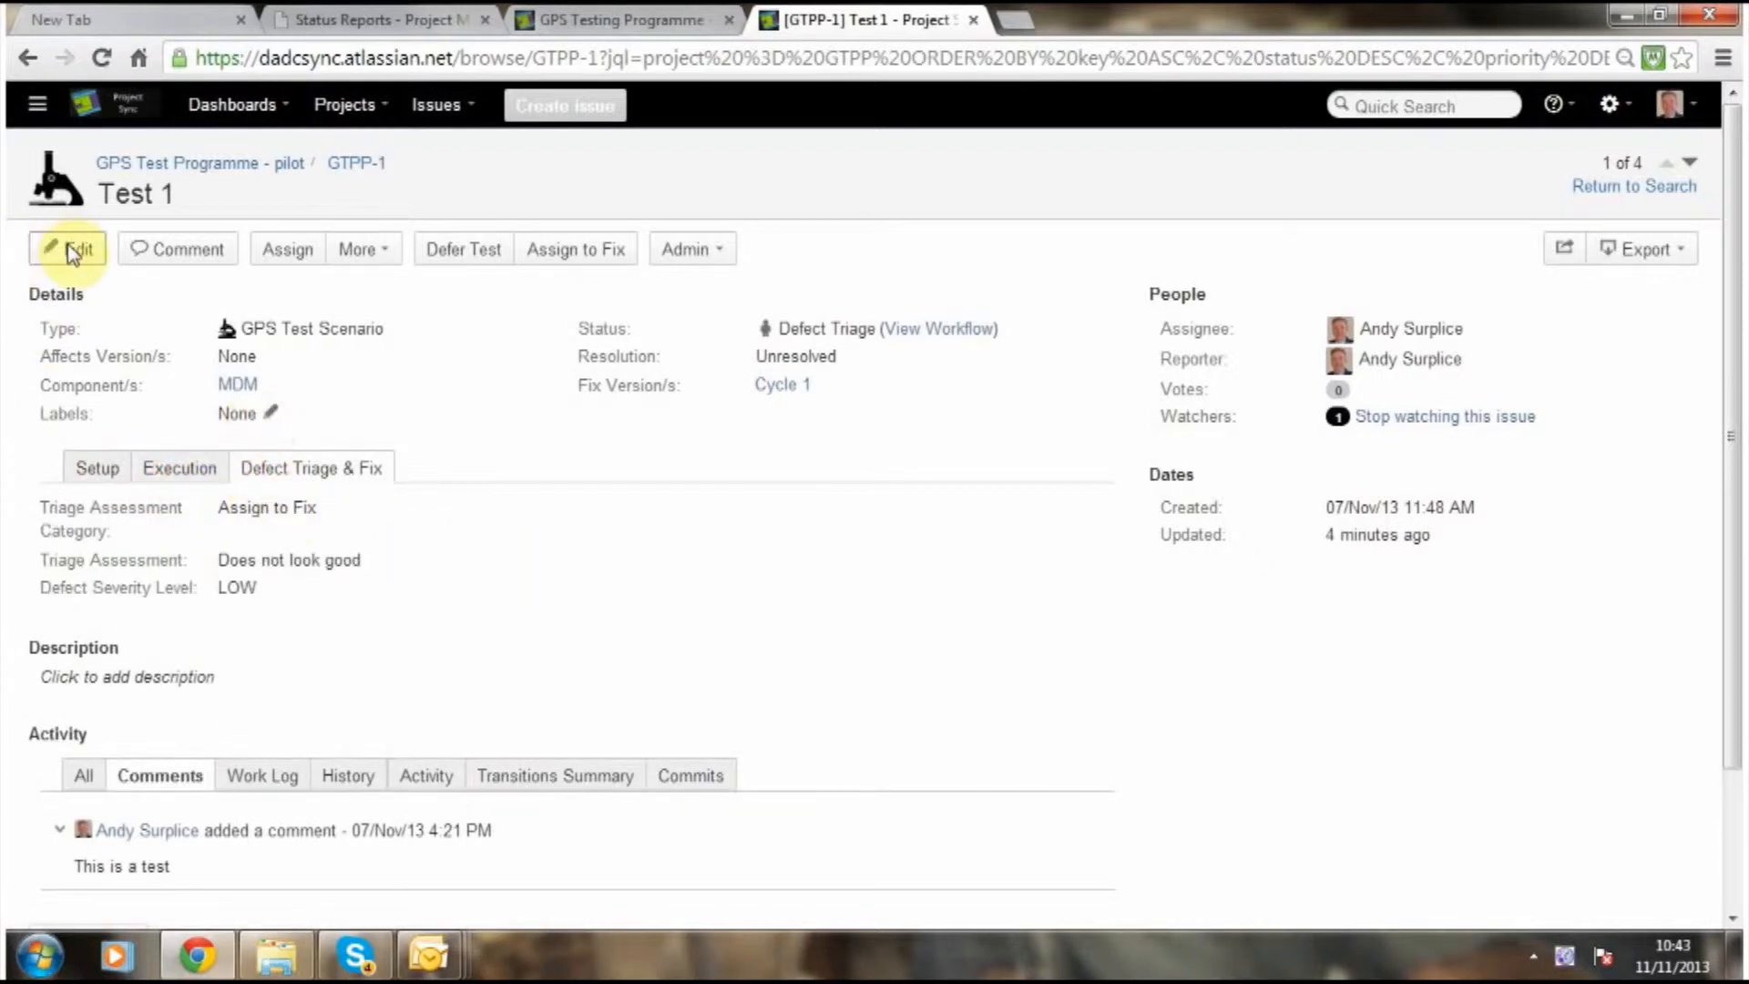
Browse Test 1's Edit Issue form, including Defect Triage & Fix fields, then return to search.
click(66, 249)
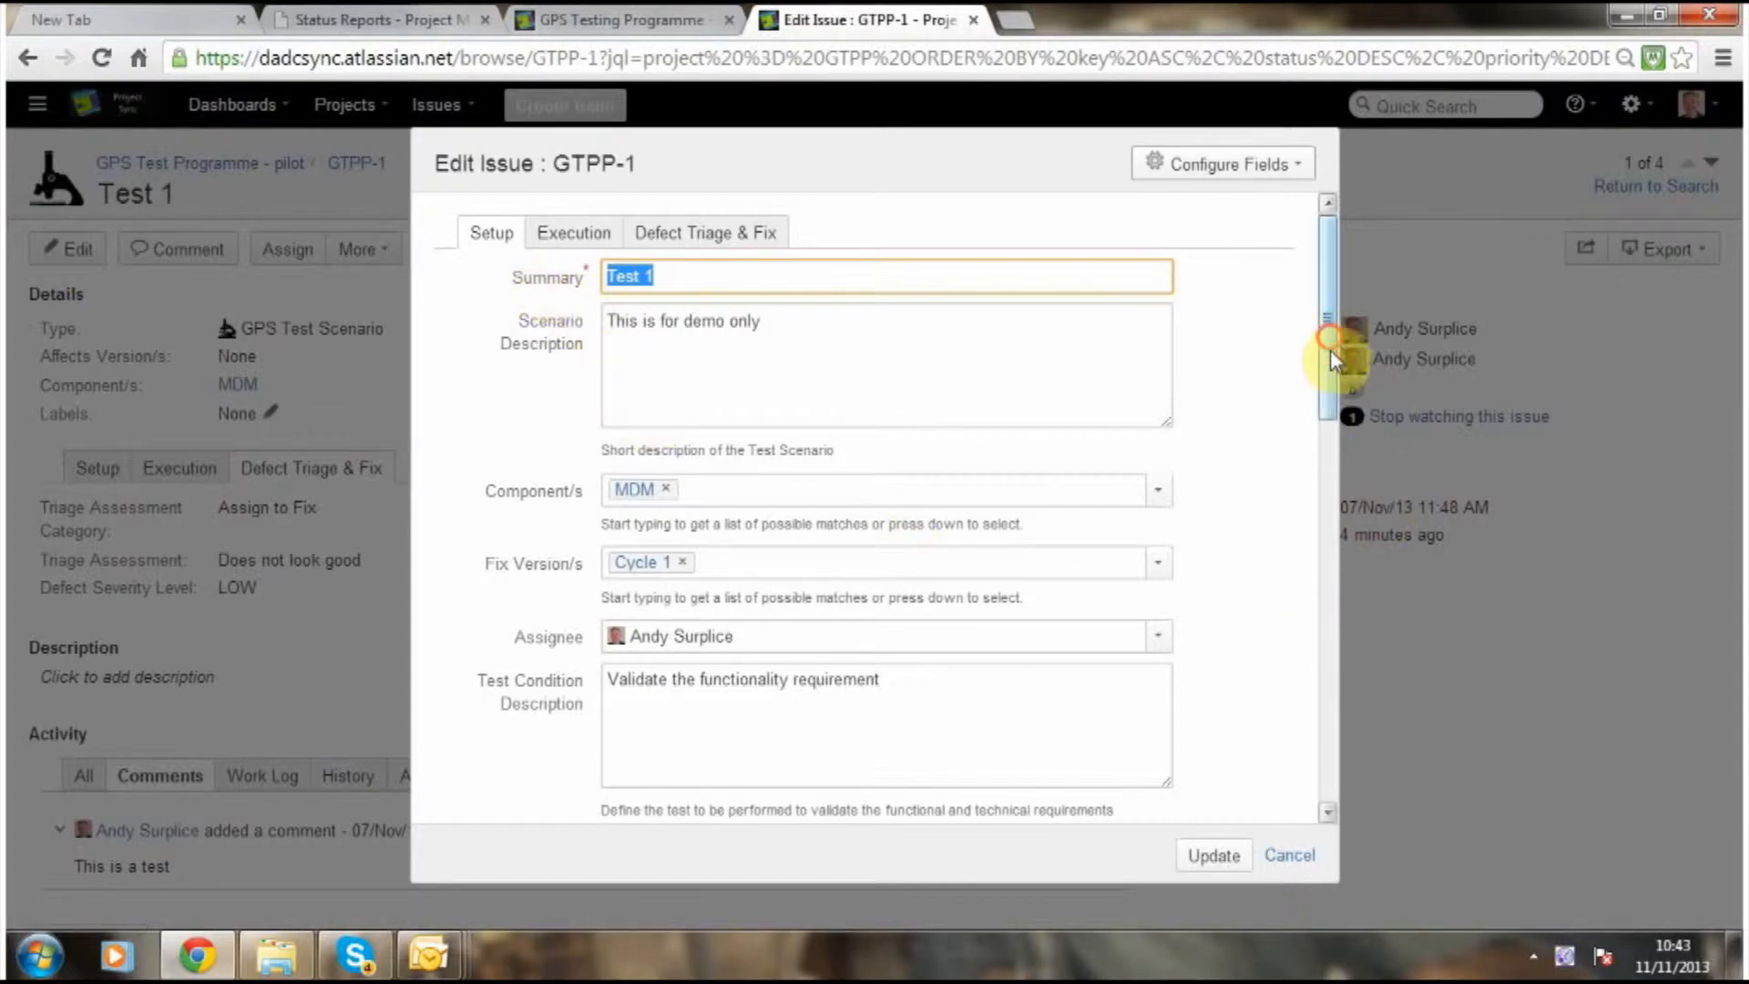
scroll(down, 3)
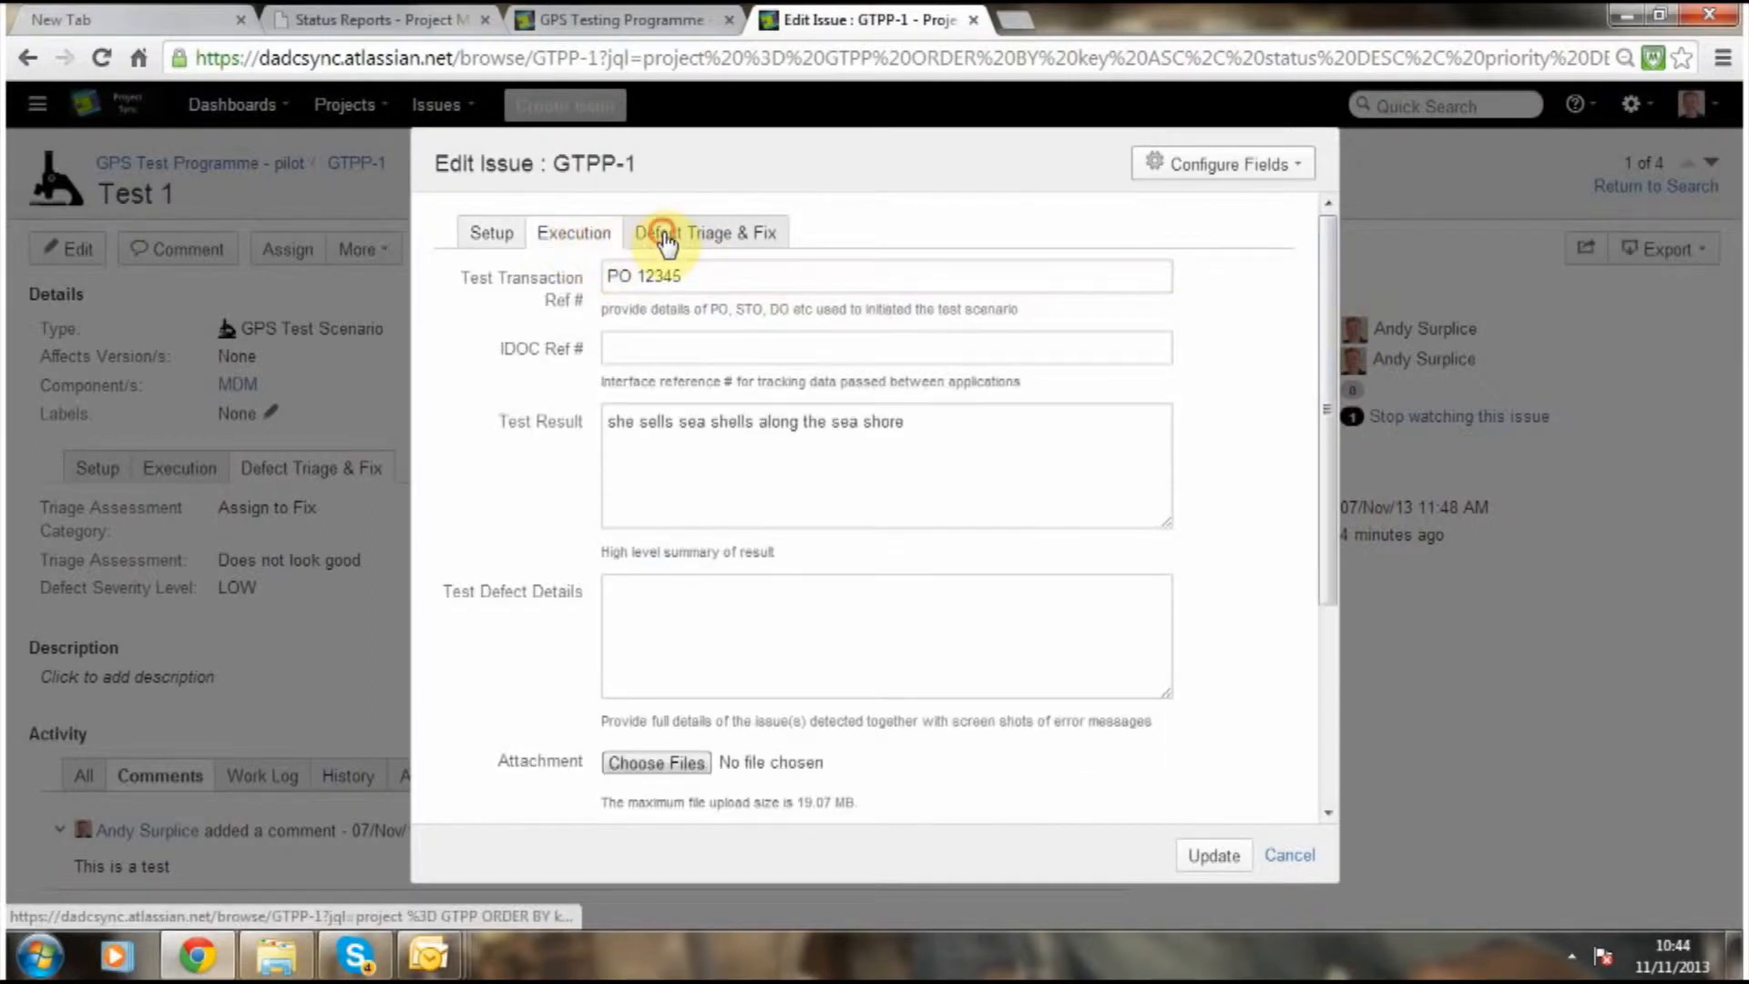
click(664, 232)
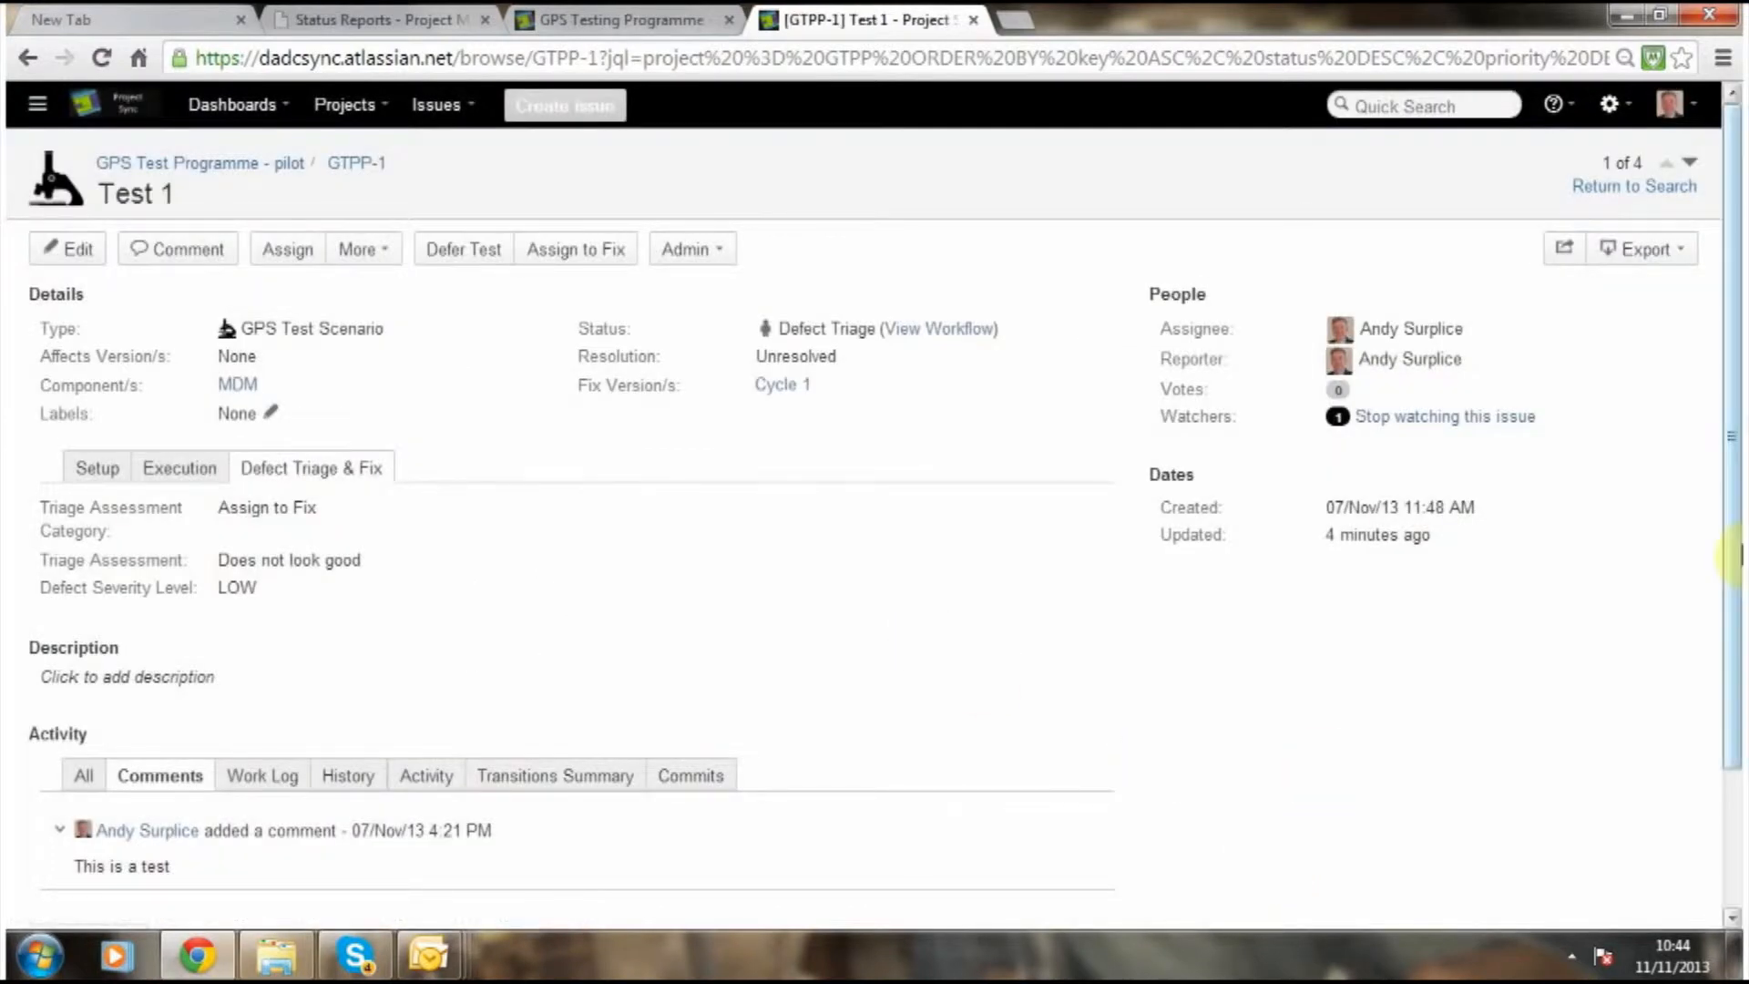
mouse_move(1650, 211)
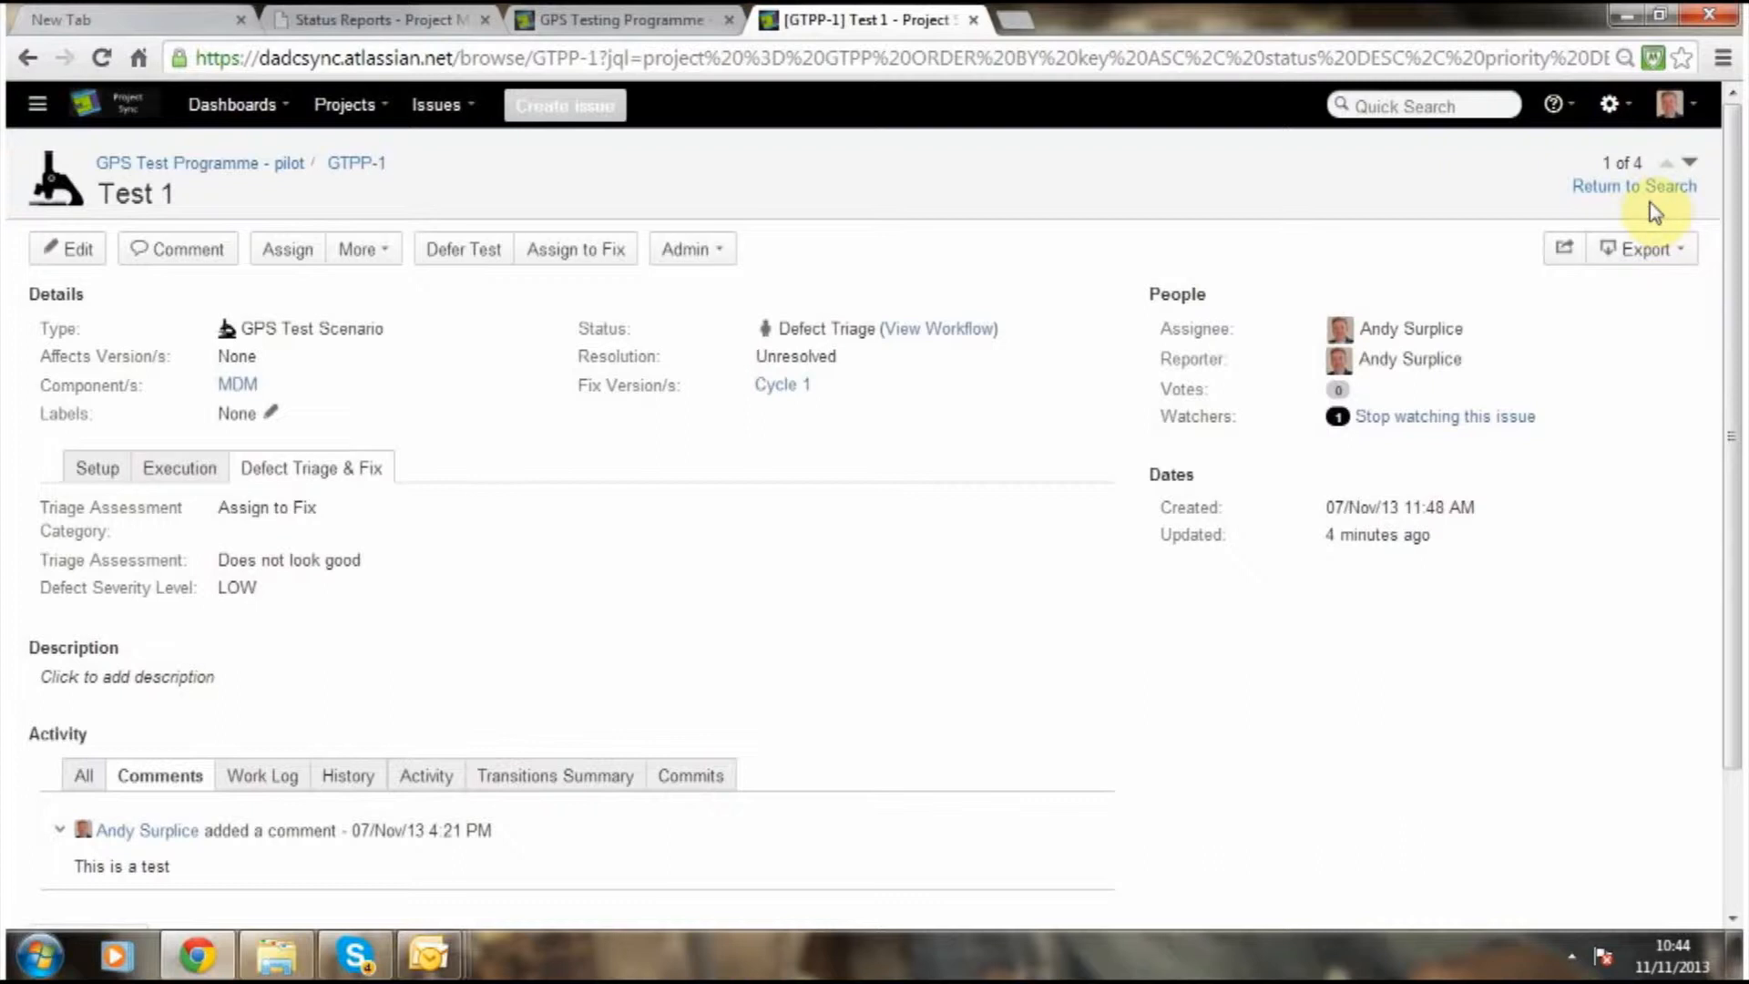
click(1635, 187)
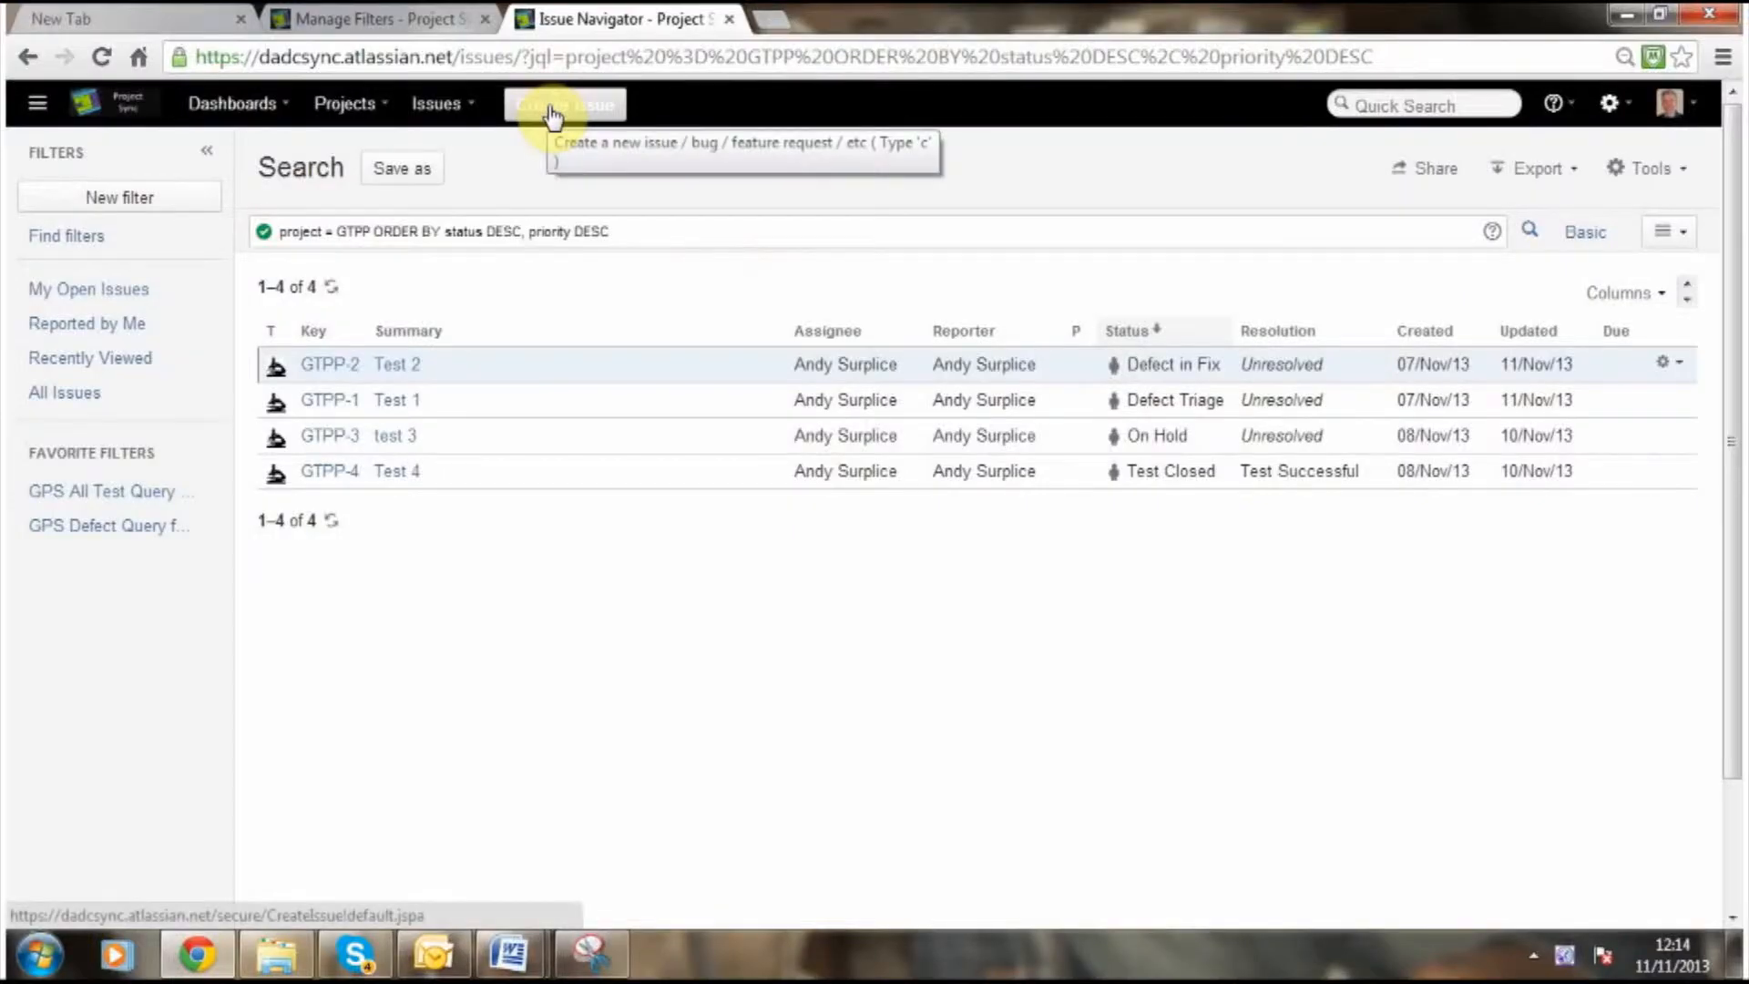
Start a GPS Test Scenario issue in GPS Test Programme - pilot with summary 'Test 5'.
click(562, 104)
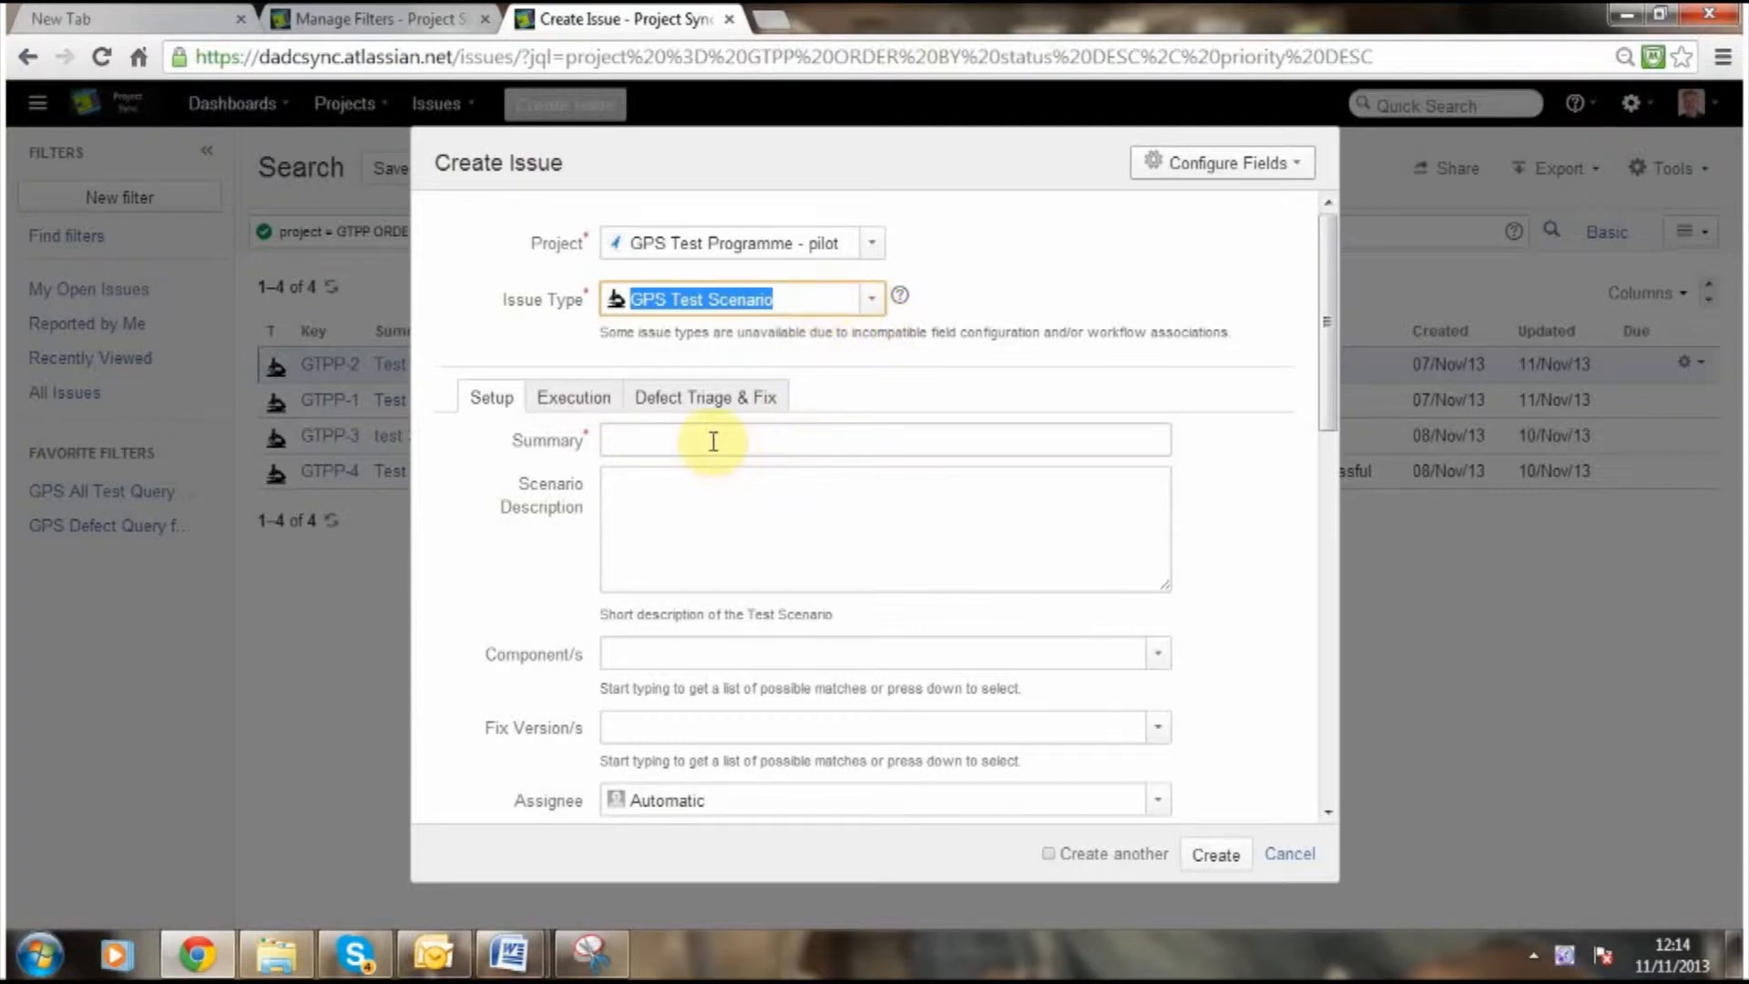
text(T)
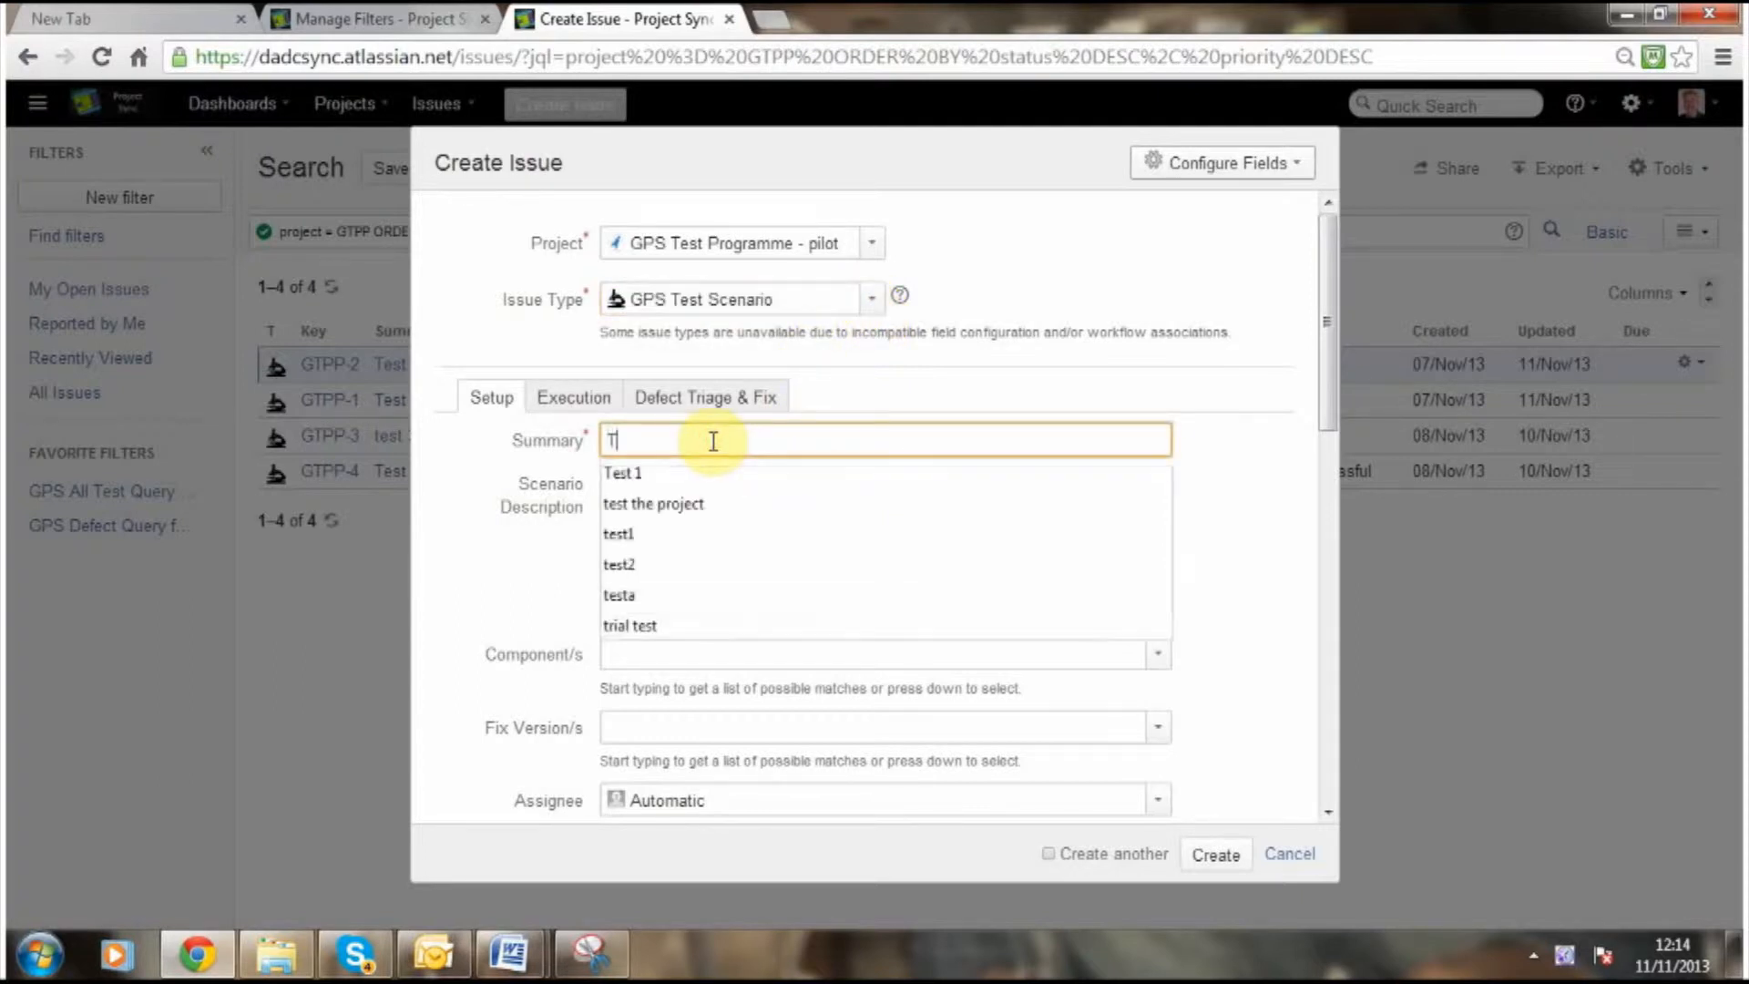
text(est 5)
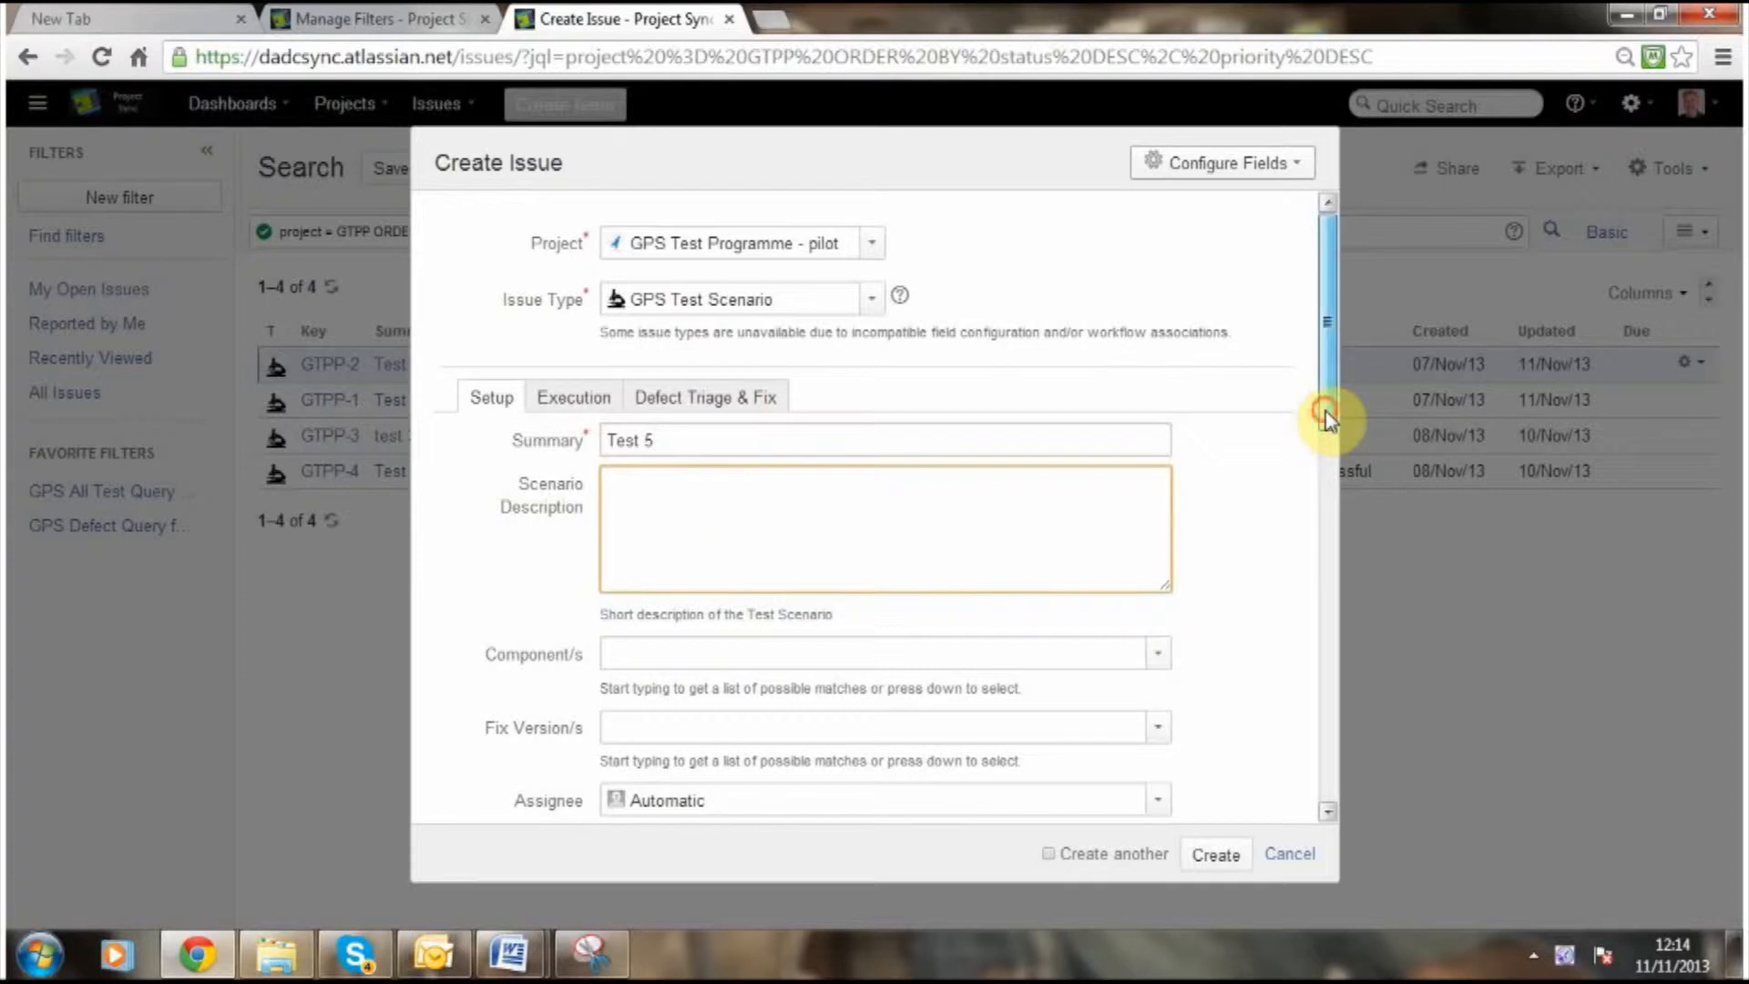
Set Test 5's component to MDM and fix version to Cycle 1, reaching the form bottom.
scroll(down, 3)
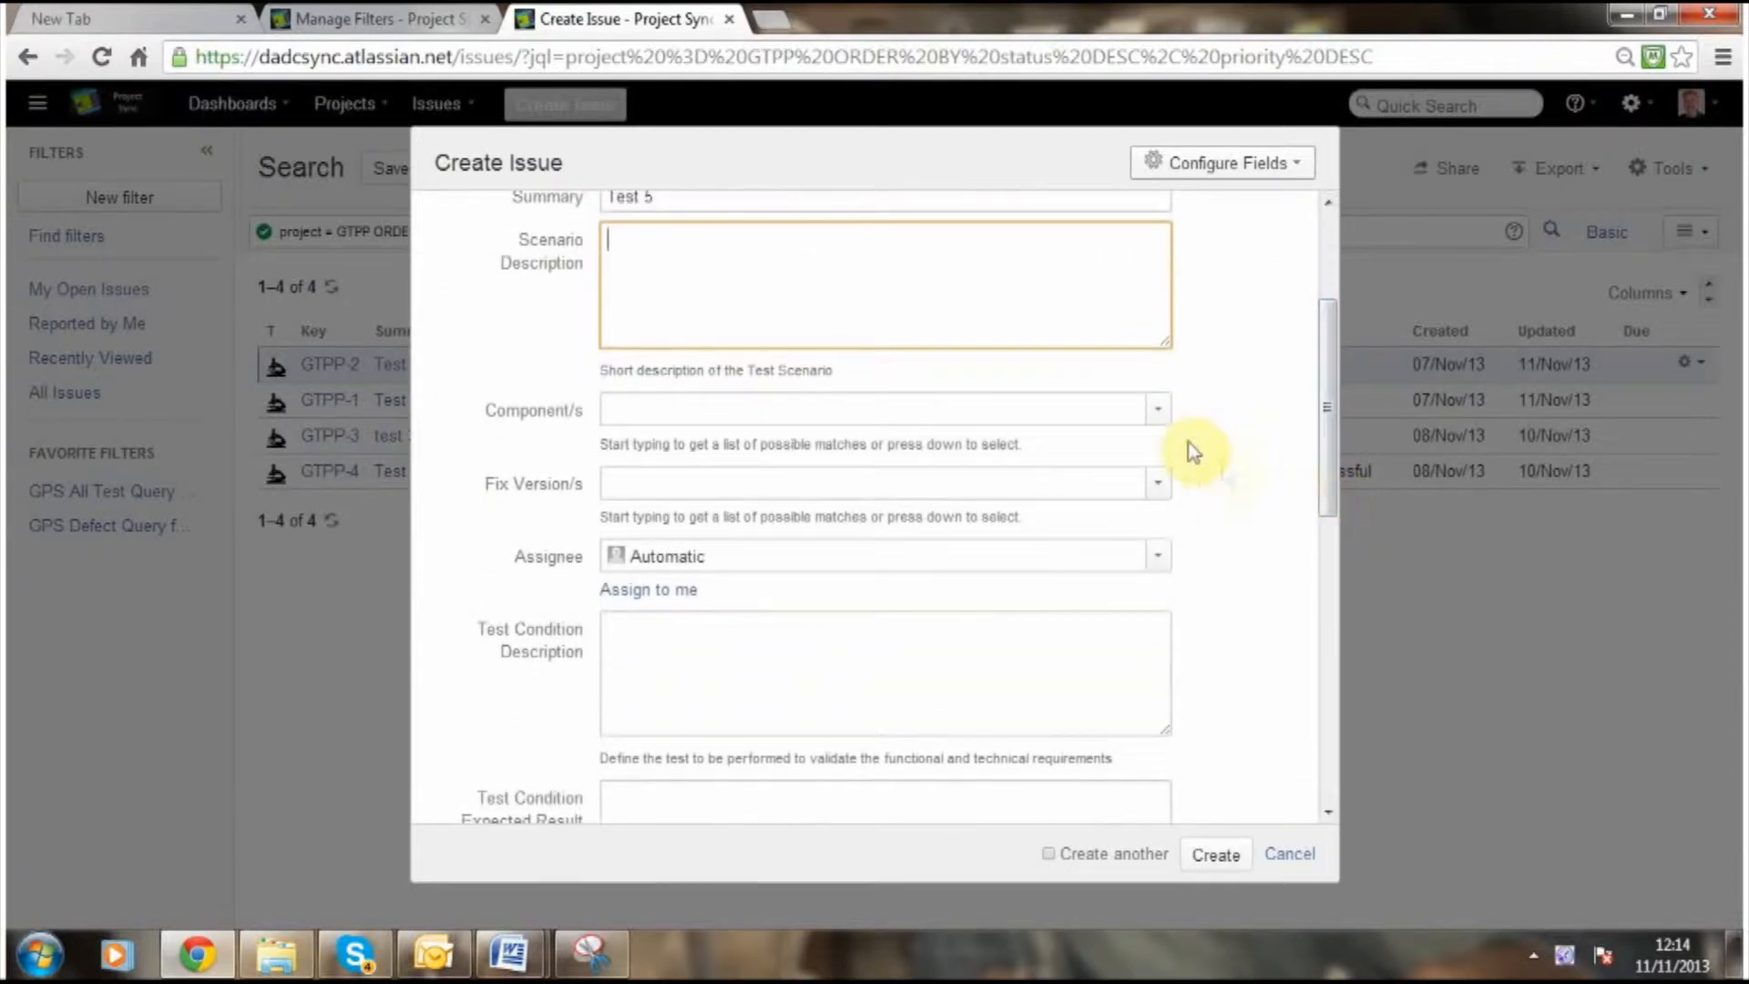
click(881, 409)
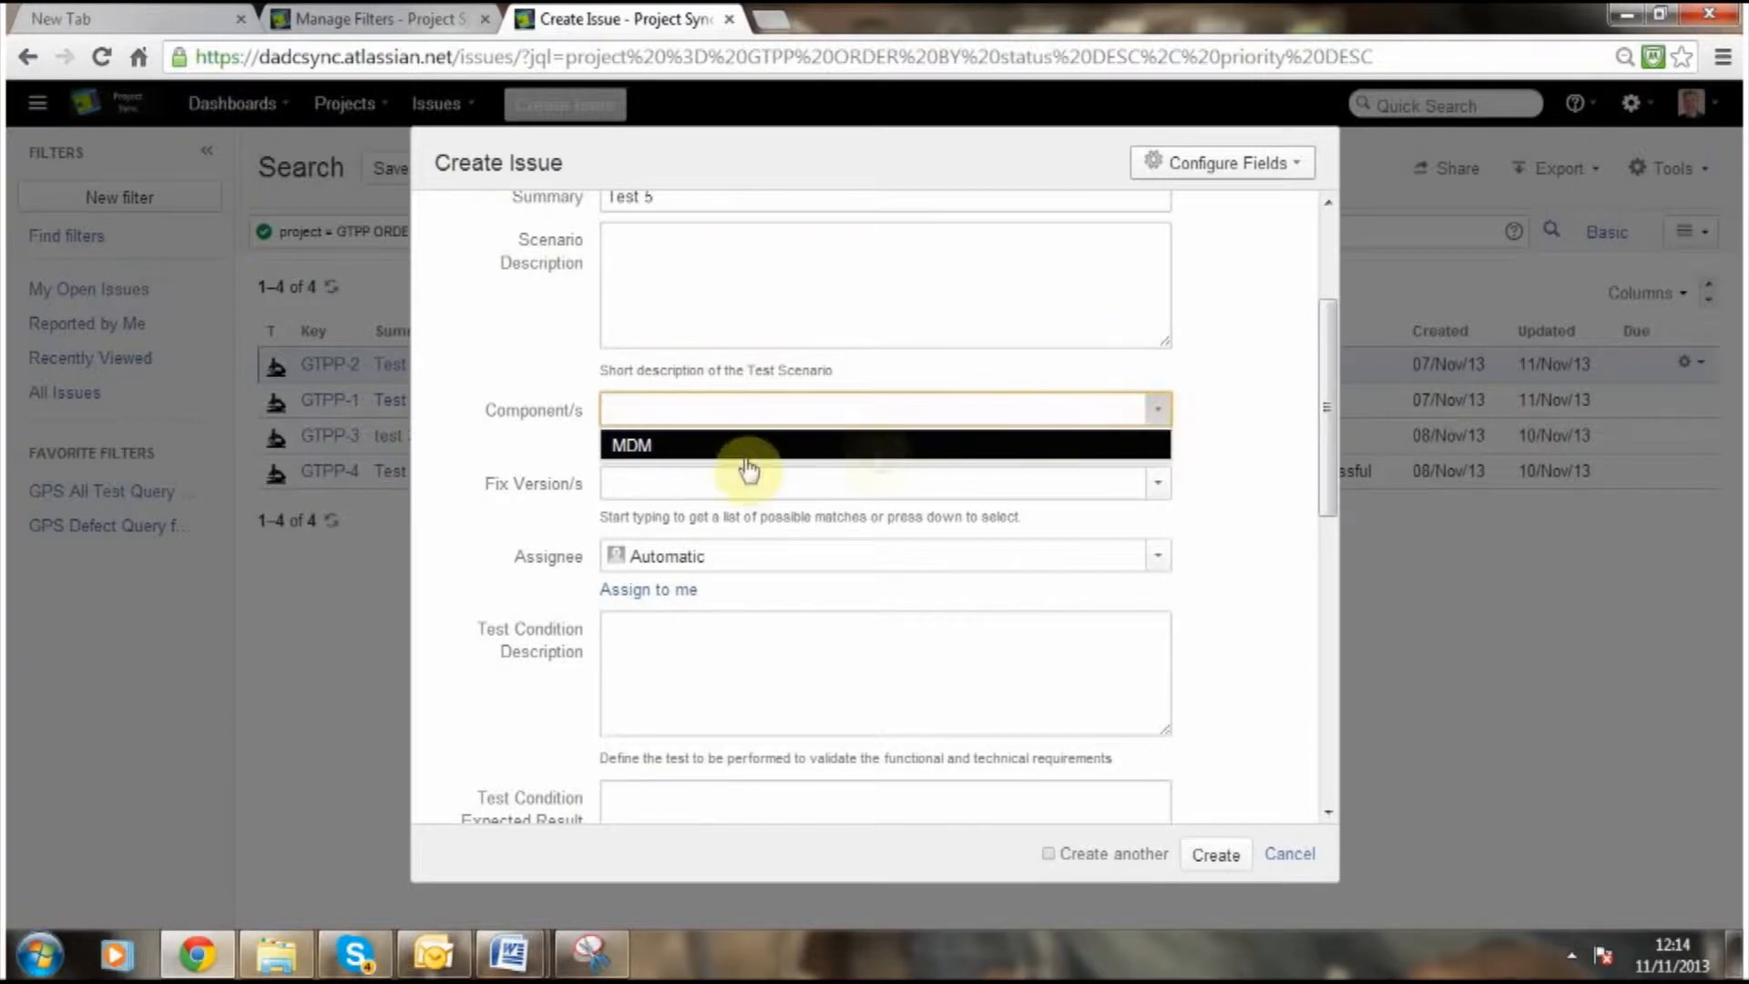
click(668, 446)
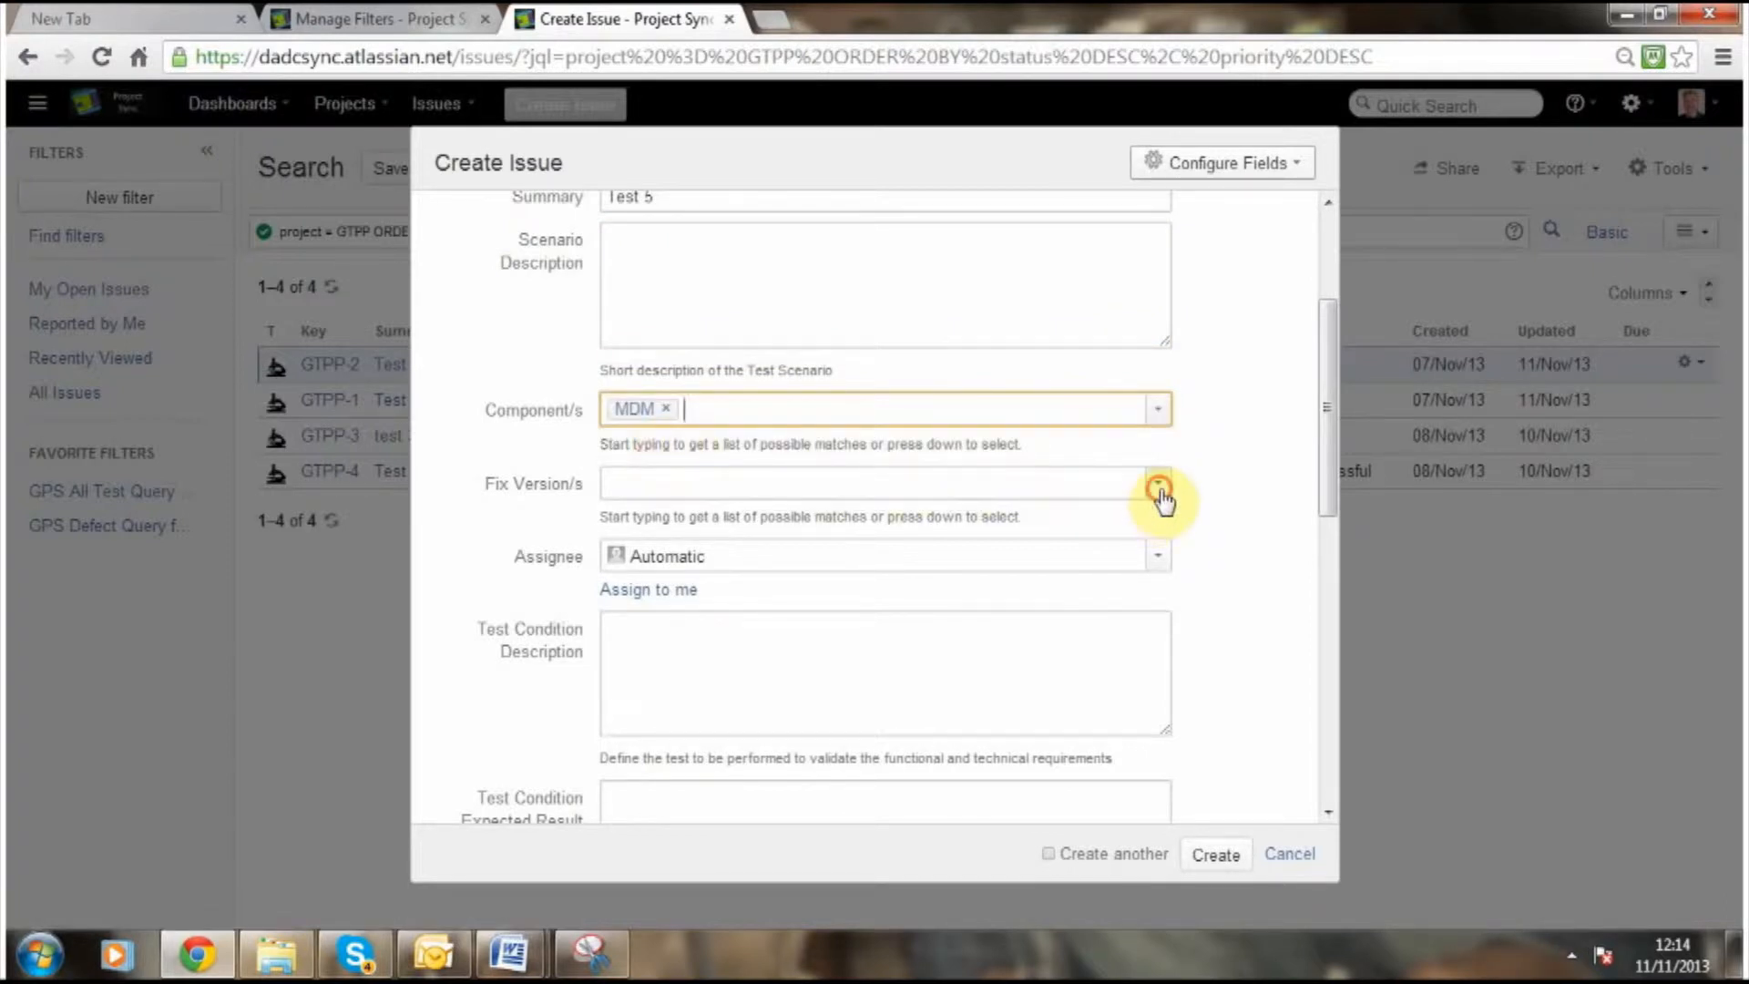
click(1156, 483)
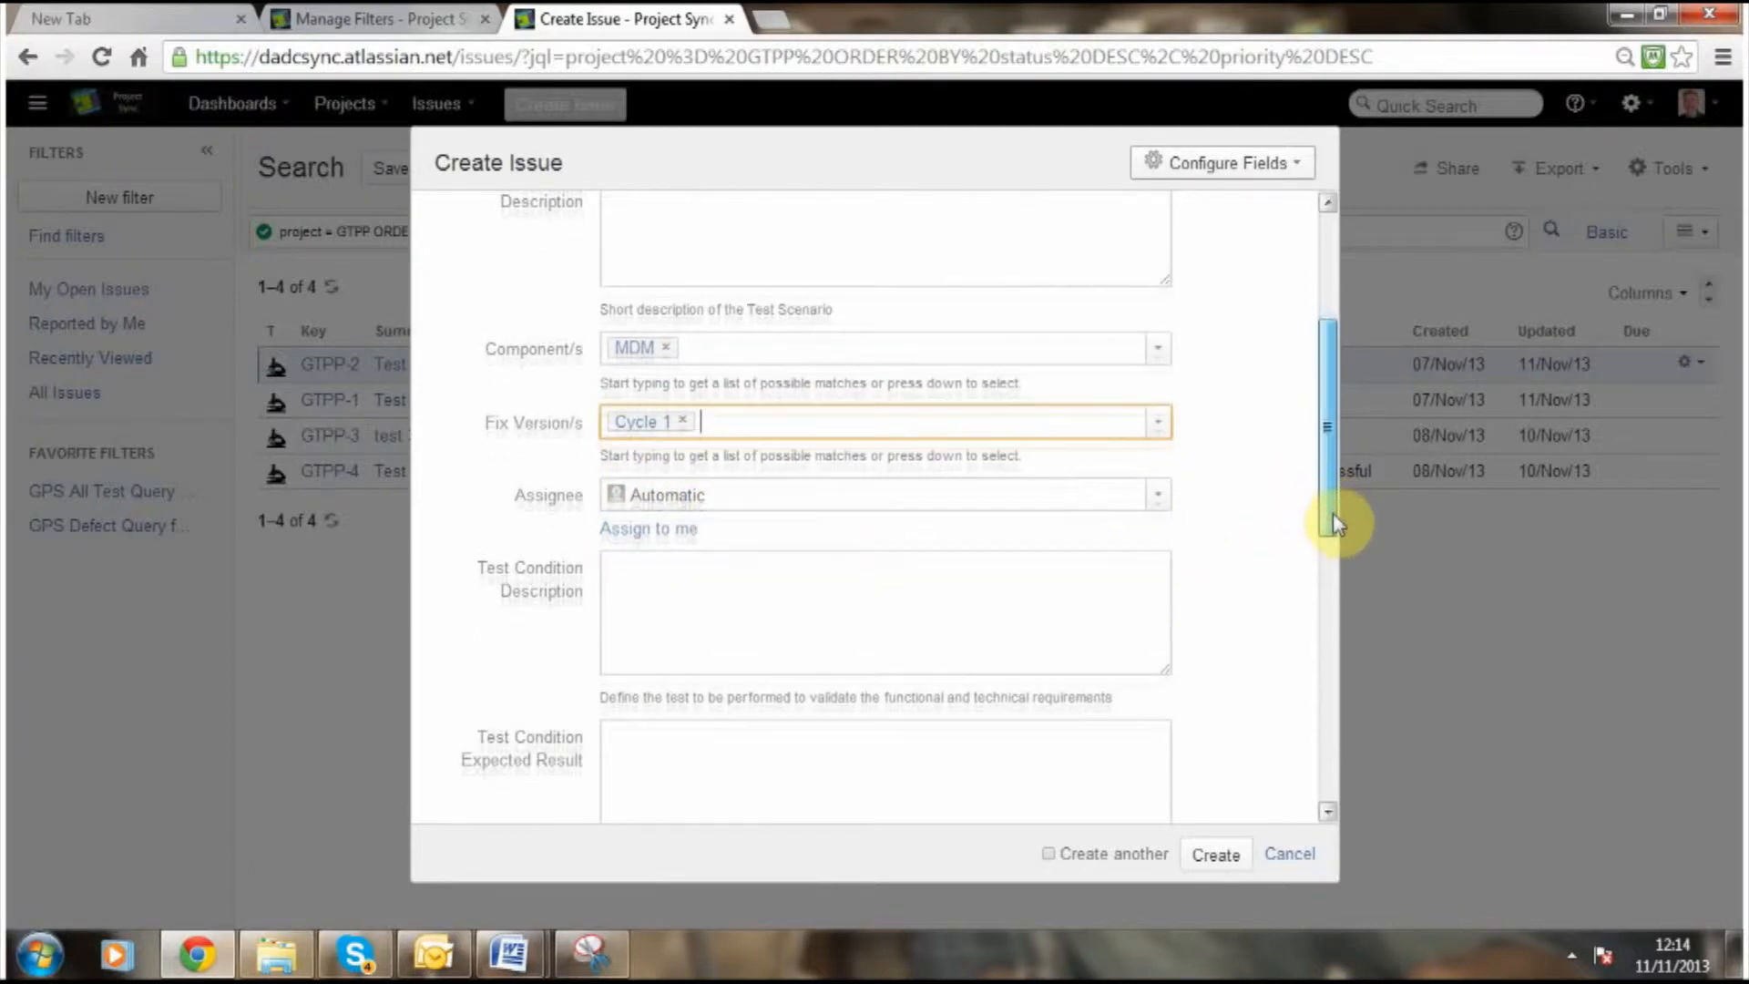
scroll(down, 3)
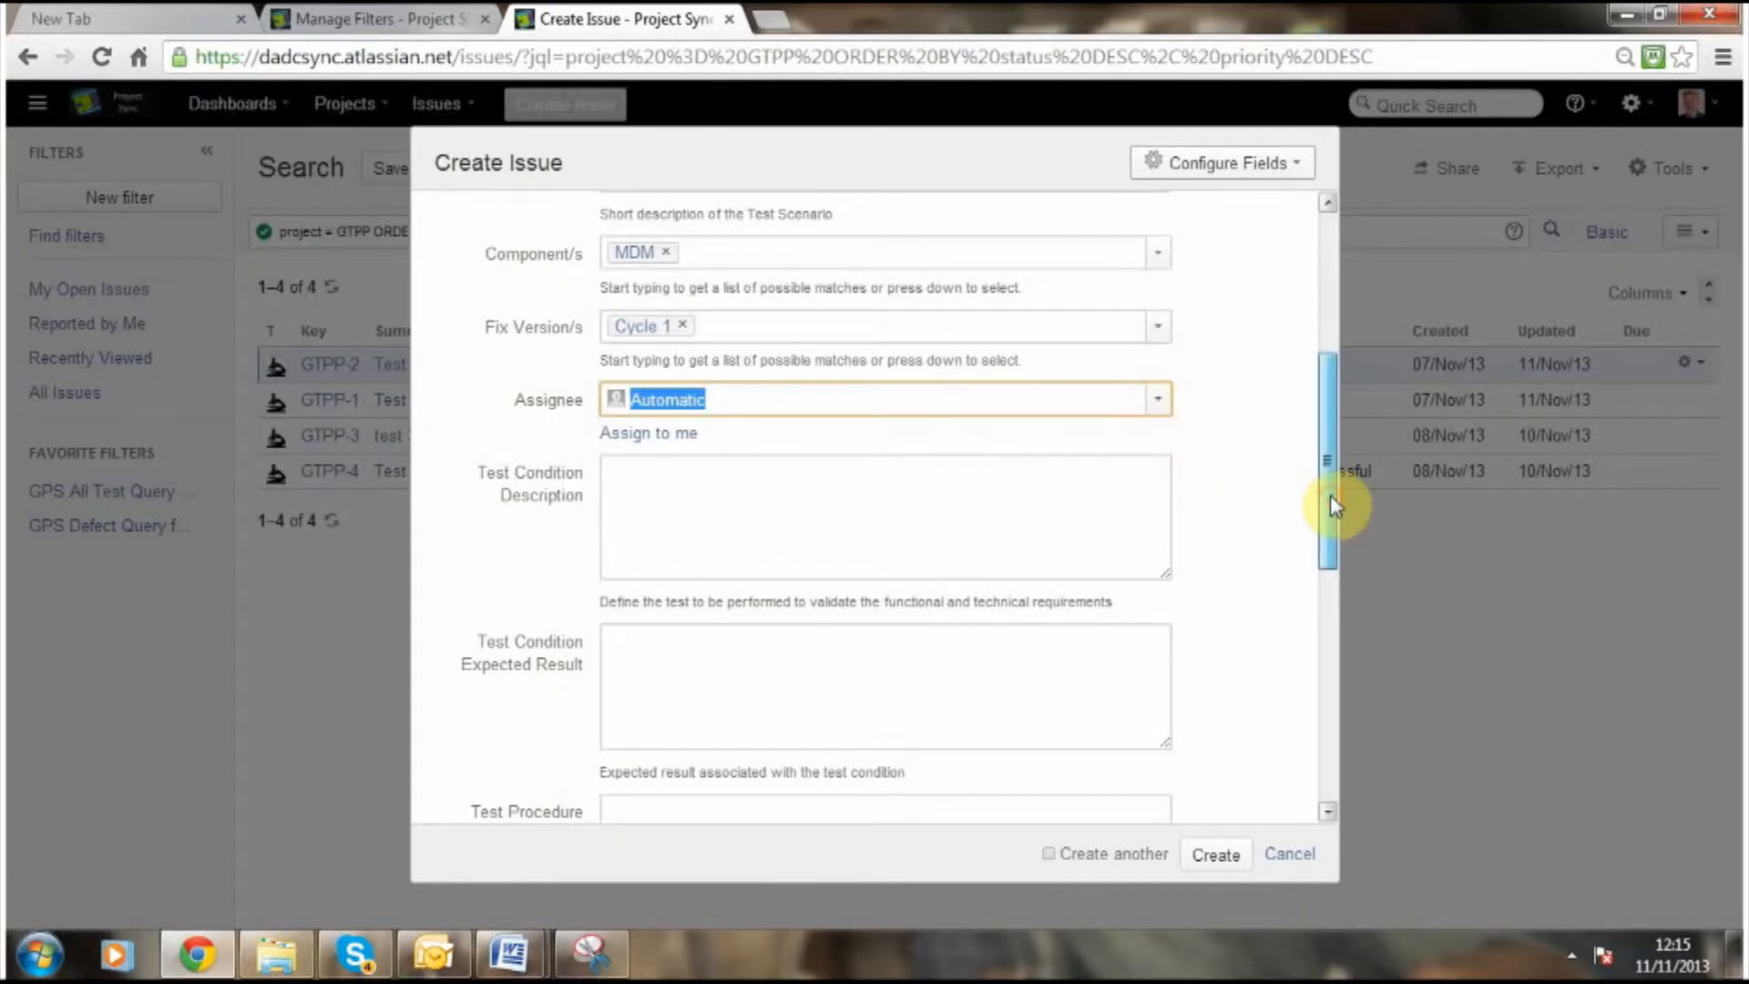
scroll(down, 3)
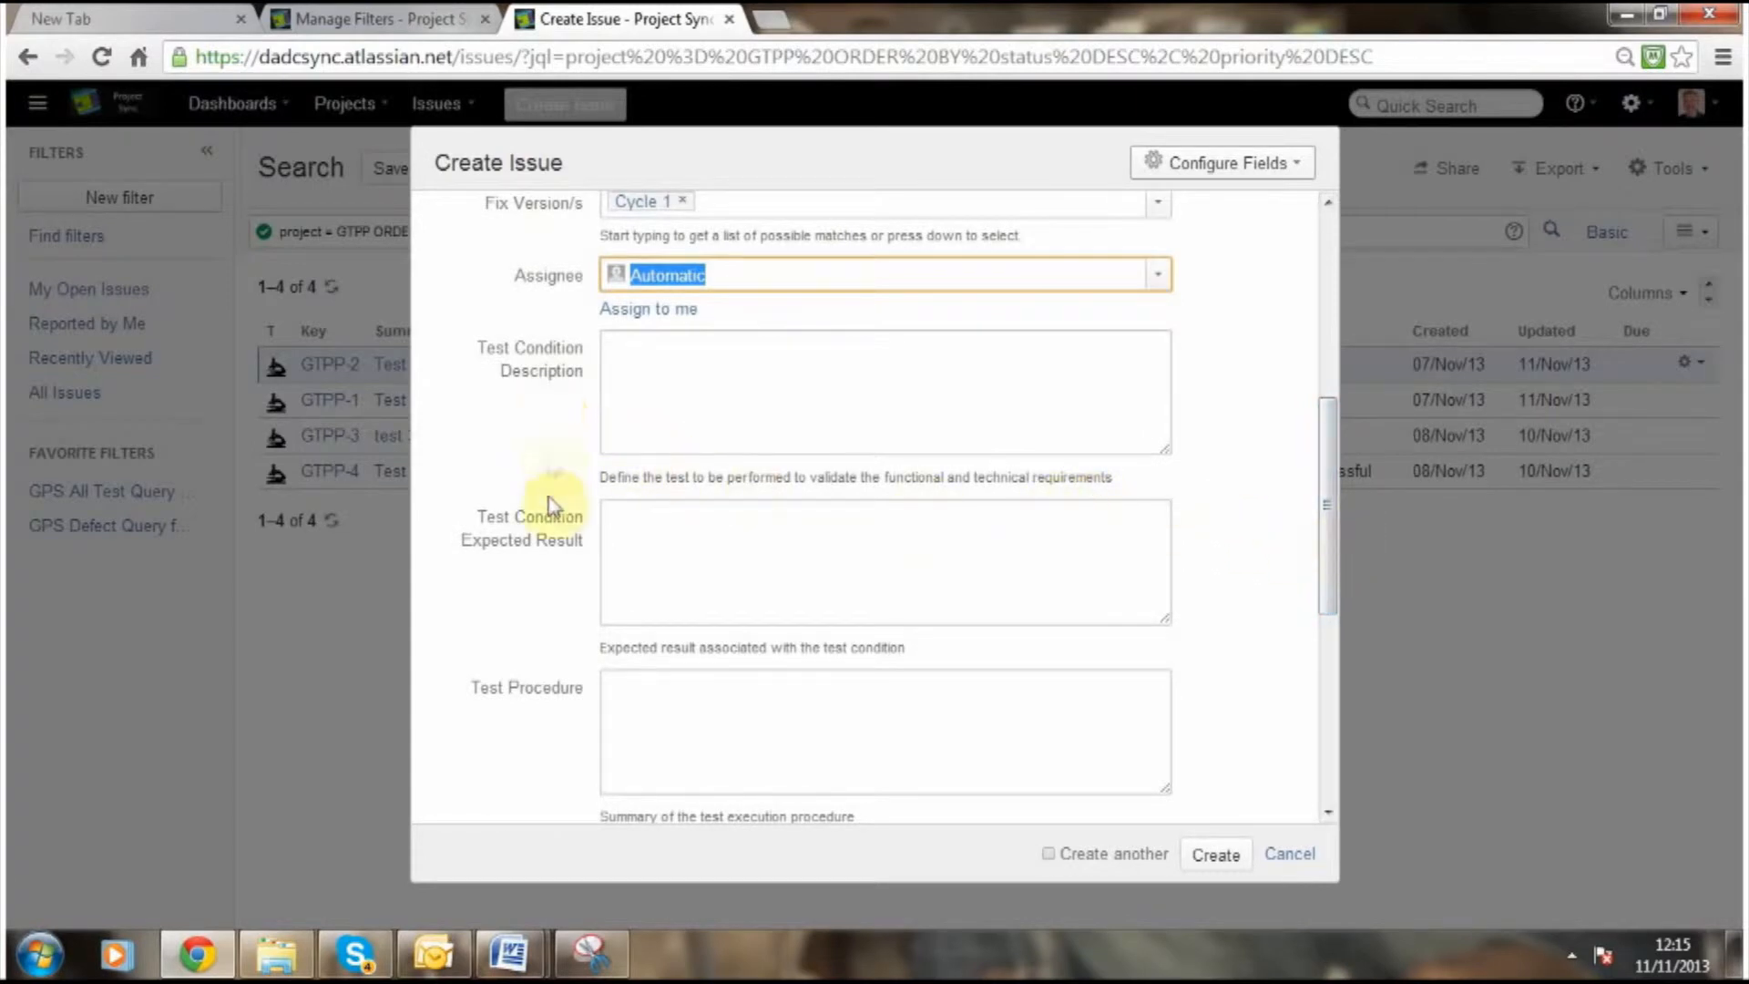
mouse_move(565, 581)
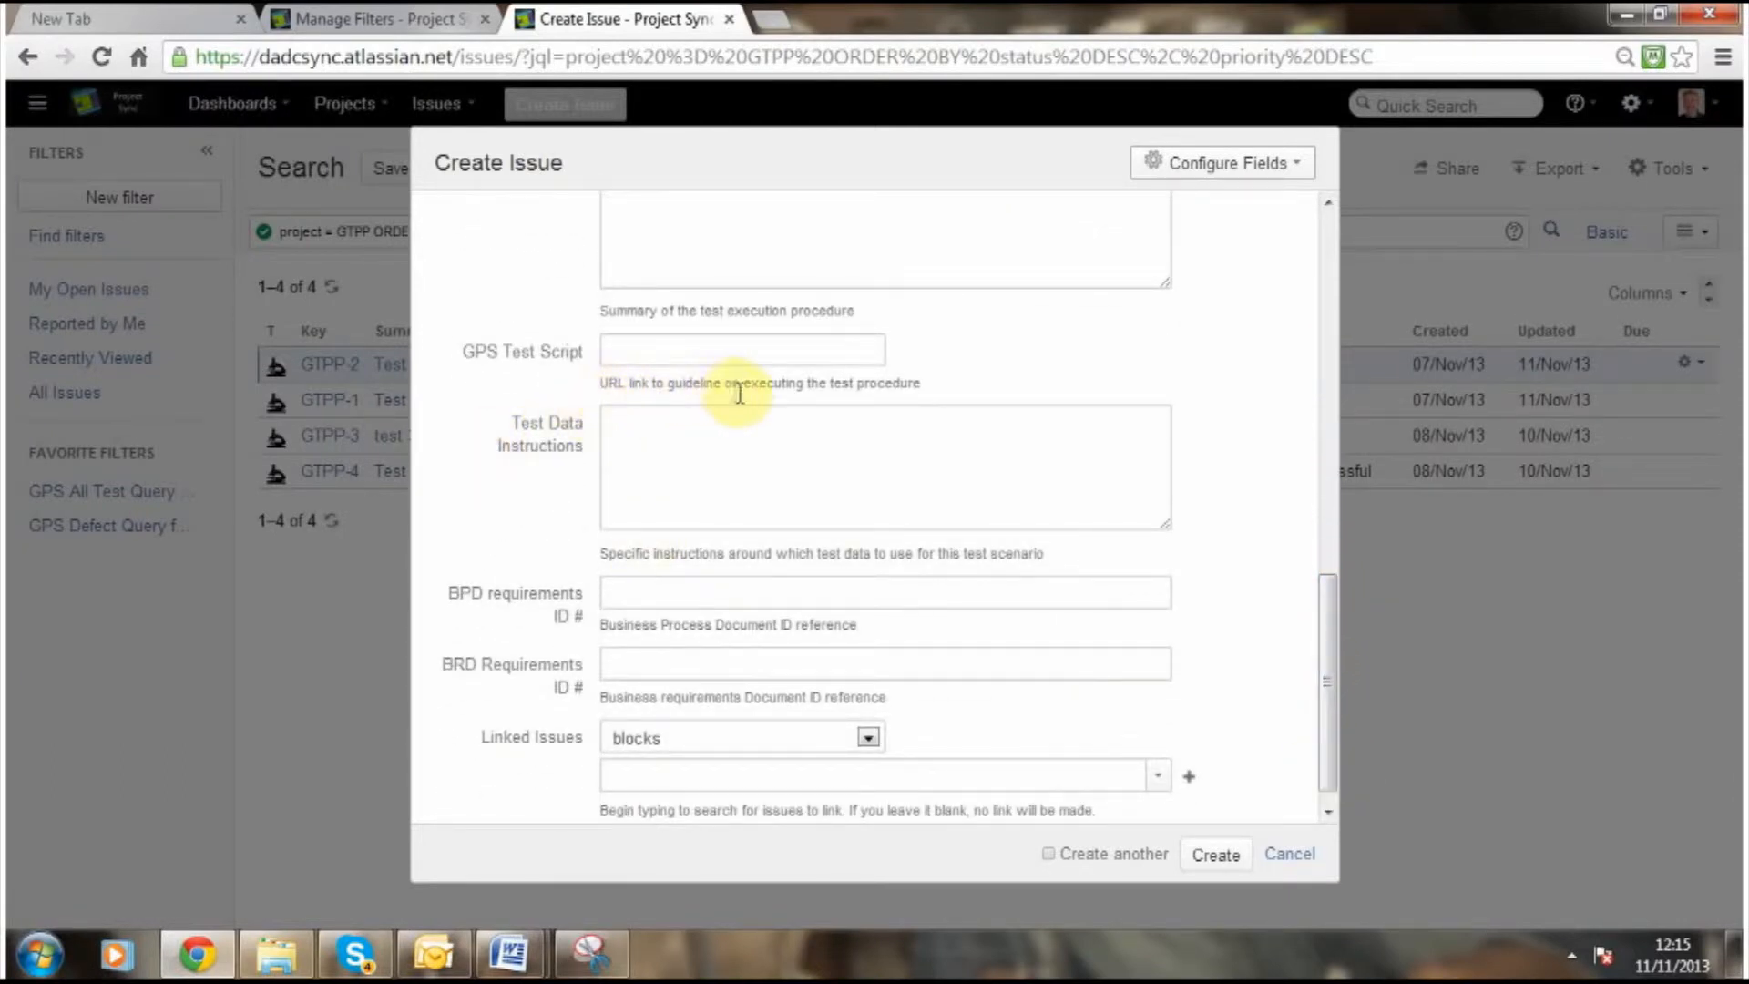
mouse_move(805, 611)
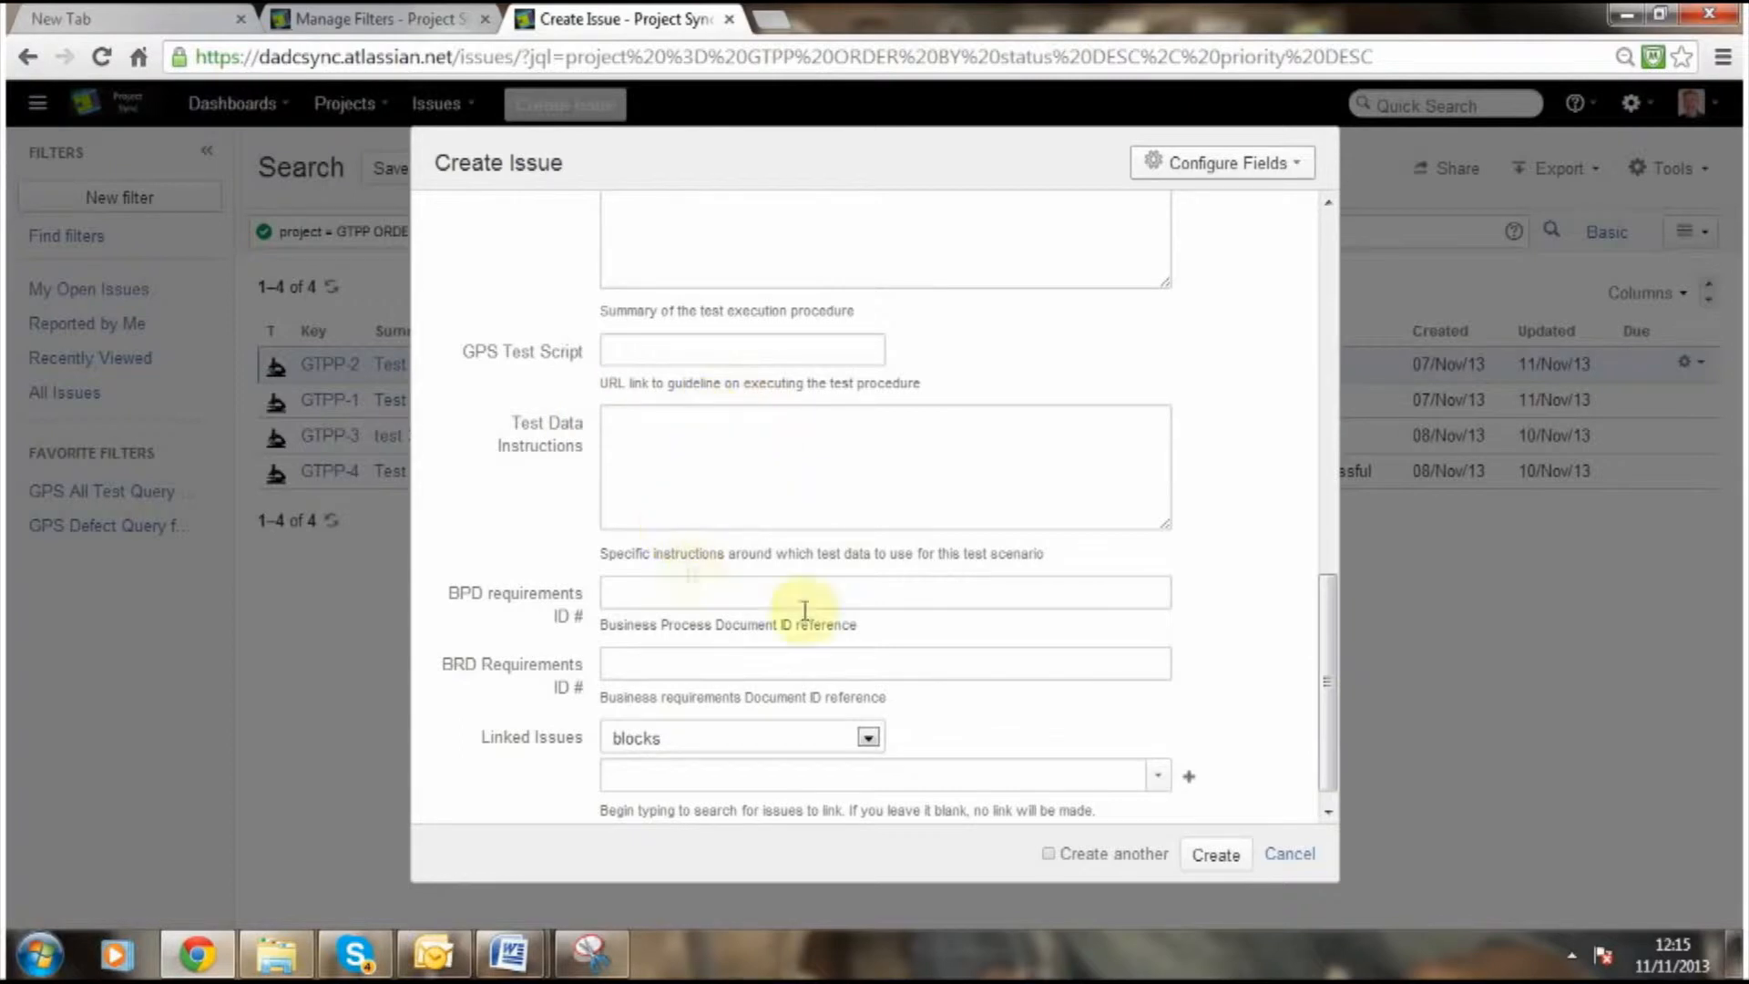
scroll(down, 3)
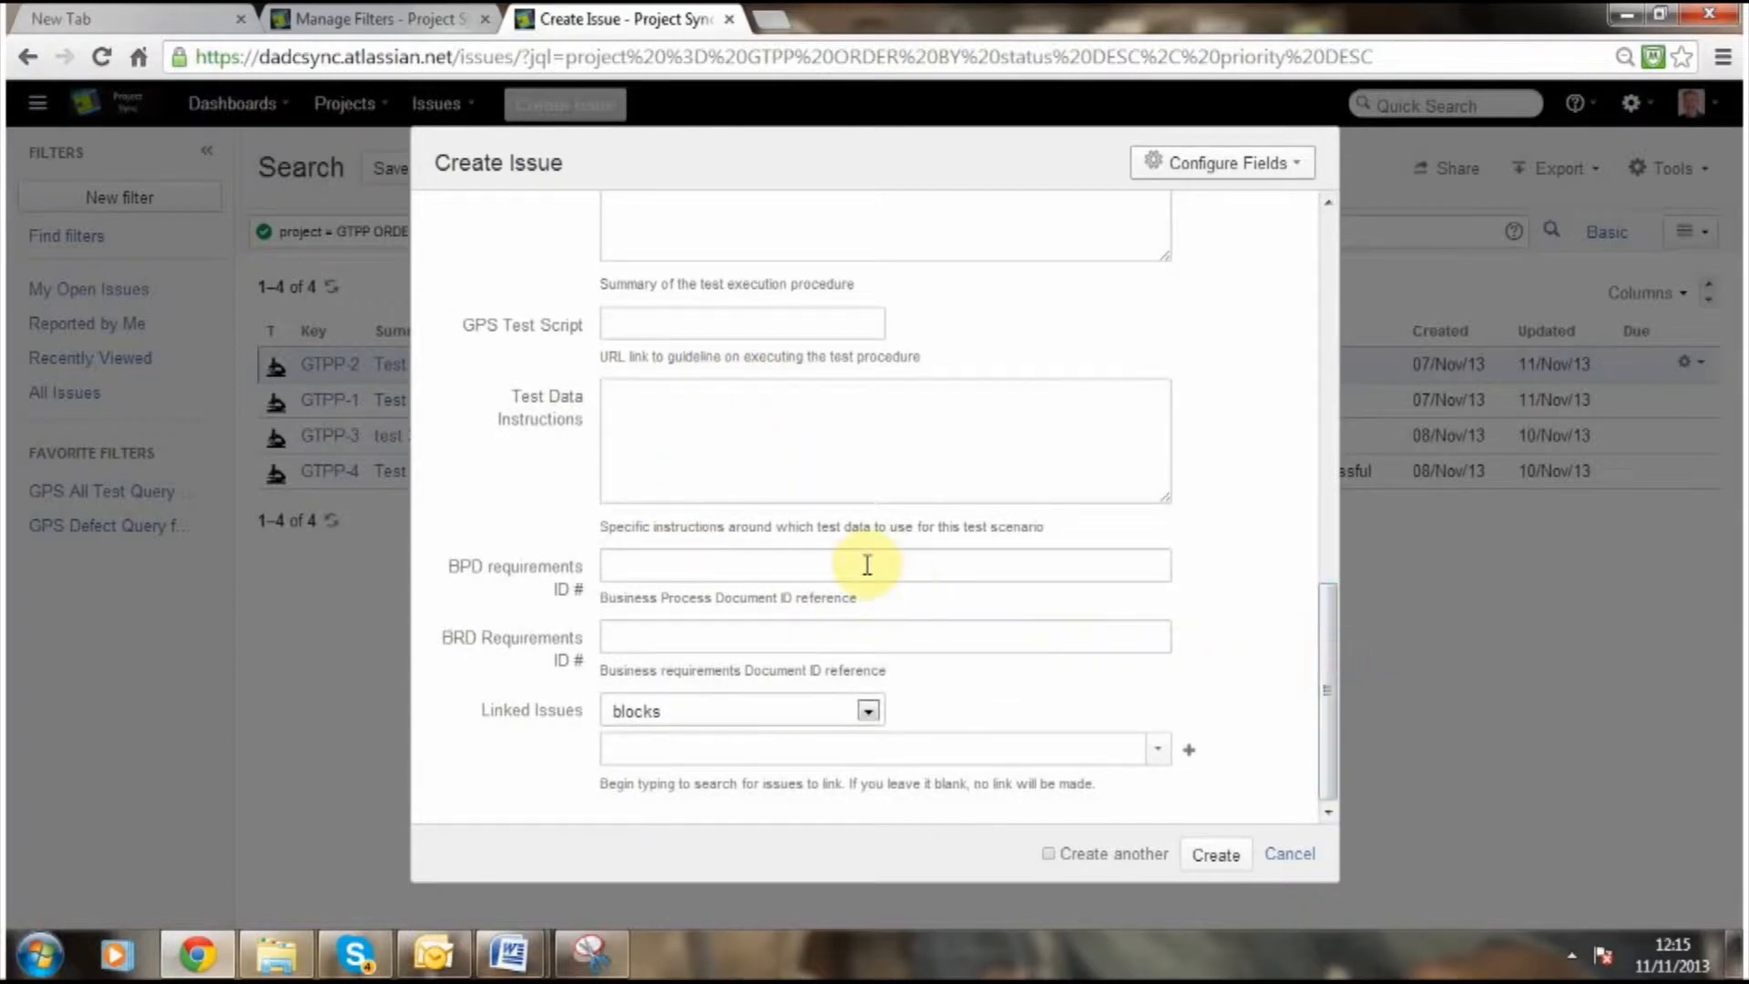
mouse_move(522, 596)
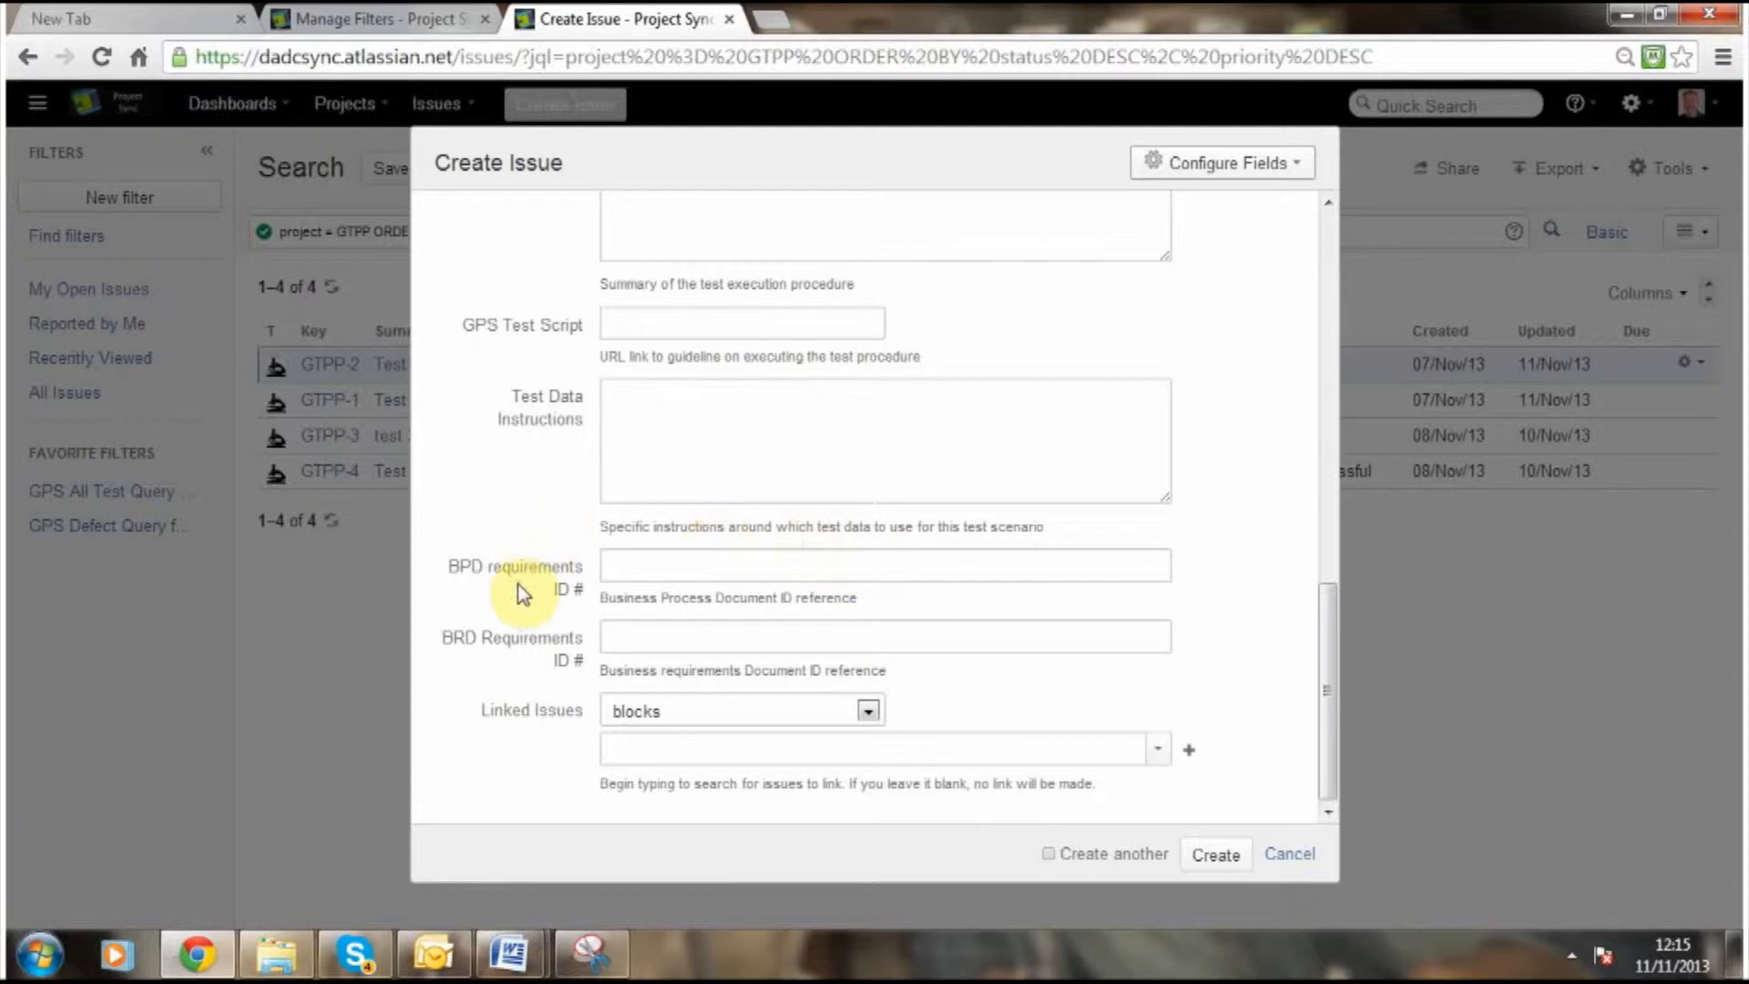
mouse_move(526, 662)
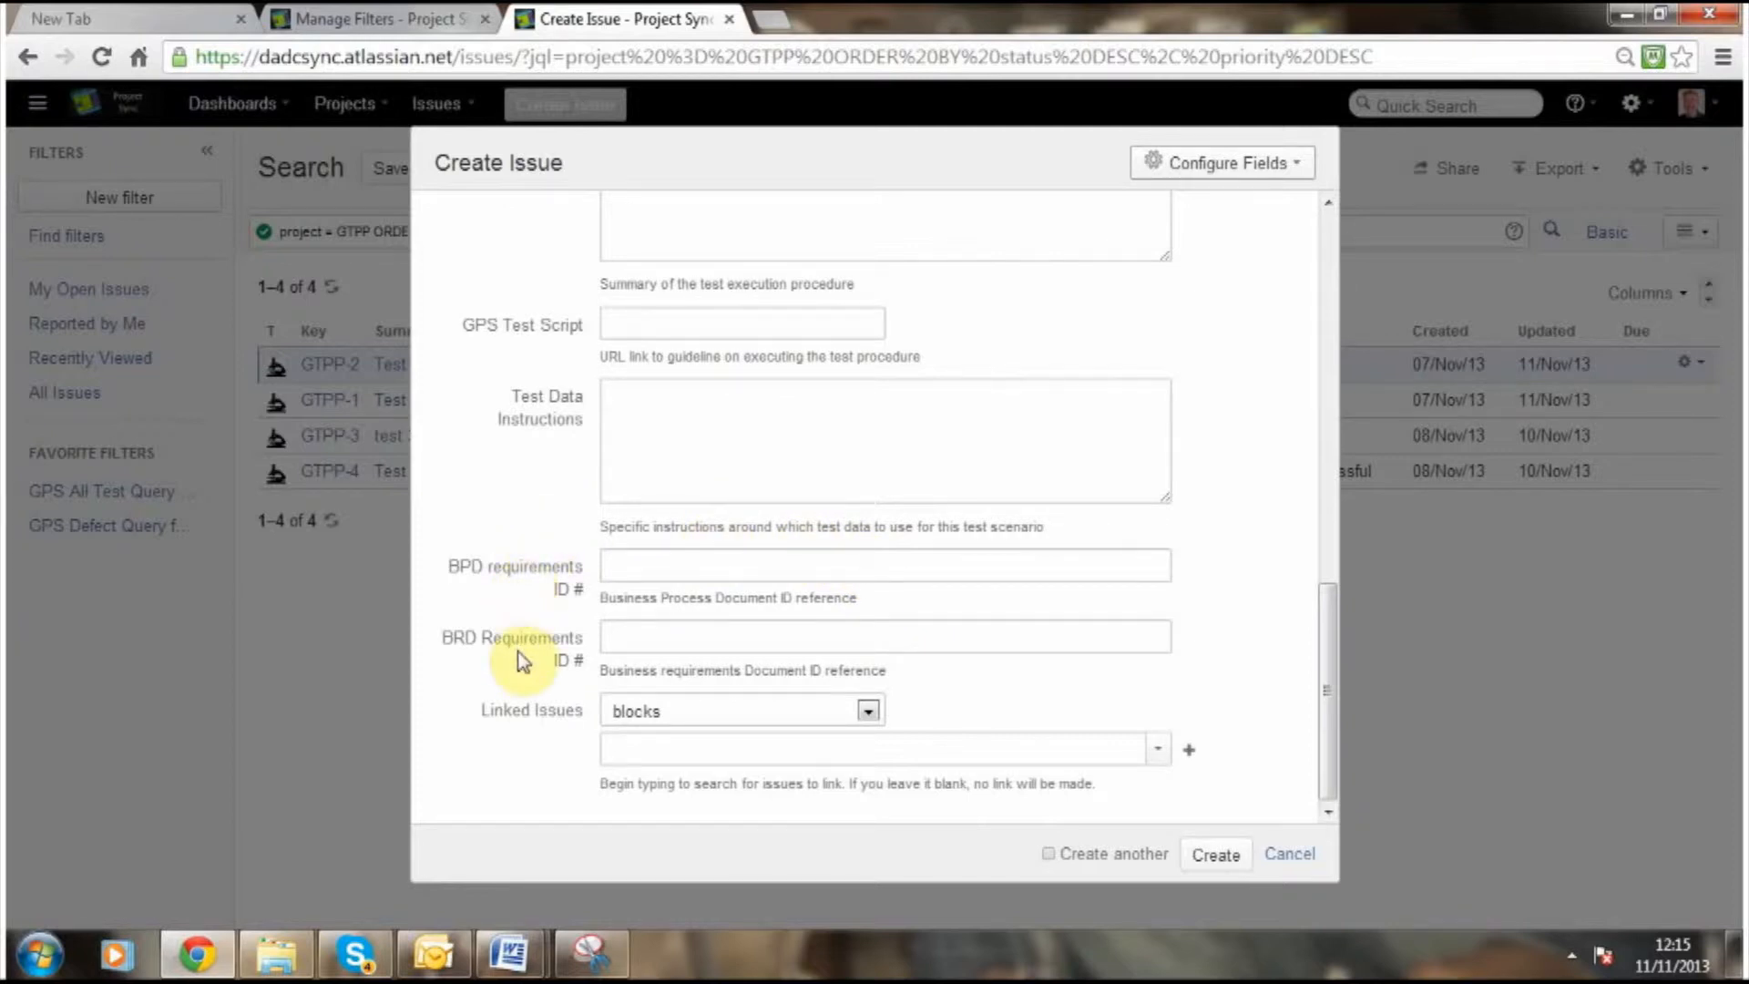
mouse_move(1223, 864)
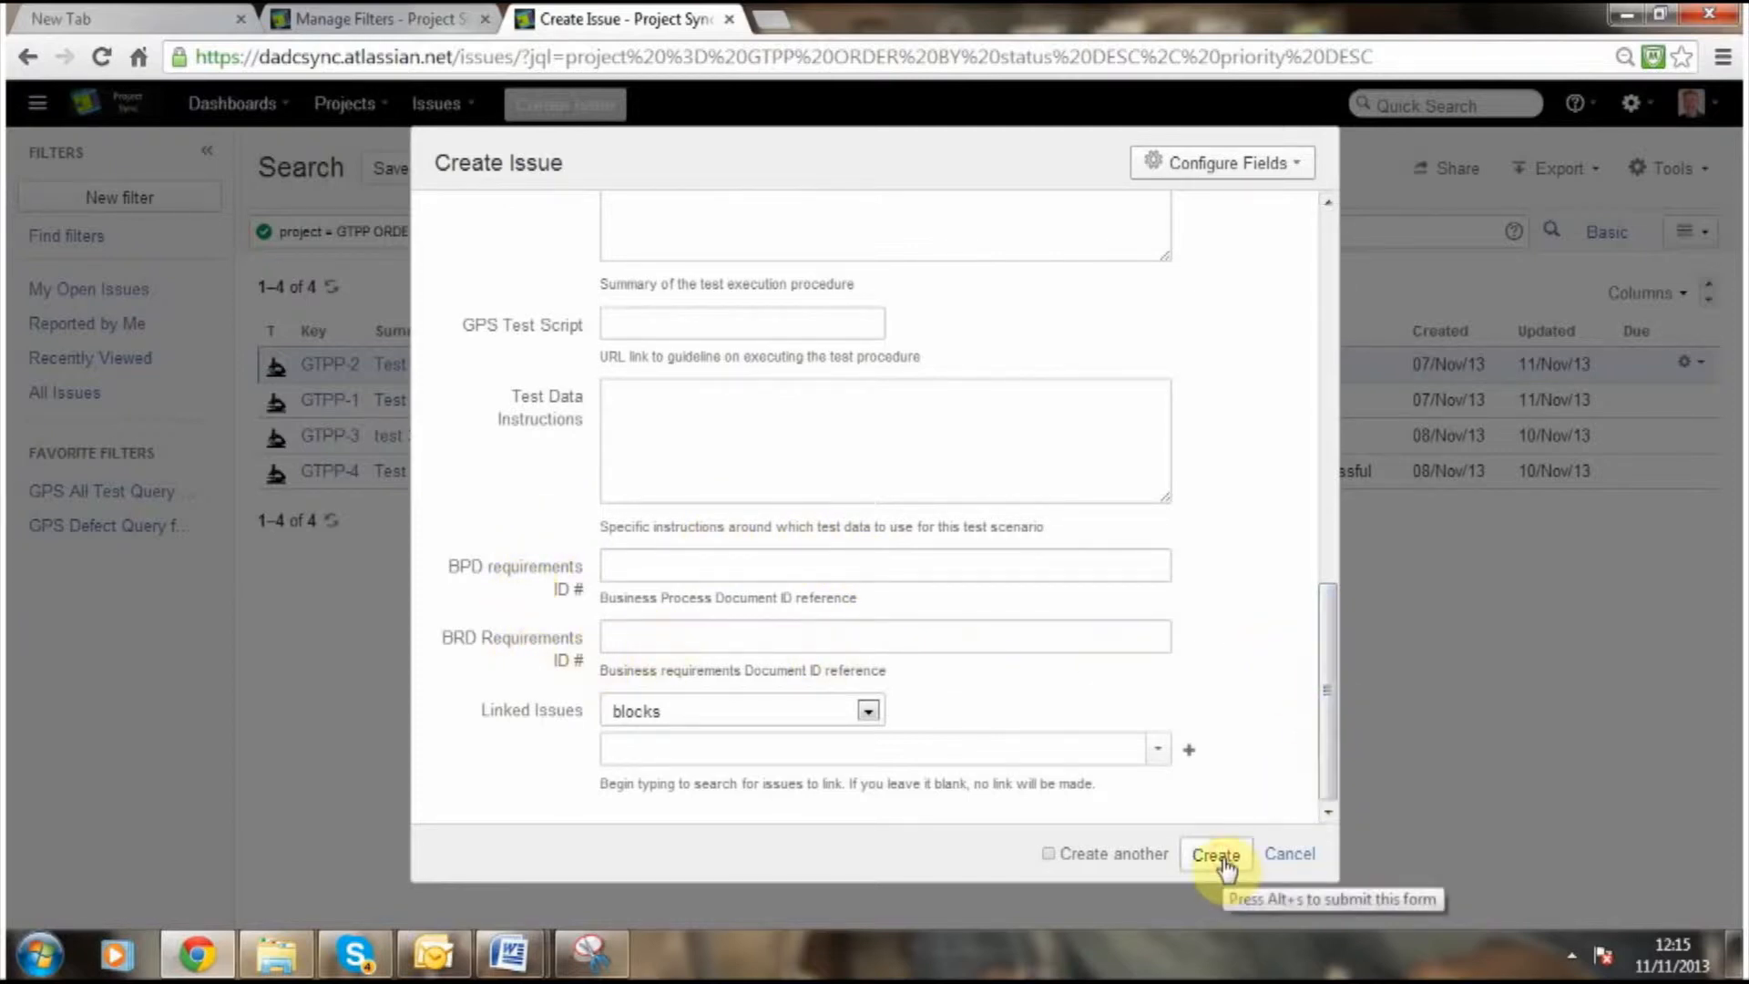
Create GTPP-5 'Test 5', refresh the issue list, and bring up the test scenario spreadsheet.
click(1216, 854)
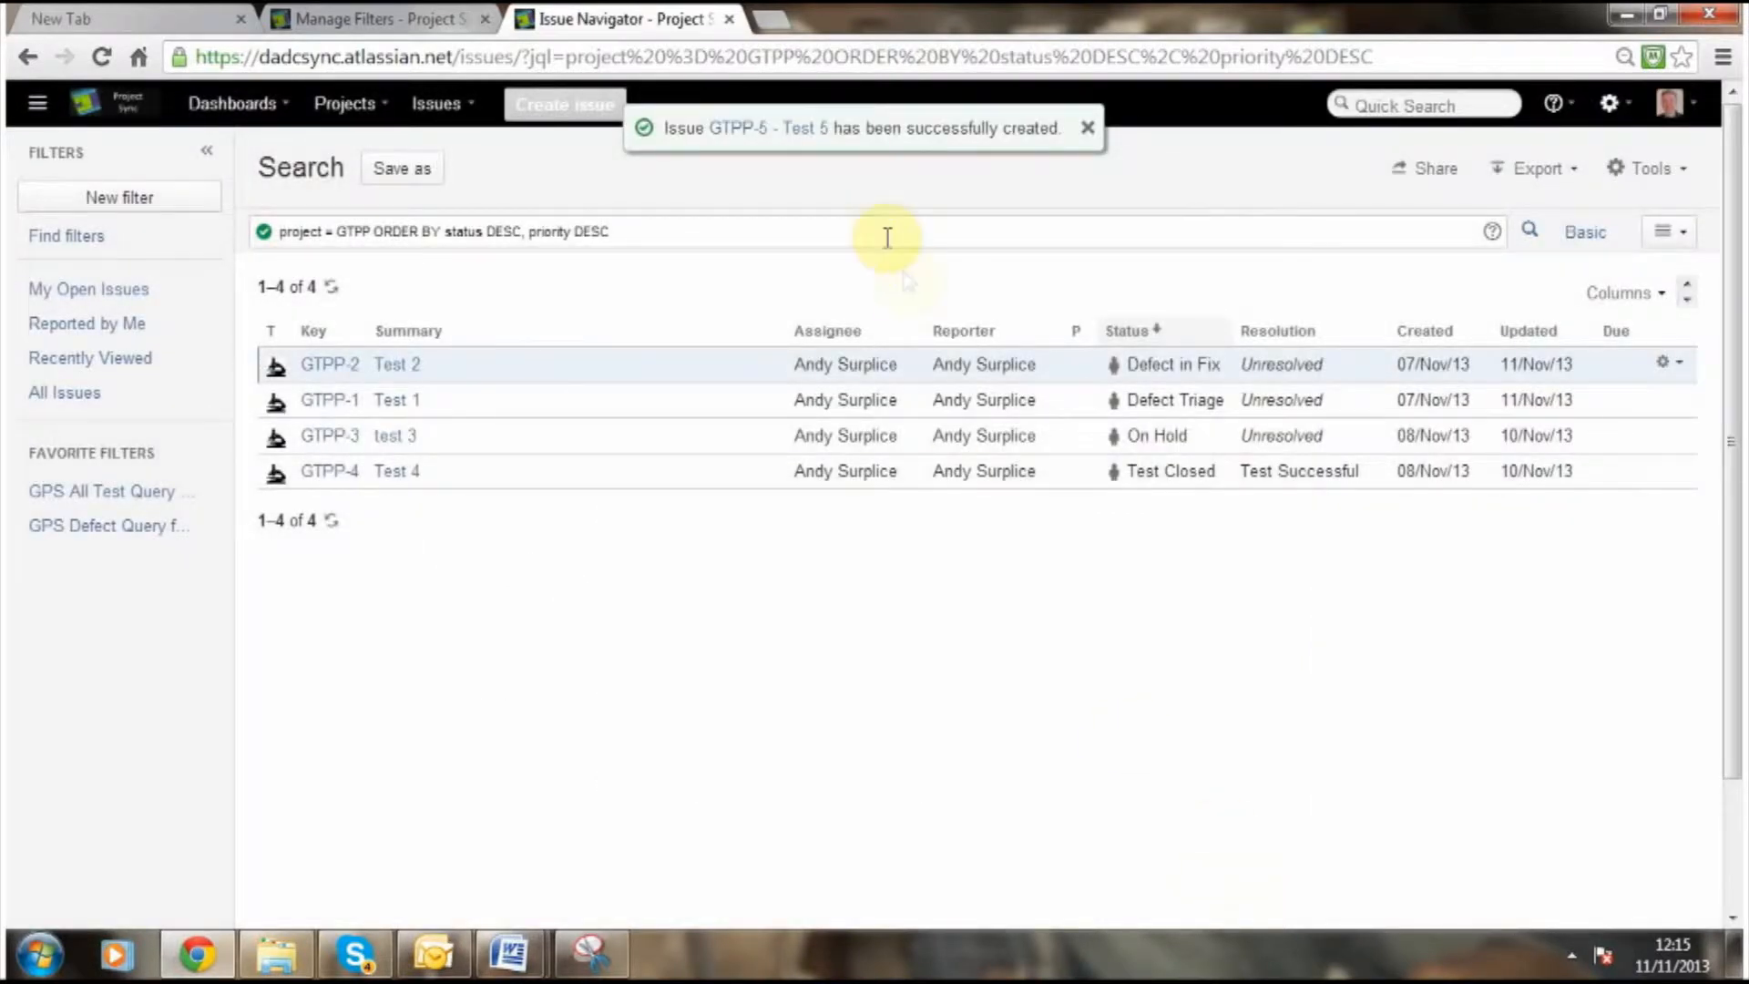
mouse_move(334, 300)
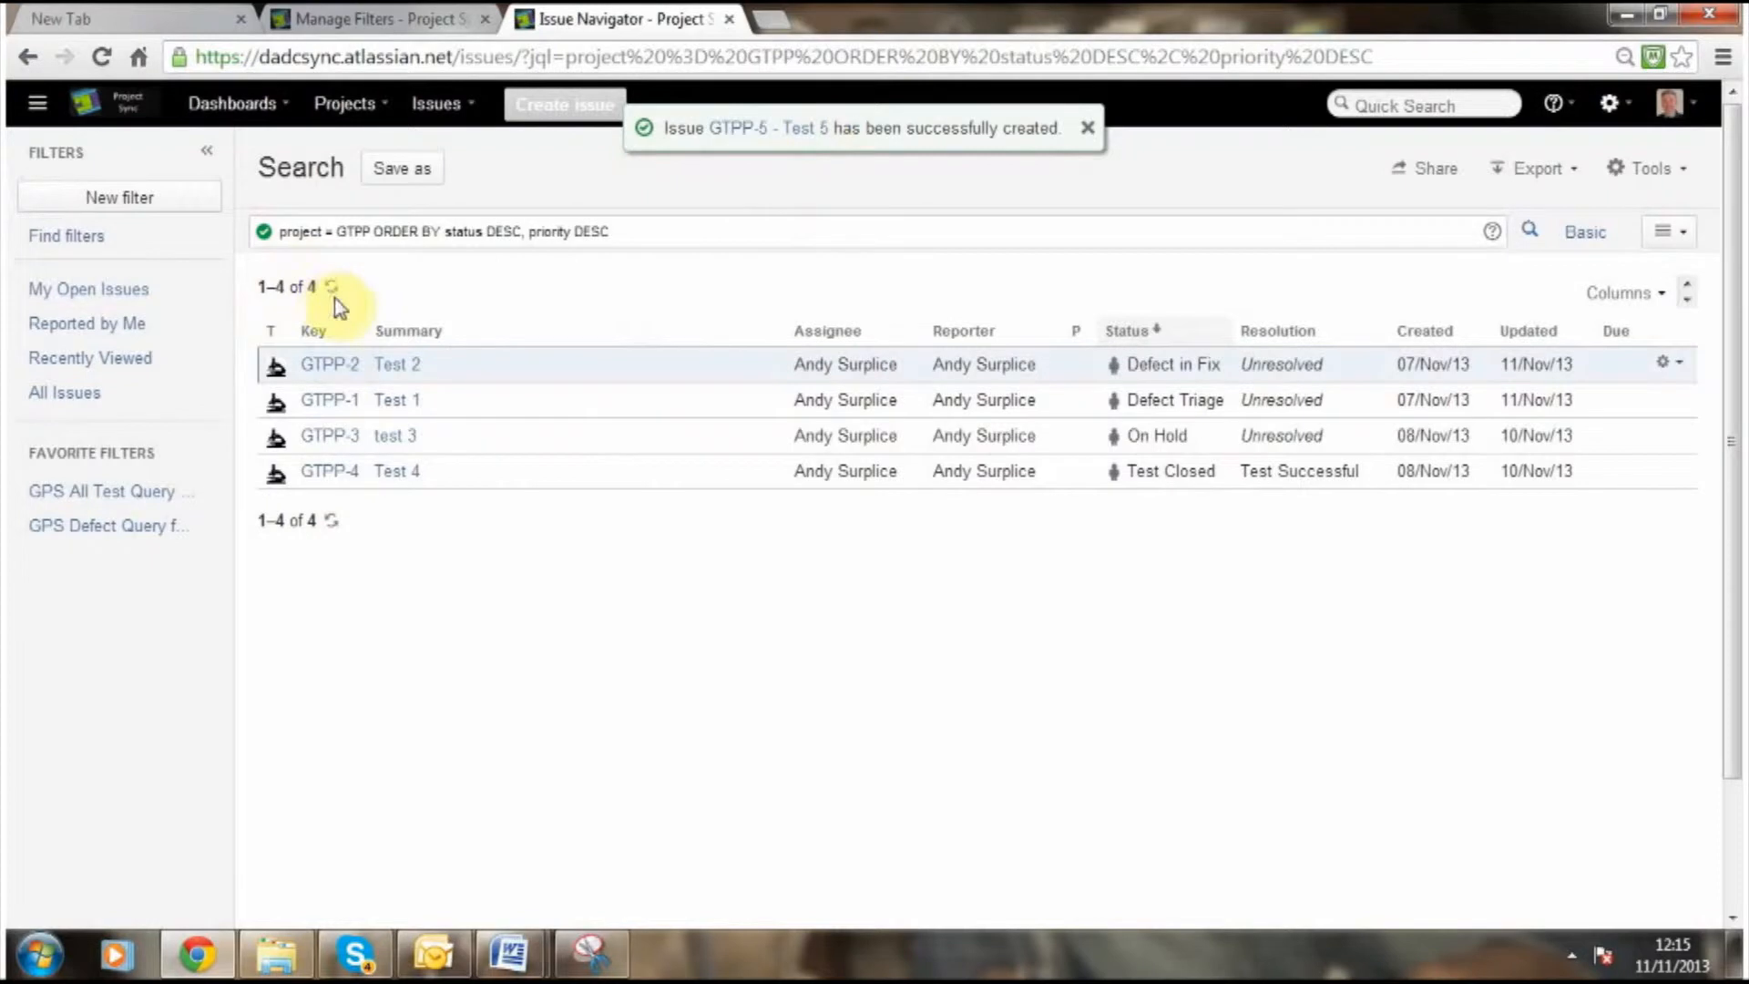
click(329, 285)
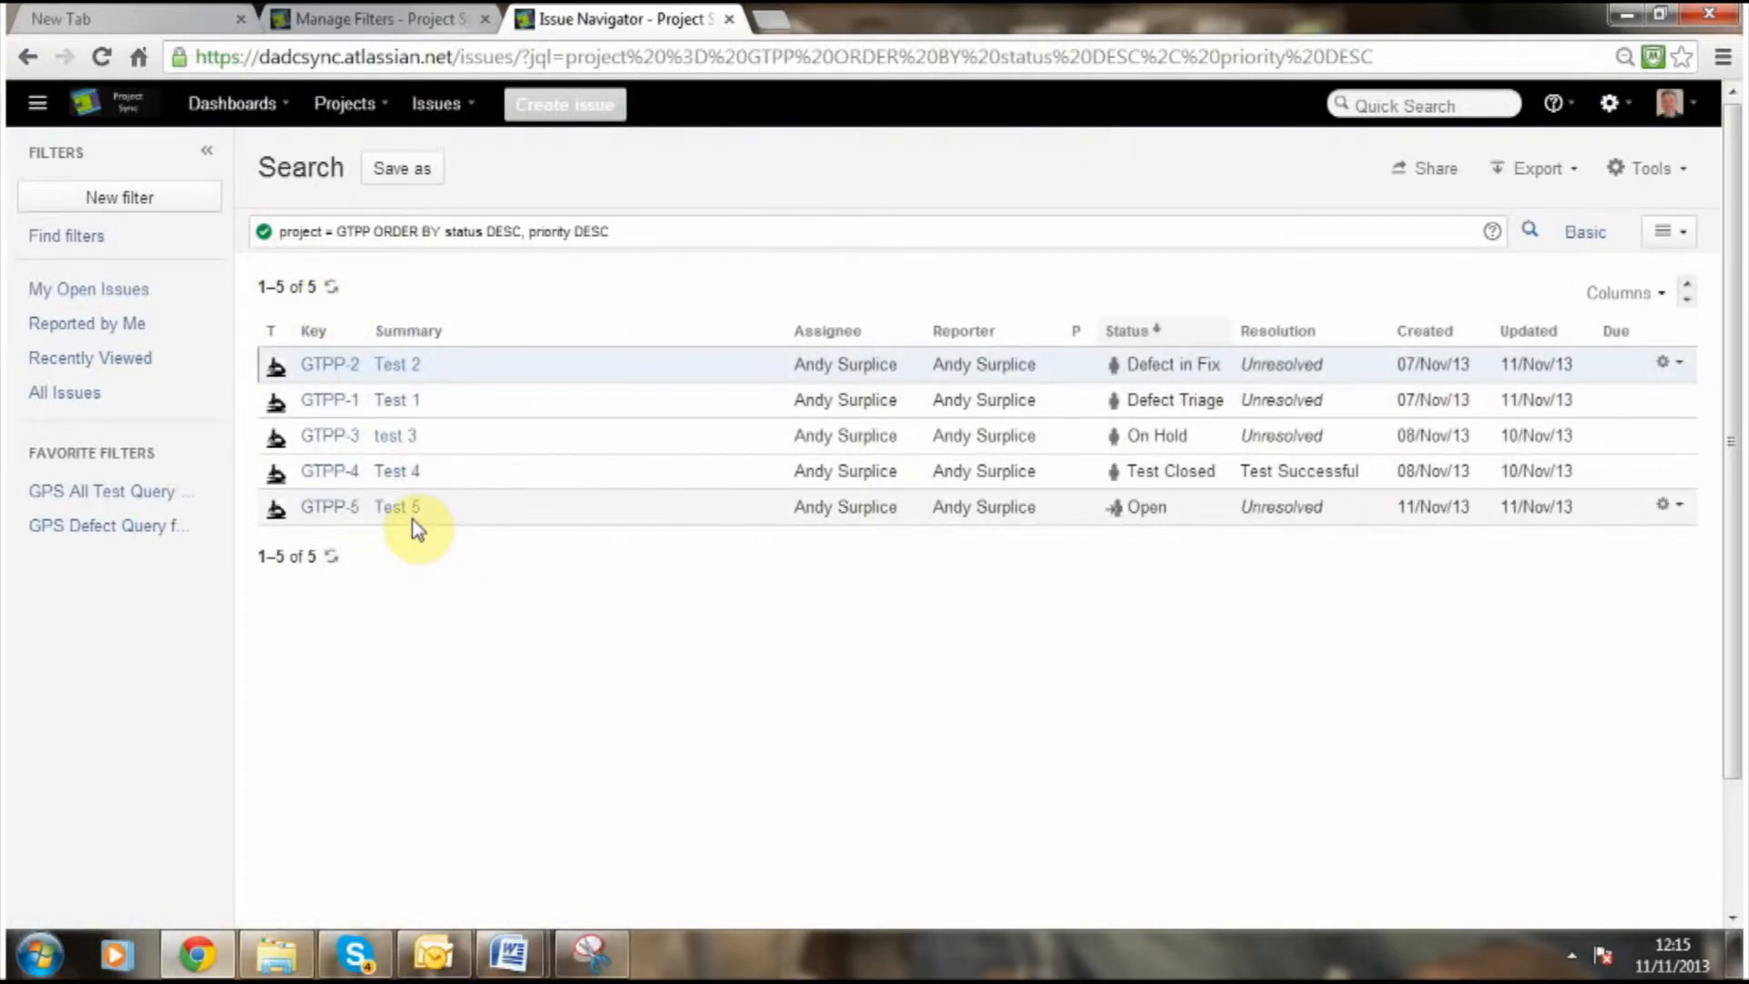
click(511, 957)
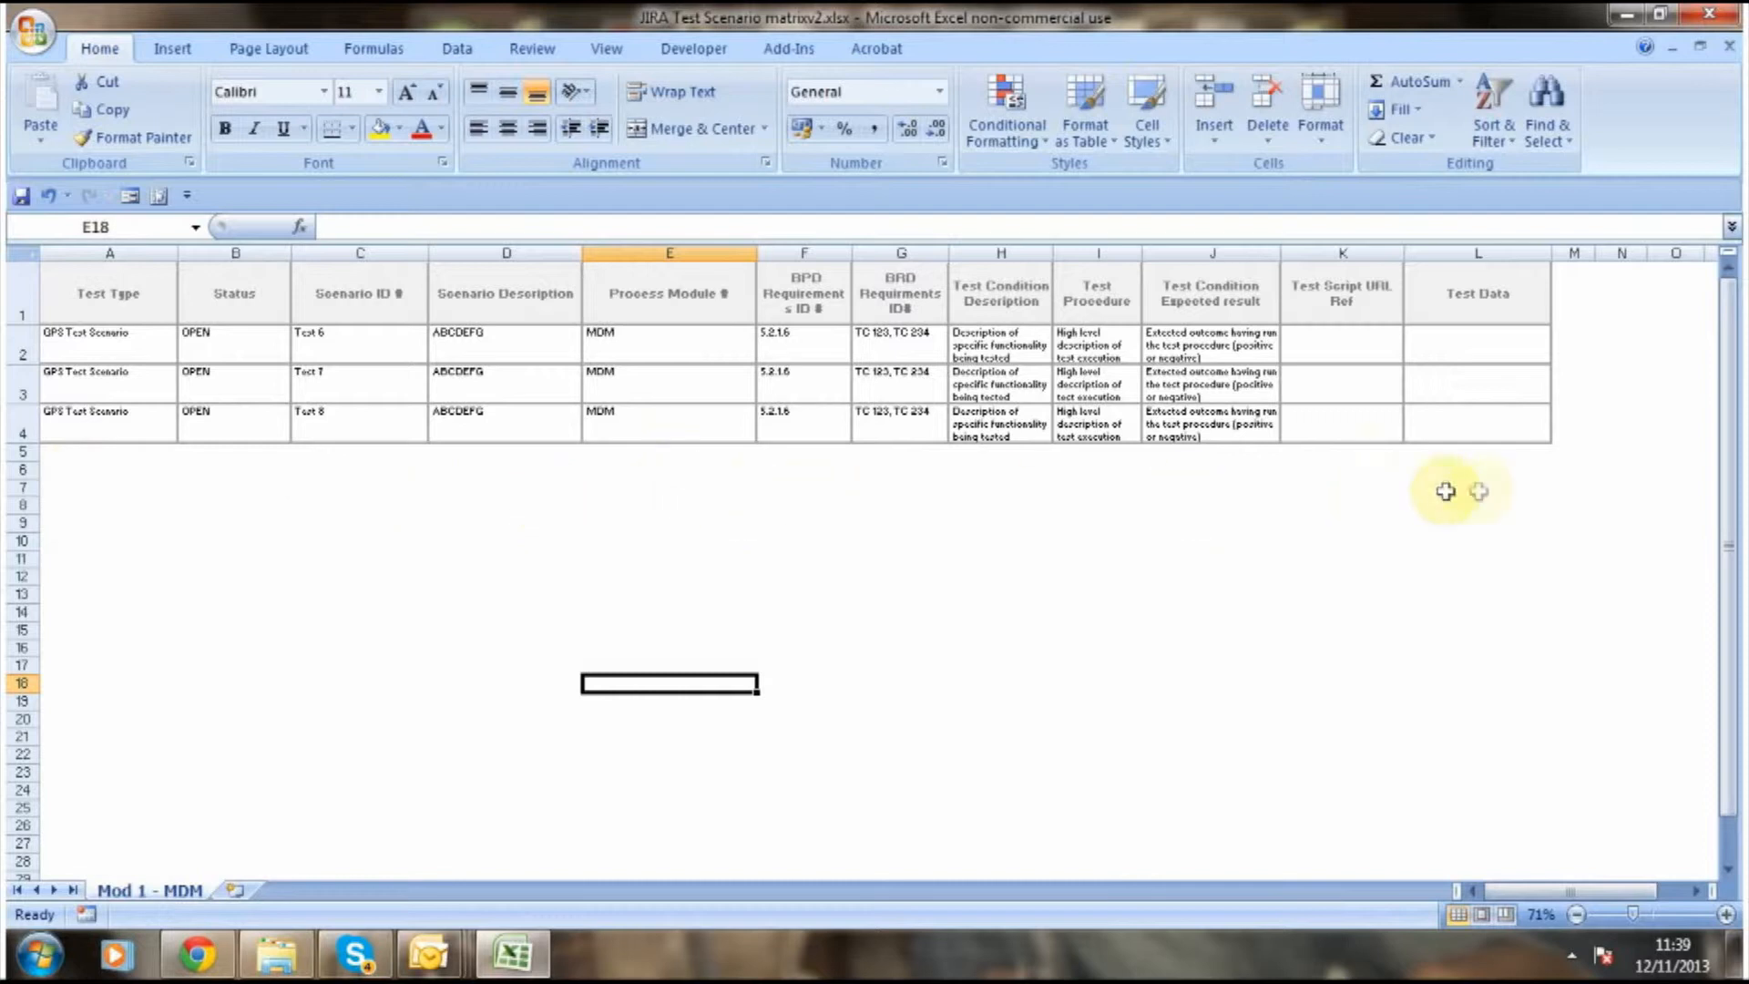
mouse_move(91, 500)
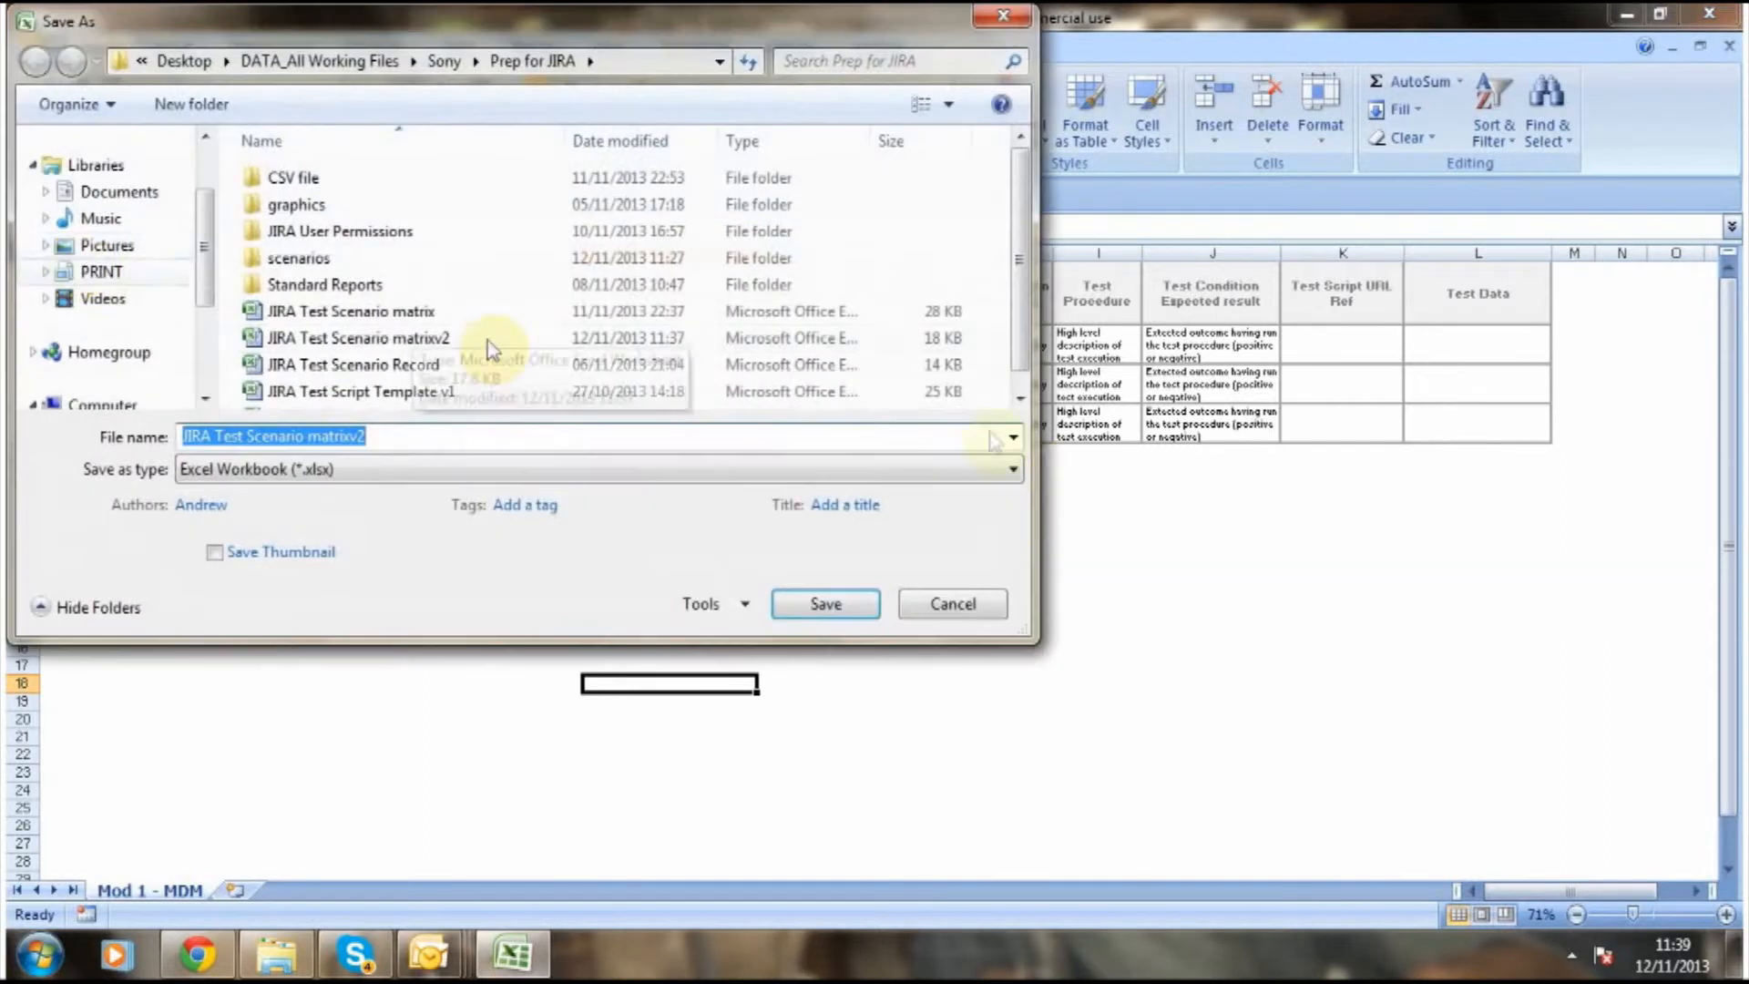
Save JIRA Test Scenario matrixv2 as CSV (Comma delimited) on Removable Disk (F:).
click(1011, 468)
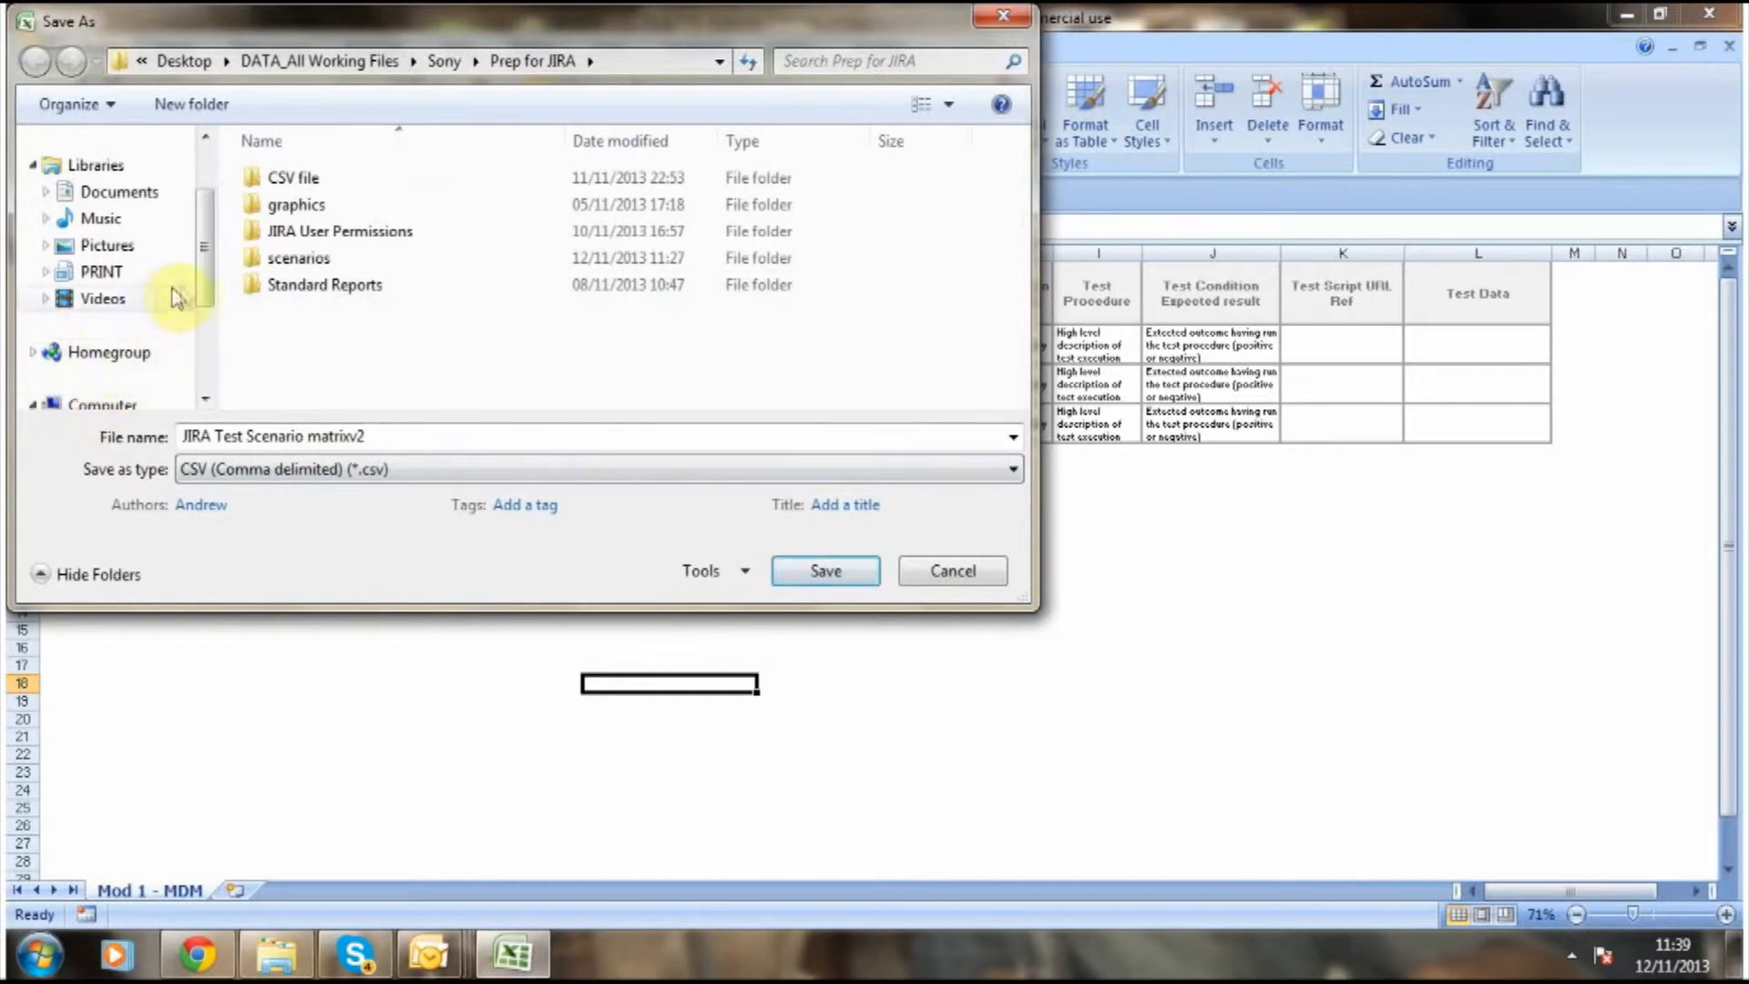
click(117, 298)
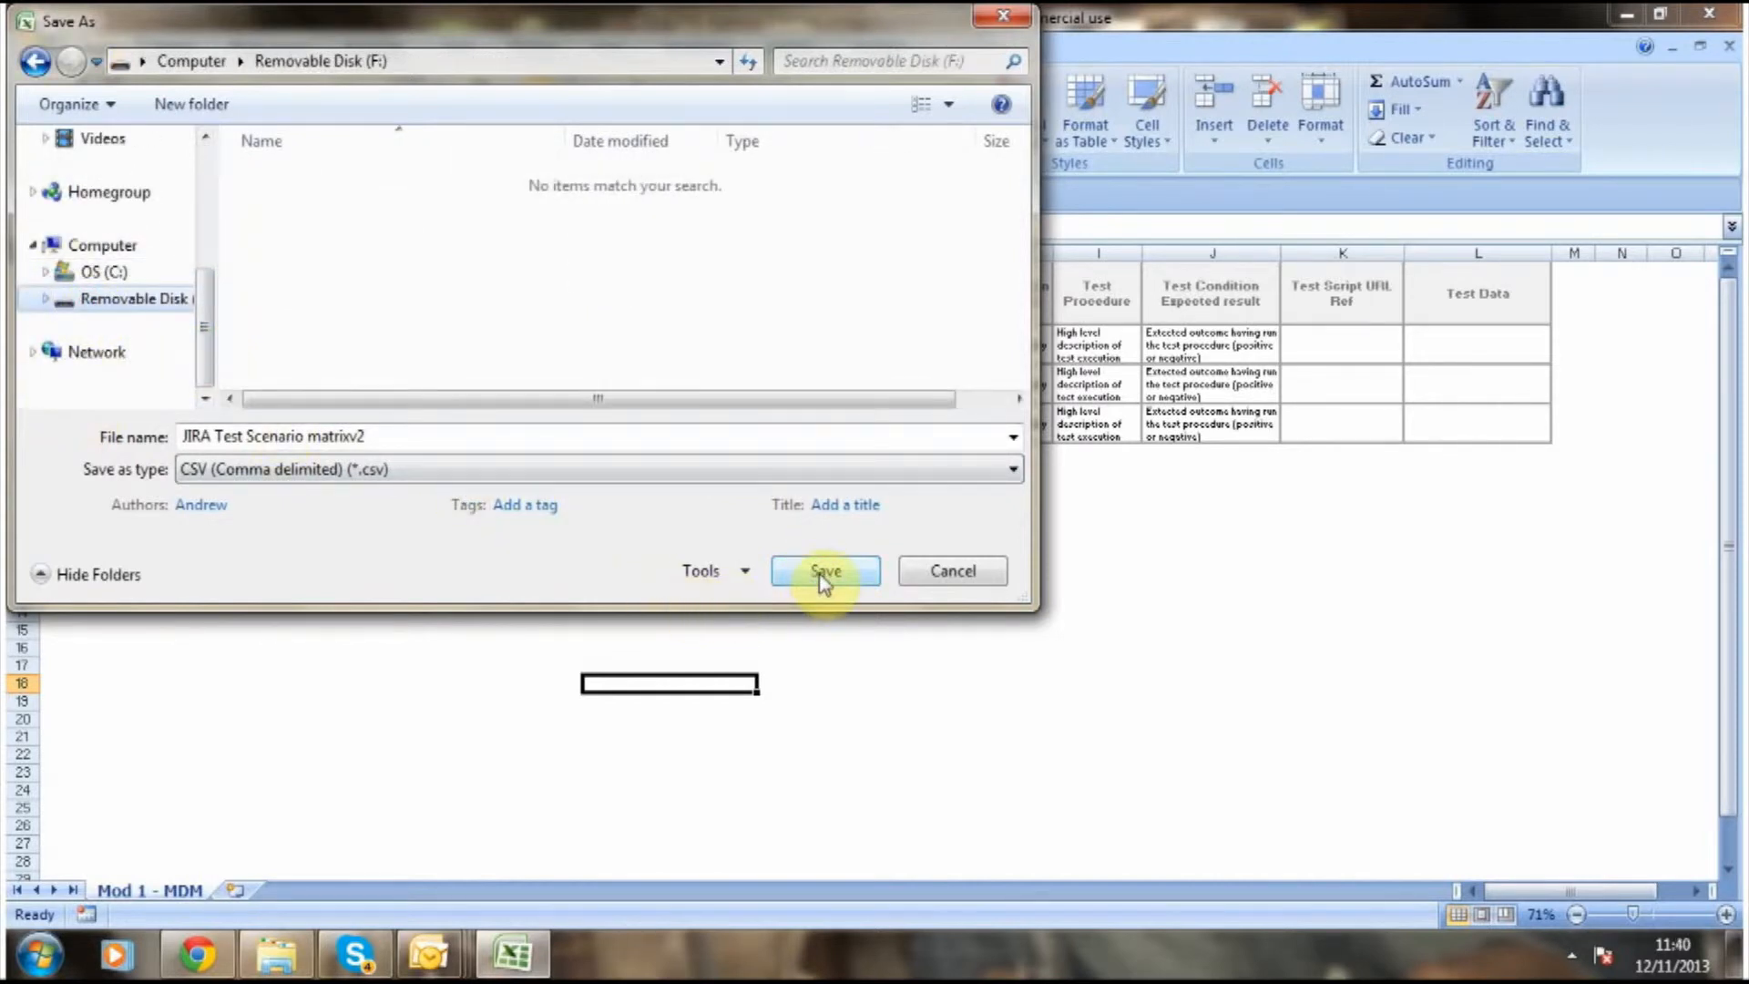
click(825, 570)
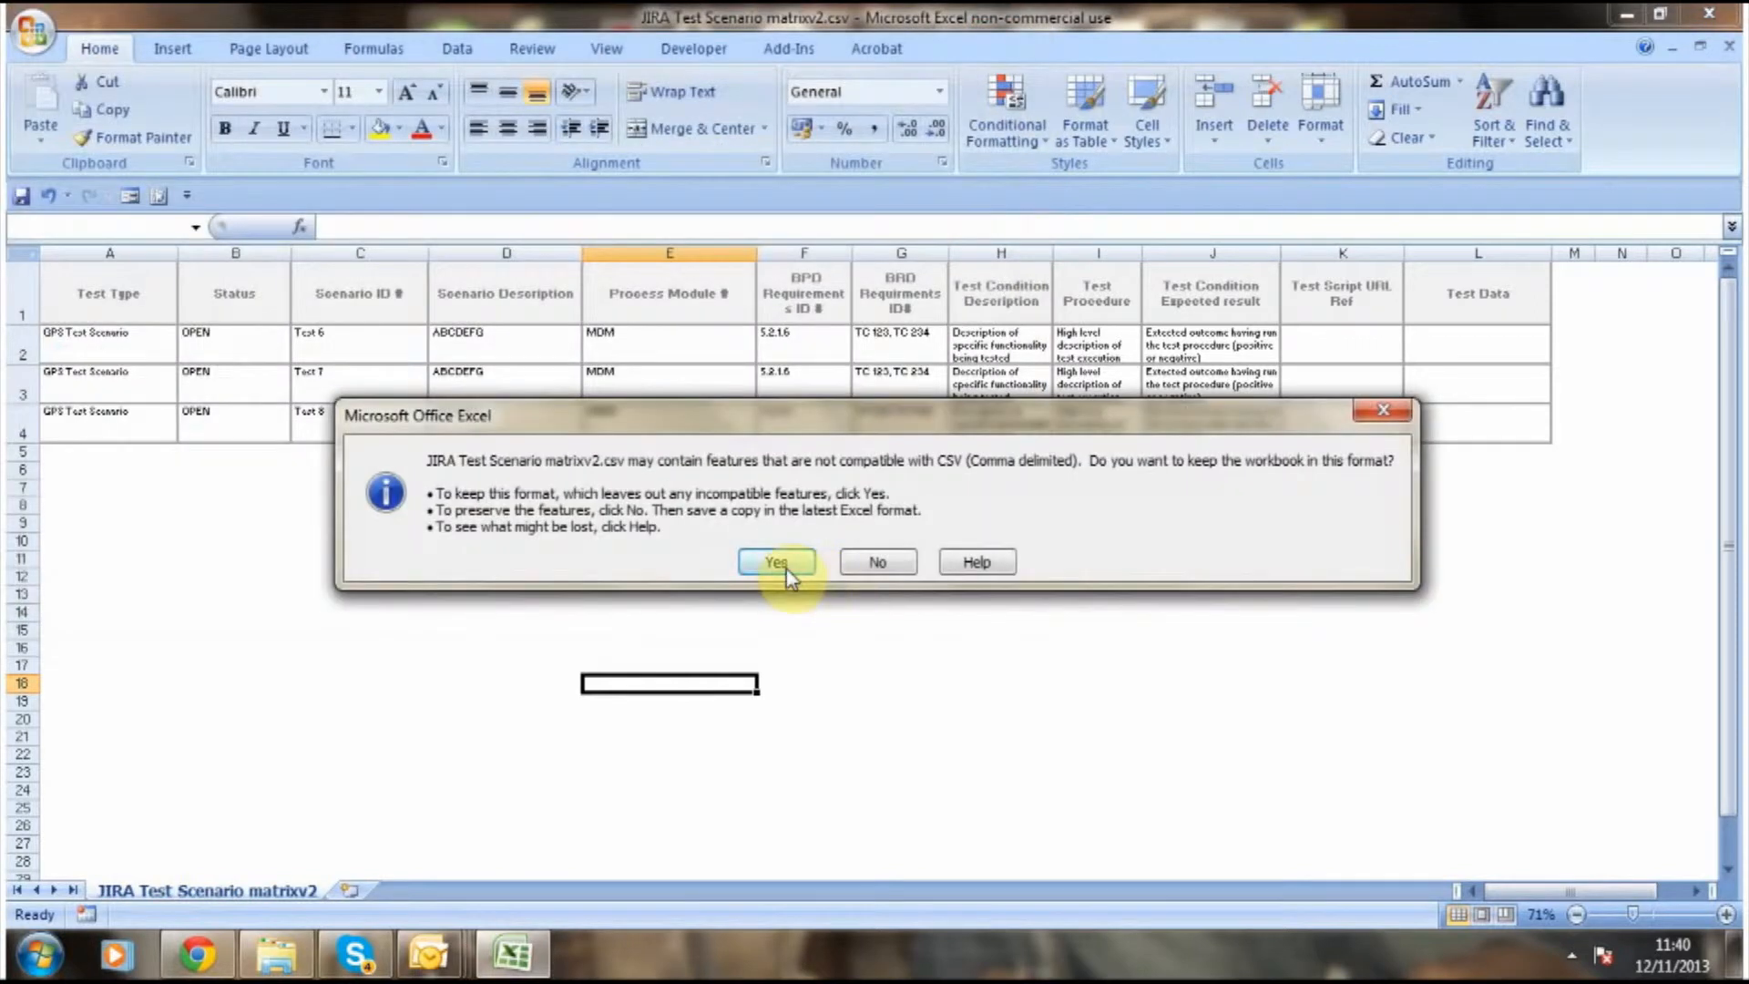
click(777, 561)
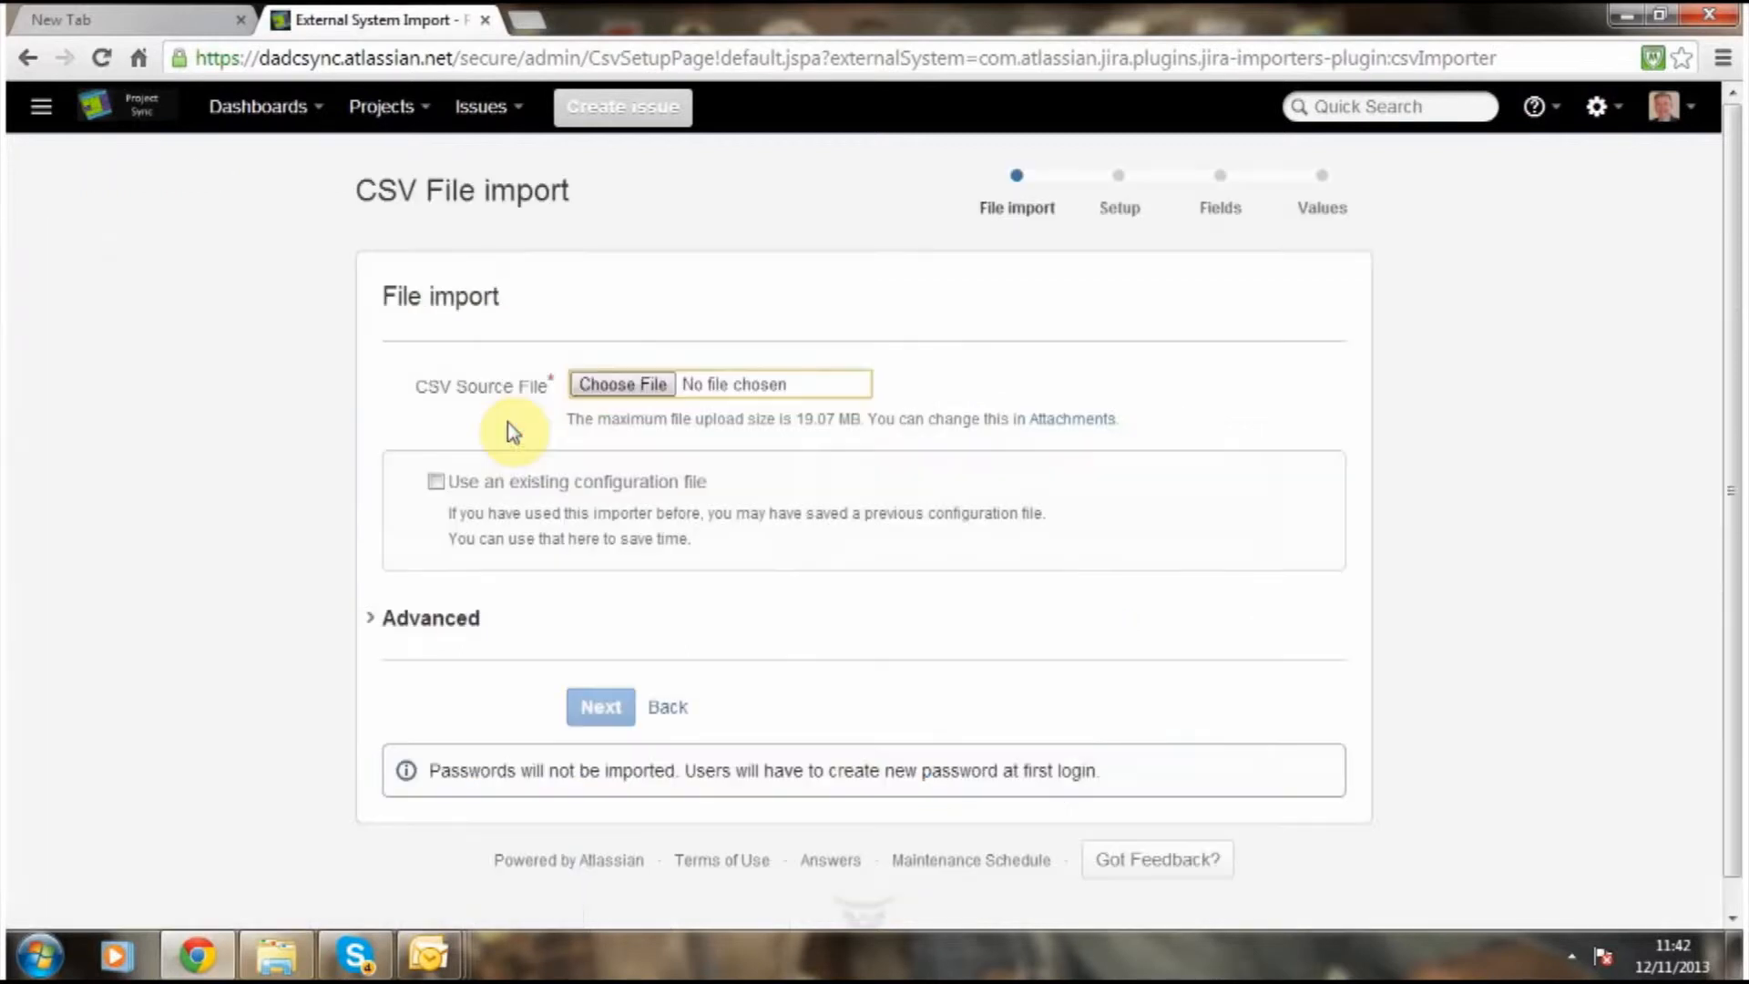
mouse_move(518, 463)
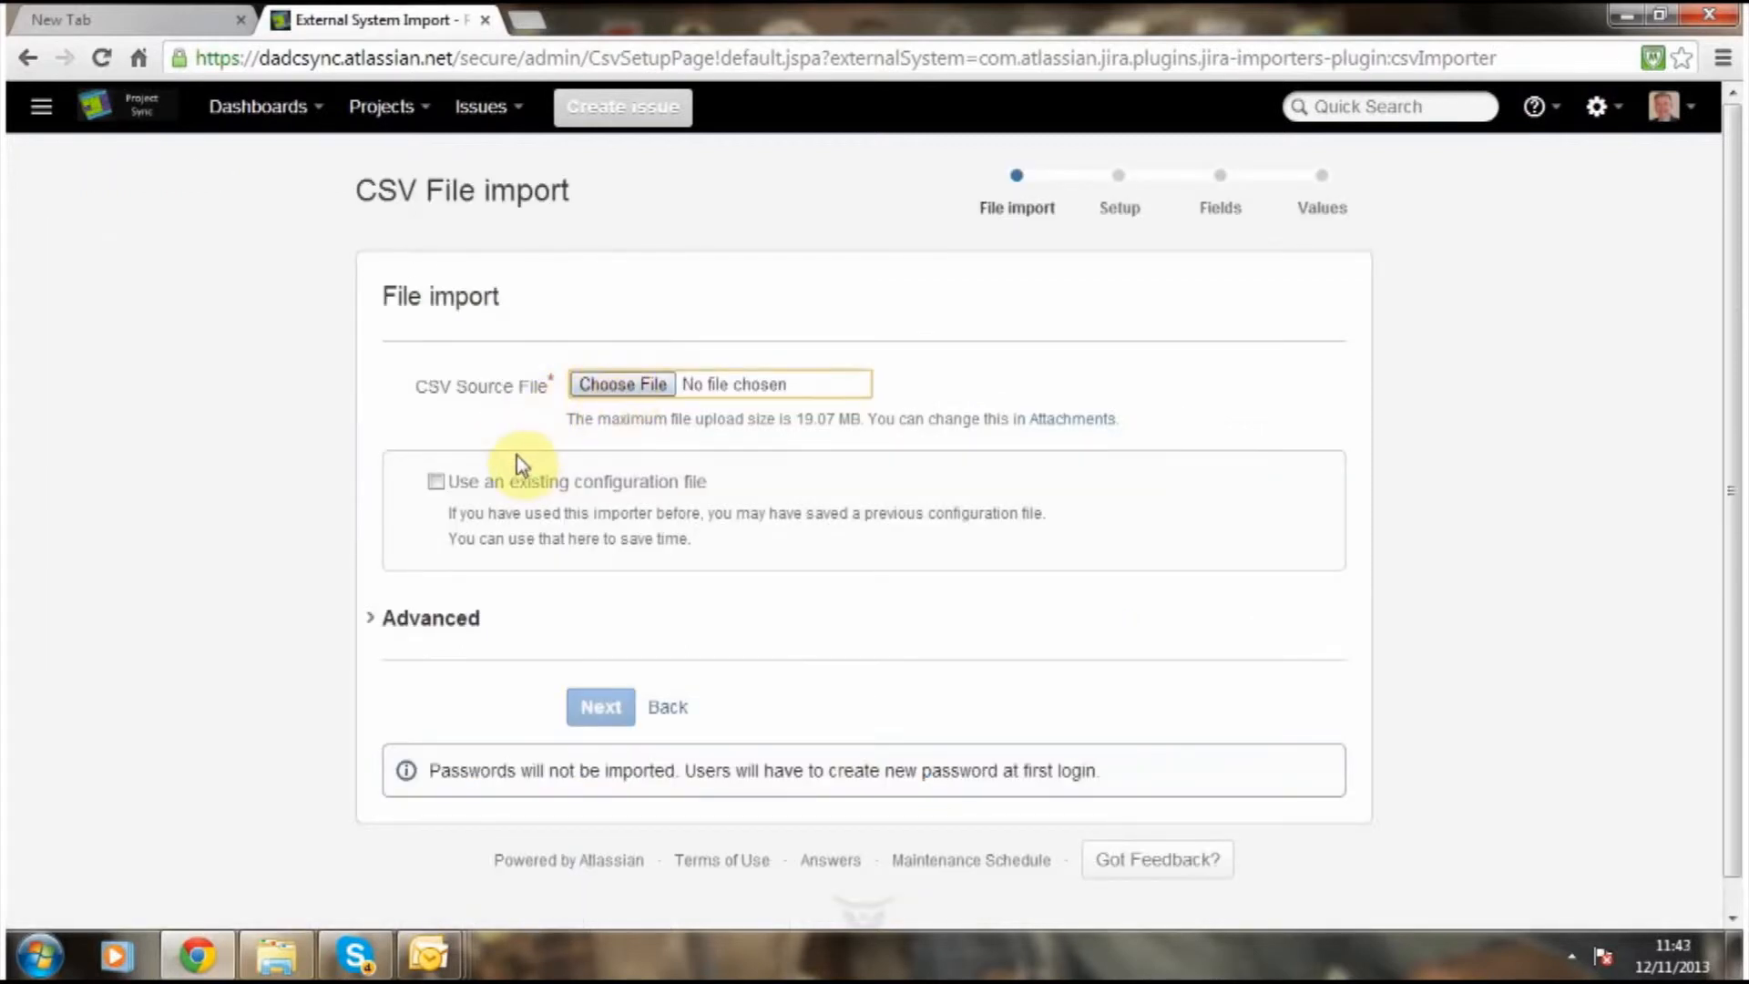
Load JIRA Test Scenario matrixv2.csv from Removable Disk (F:) as the import source file.
click(621, 383)
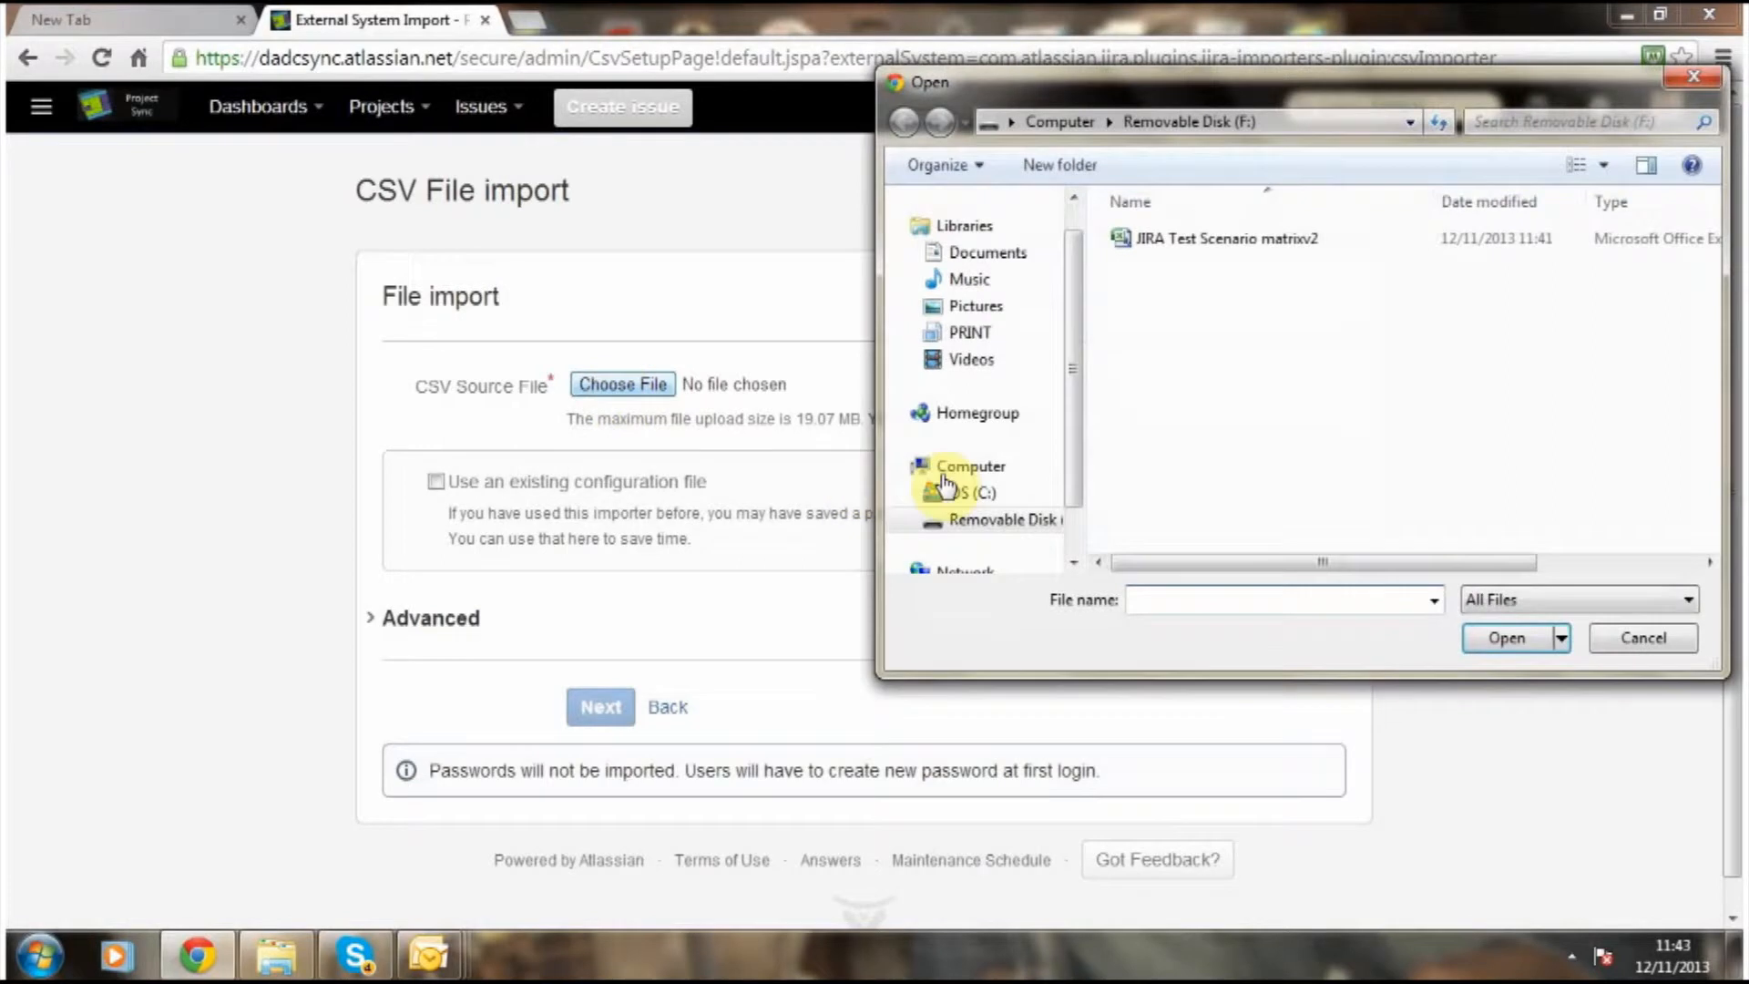
click(1005, 520)
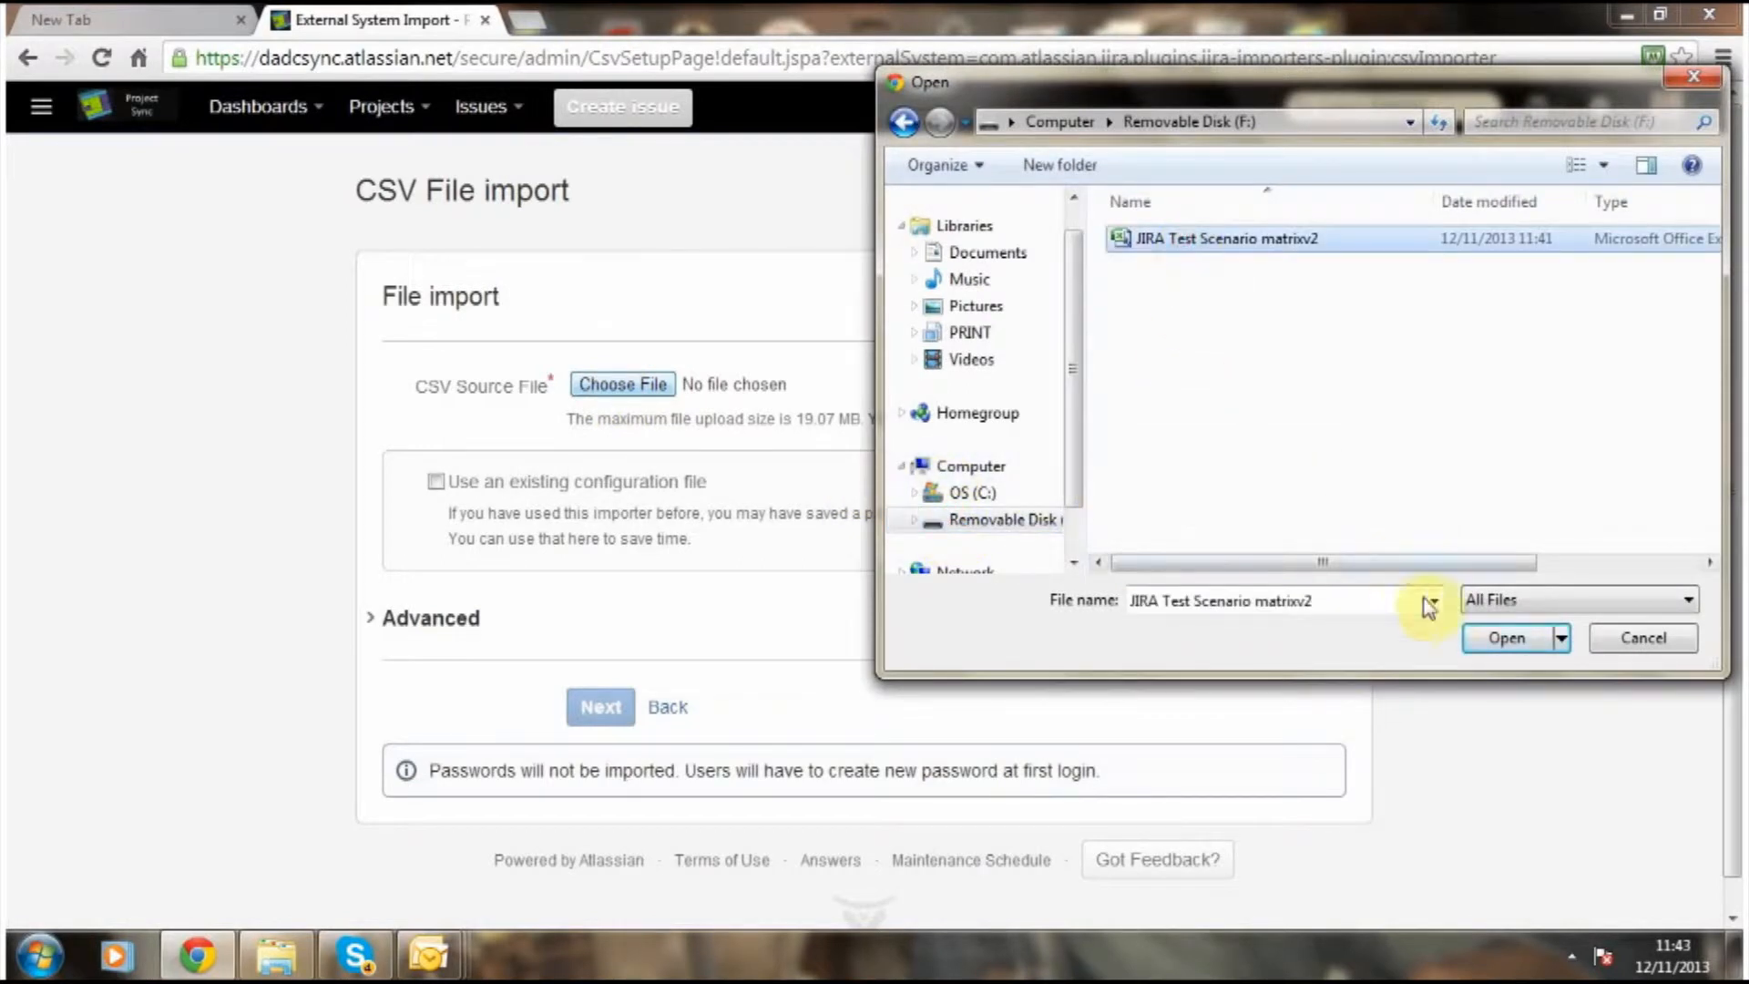
click(1508, 637)
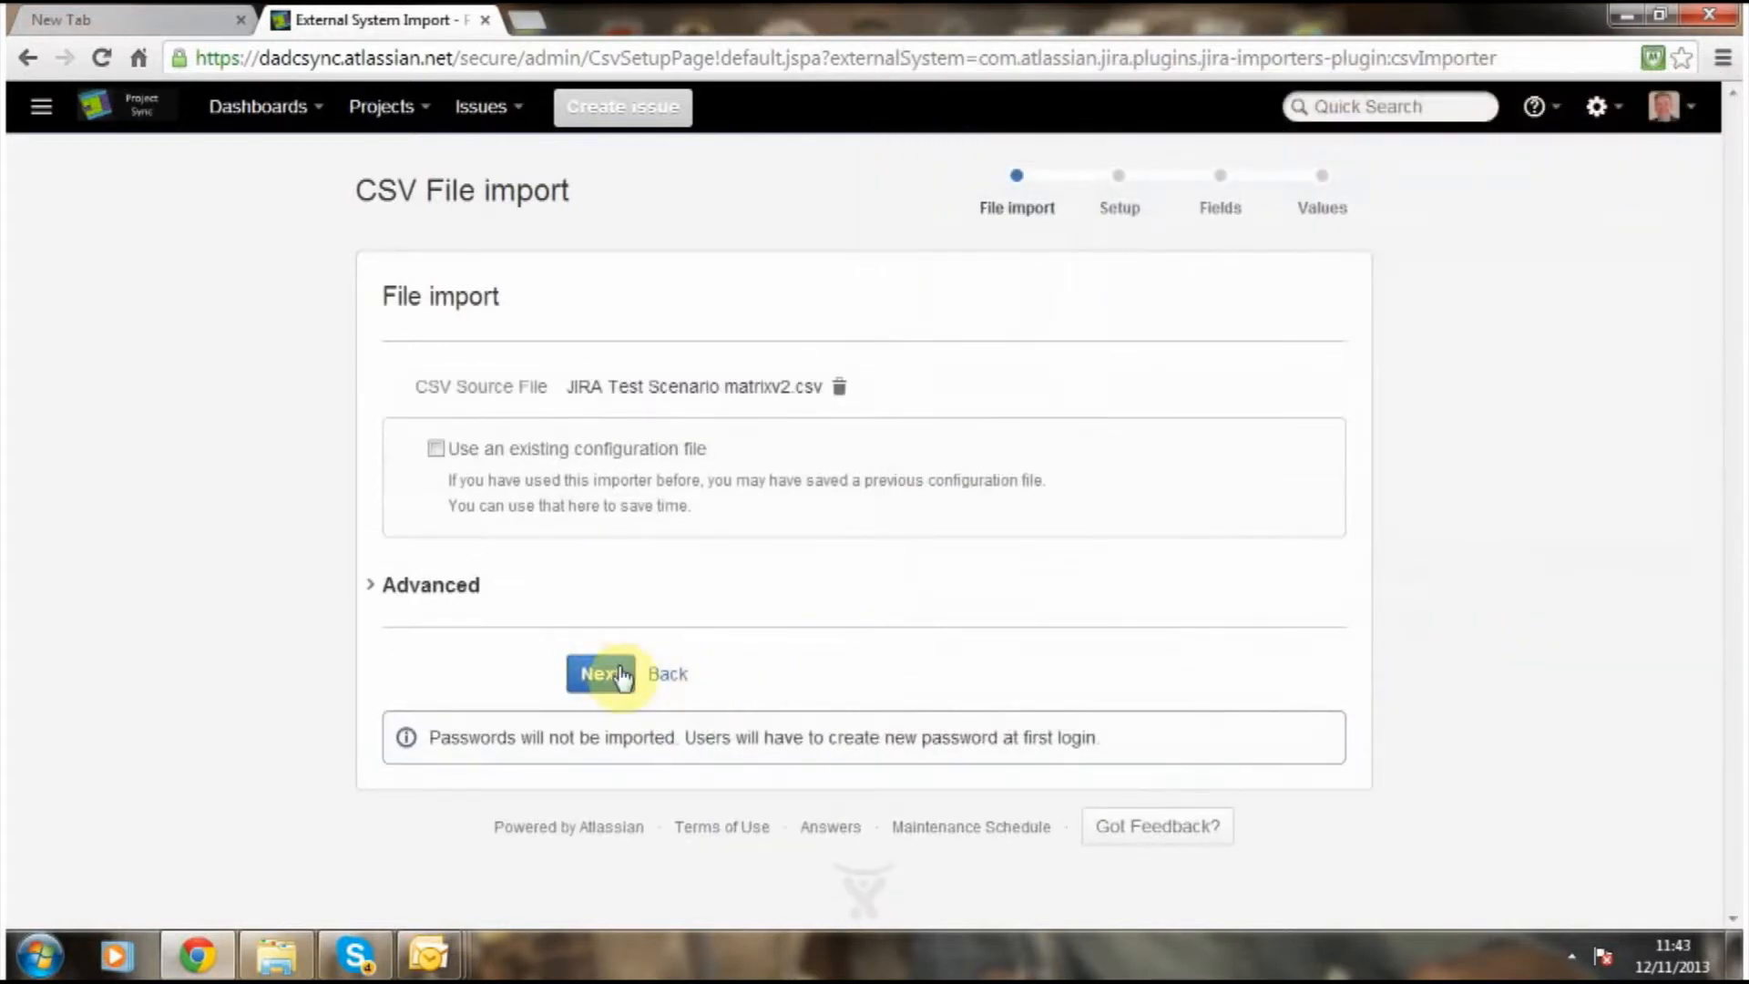
Target the import at GPS Test Programme - pilot and advance to field mapping.
click(600, 674)
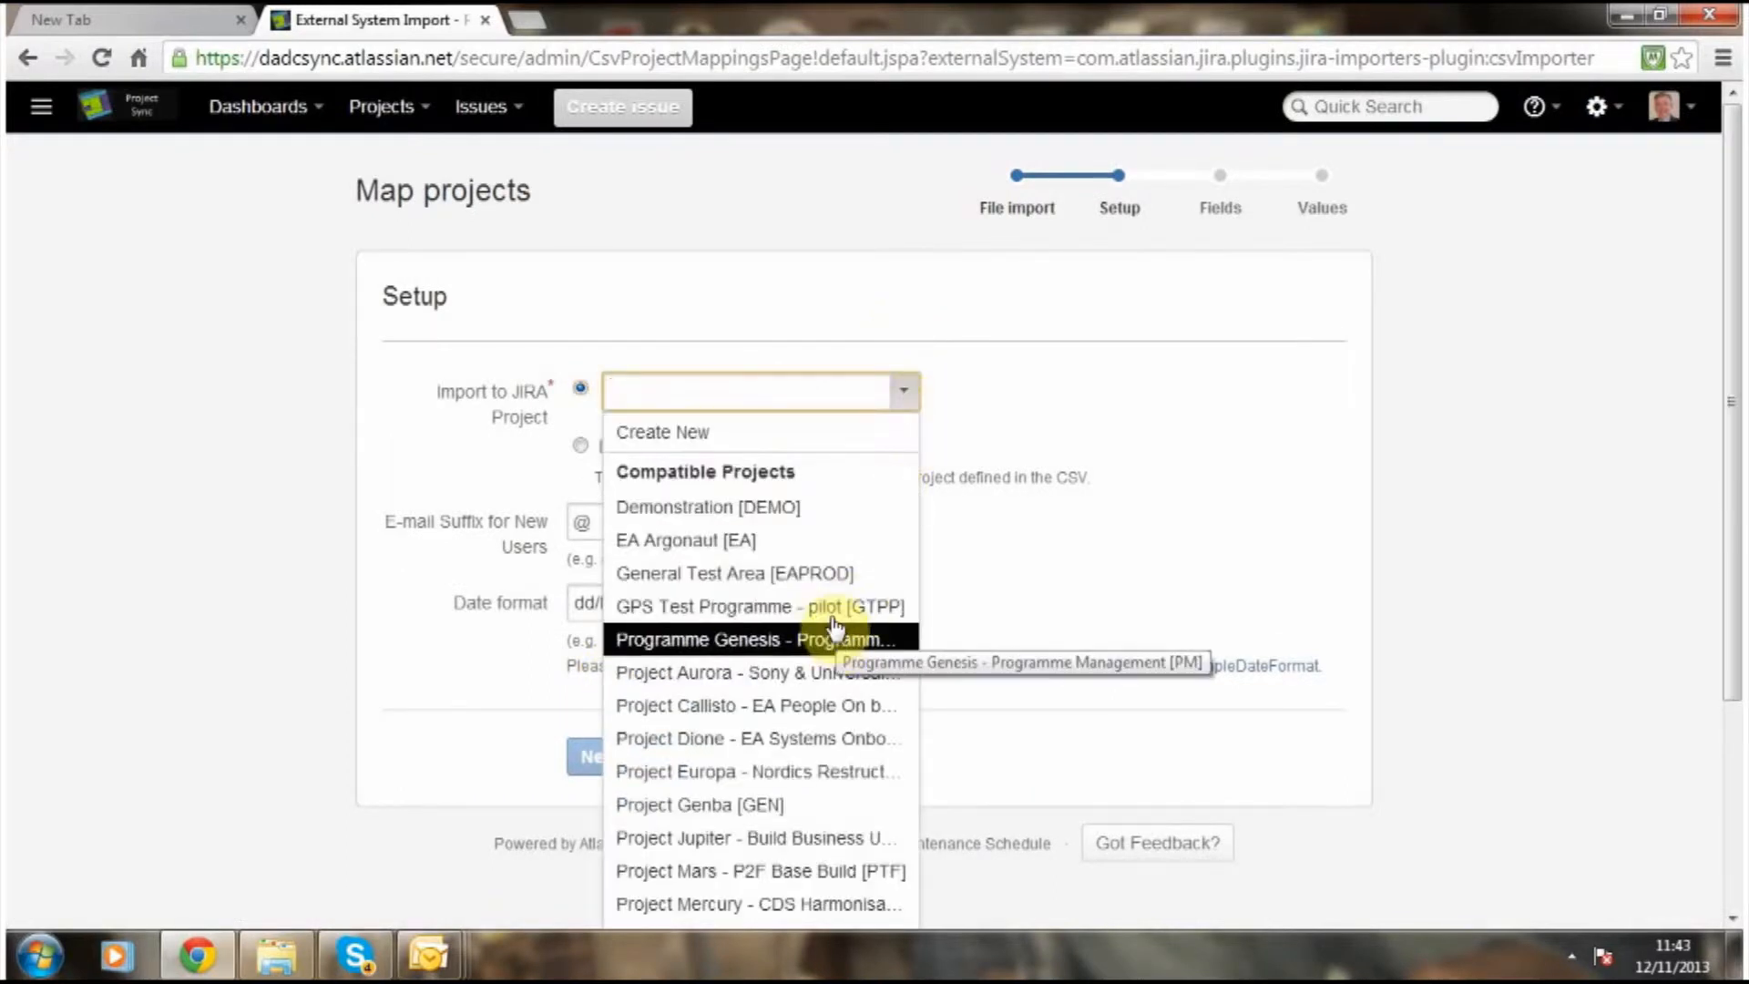
click(743, 606)
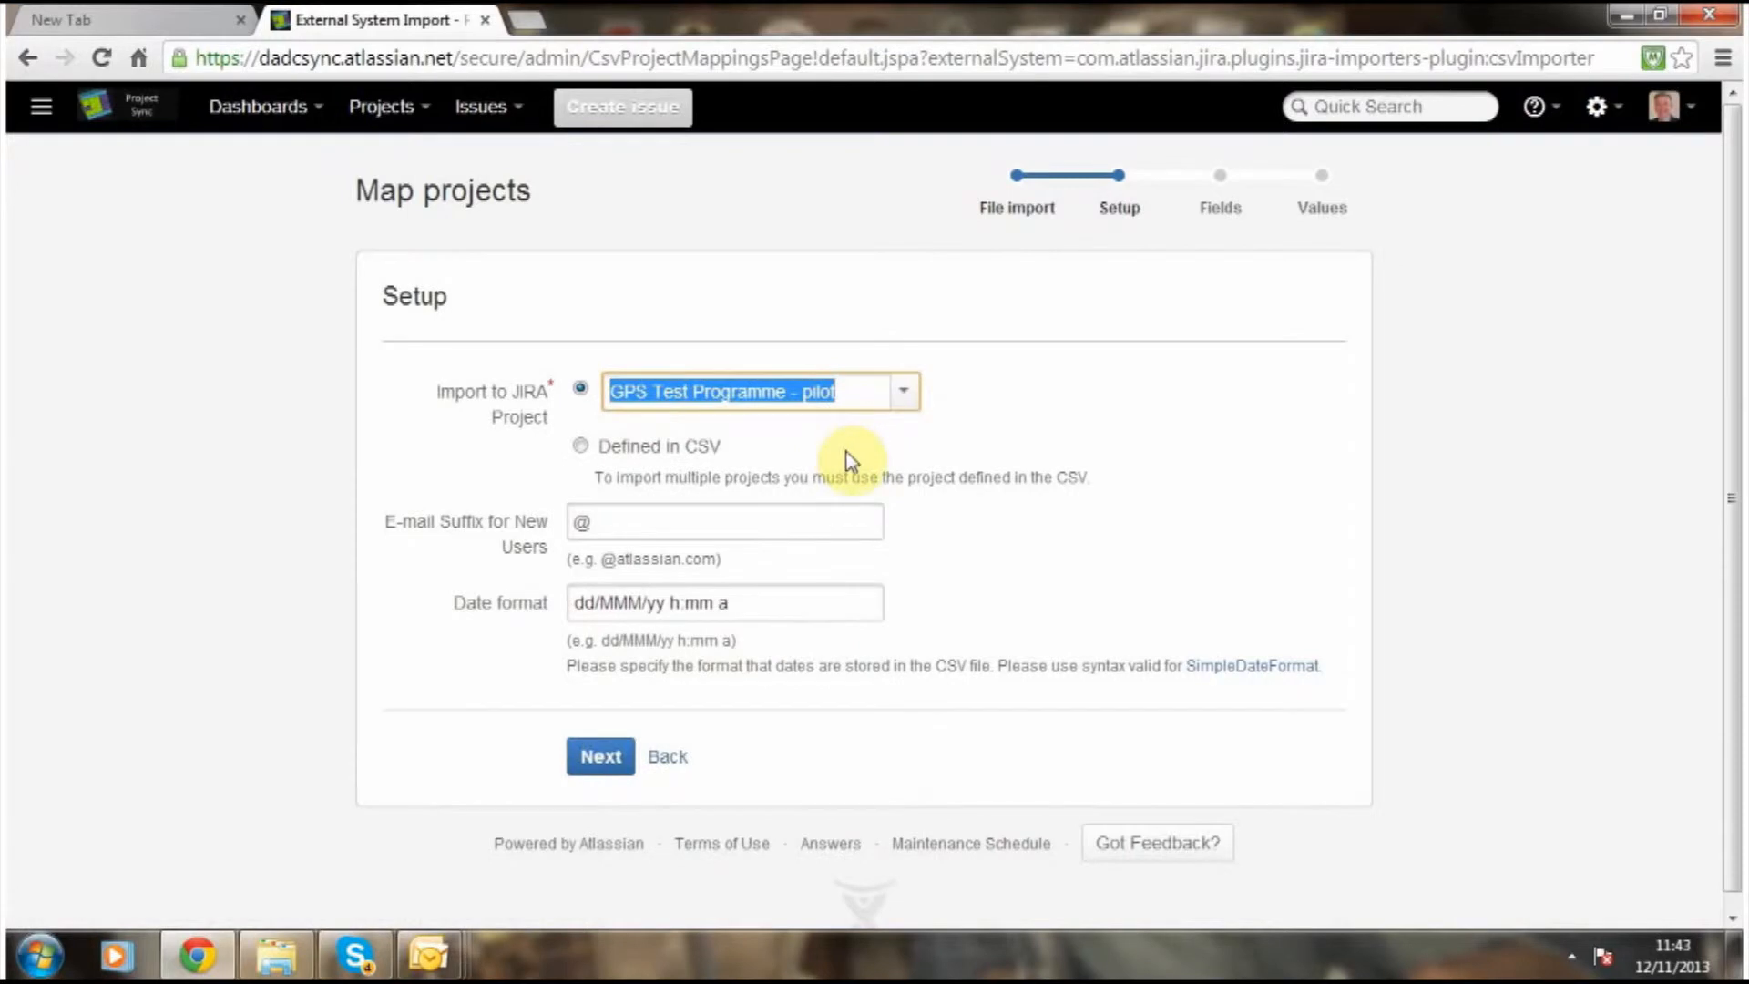
mouse_move(600, 761)
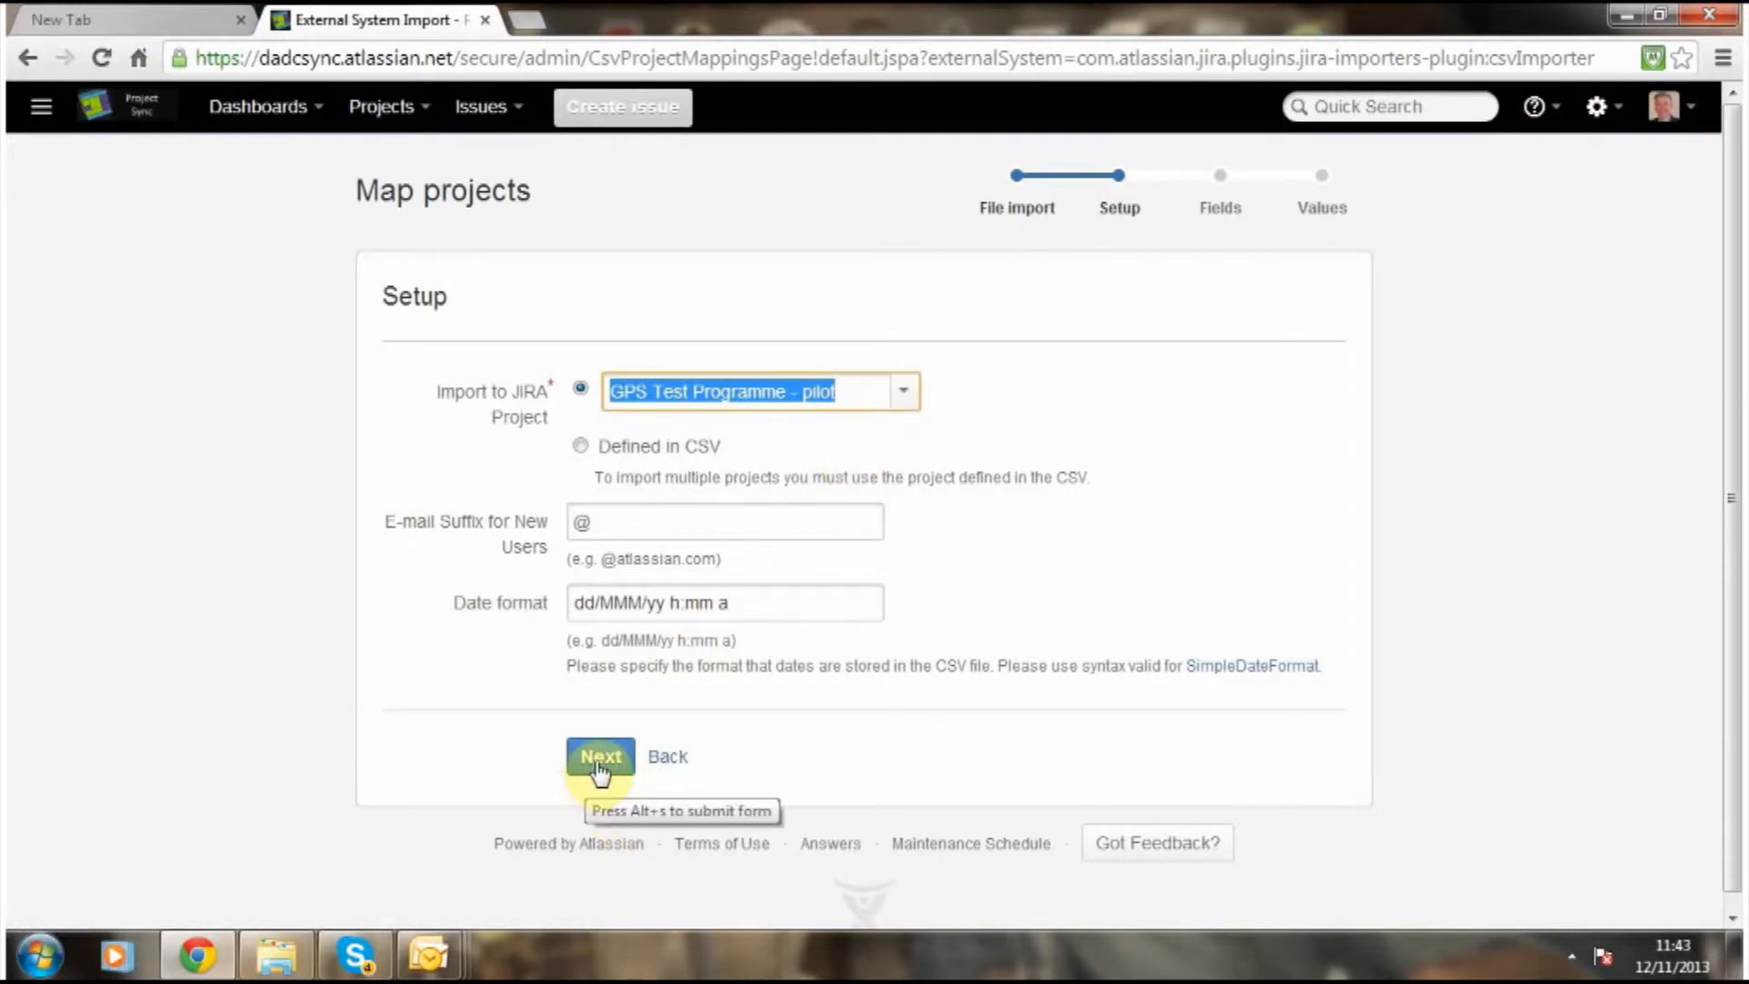
click(600, 760)
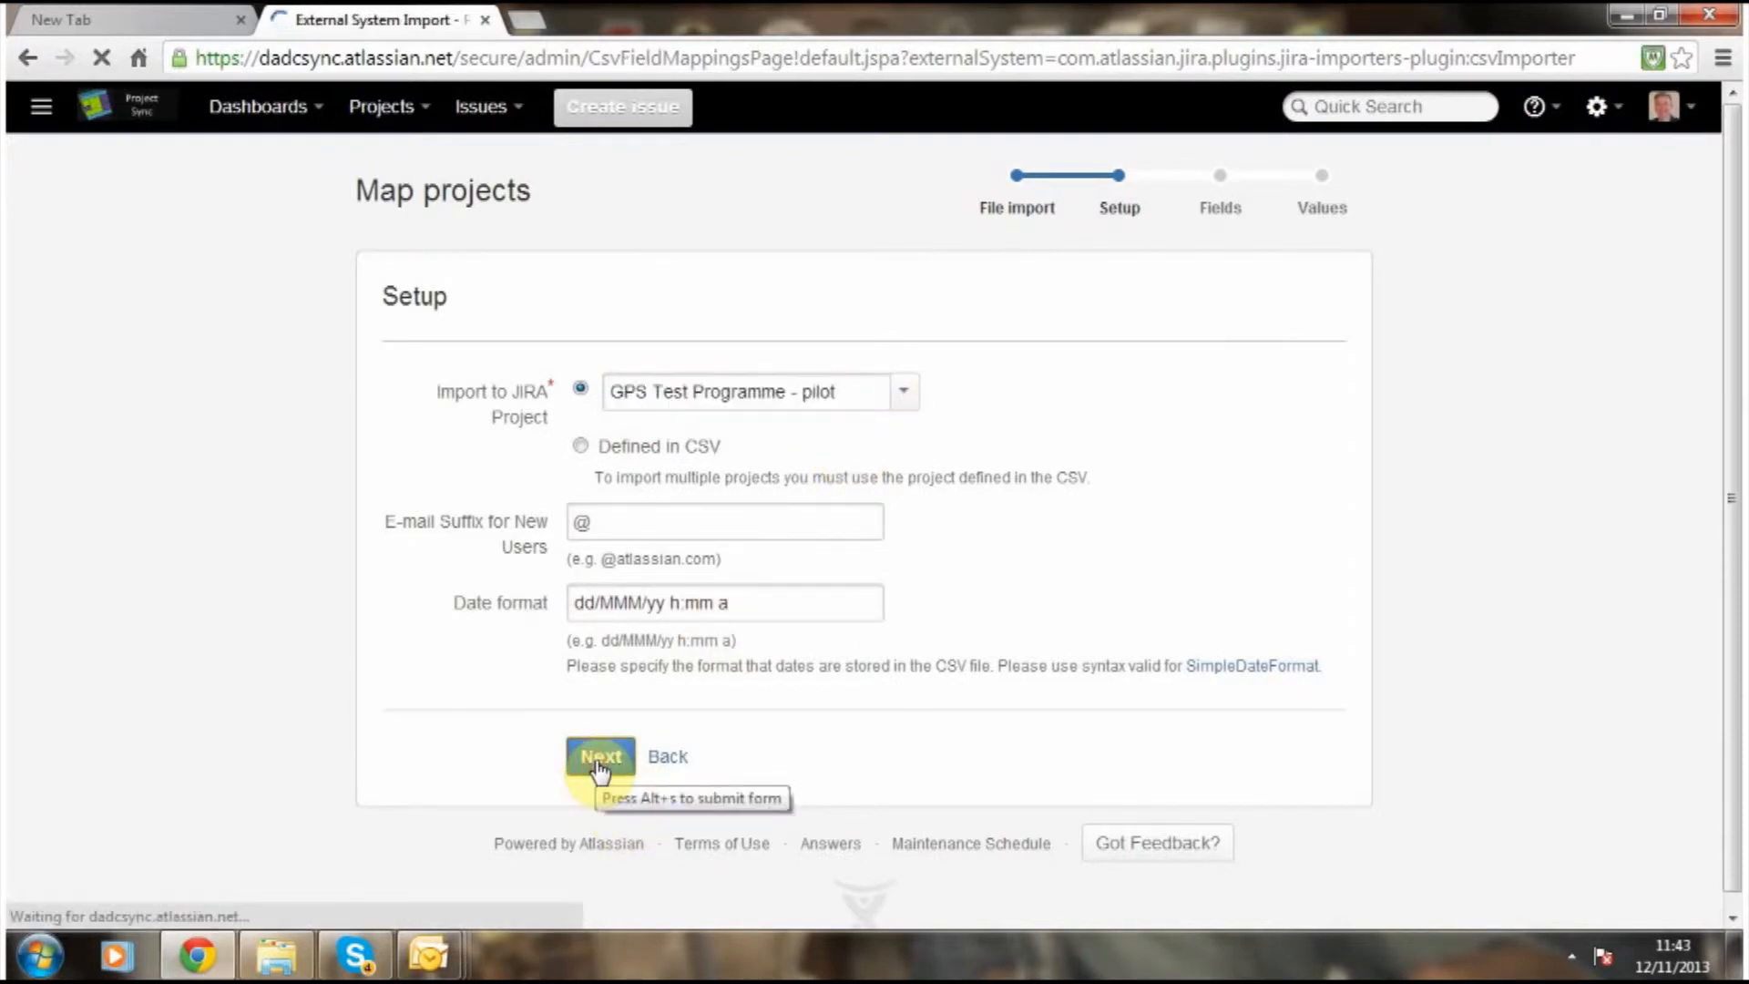
Map the Scenario ID # column to Summary and the Status column to Status.
click(599, 757)
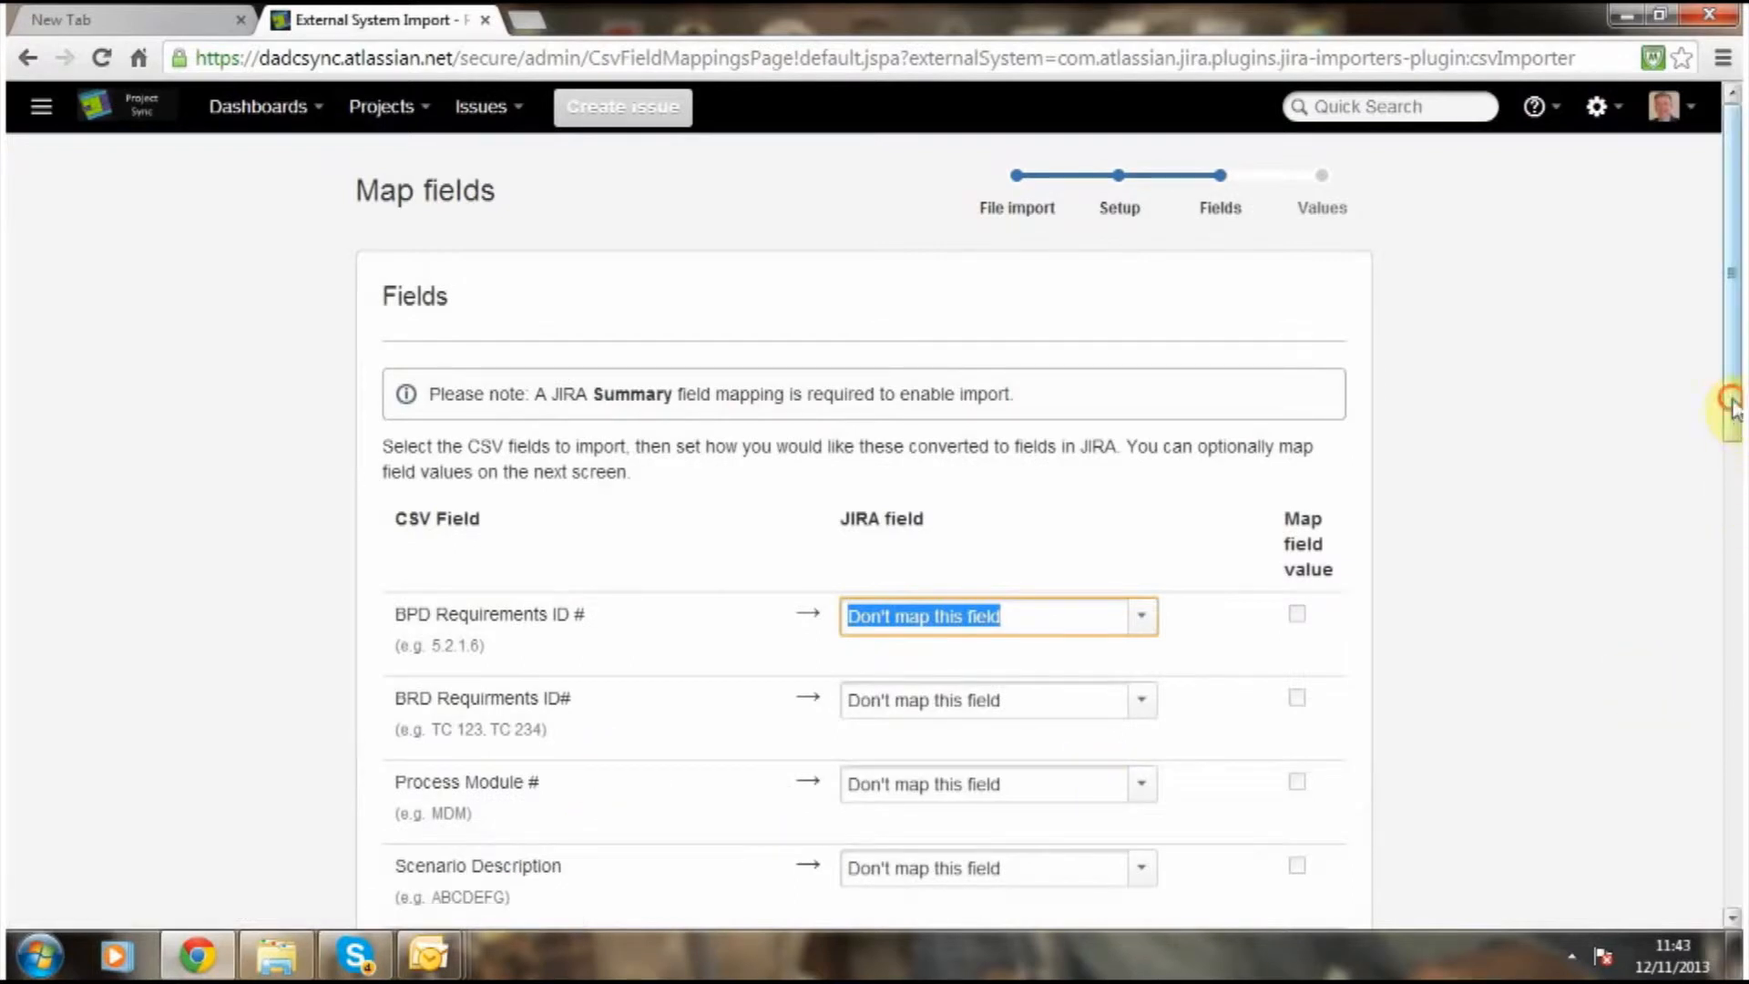
scroll(down, 3)
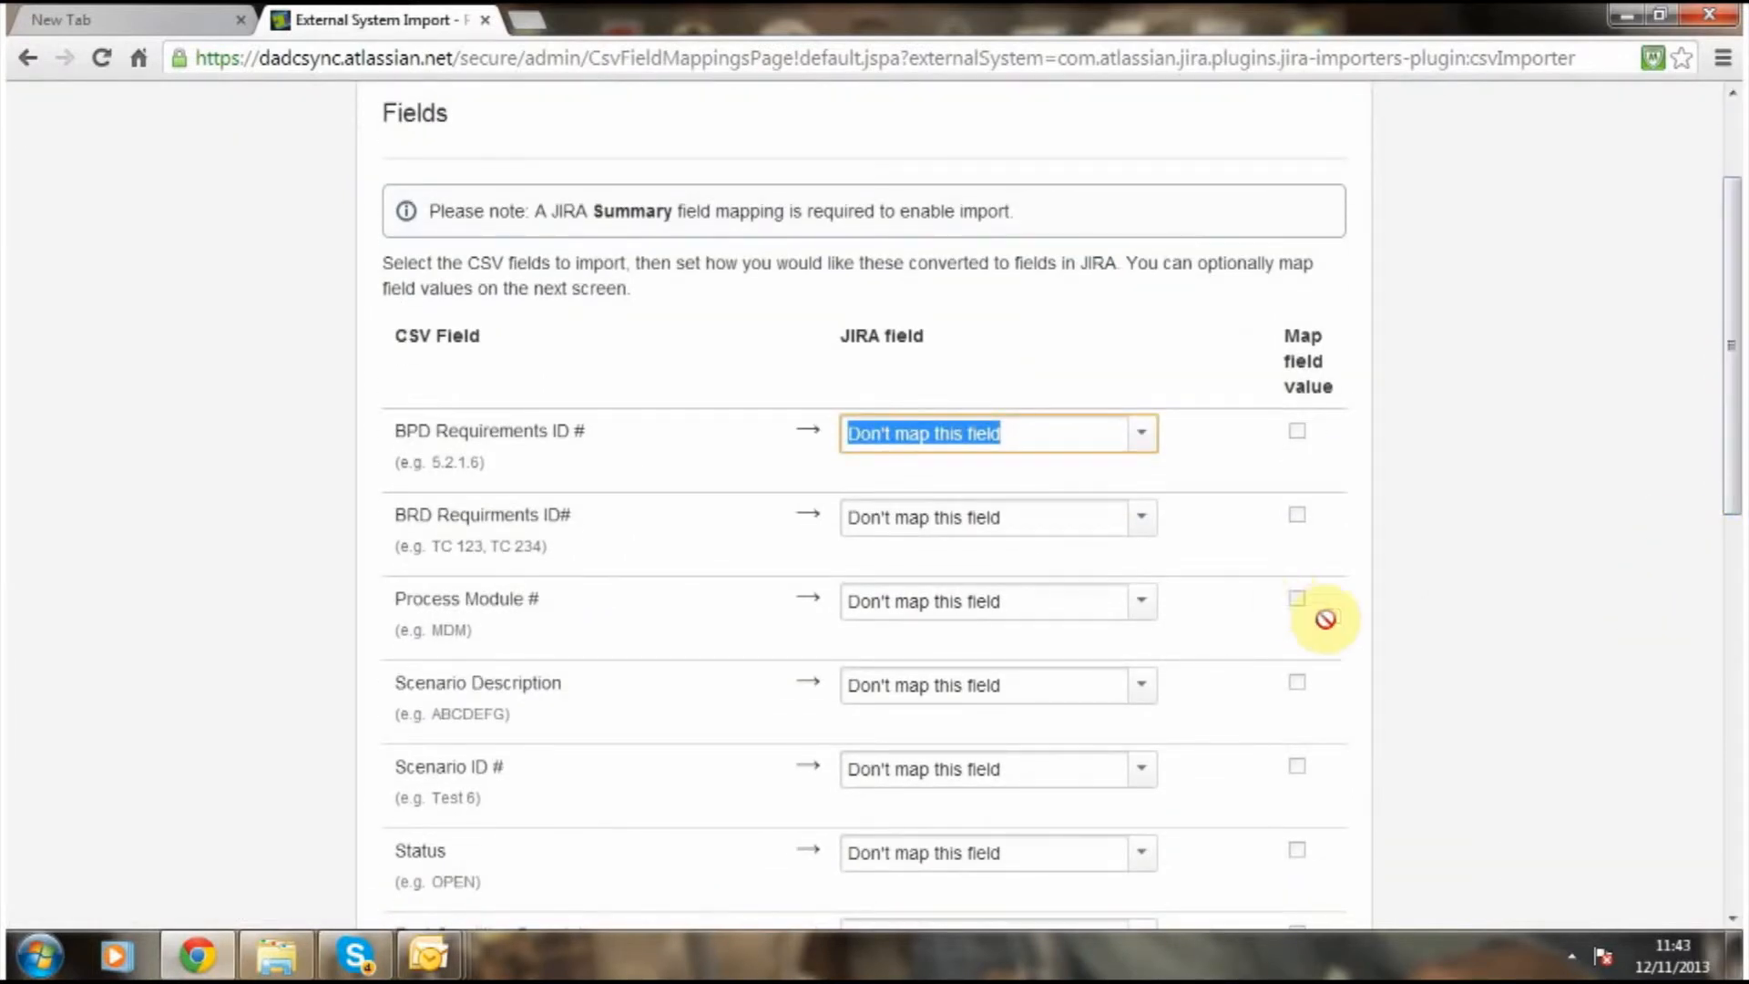
scroll(down, 3)
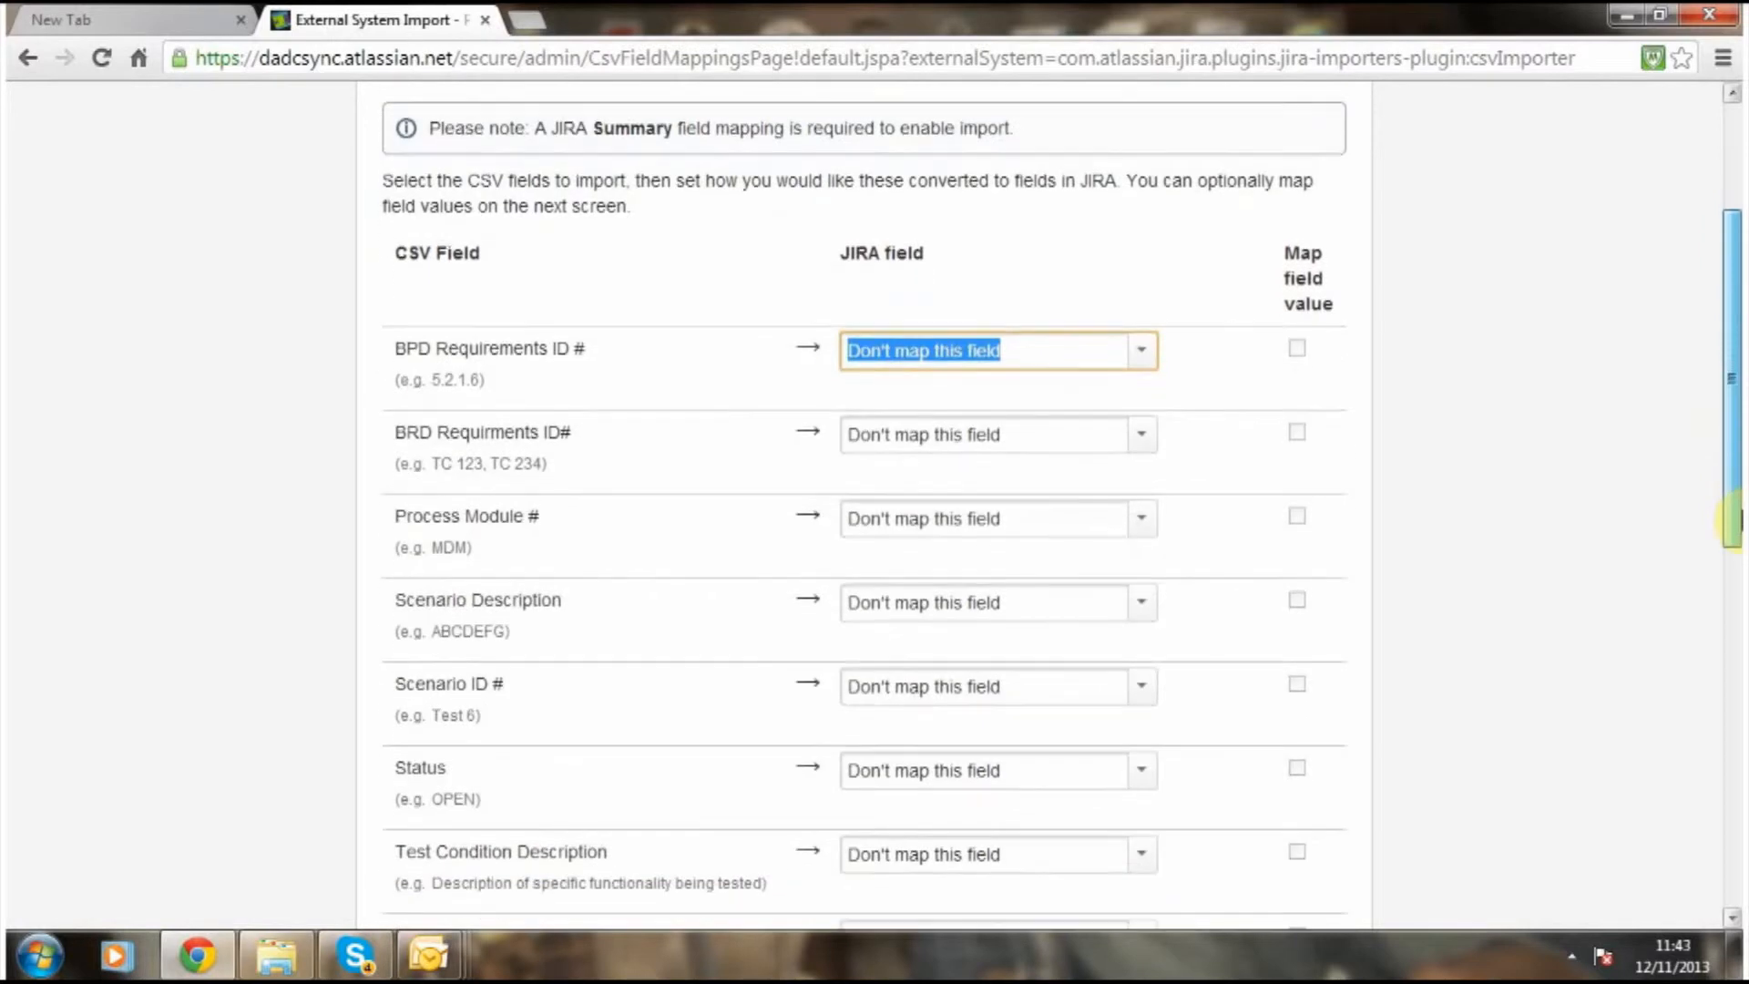
scroll(down, 3)
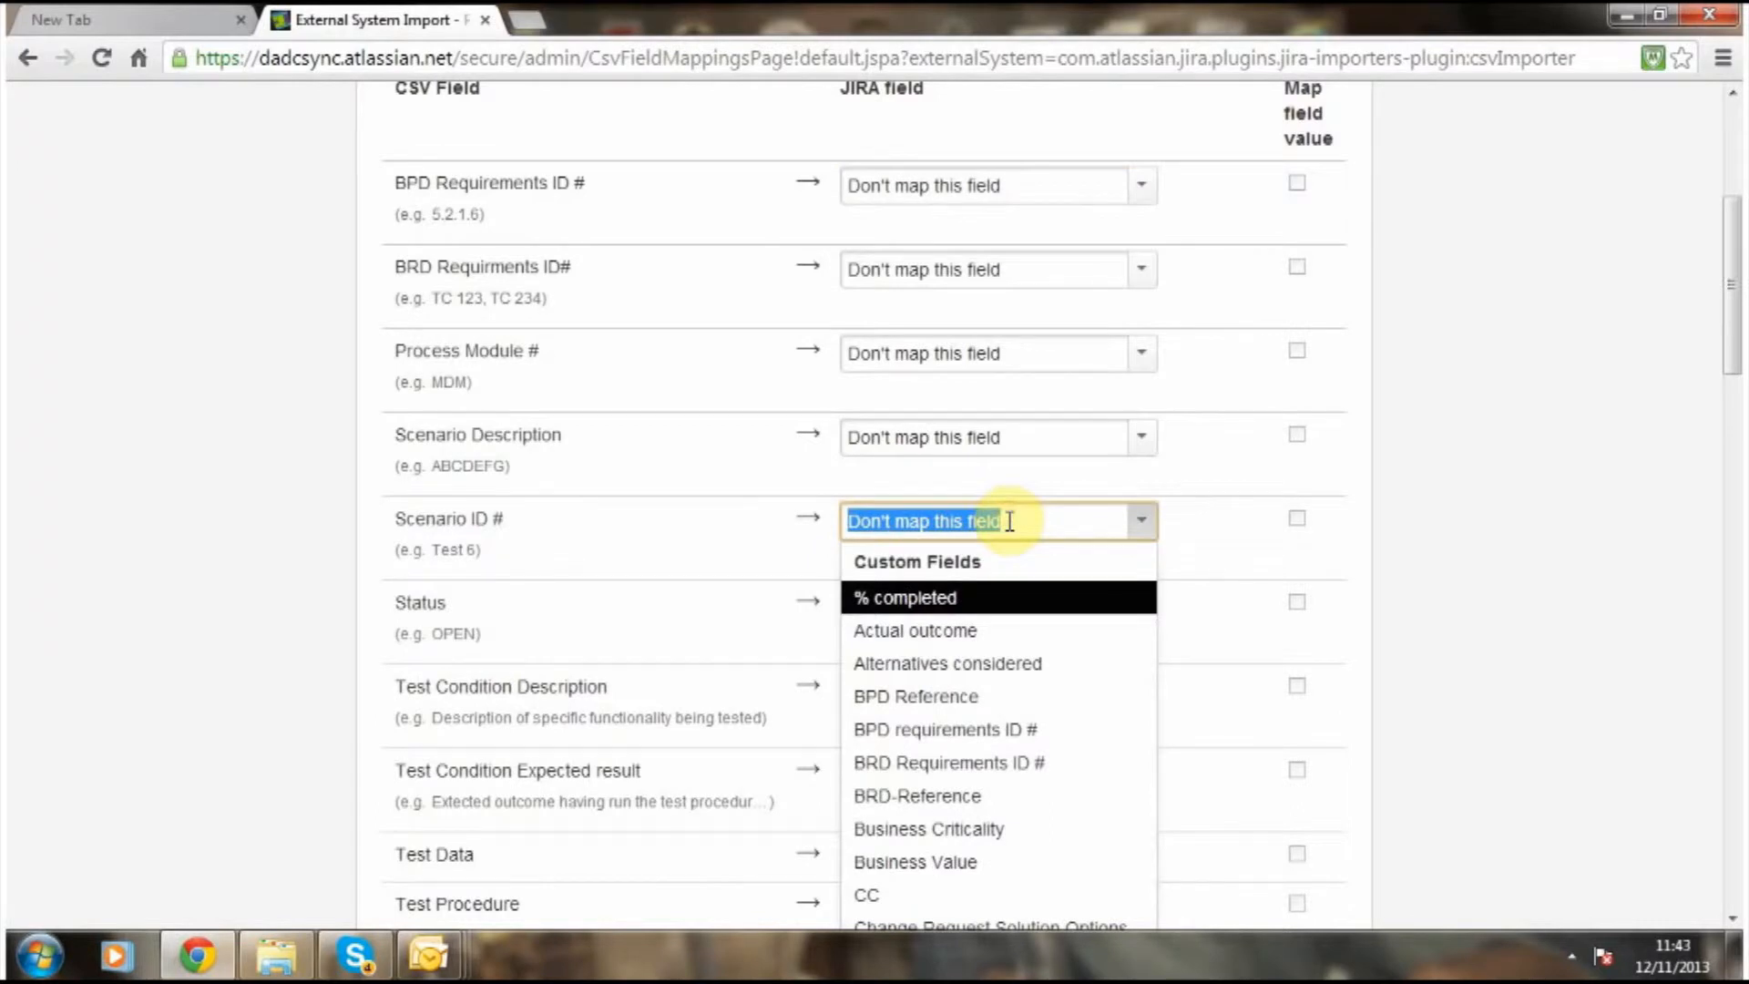
text(su)
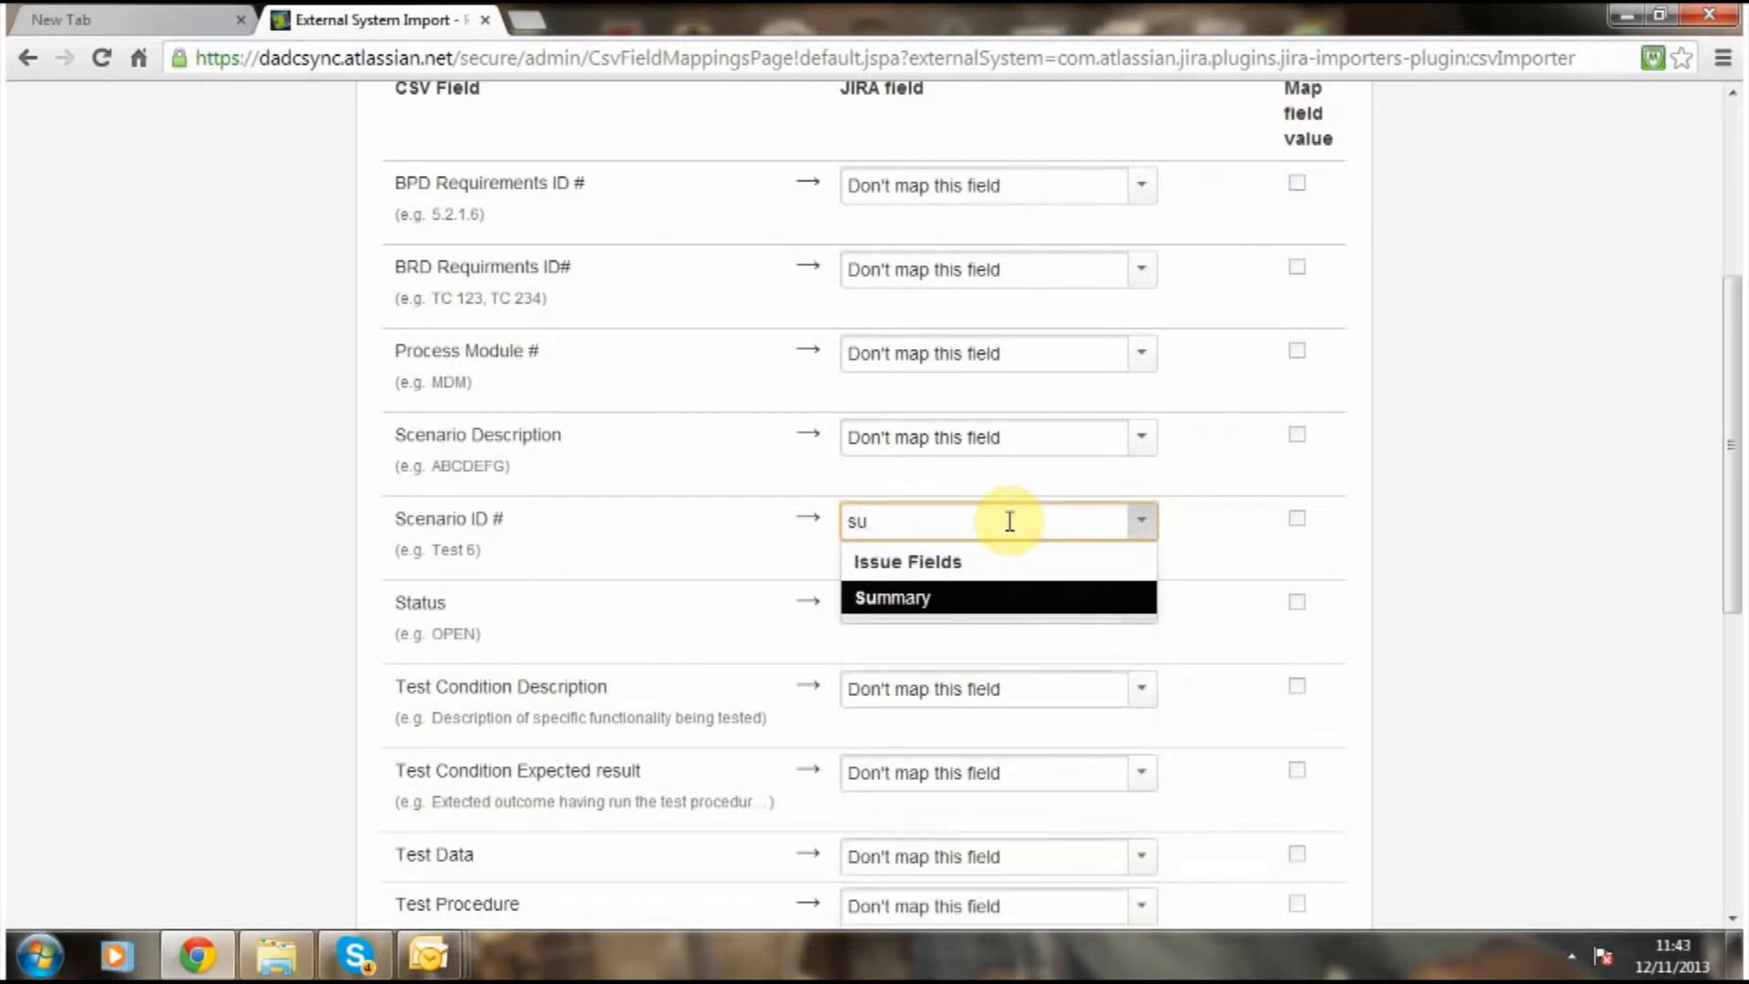
click(891, 597)
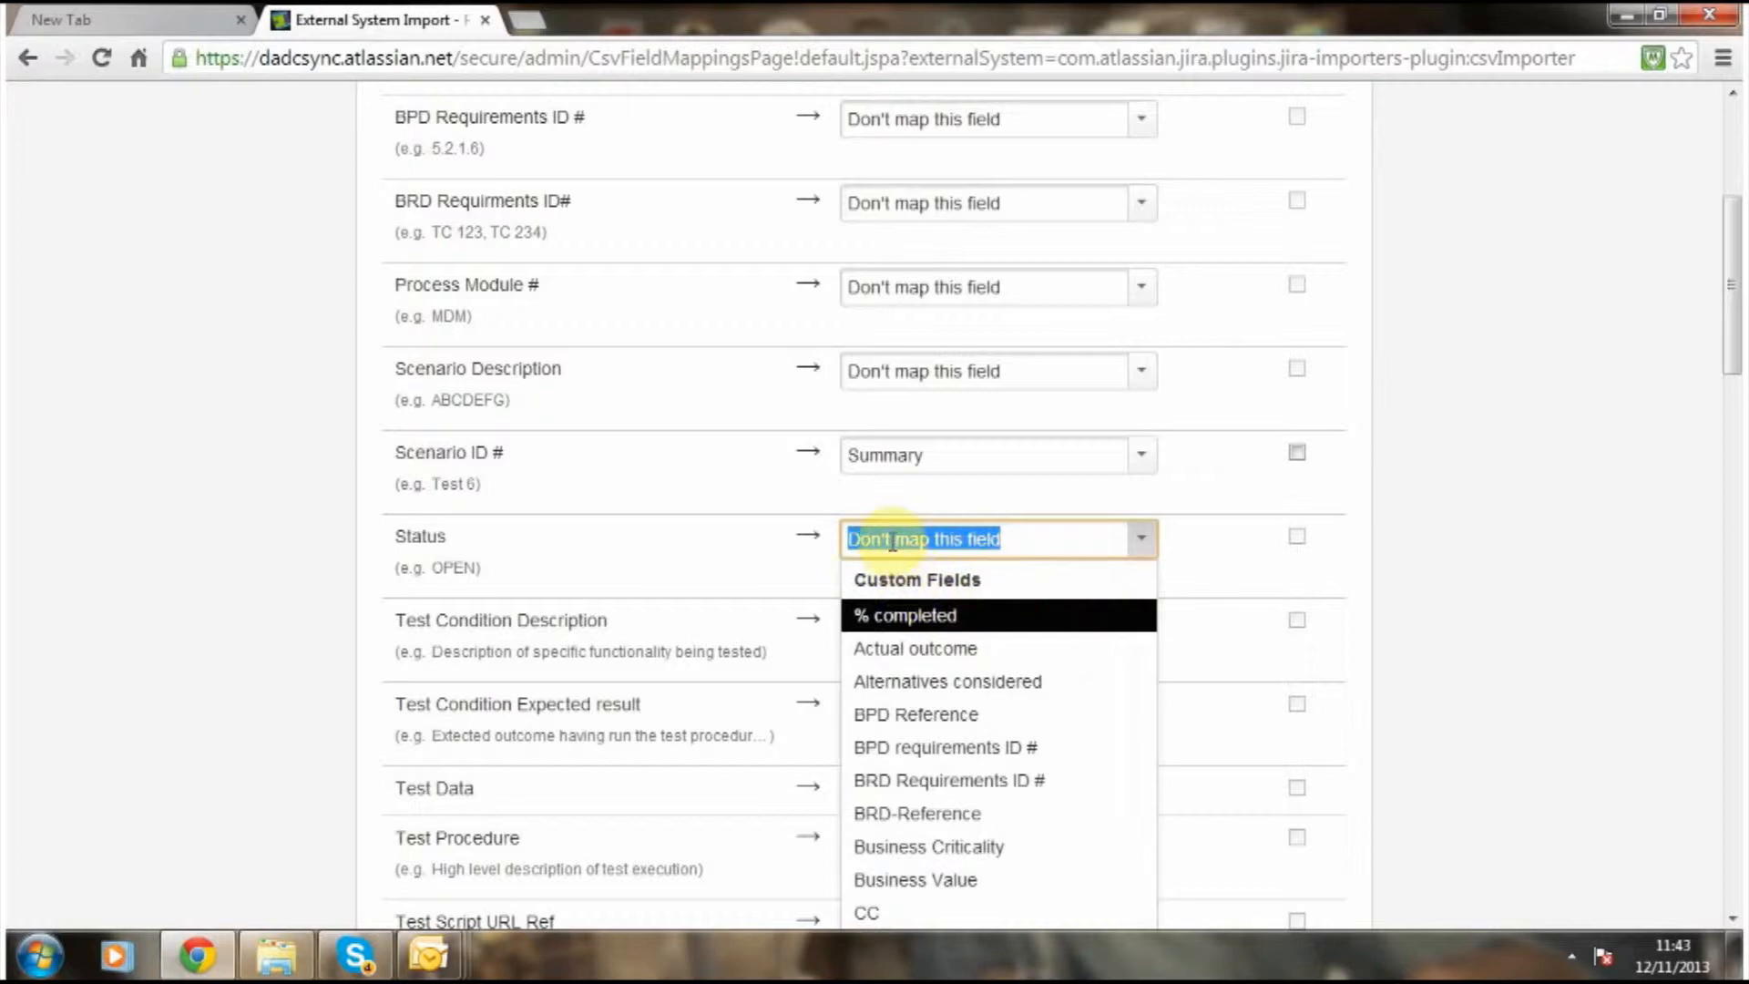
text(S)
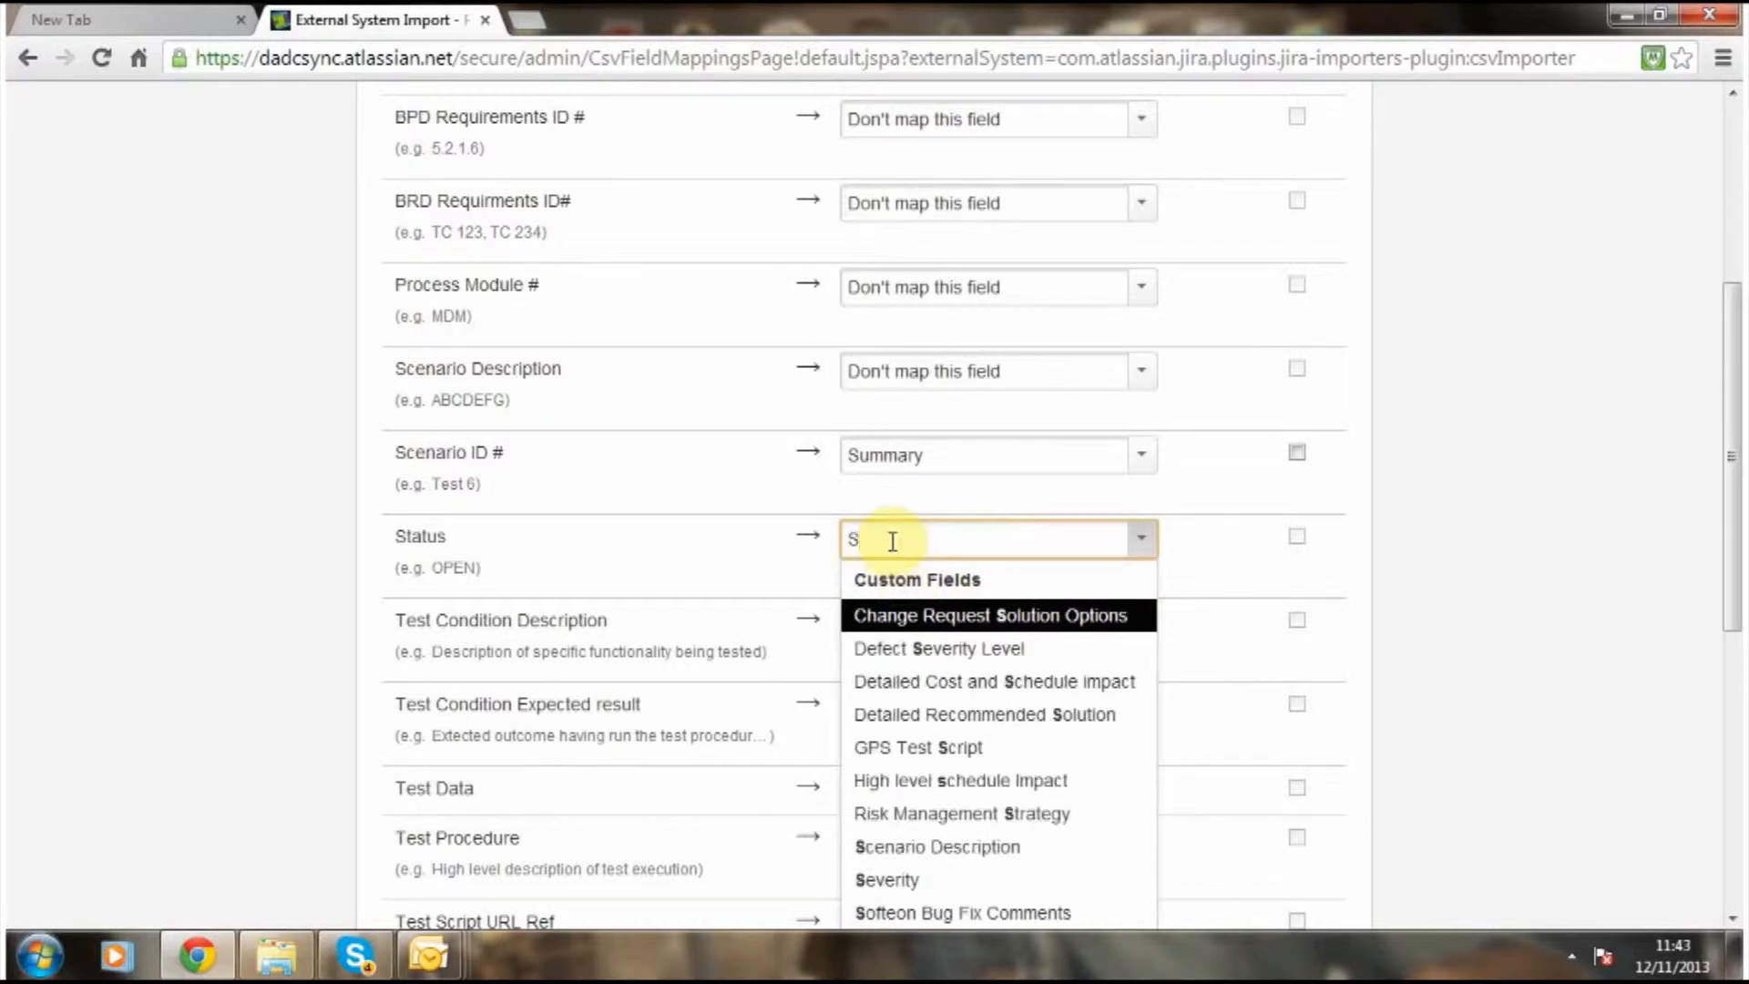
text(t)
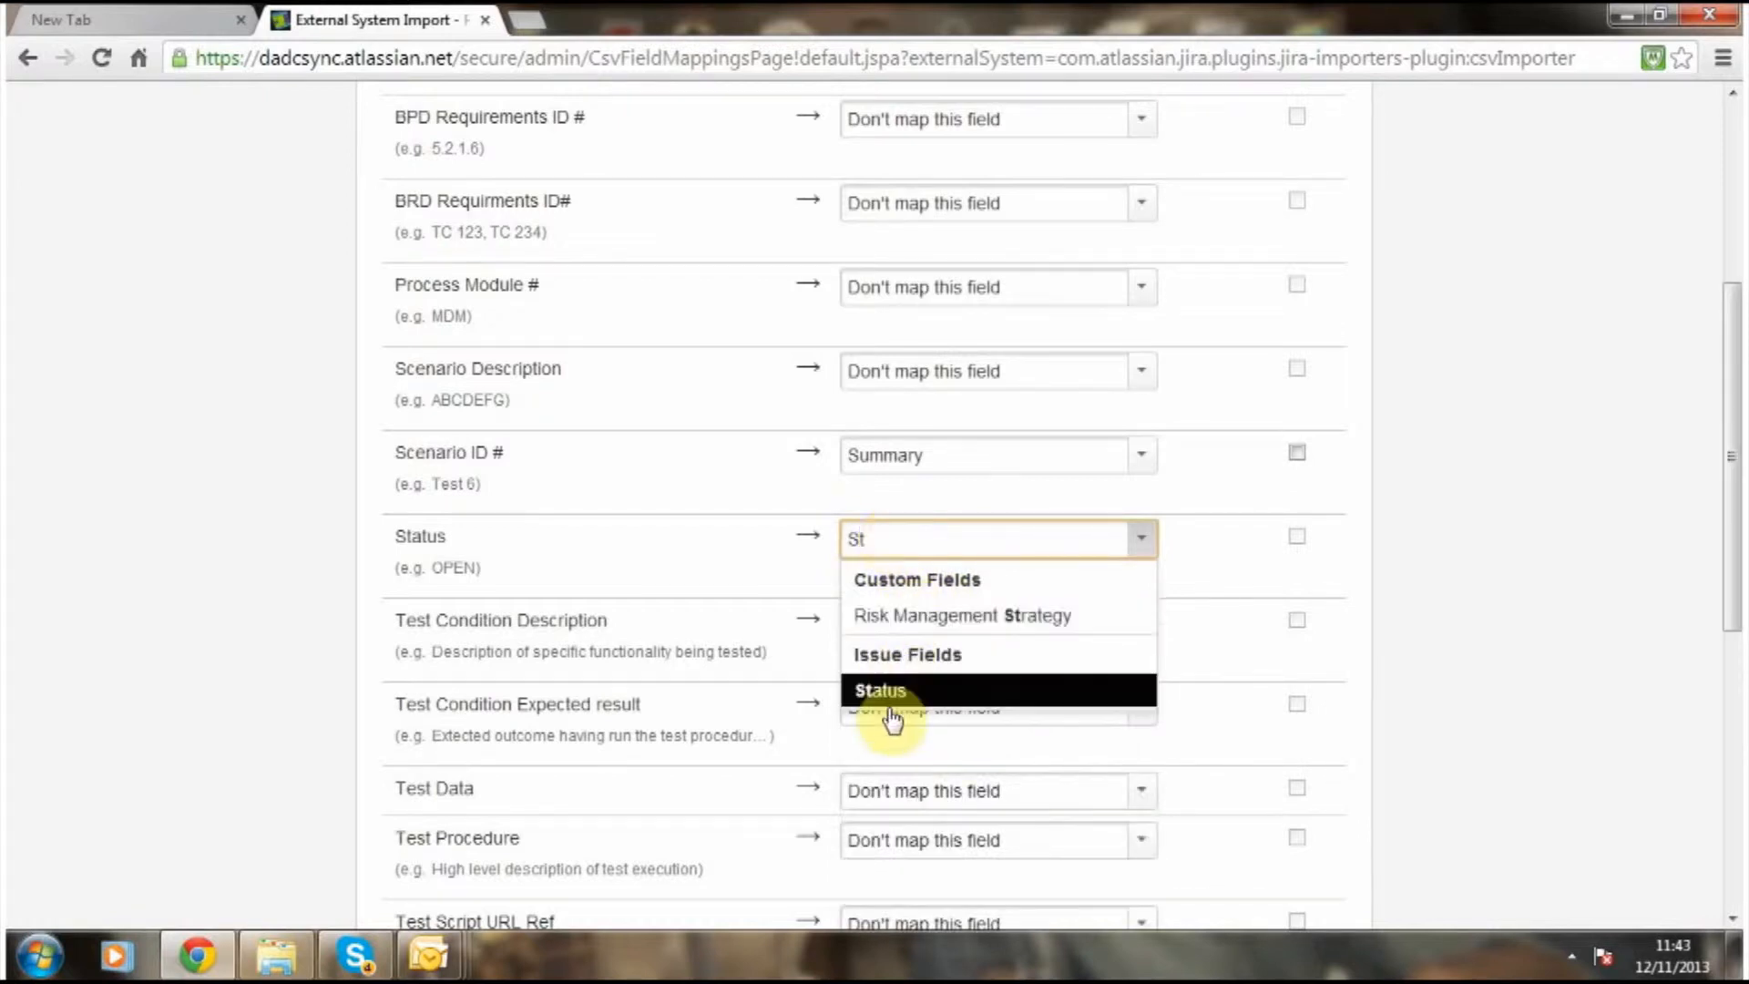
click(878, 691)
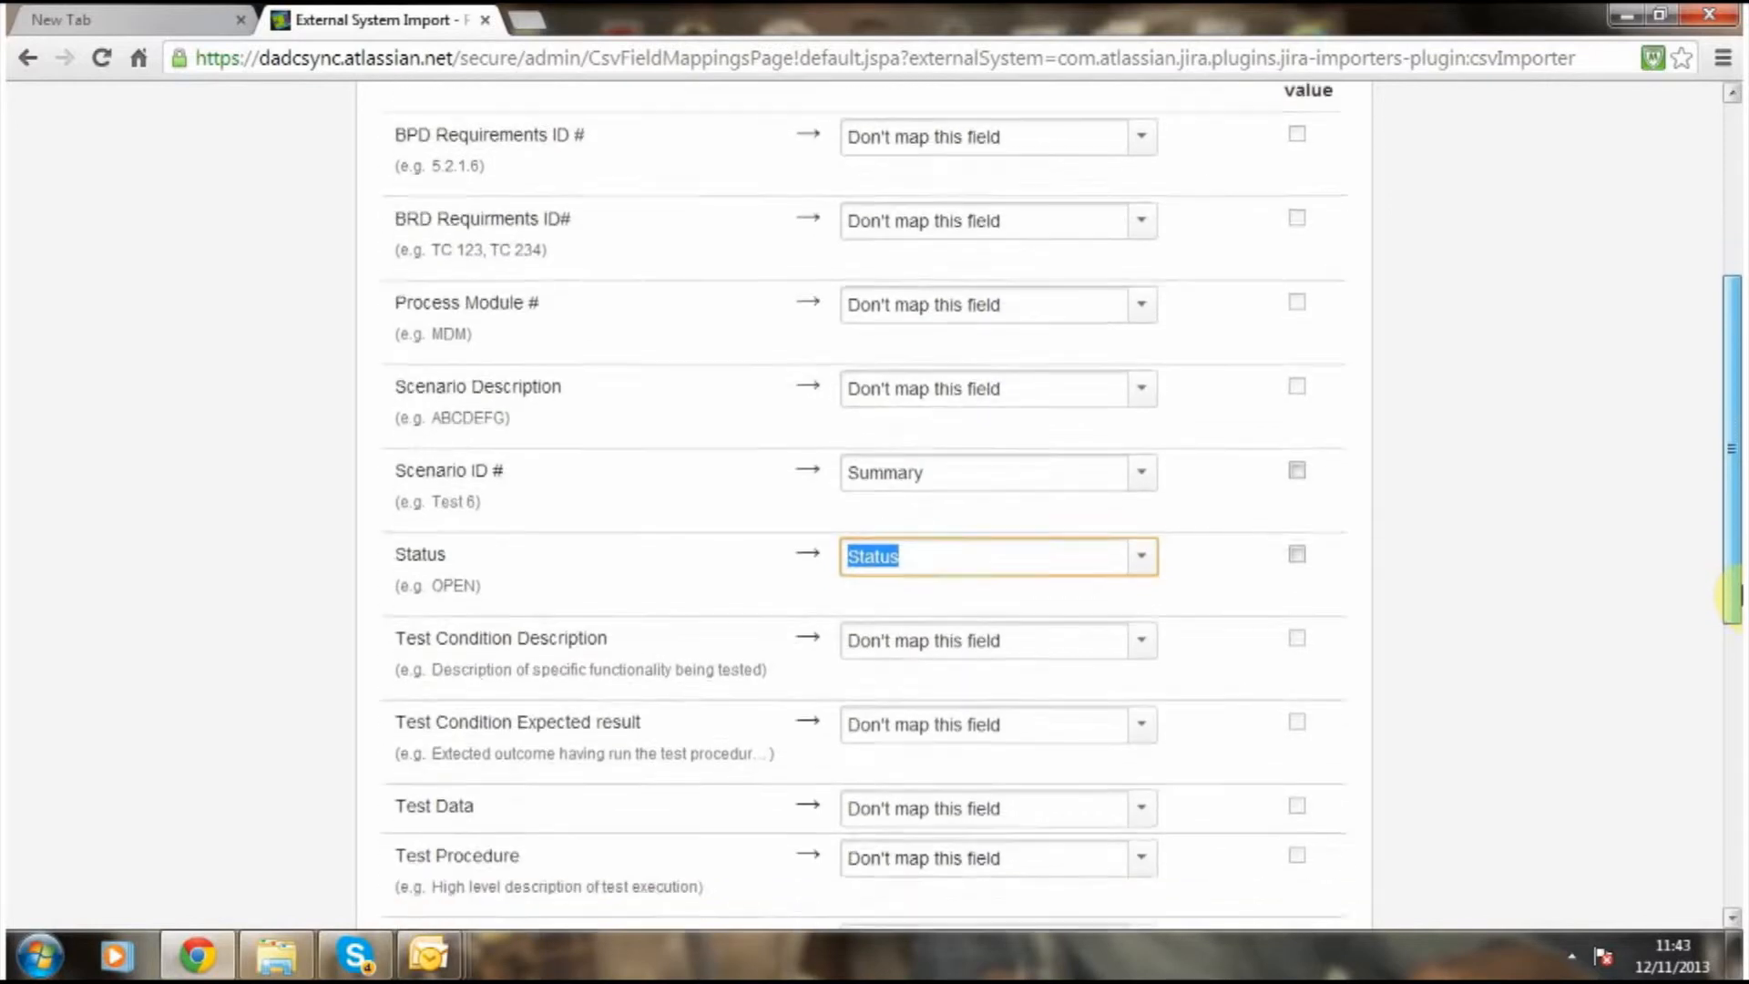
Import the Test Type column as the Issue Type field.
scroll(down, 3)
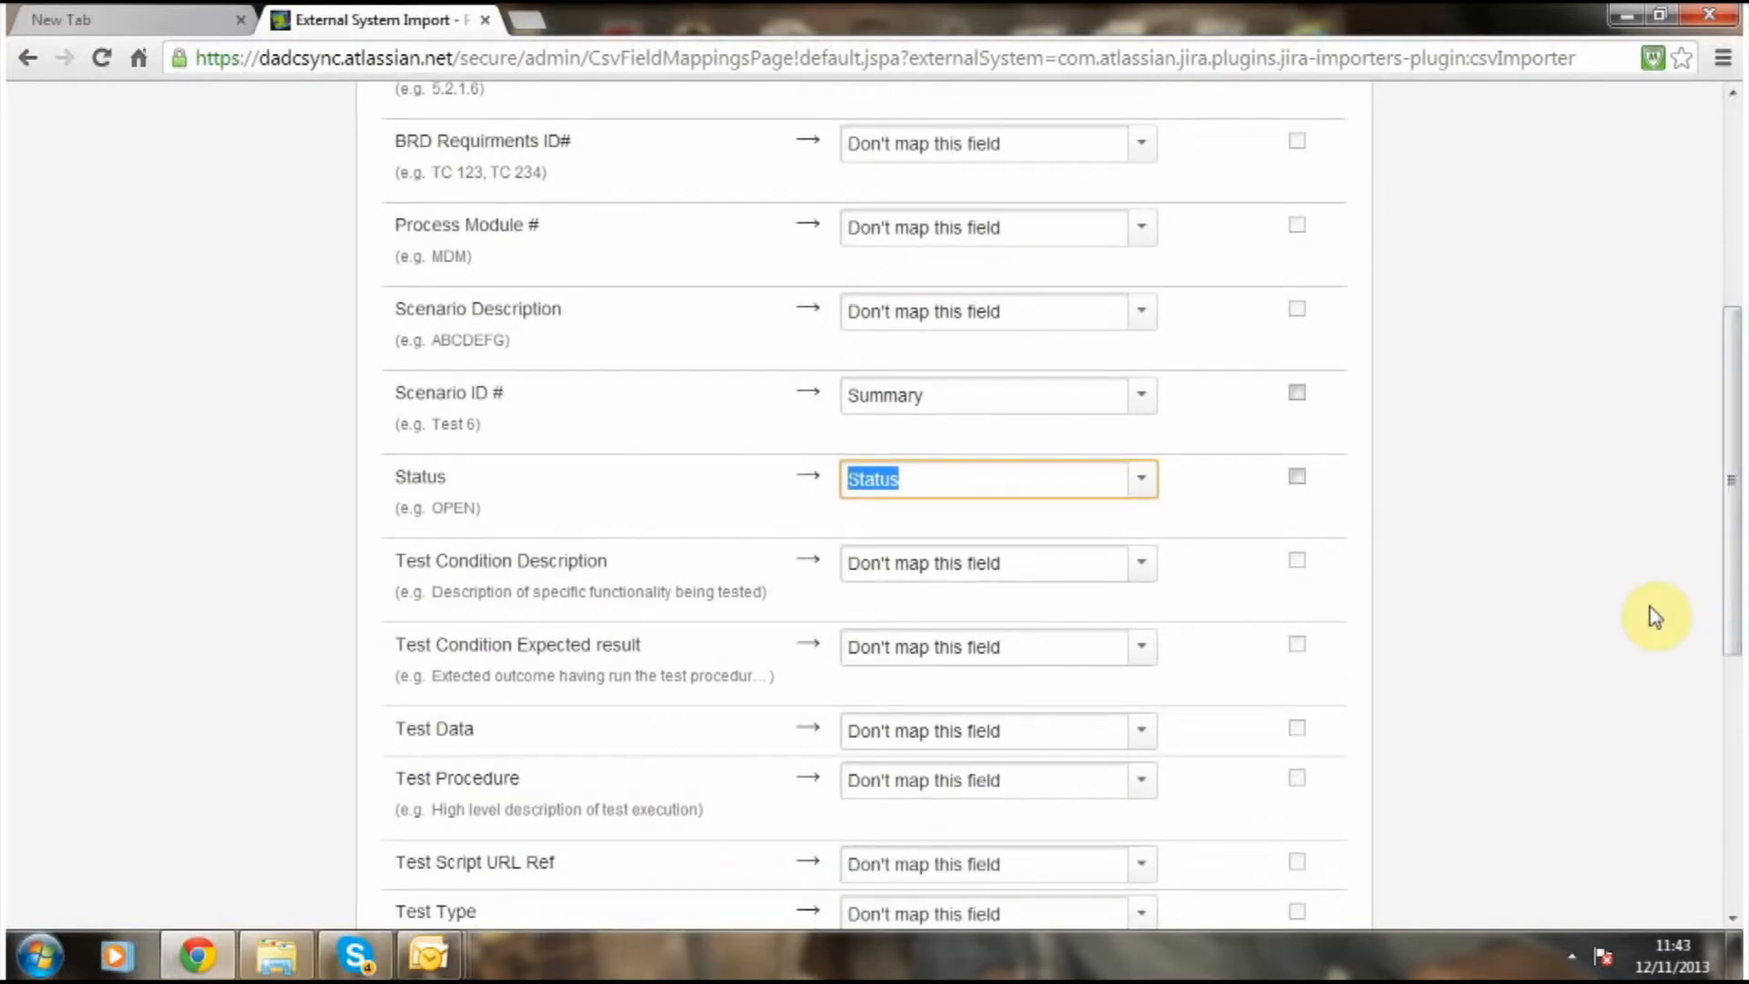
mouse_move(1566, 706)
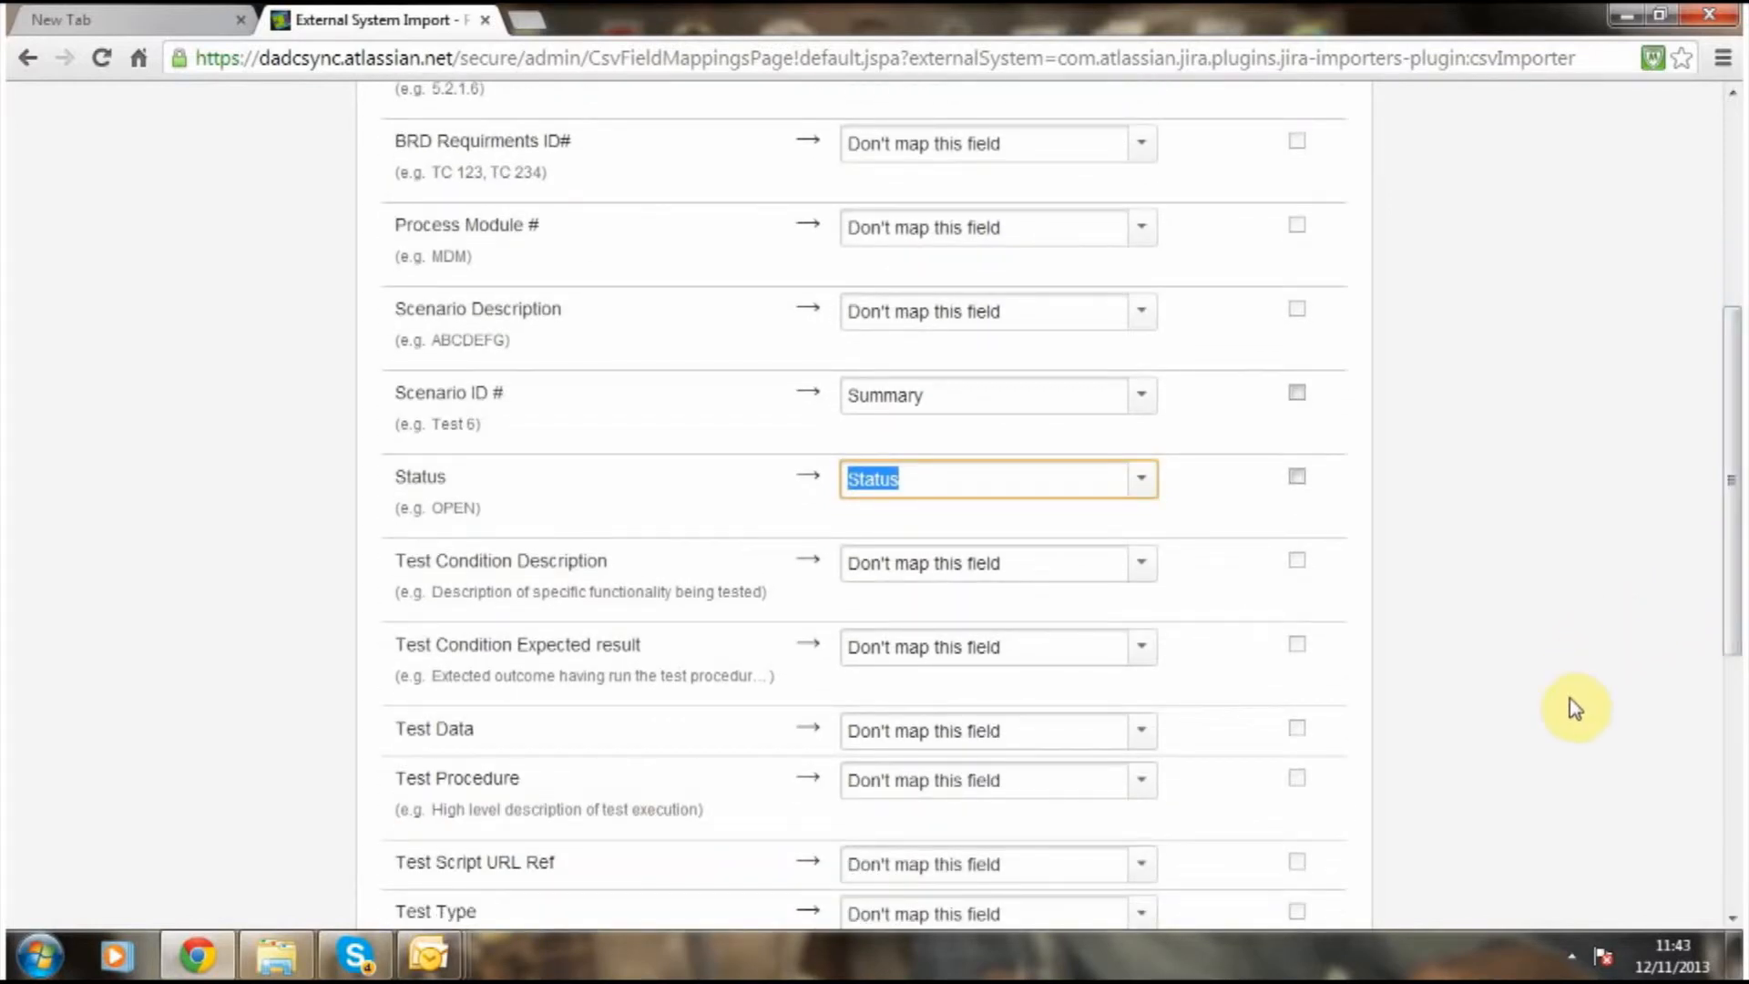
scroll(down, 3)
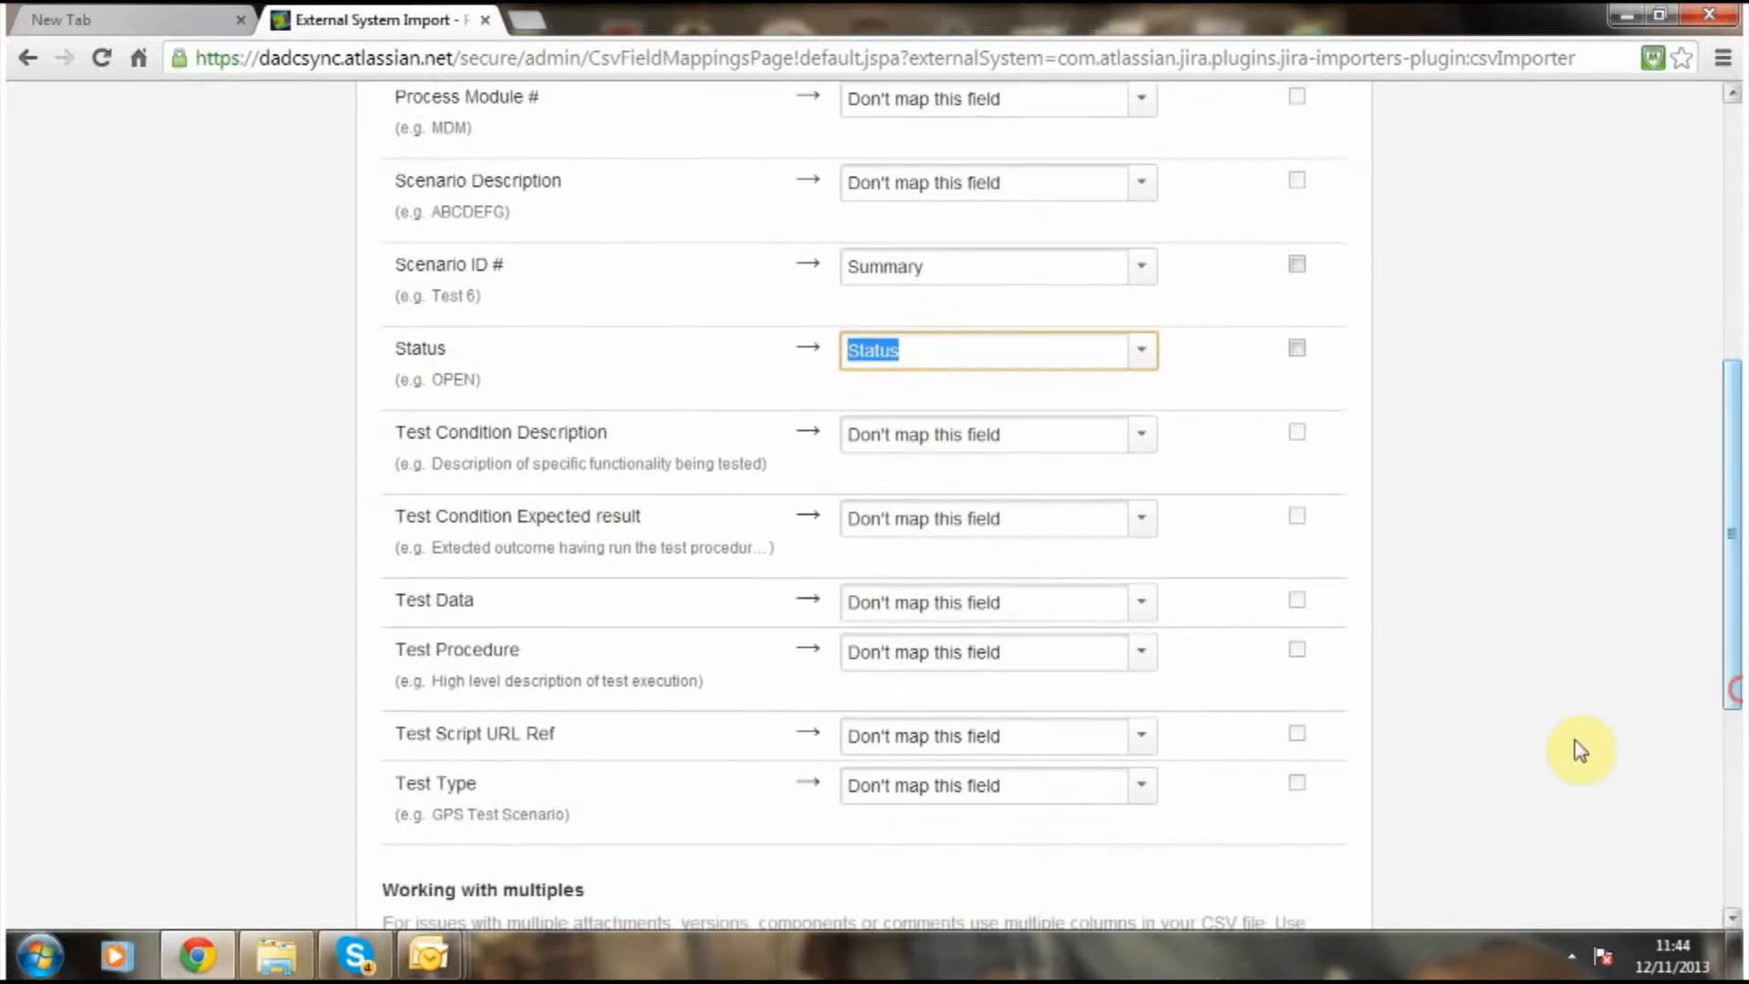
mouse_move(1143, 811)
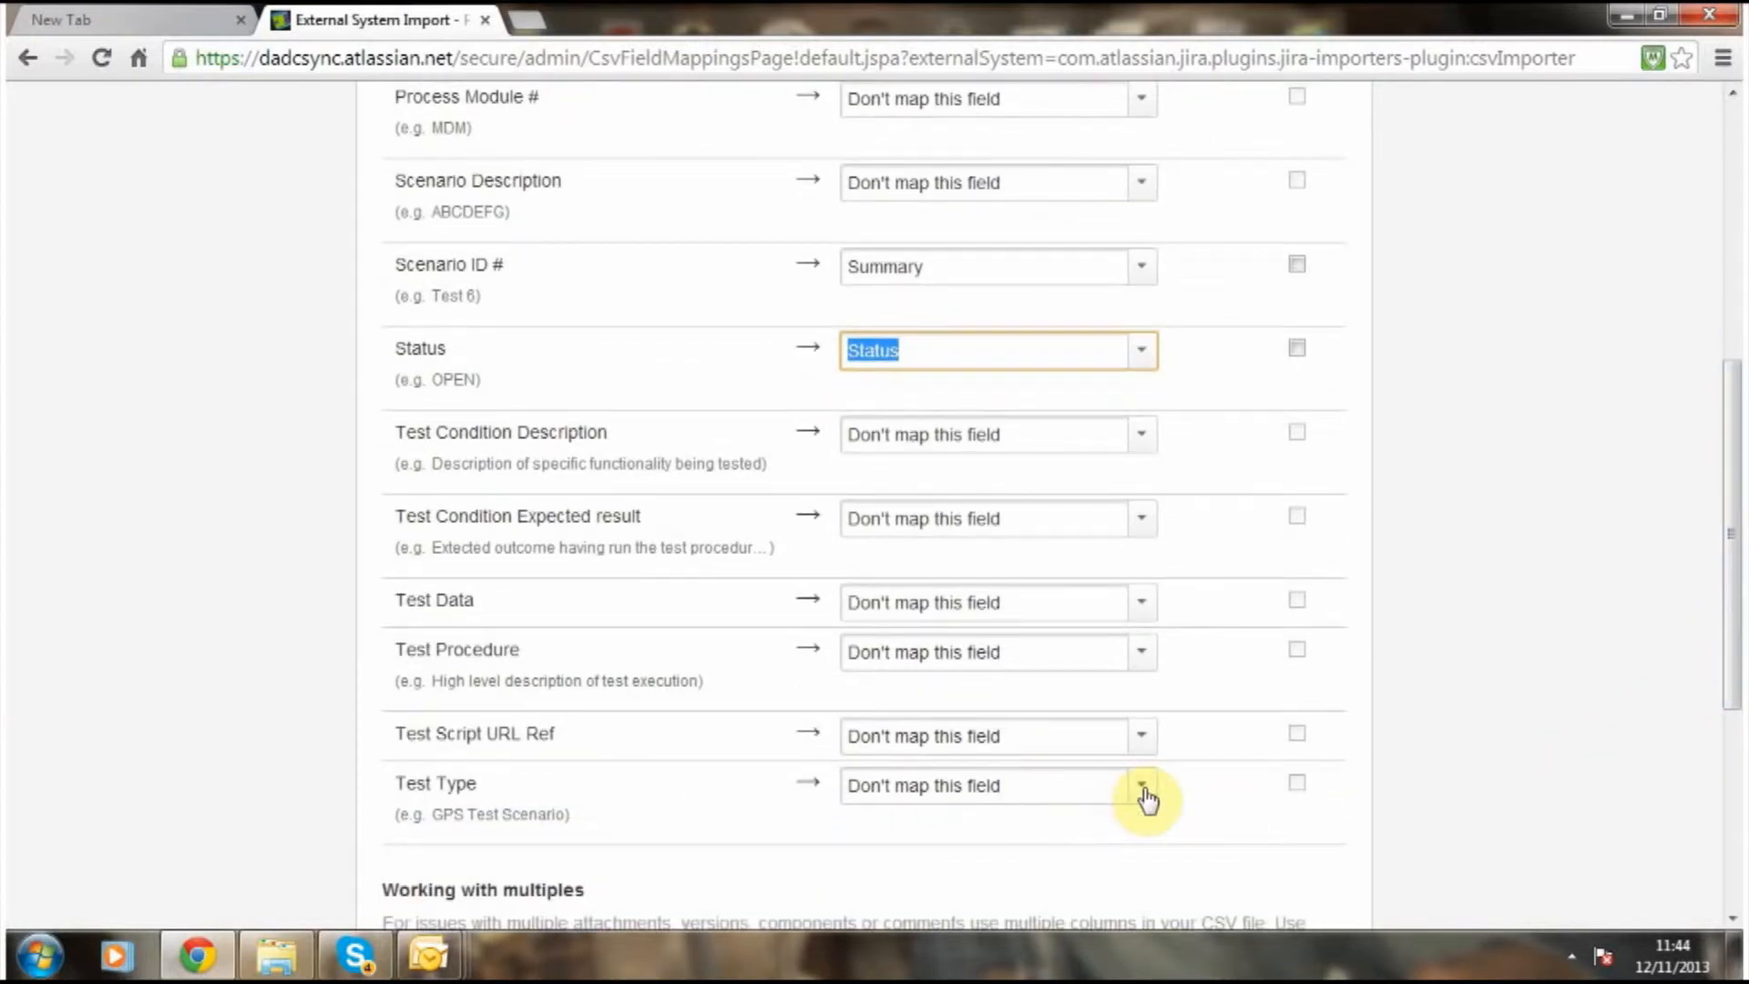
click(1142, 785)
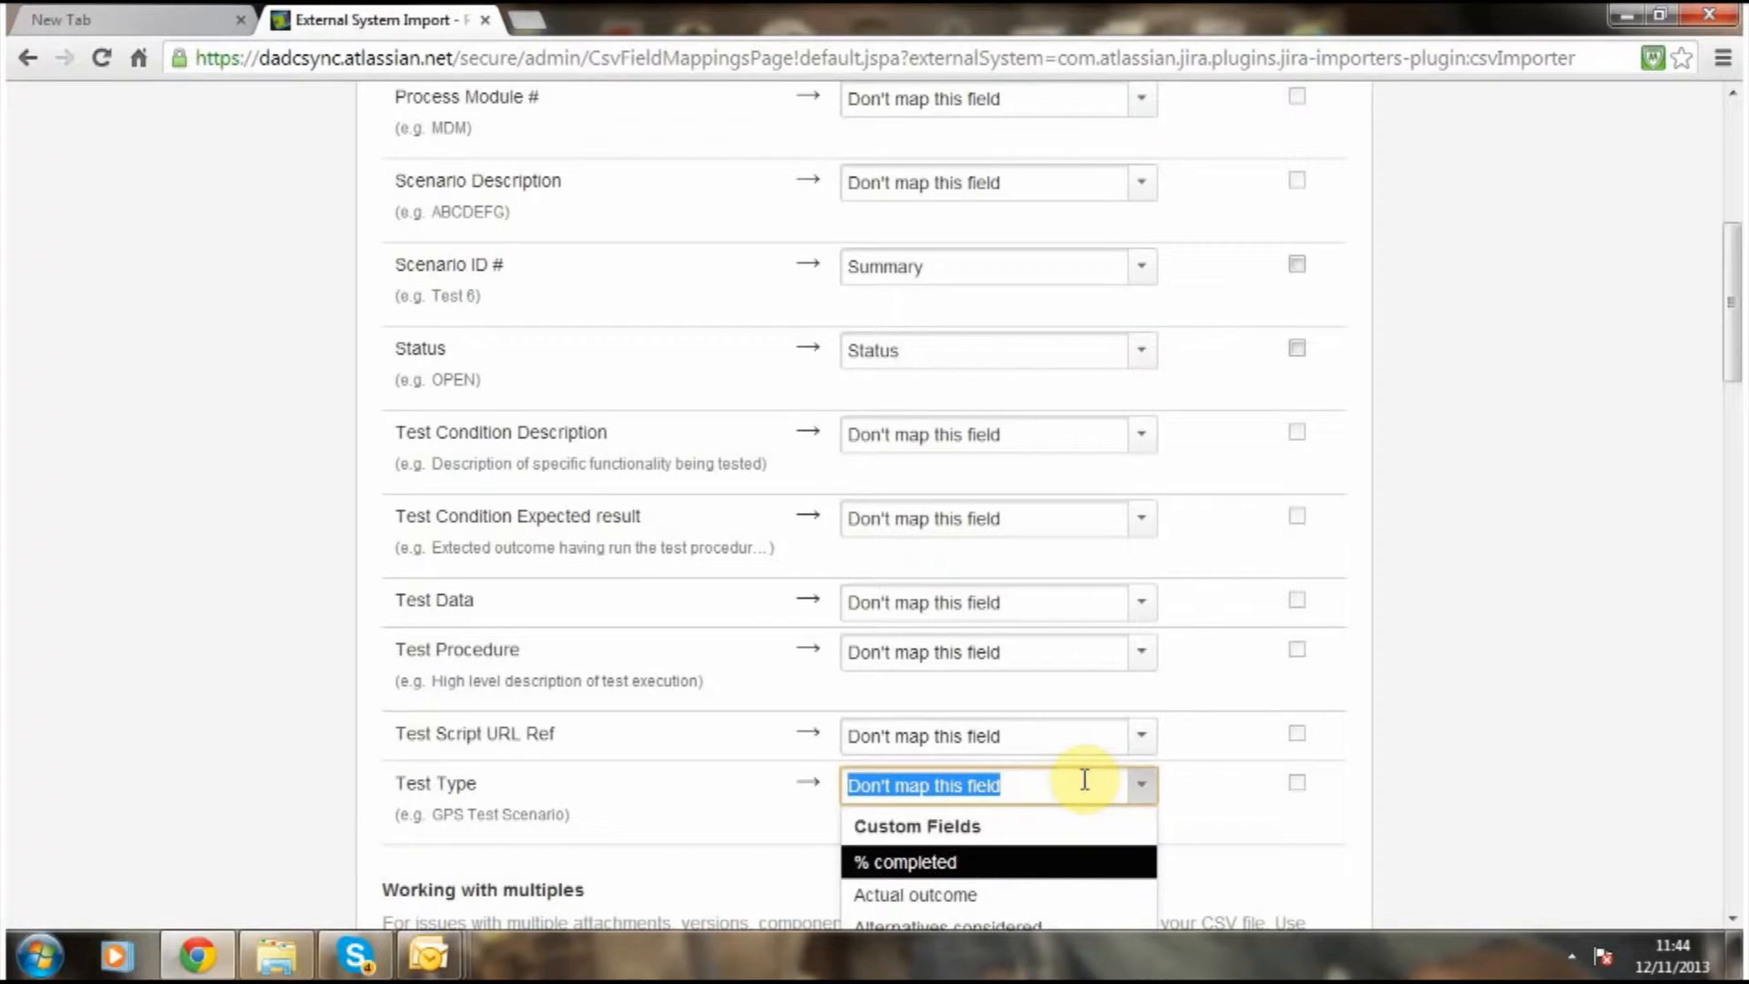
text(iss)
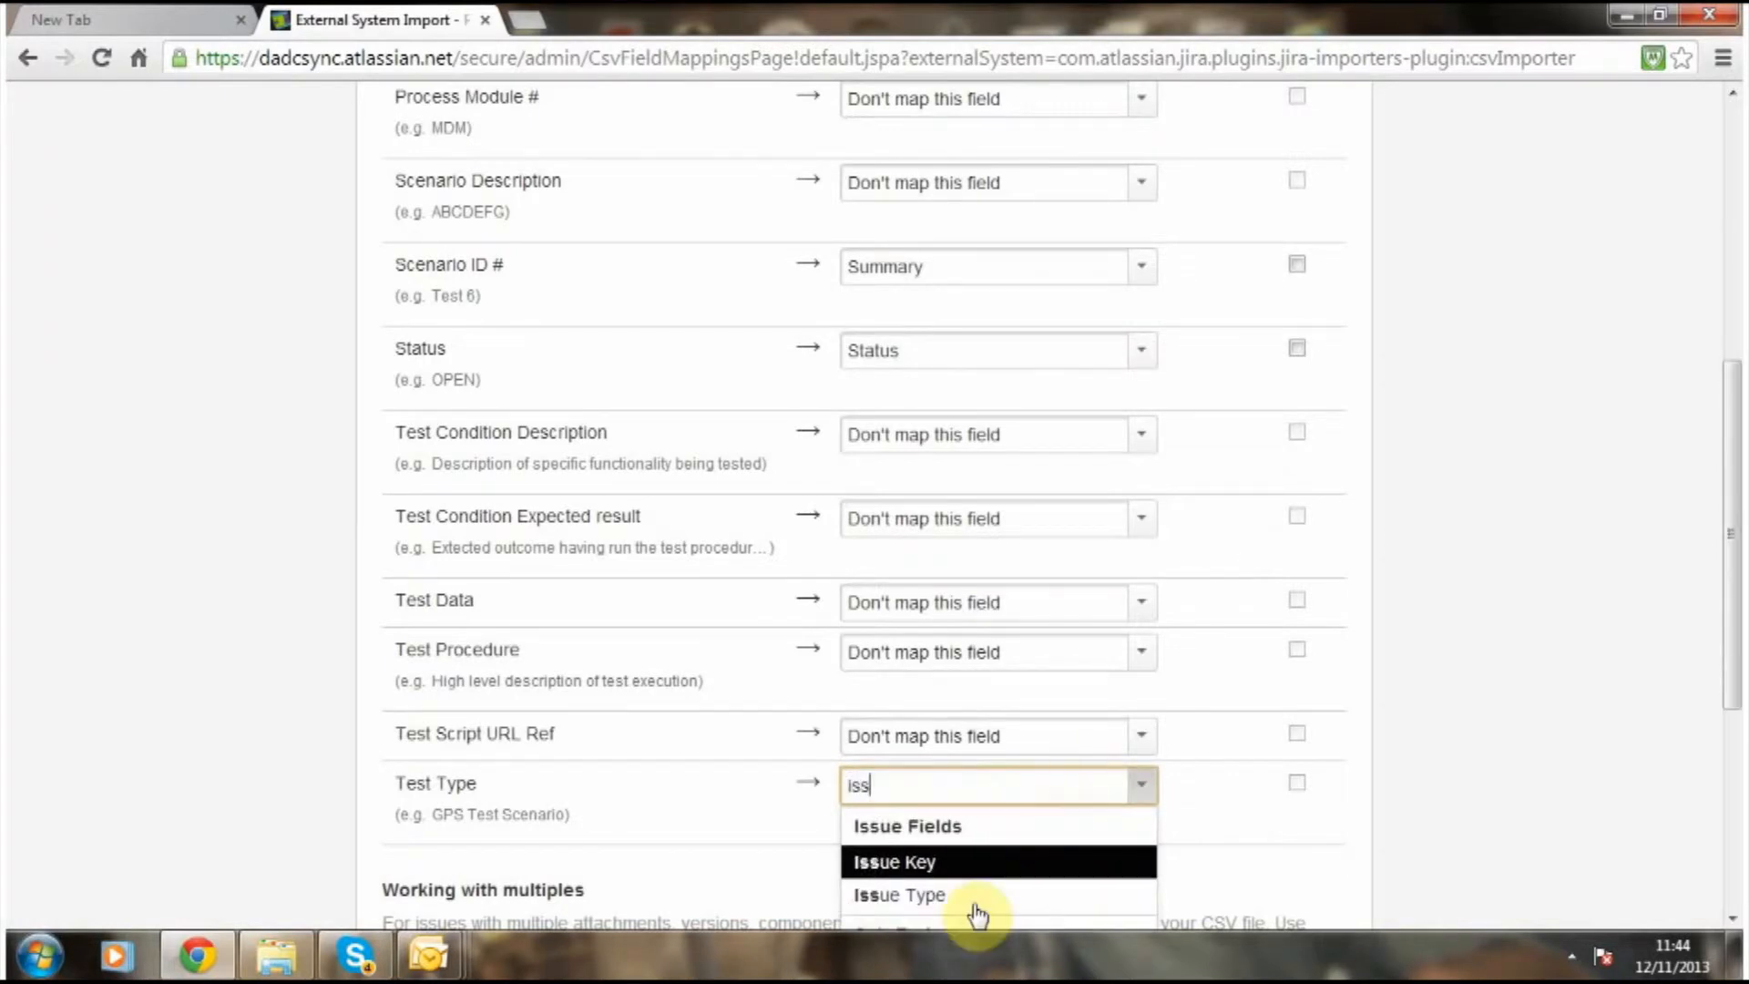
mouse_move(903, 906)
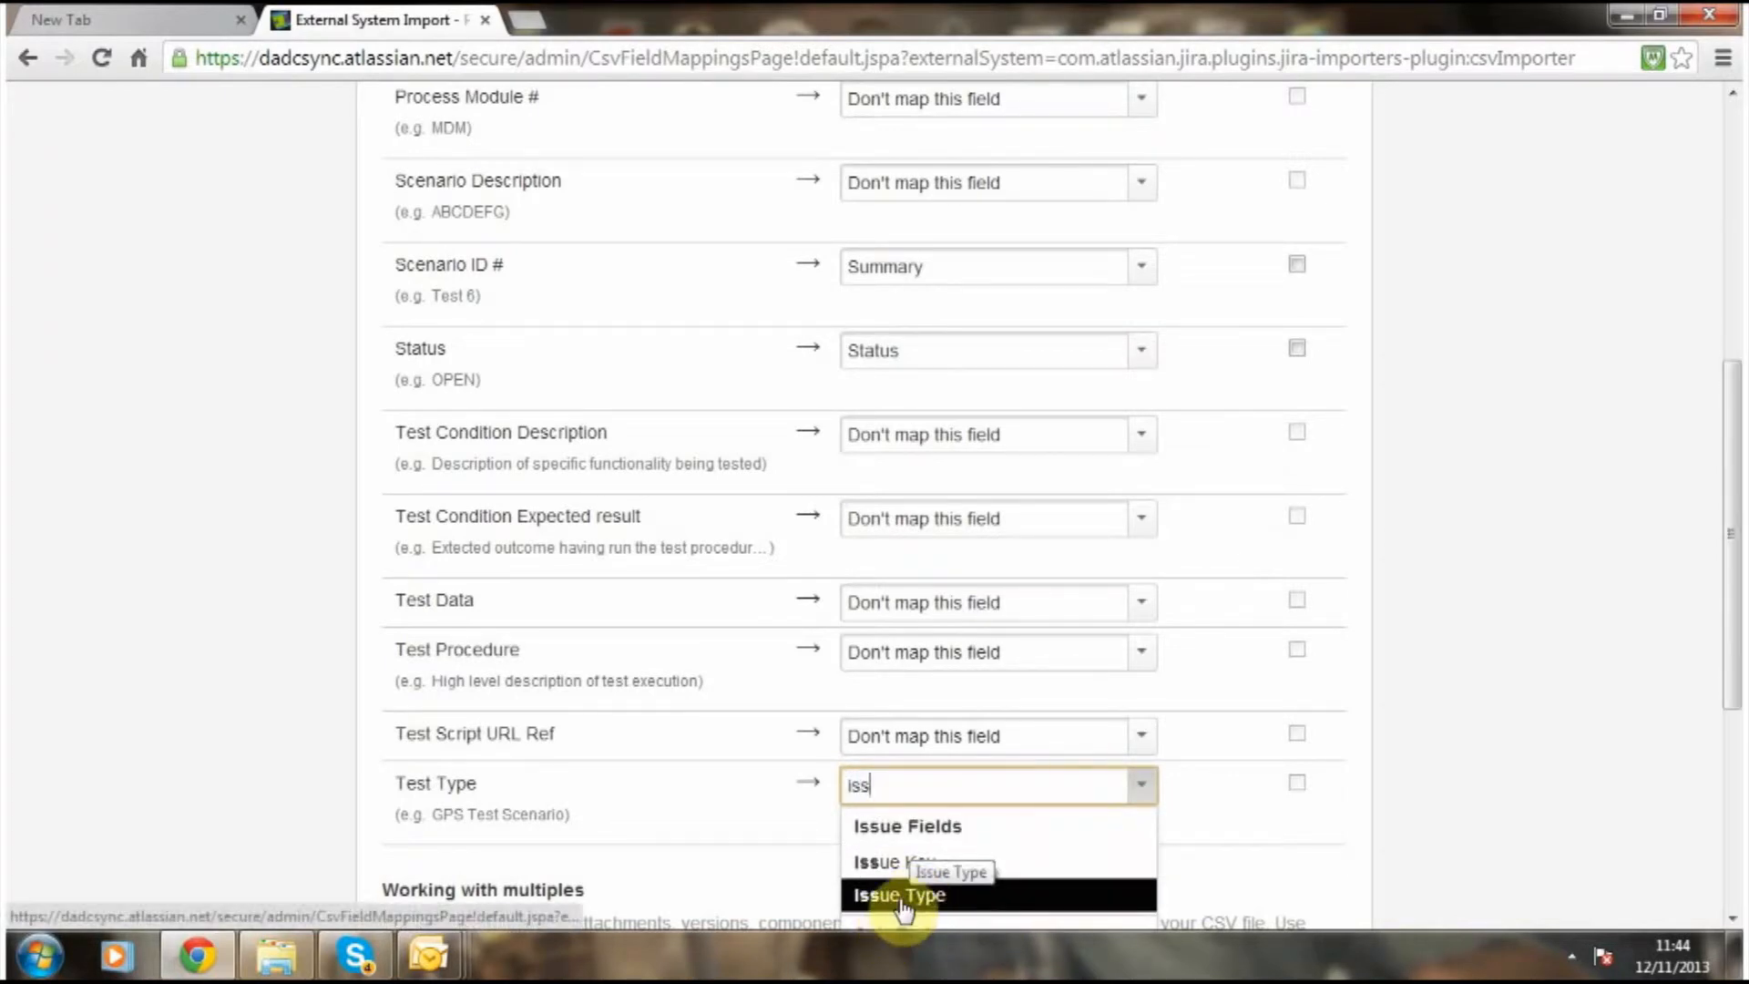
click(898, 896)
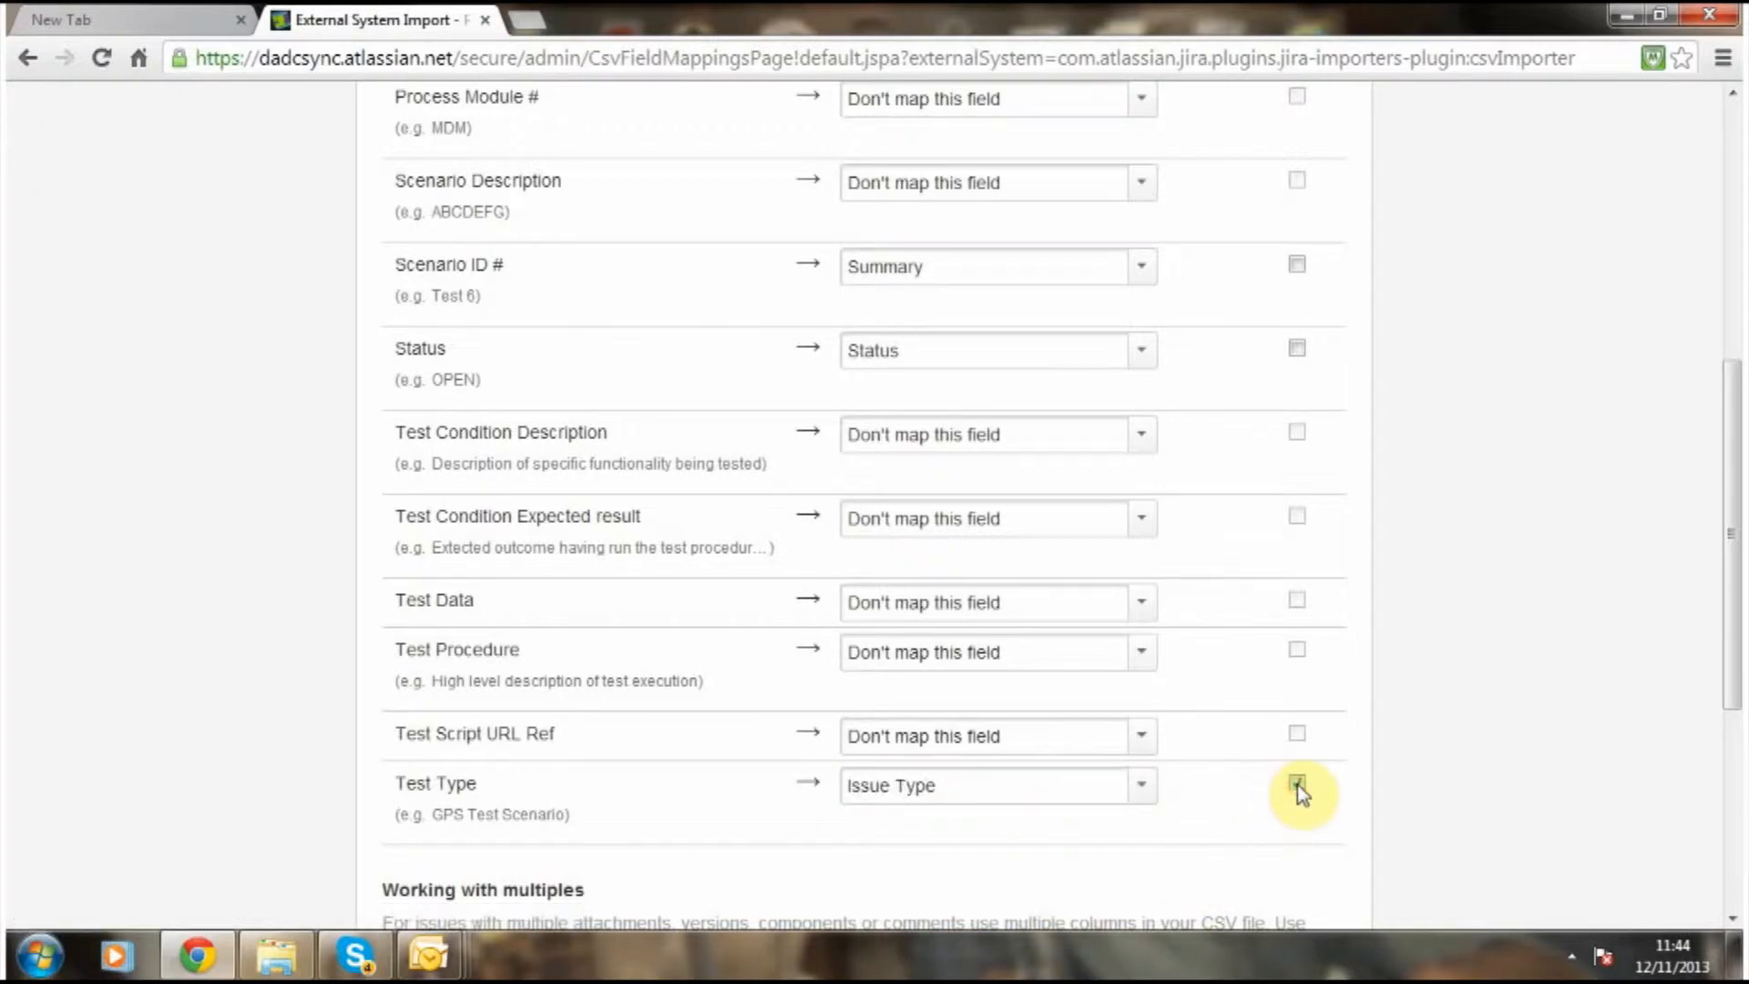
Enable field value mapping for Test Type and Status, then submit the mappings.
click(1296, 783)
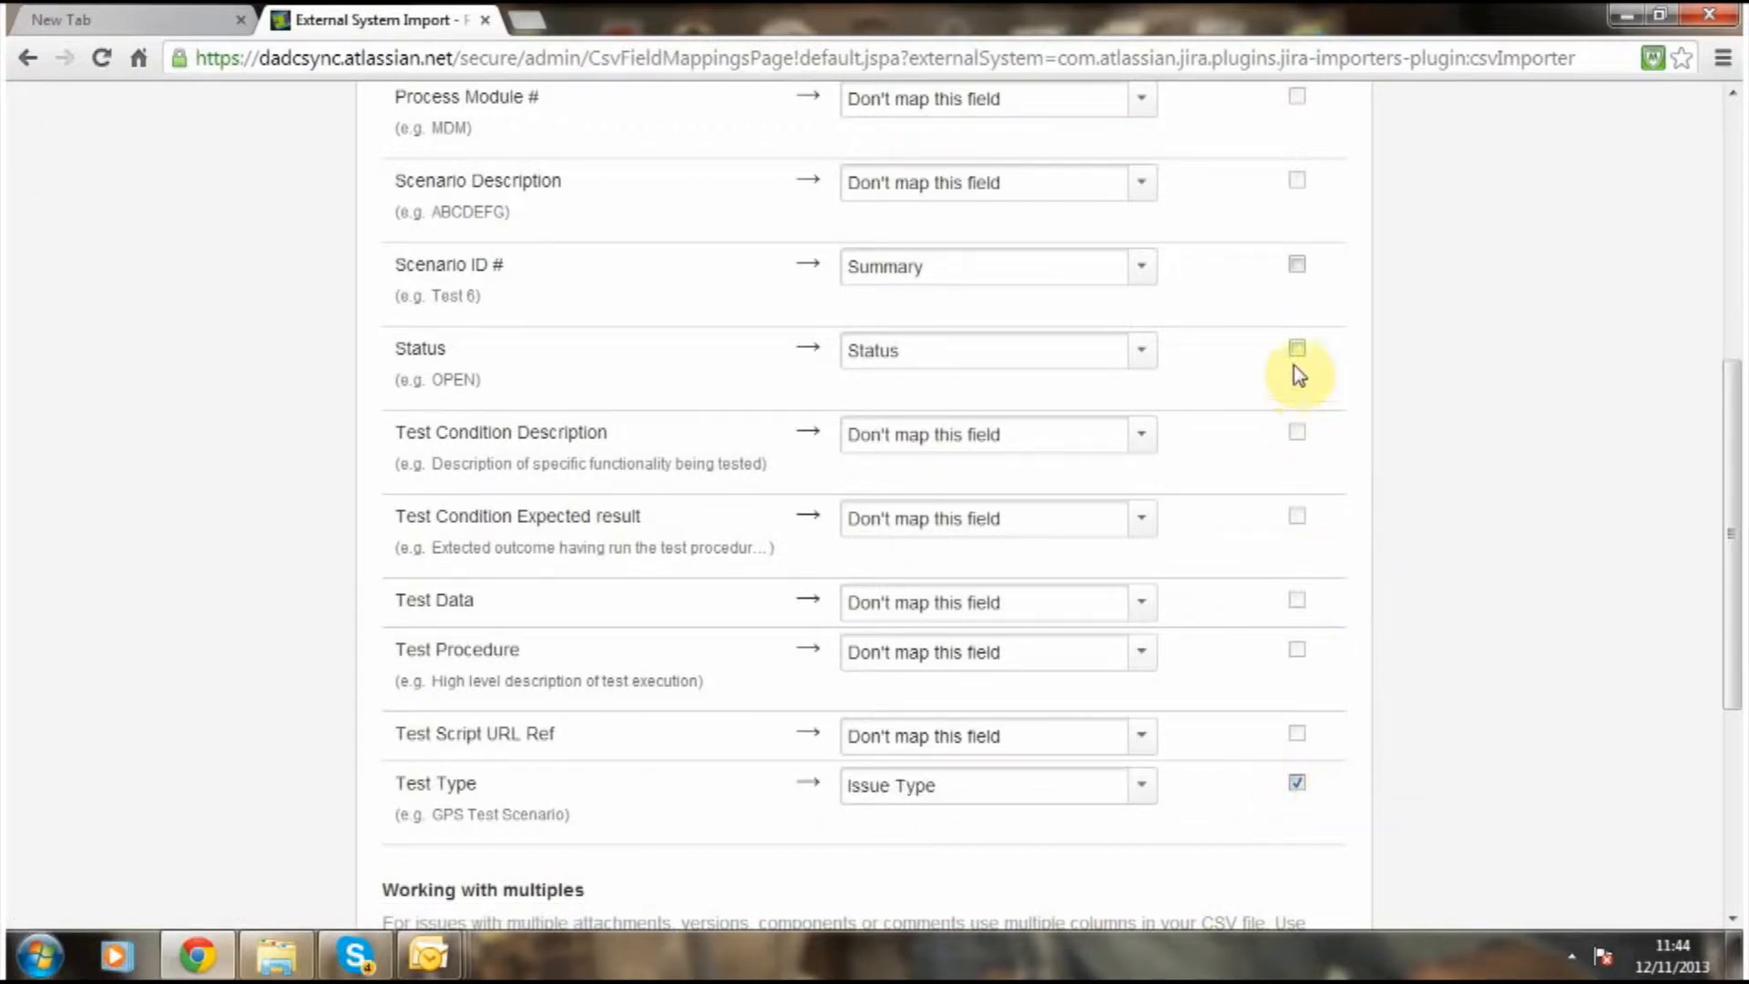
click(1295, 348)
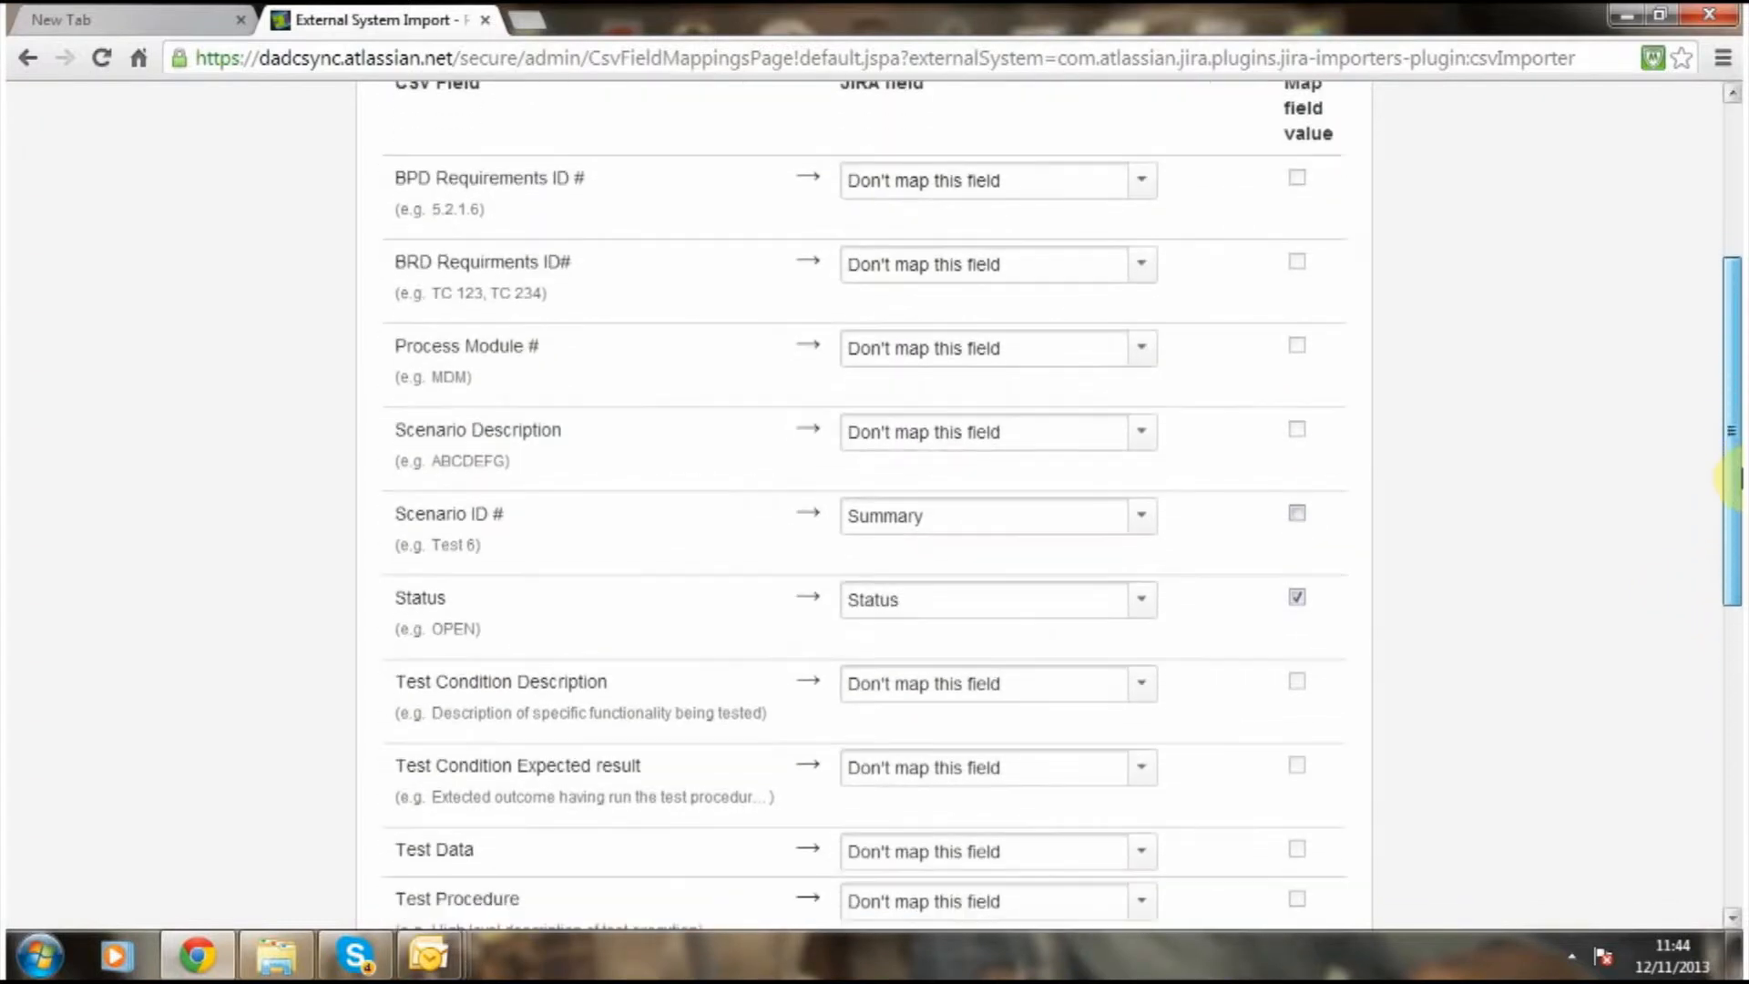
scroll(down, 3)
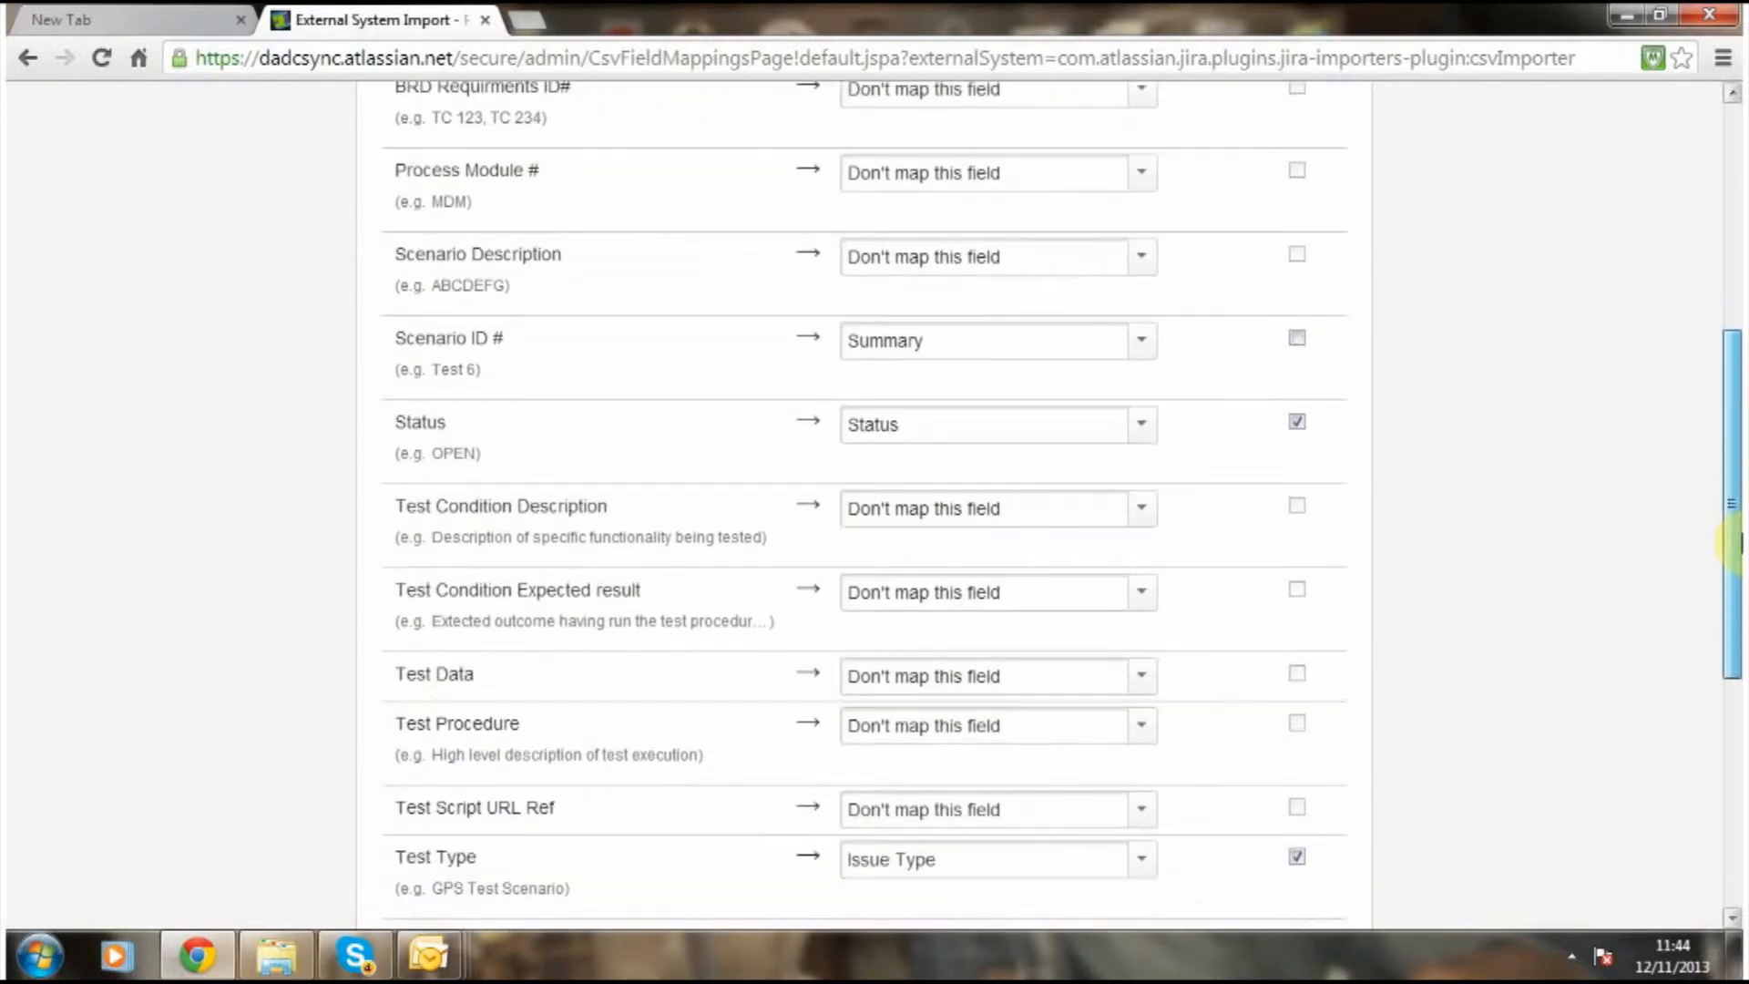
scroll(down, 3)
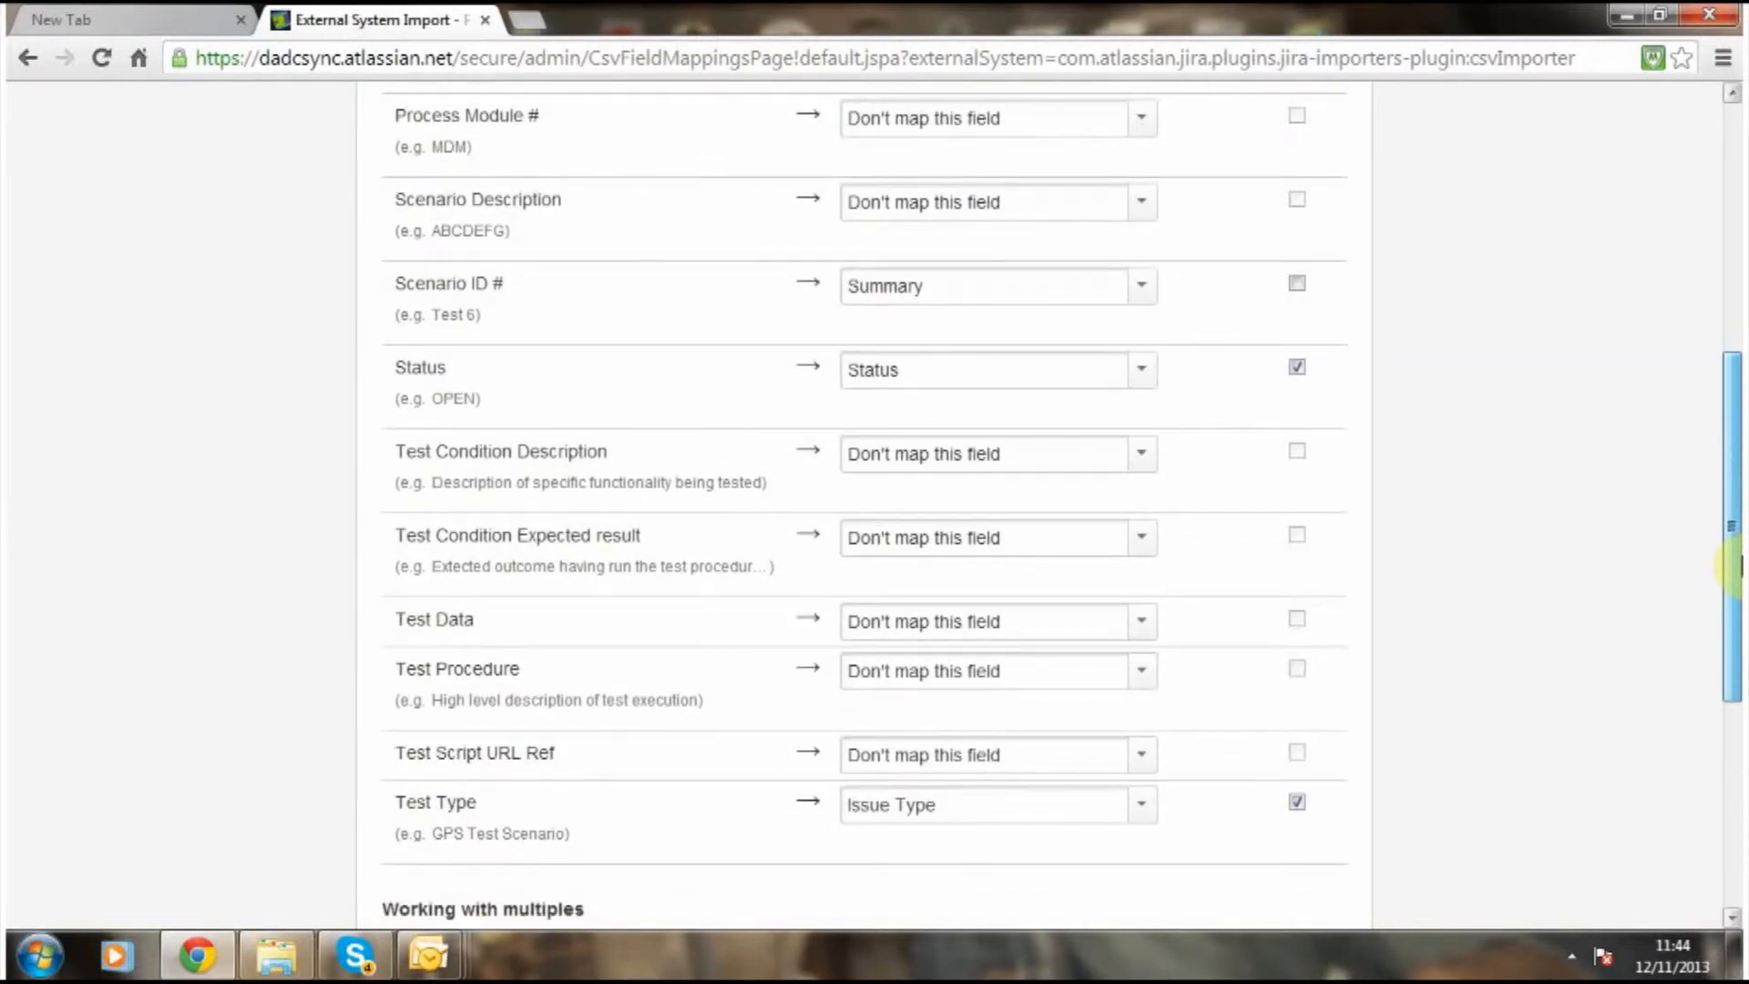
scroll(down, 3)
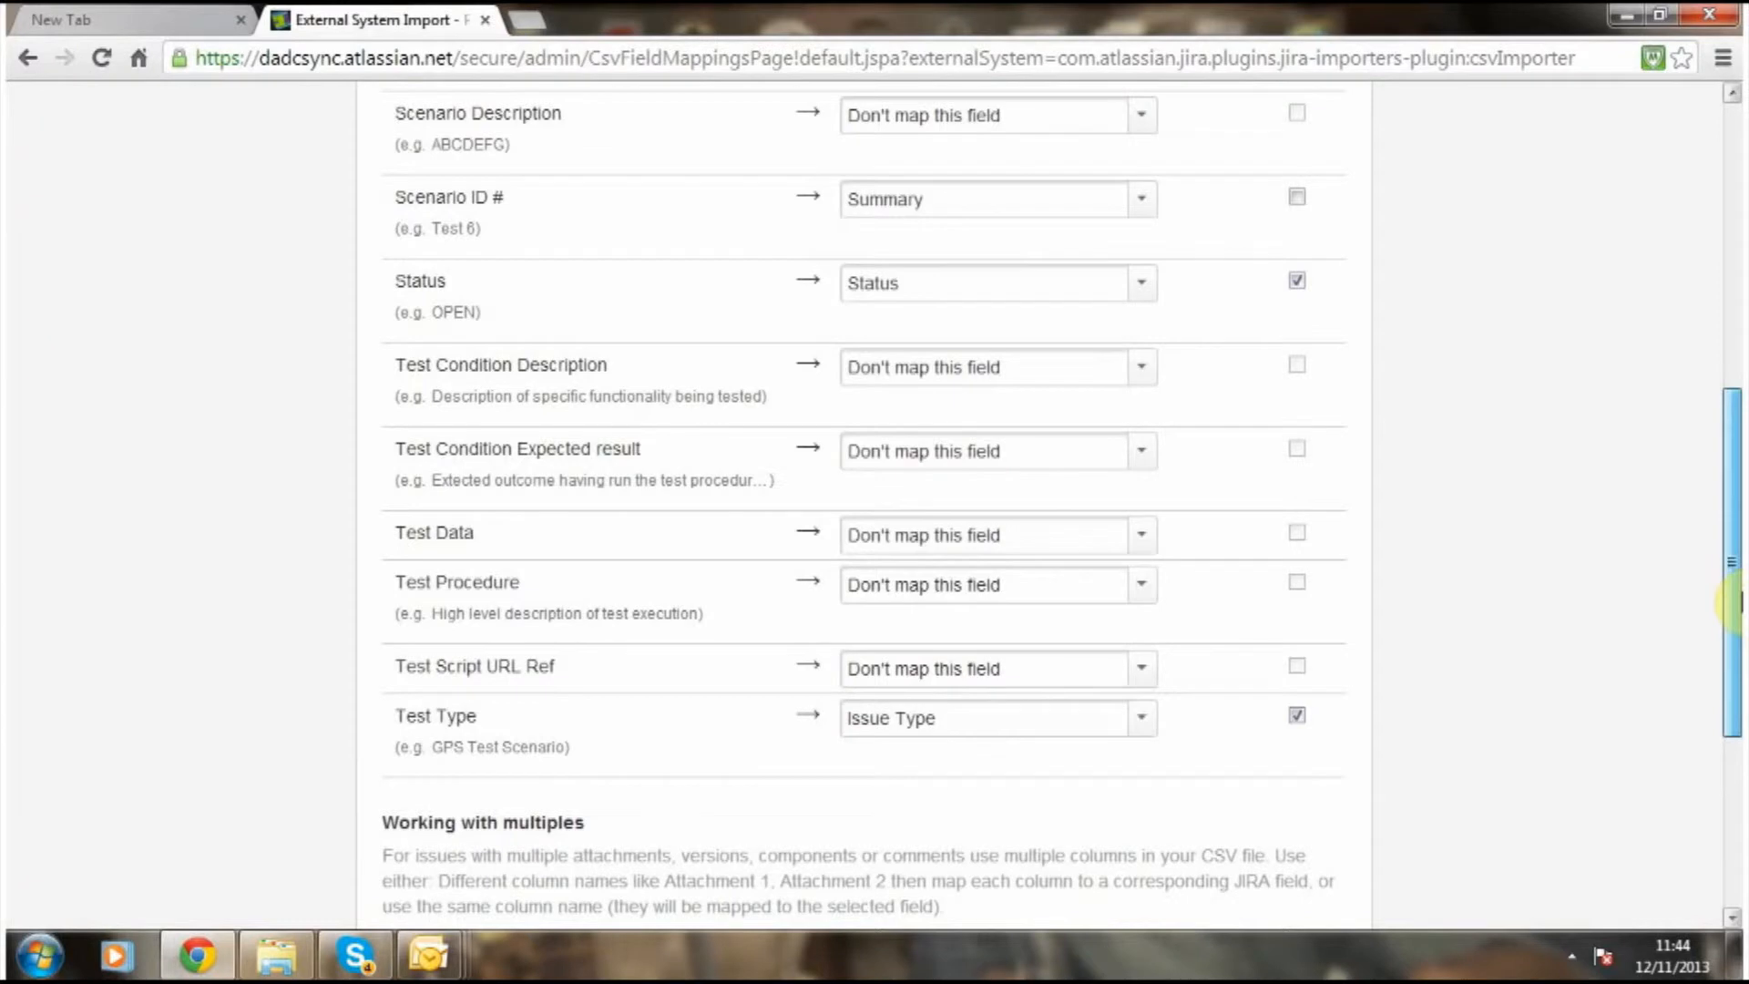
scroll(down, 3)
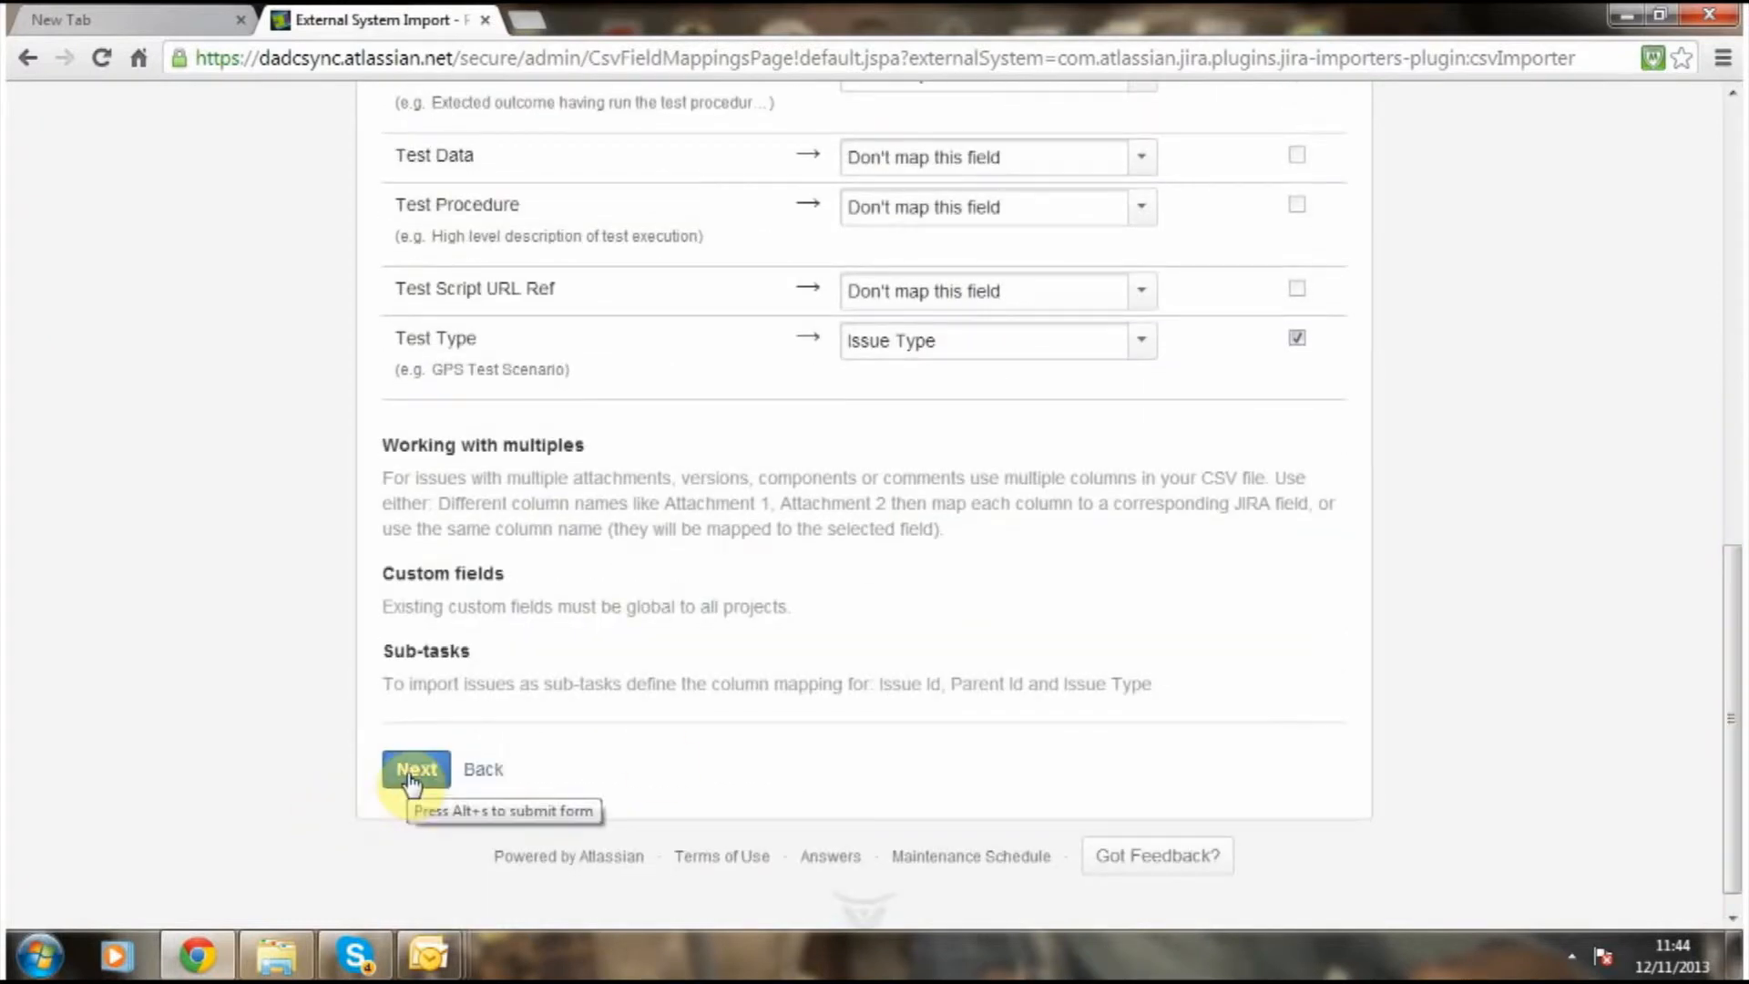
click(415, 770)
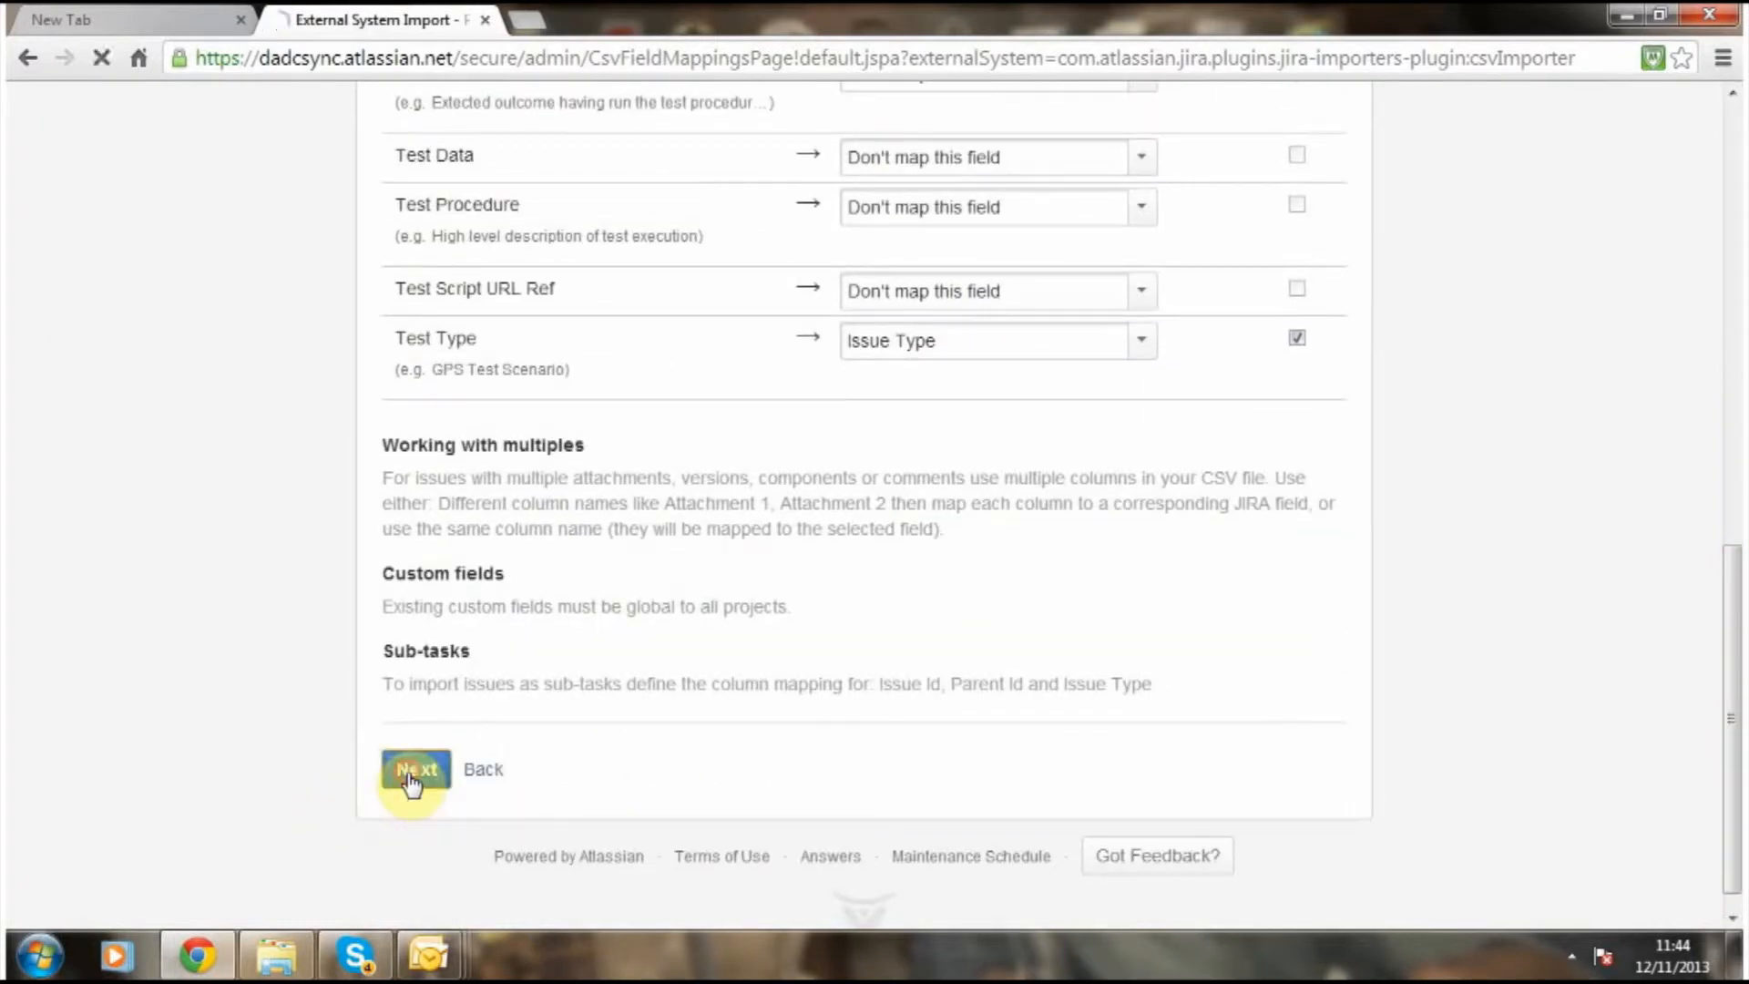
Keep the Open and GPS Test Scenario mappings and begin the CSV import.
click(415, 769)
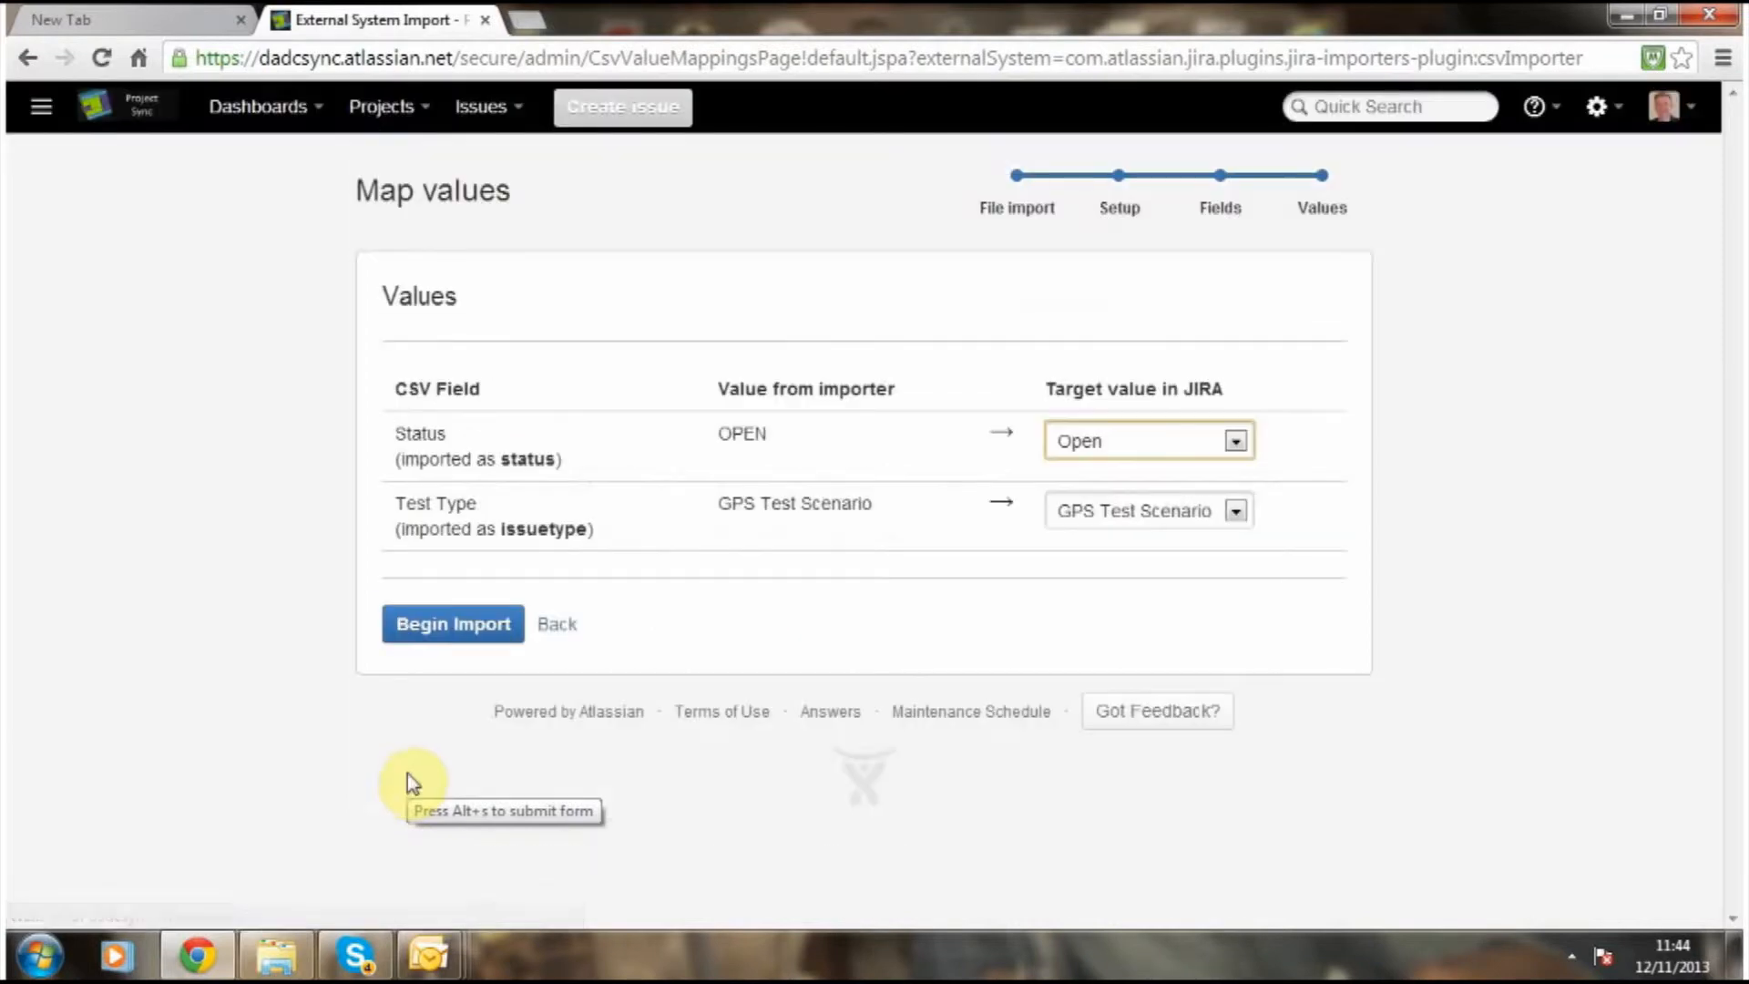
mouse_move(458, 494)
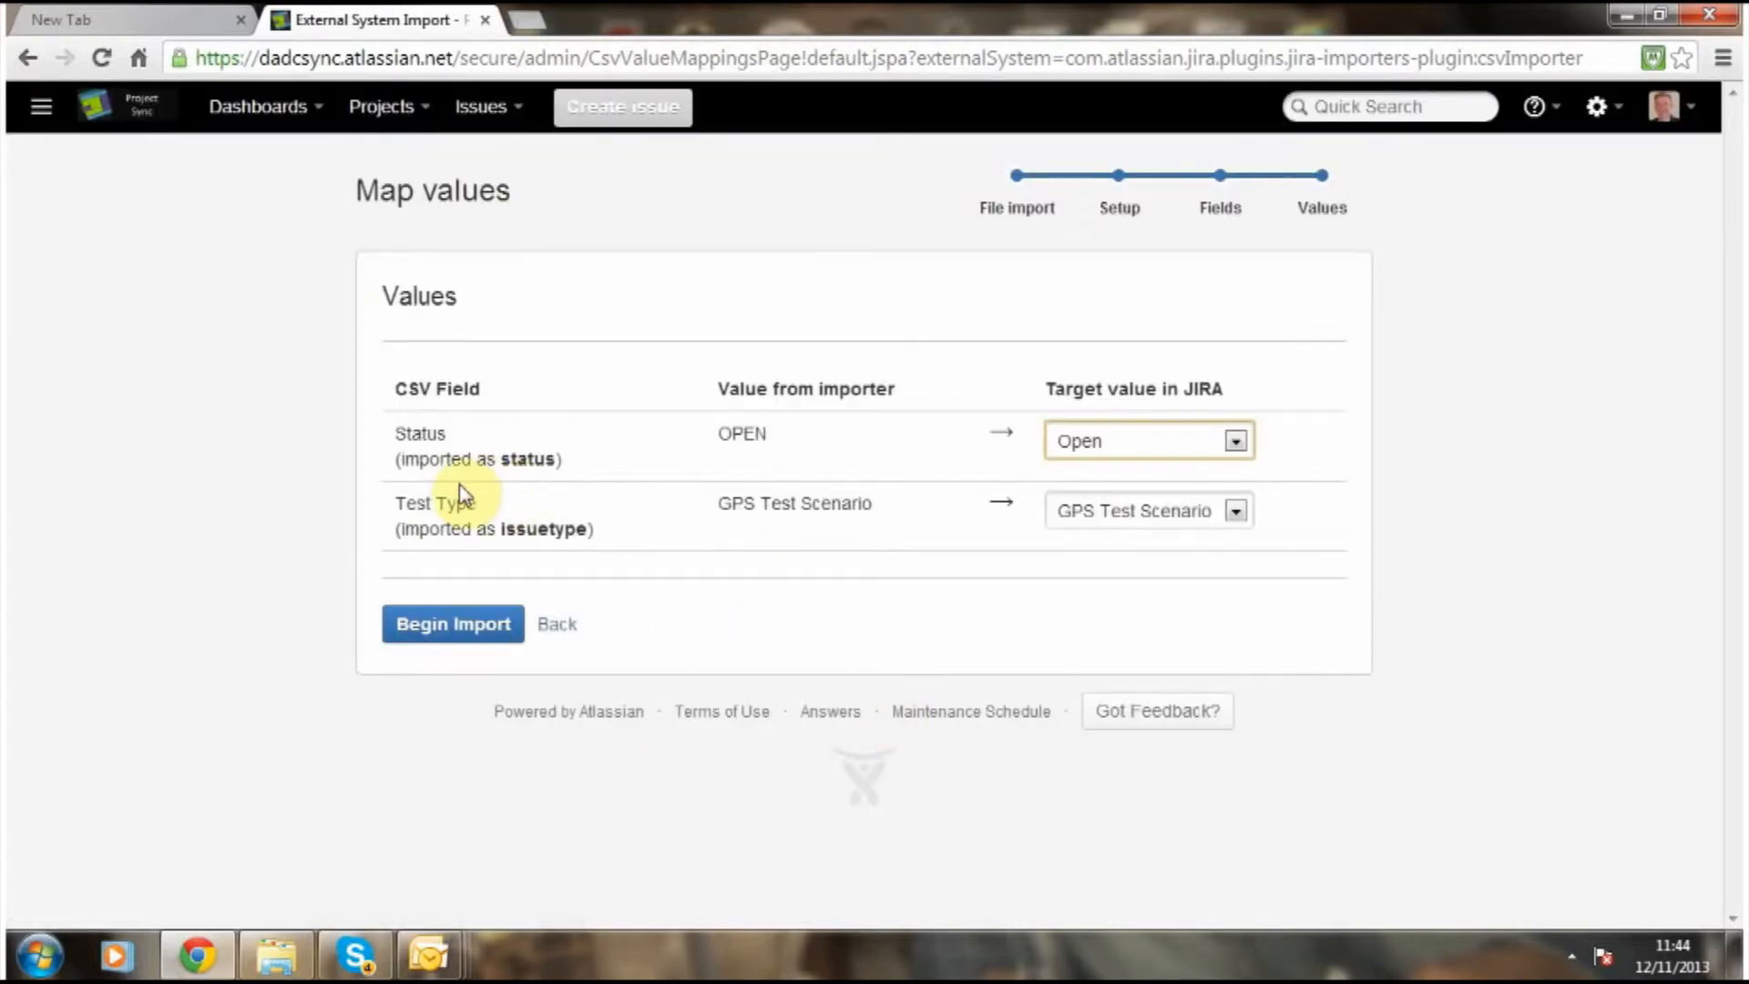
mouse_move(662, 551)
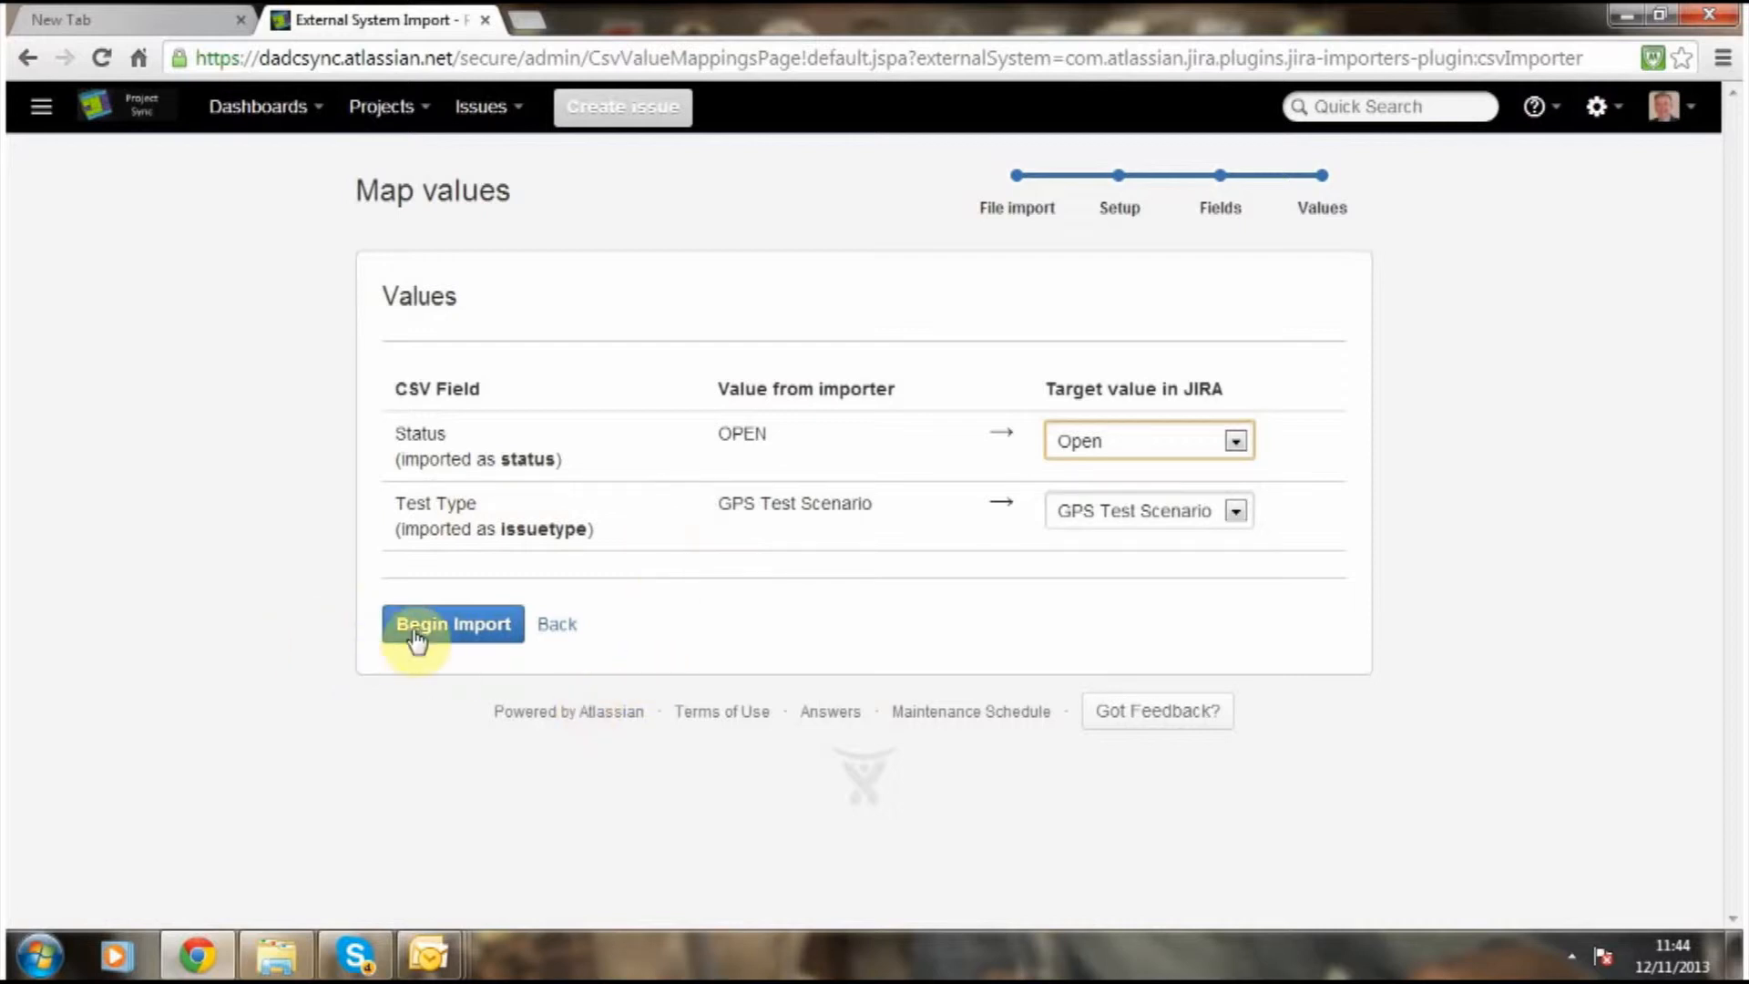
click(453, 624)
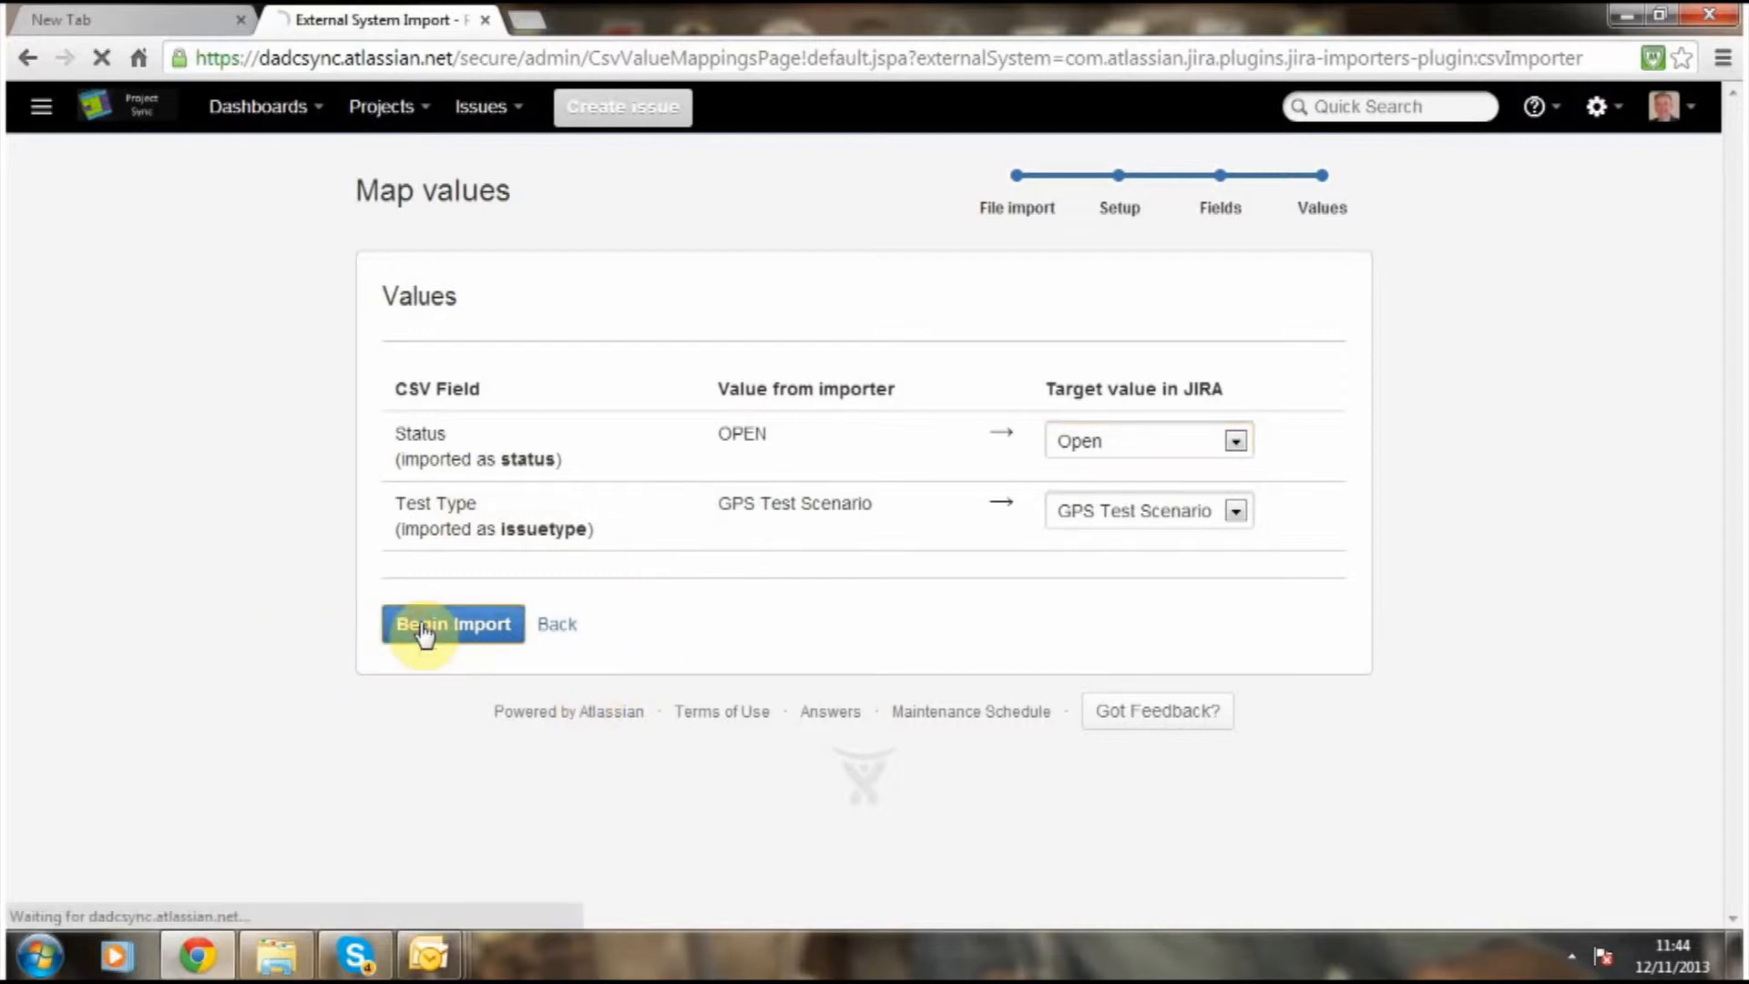
click(452, 624)
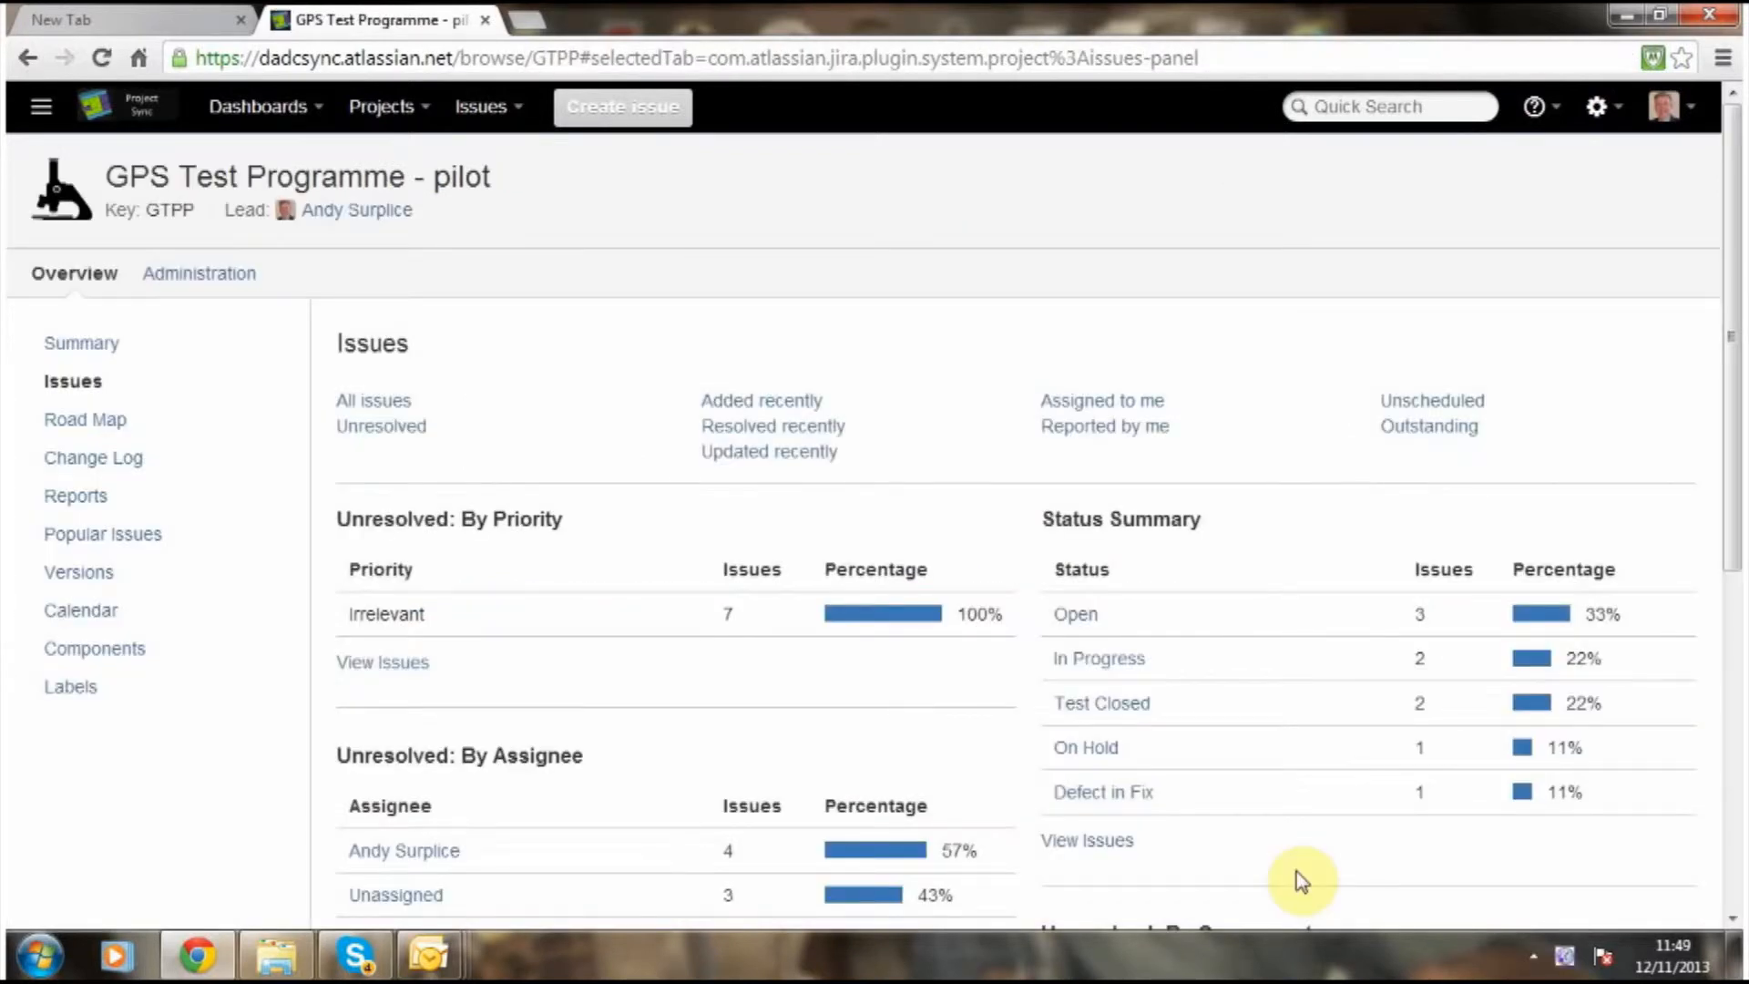
mouse_move(1125, 471)
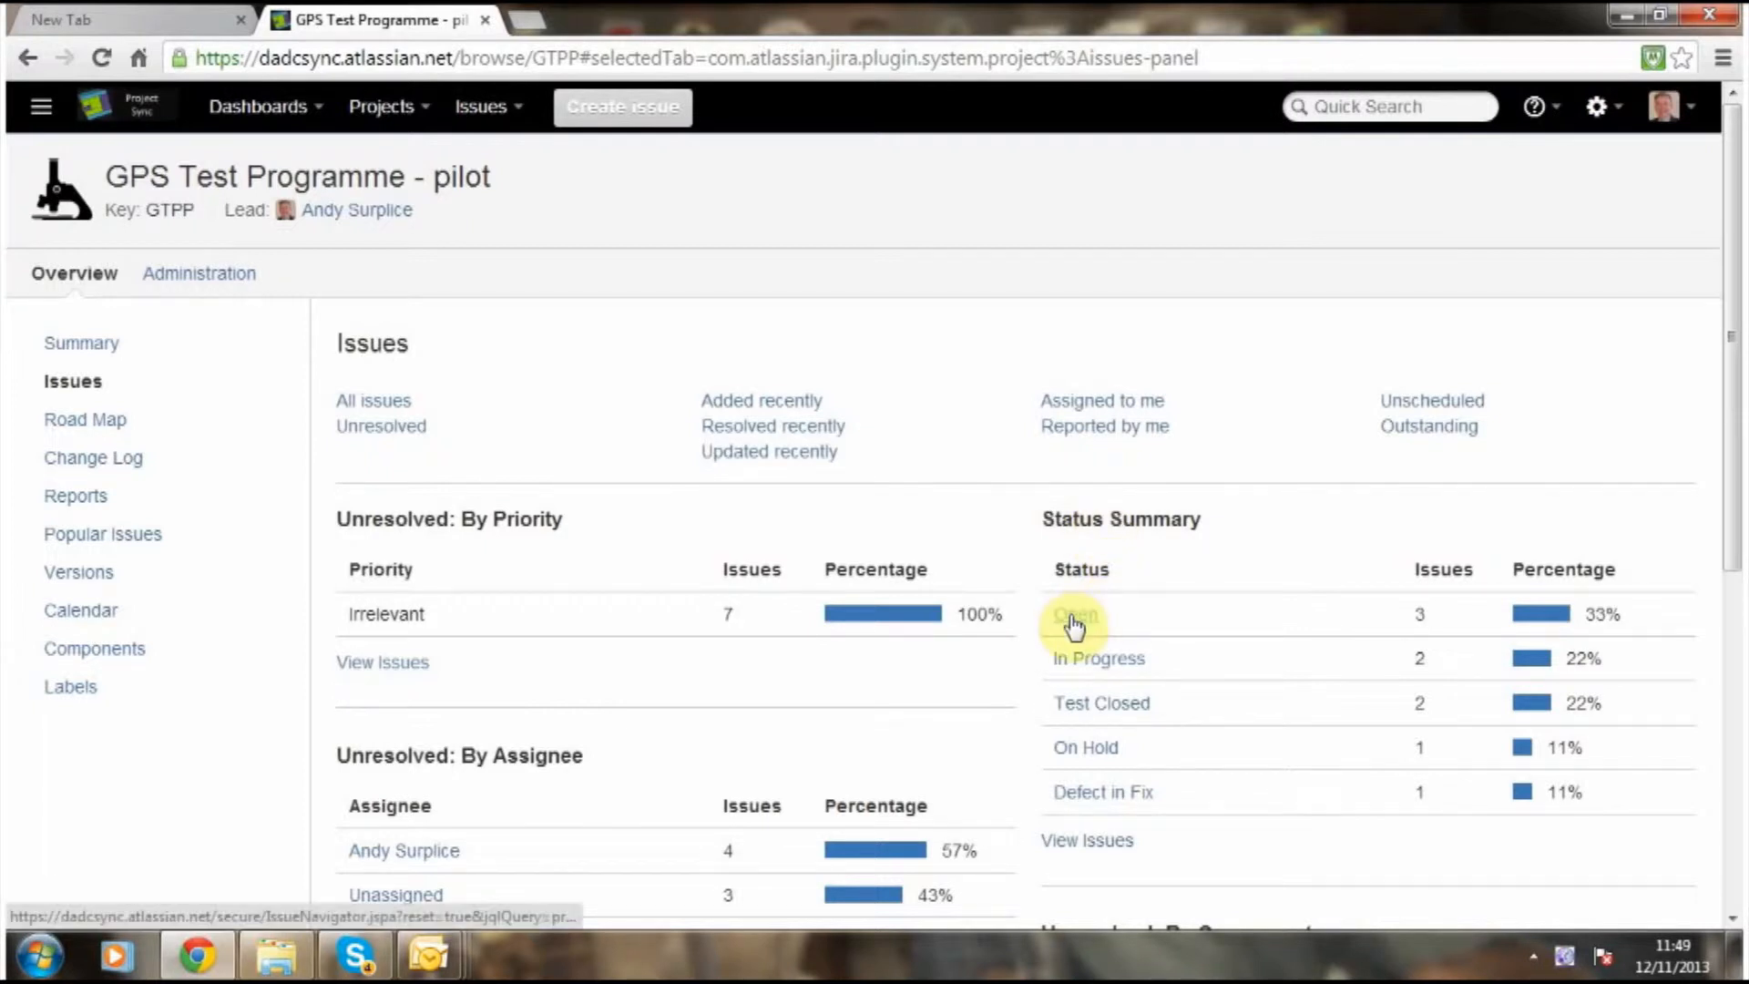
Filter issues to status Open, showing GTPP-8 Test 7, GTPP-9 Test 8 and GTPP-7 Test 6.
click(1074, 617)
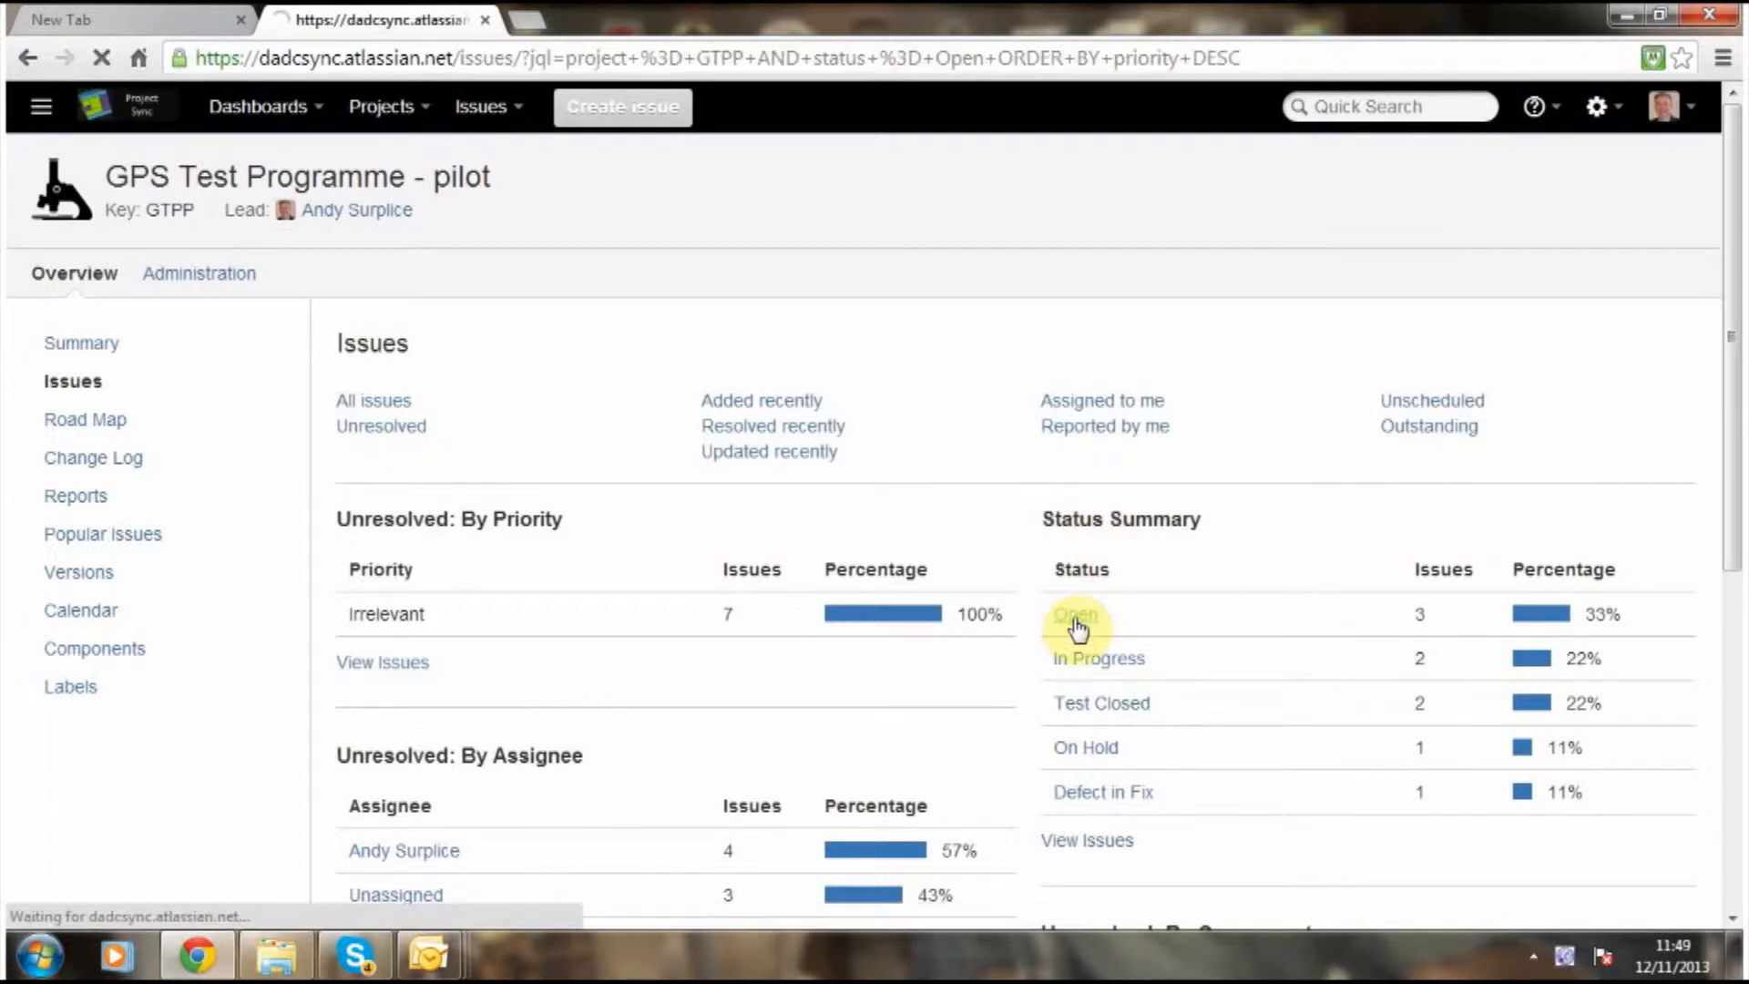
click(1076, 618)
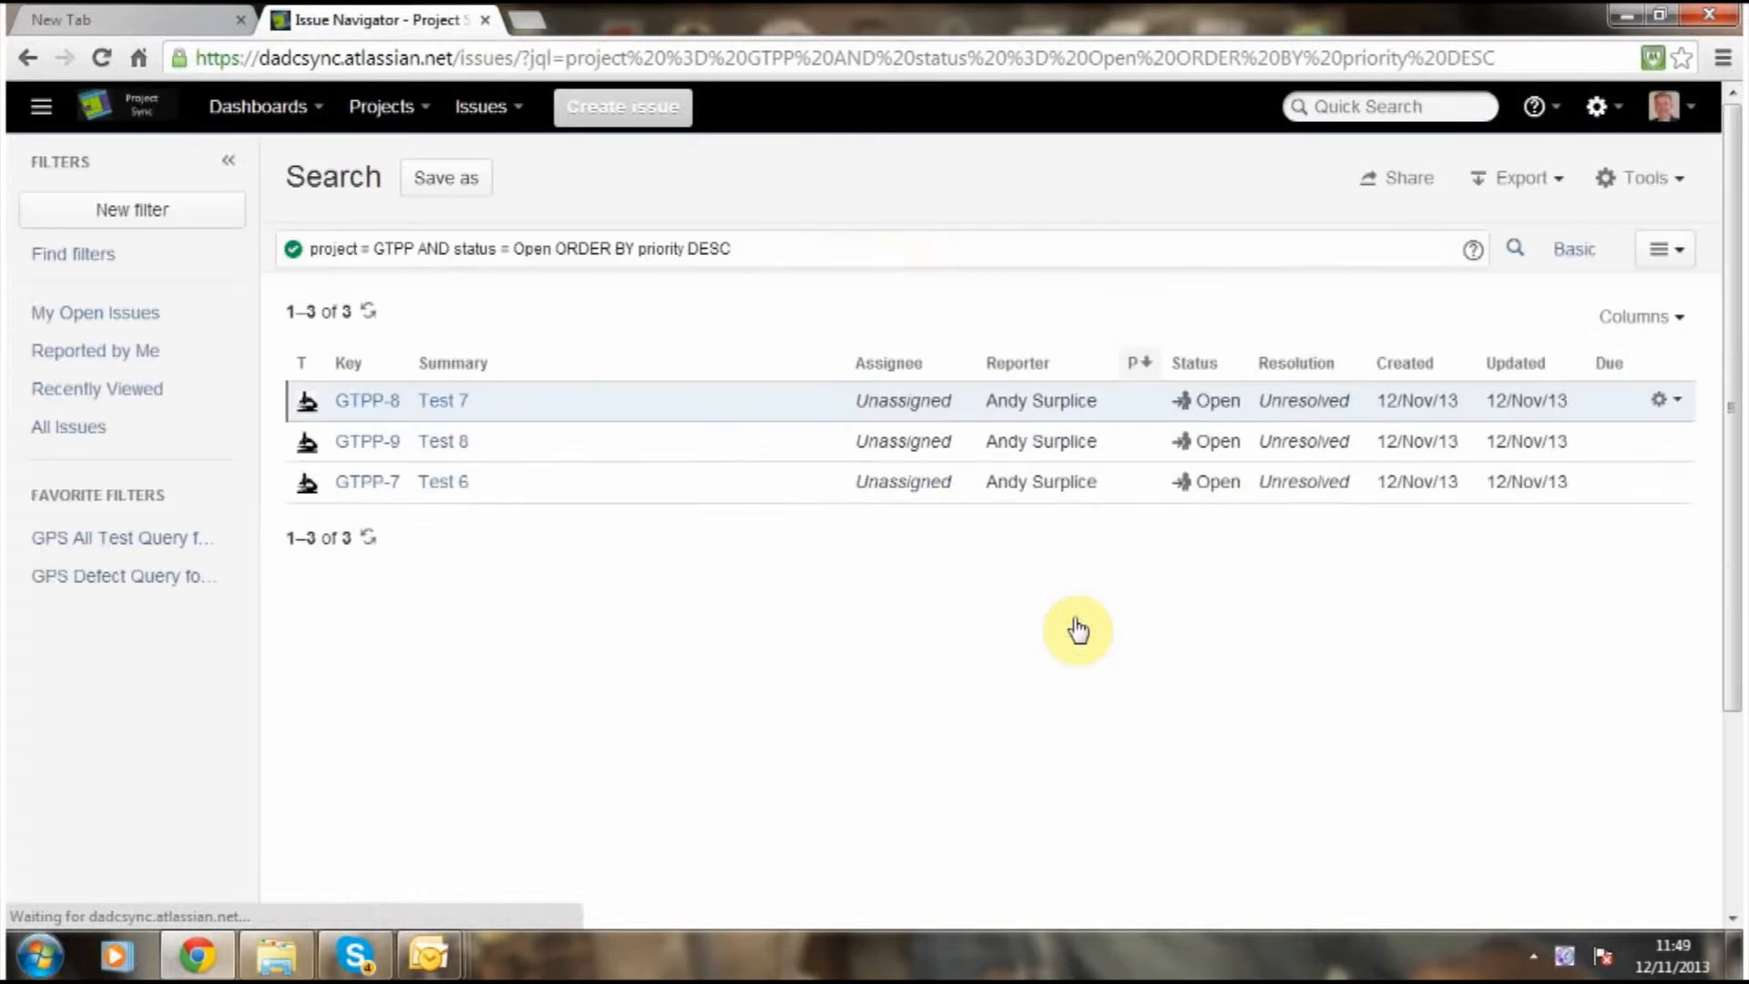
mouse_move(533, 441)
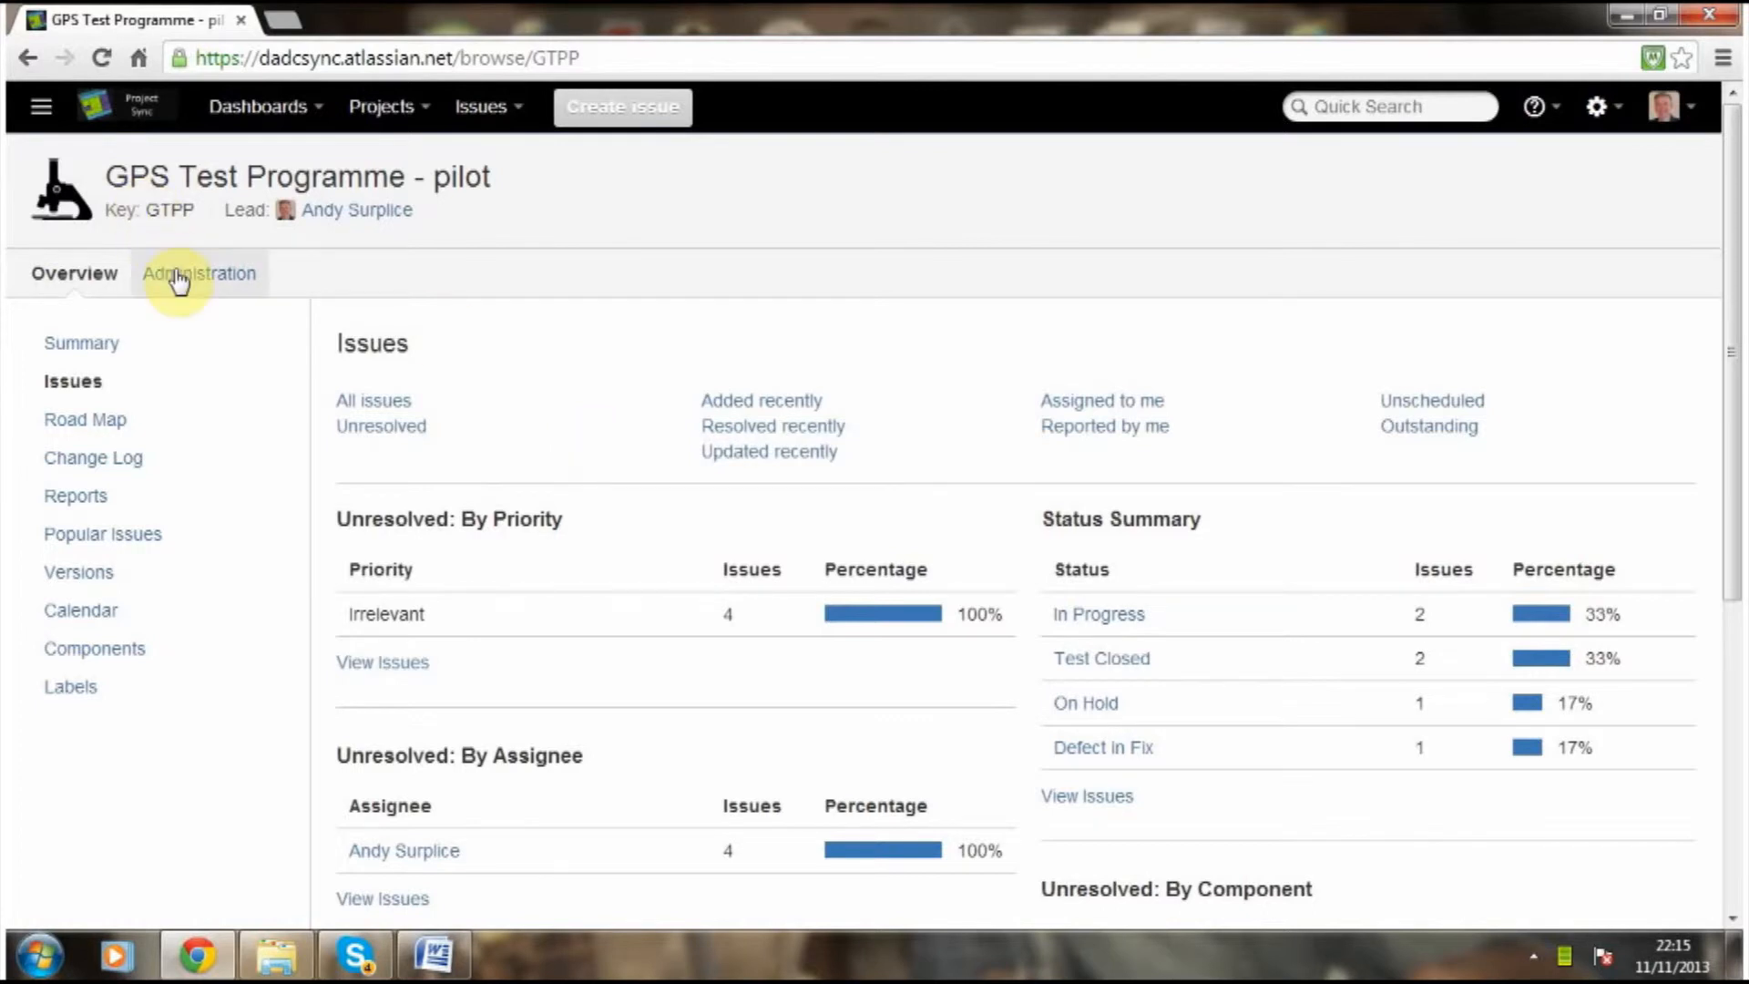
In the project's Versions admin, enter version Cycle 3 with description '3rd test wave'.
click(201, 273)
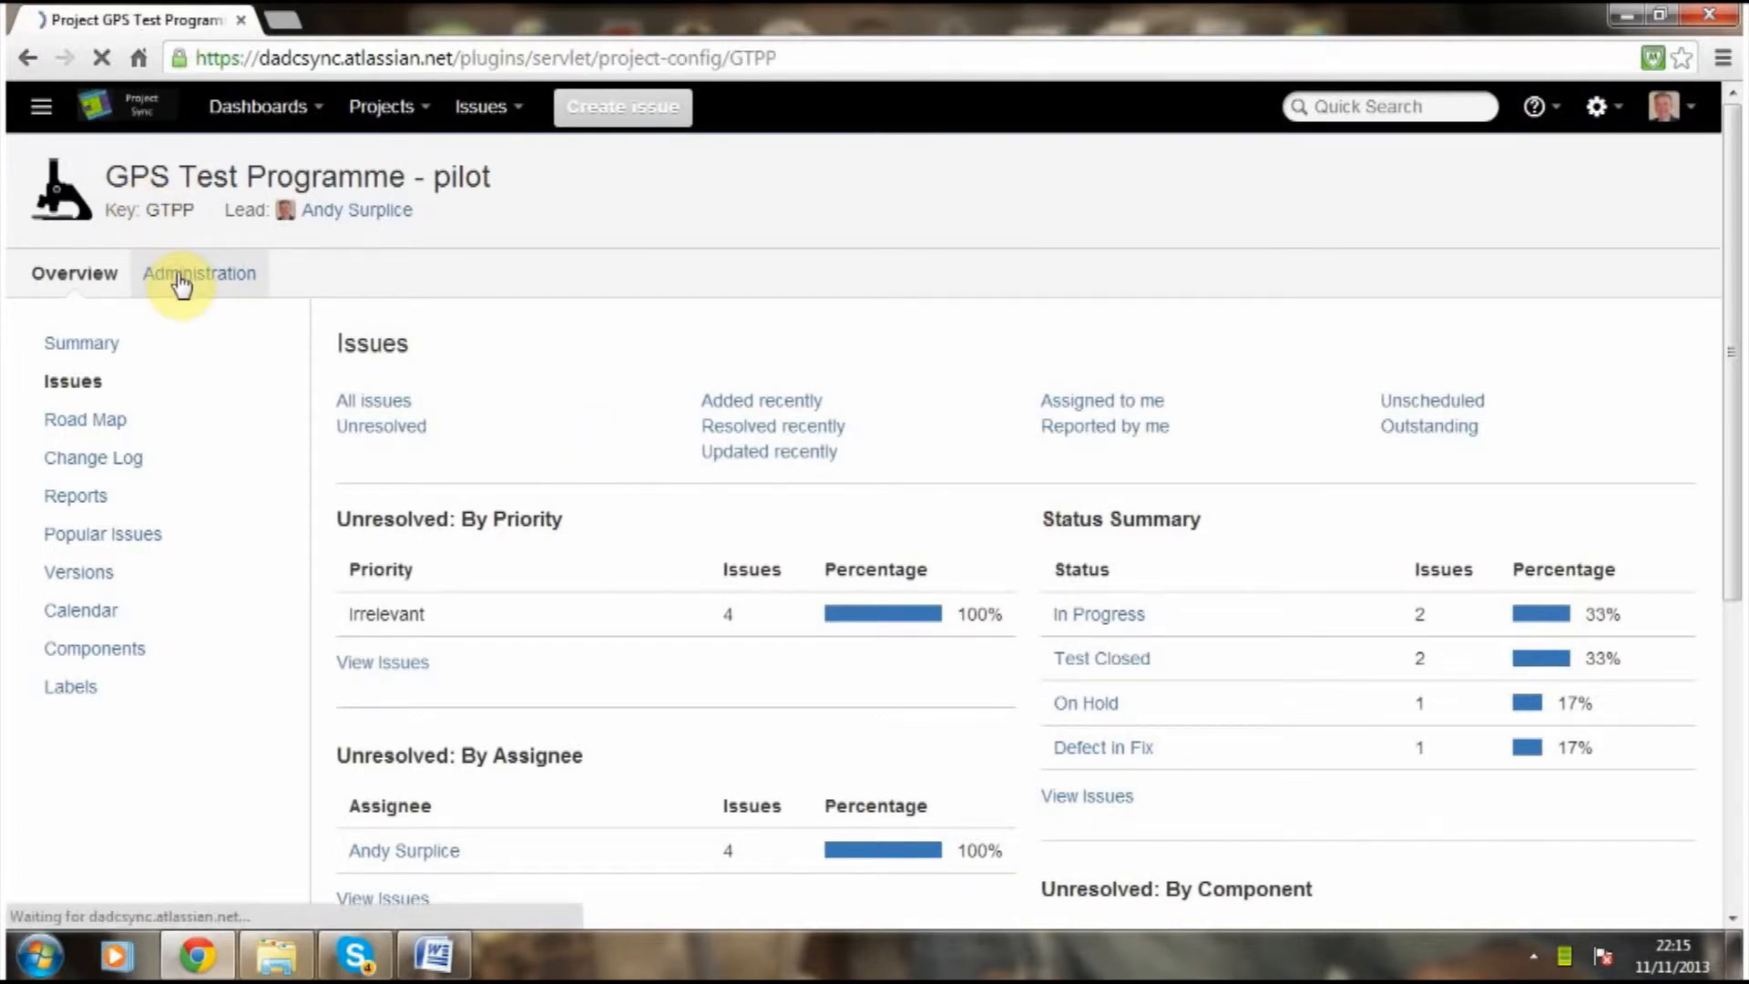
click(199, 274)
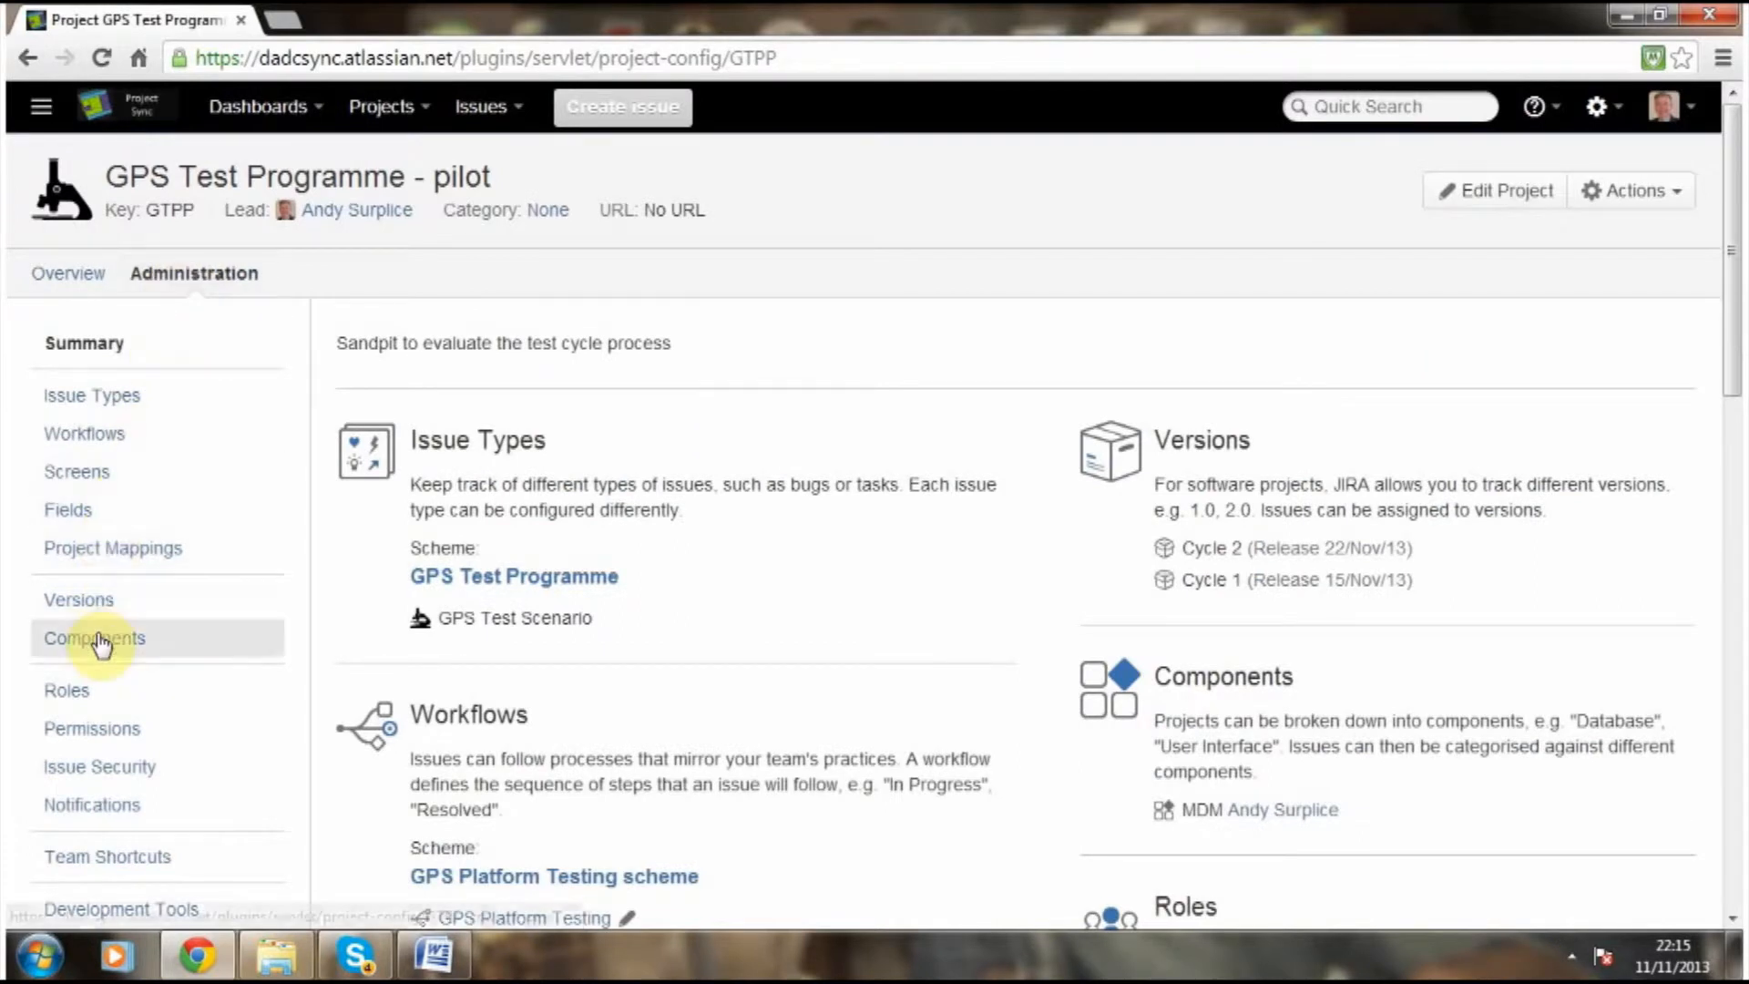
click(78, 600)
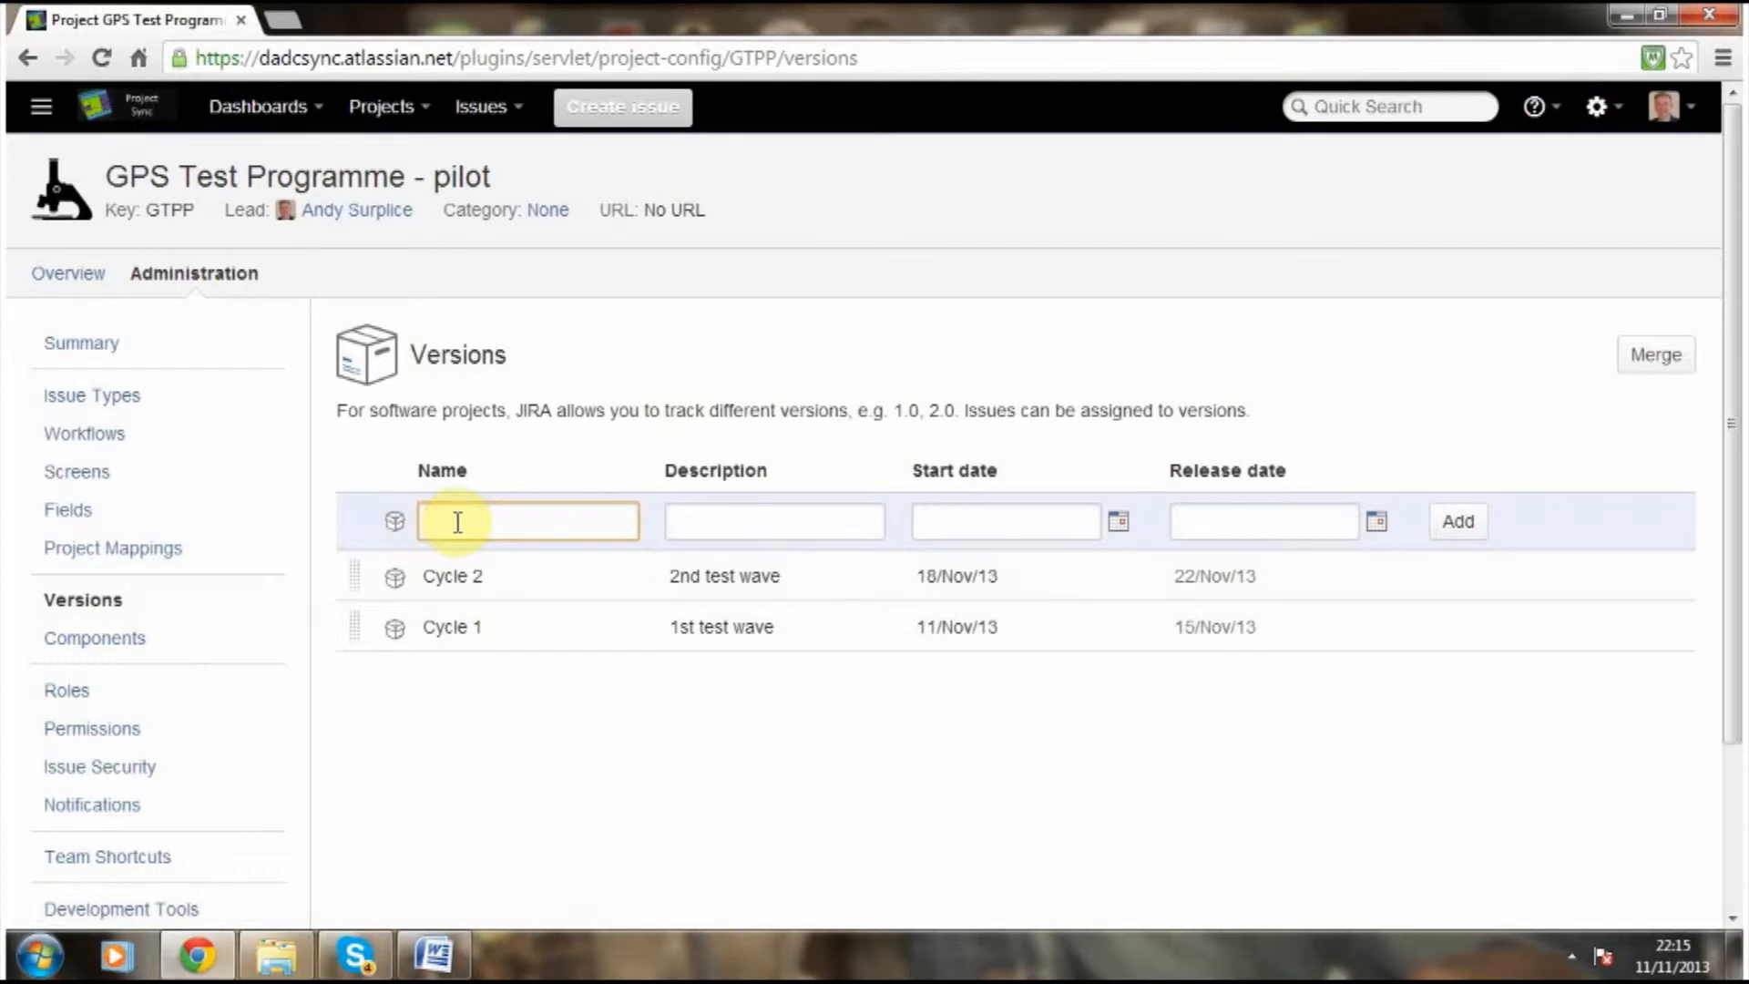
text(Cycle)
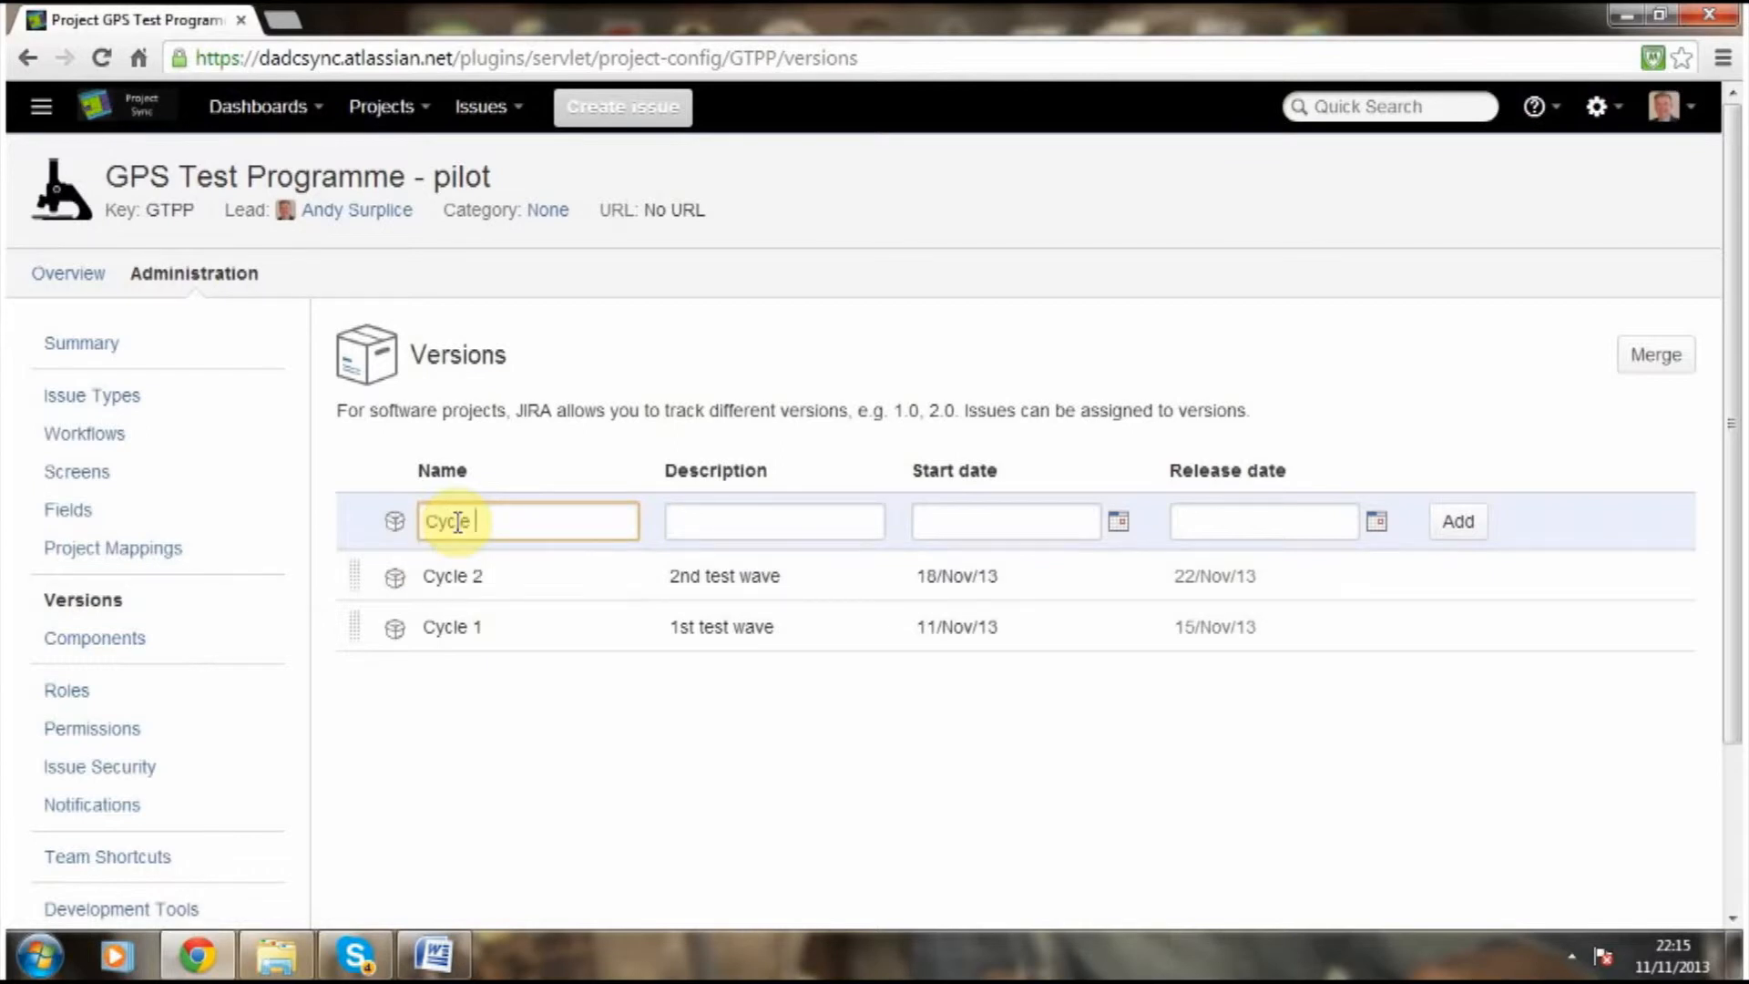
text(Cycle 3)
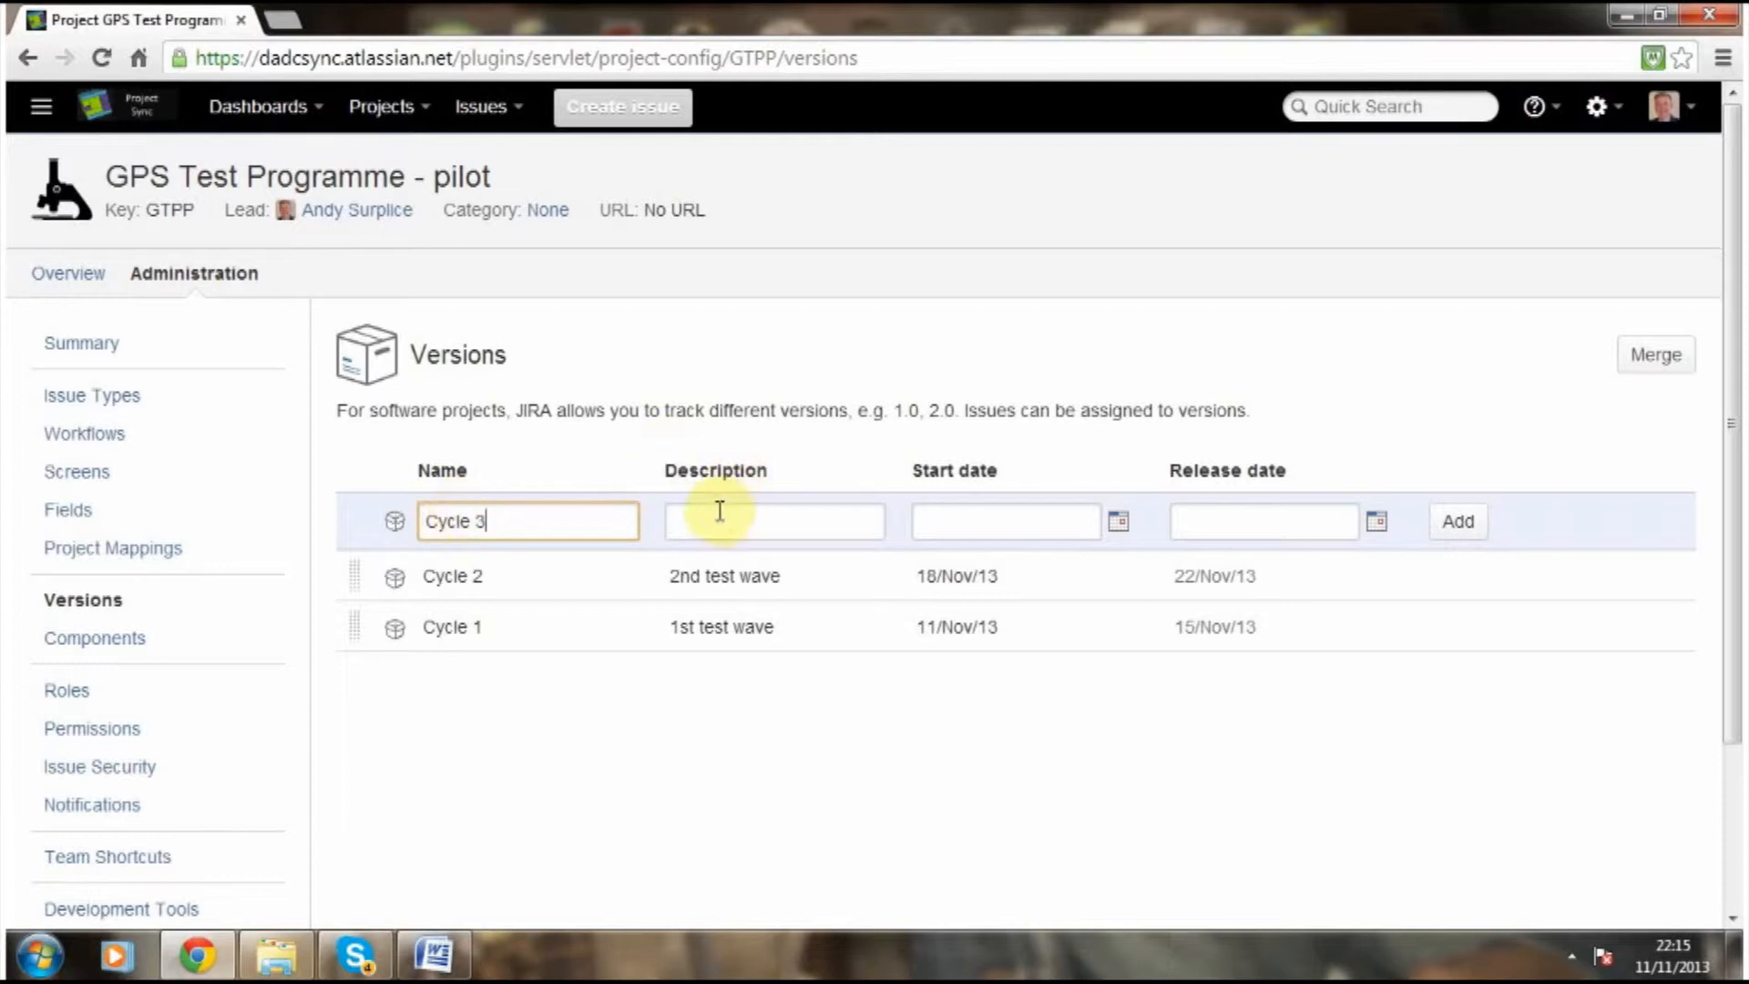
text(3rd te)
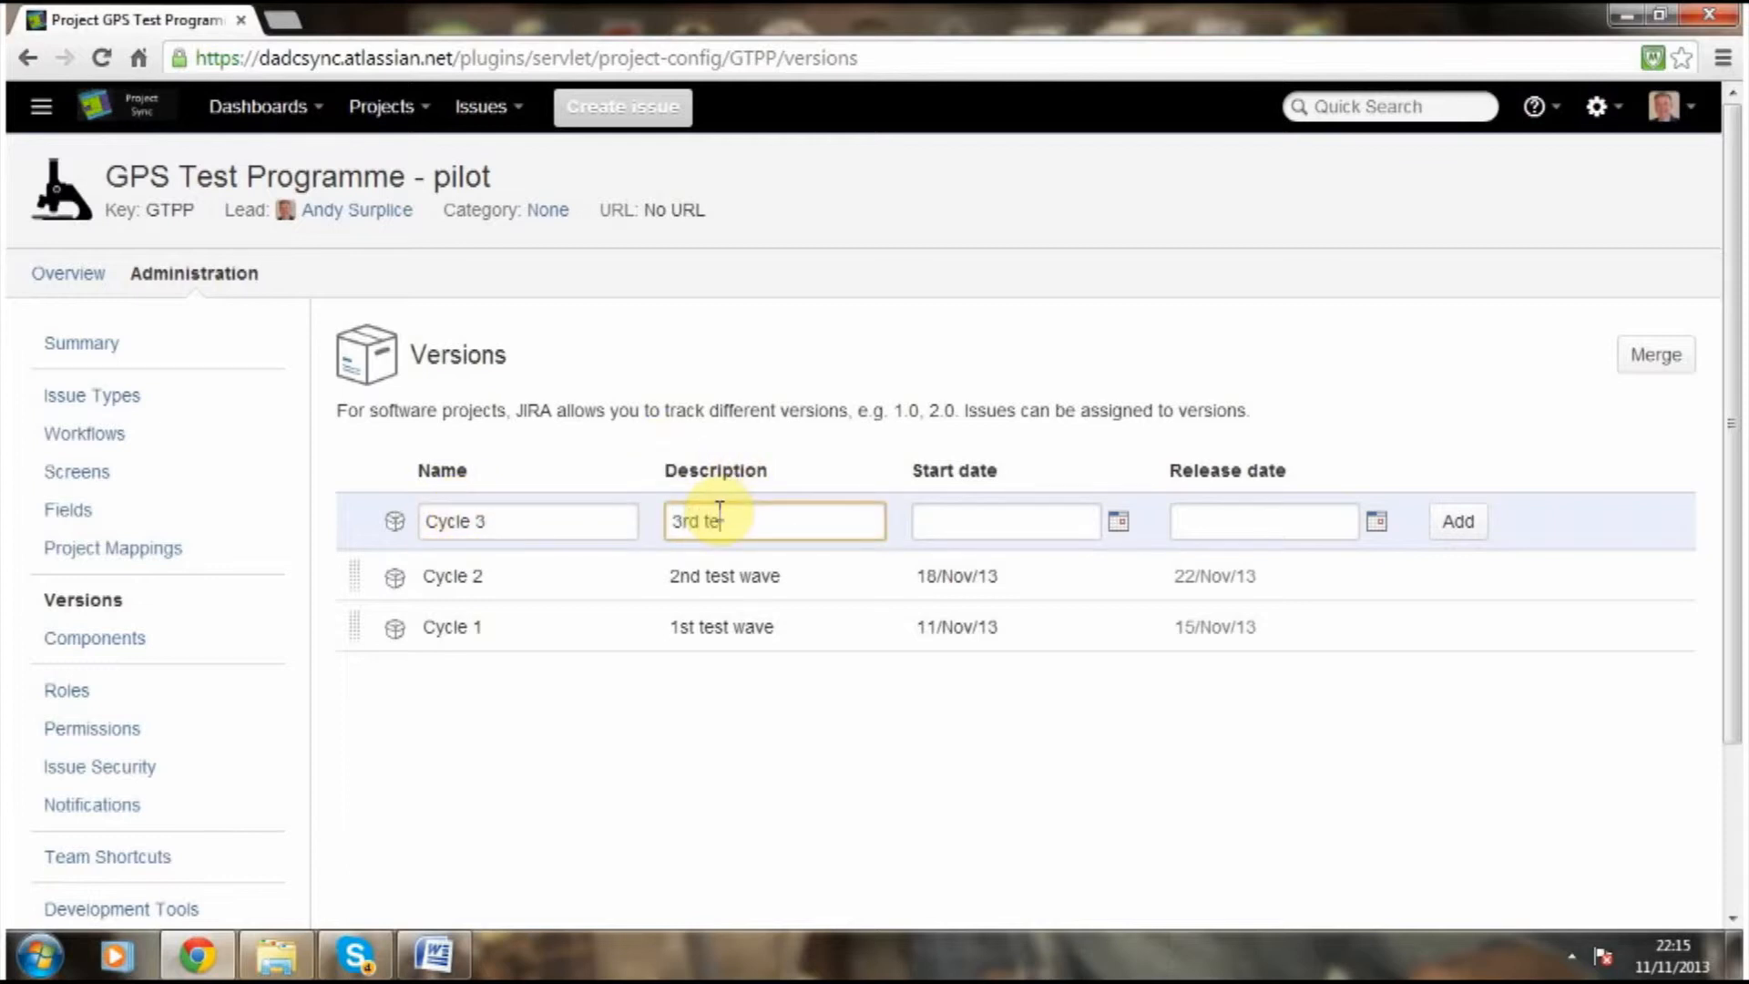
text(st)
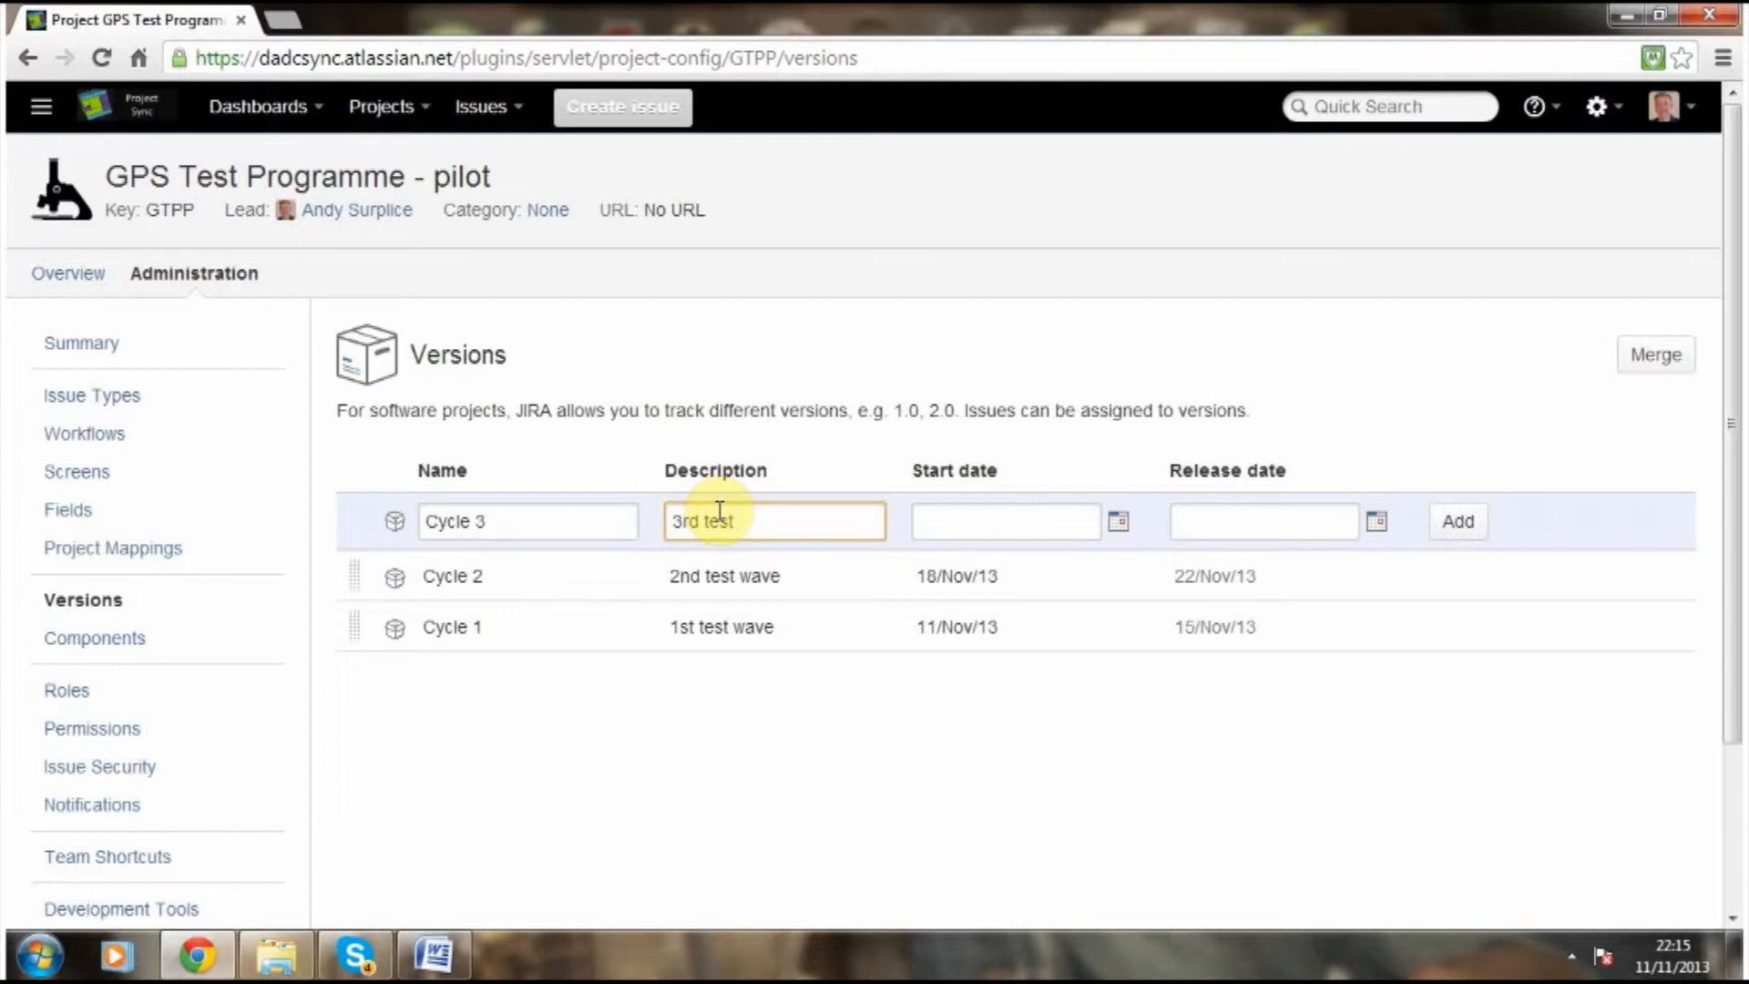
text(wave)
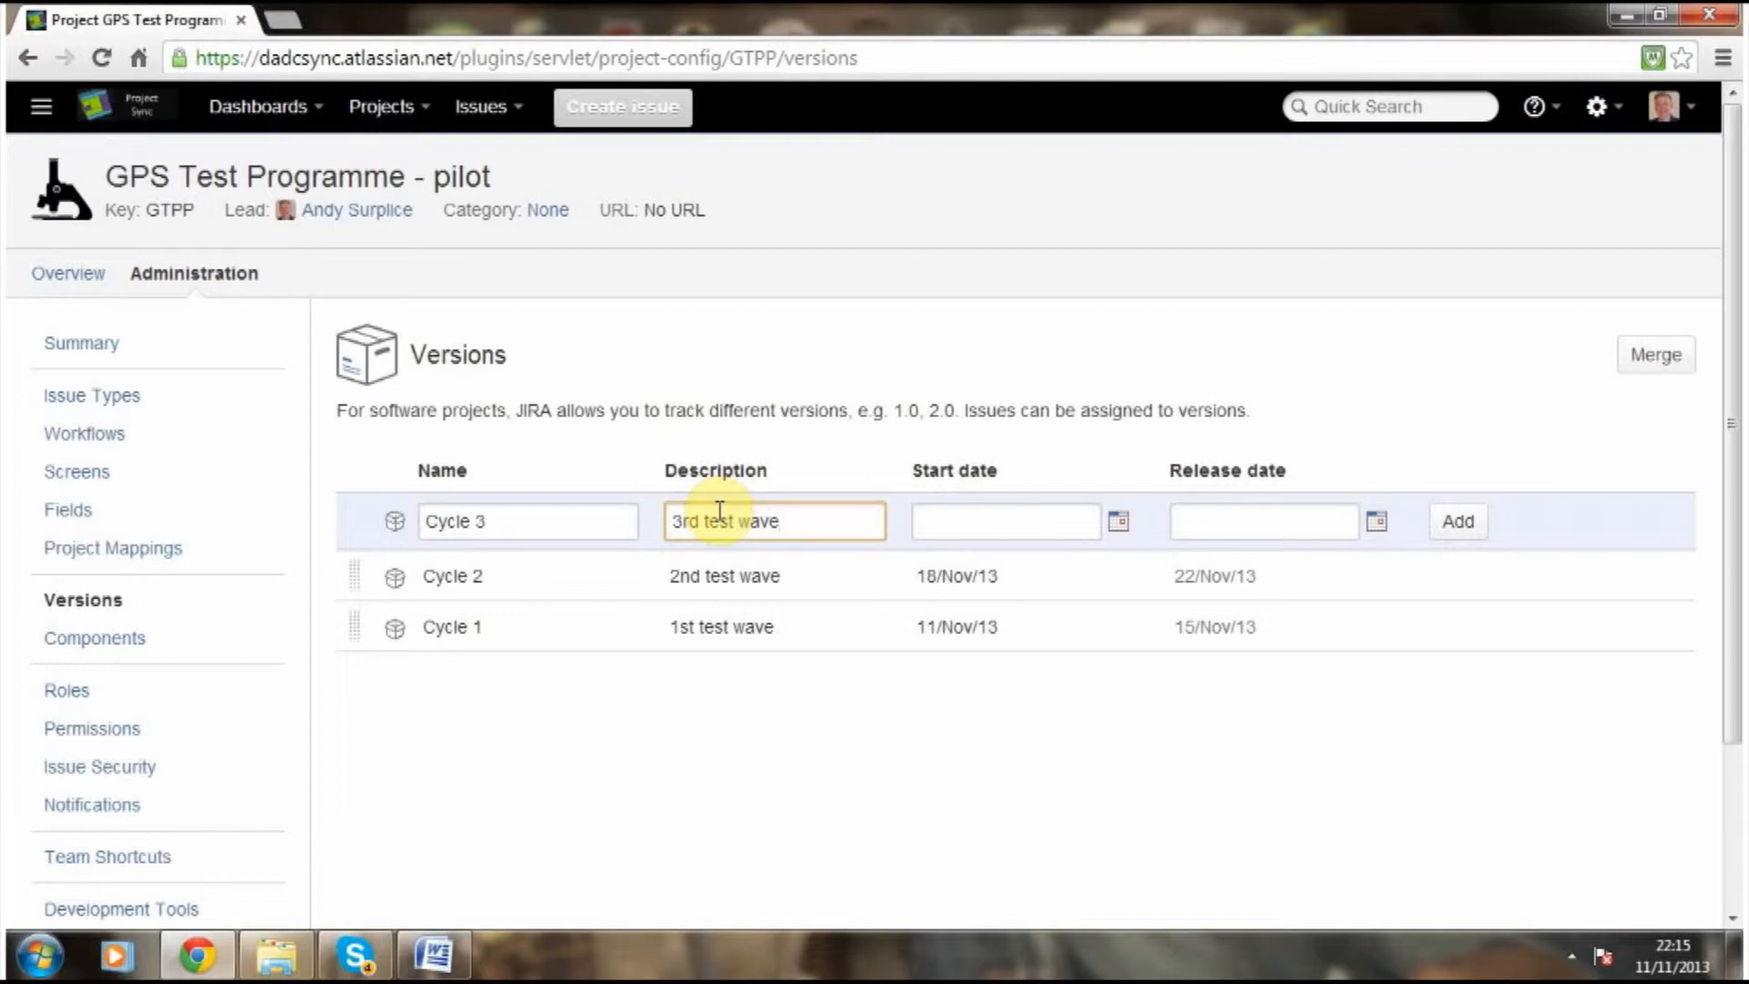
Set start date 25/Nov/13 and release date 29/Nov/13, then add the version.
click(1118, 521)
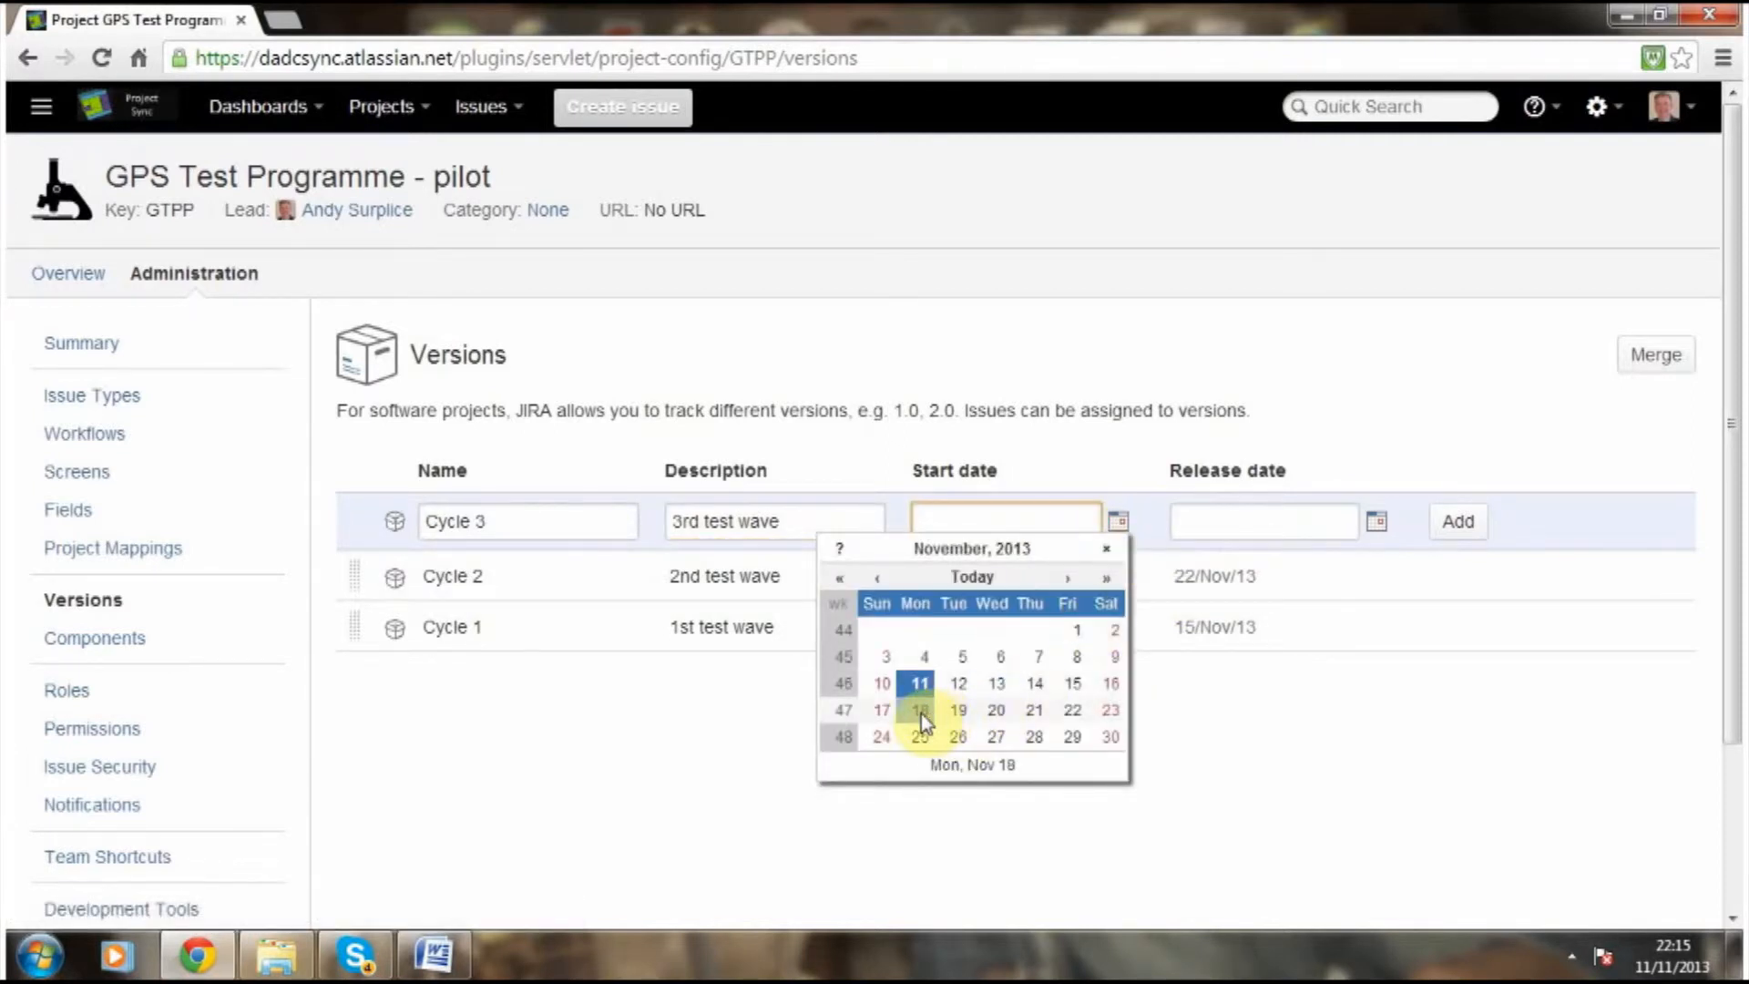
click(916, 736)
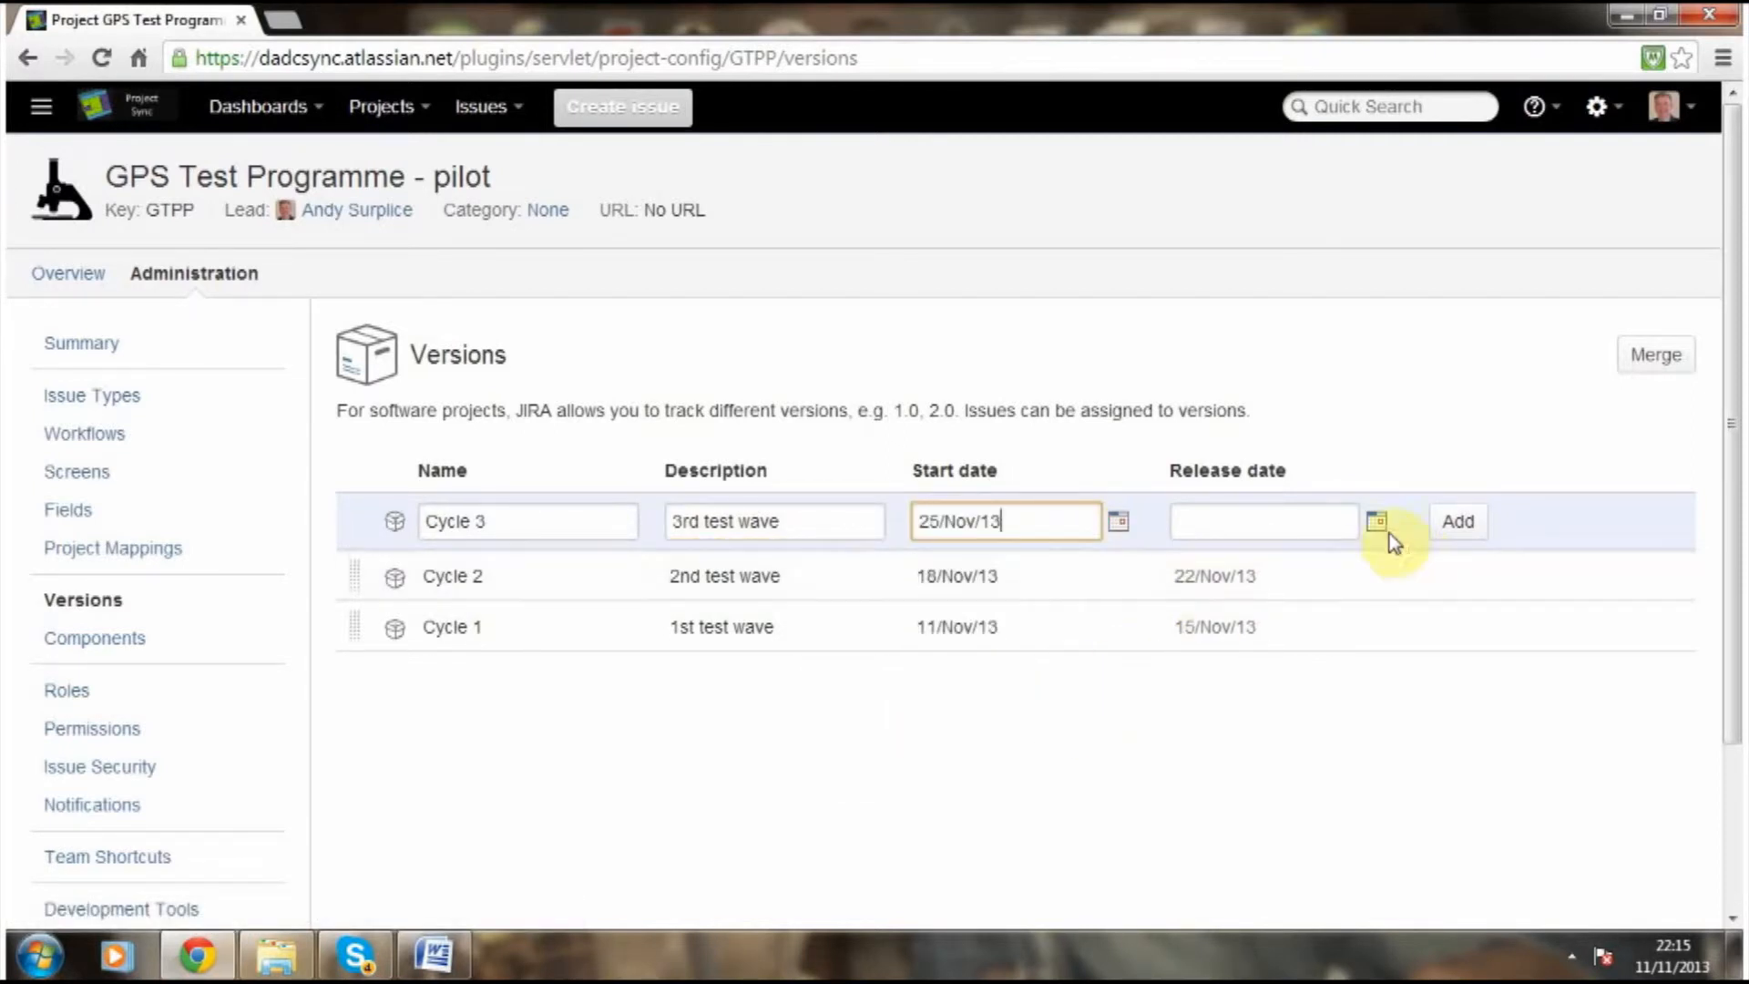
click(1375, 521)
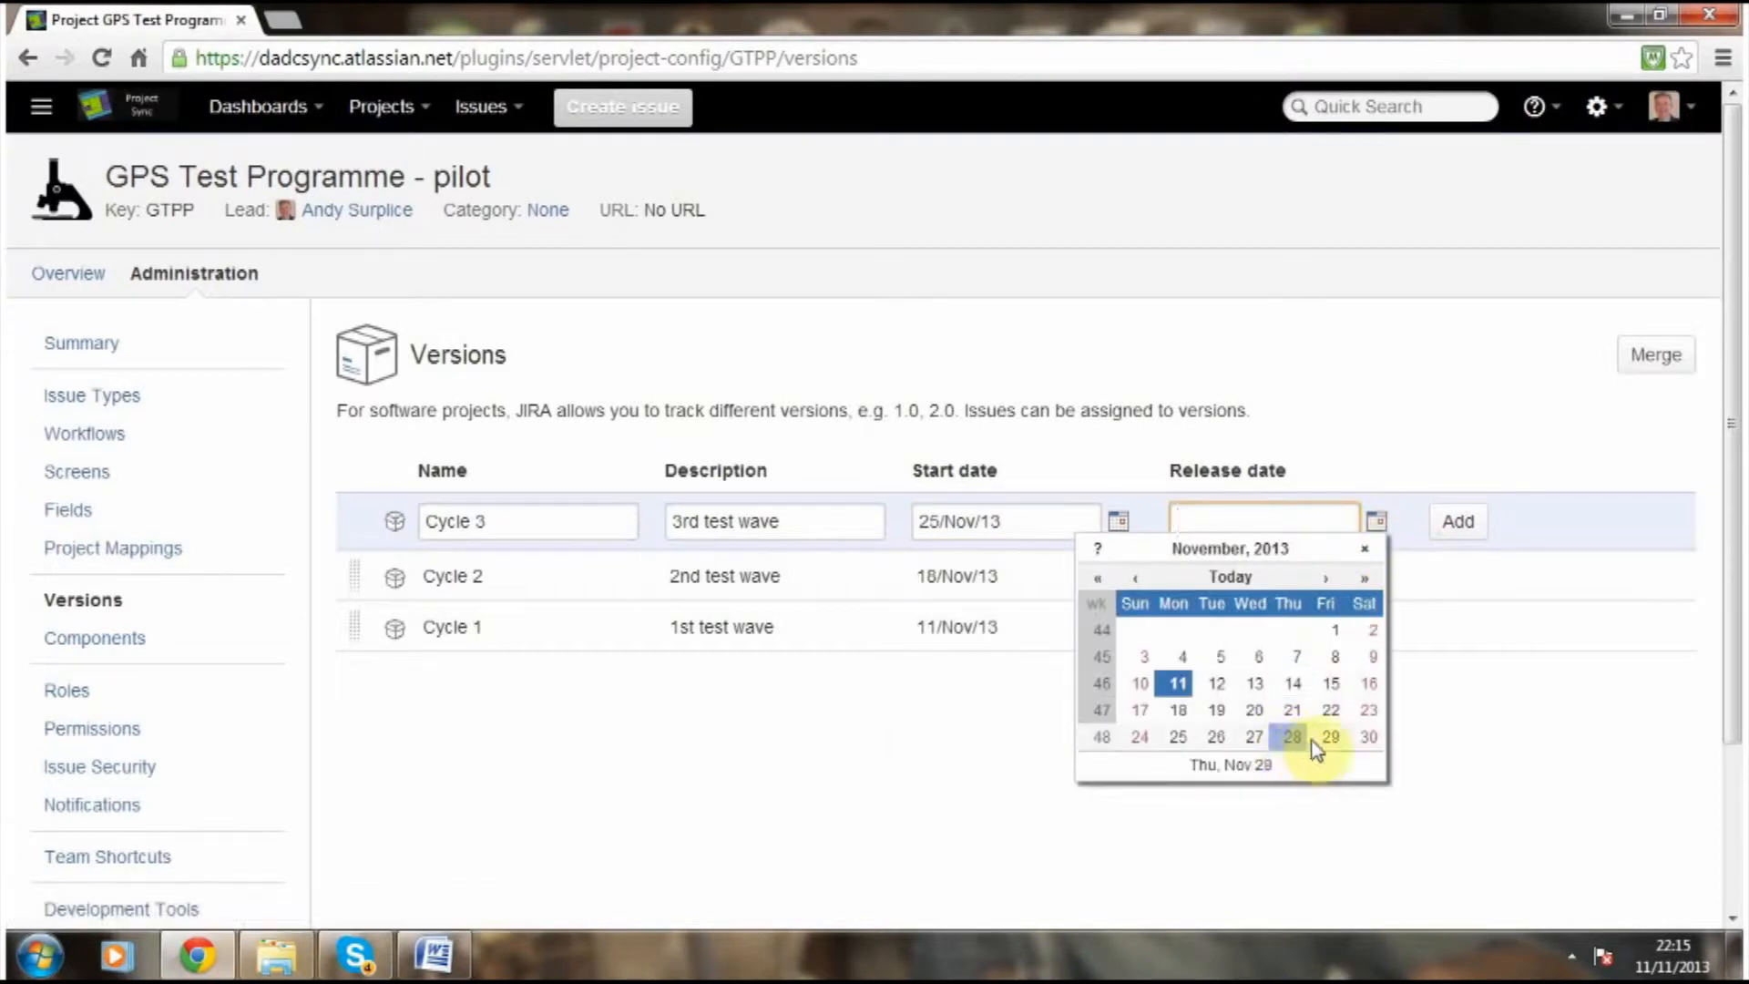
click(1329, 737)
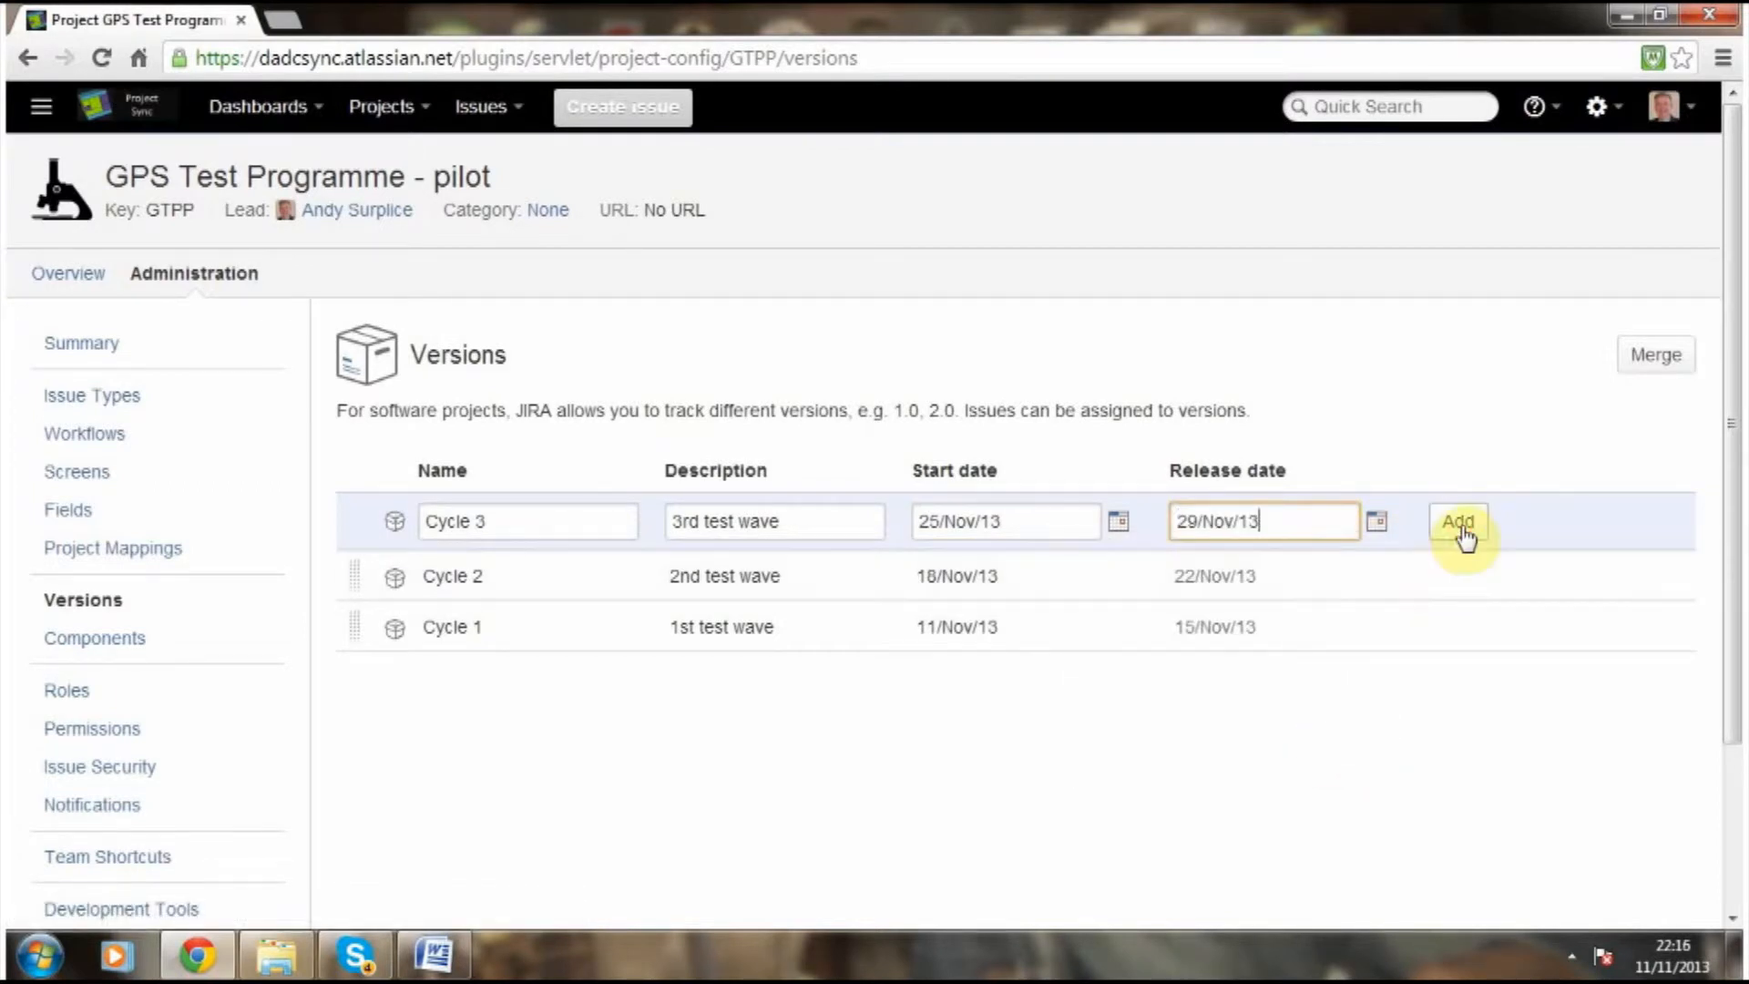
click(1458, 521)
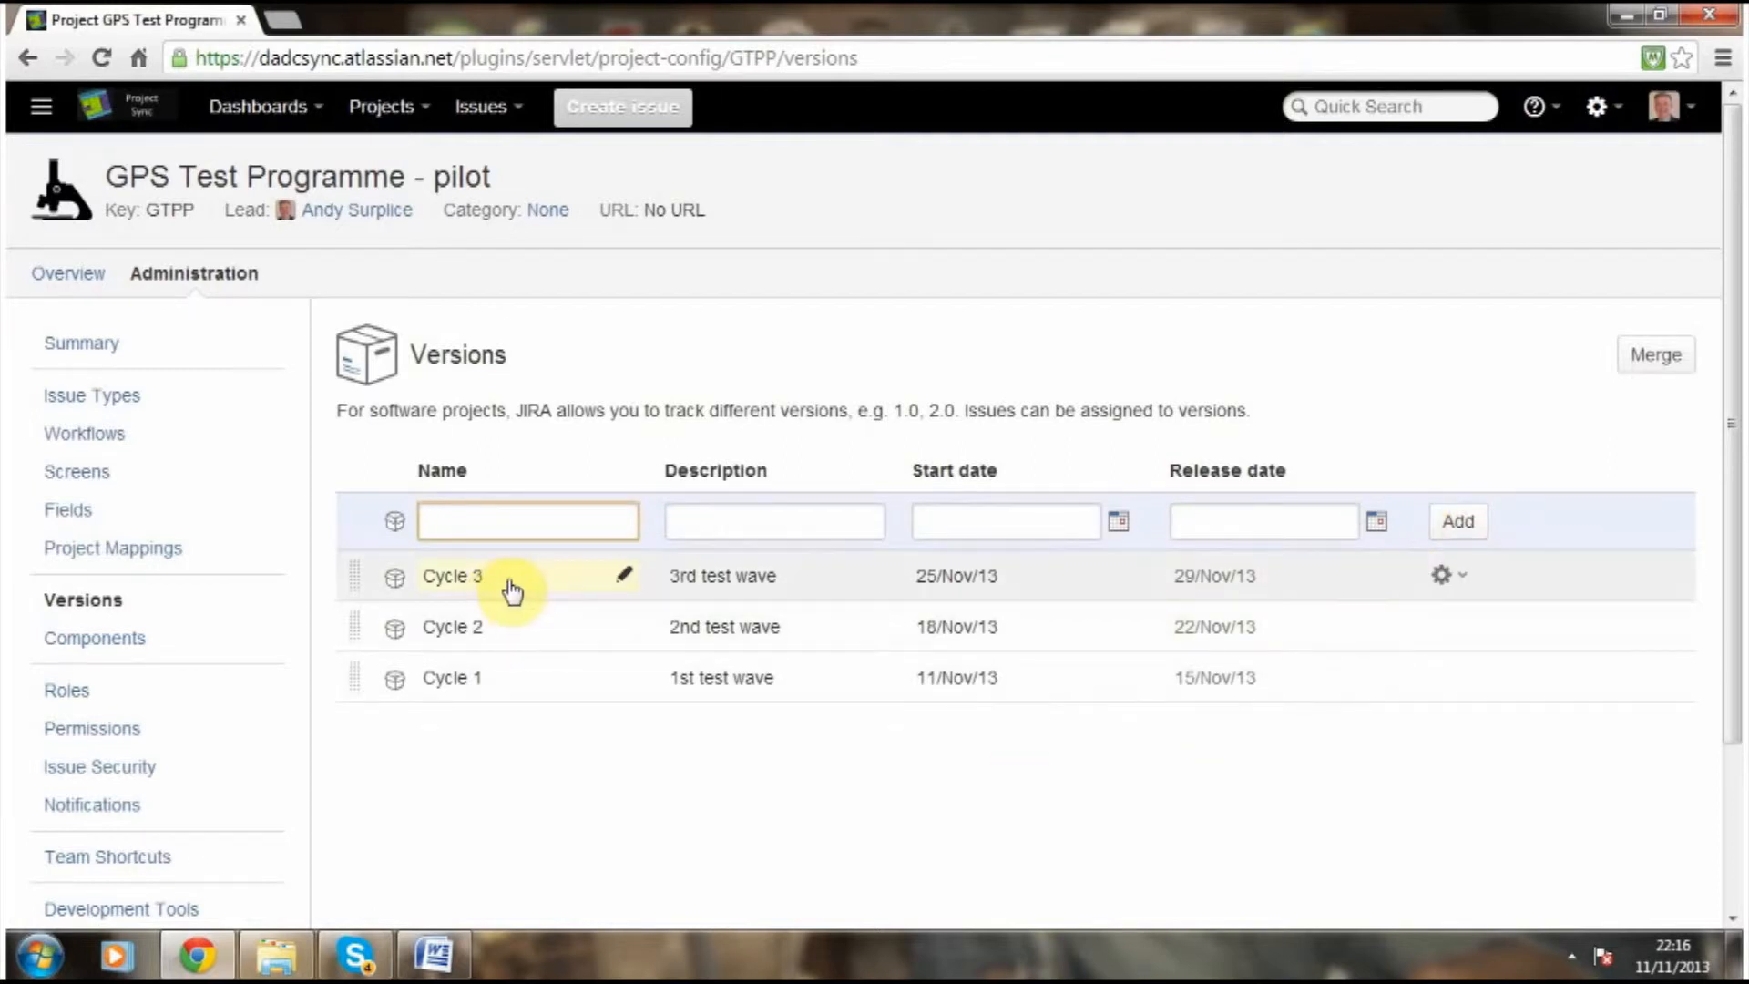
click(529, 521)
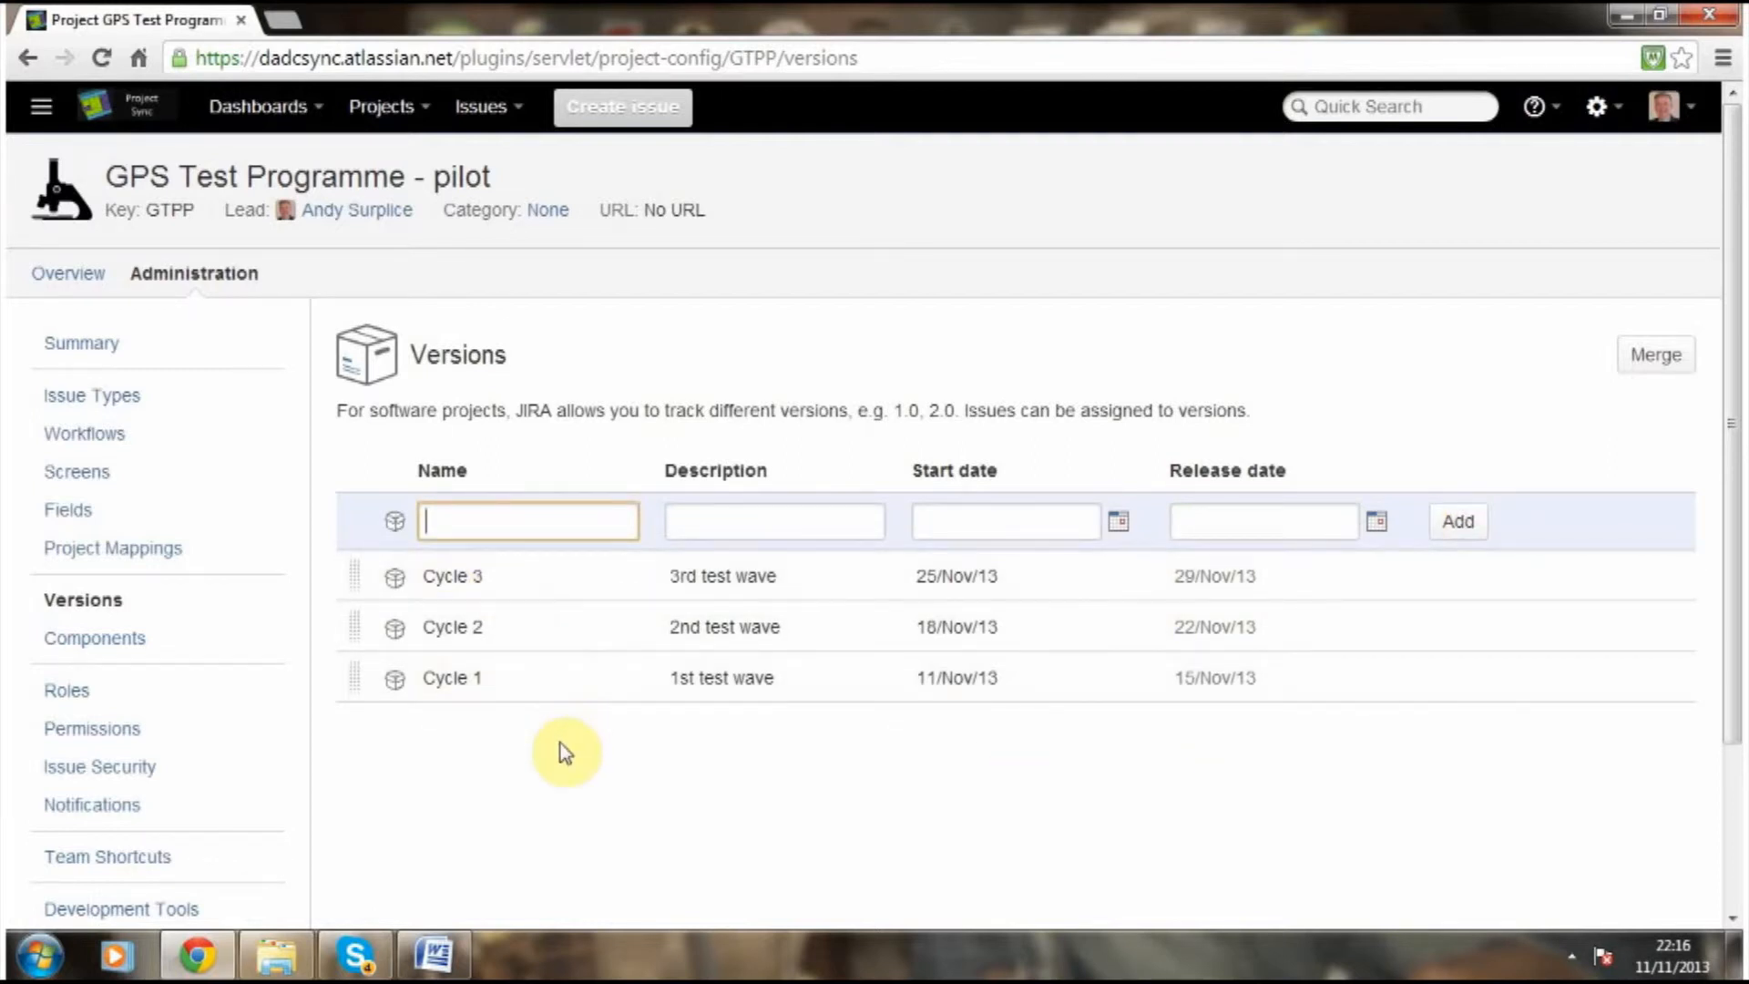
mouse_move(56, 255)
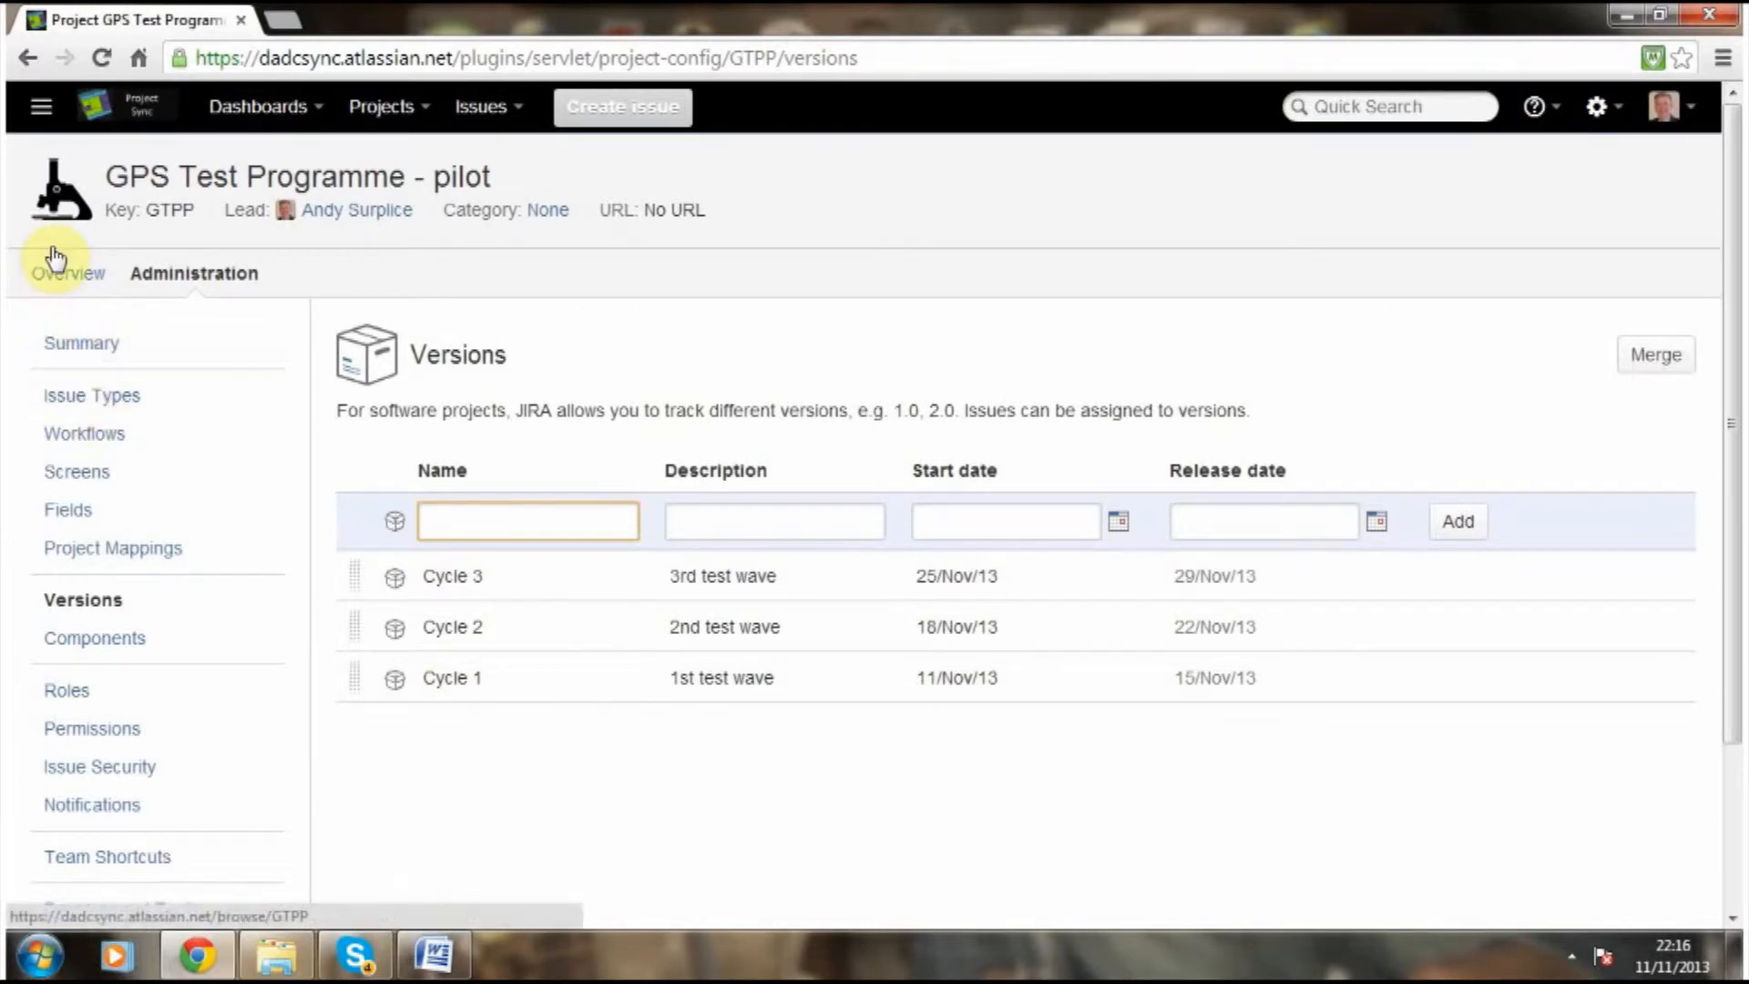
From the project overview, list all issues and choose Bulk Change for all 6 issues.
click(67, 273)
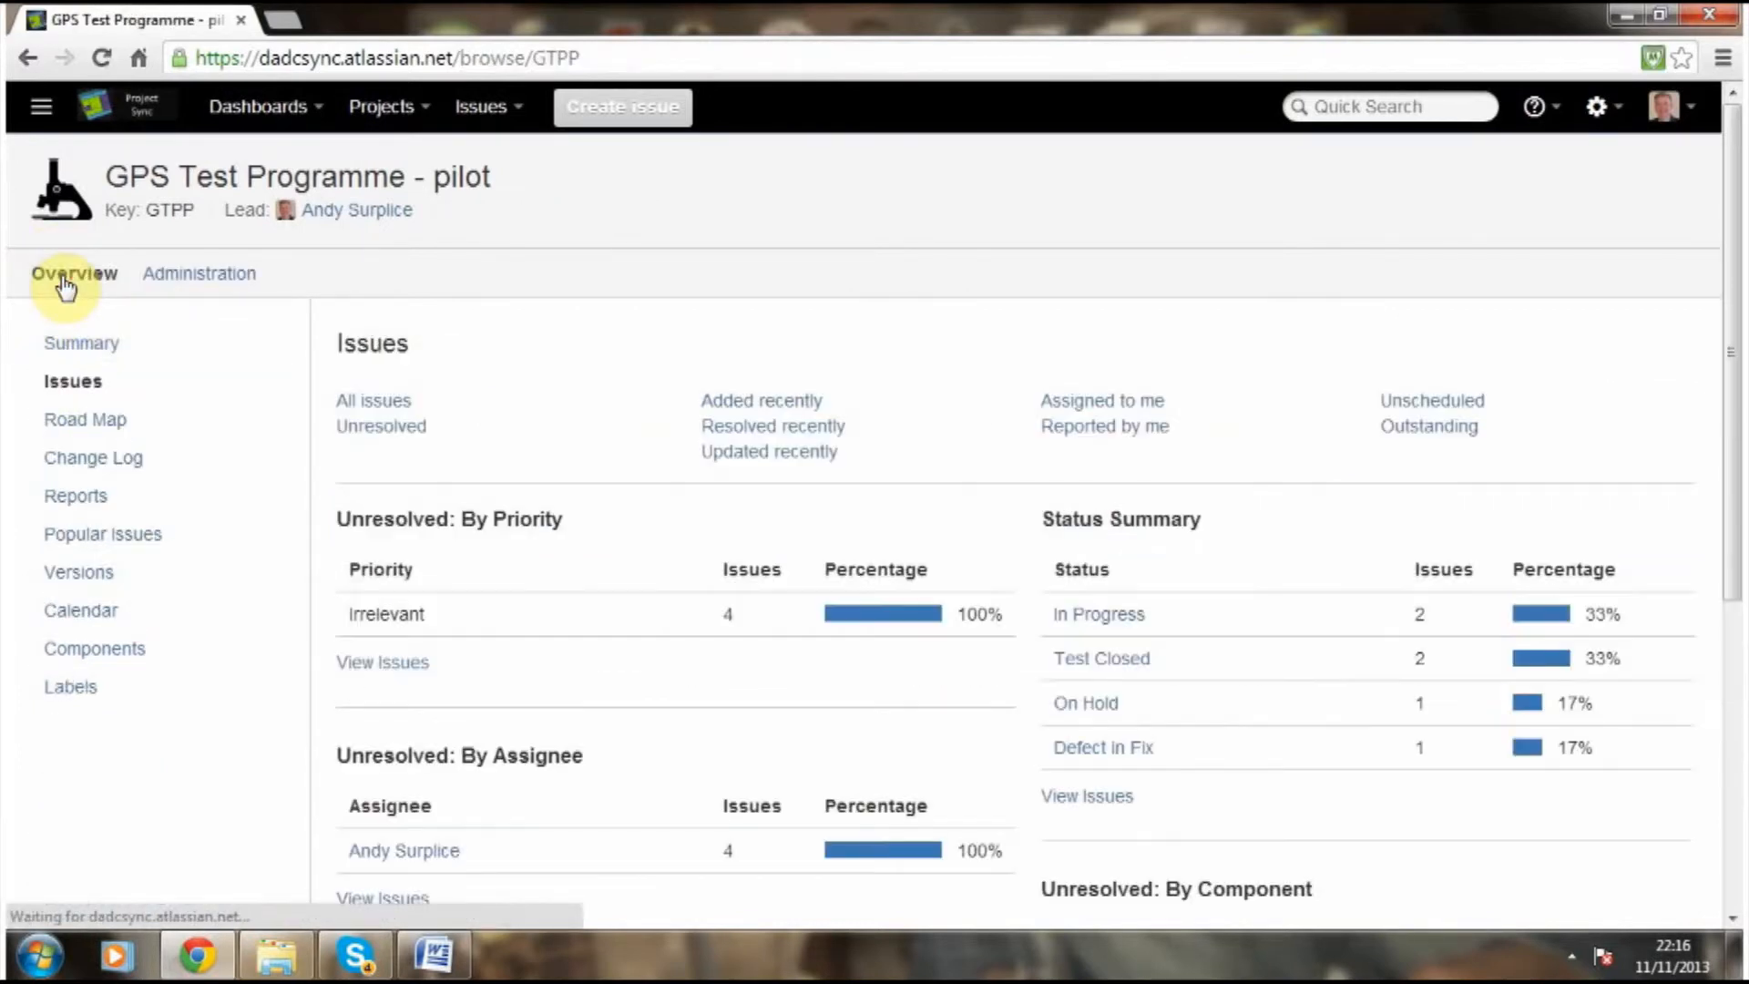
mouse_move(1086, 801)
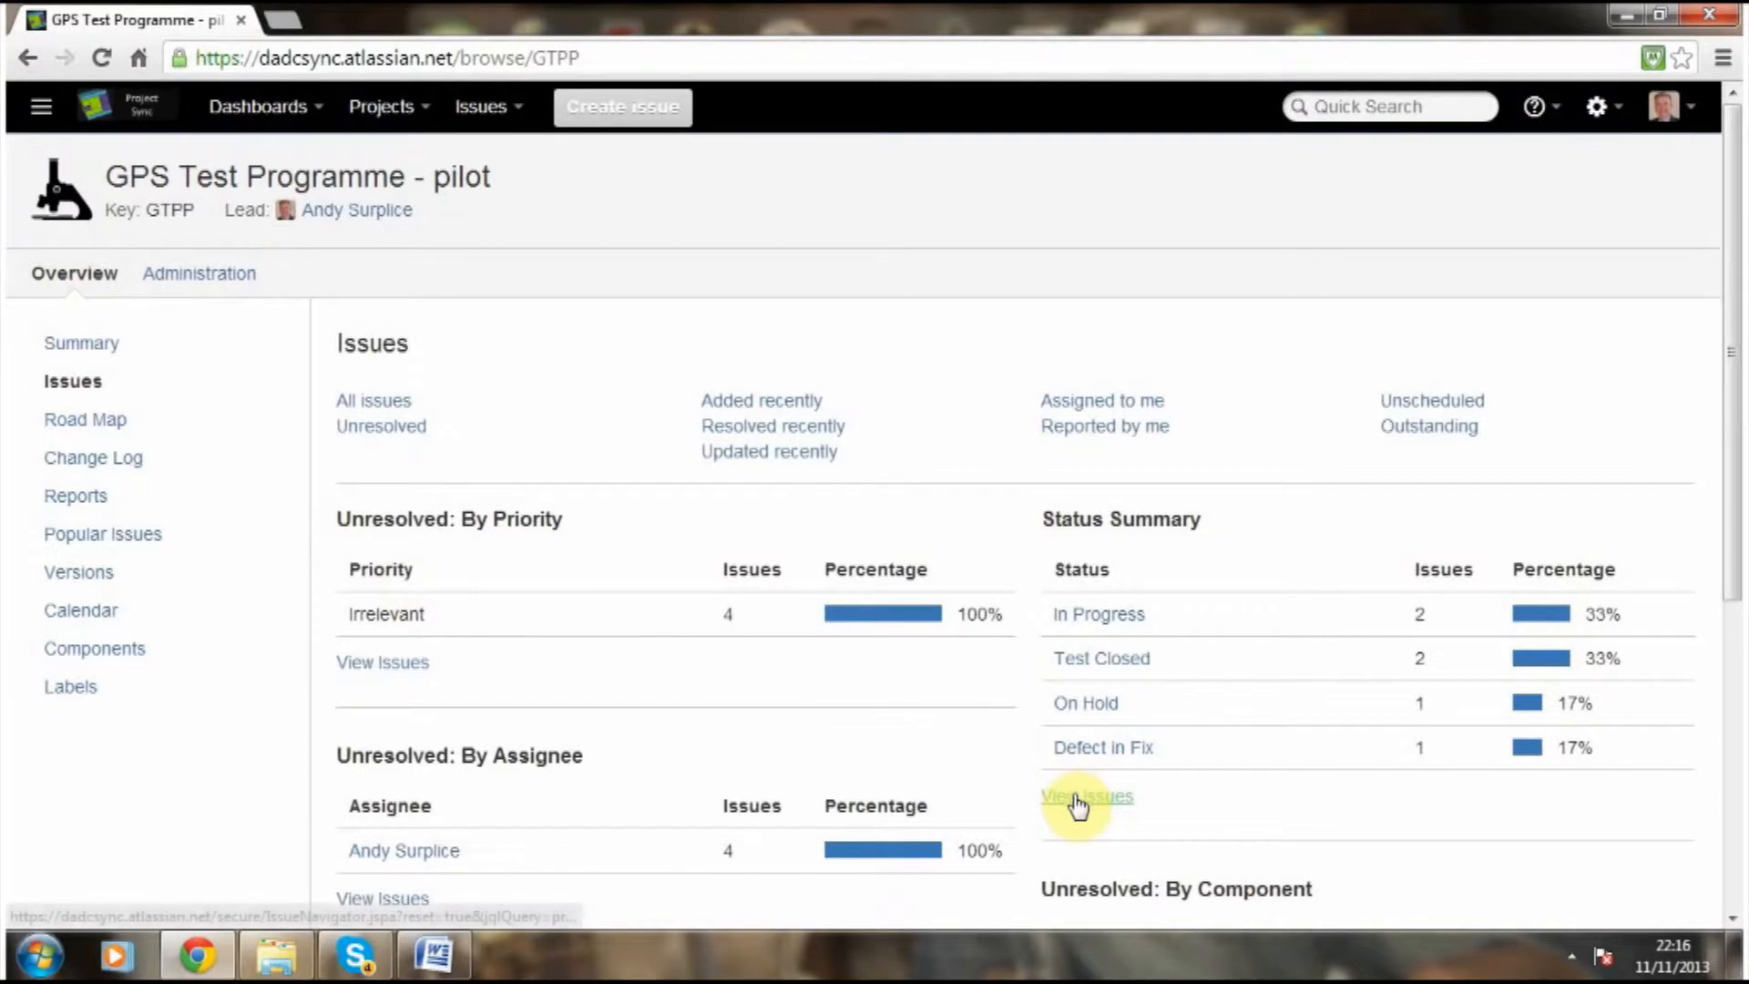
click(1088, 796)
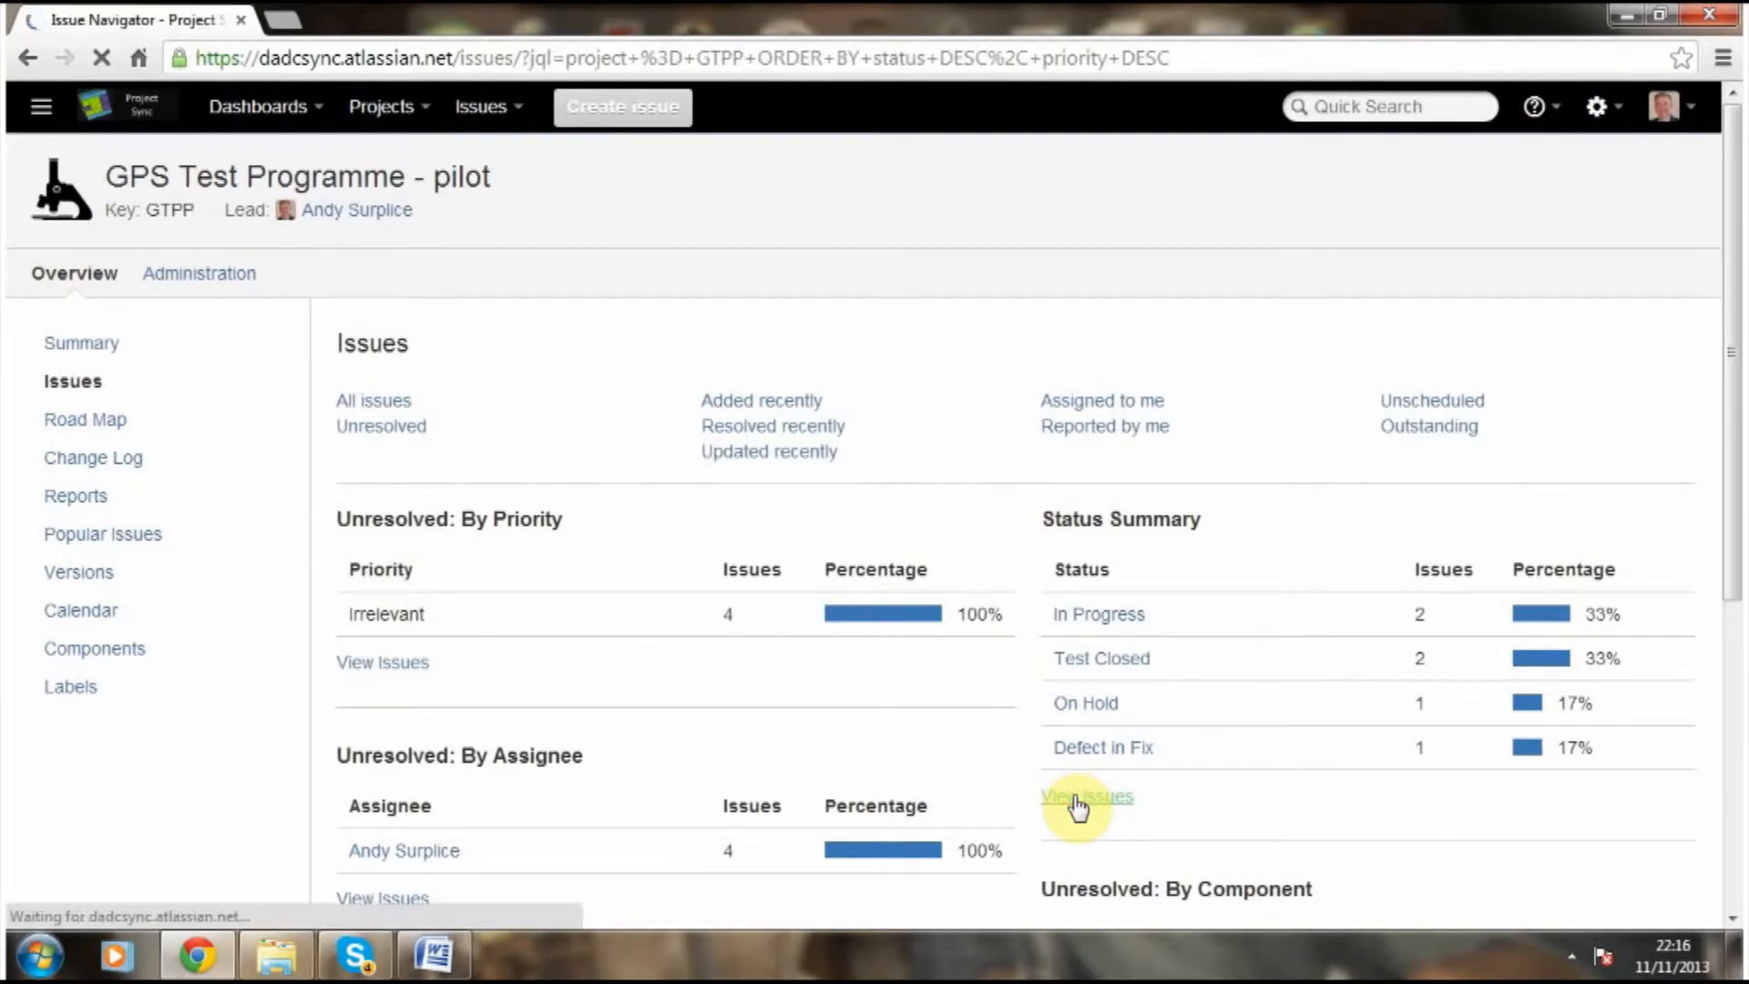
click(1088, 797)
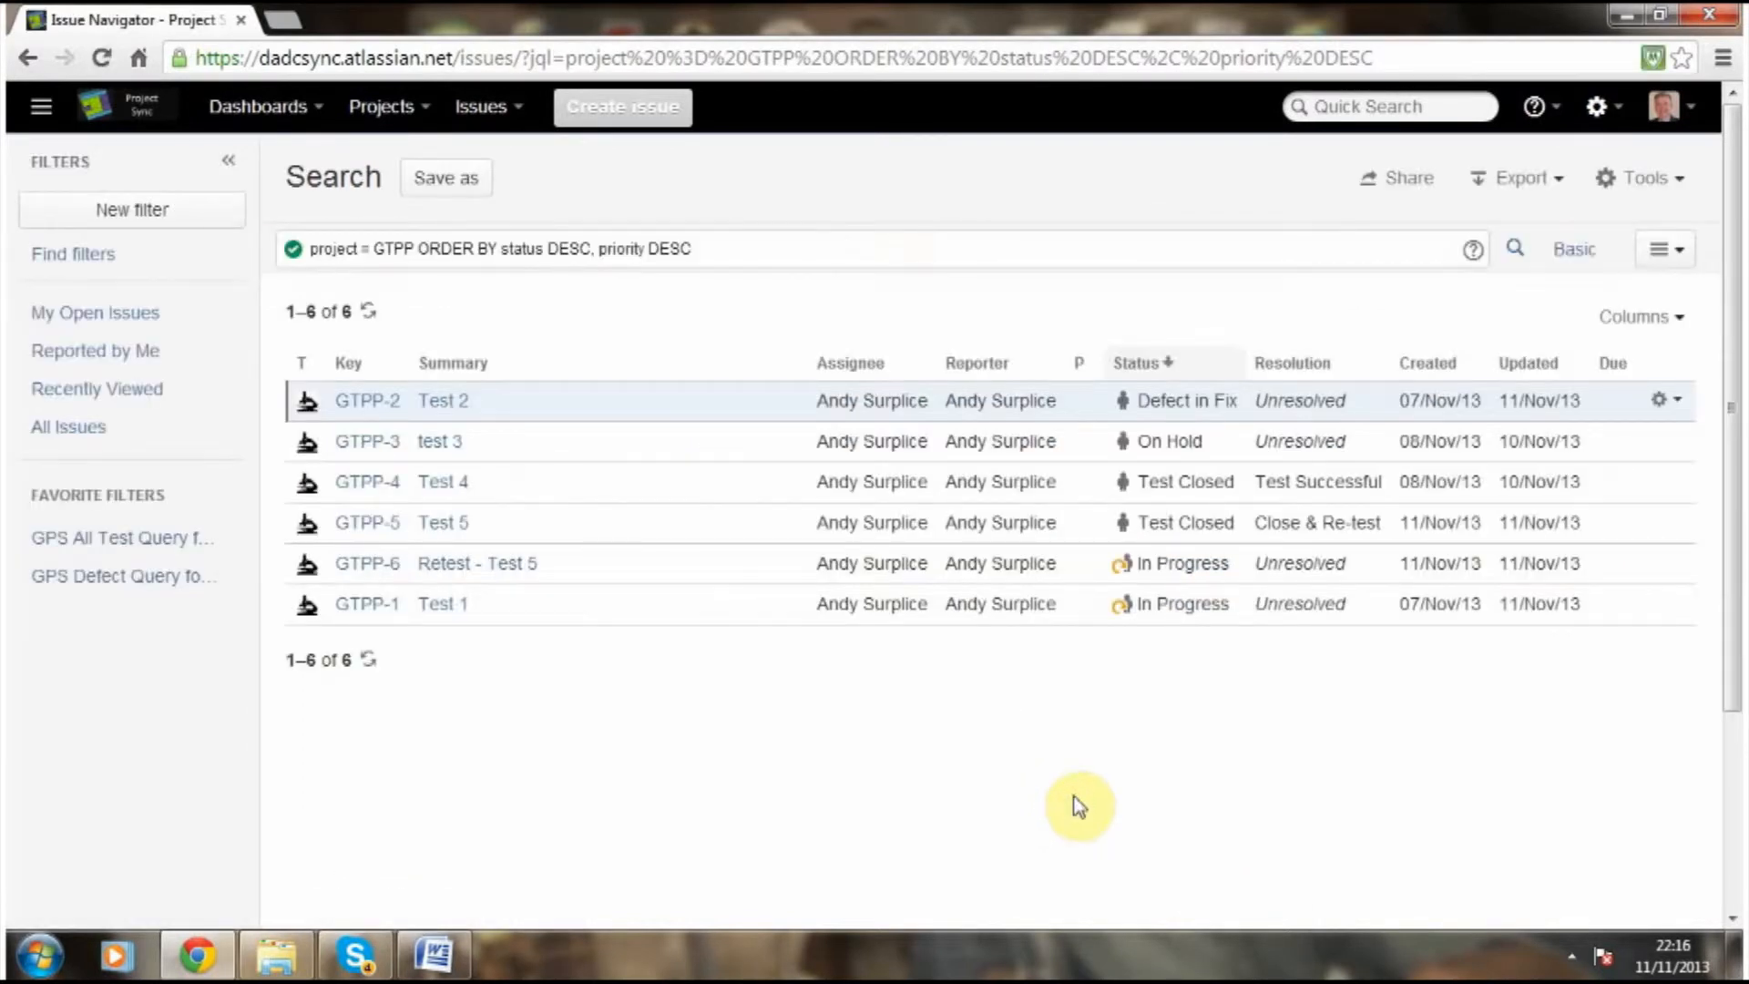
mouse_move(1671, 186)
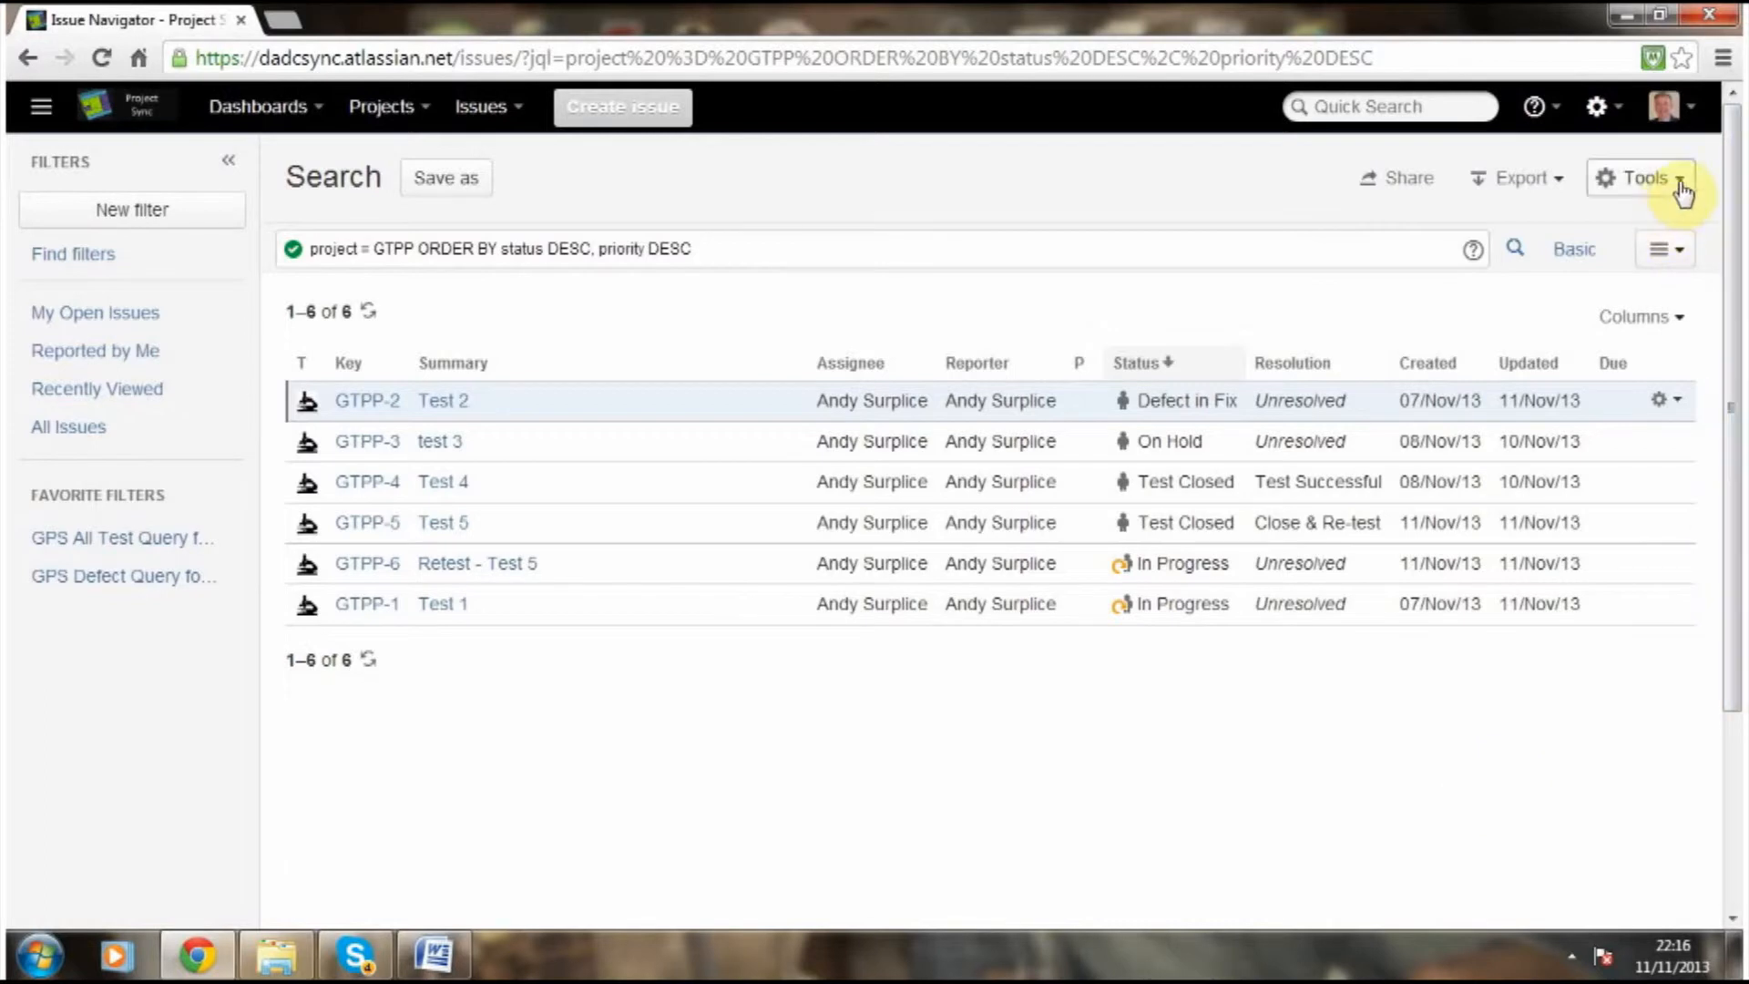
click(1639, 178)
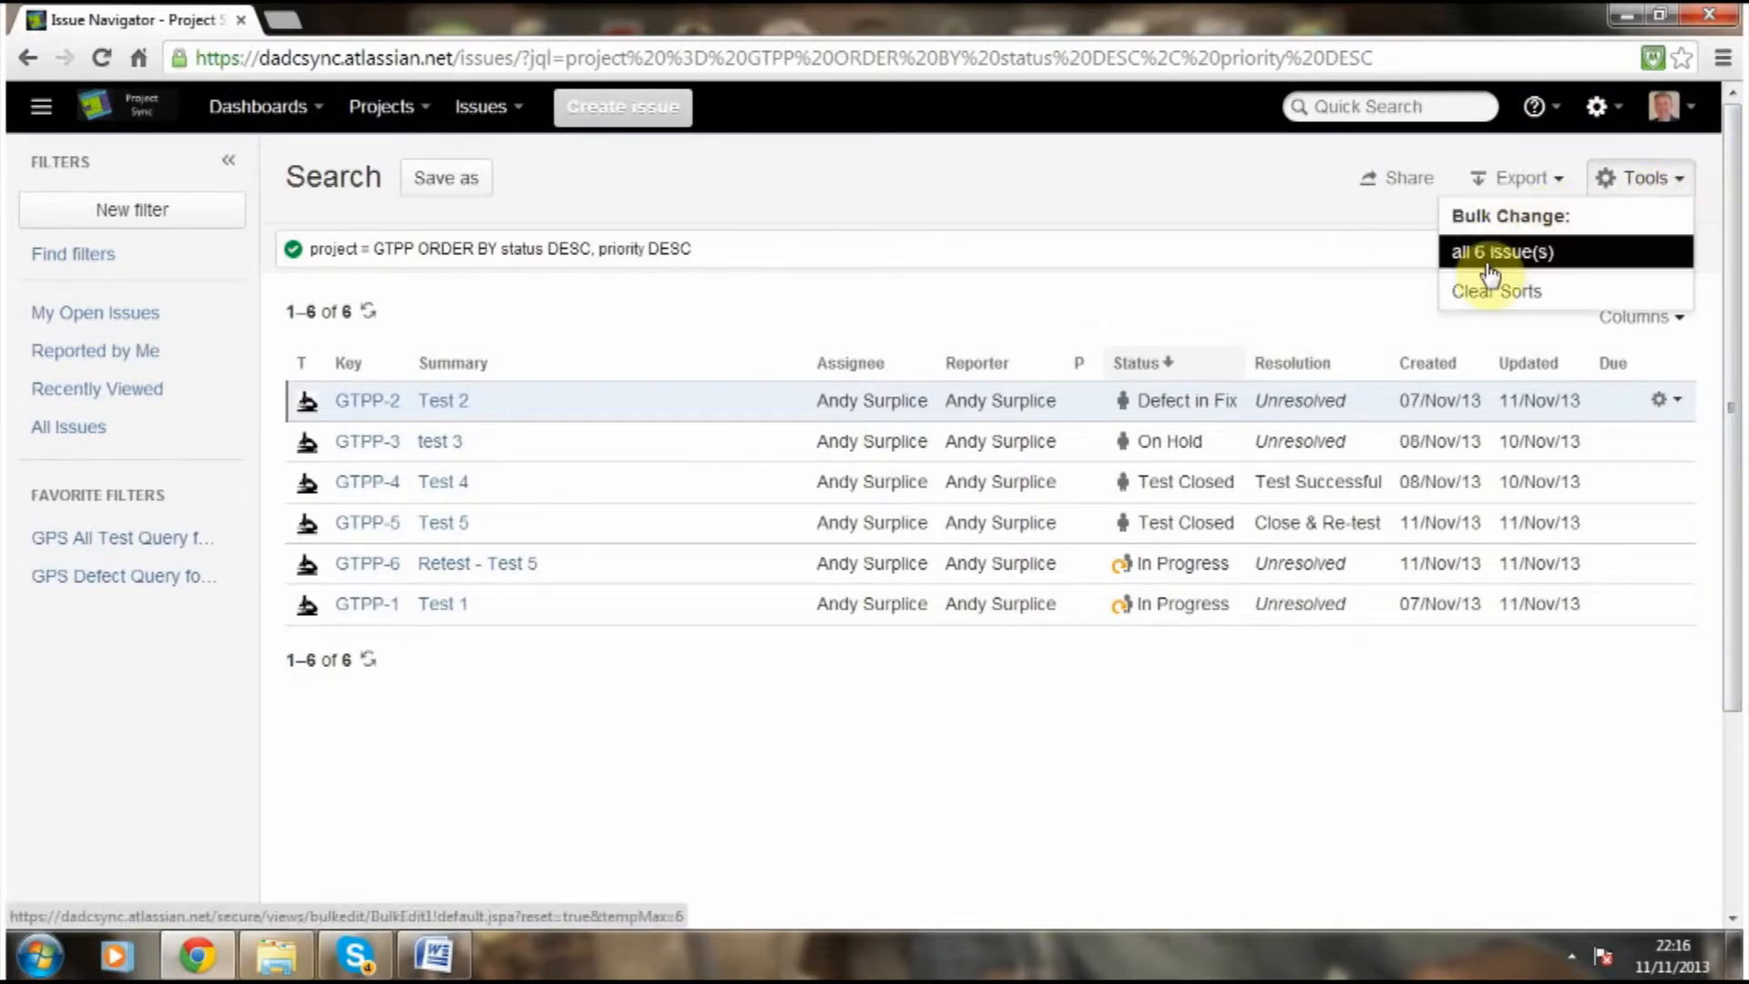
click(1503, 252)
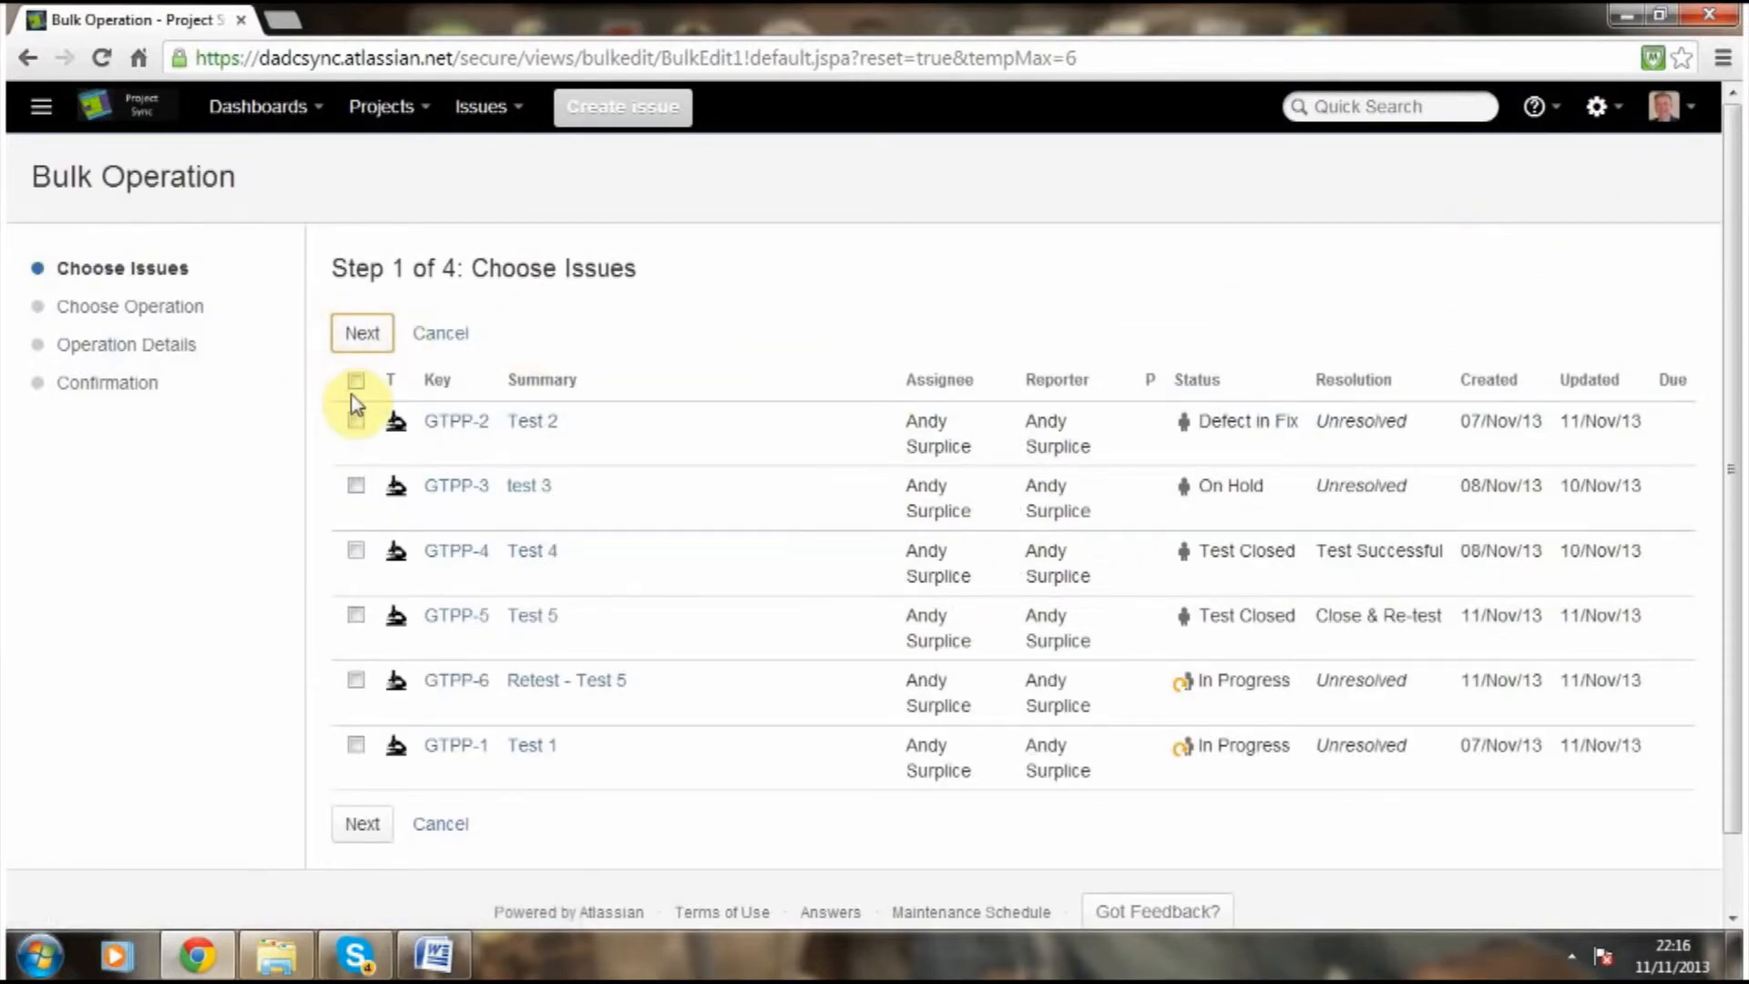
Select all six issues and choose the Edit Issues bulk operation.
click(356, 381)
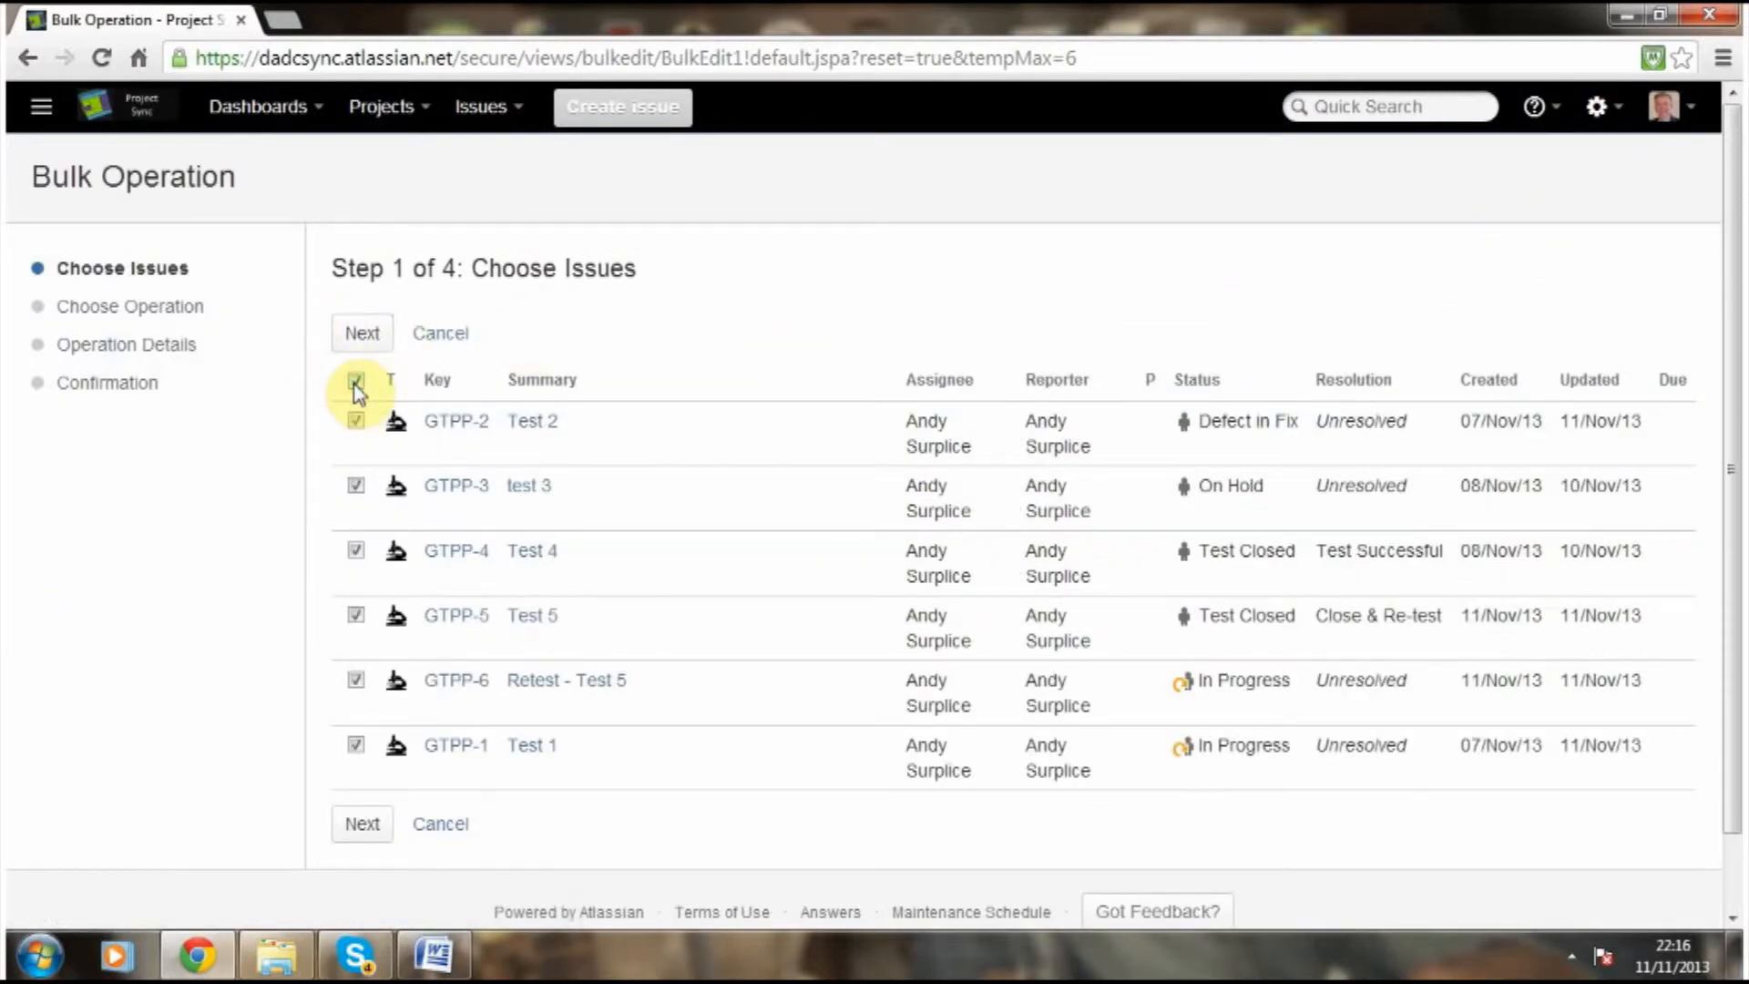
click(362, 825)
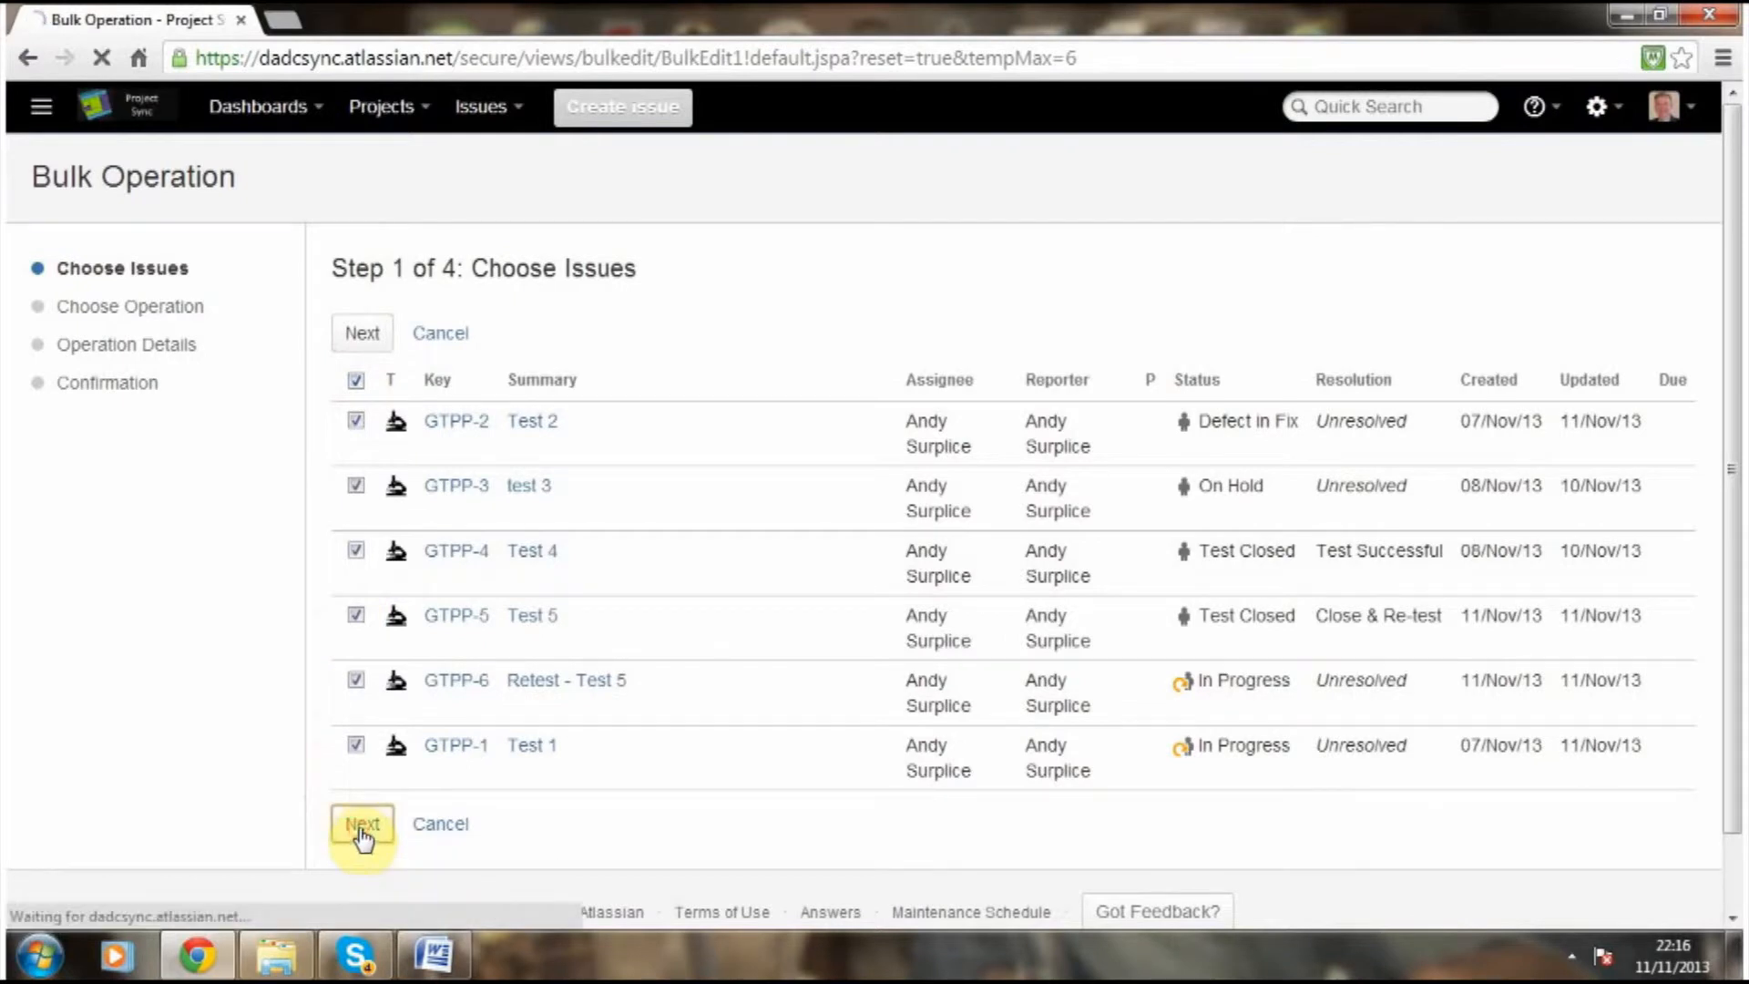
click(362, 824)
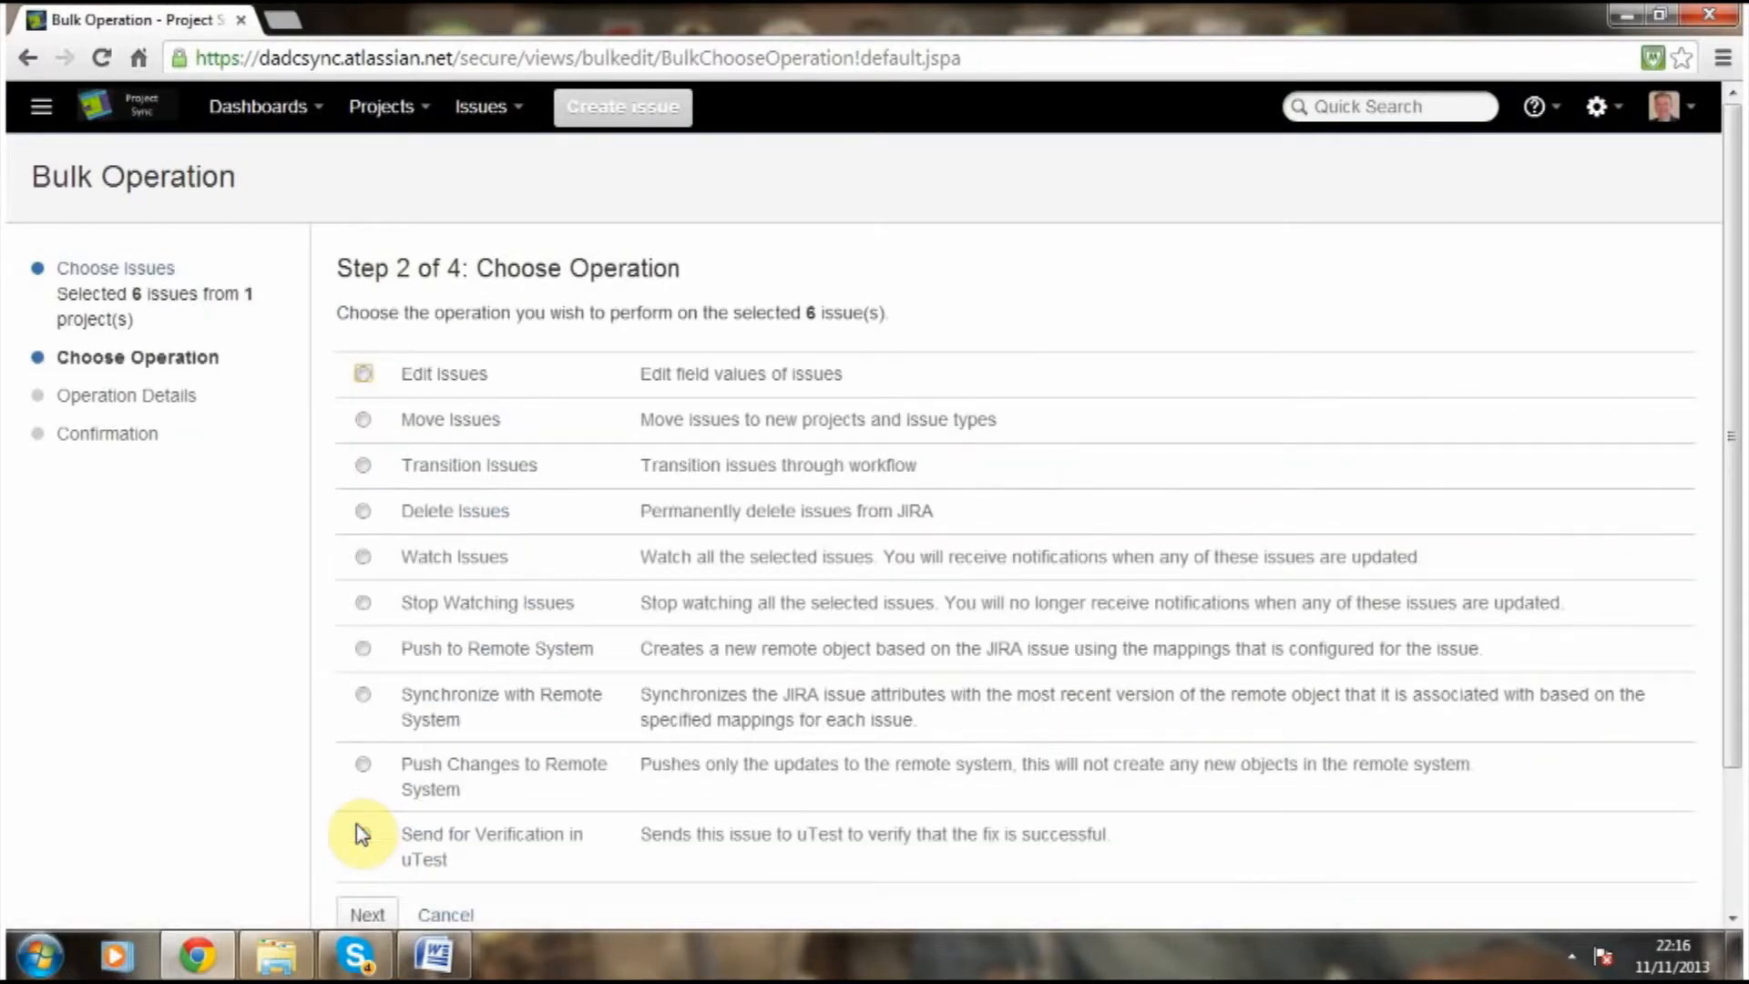
click(363, 373)
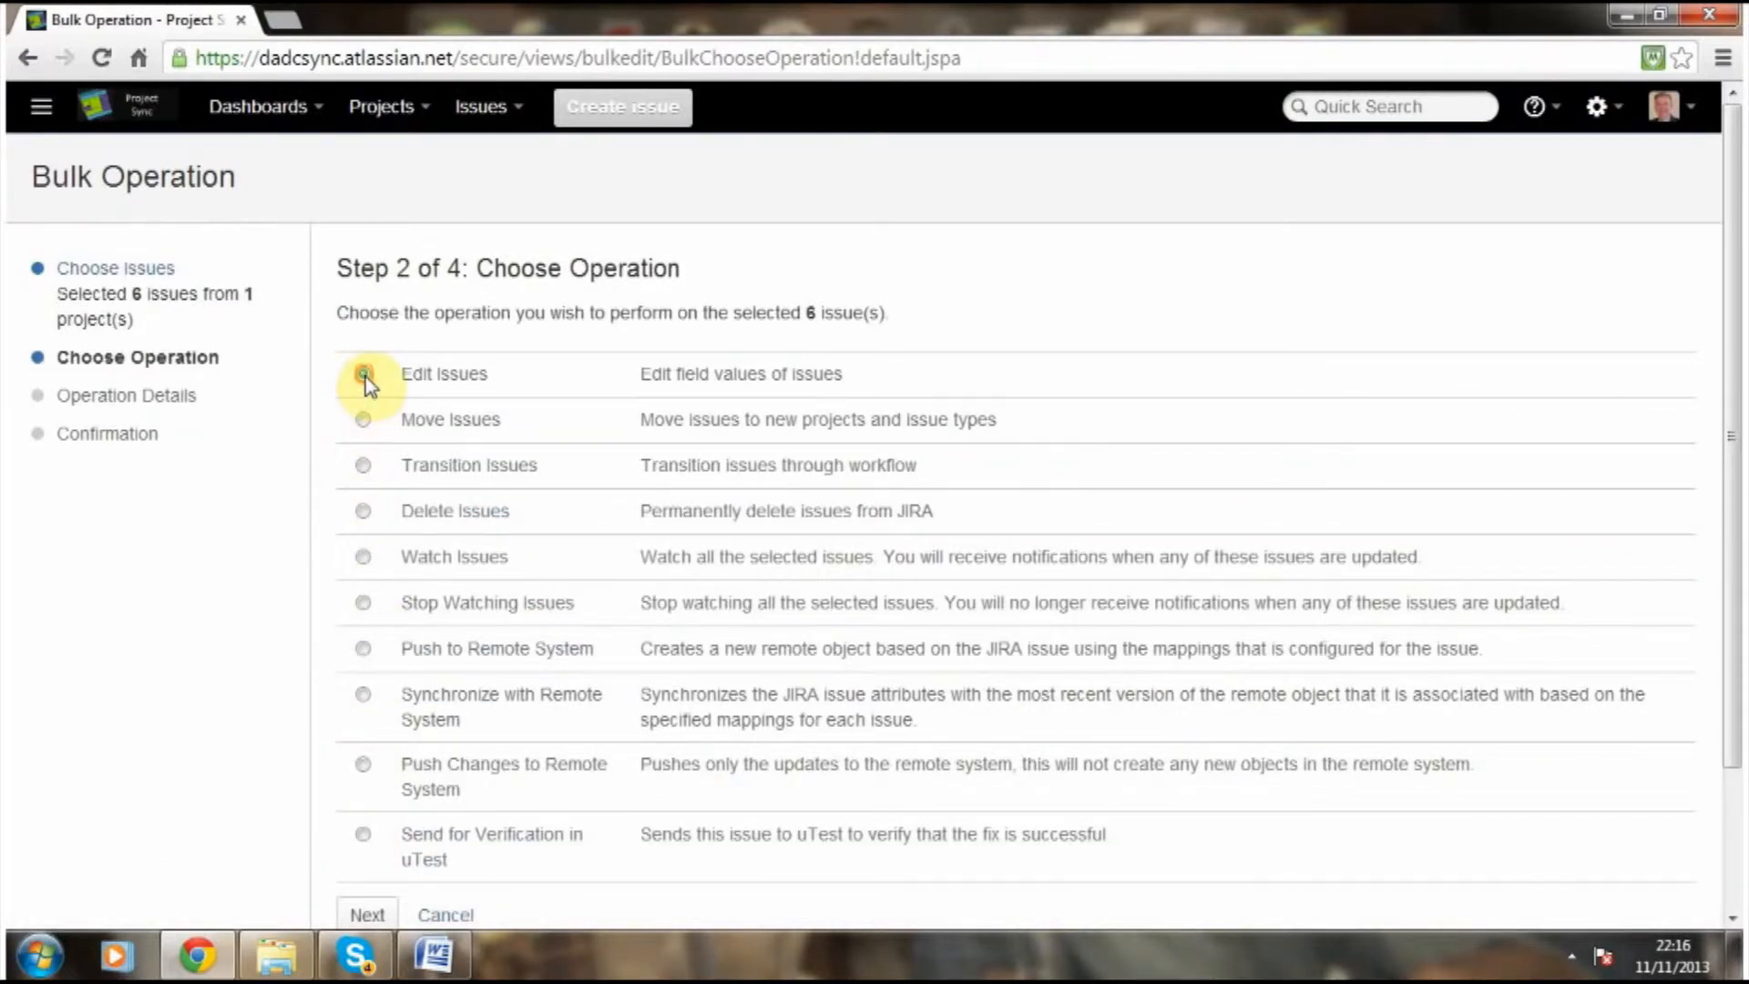
click(362, 374)
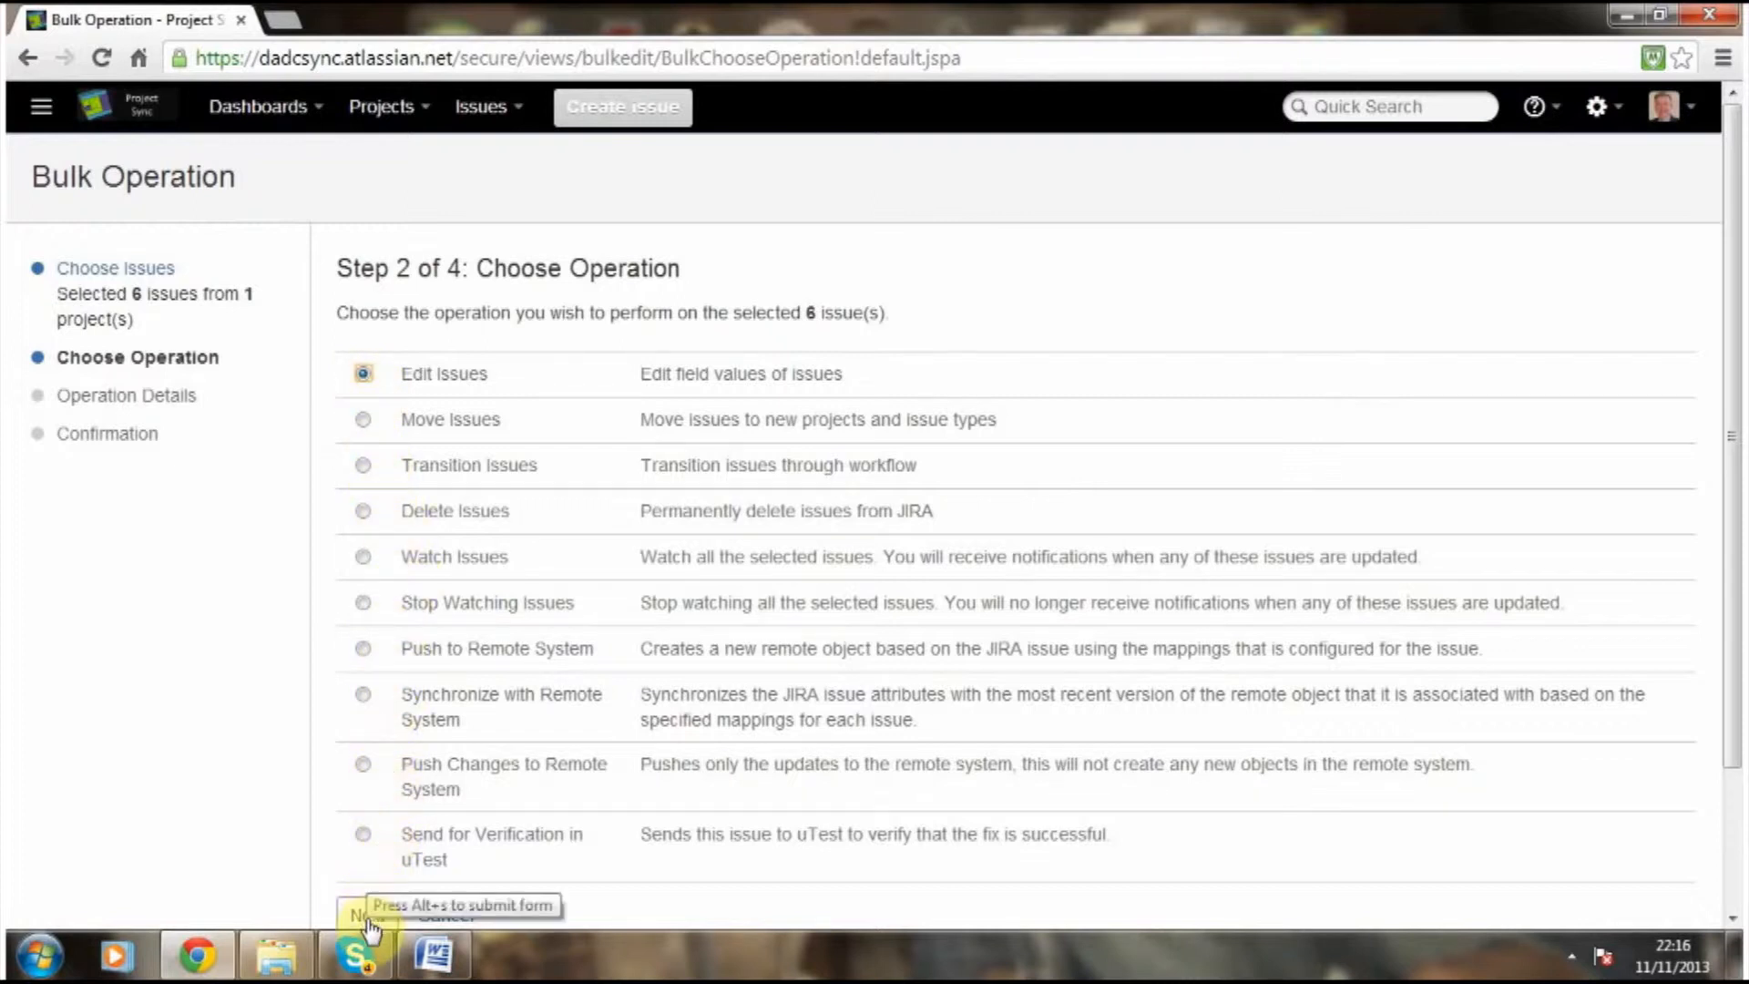
click(365, 913)
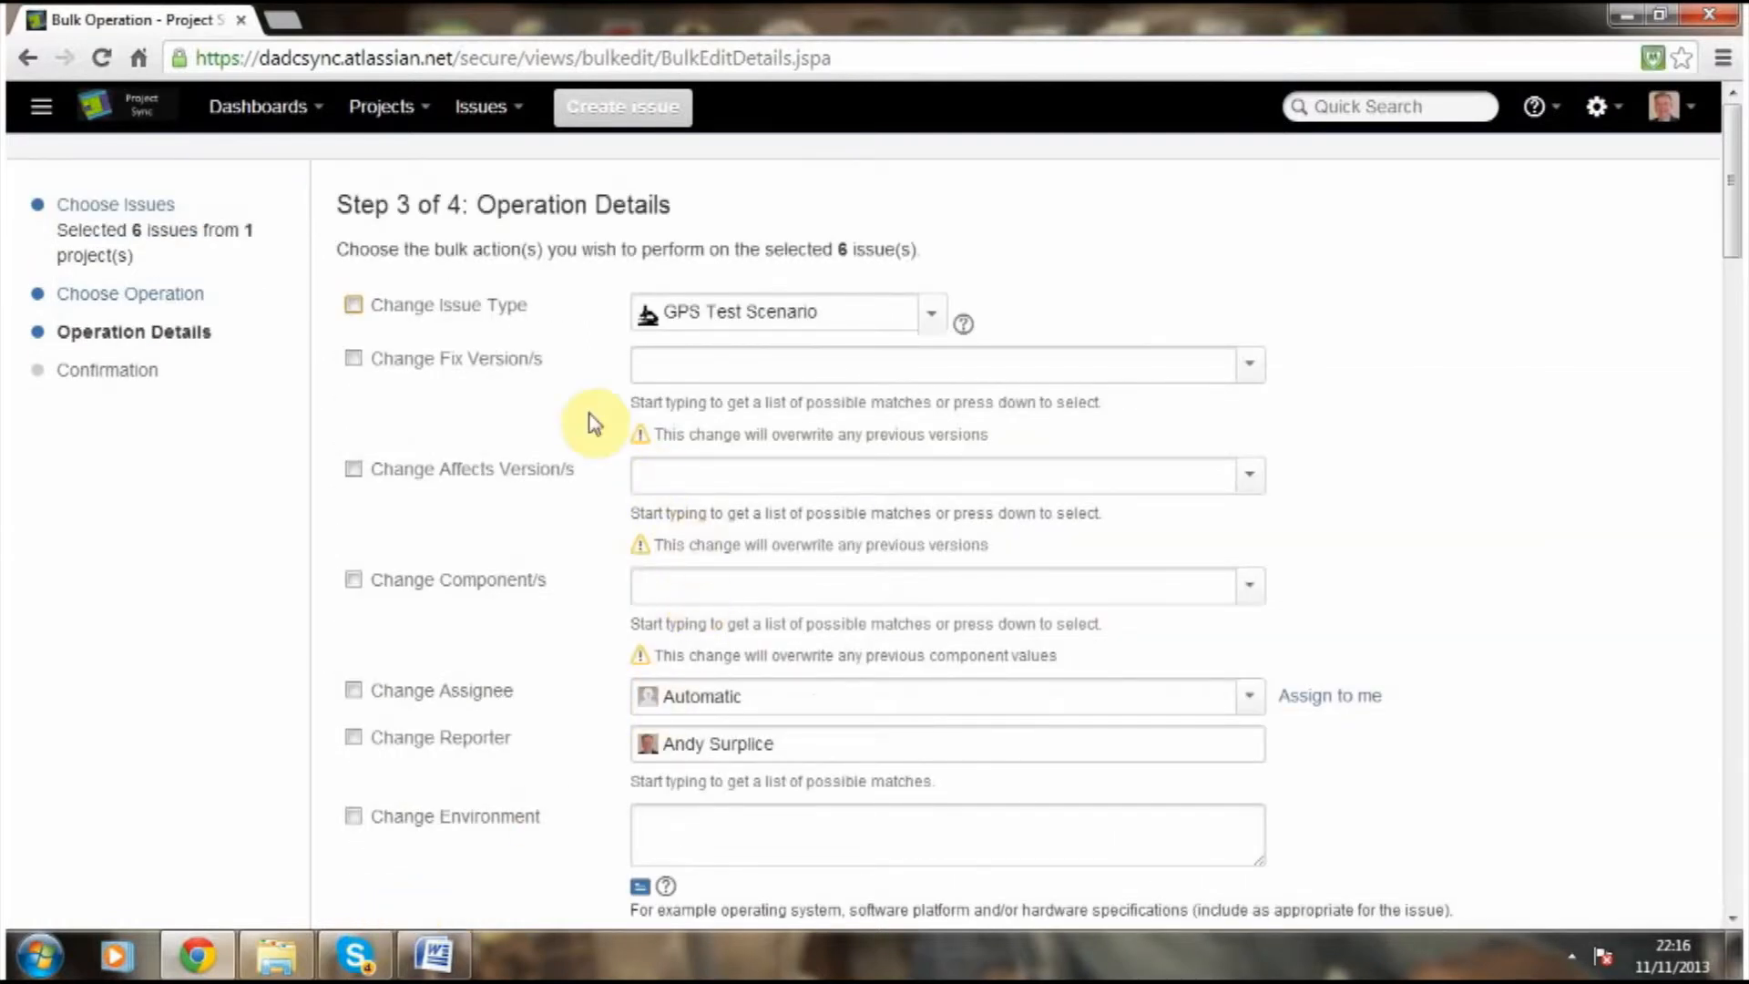
Set Fix Version/s to Cycle 3 and proceed to the confirmation step.
click(1249, 369)
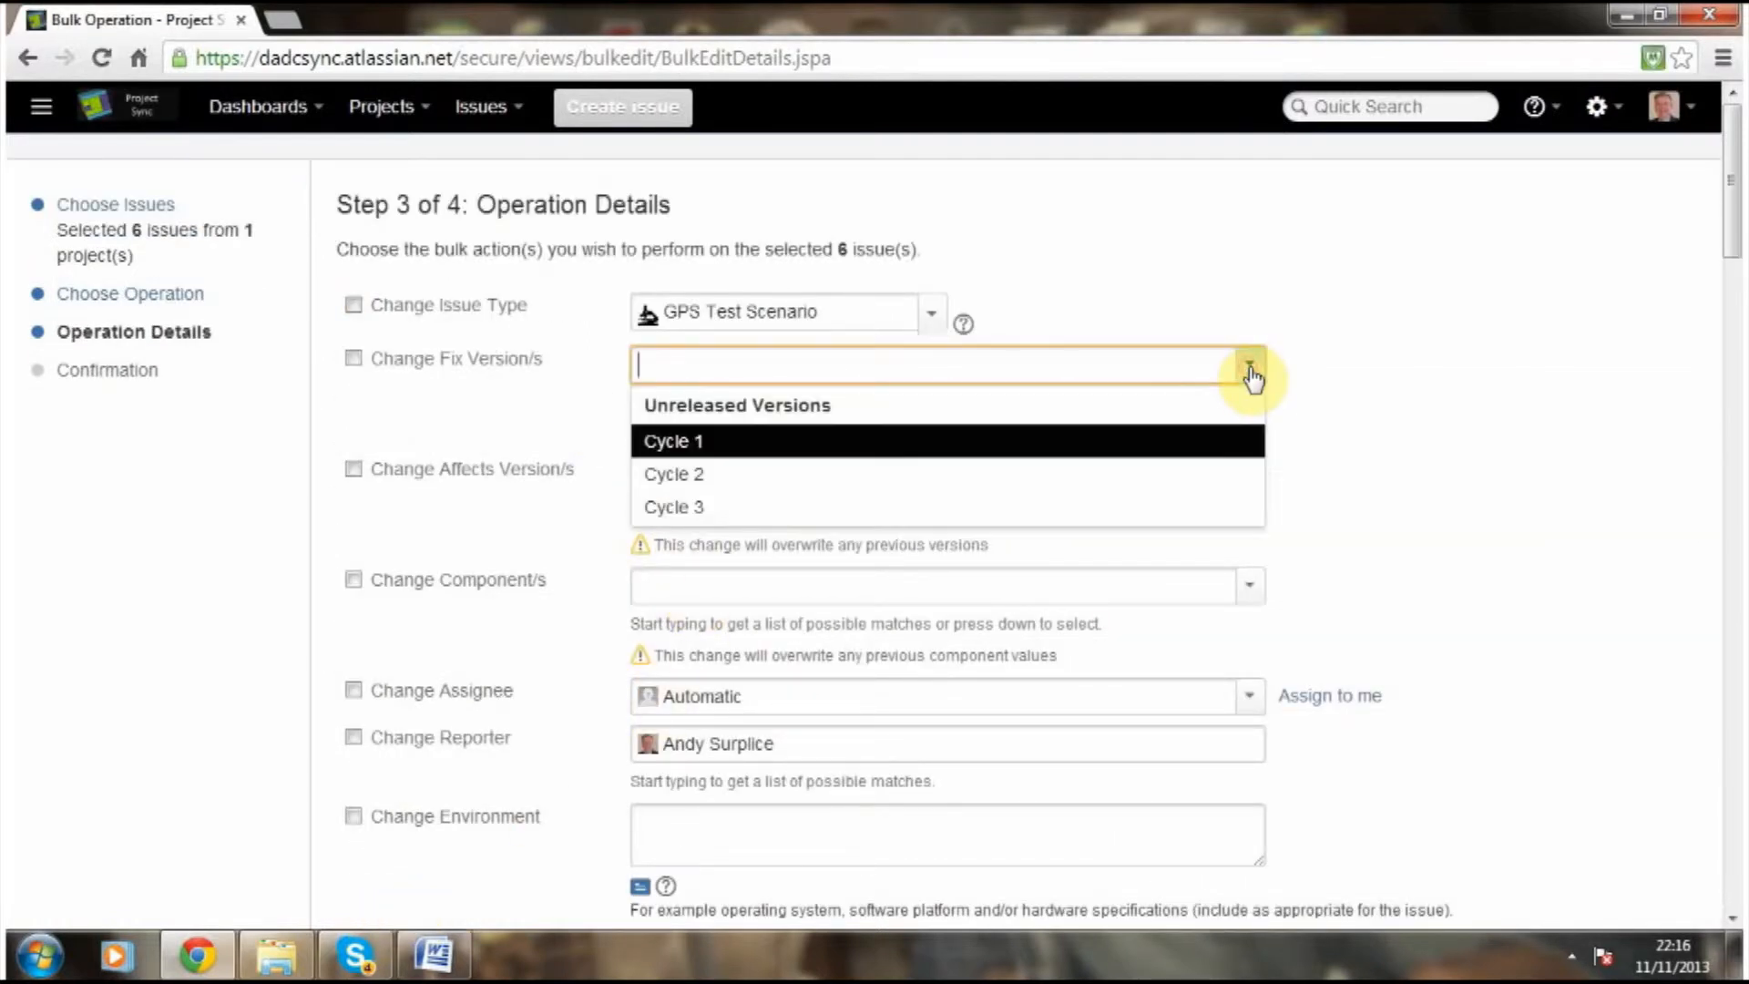
mouse_move(654, 521)
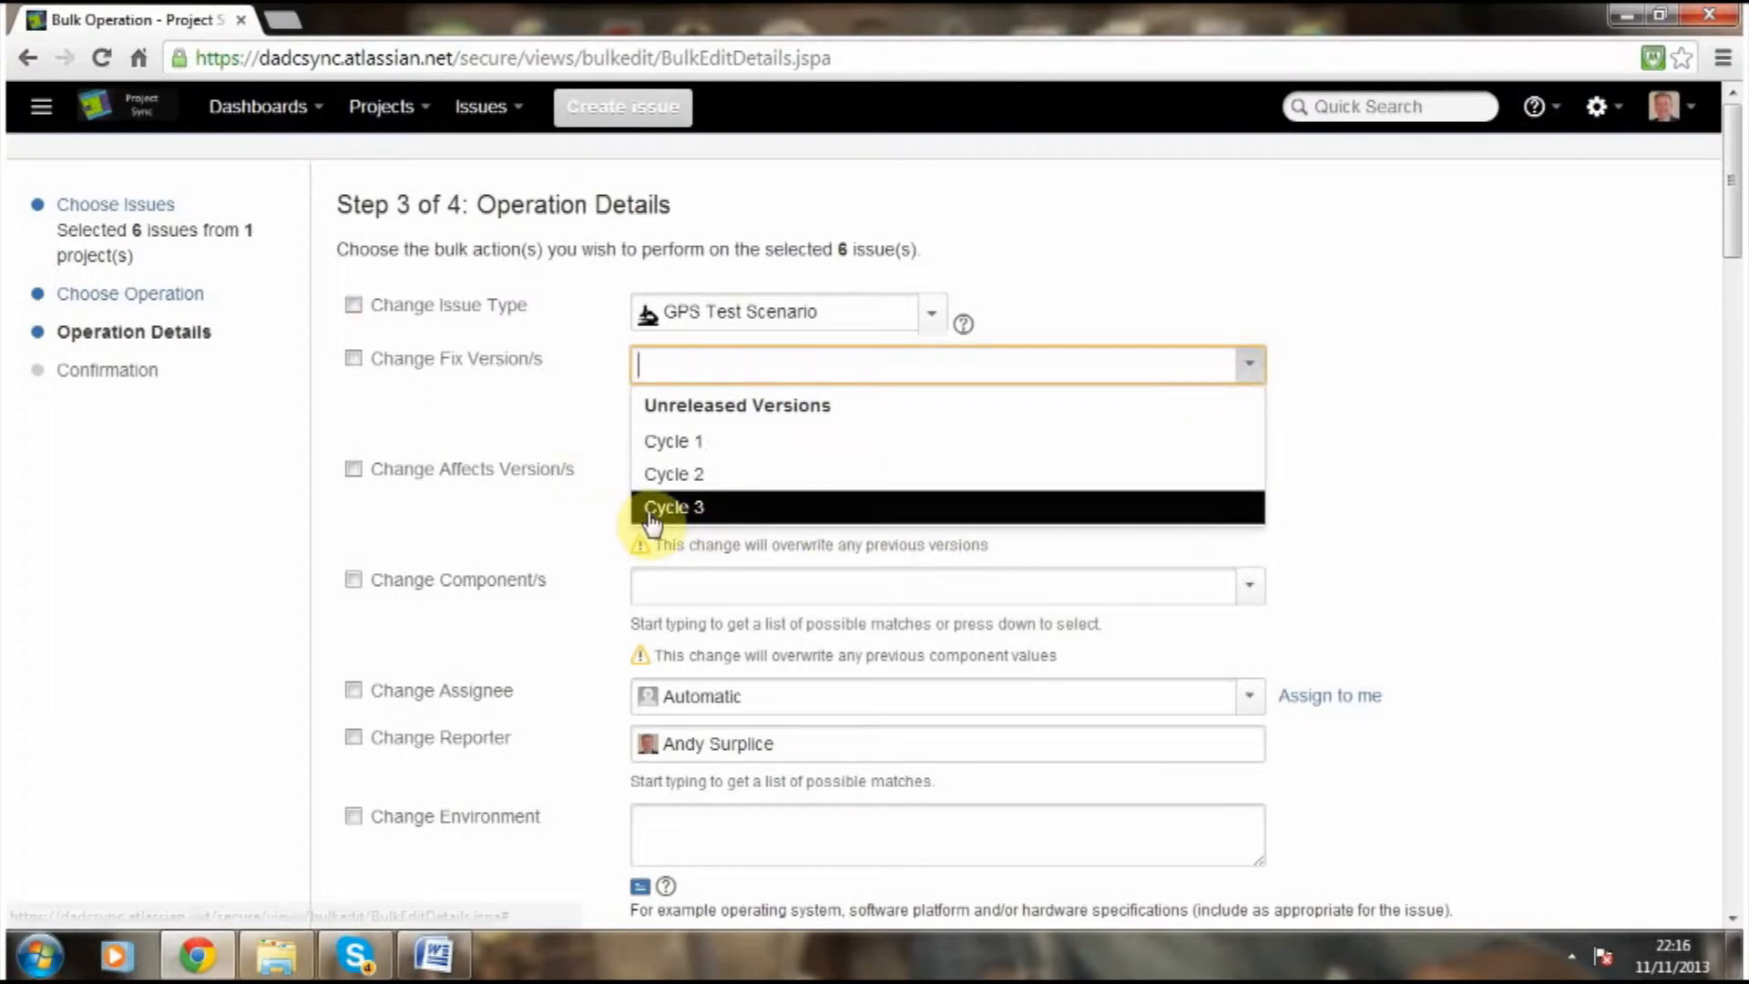
click(672, 506)
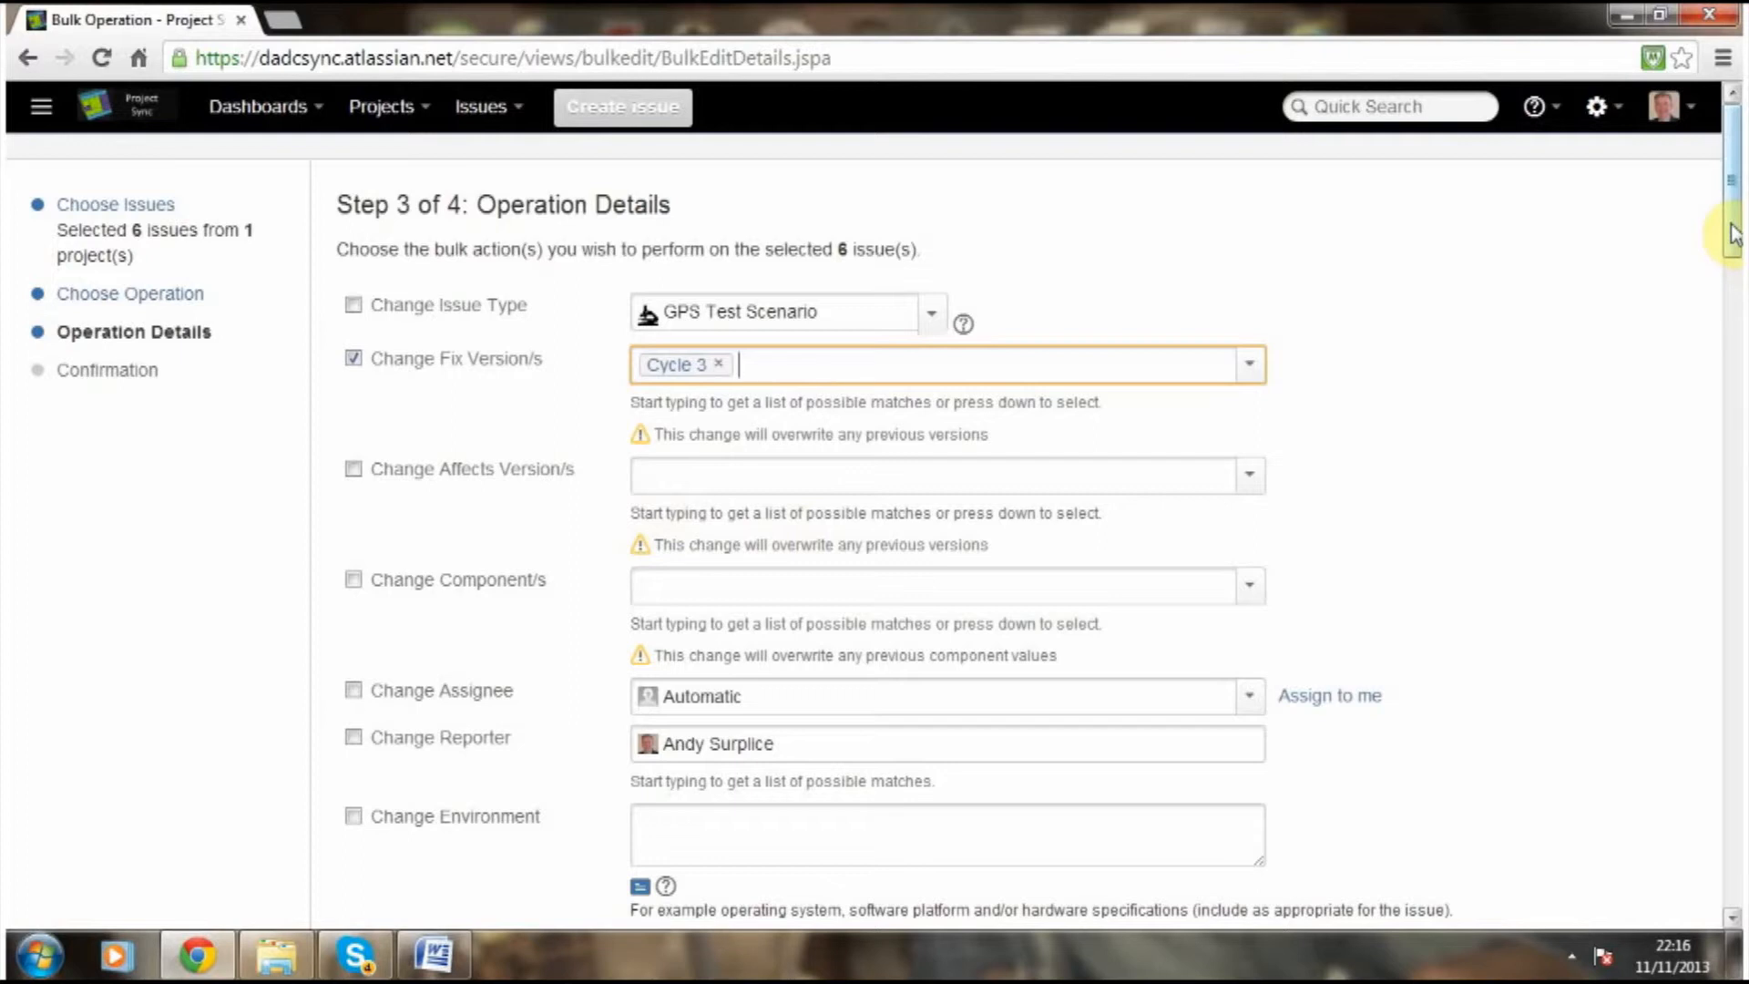
scroll(down, 3)
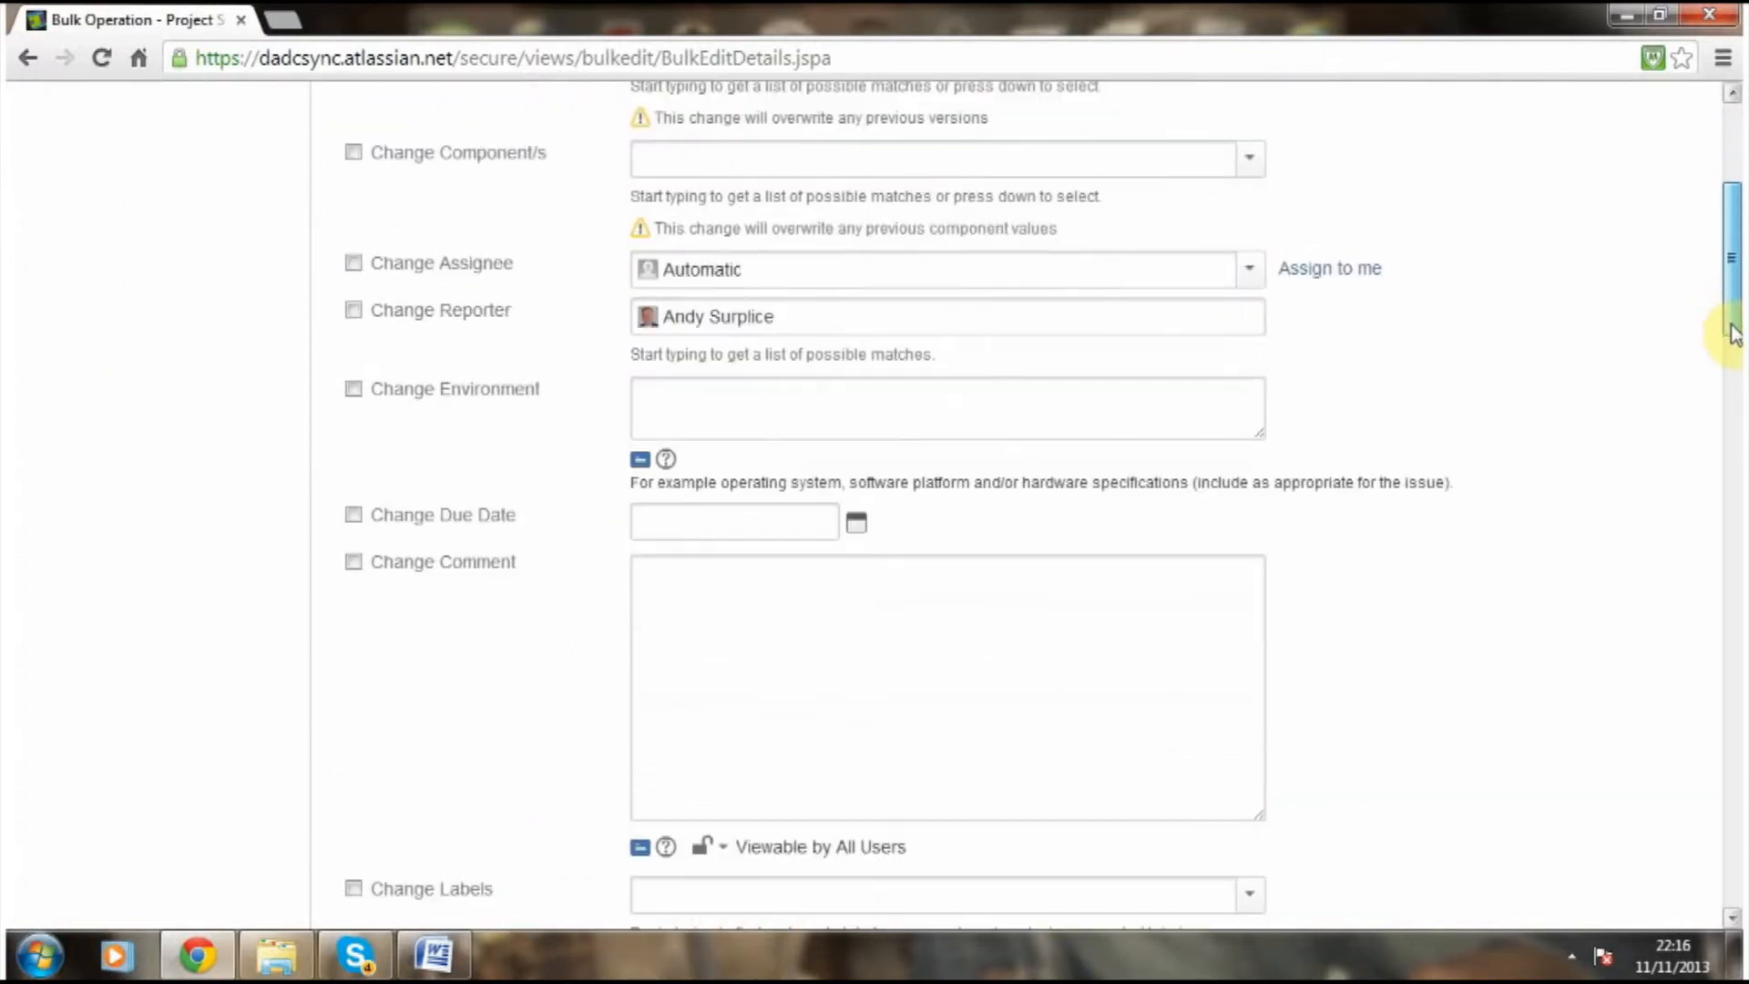
scroll(down, 3)
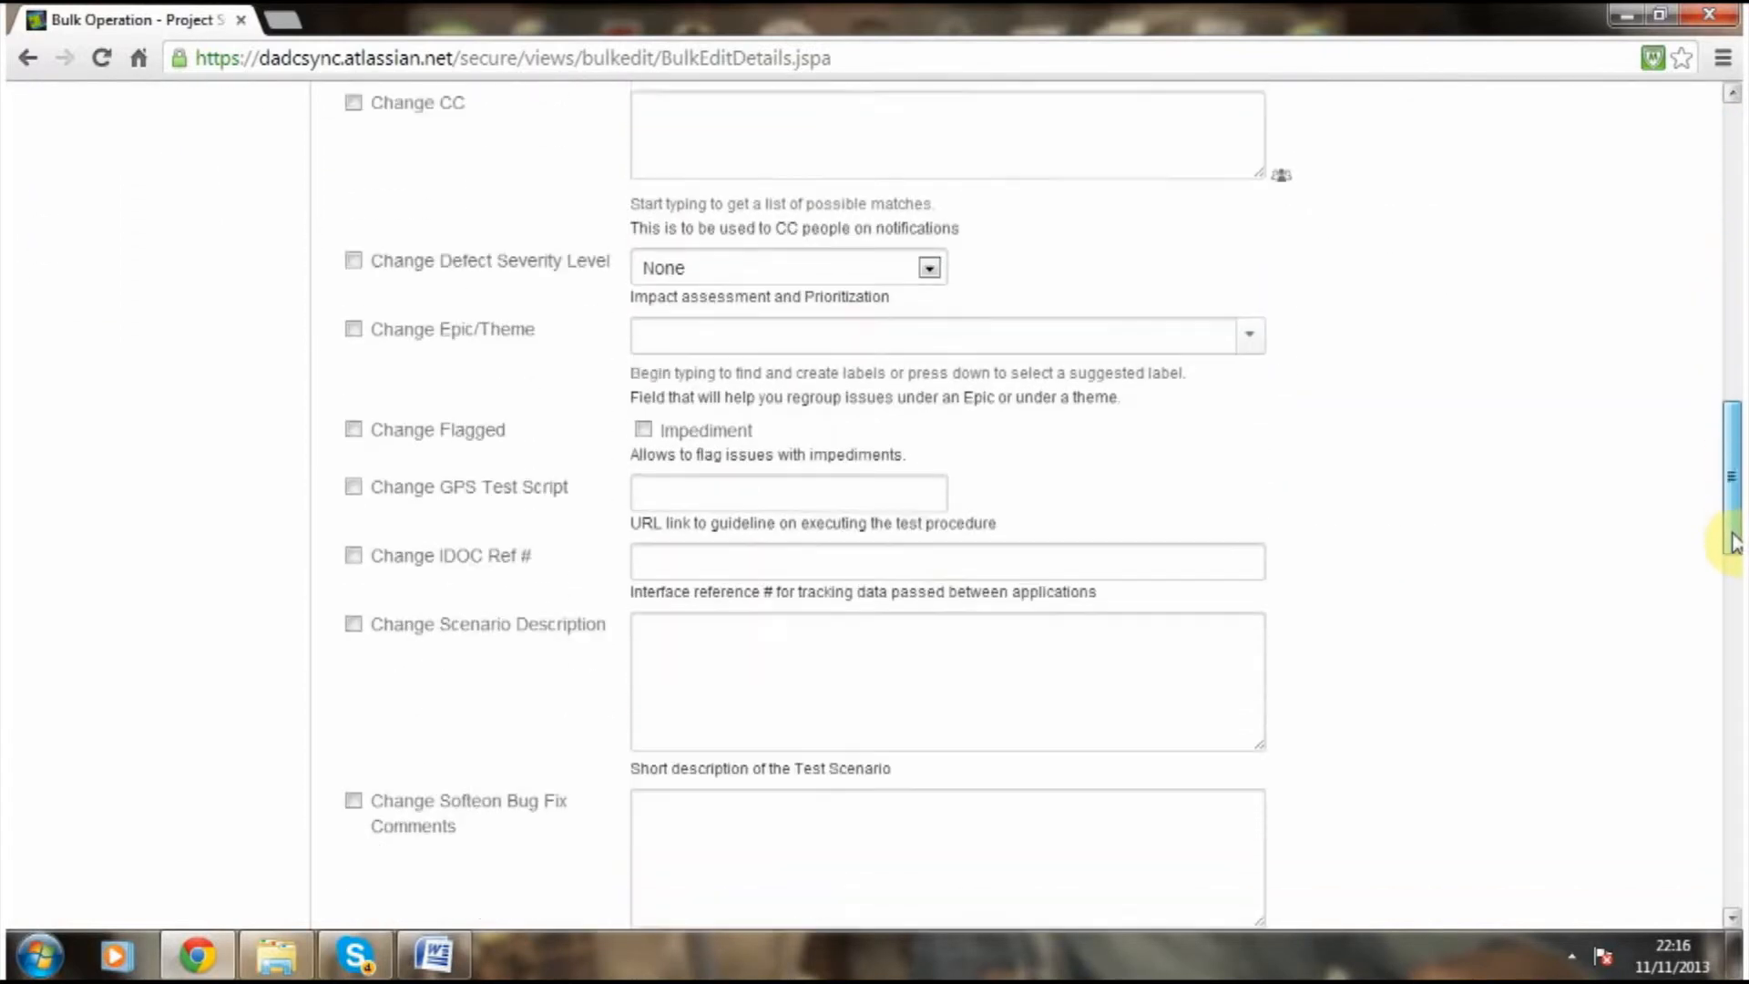
scroll(down, 3)
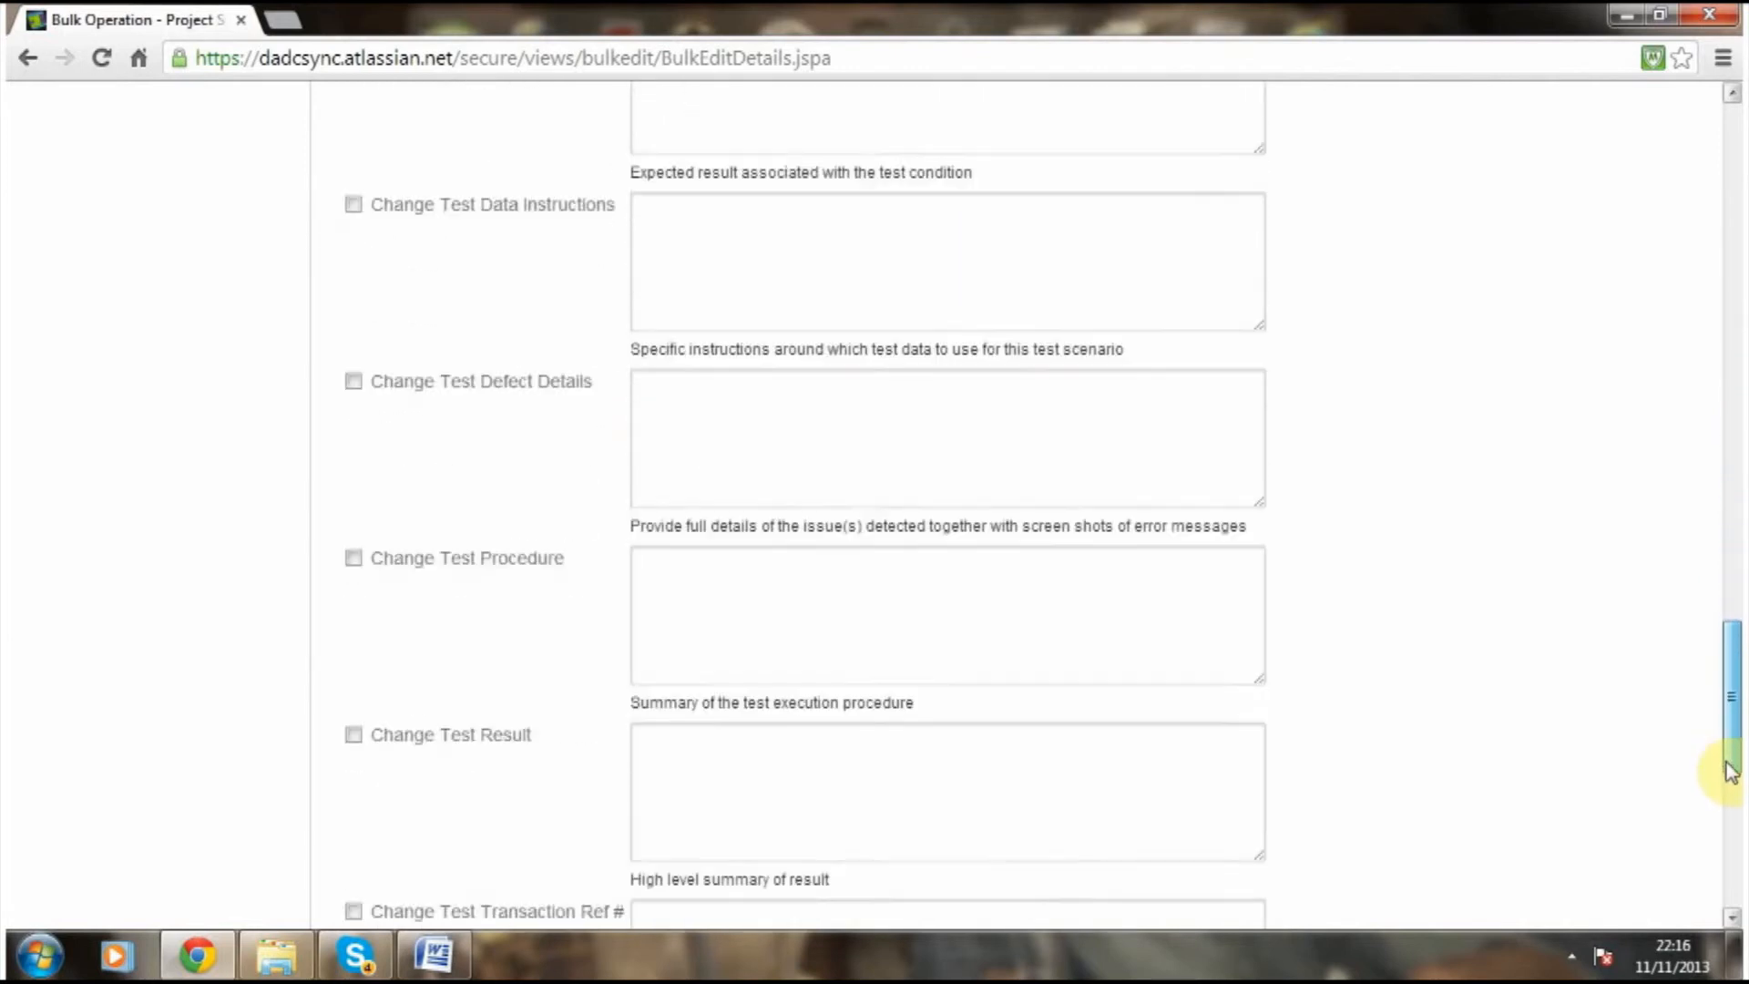
scroll(down, 3)
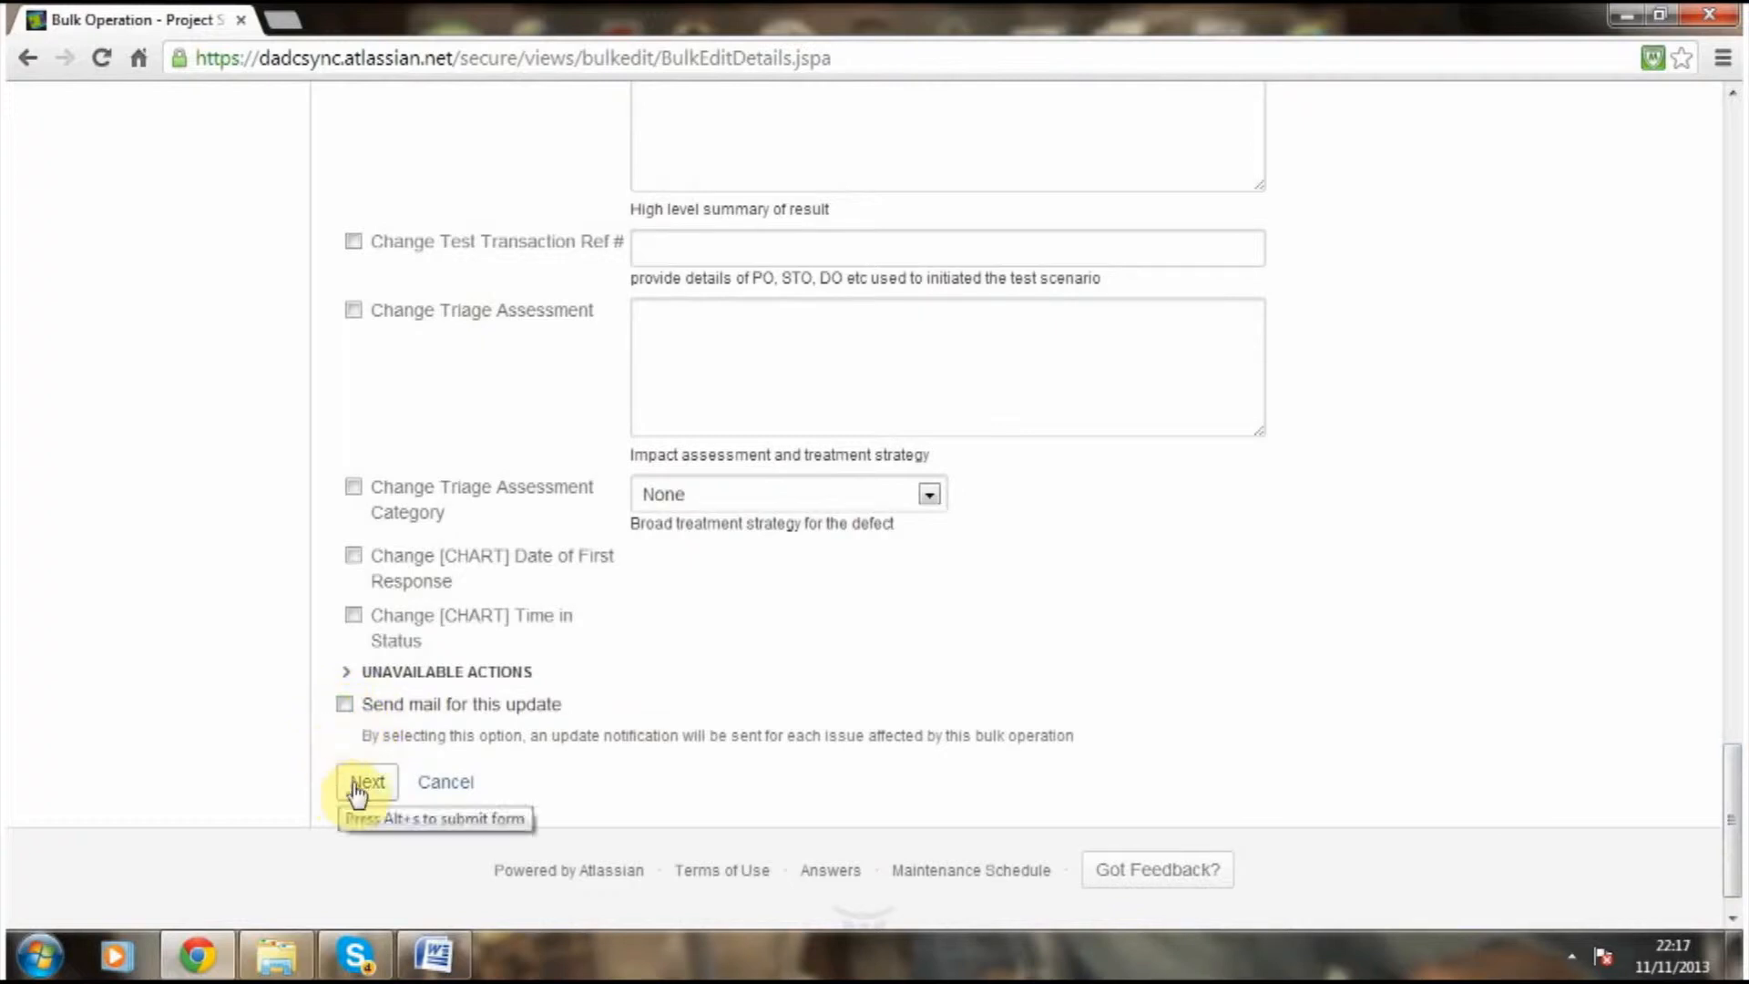
click(365, 782)
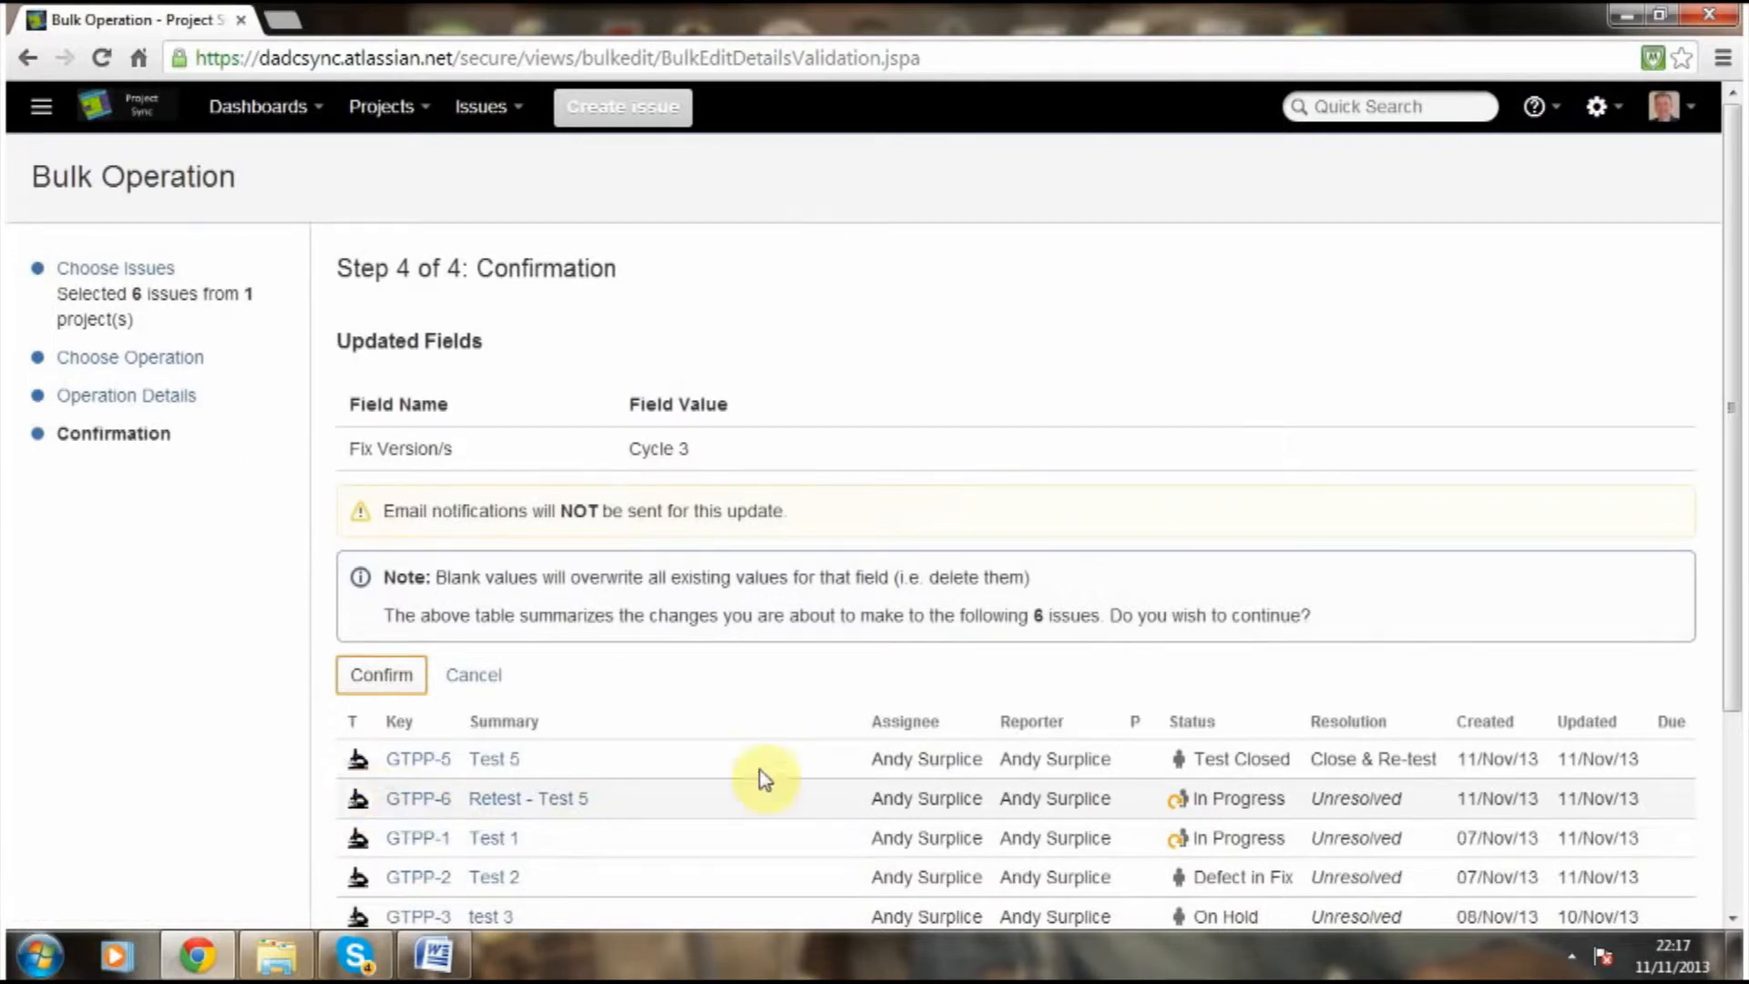
mouse_move(1494, 560)
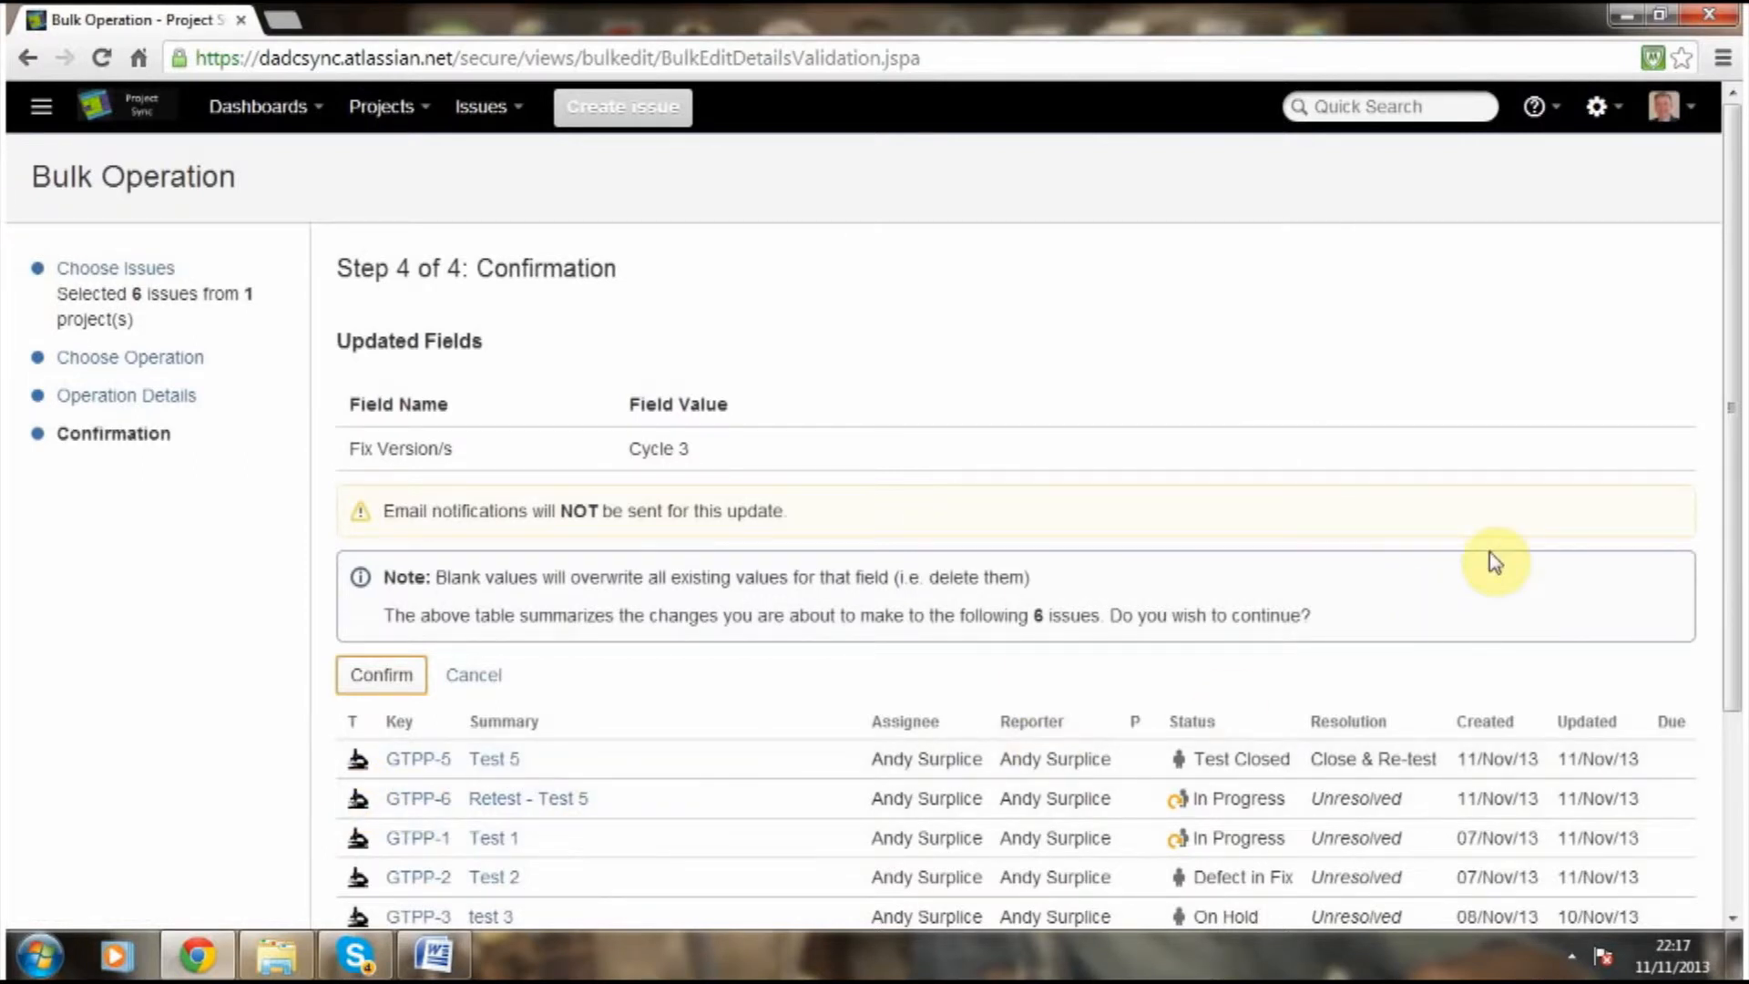
mouse_move(771, 675)
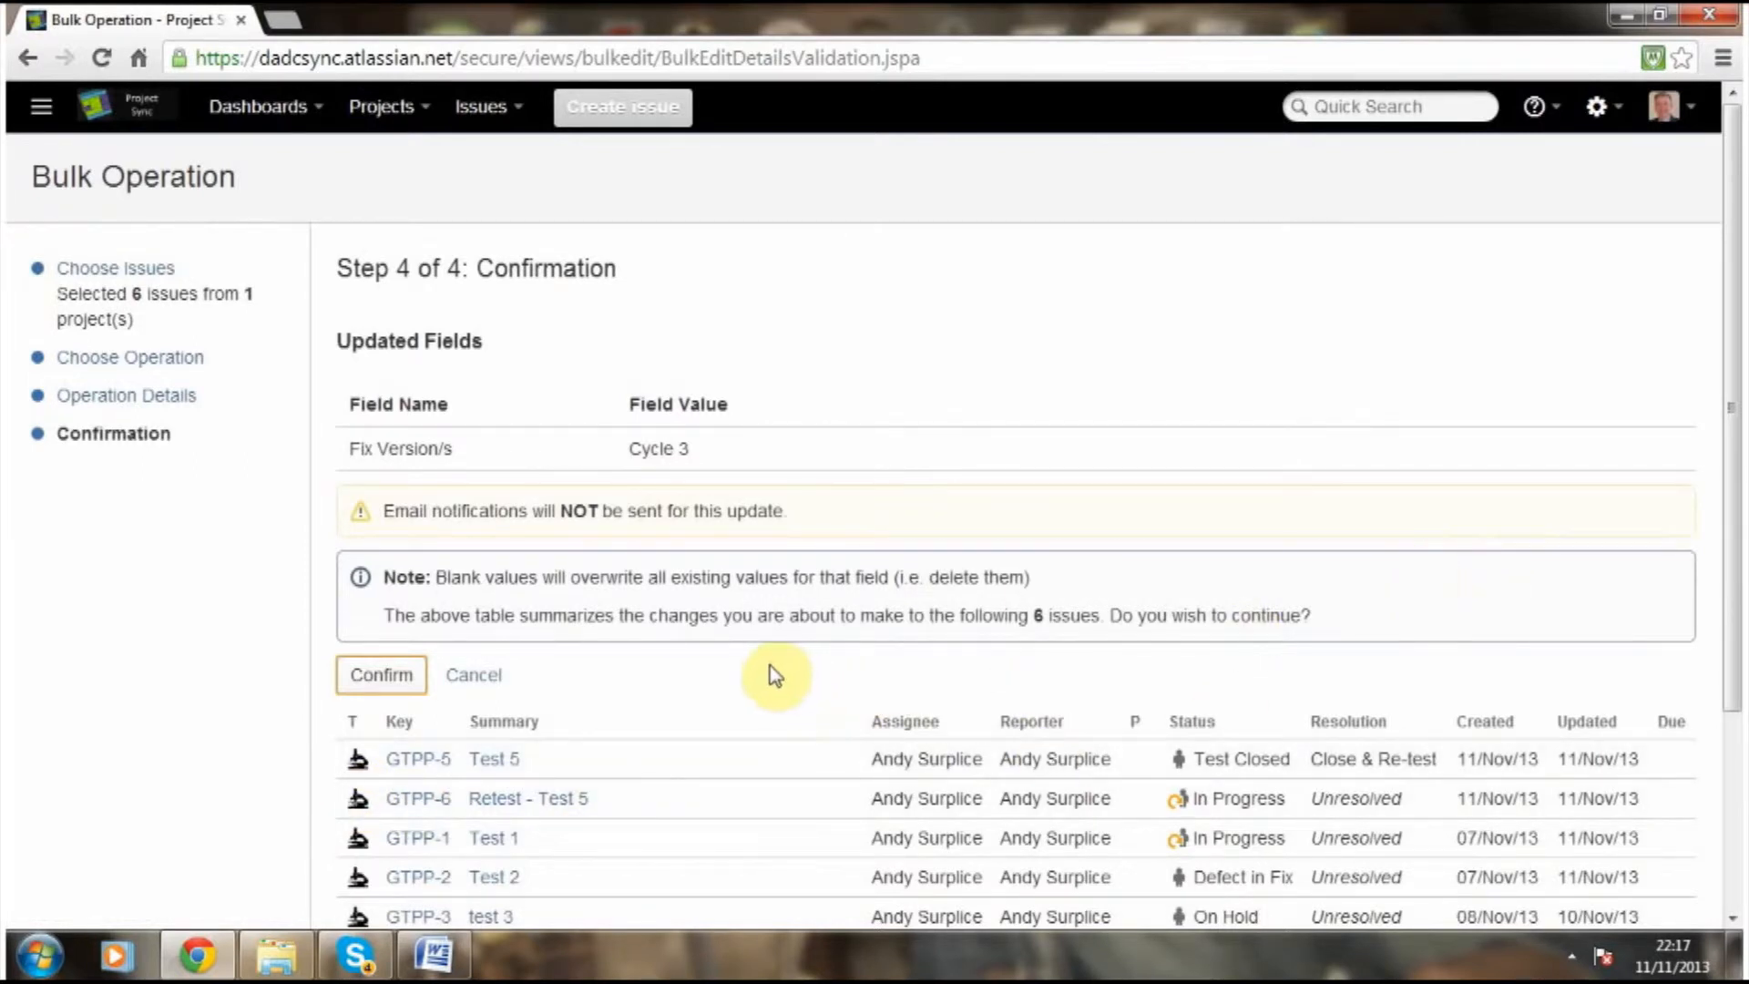
mouse_move(369, 690)
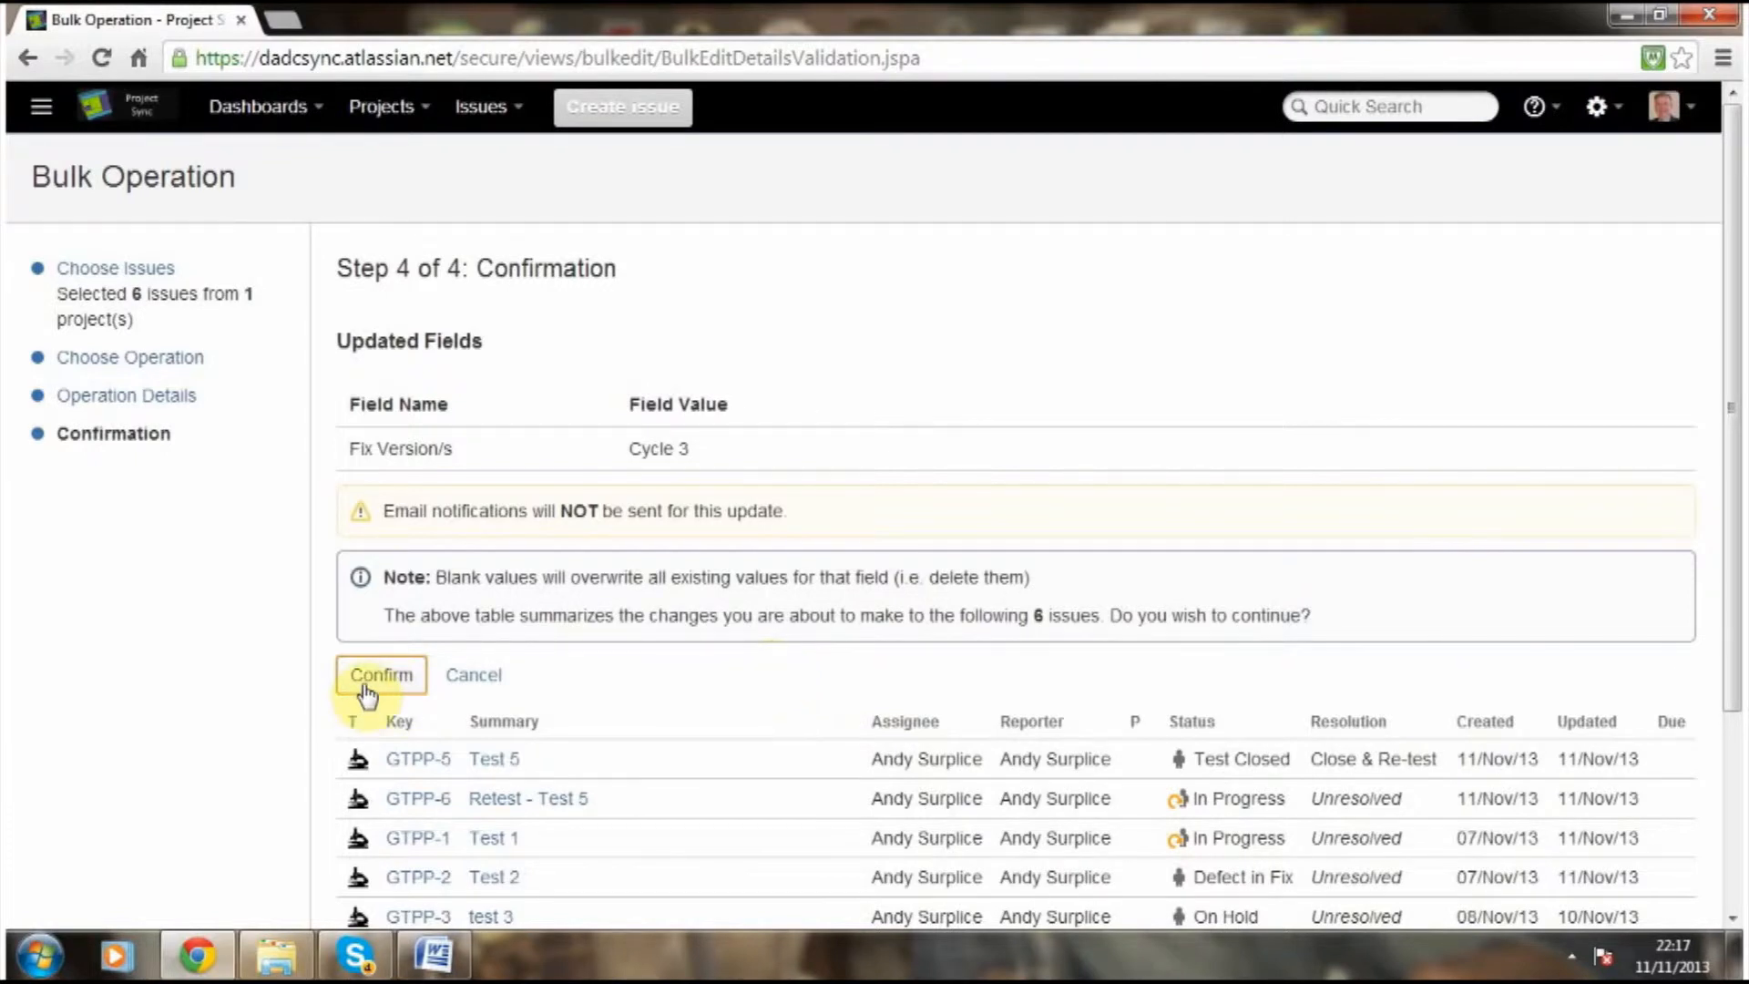
Confirm the bulk update of Fix Version/s to Cycle 3 for all six issues.
click(380, 675)
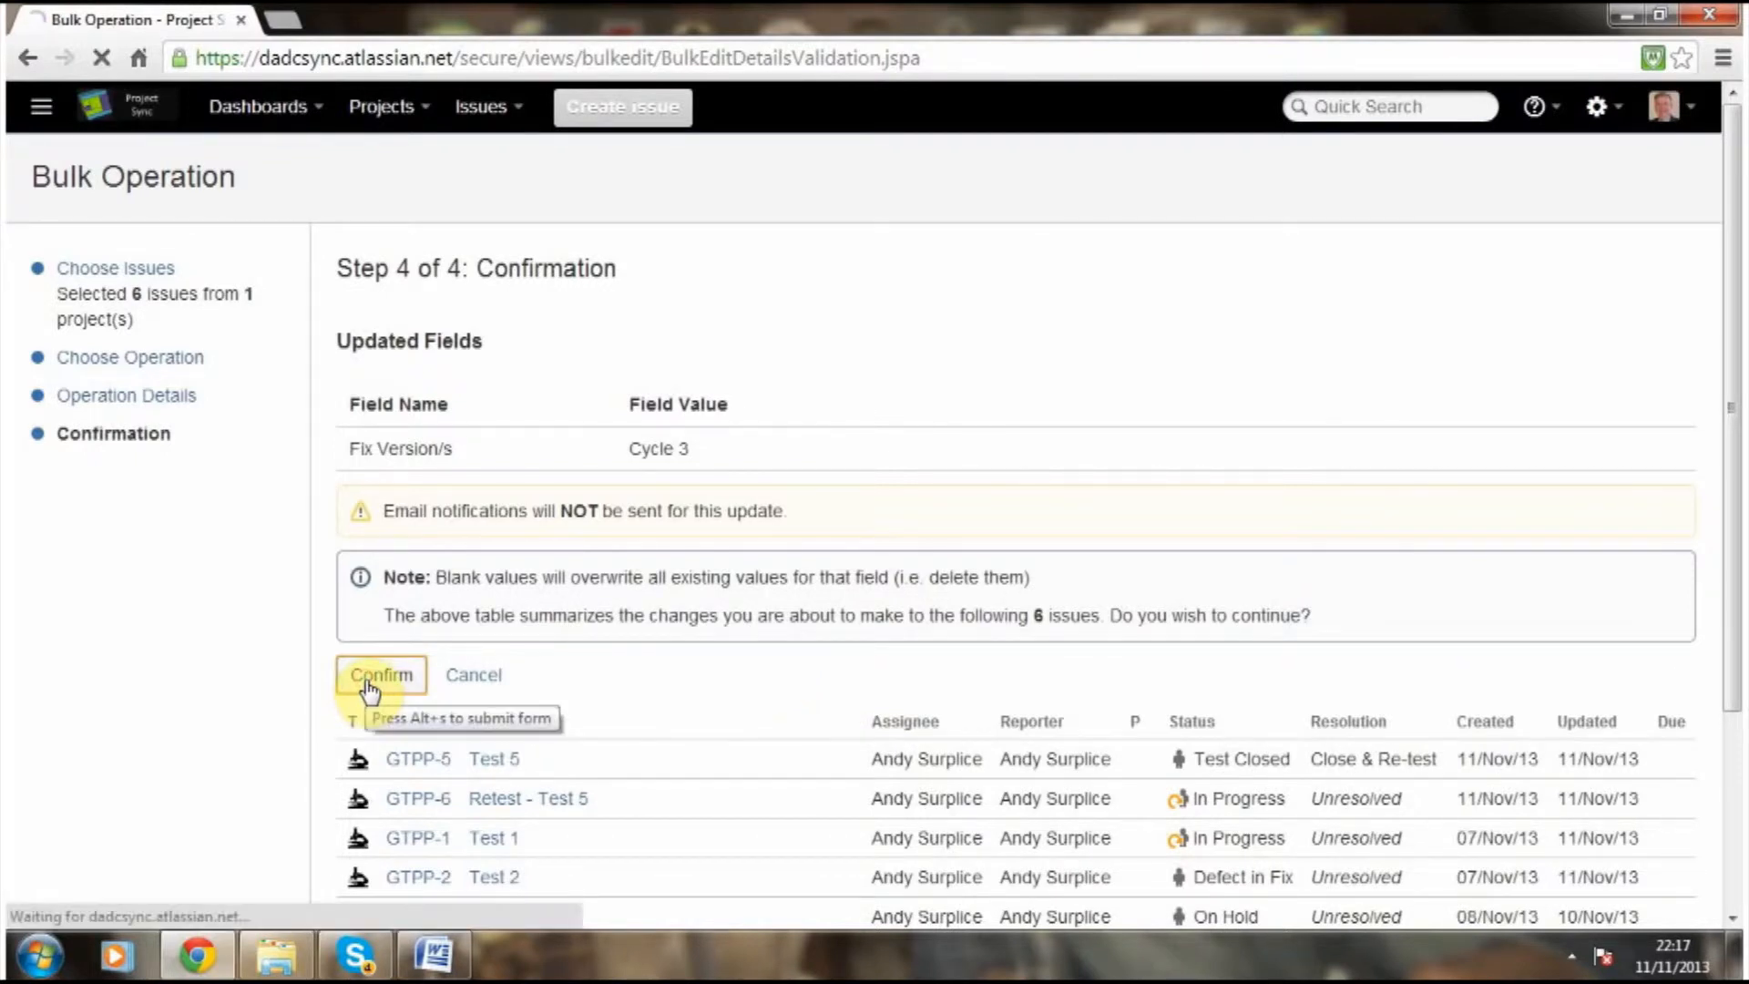
click(381, 676)
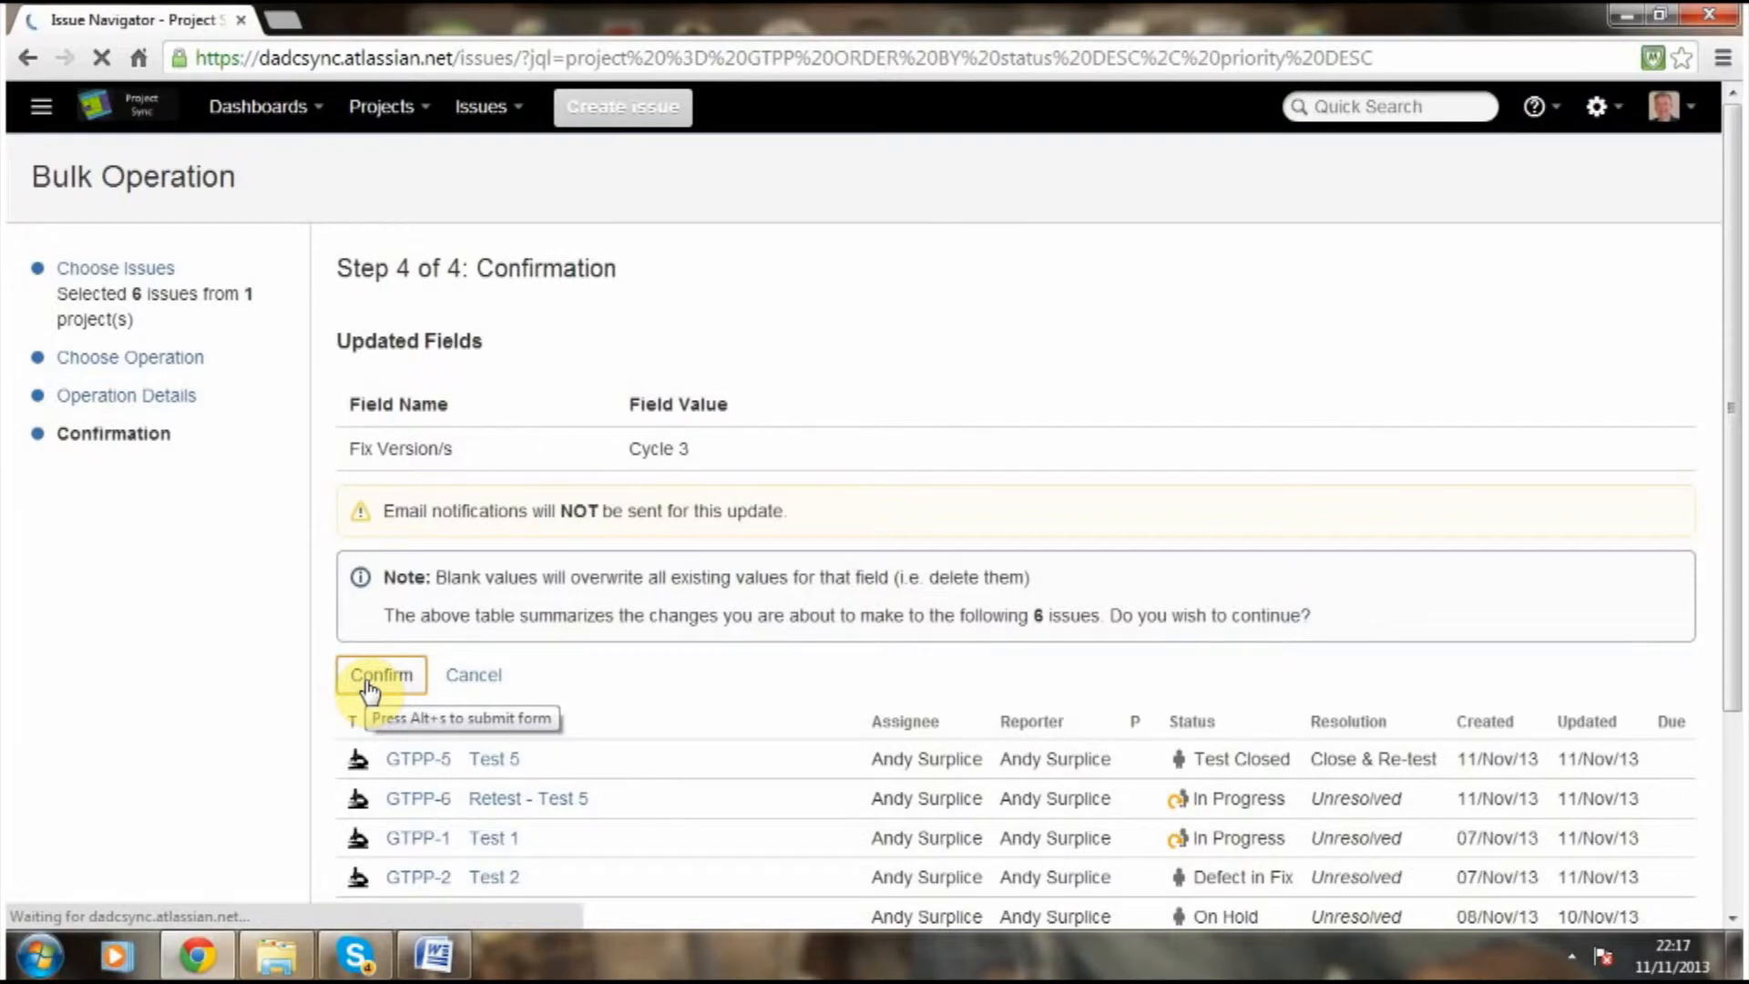
click(382, 675)
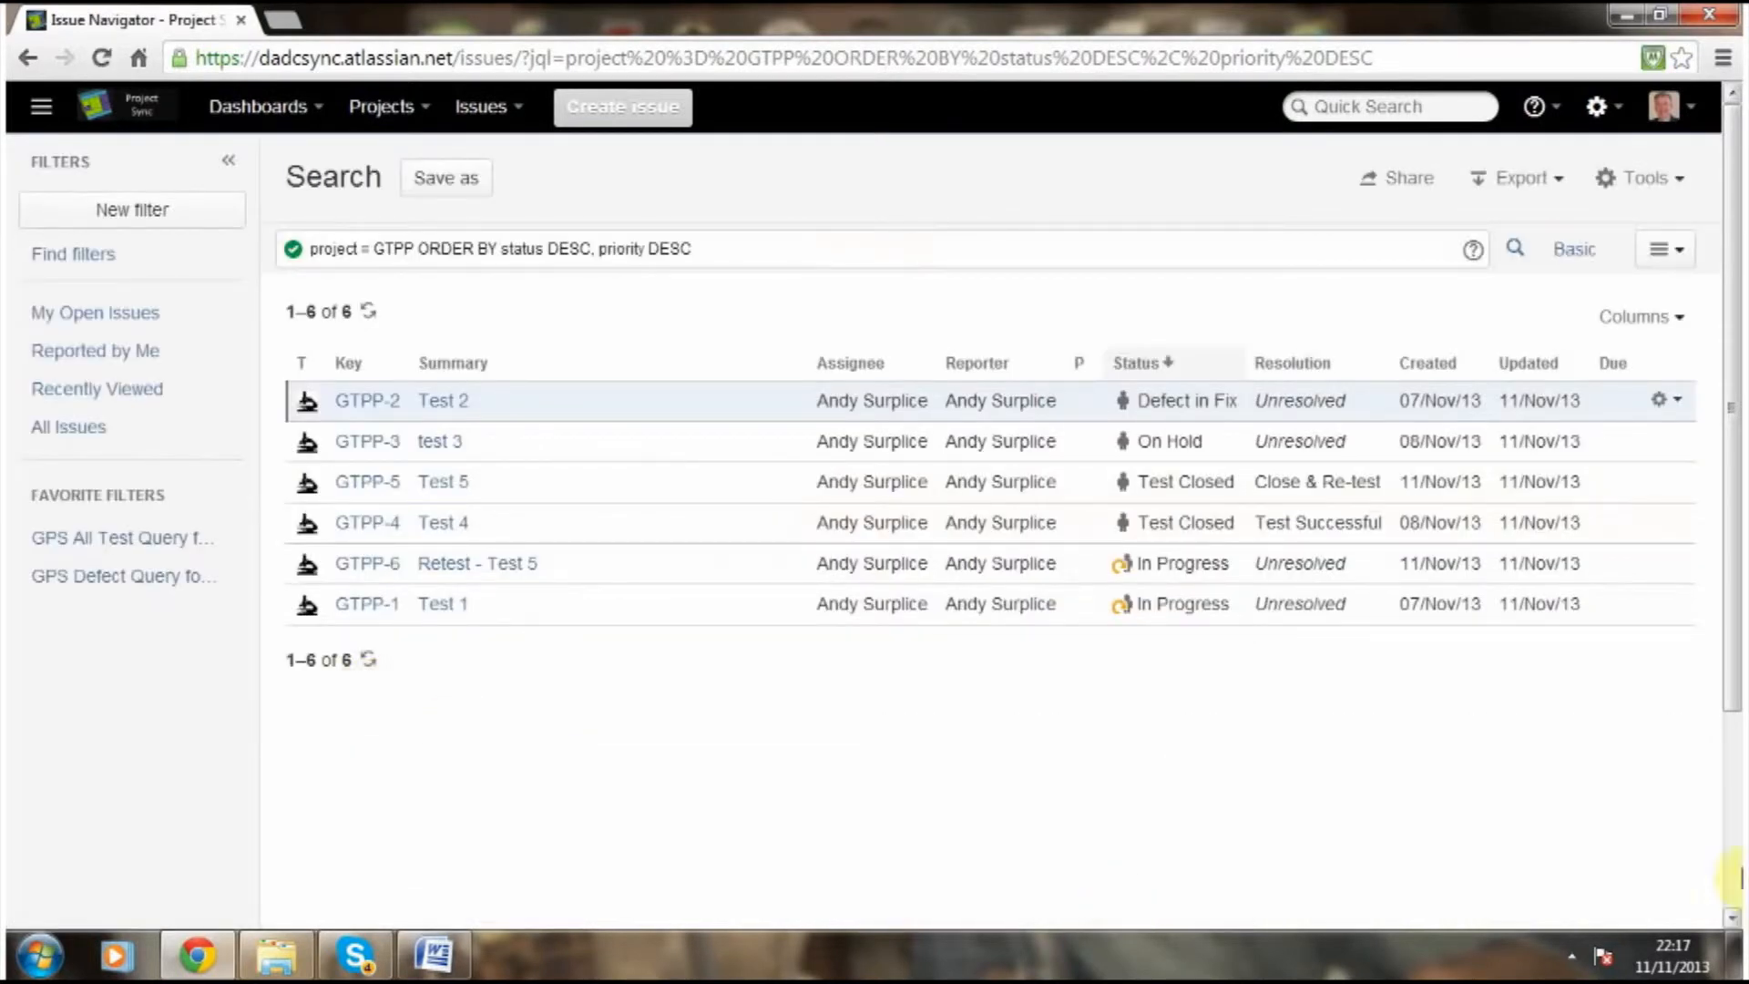
Choose View Issue from GTPP-2's gear actions menu to open Test 2.
click(1661, 400)
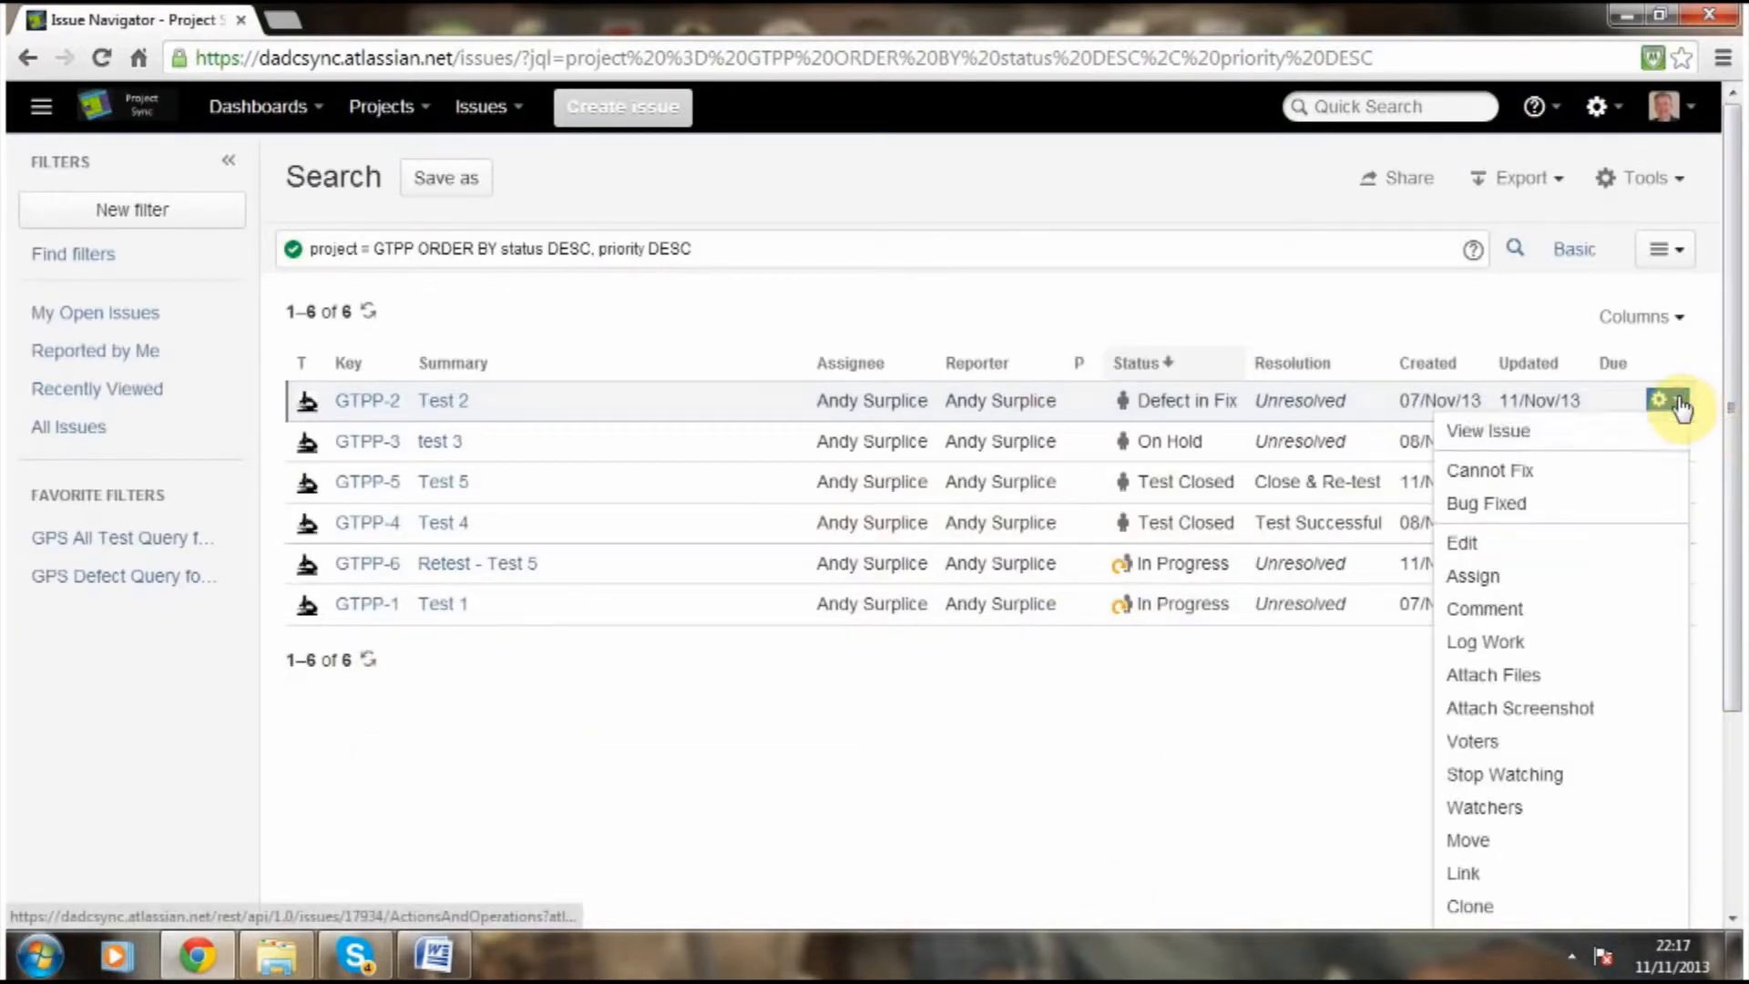
click(1489, 431)
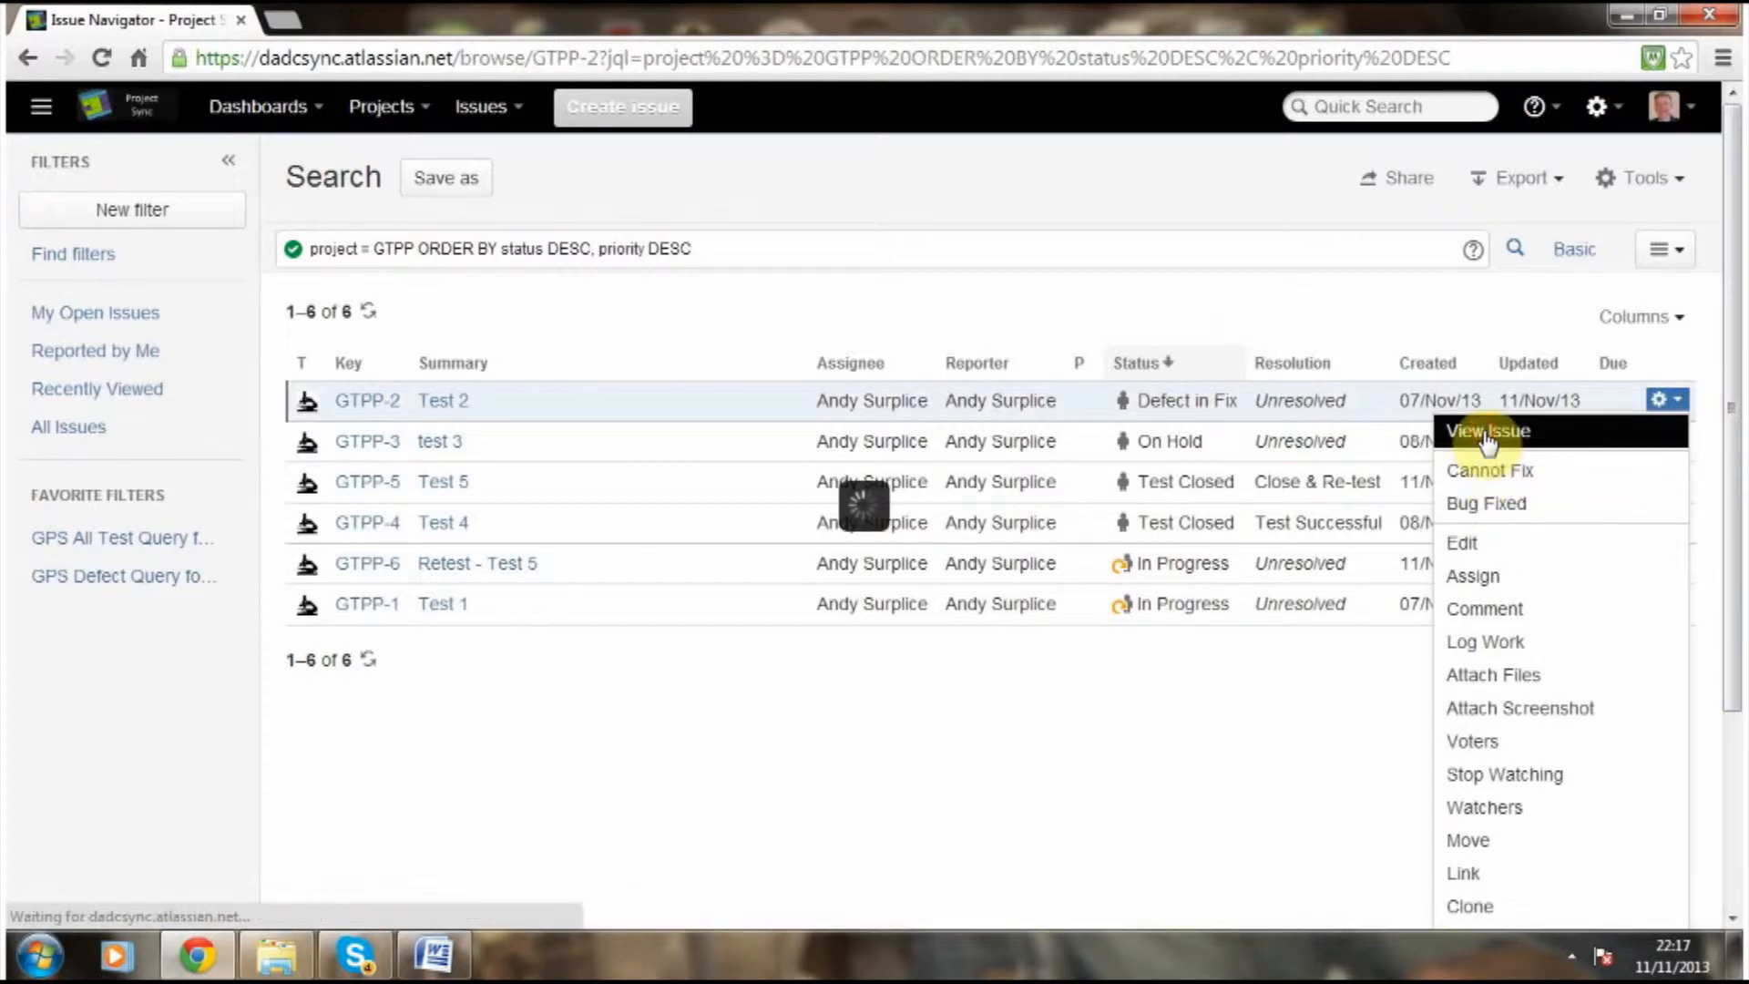
click(1489, 431)
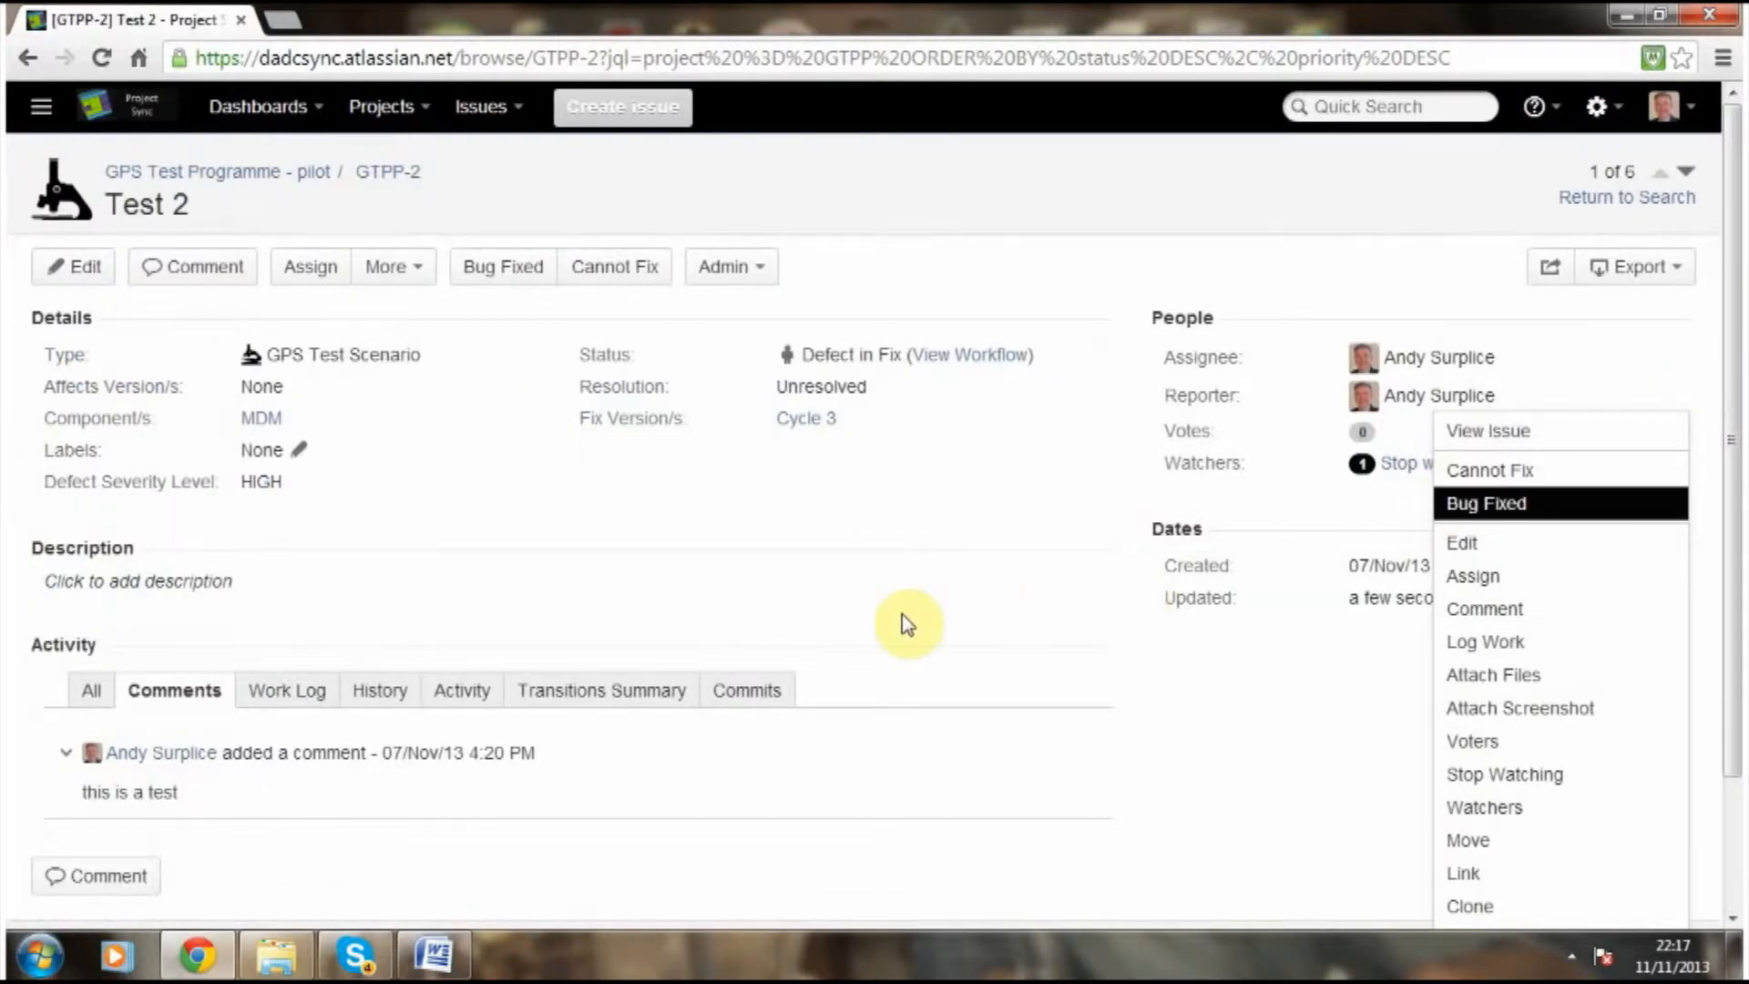
mouse_move(800, 448)
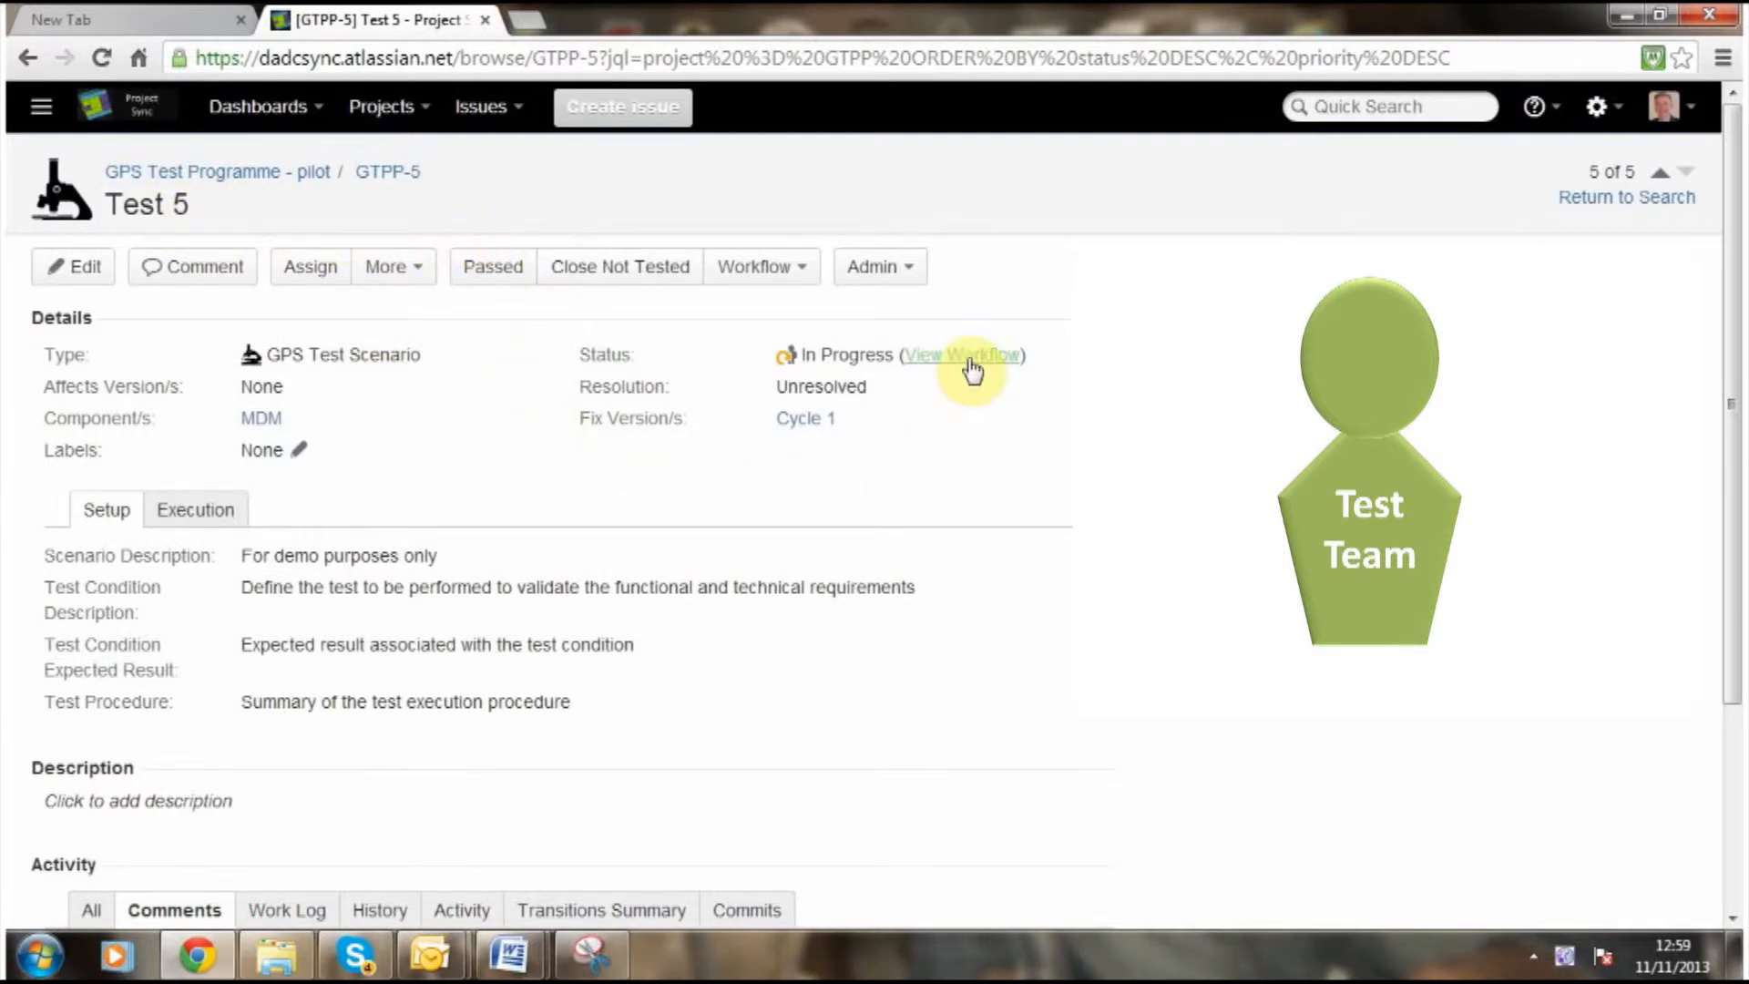
mouse_move(968, 359)
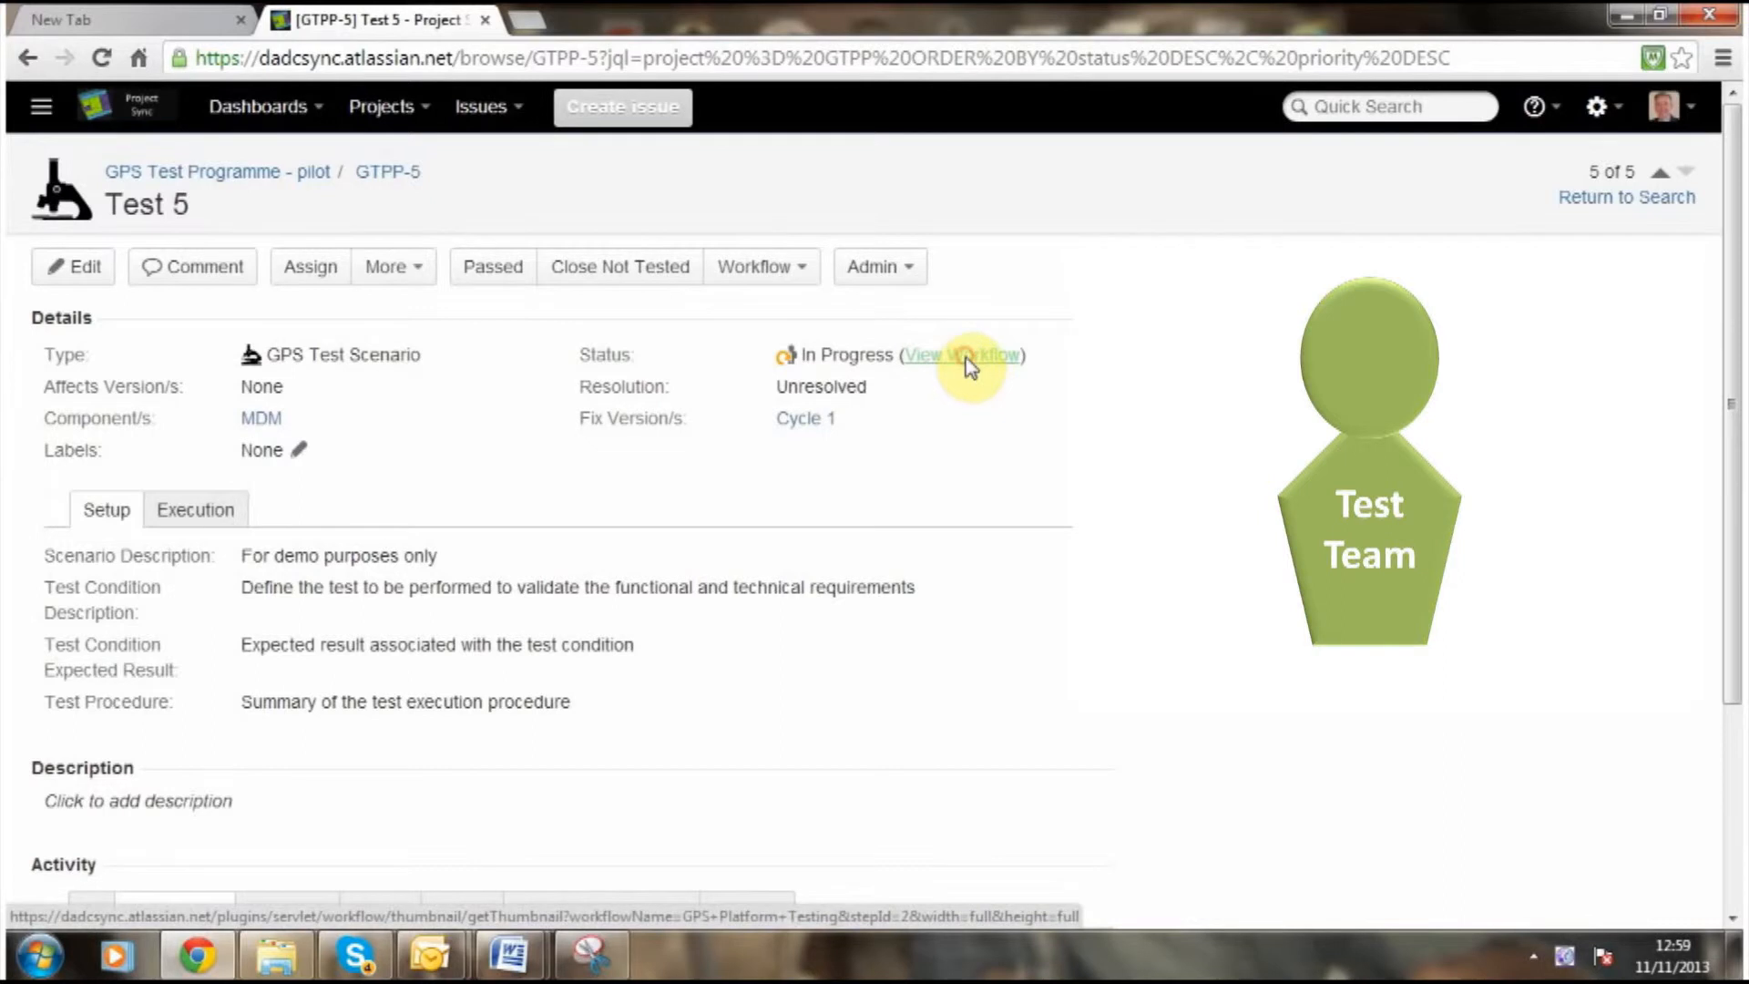
click(963, 355)
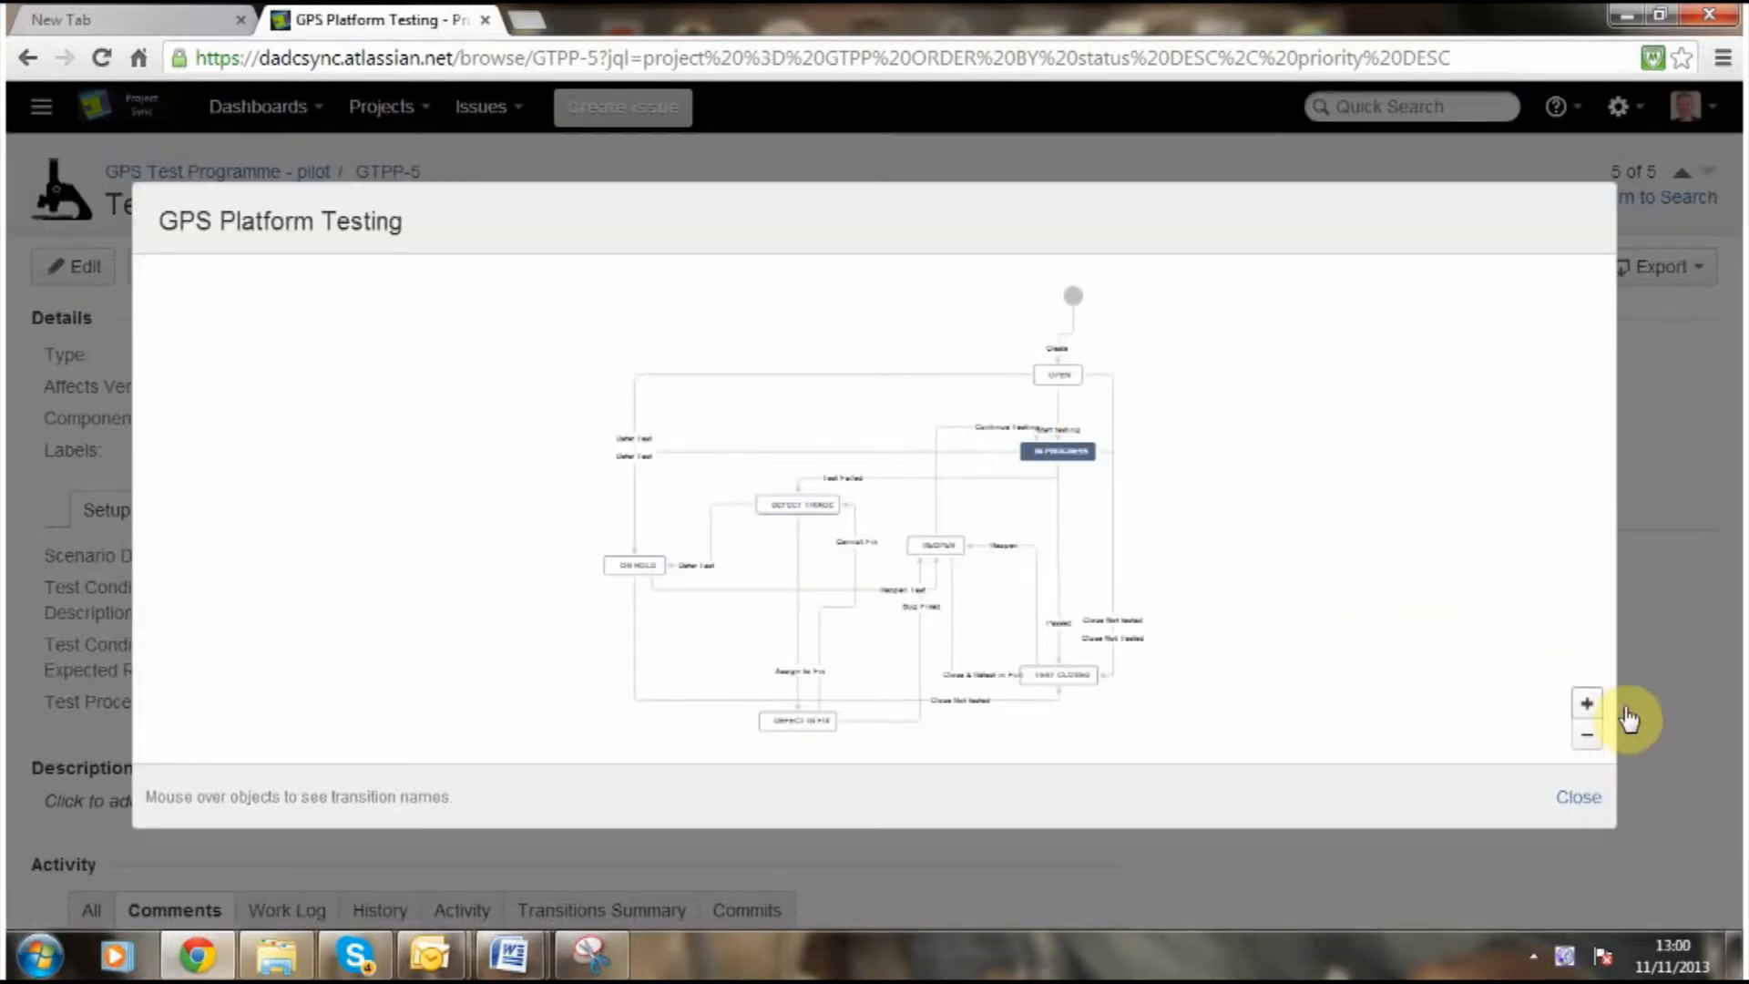
click(1585, 704)
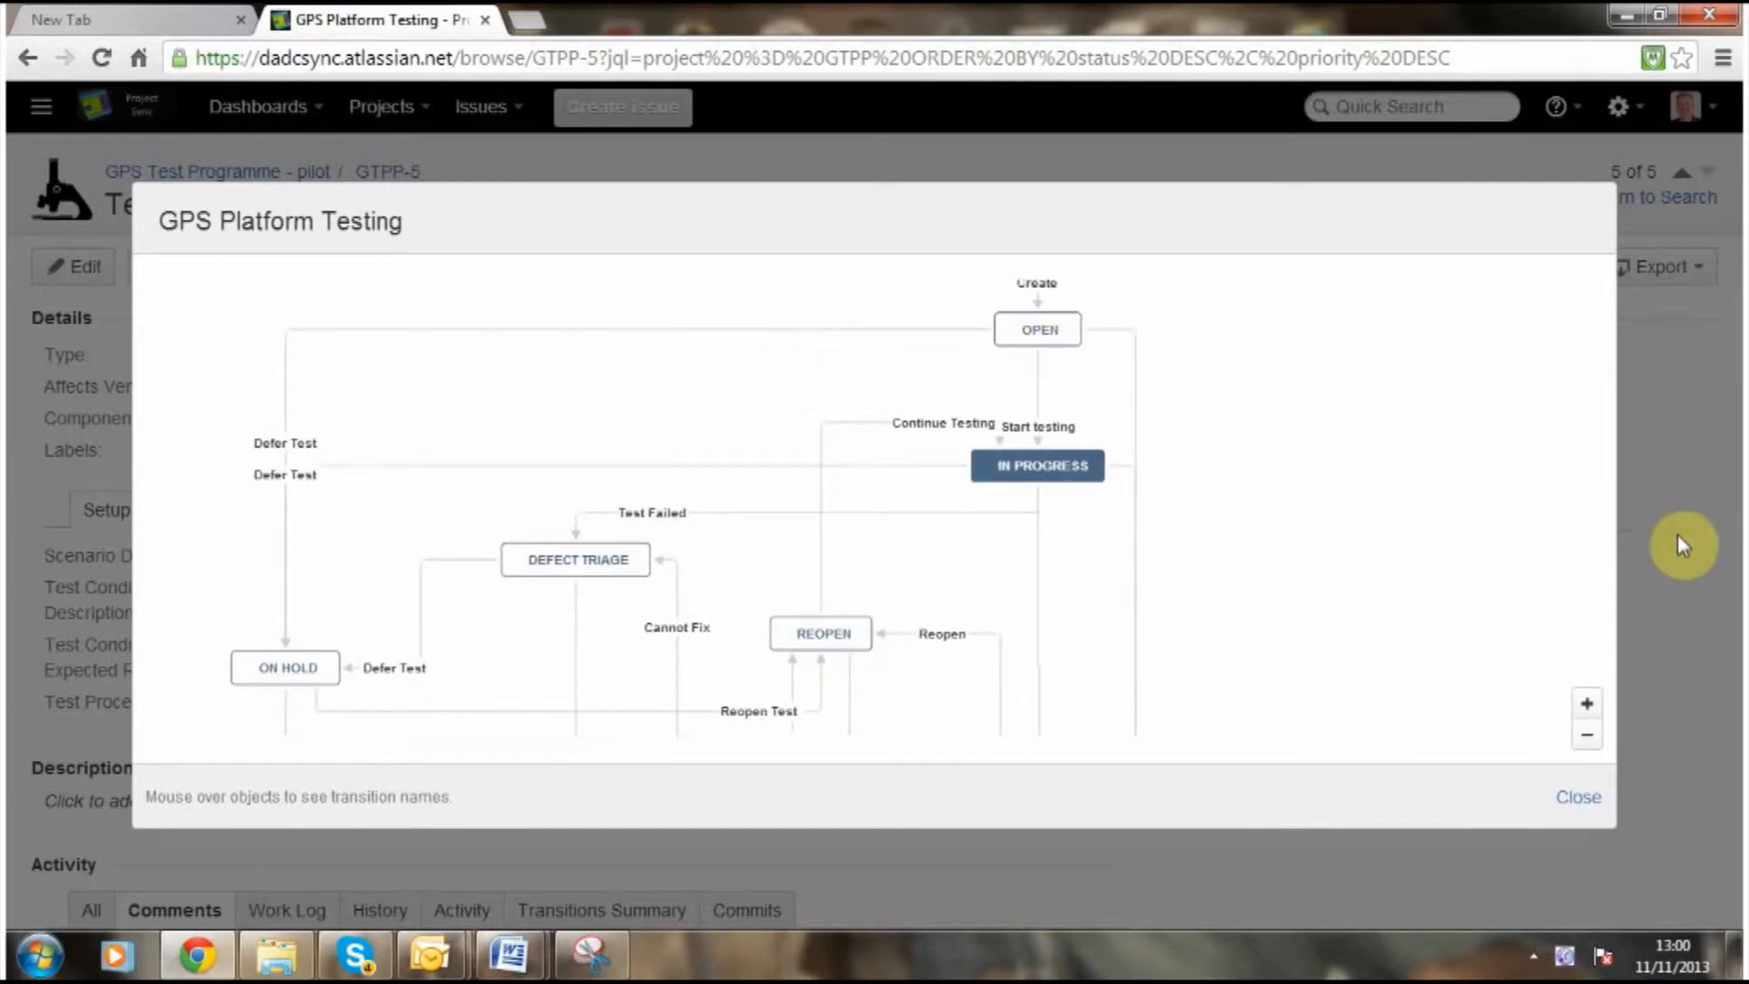
mouse_move(1038, 612)
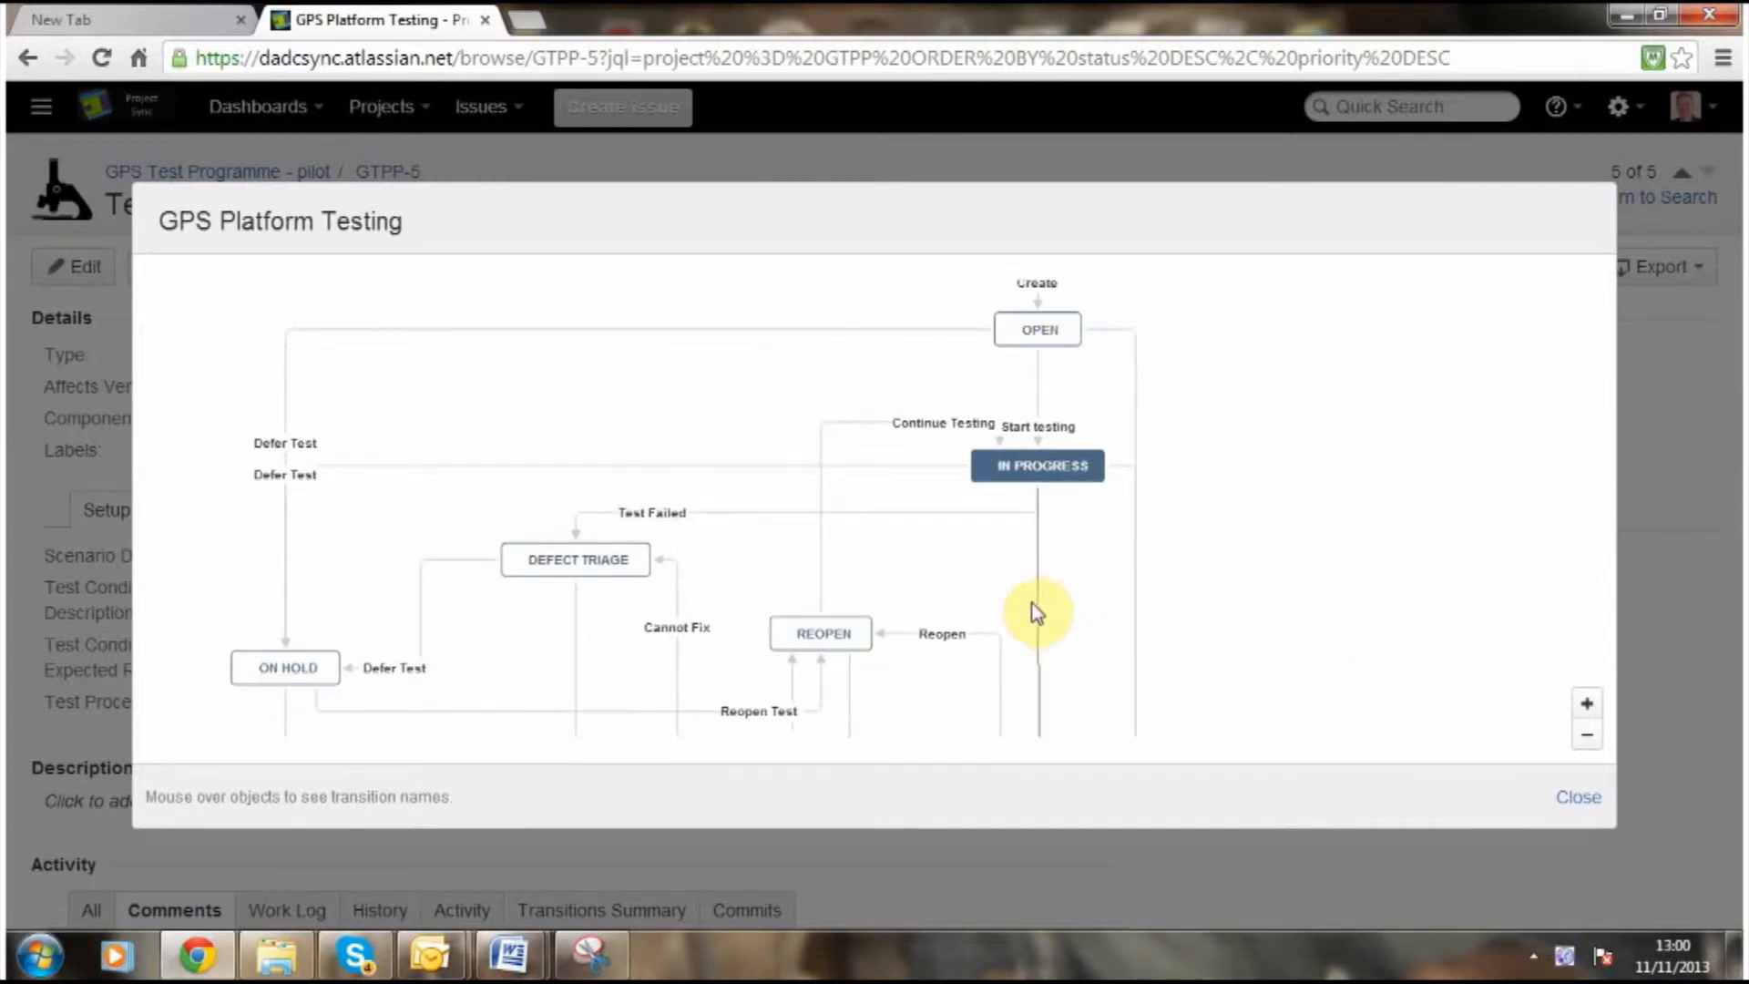
click(1587, 734)
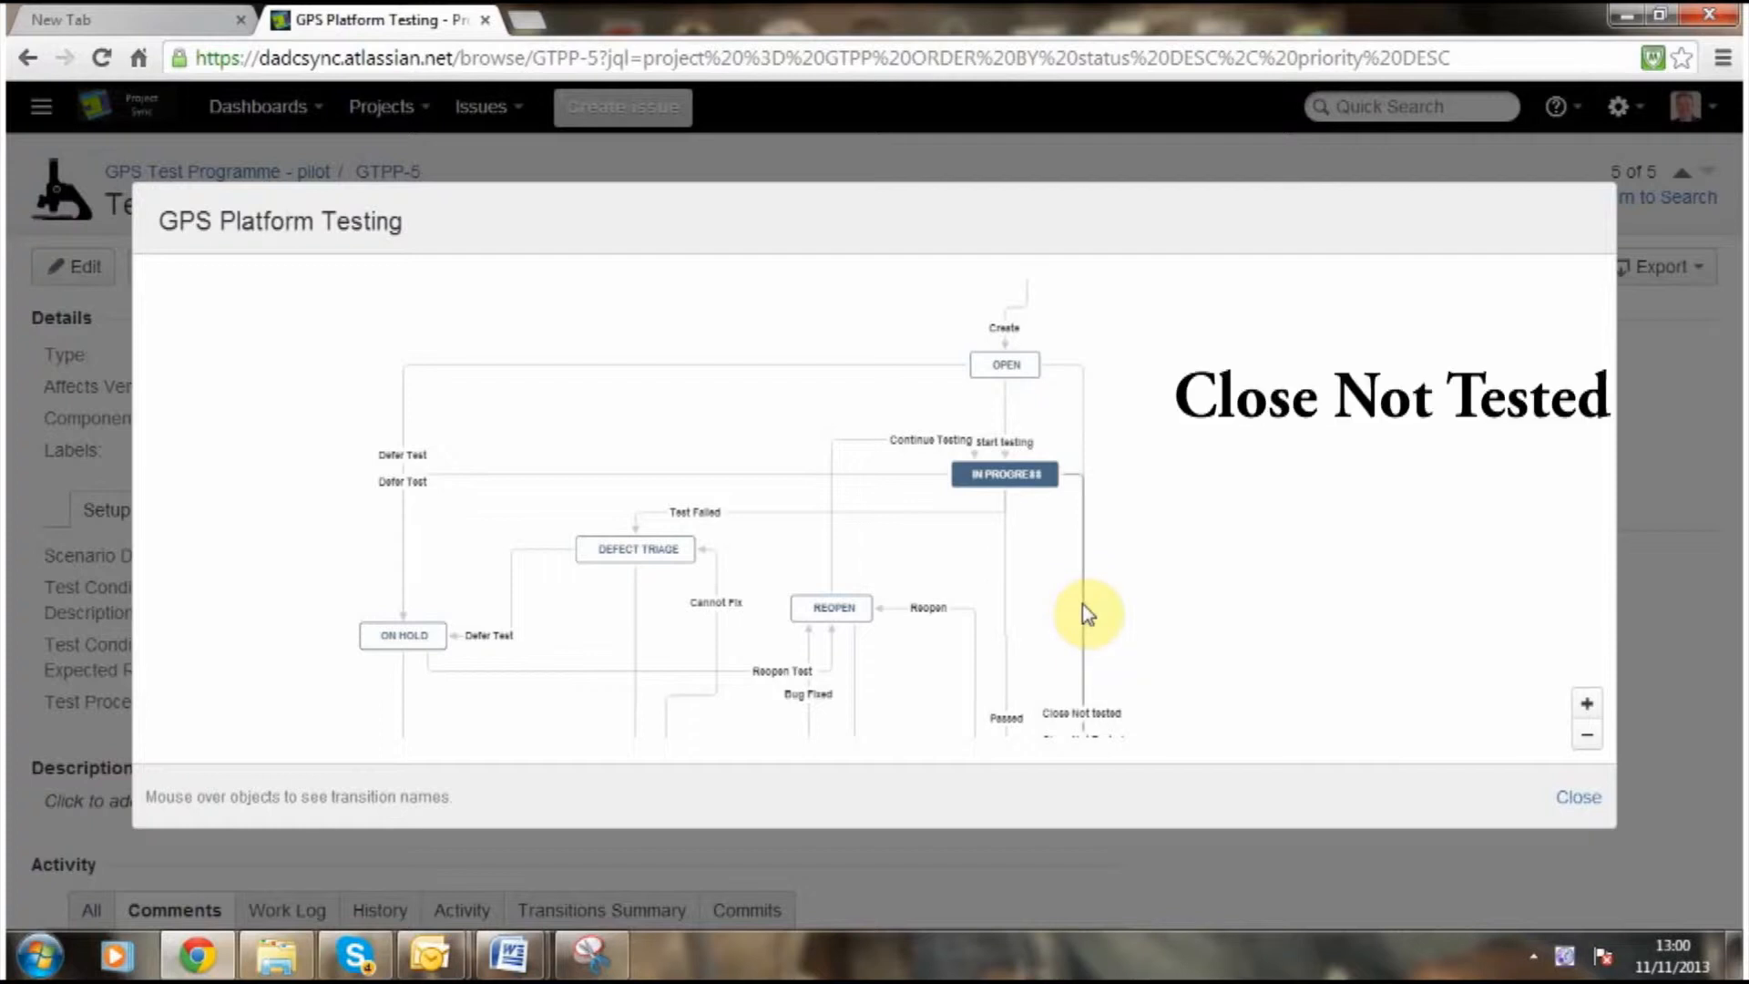
mouse_move(1085, 613)
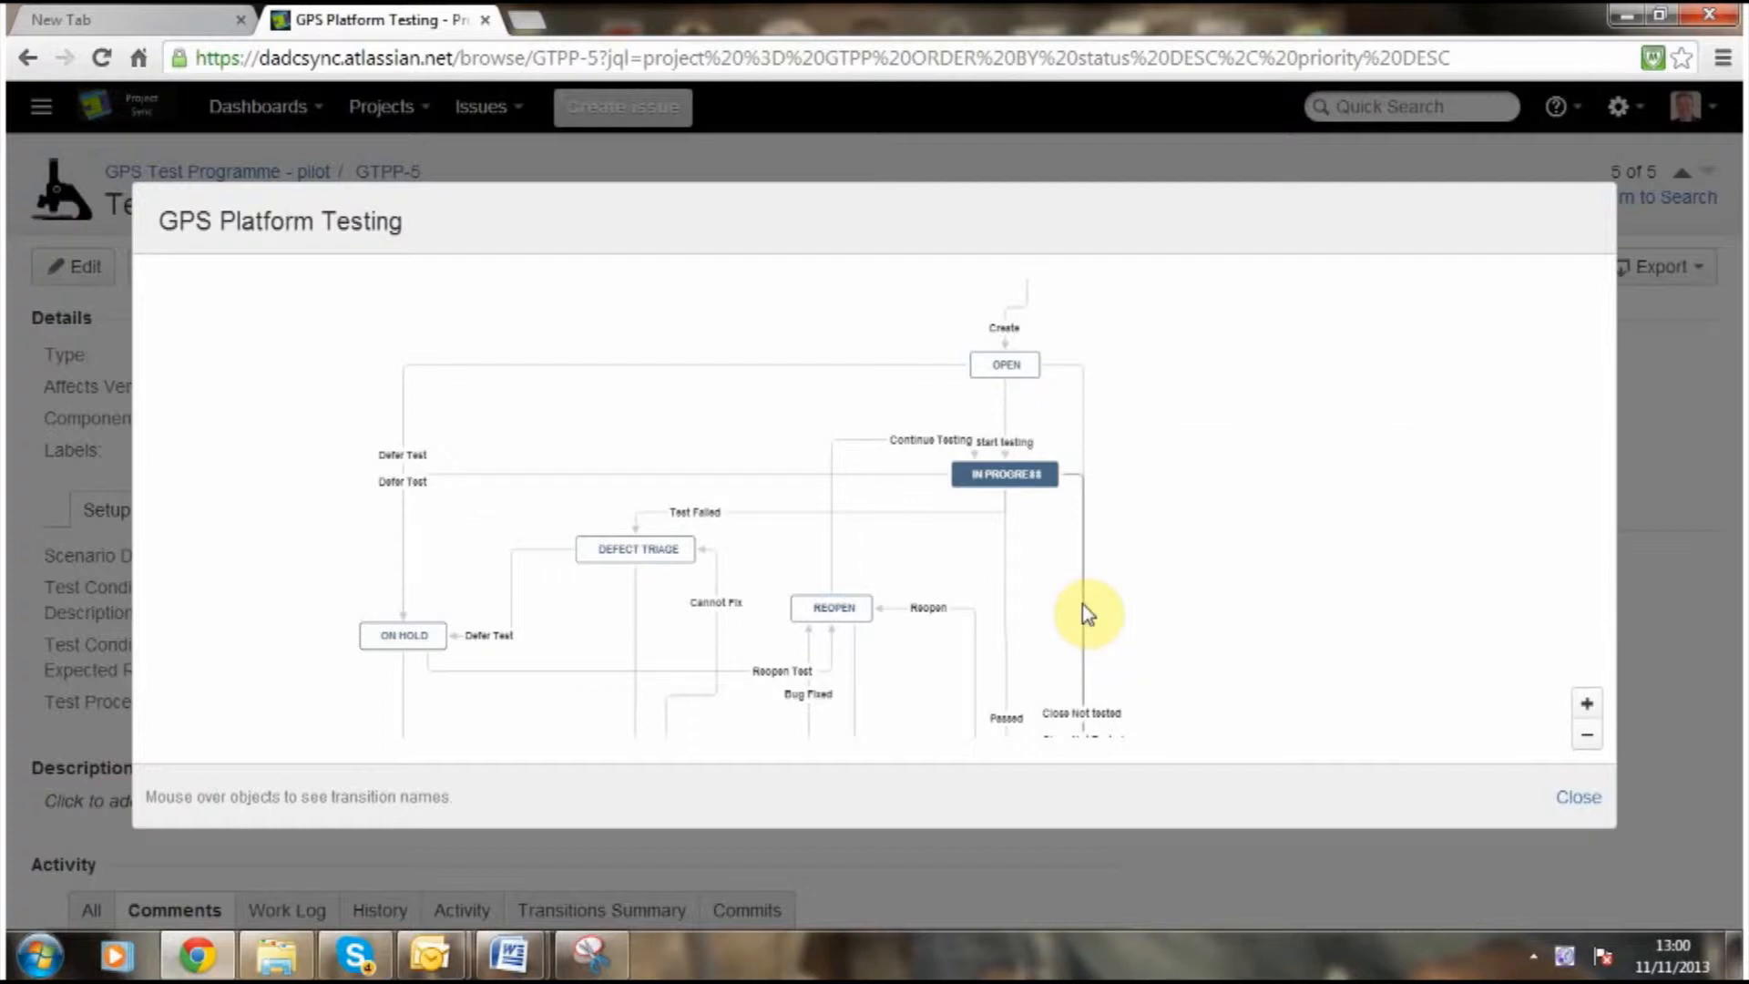
mouse_move(934, 524)
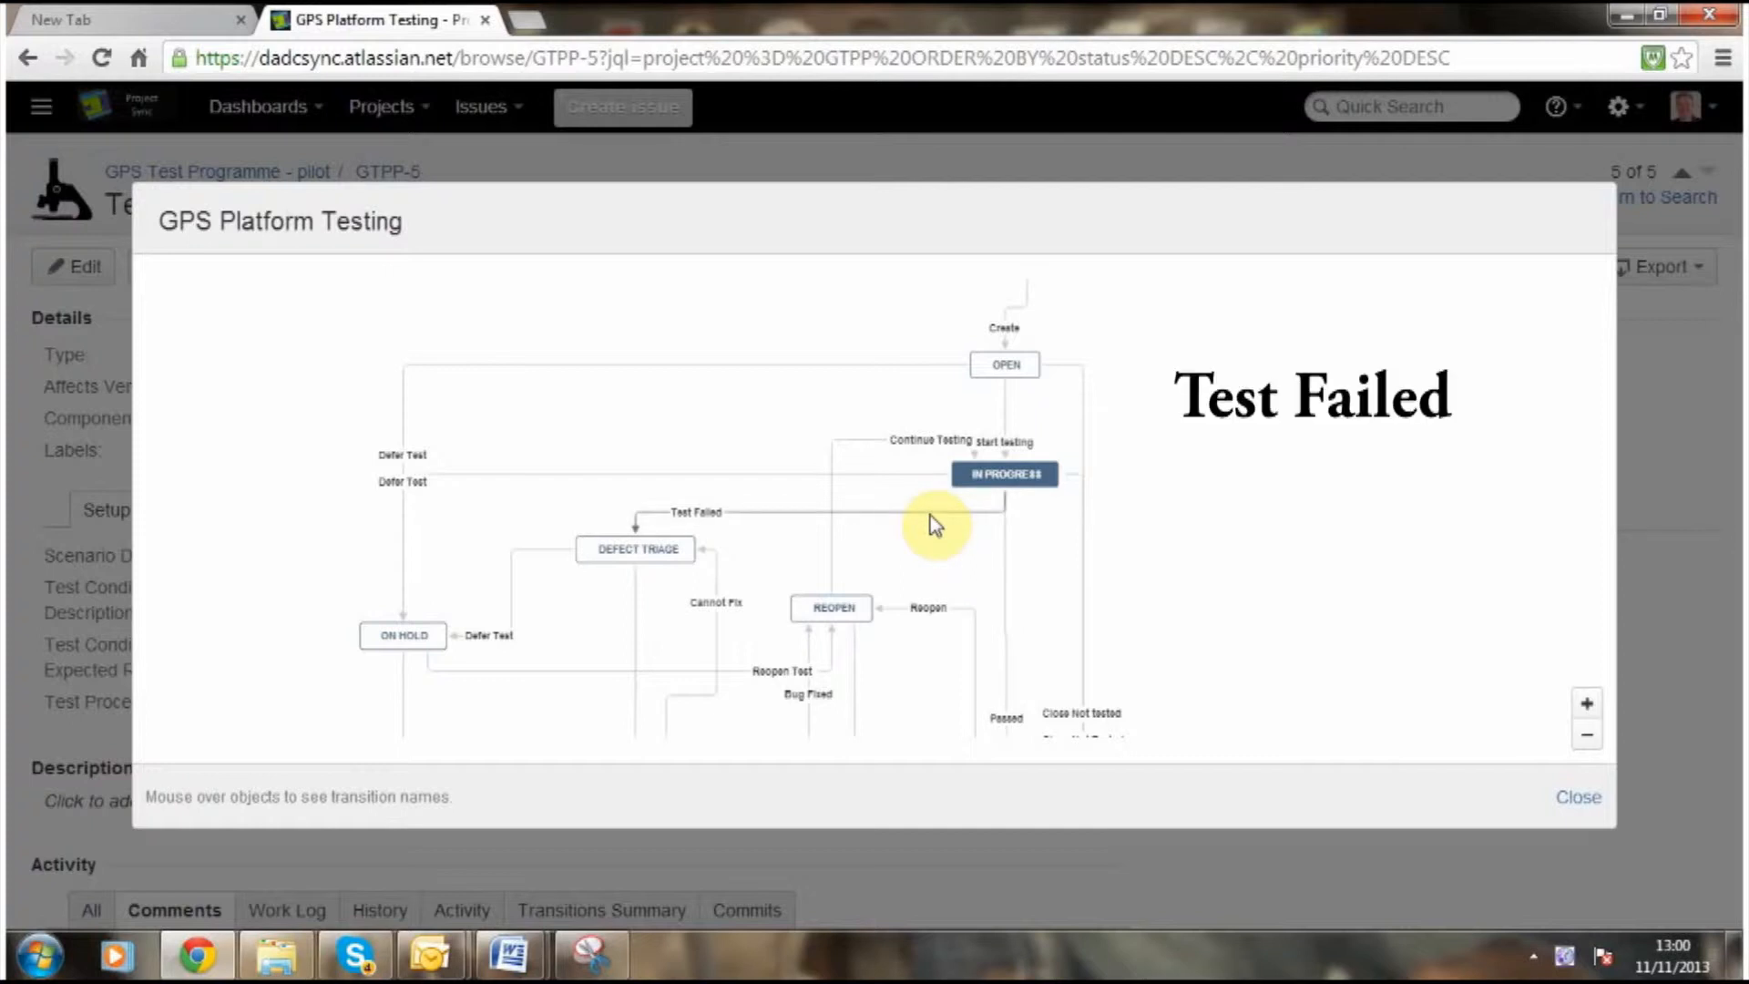
mouse_move(901, 484)
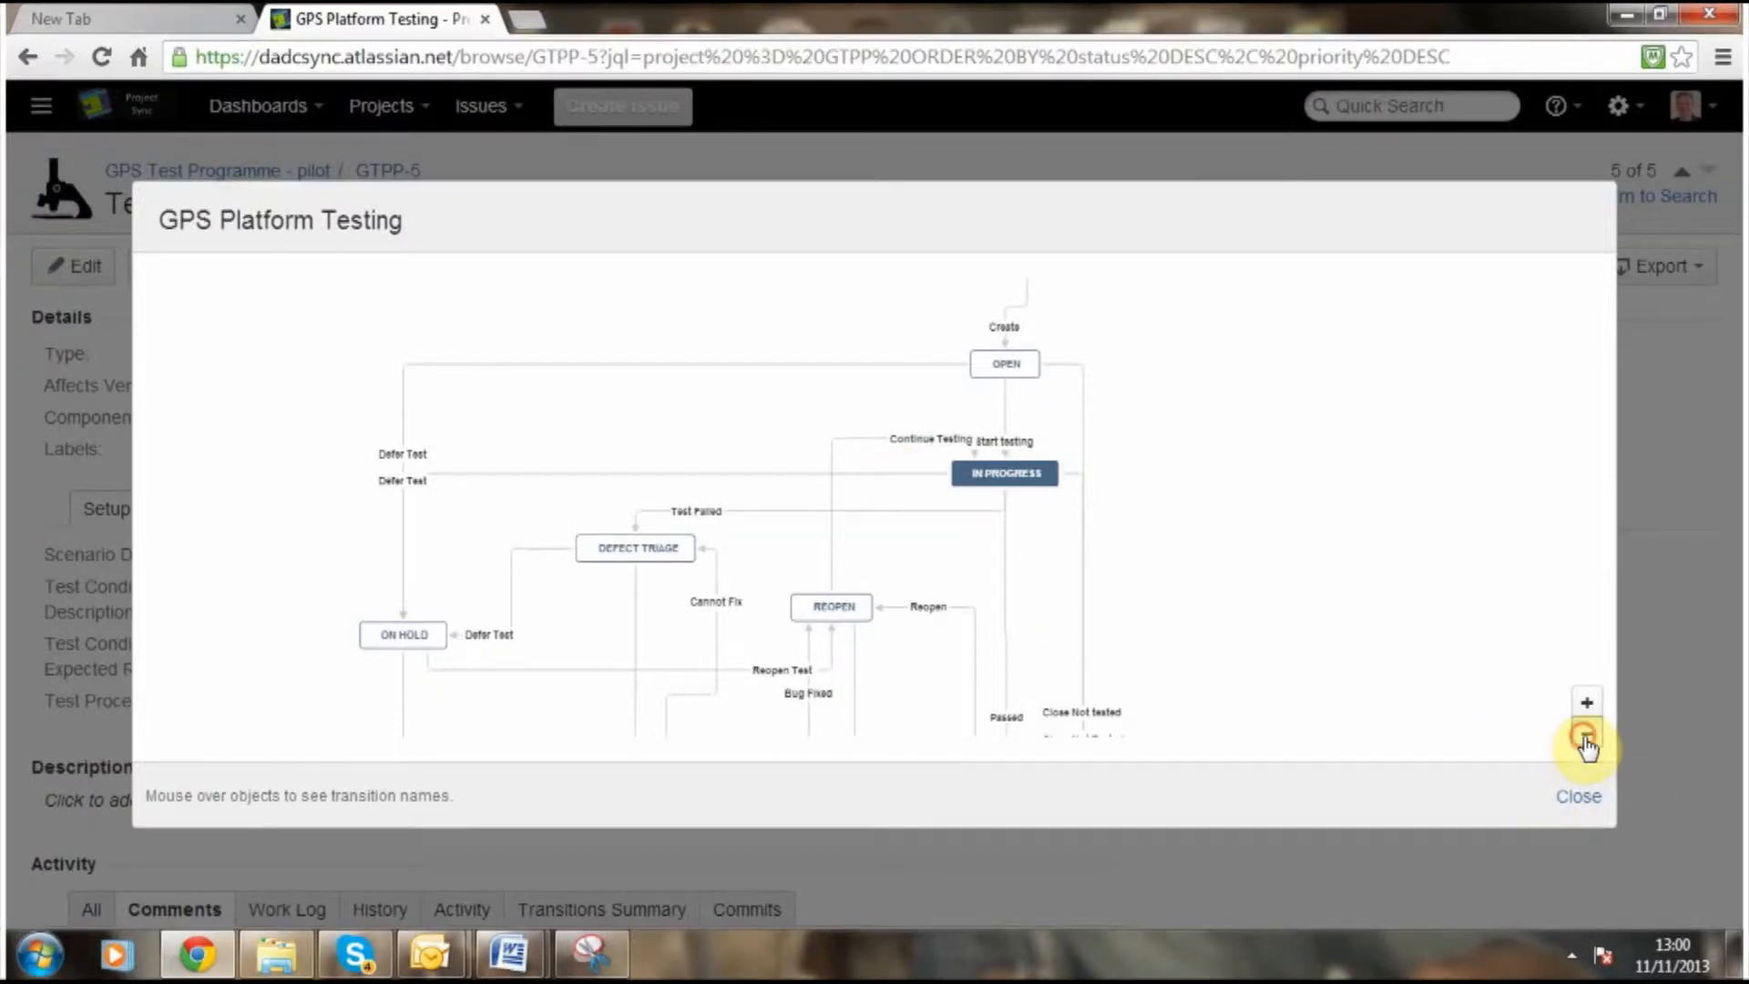
click(1584, 744)
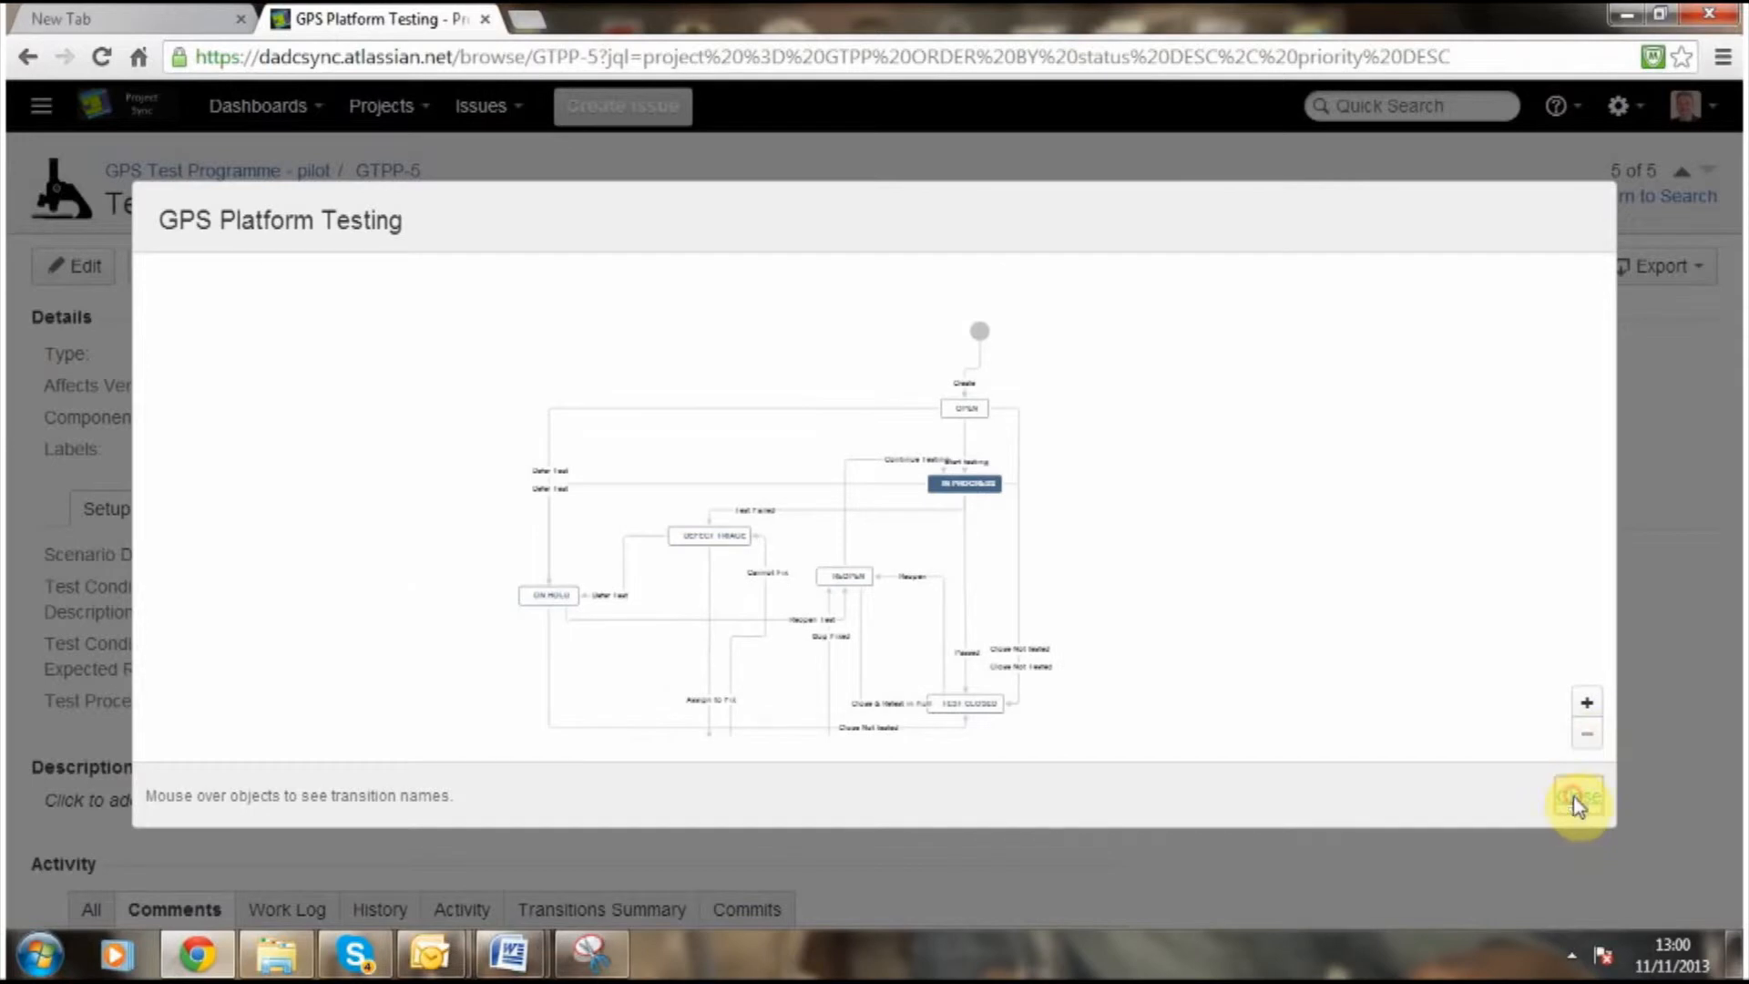
click(1577, 797)
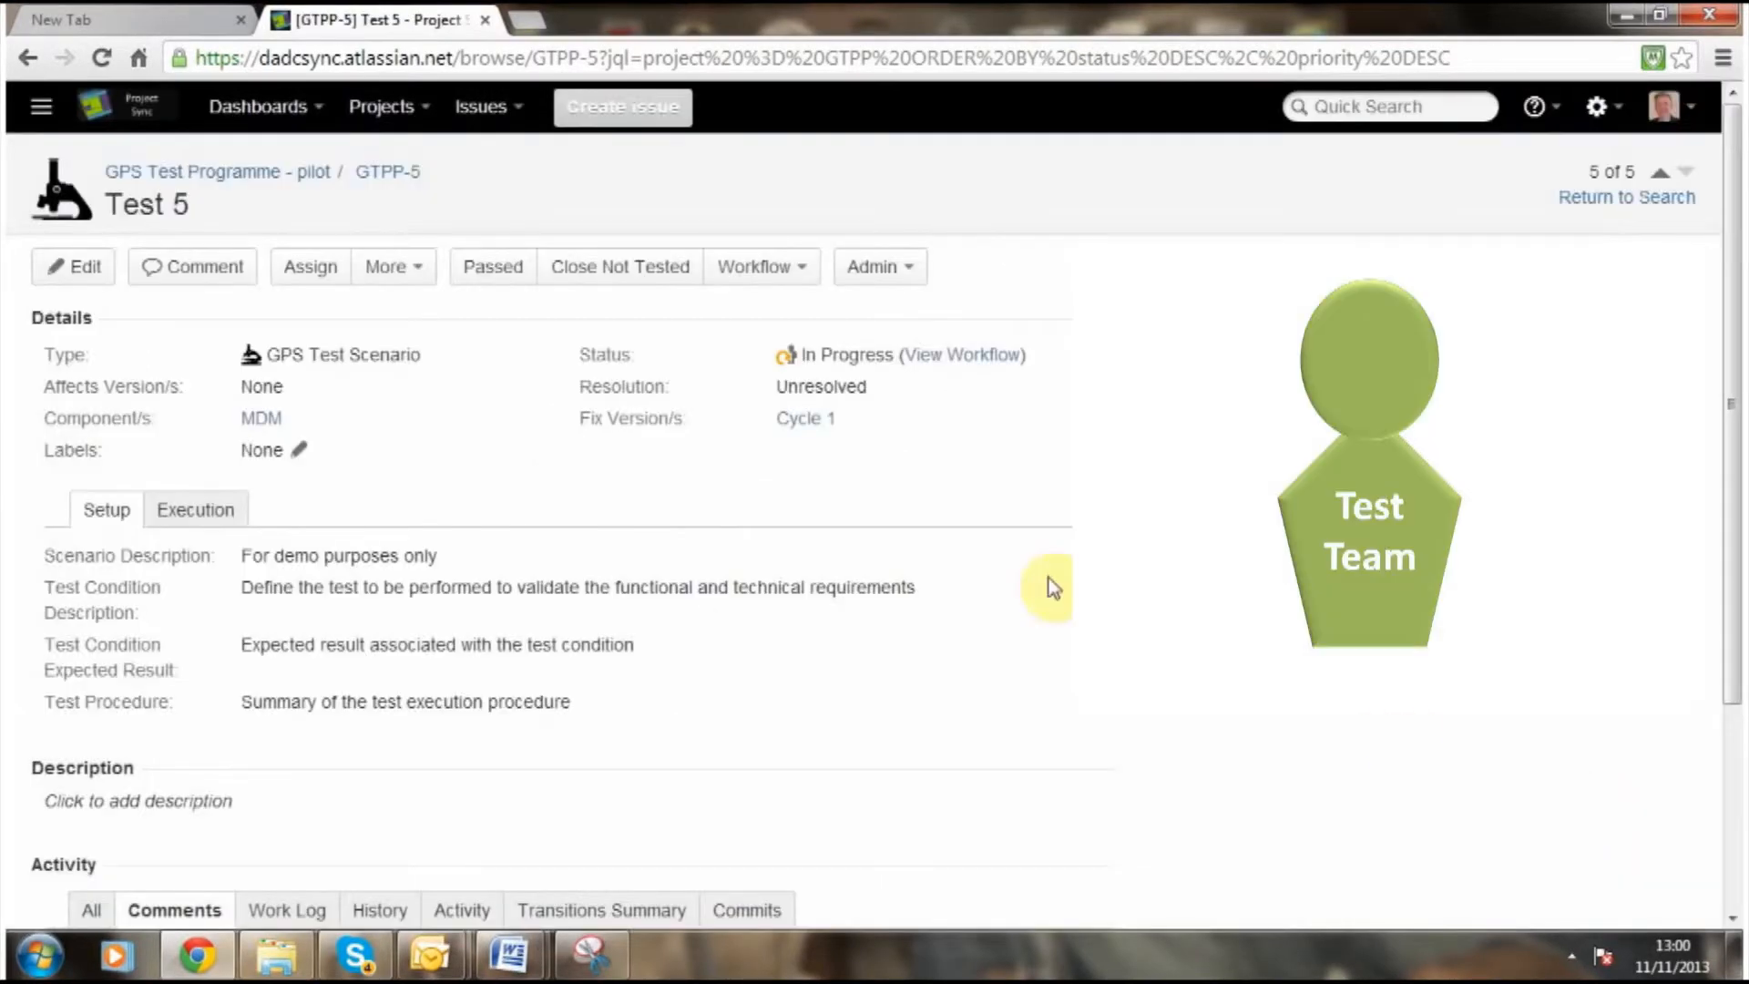
mouse_move(497, 282)
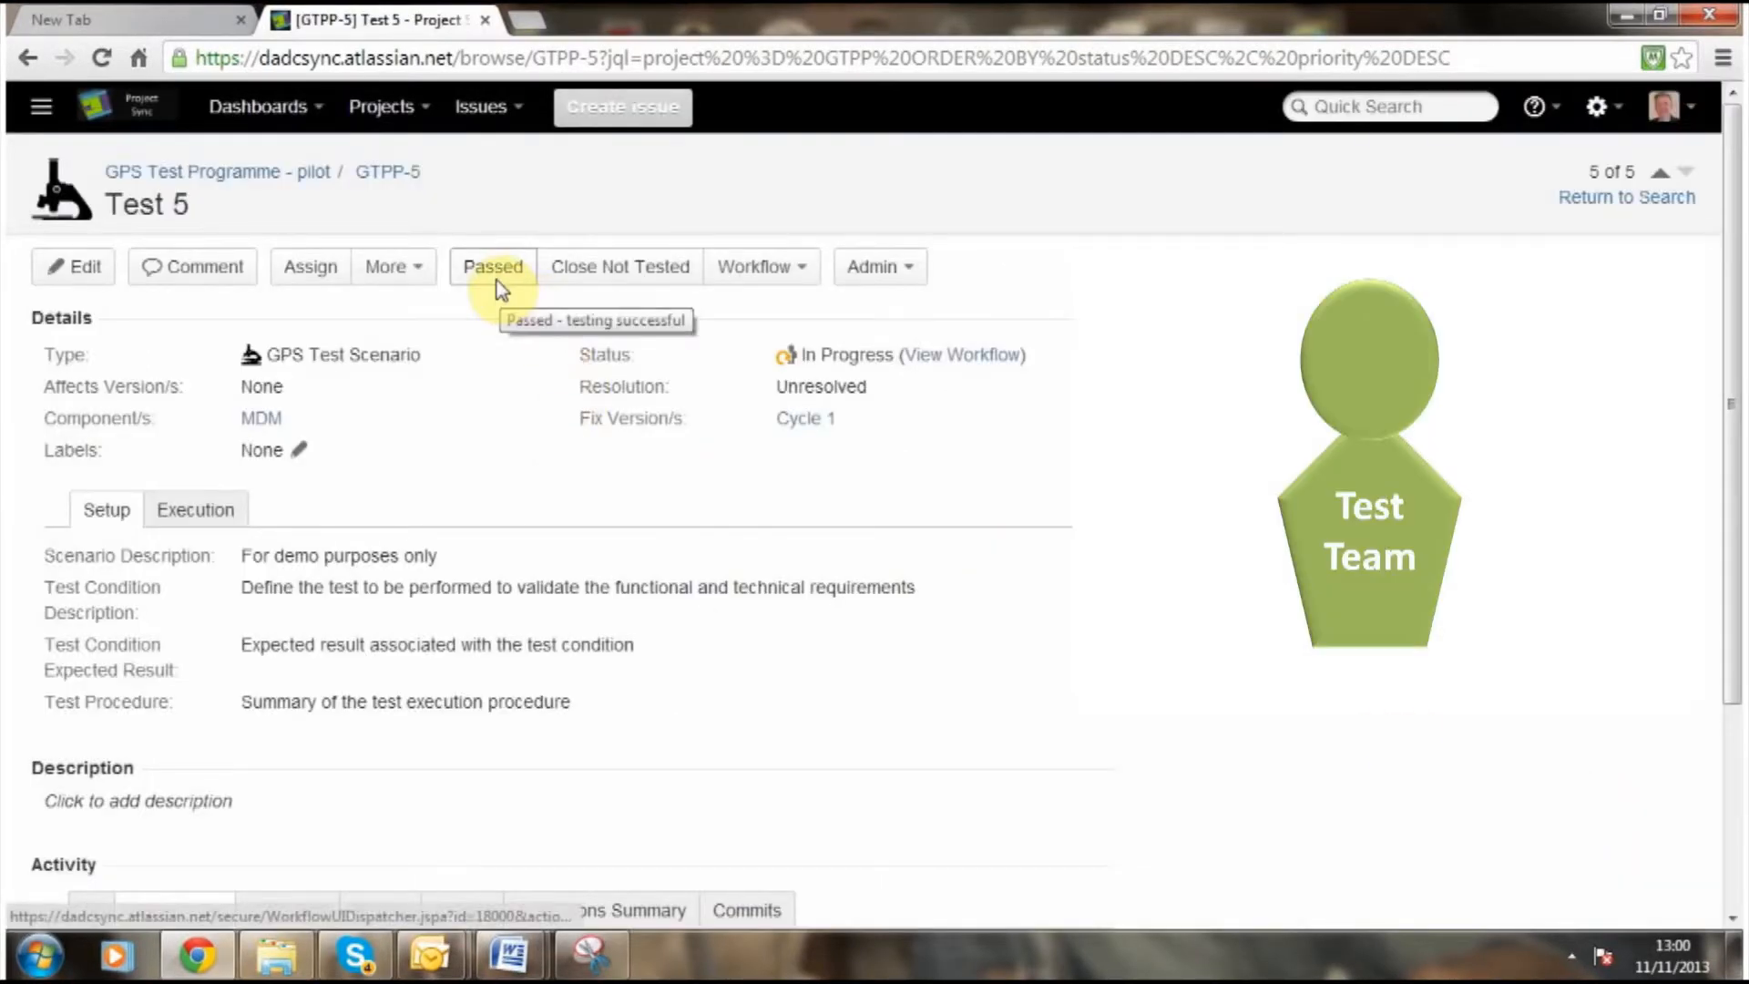
mouse_move(702, 287)
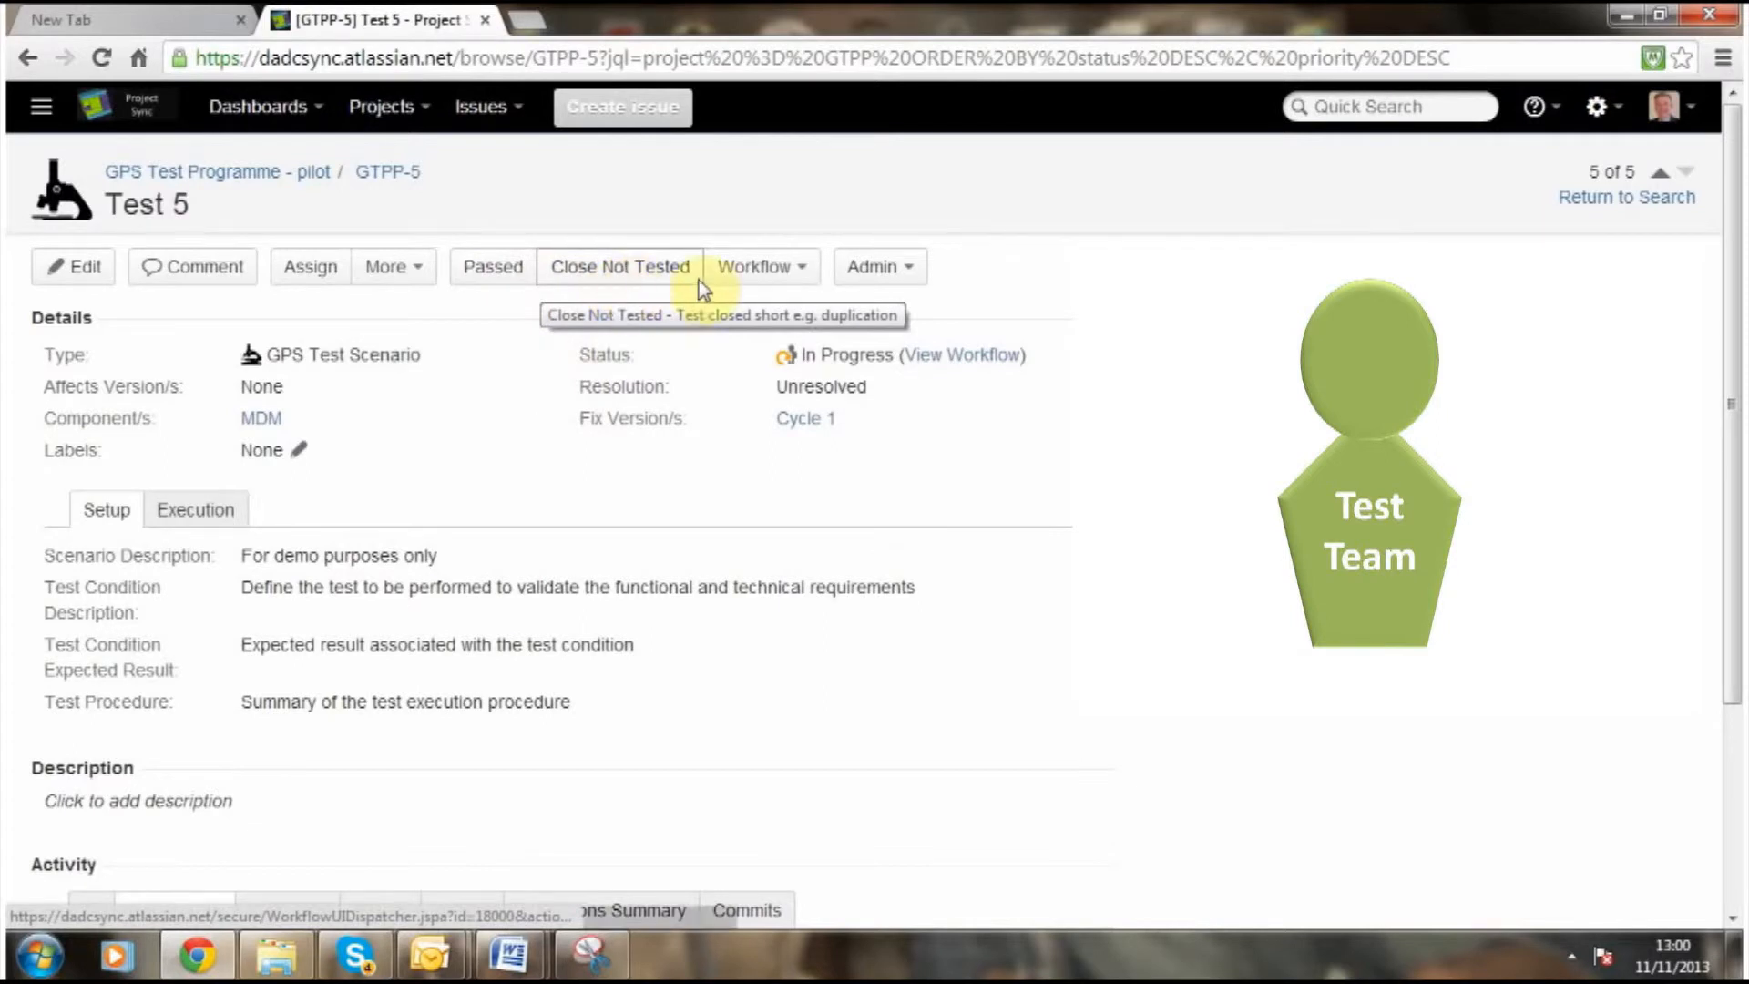
click(761, 266)
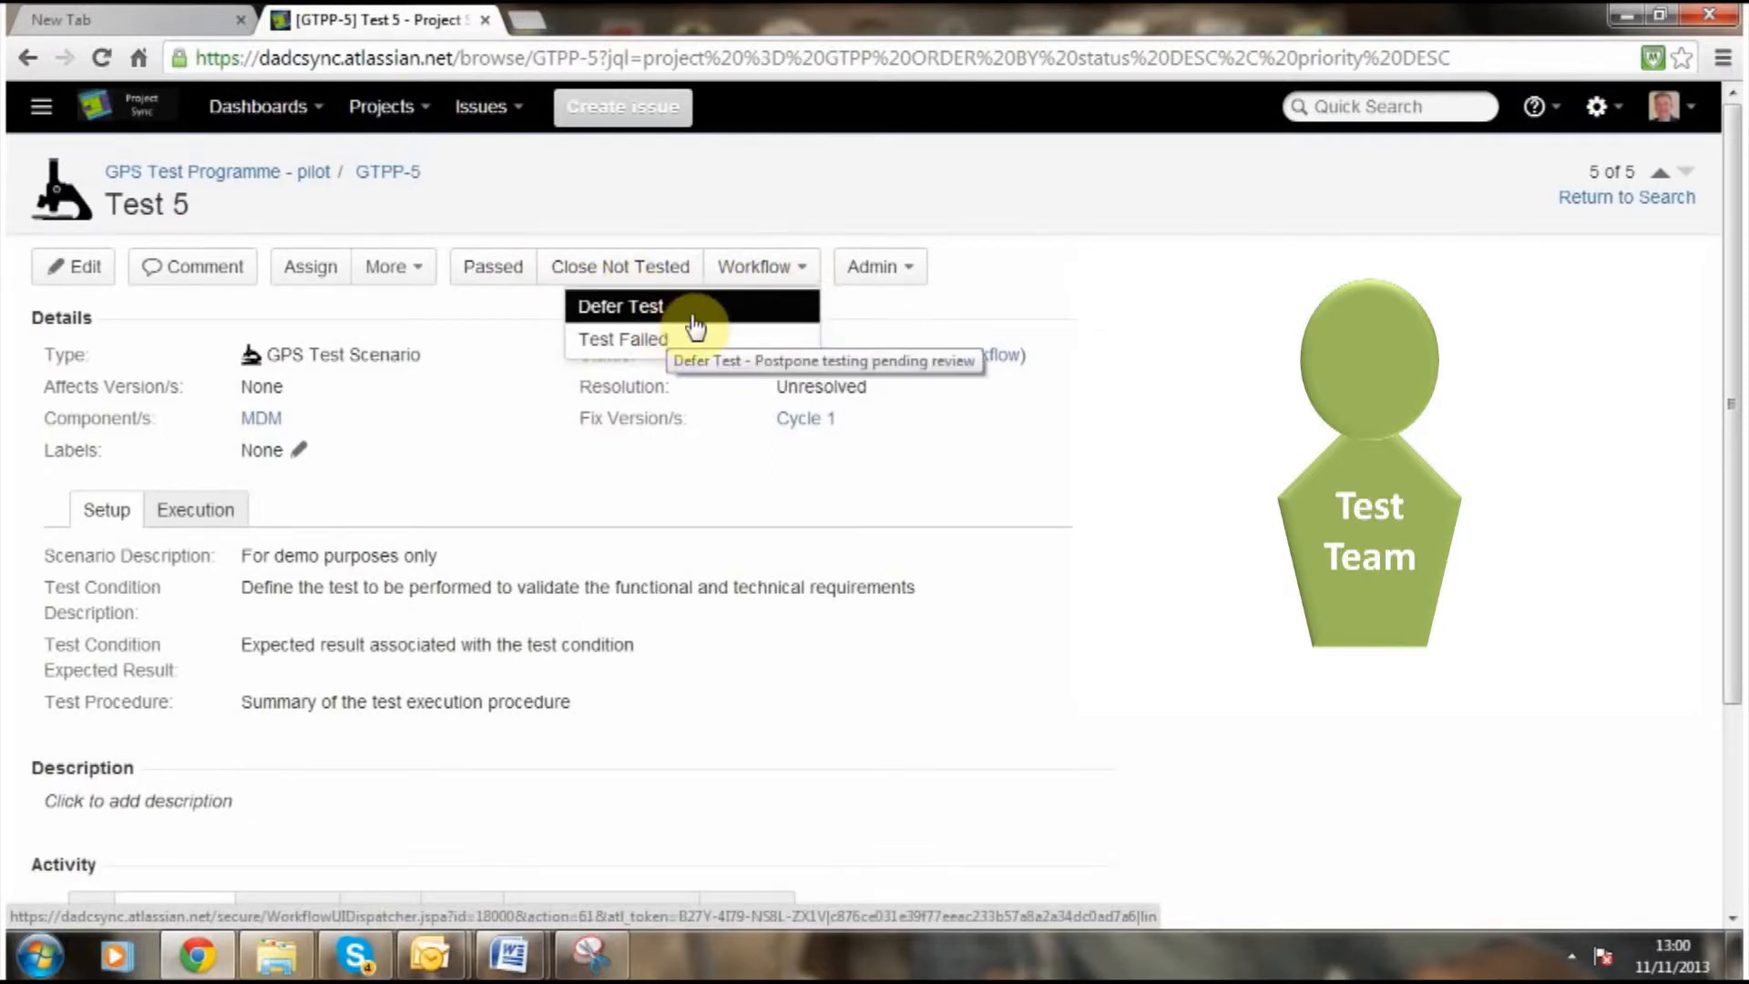
mouse_move(693, 352)
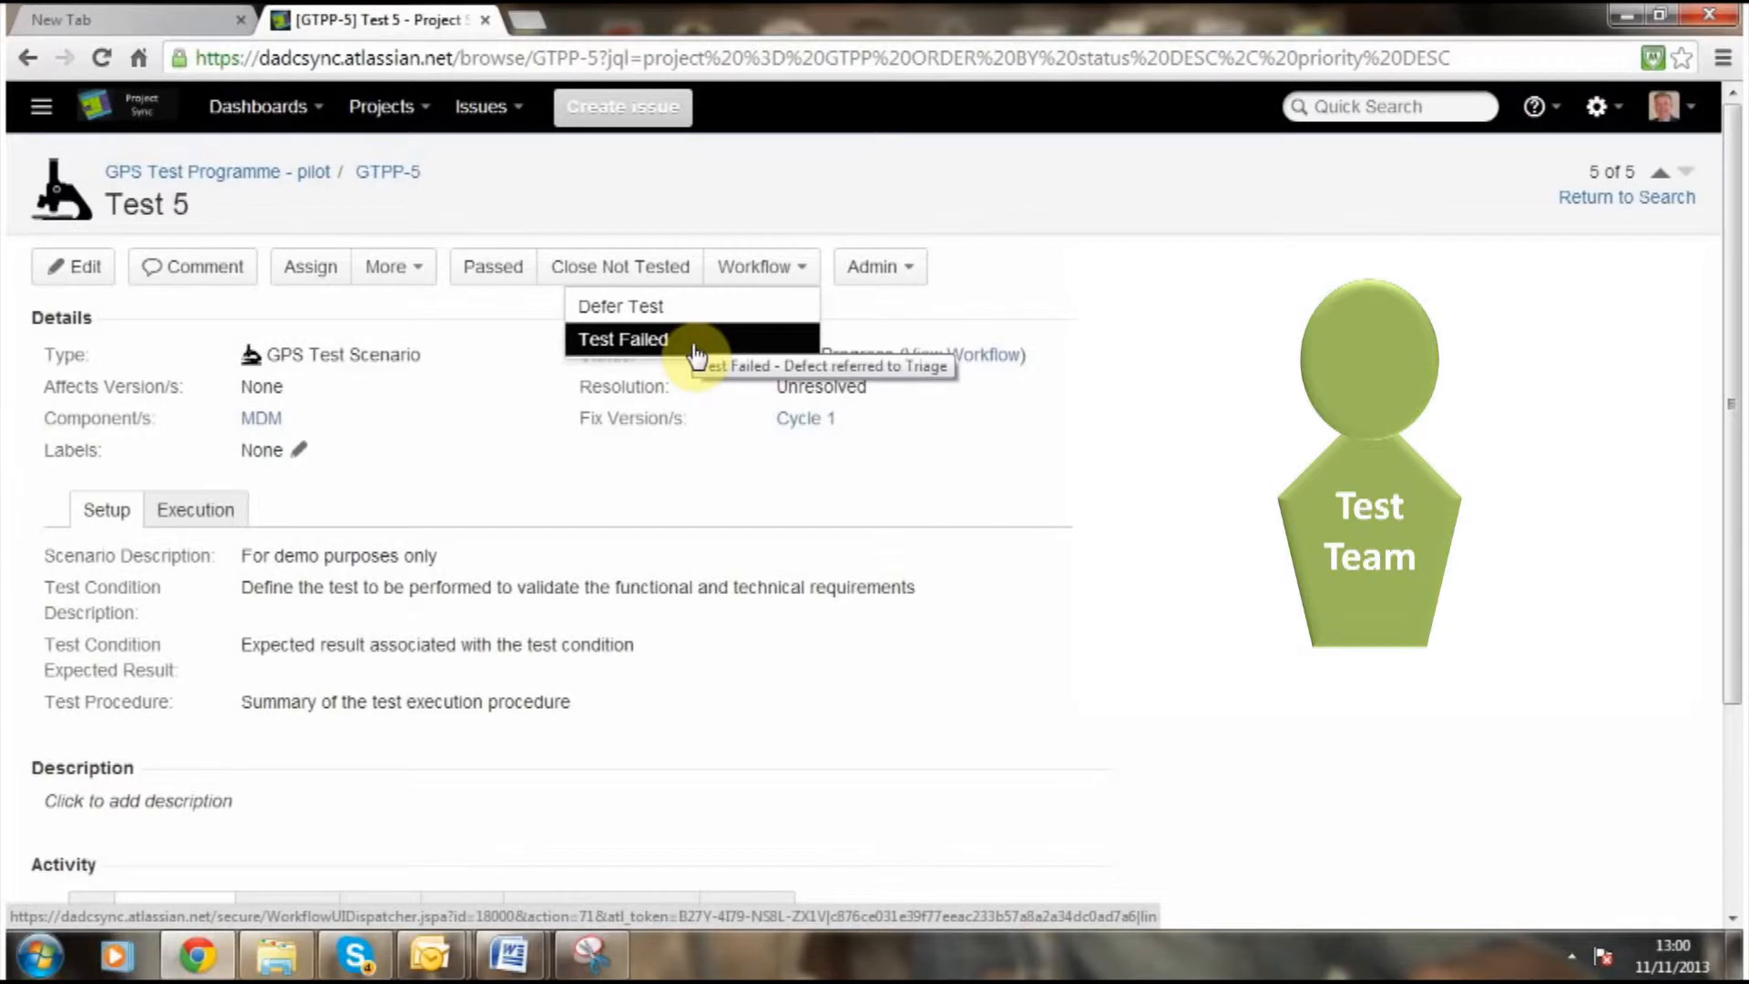
click(623, 340)
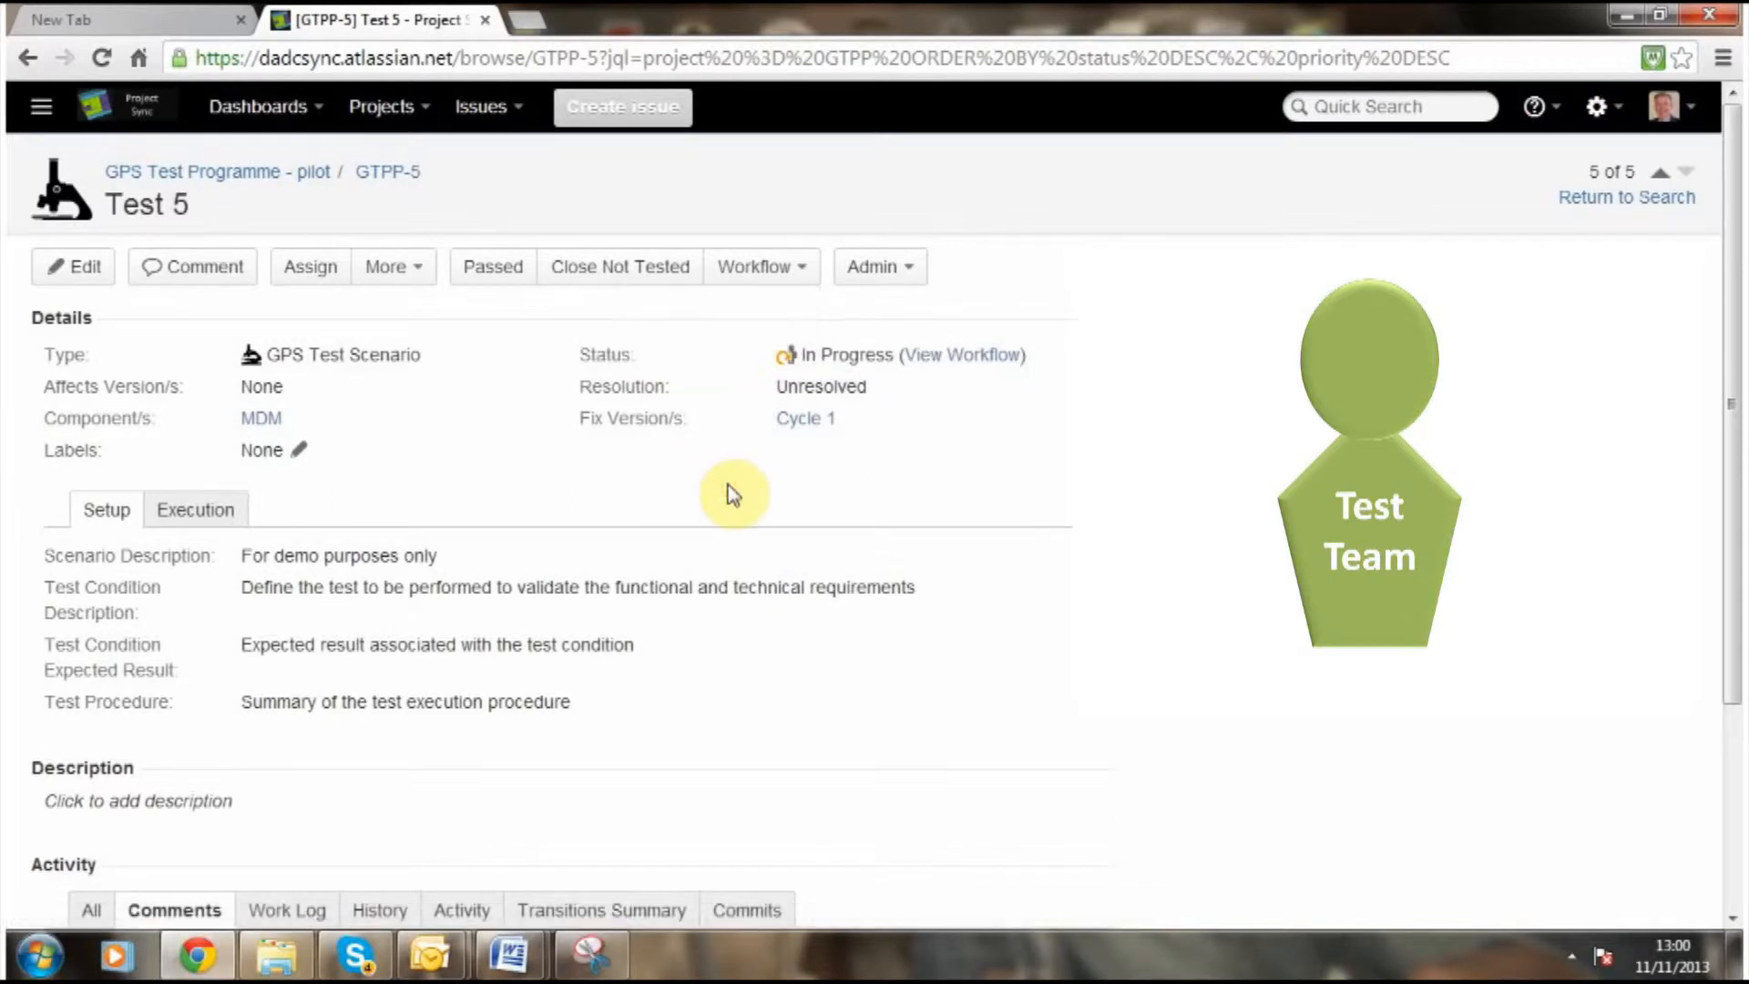
mouse_move(493, 267)
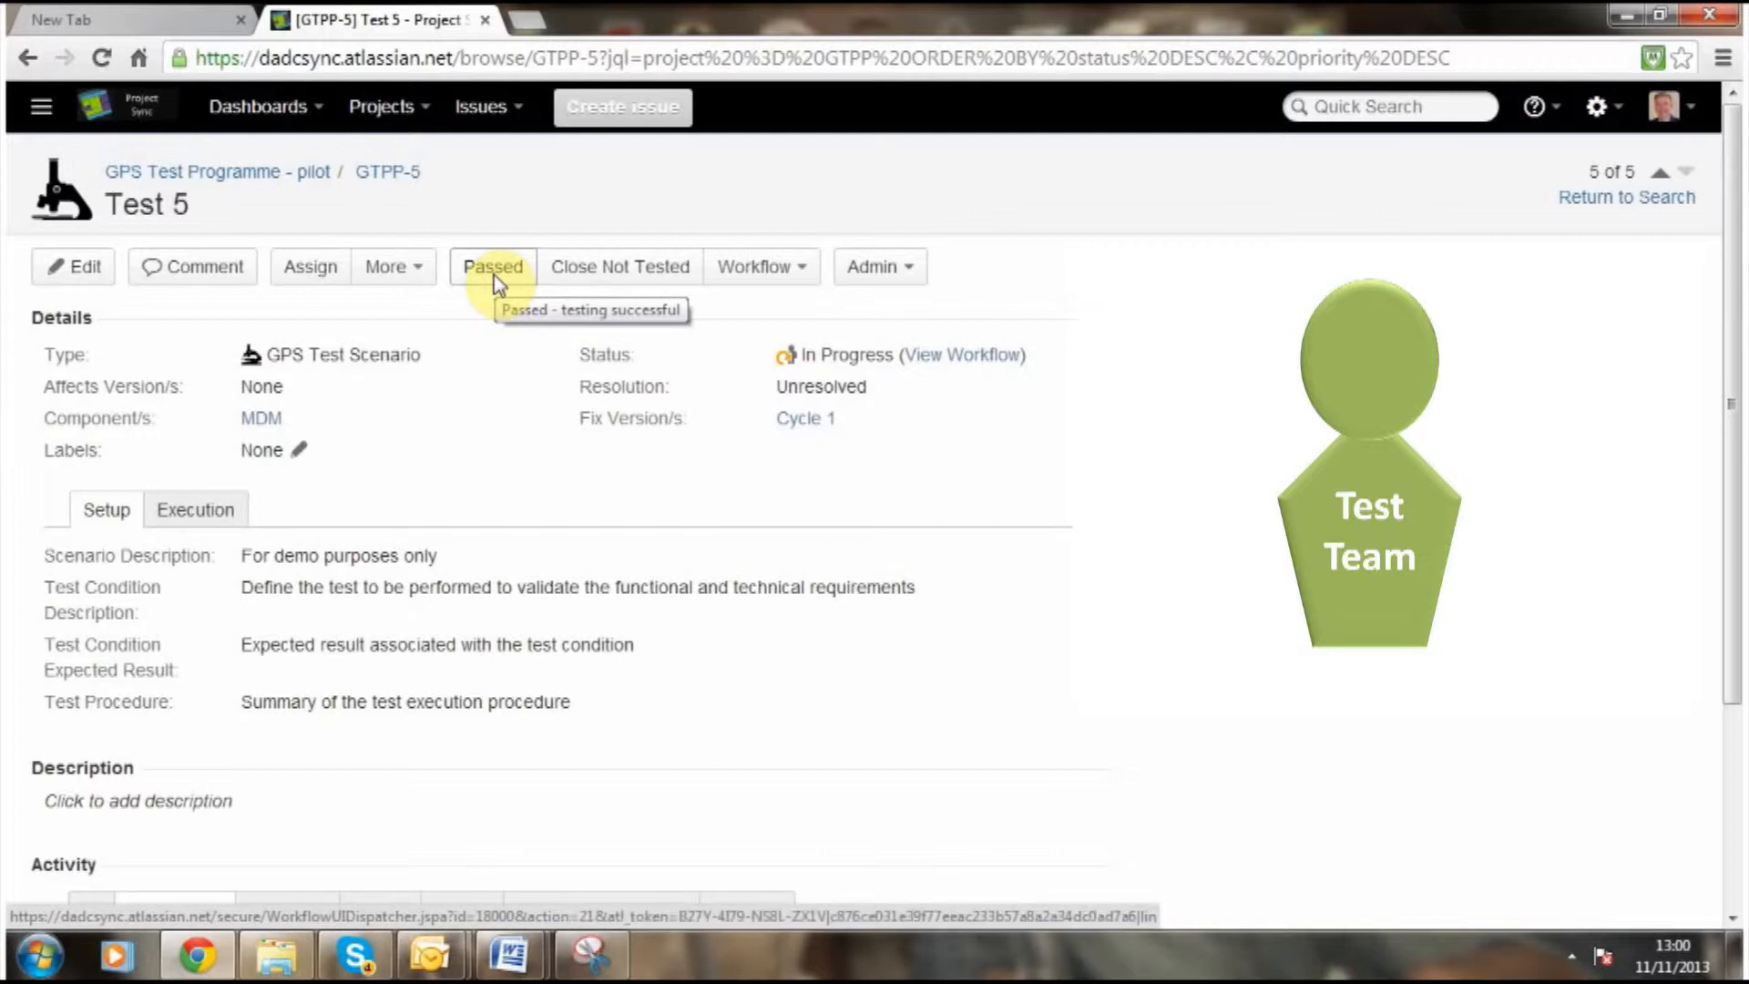
Mark Test 5 as Passed with the test result 'Test went fine'.
click(492, 266)
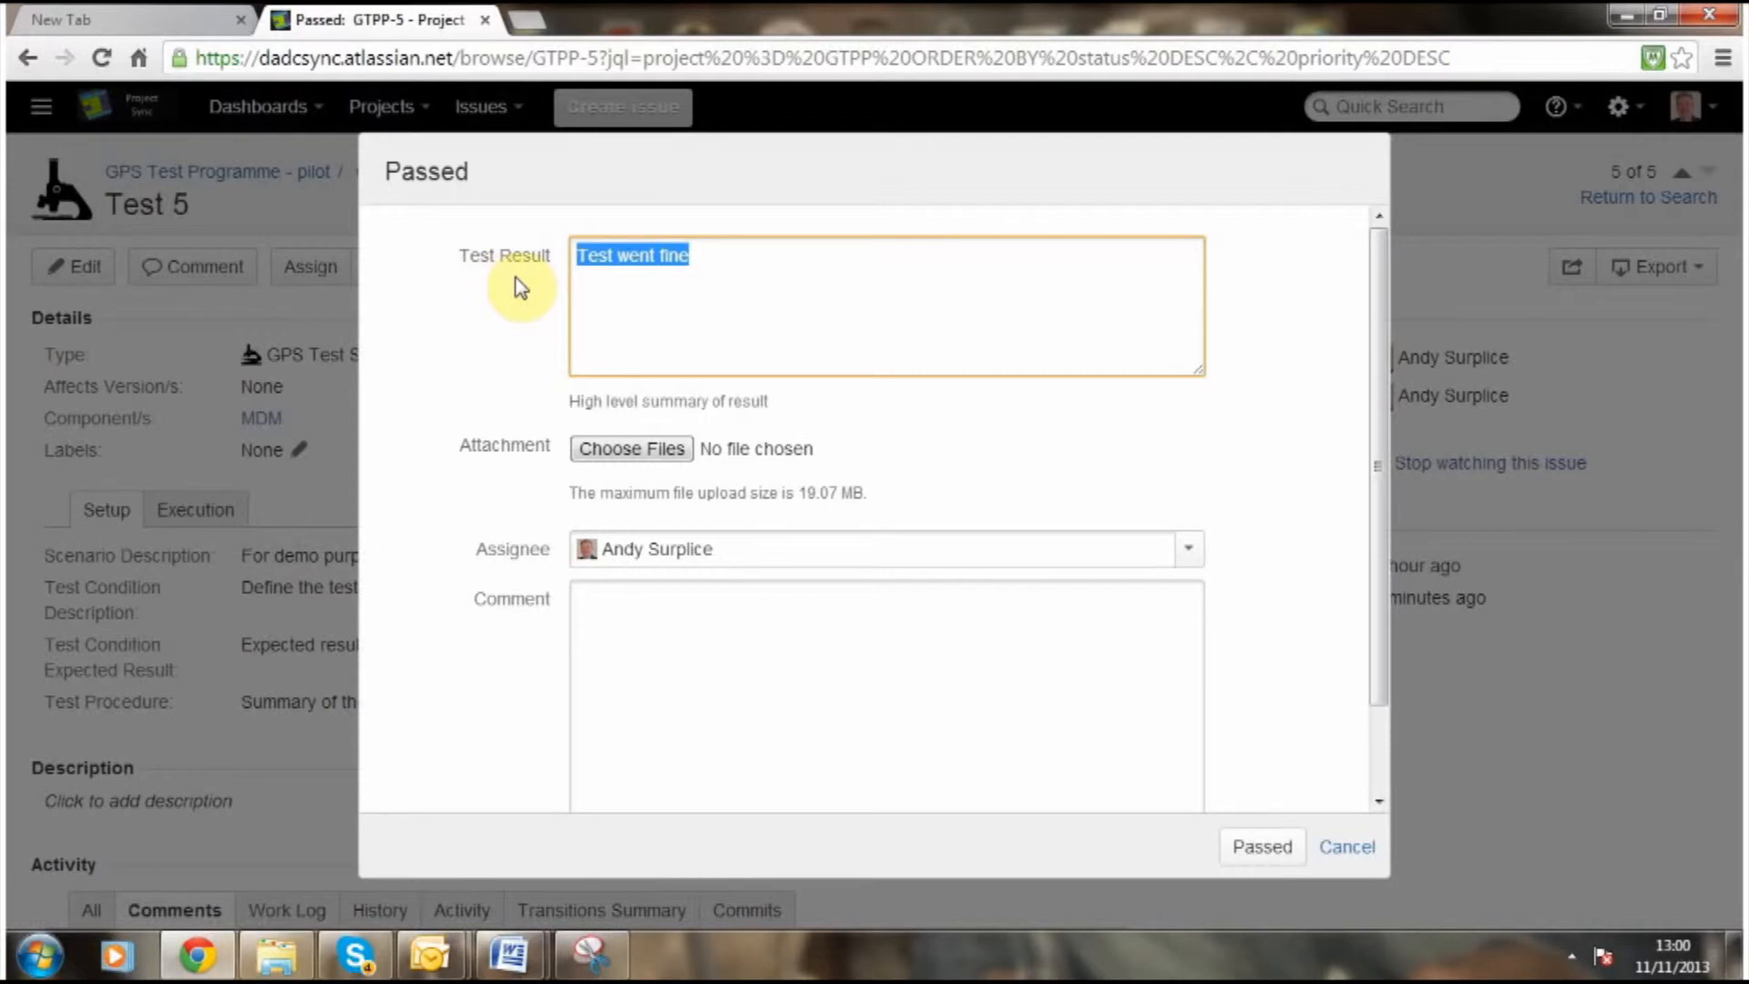
mouse_move(624, 326)
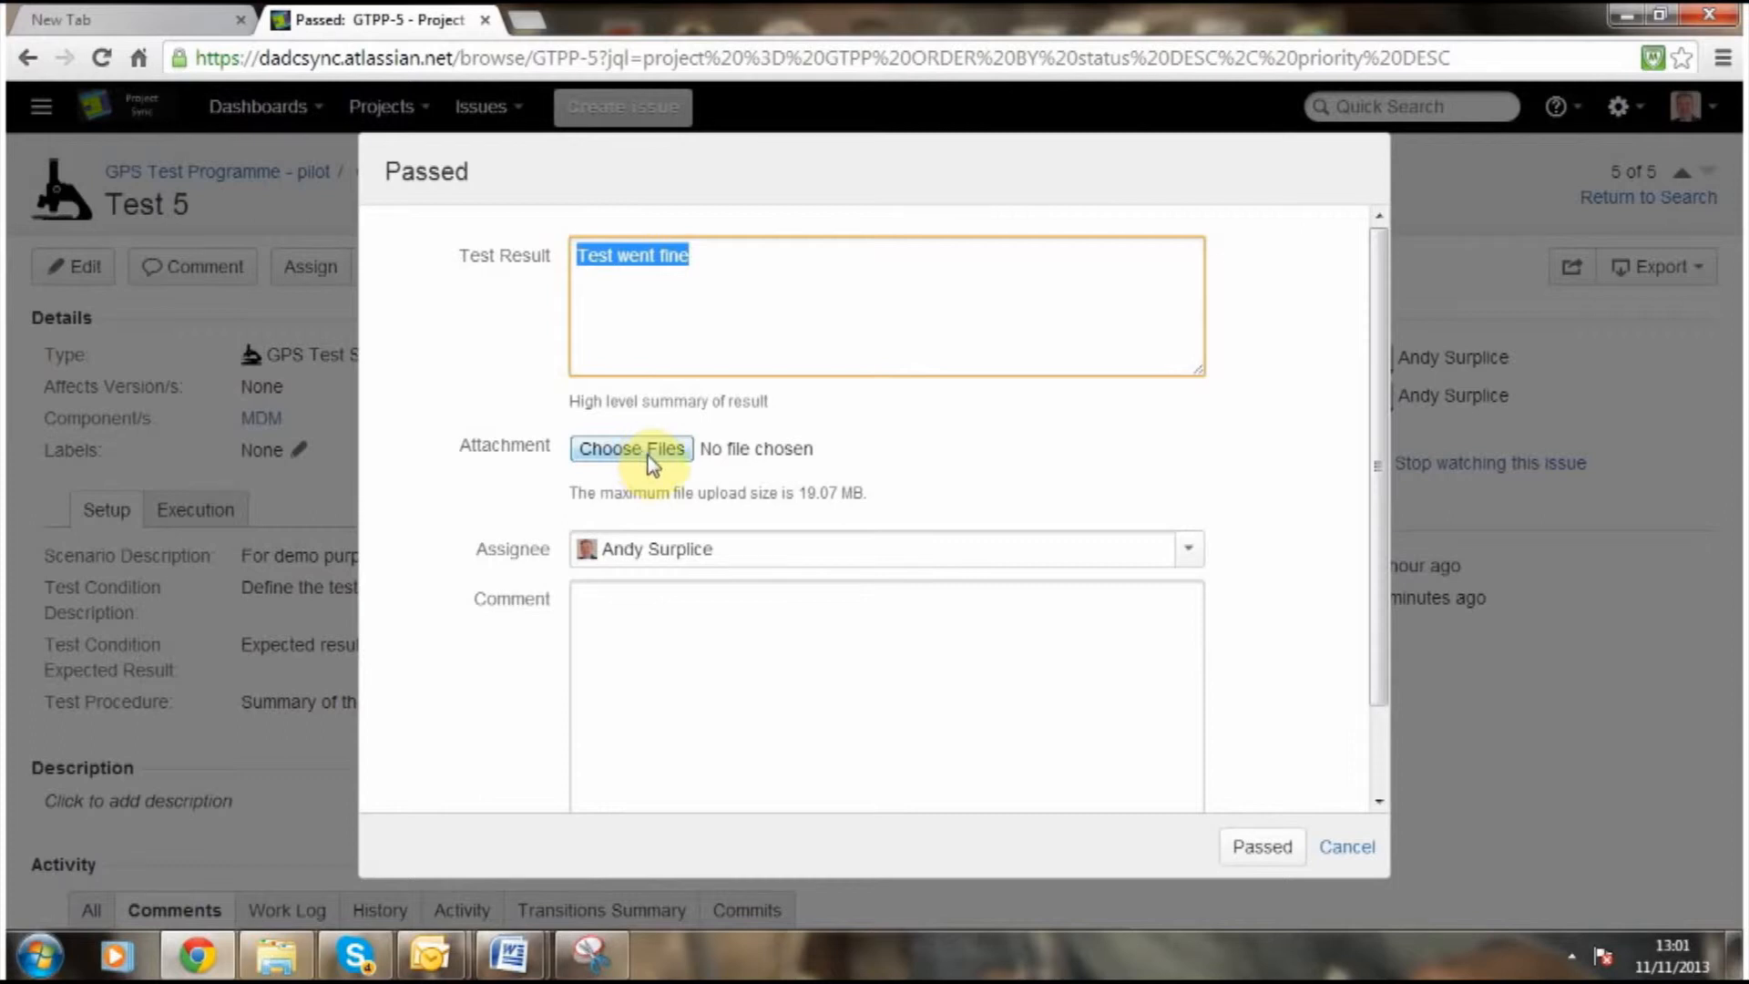
click(1263, 847)
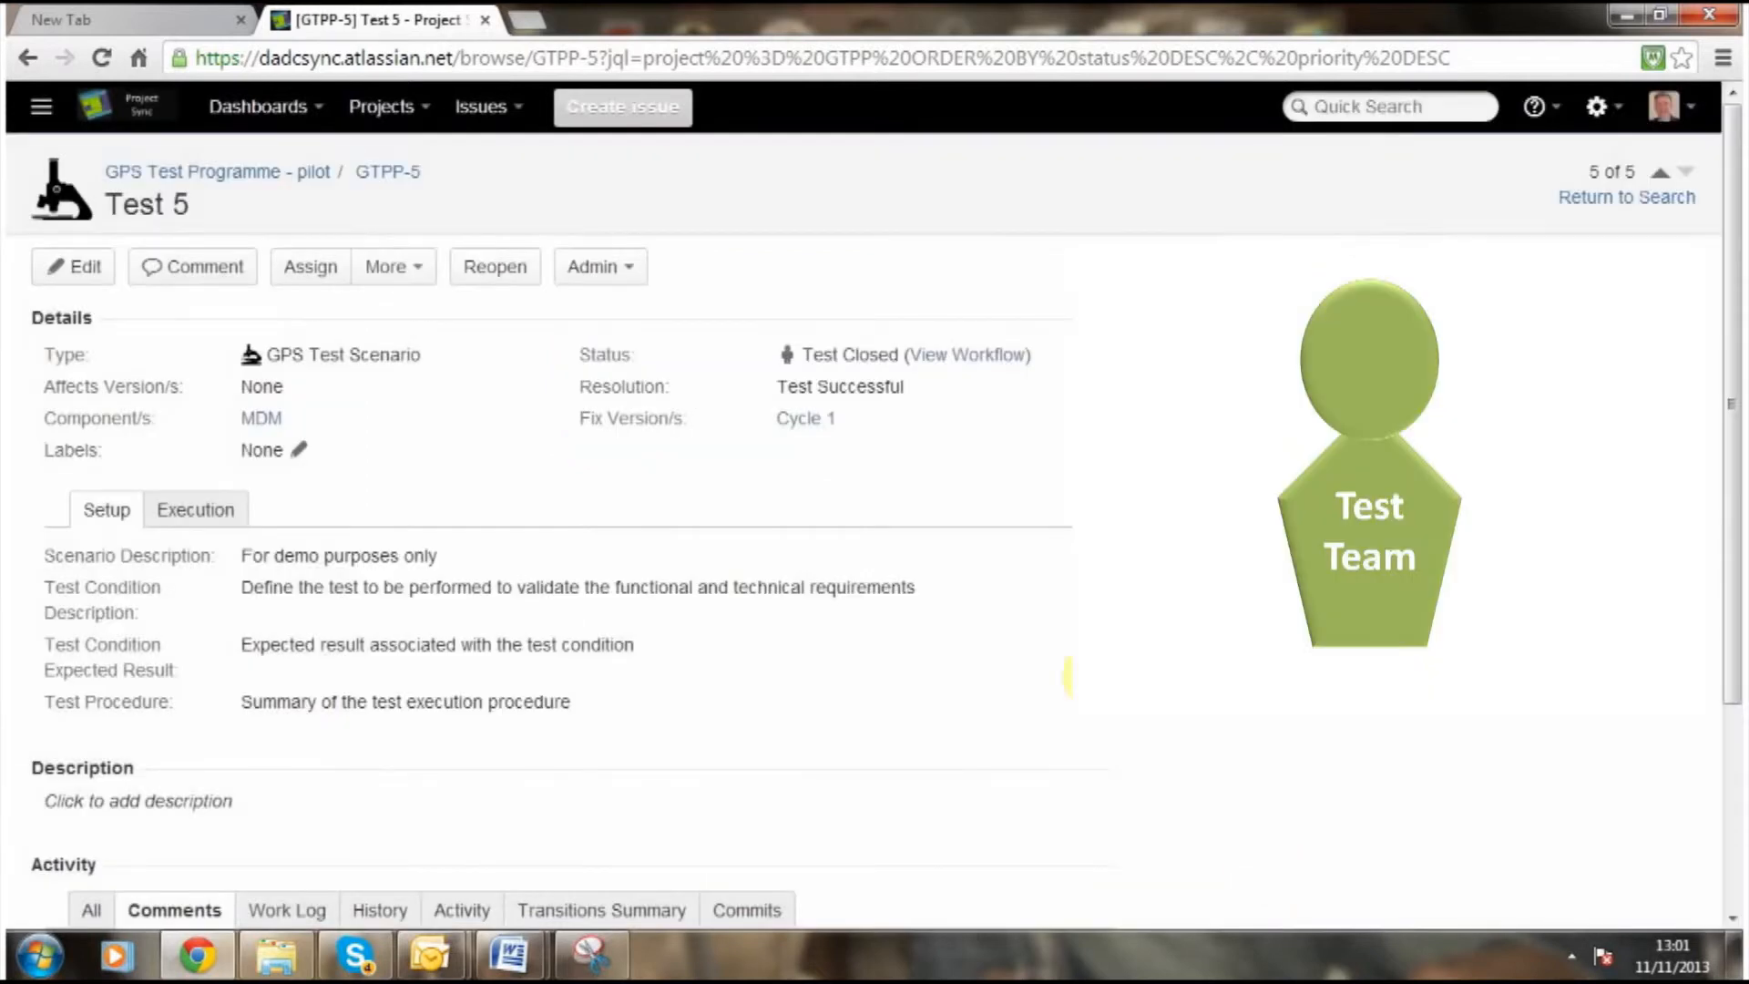
mouse_move(983, 401)
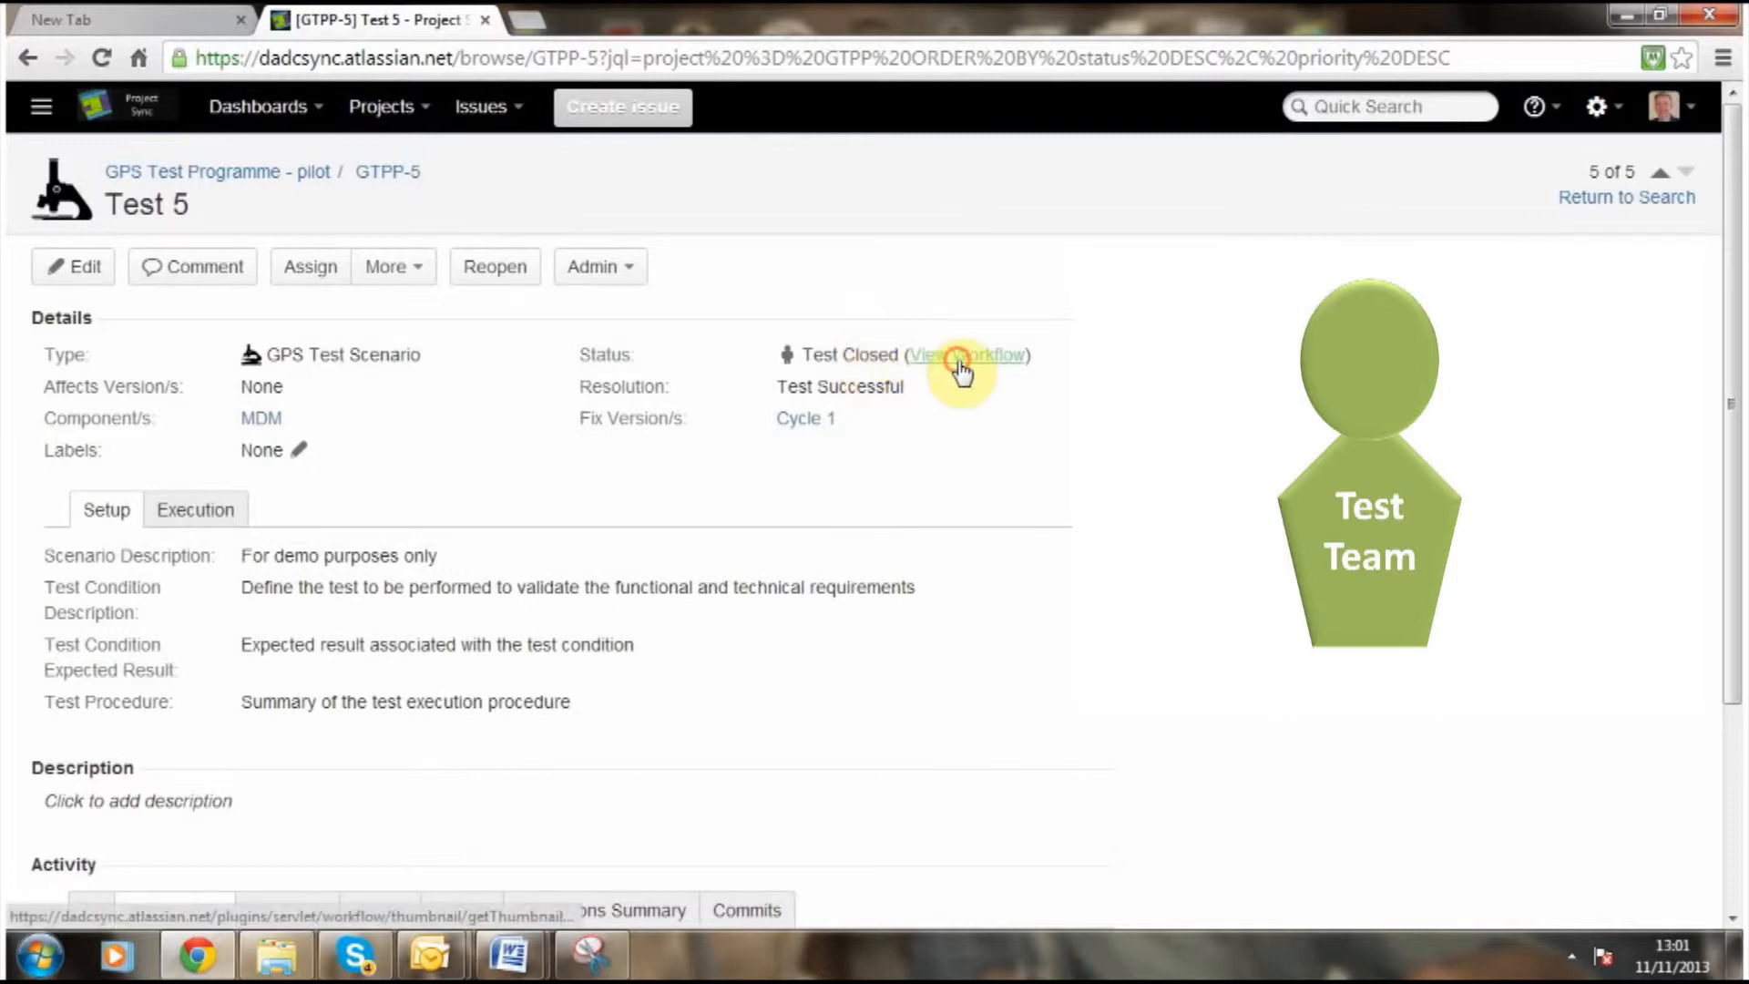
View the GPS Platform Testing workflow diagram zoomed in, then close it.
click(968, 355)
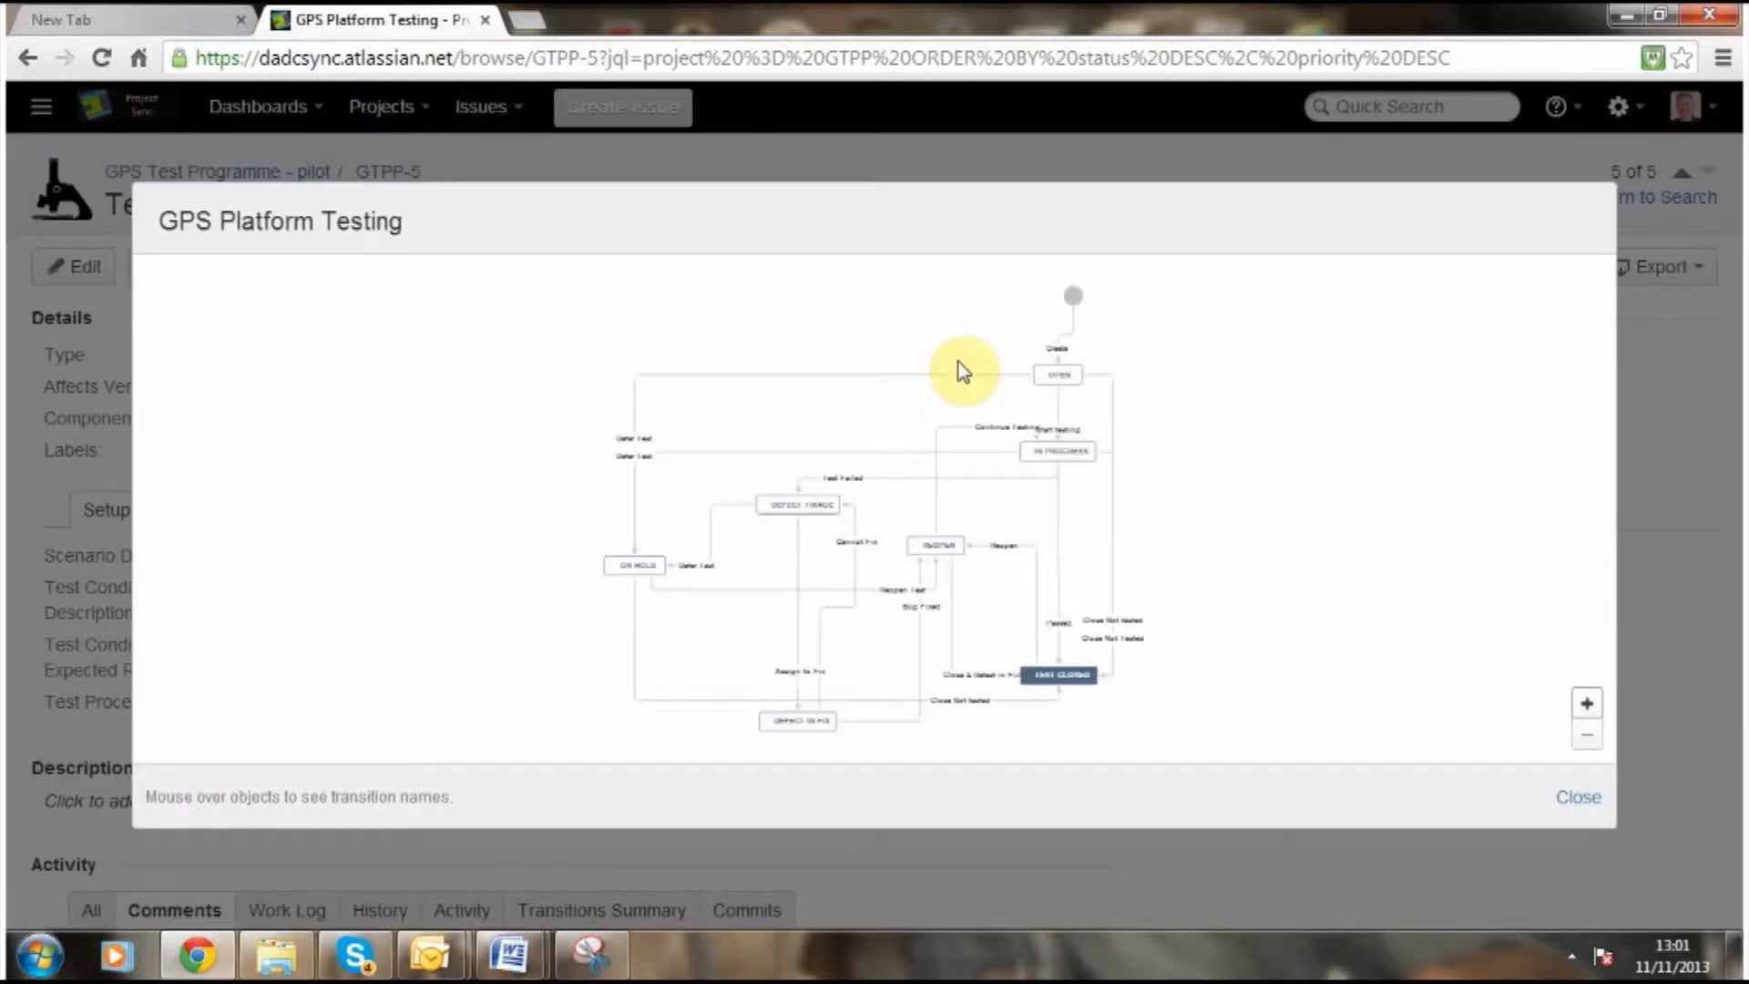
click(1583, 703)
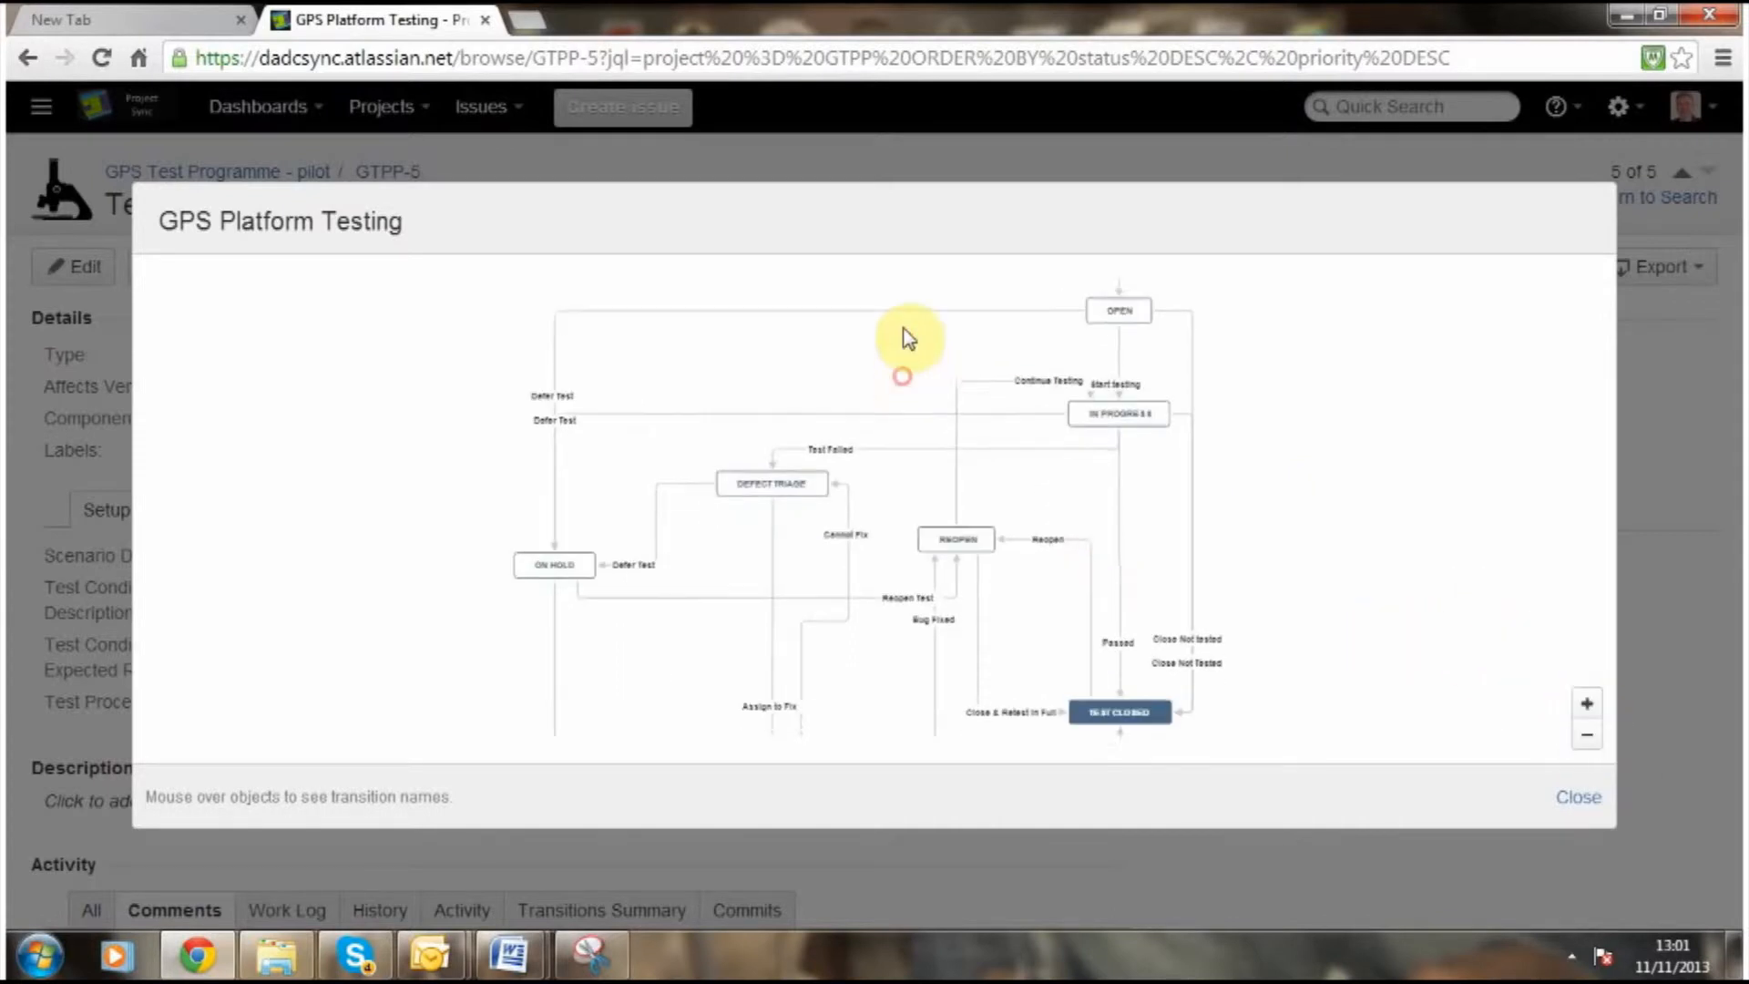
click(1584, 703)
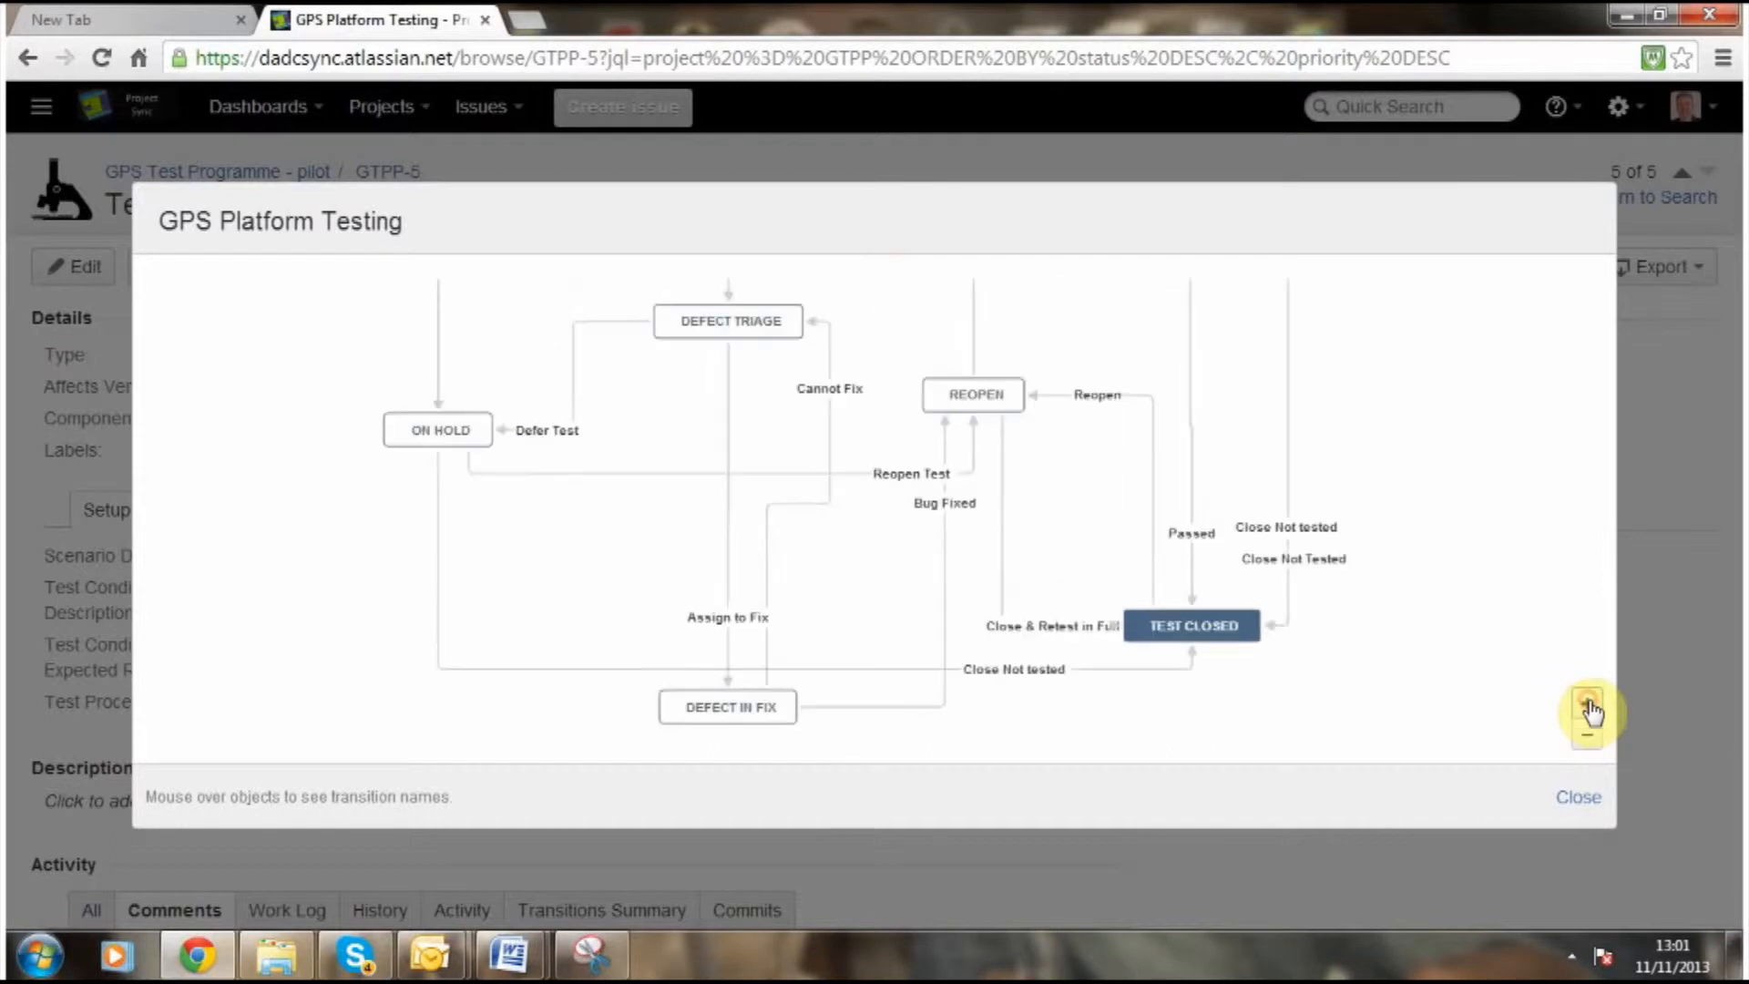
mouse_move(1346, 674)
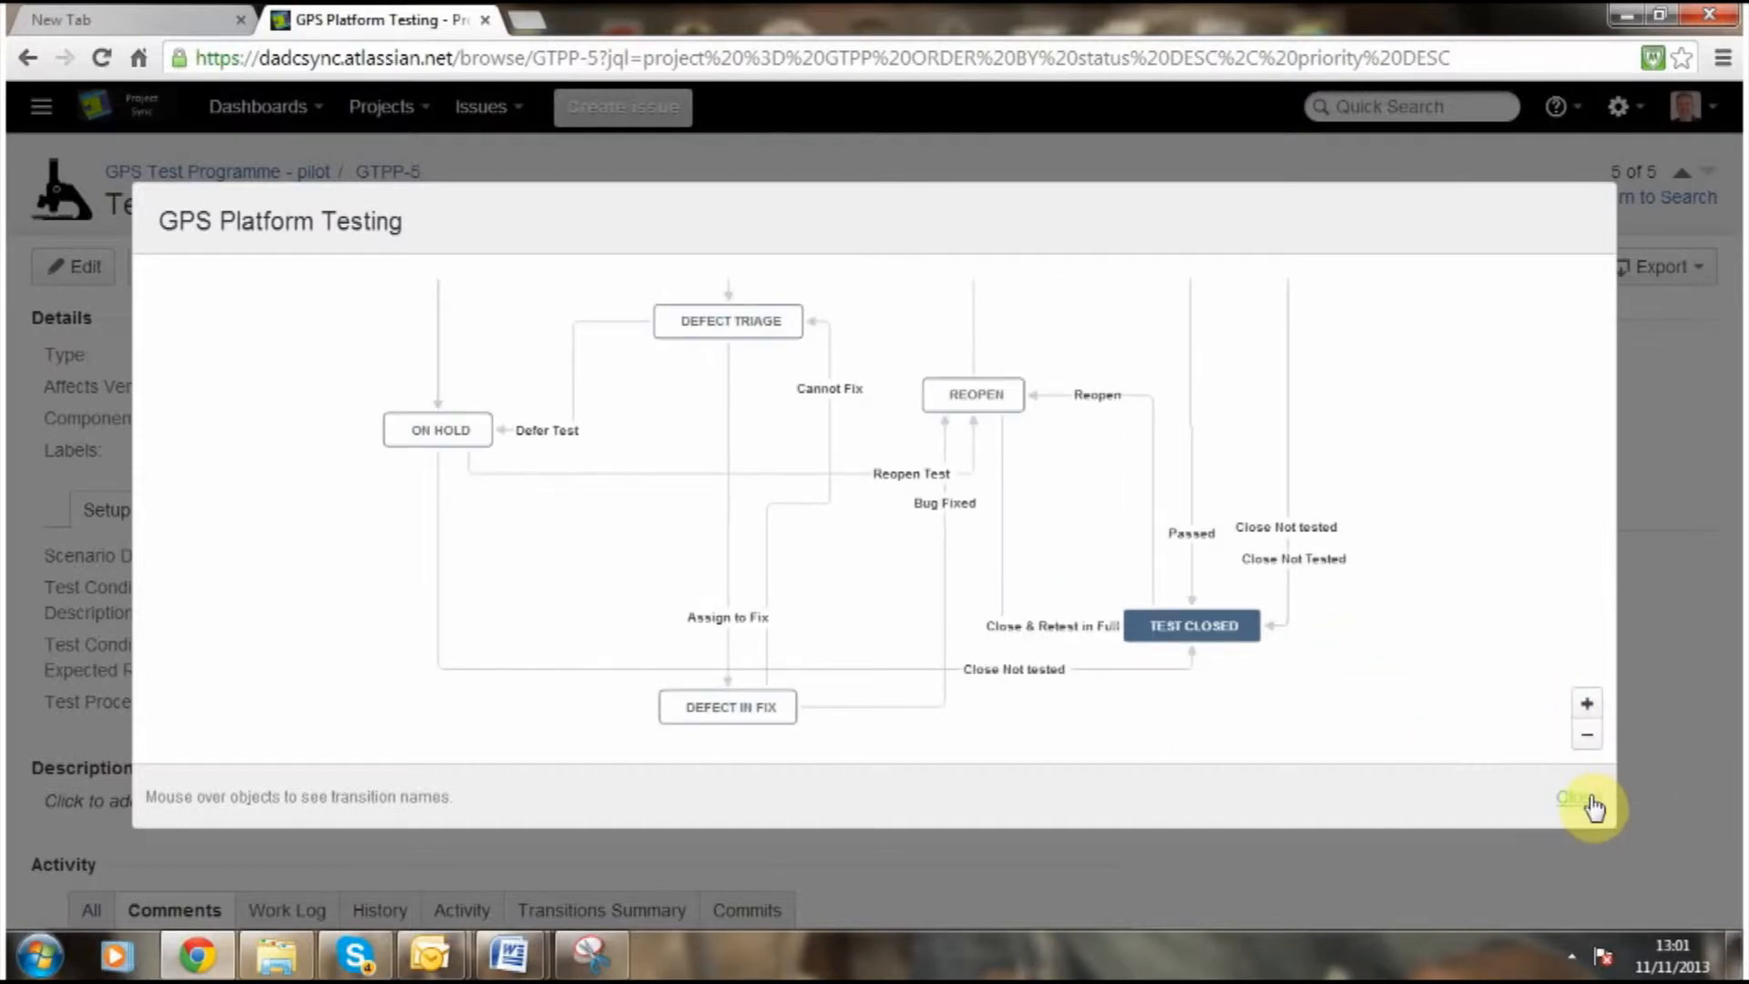
click(1574, 796)
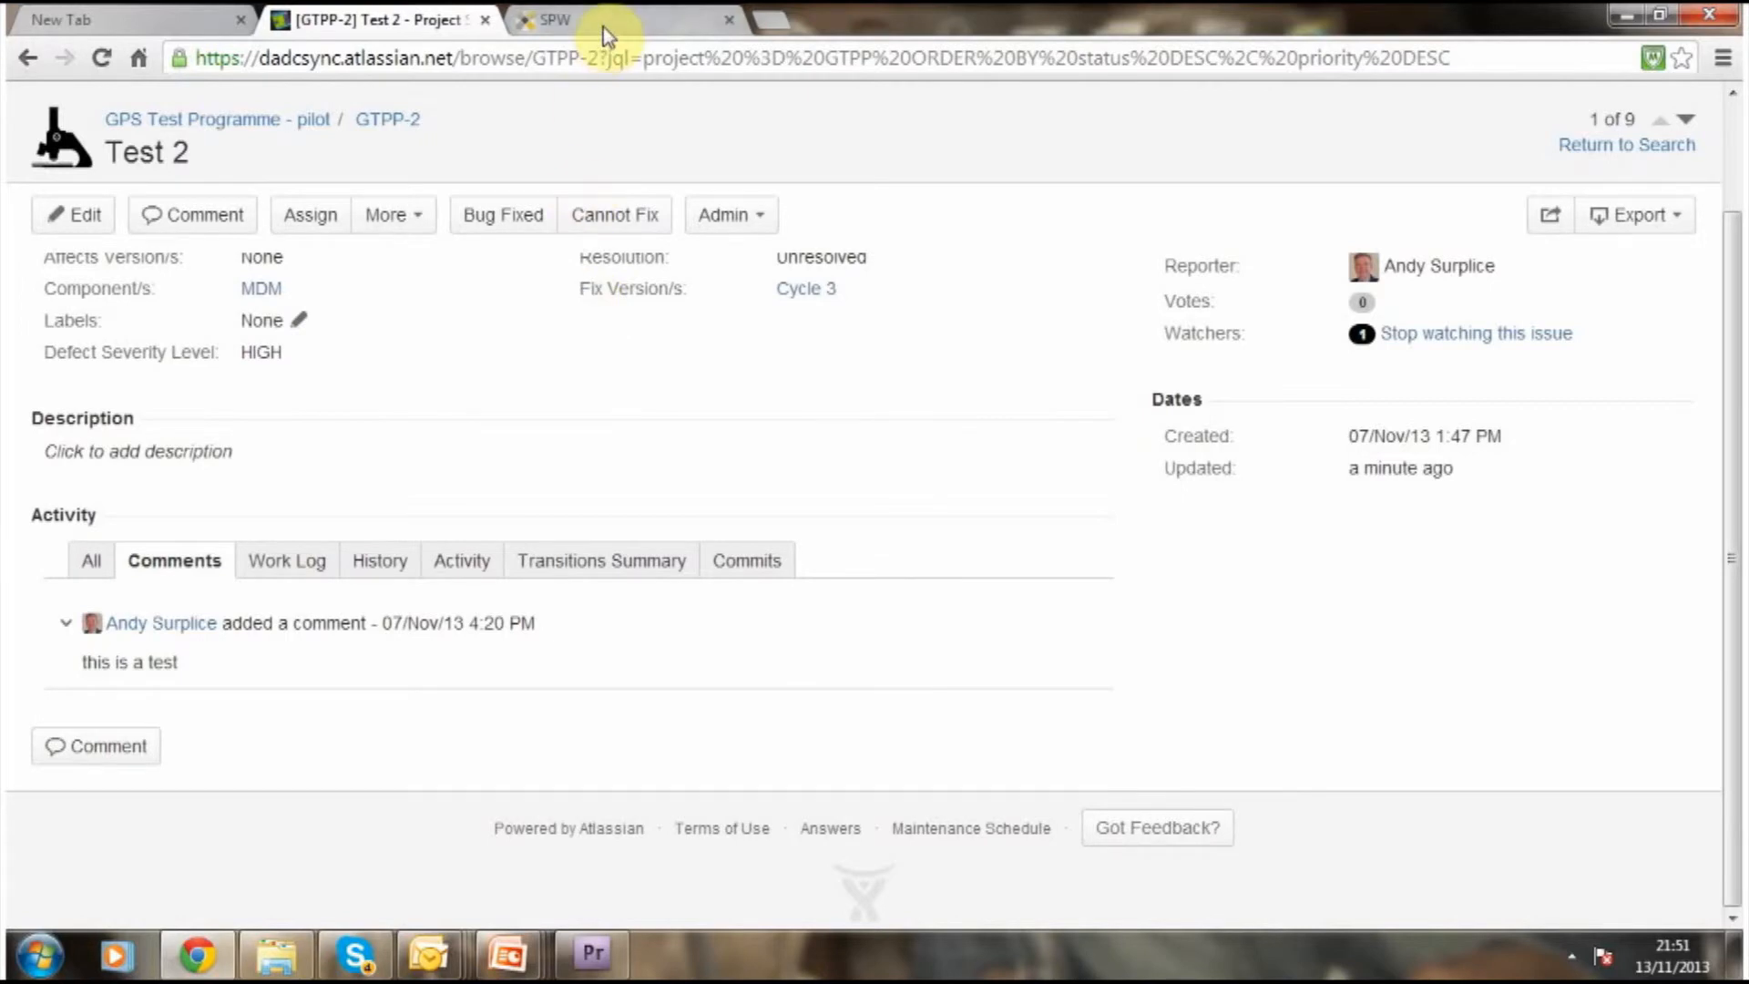
Paste a copied Softeon platform screenshot into GTPP-2 and attach it as screenshot-1.jpg.
click(554, 20)
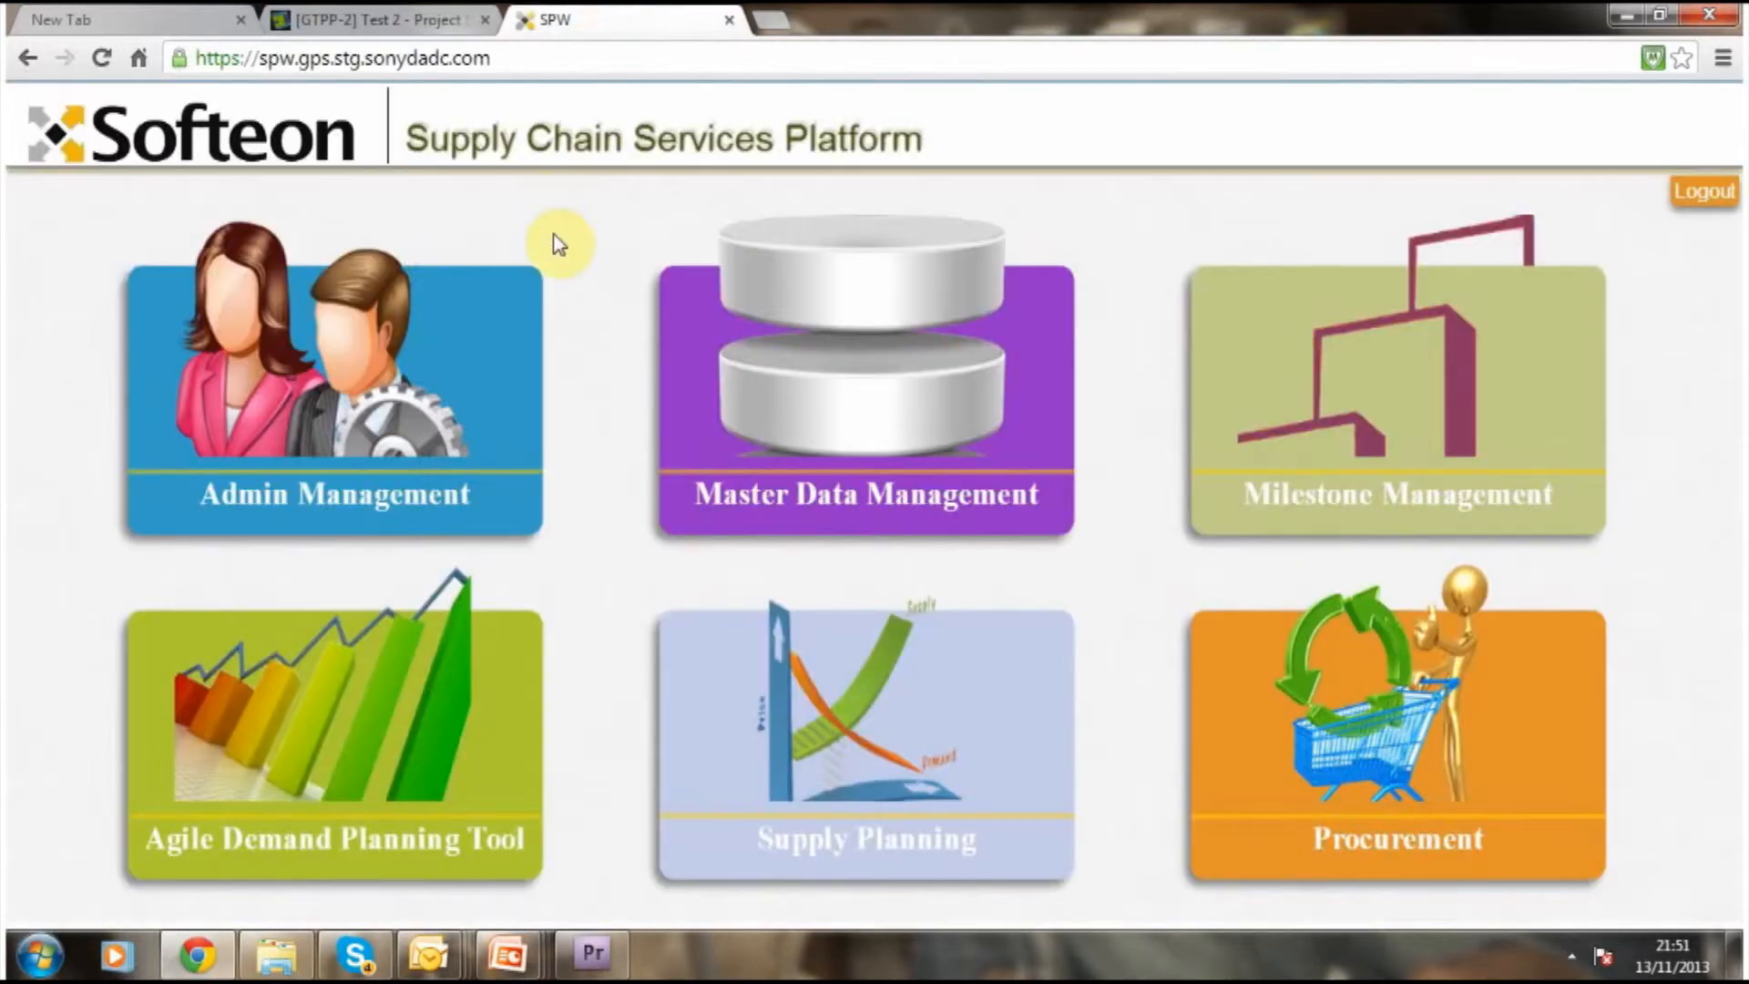
mouse_move(487, 18)
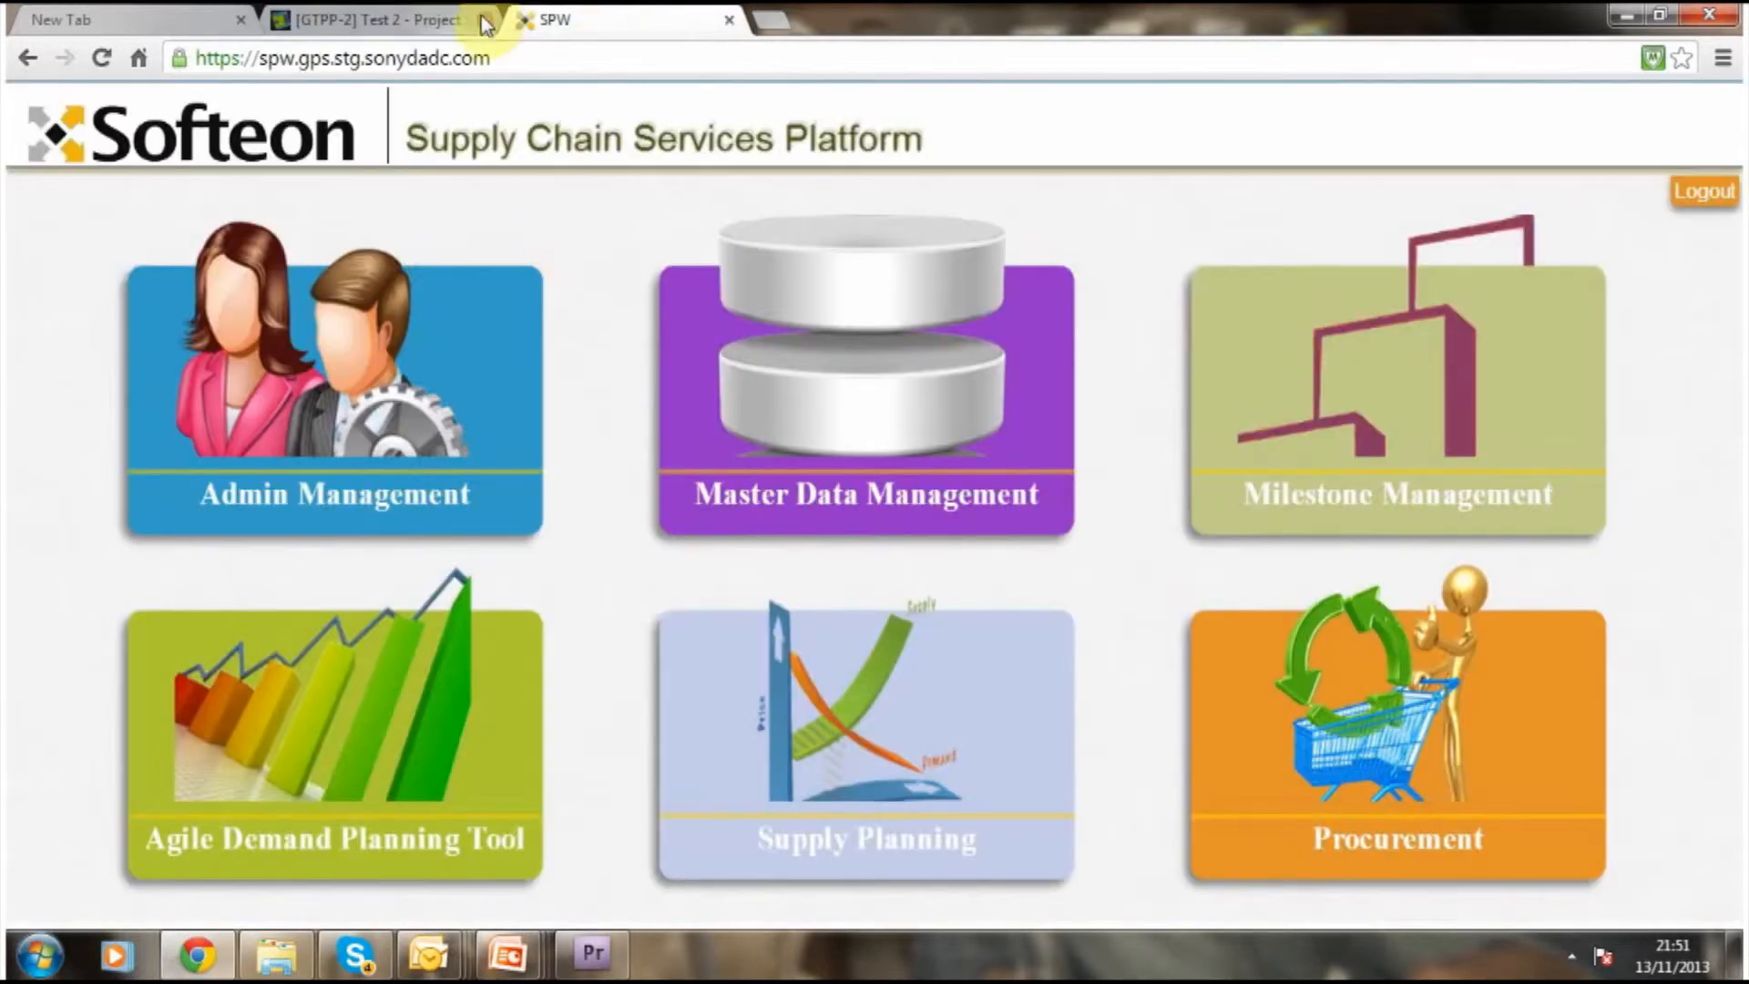
click(370, 20)
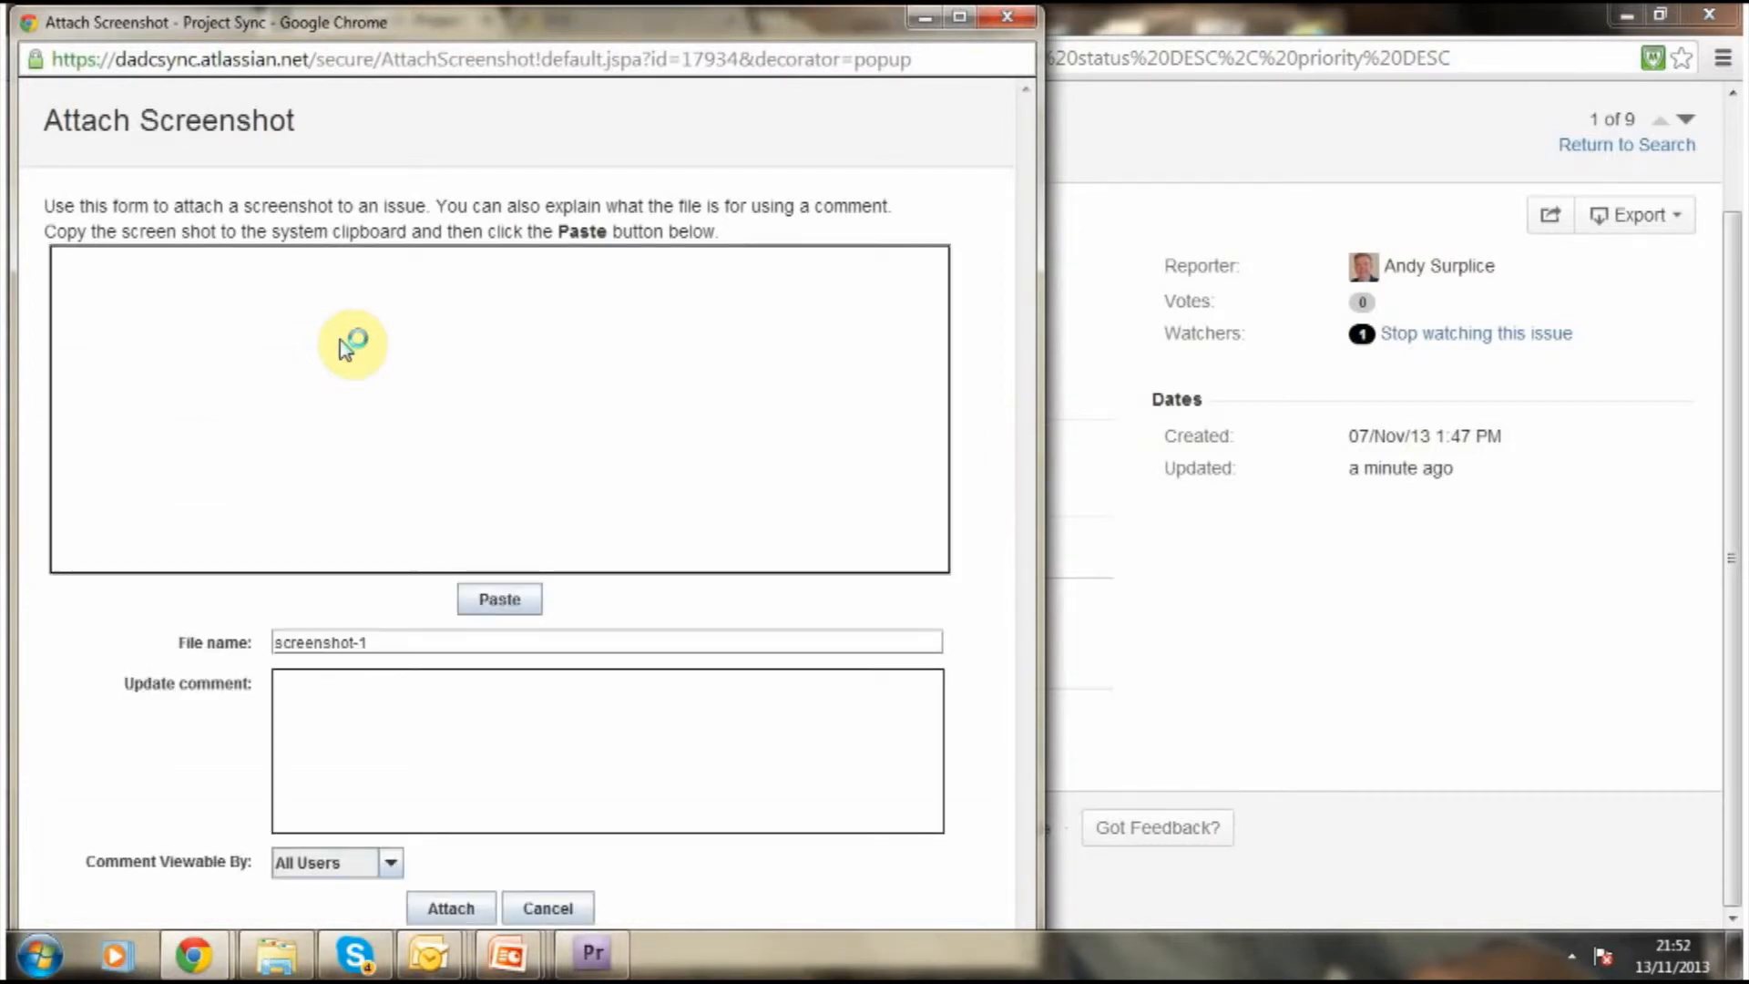
click(500, 598)
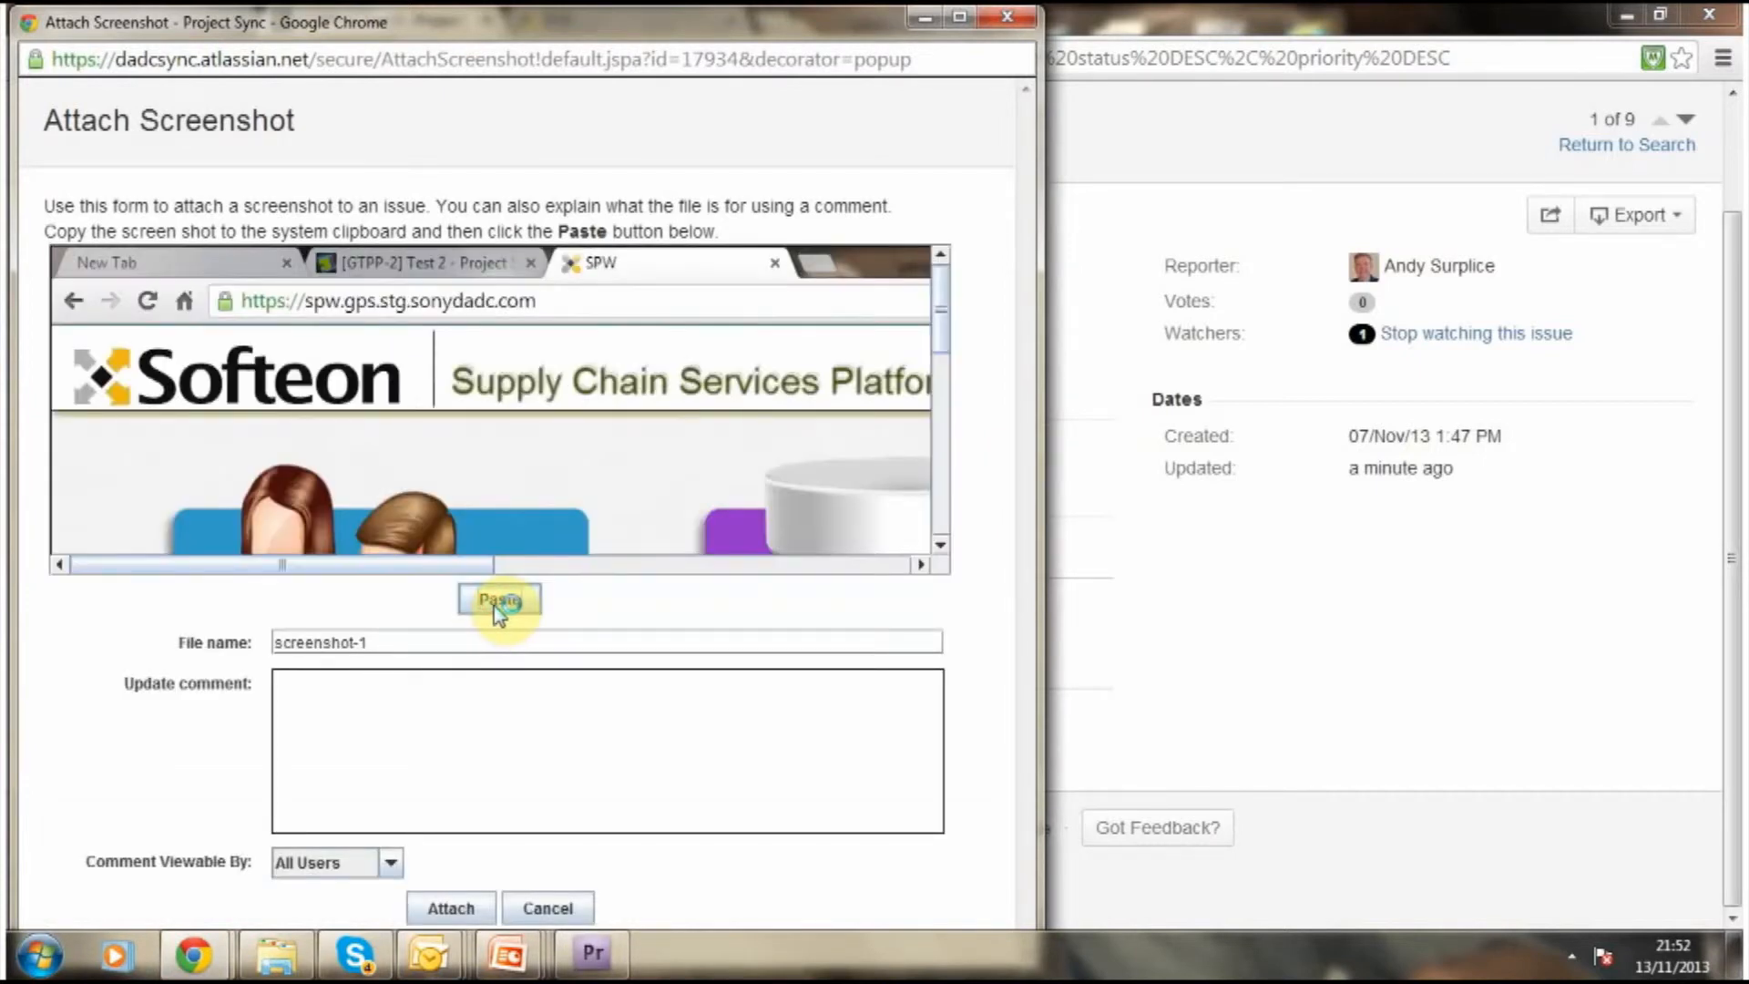
mouse_move(987, 589)
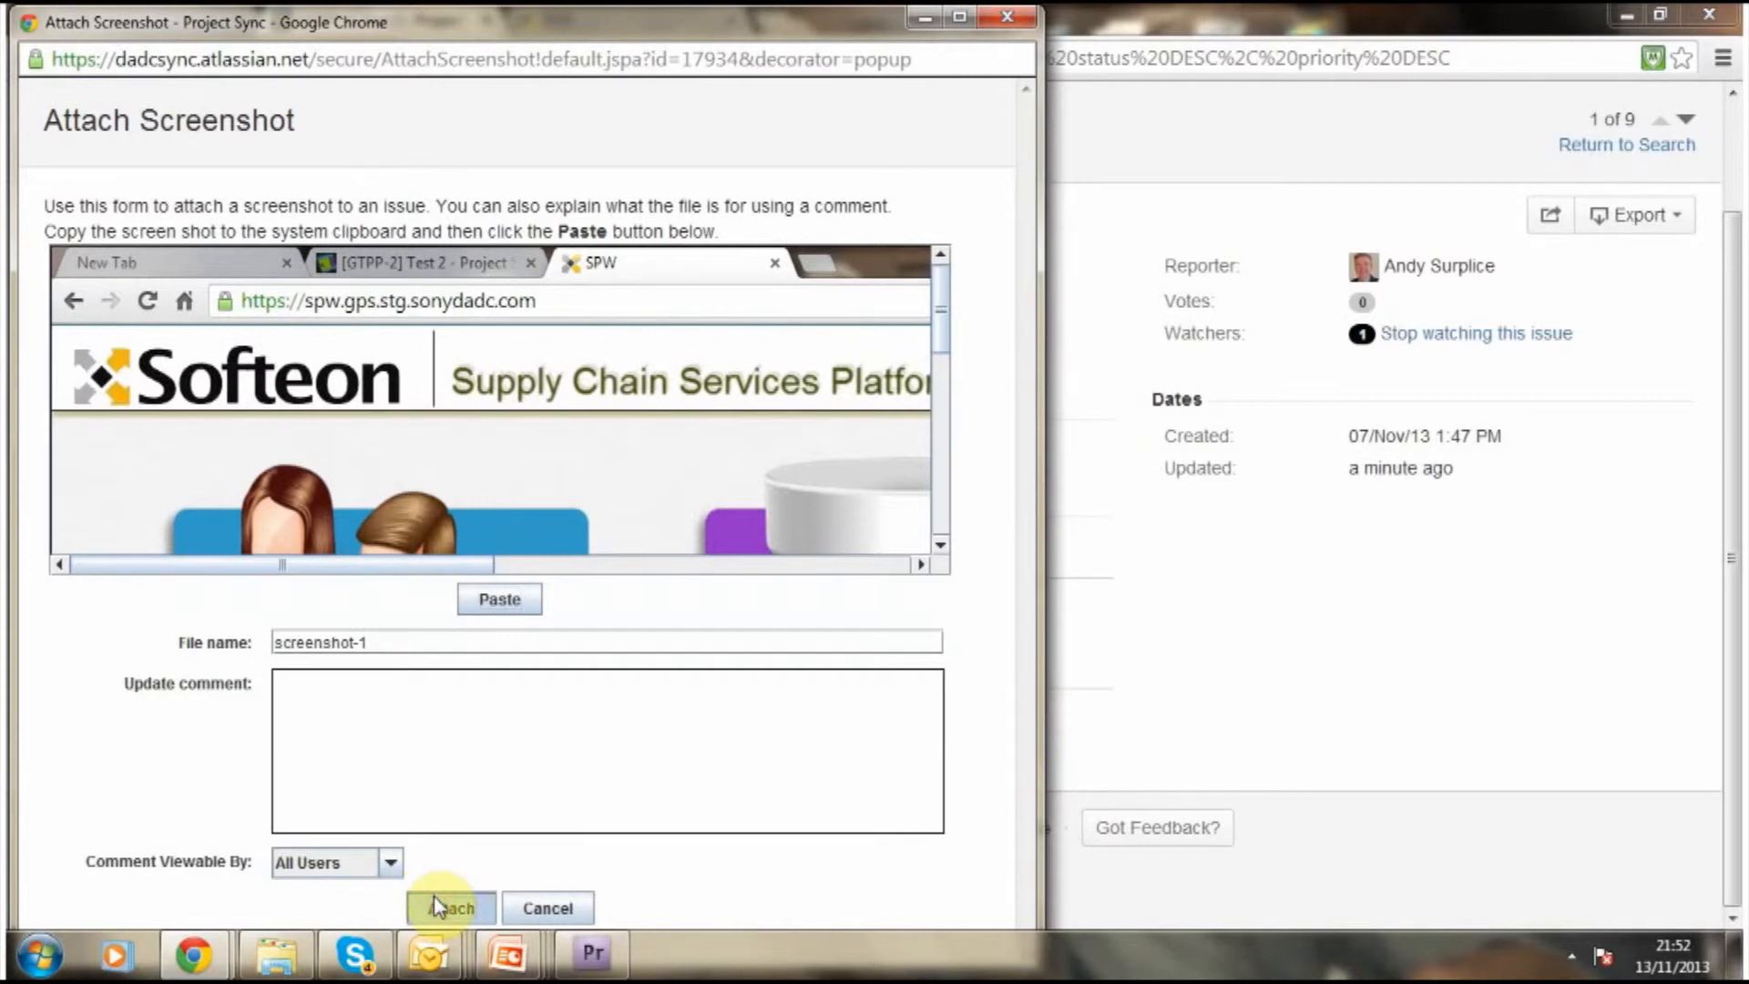
click(449, 907)
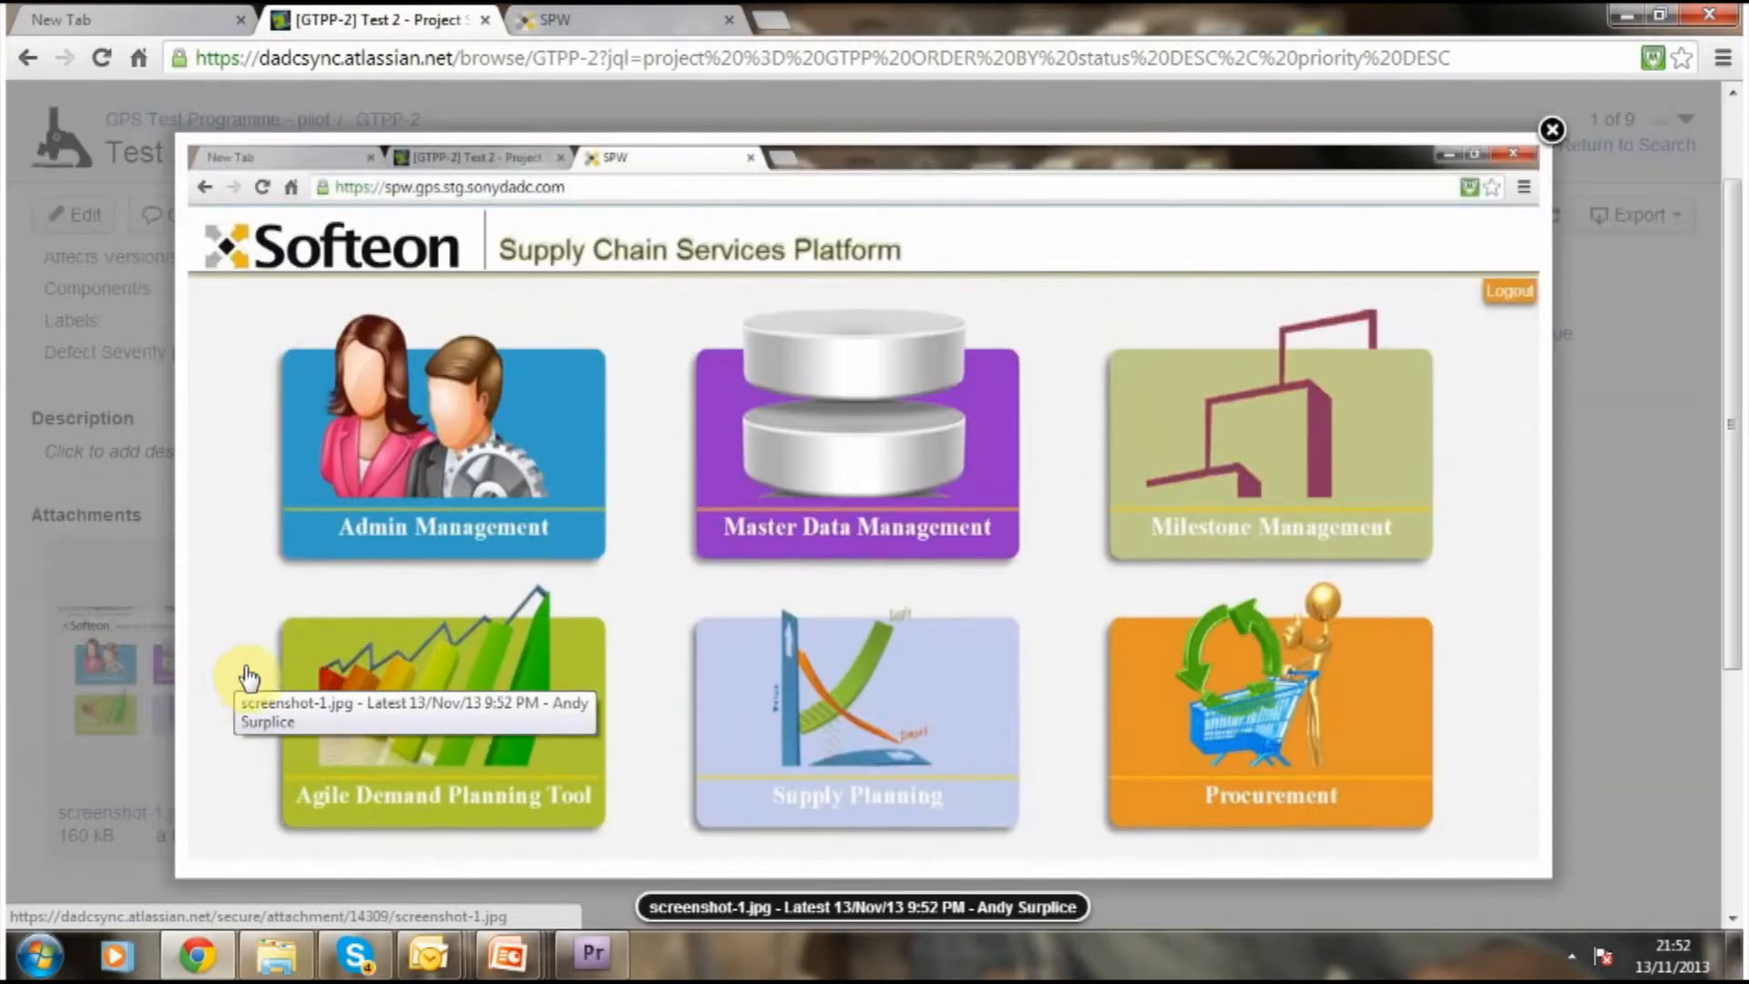
click(1552, 131)
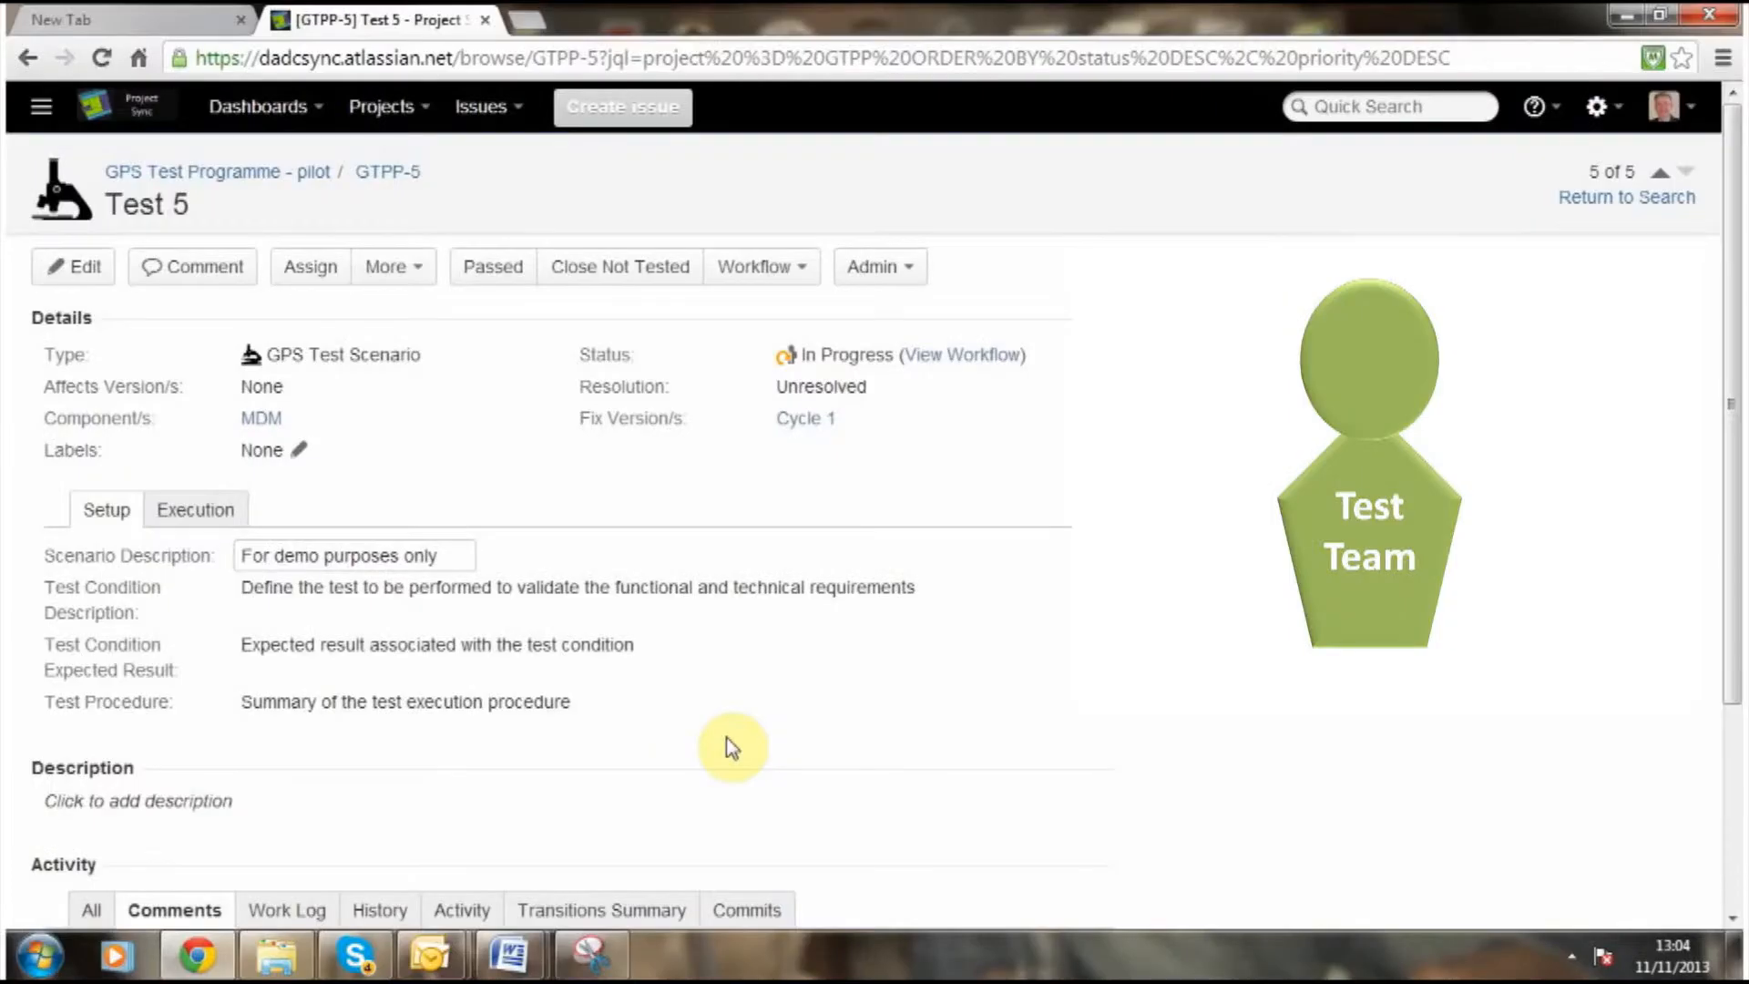
mouse_move(733, 747)
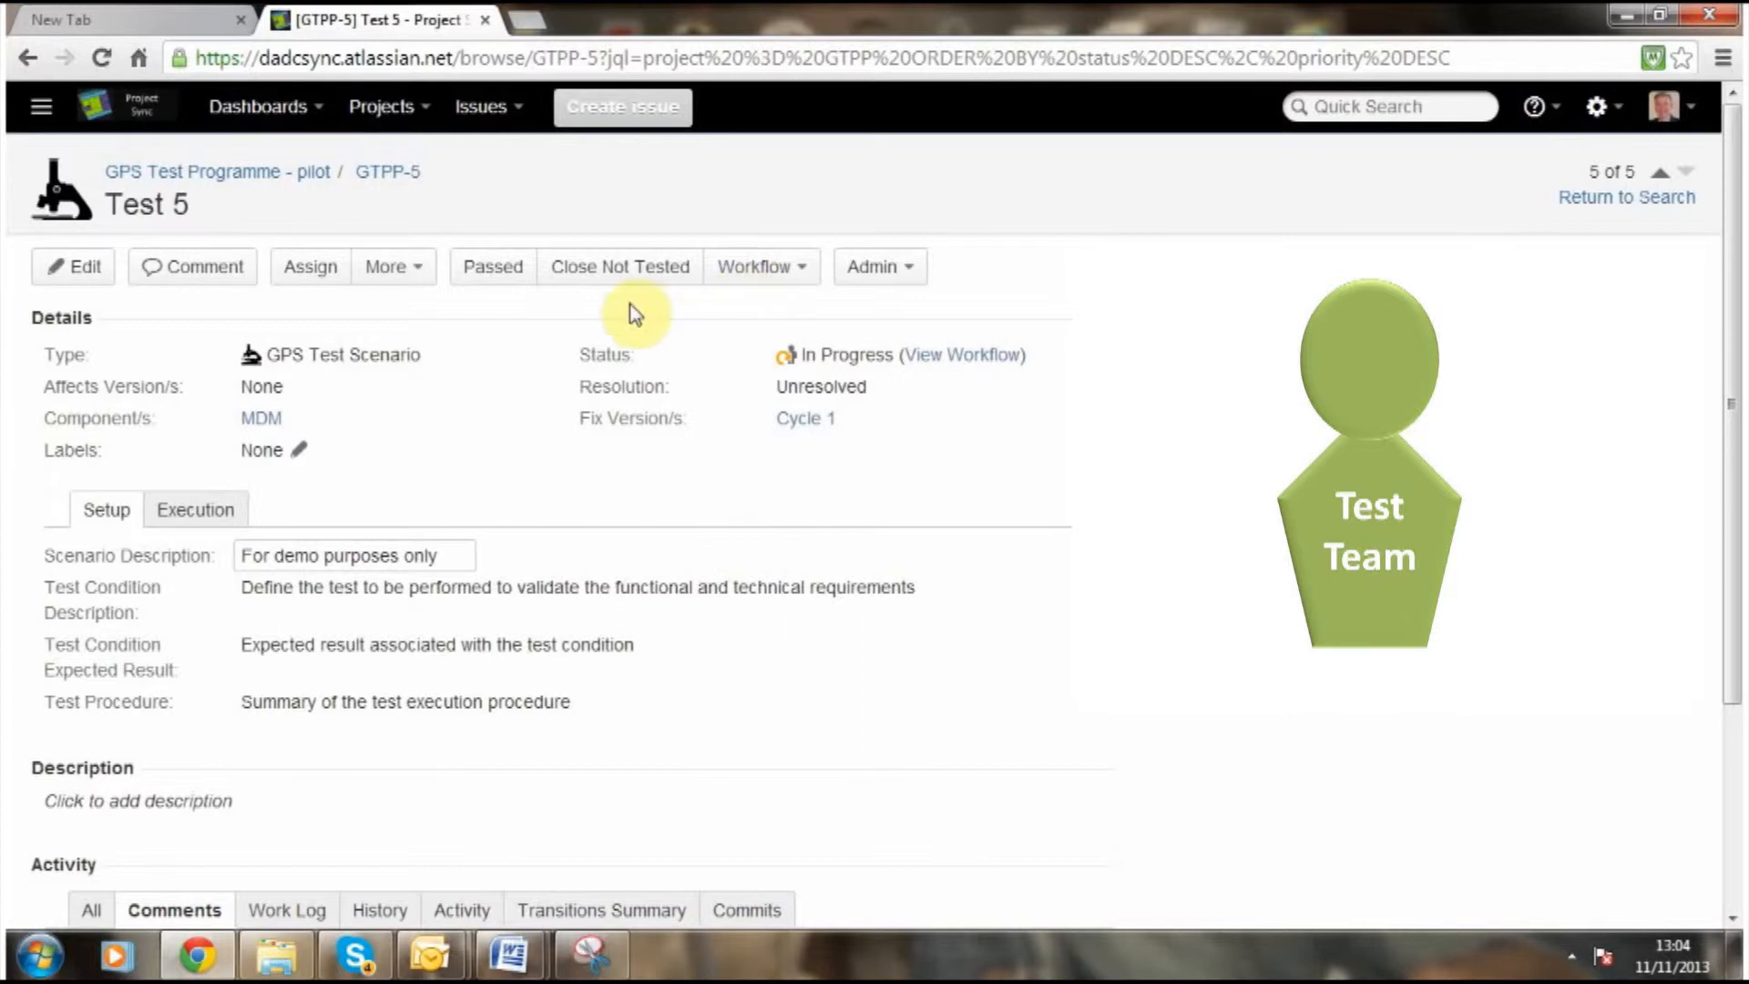
Reveal Test 5's extra workflow transitions, including Defer Test and Test Failed.
click(760, 266)
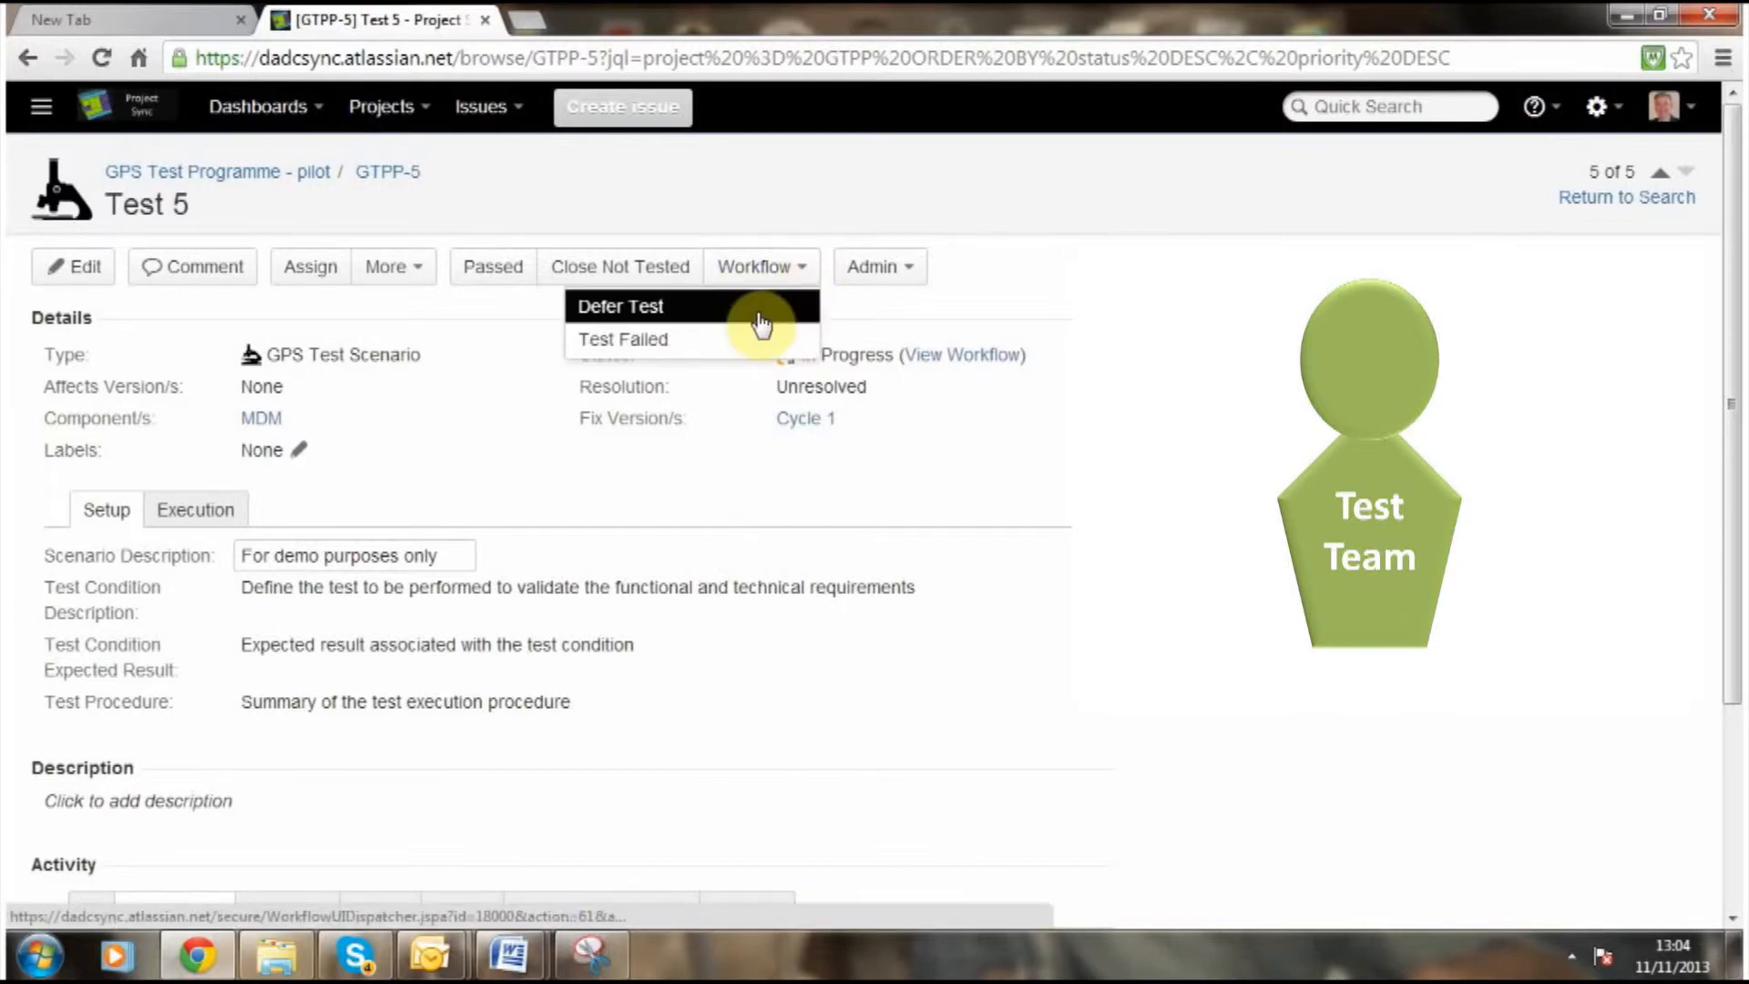
mouse_move(651, 353)
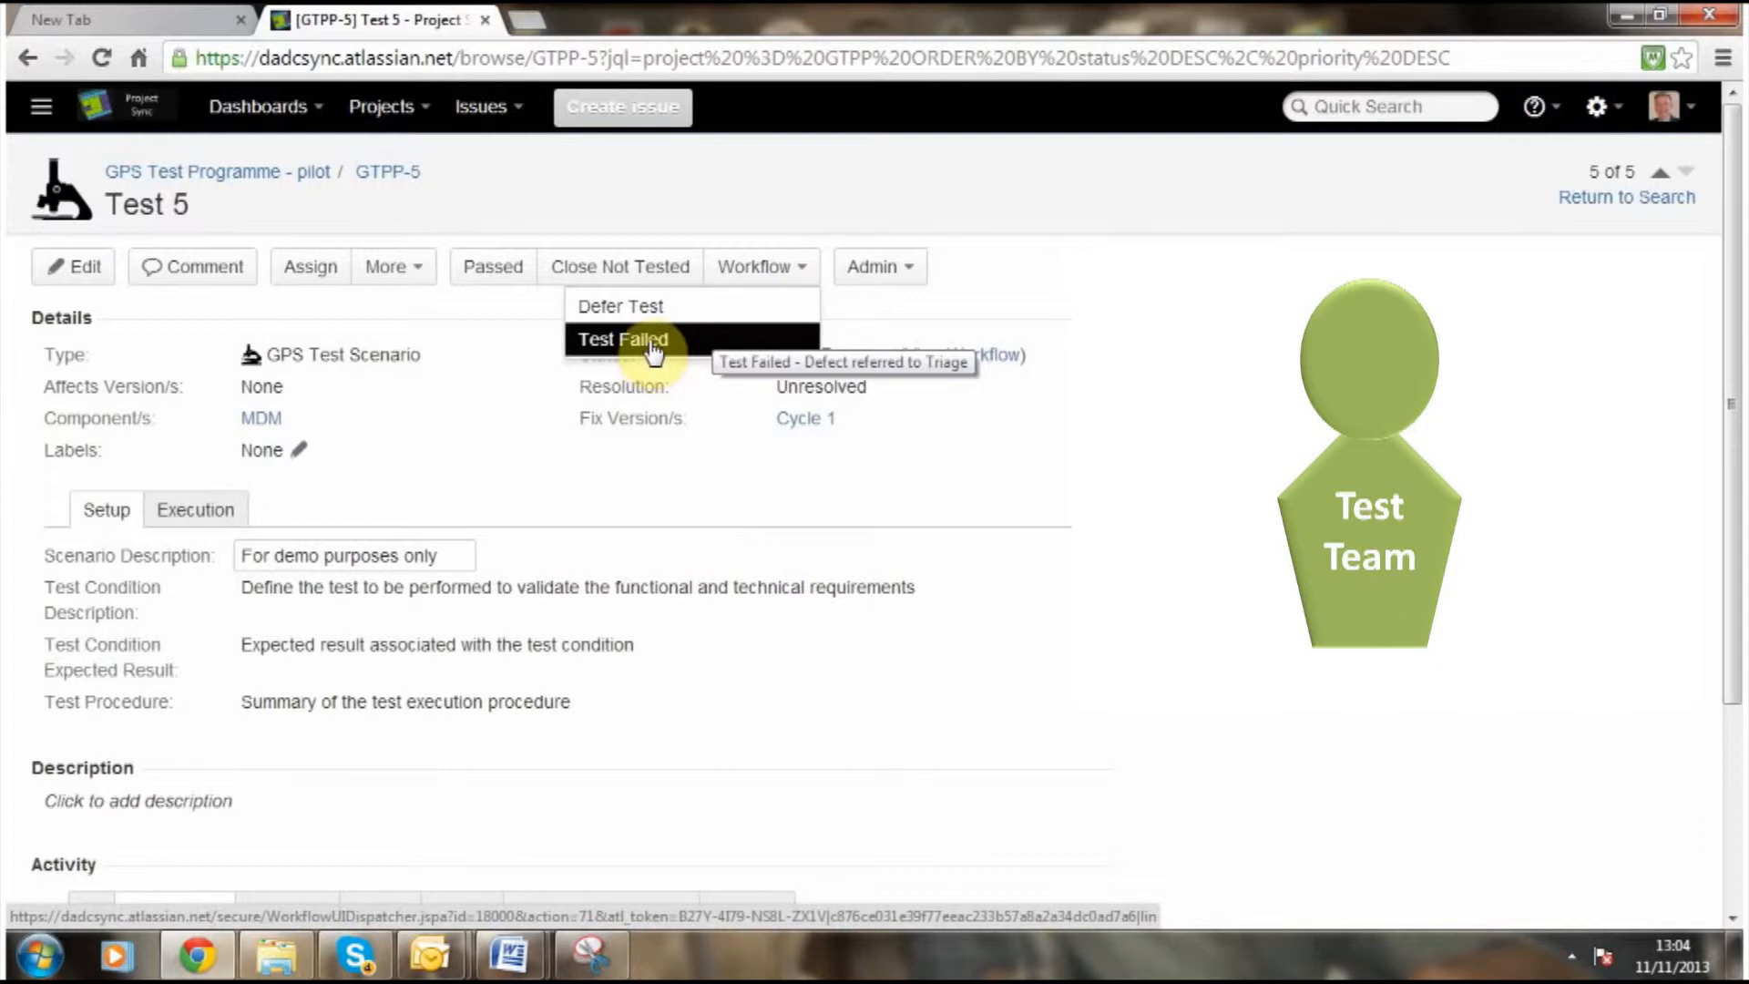
Mark GTPP-5 as Test Failed with defect details 'Unable to open screen'.
click(623, 339)
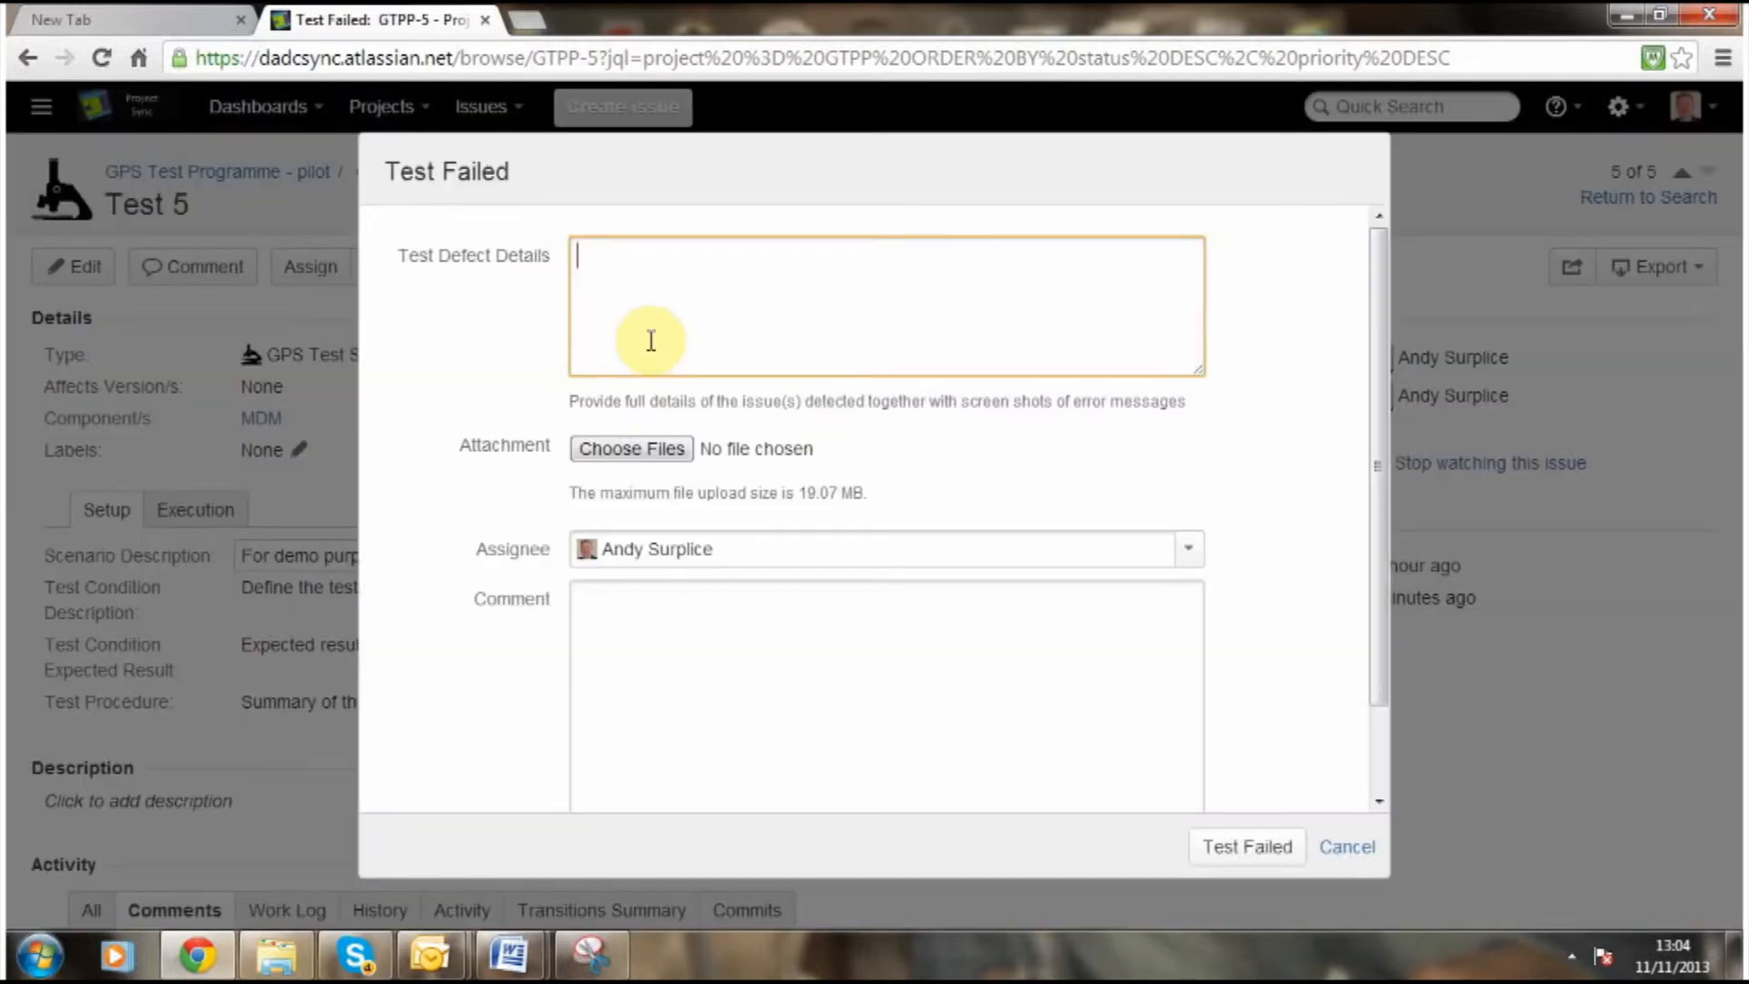
mouse_move(437, 375)
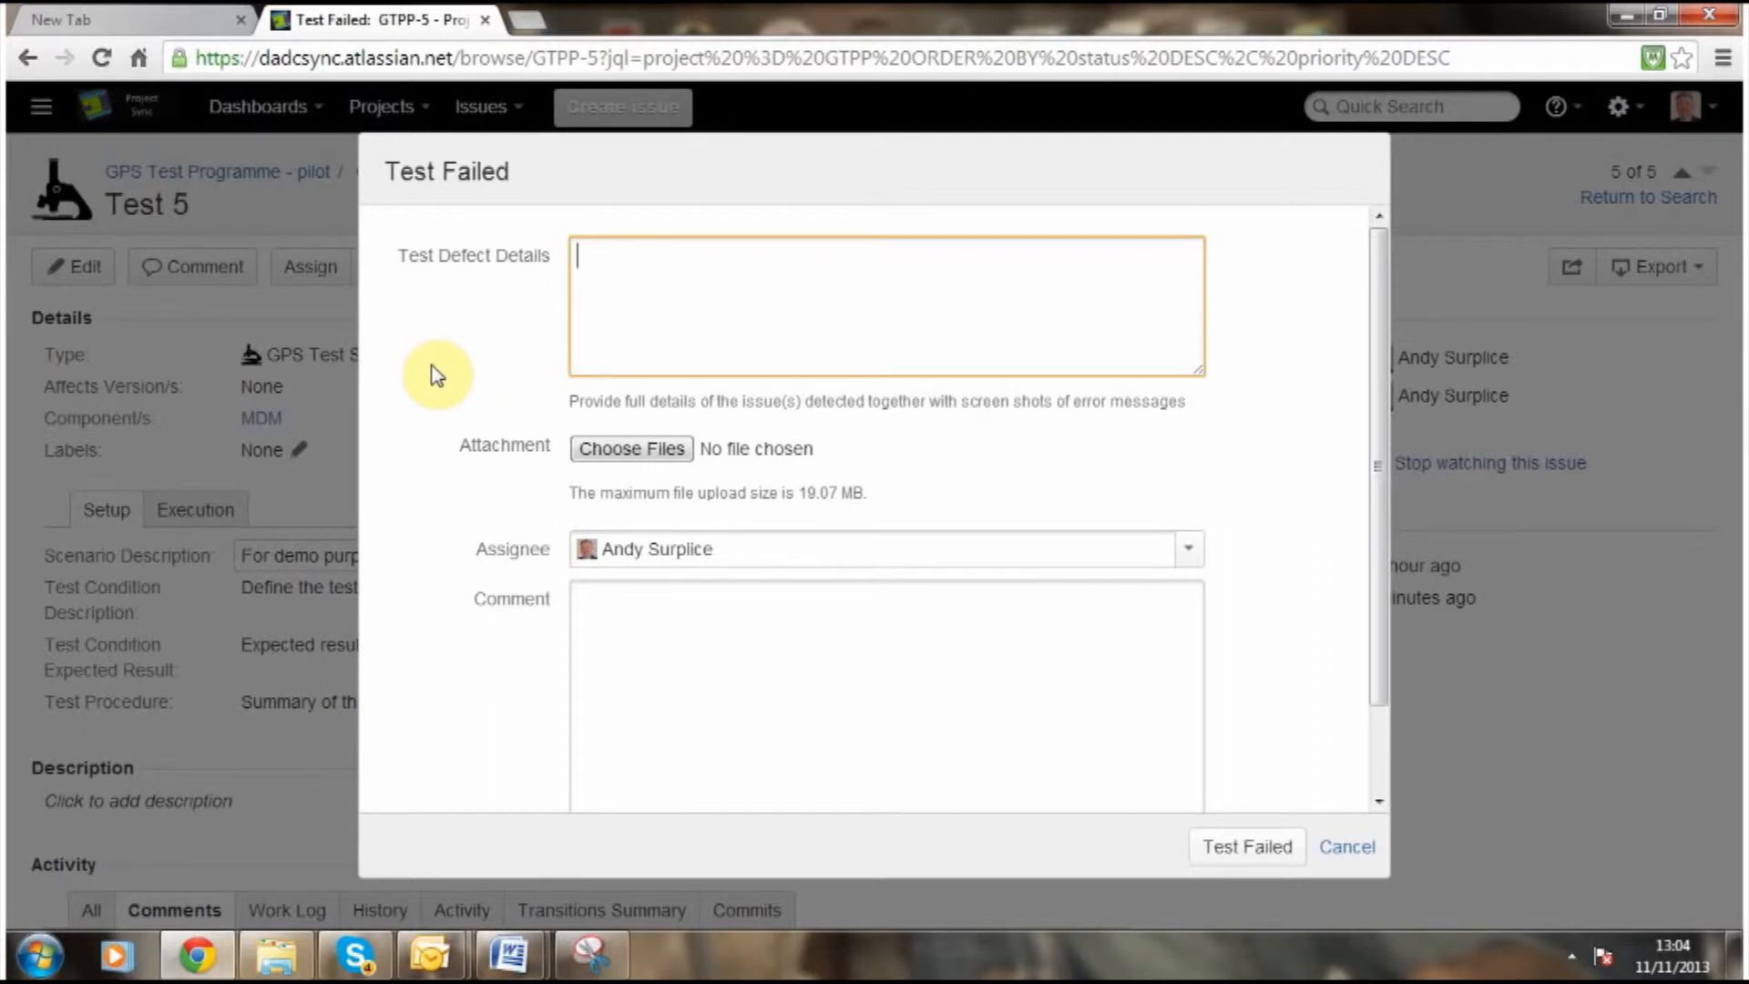
text(Unable)
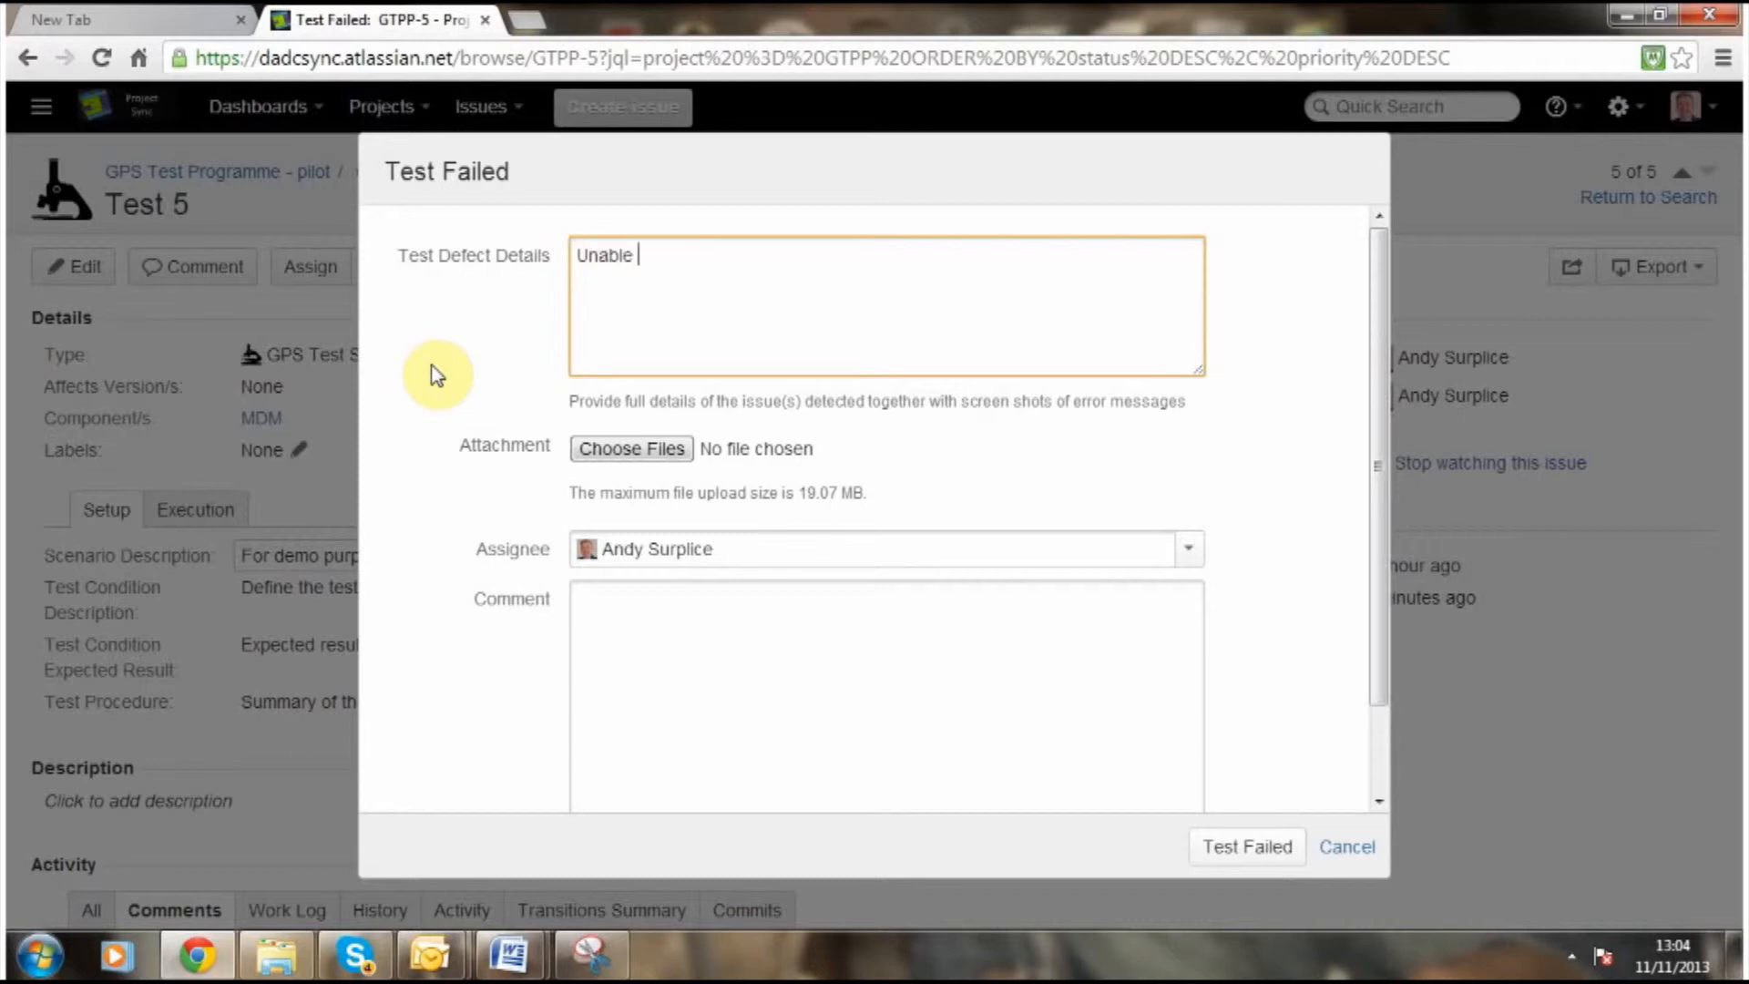
text(to open sc)
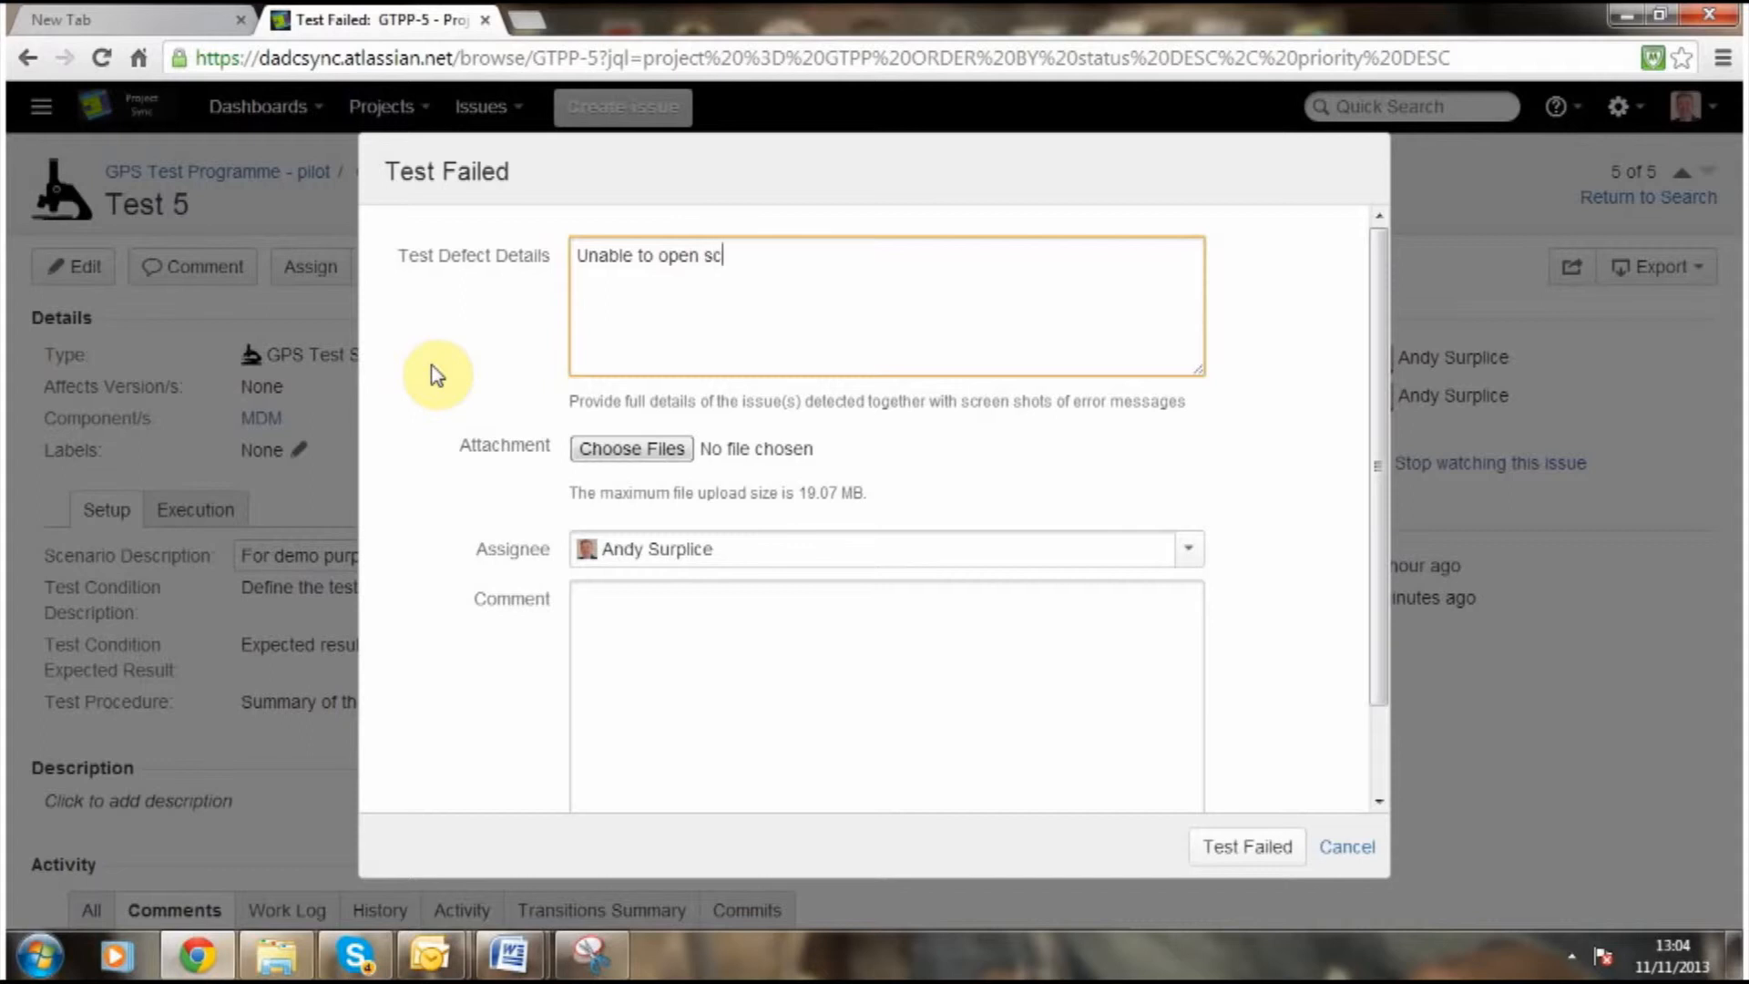
text(reen)
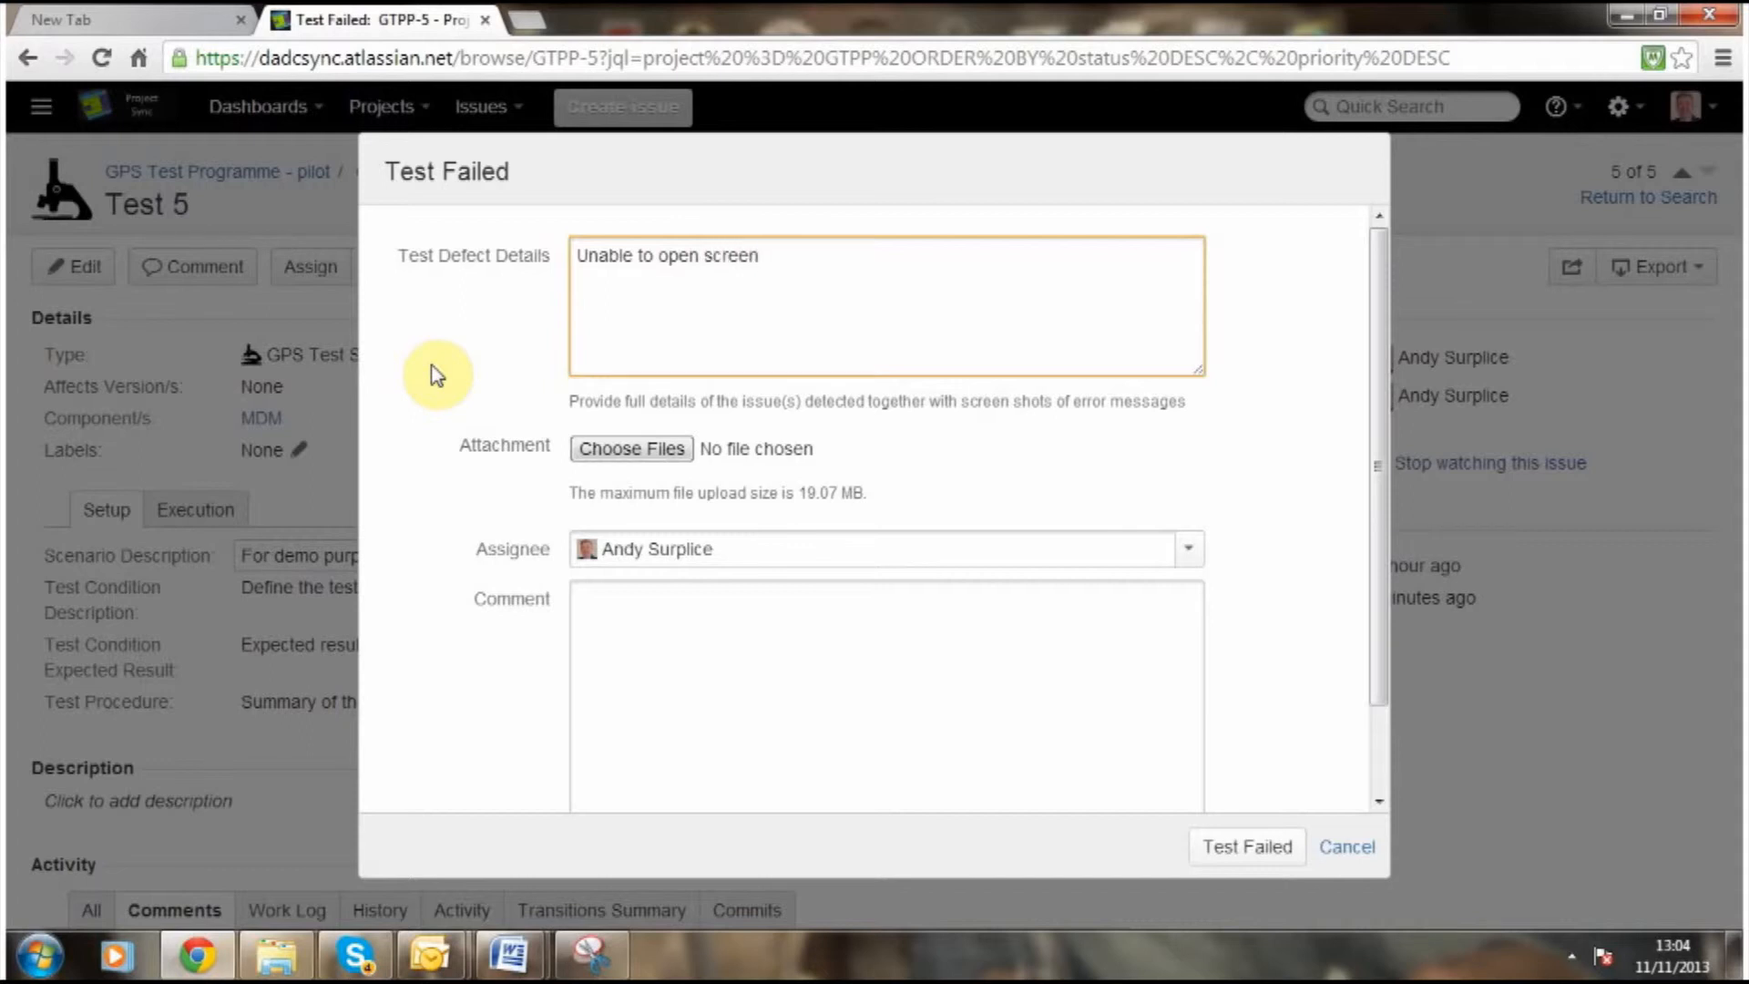
mouse_move(660, 373)
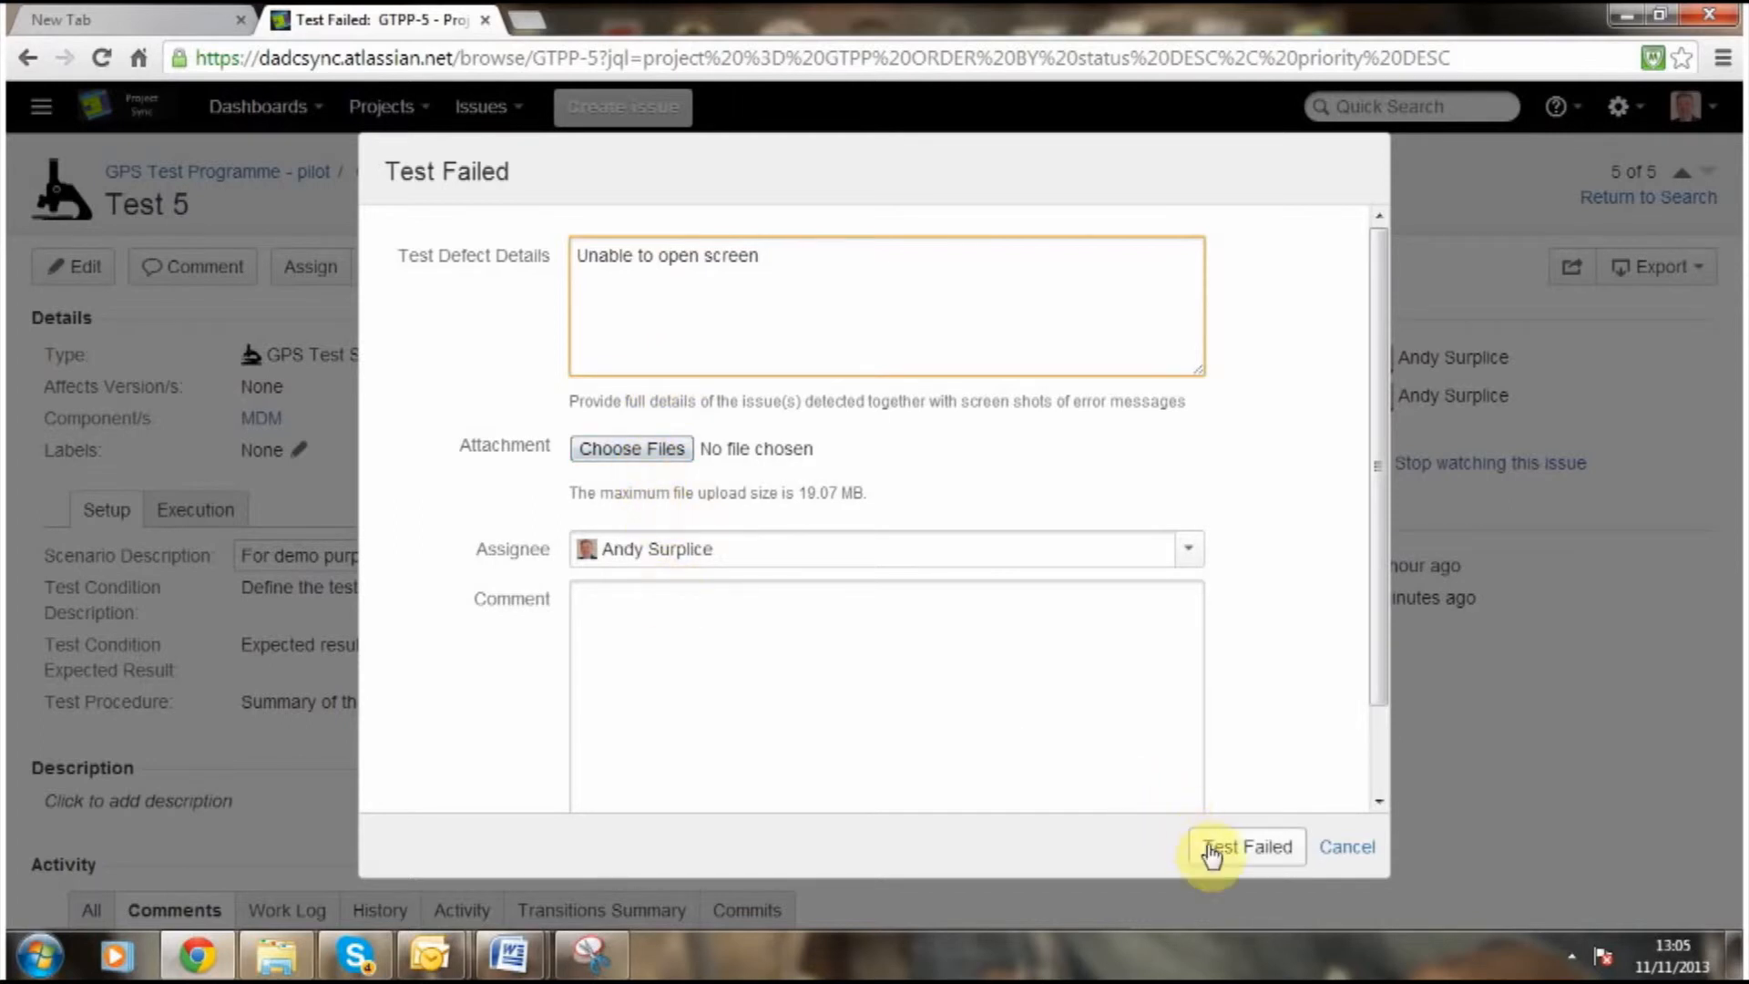
mouse_move(1248, 858)
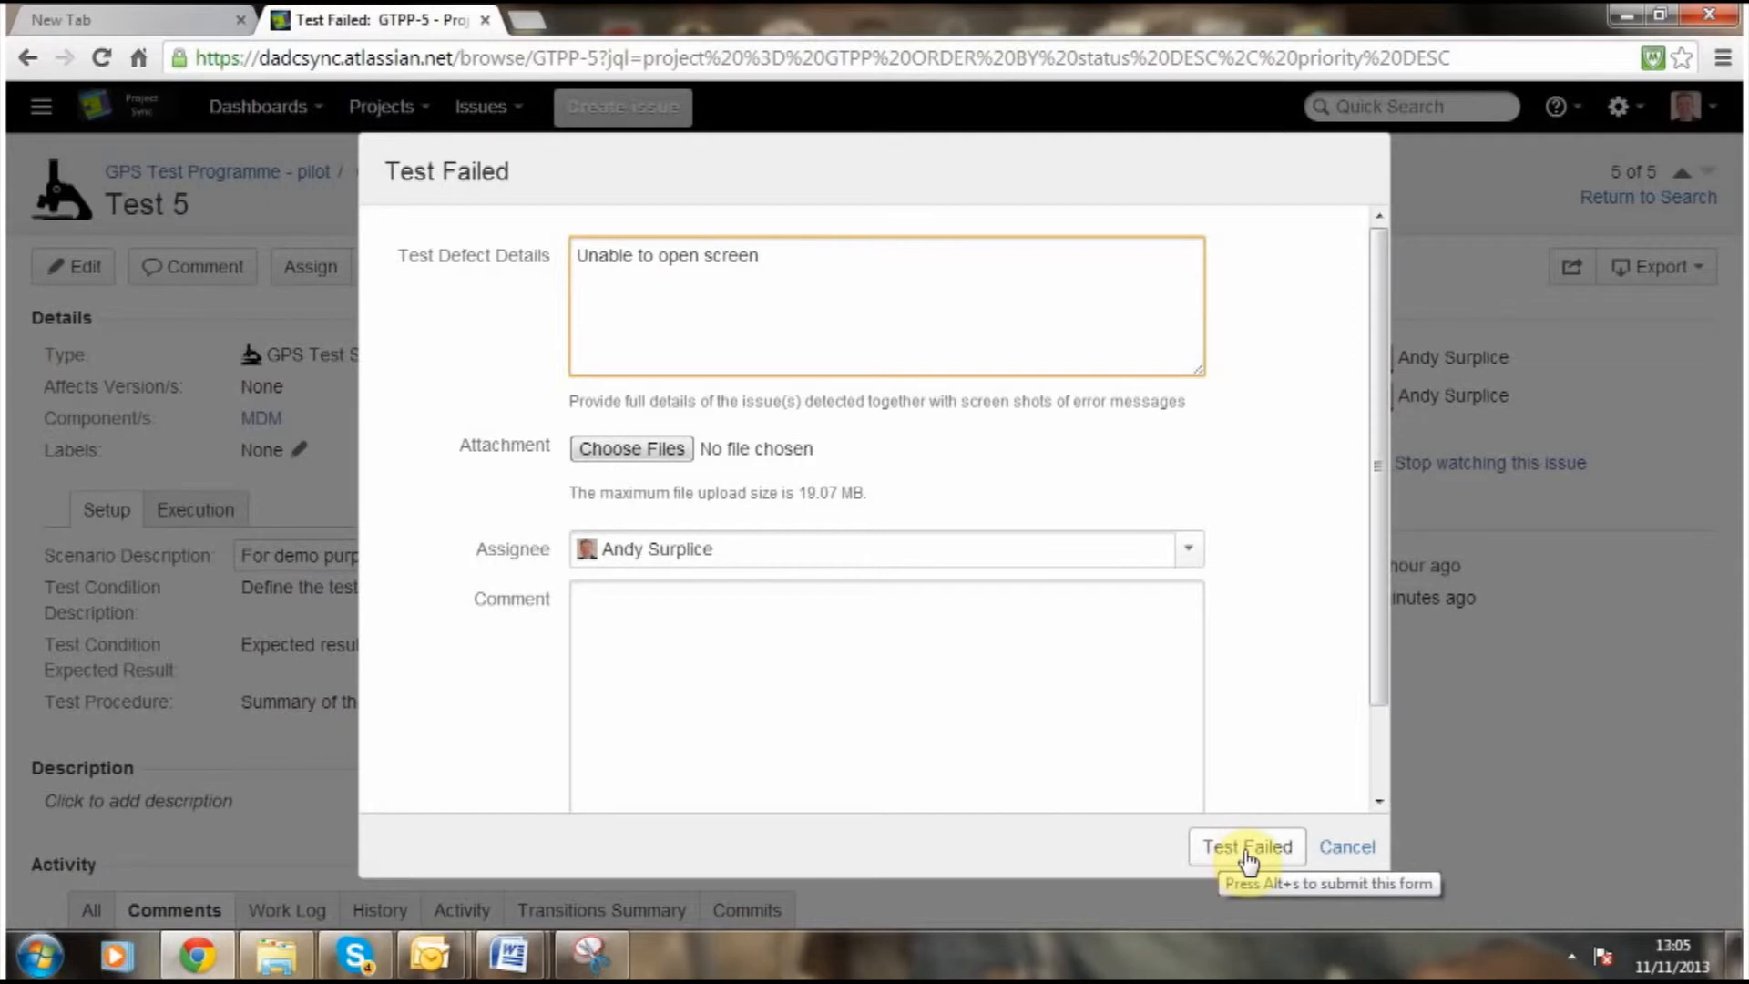
click(1247, 847)
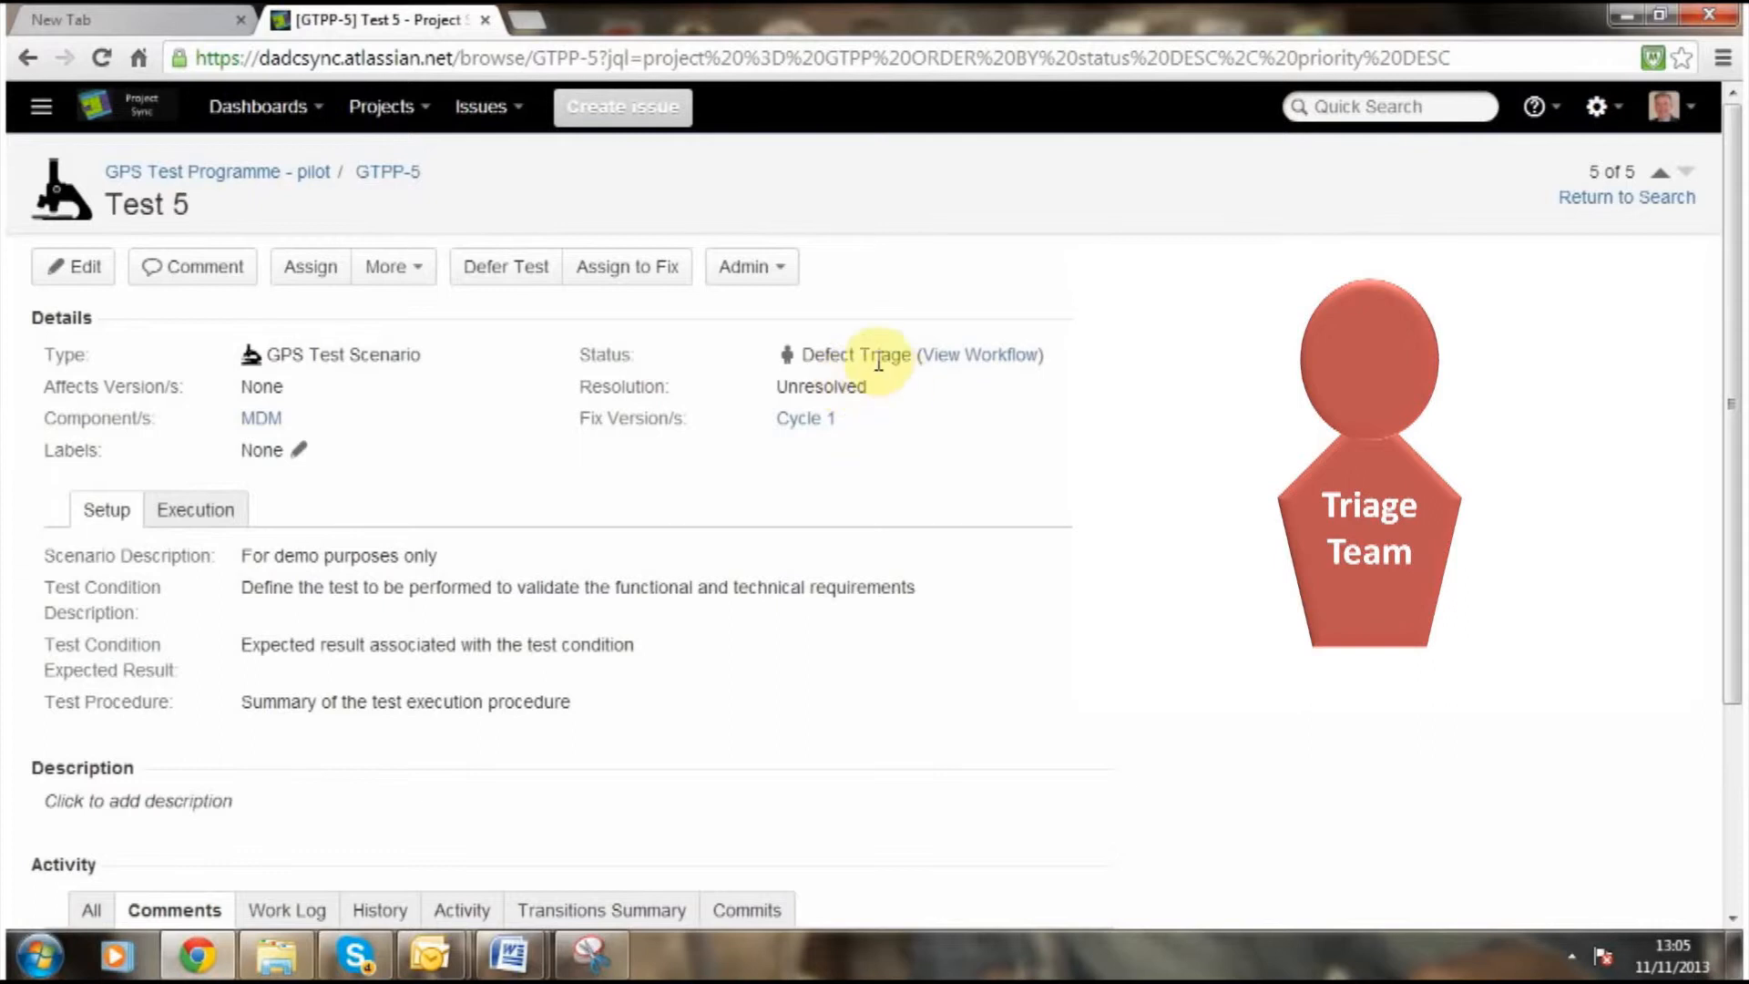
mouse_move(888, 403)
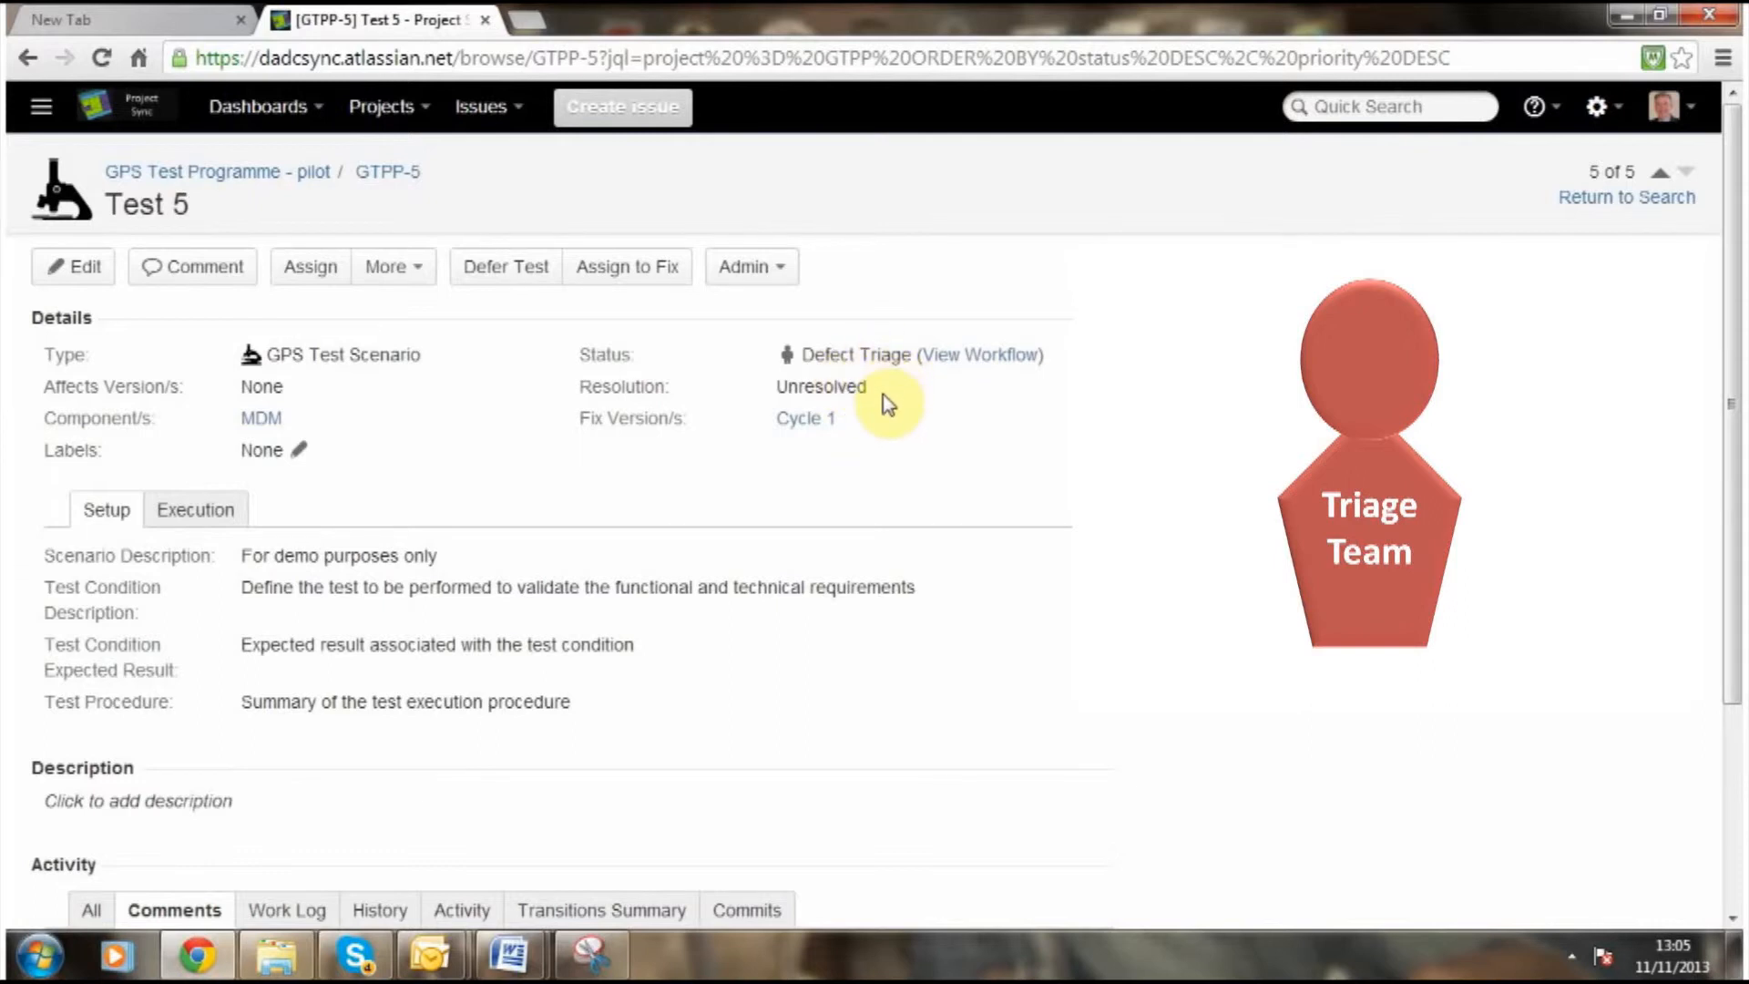
mouse_move(965, 368)
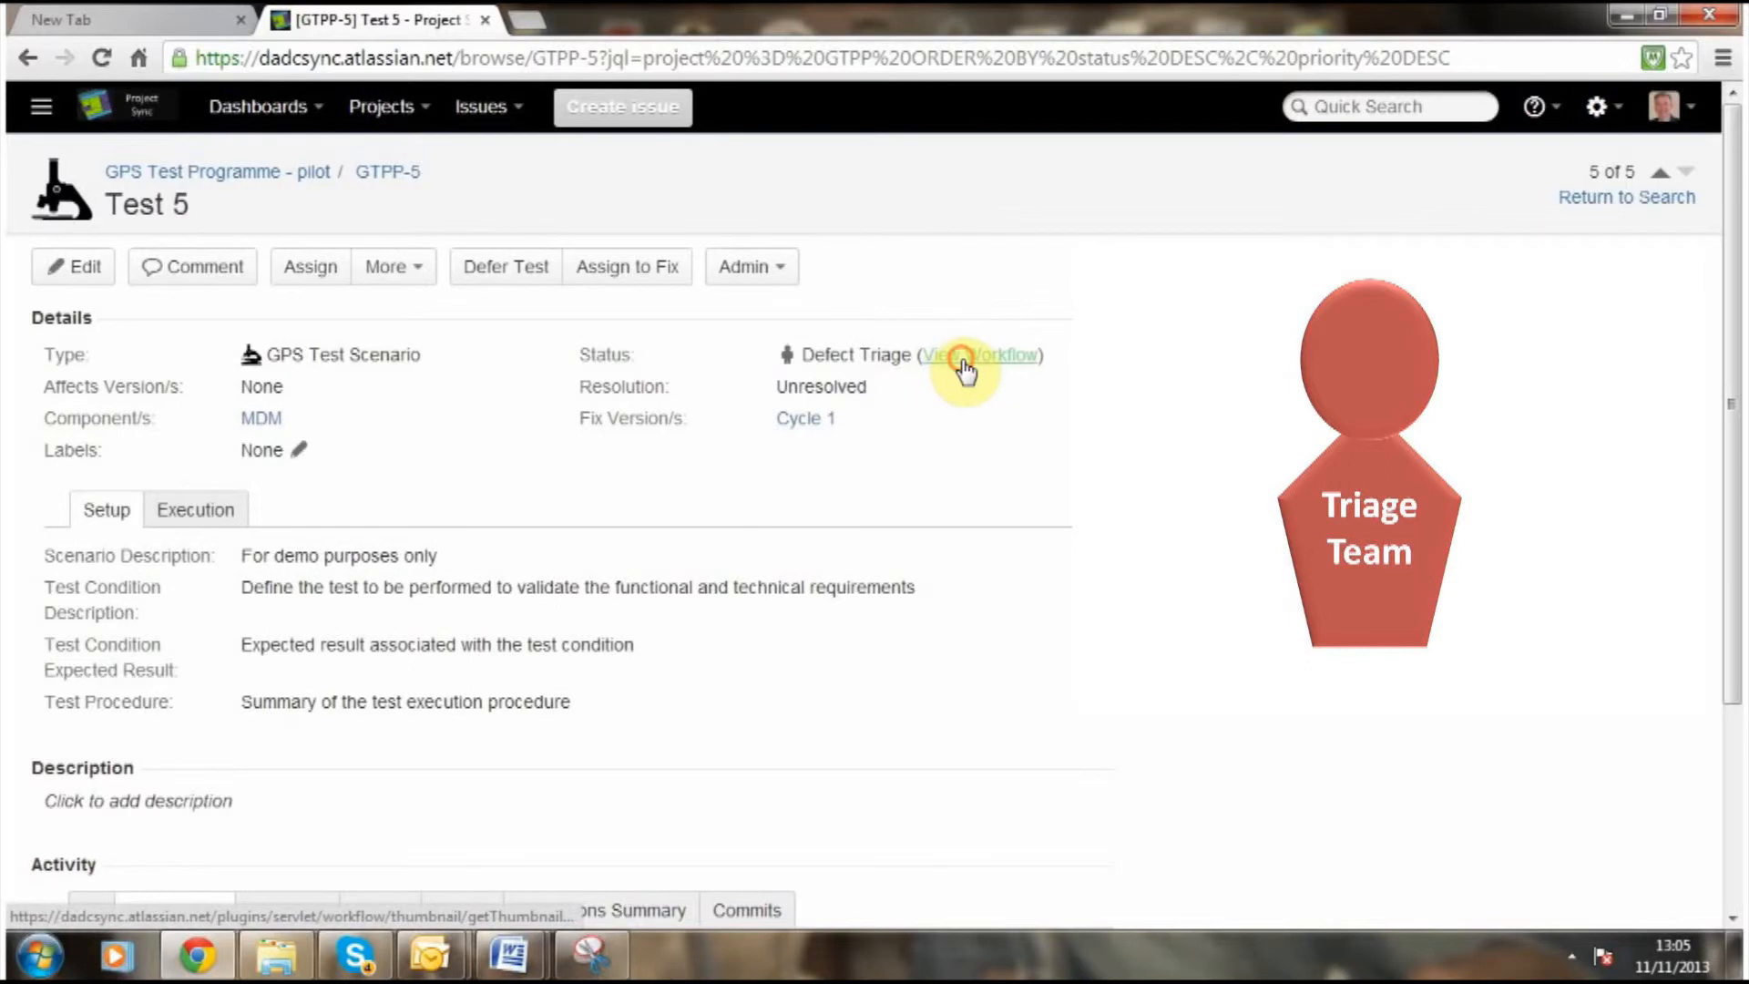
View GTPP-5's workflow diagram zoomed in twice at Defect Triage, then close it.
click(980, 356)
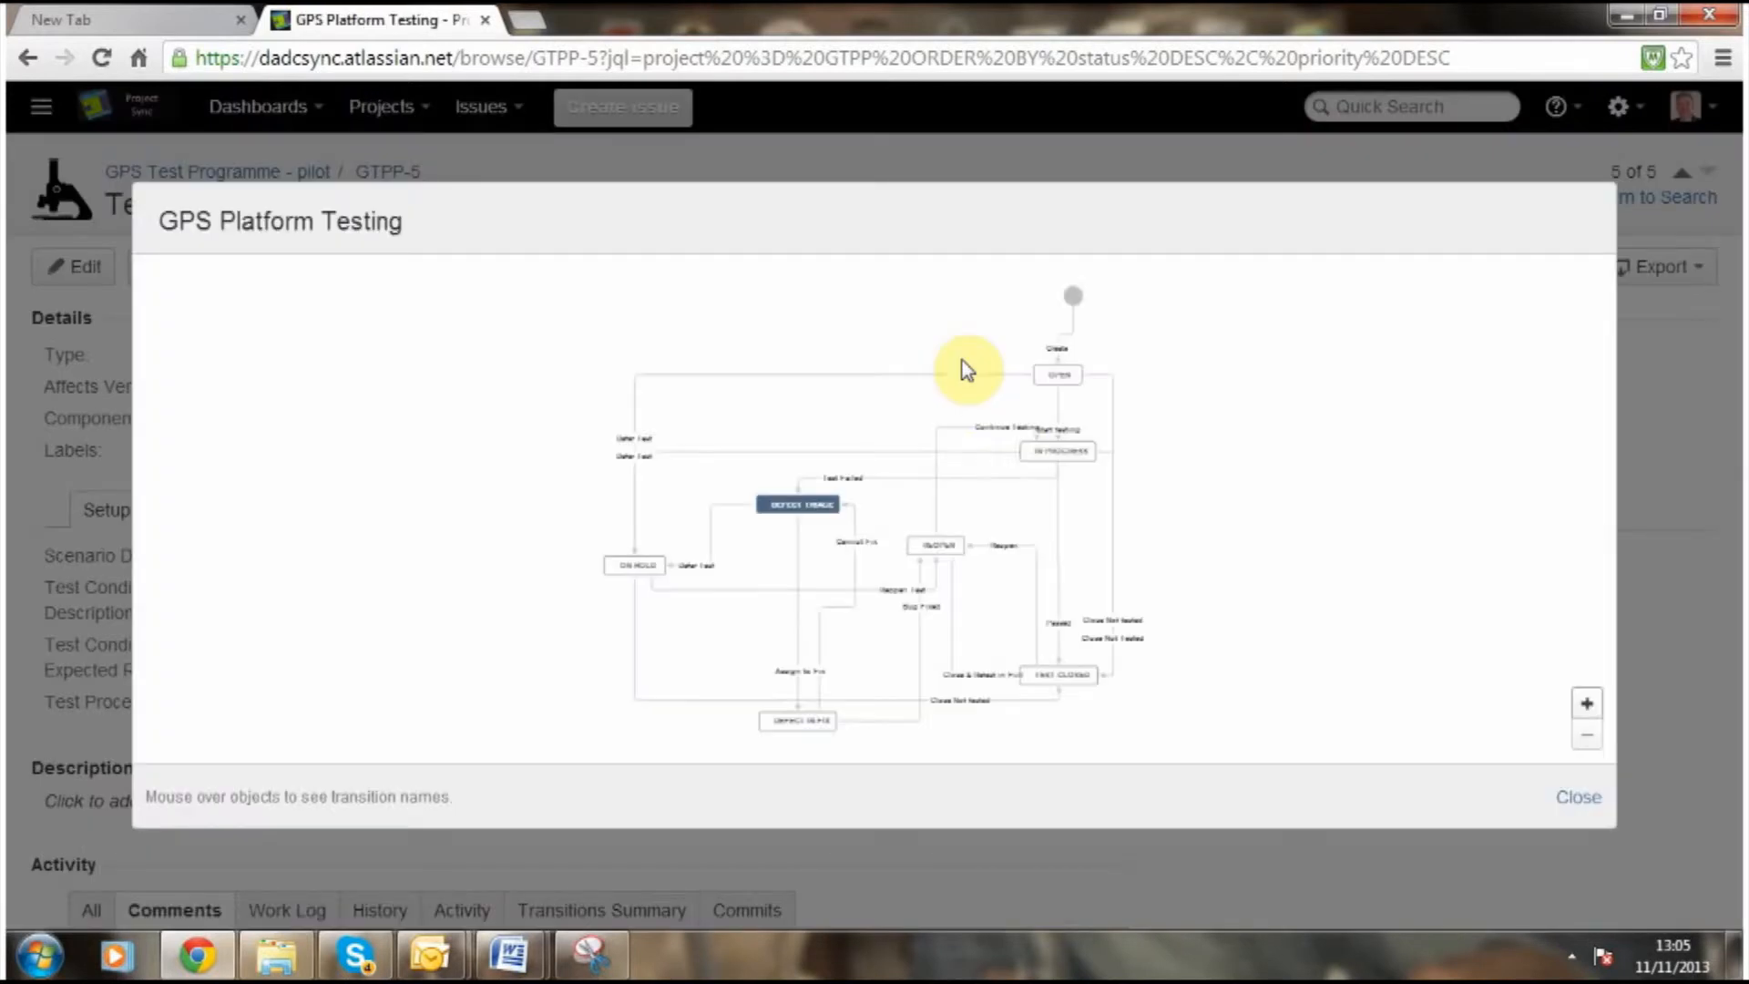
click(1583, 704)
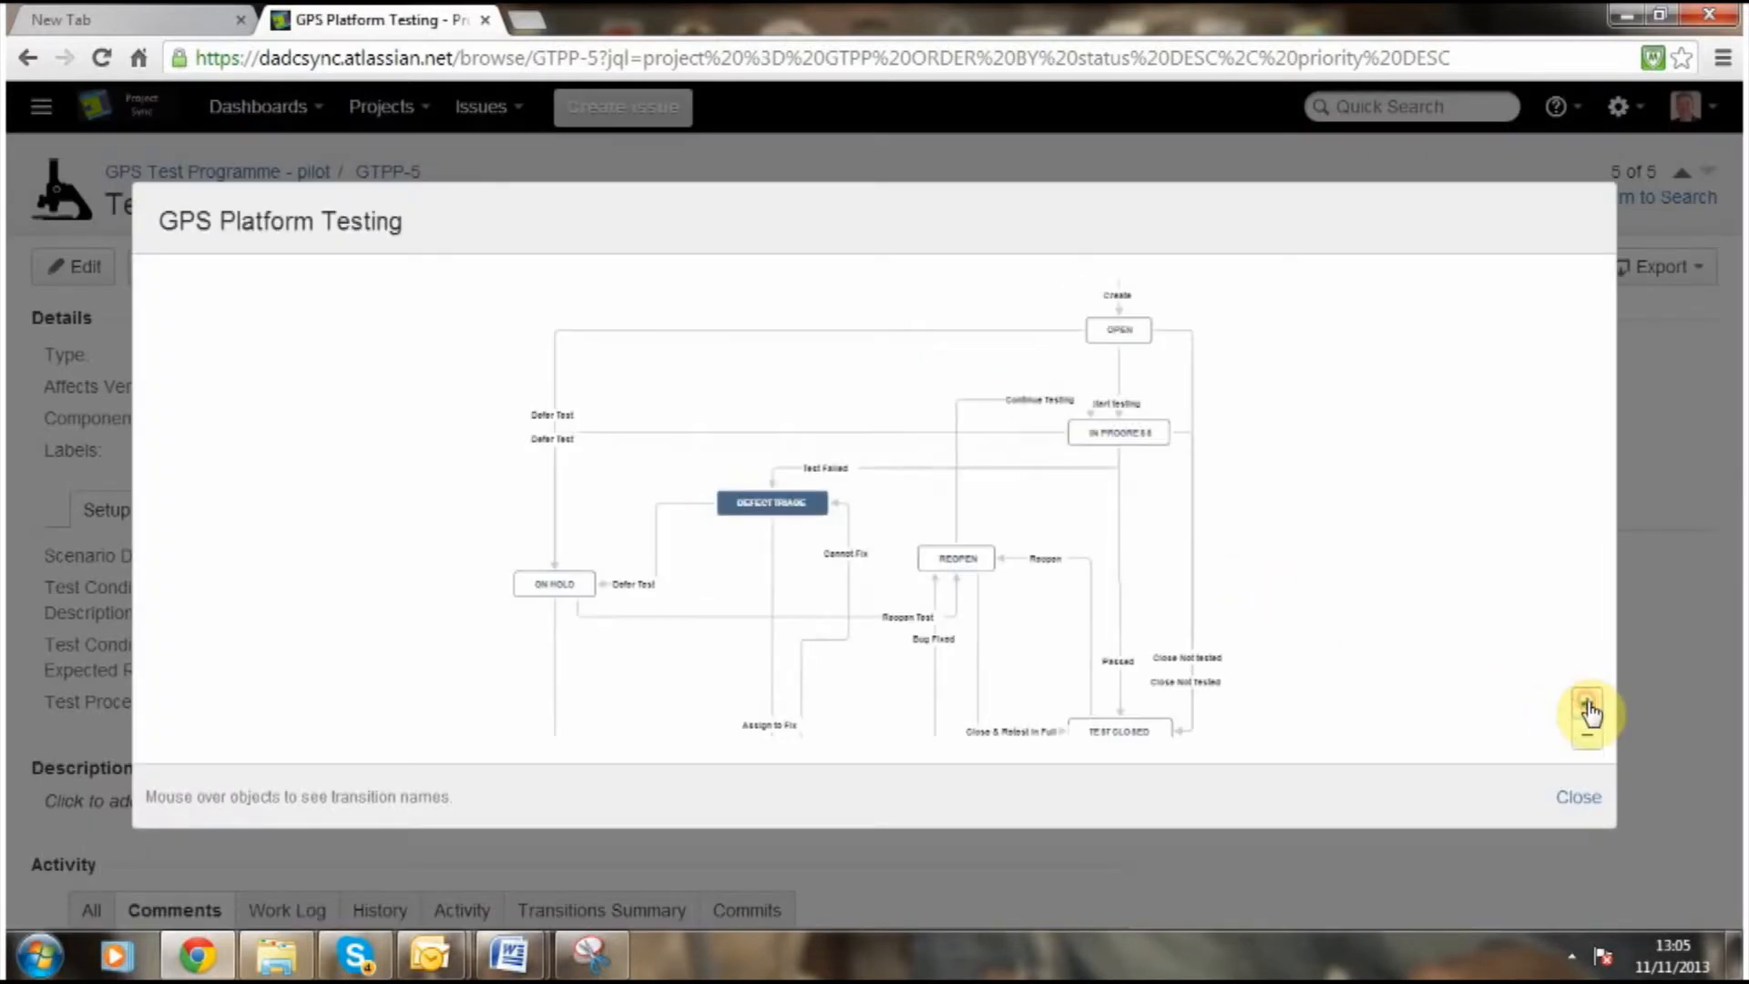
click(1588, 706)
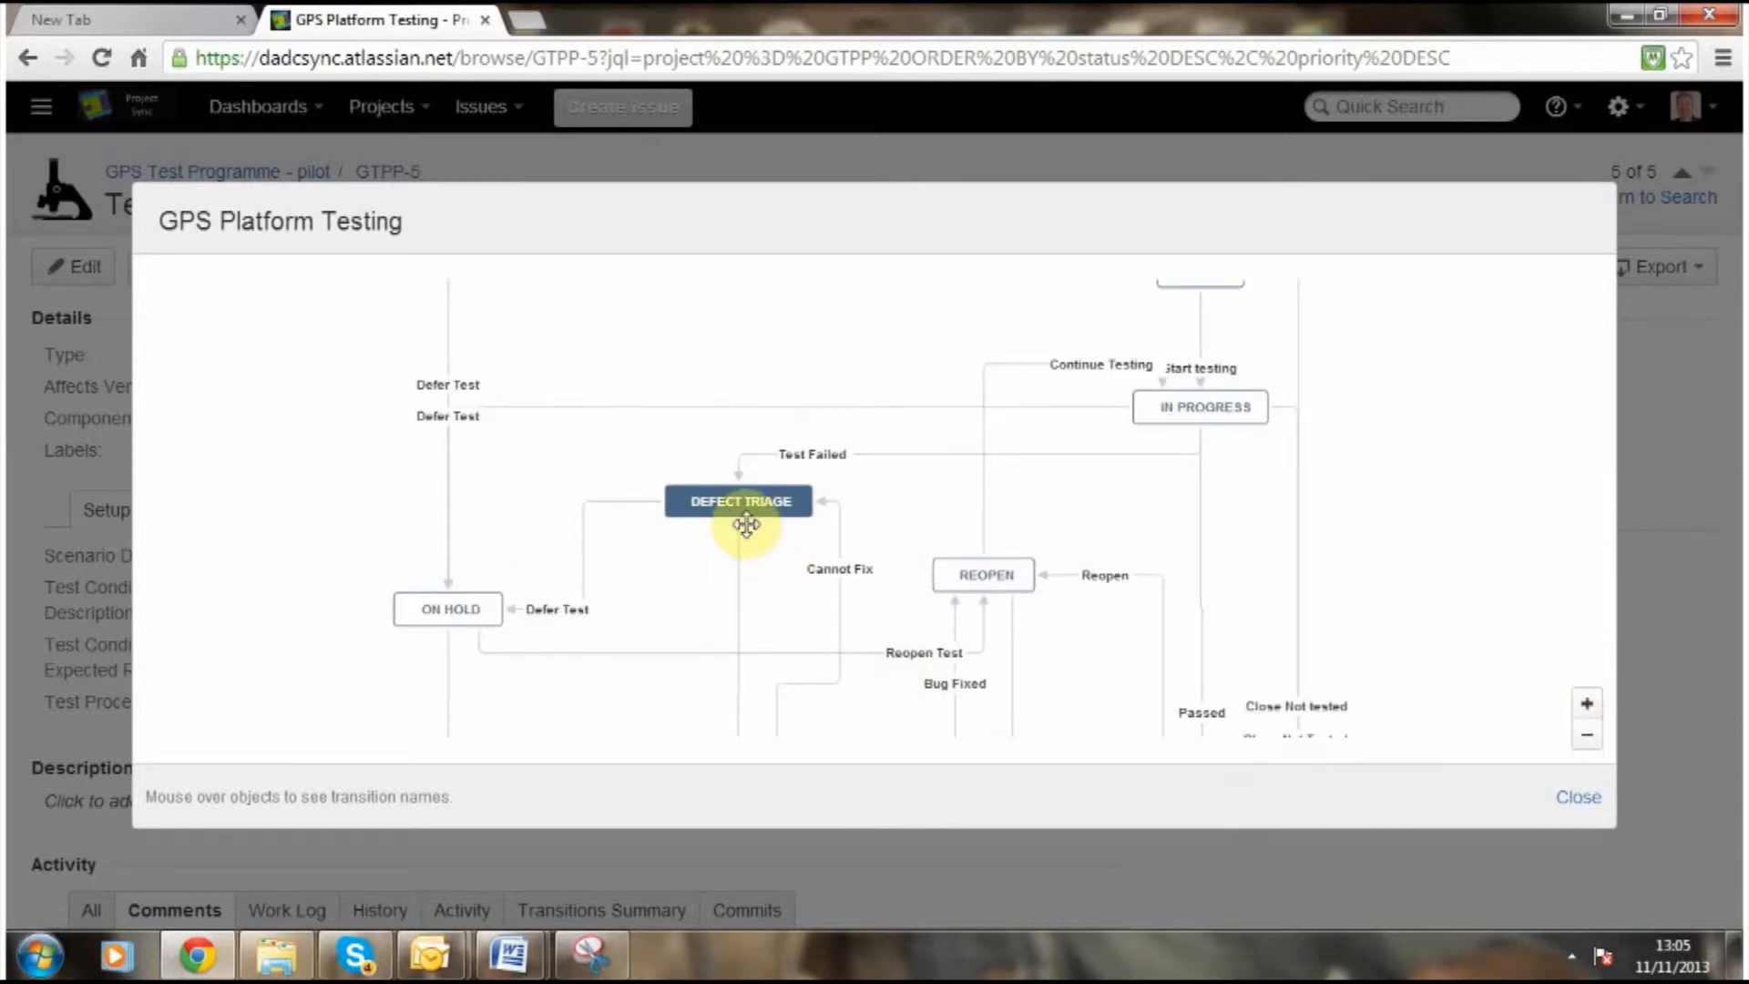
mouse_move(664, 604)
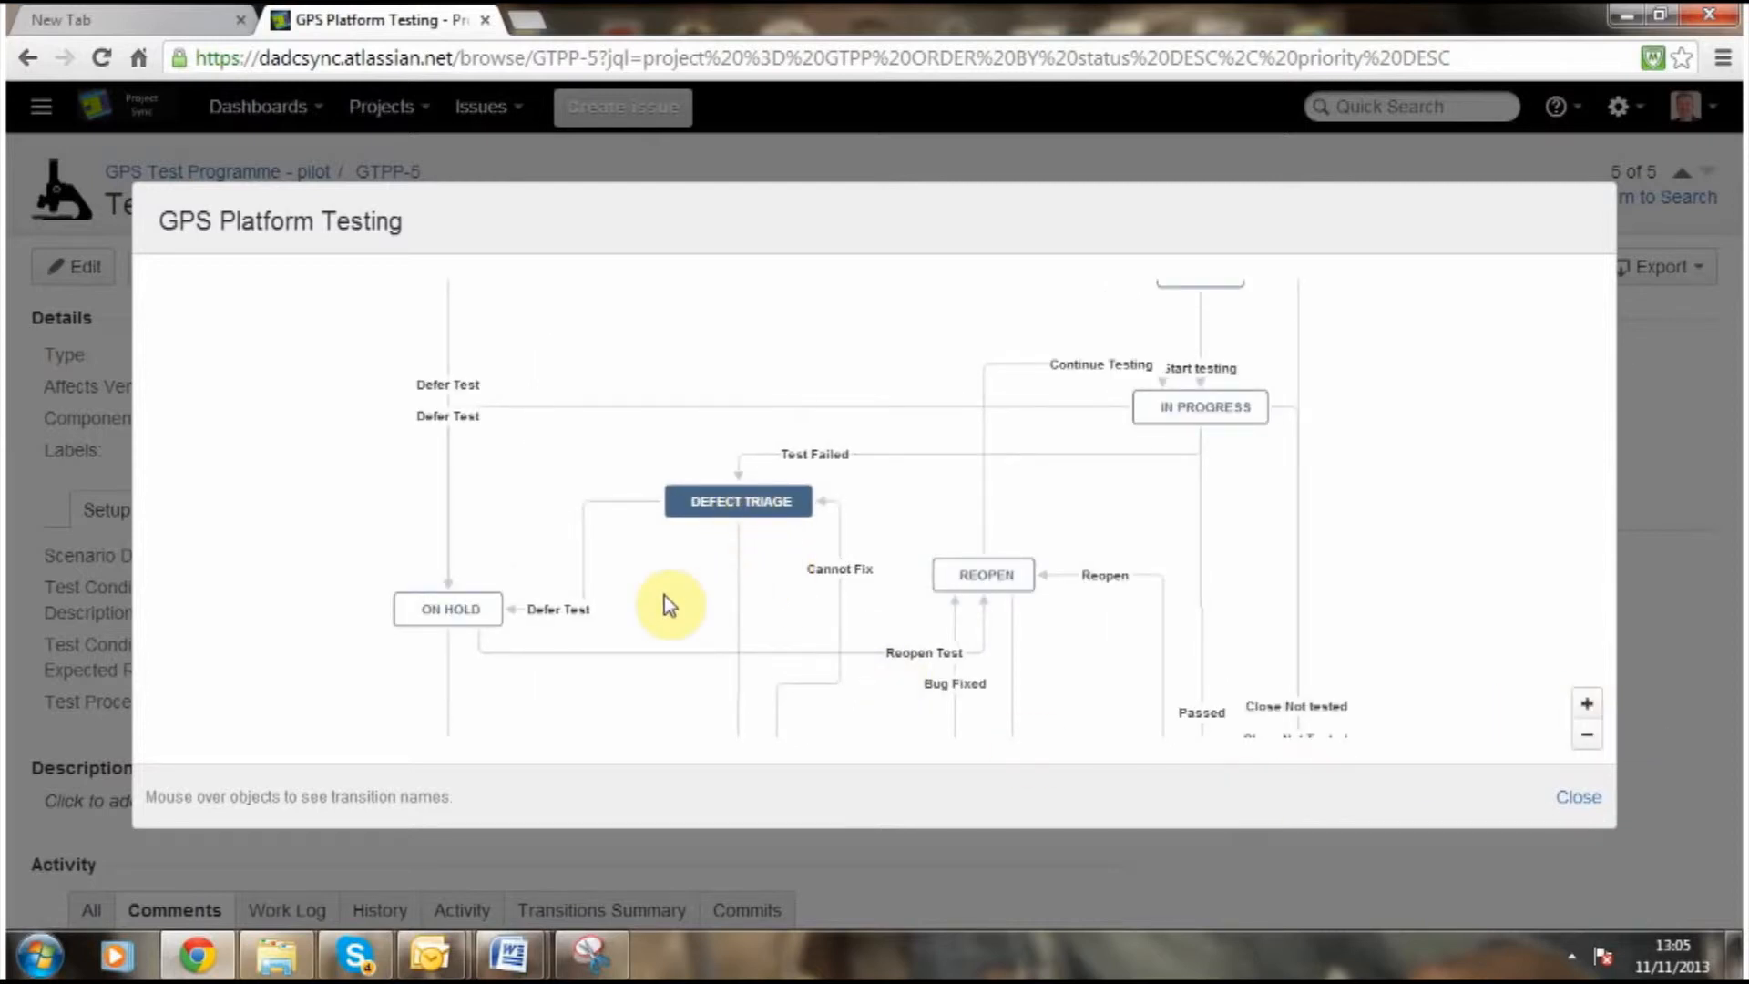
mouse_move(635, 531)
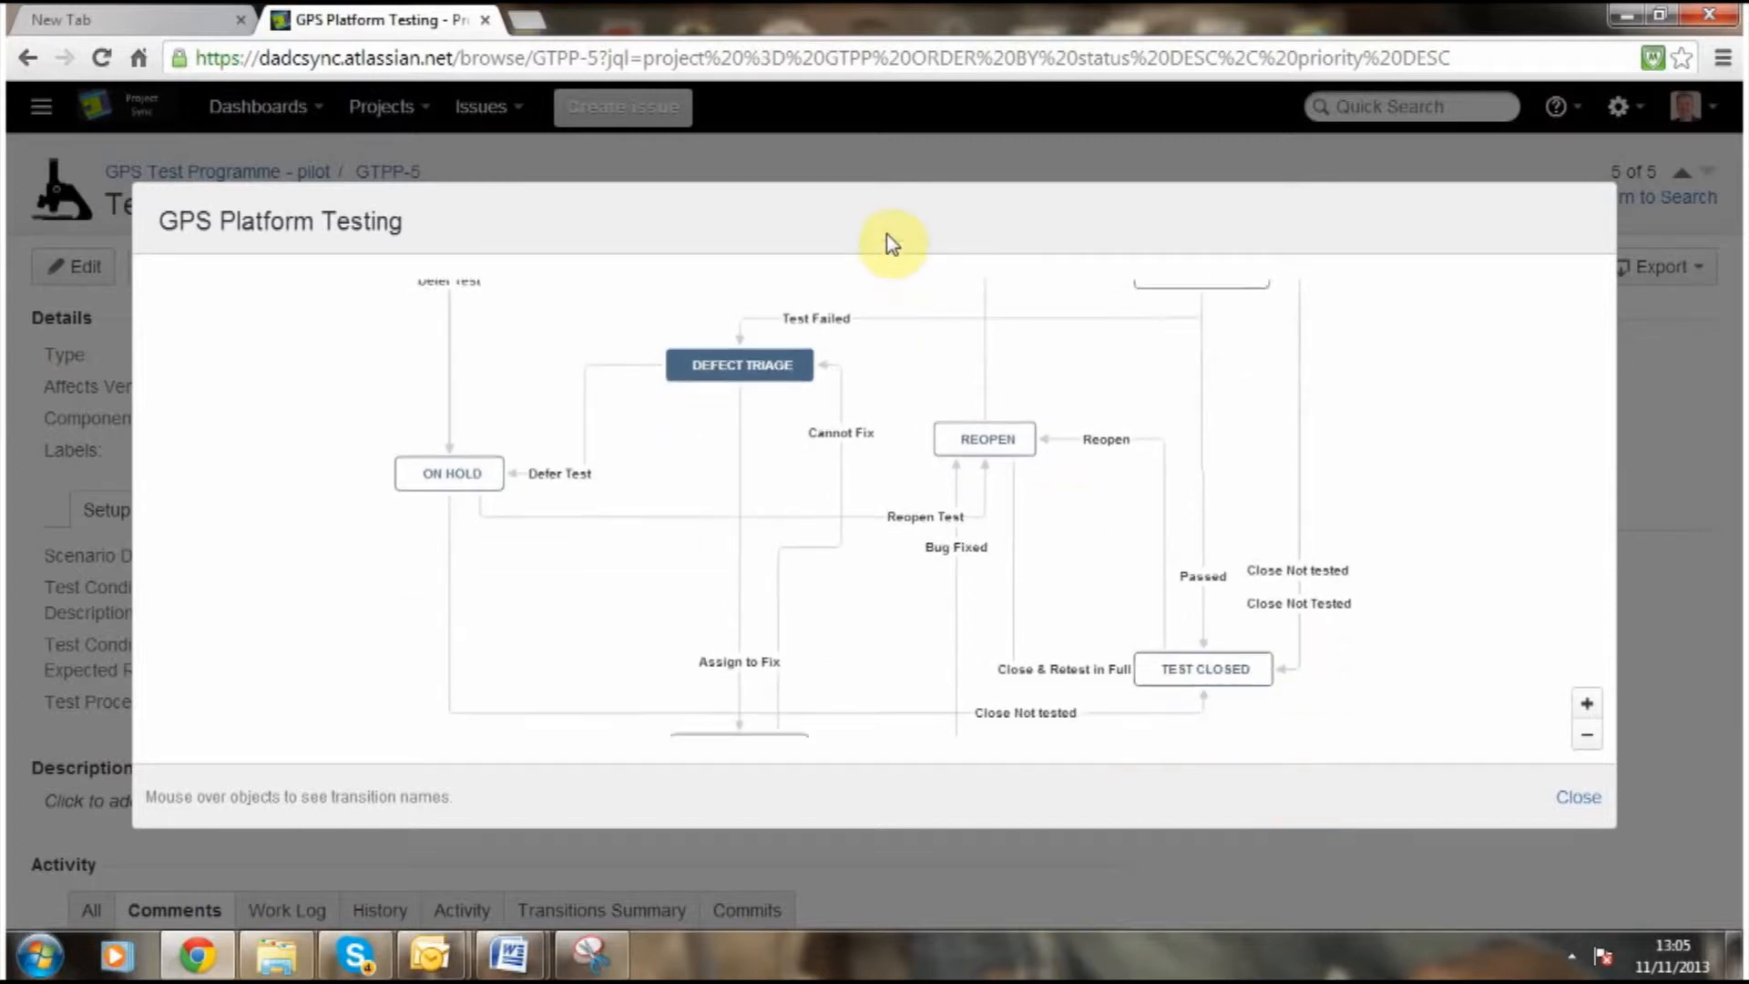
mouse_move(737, 613)
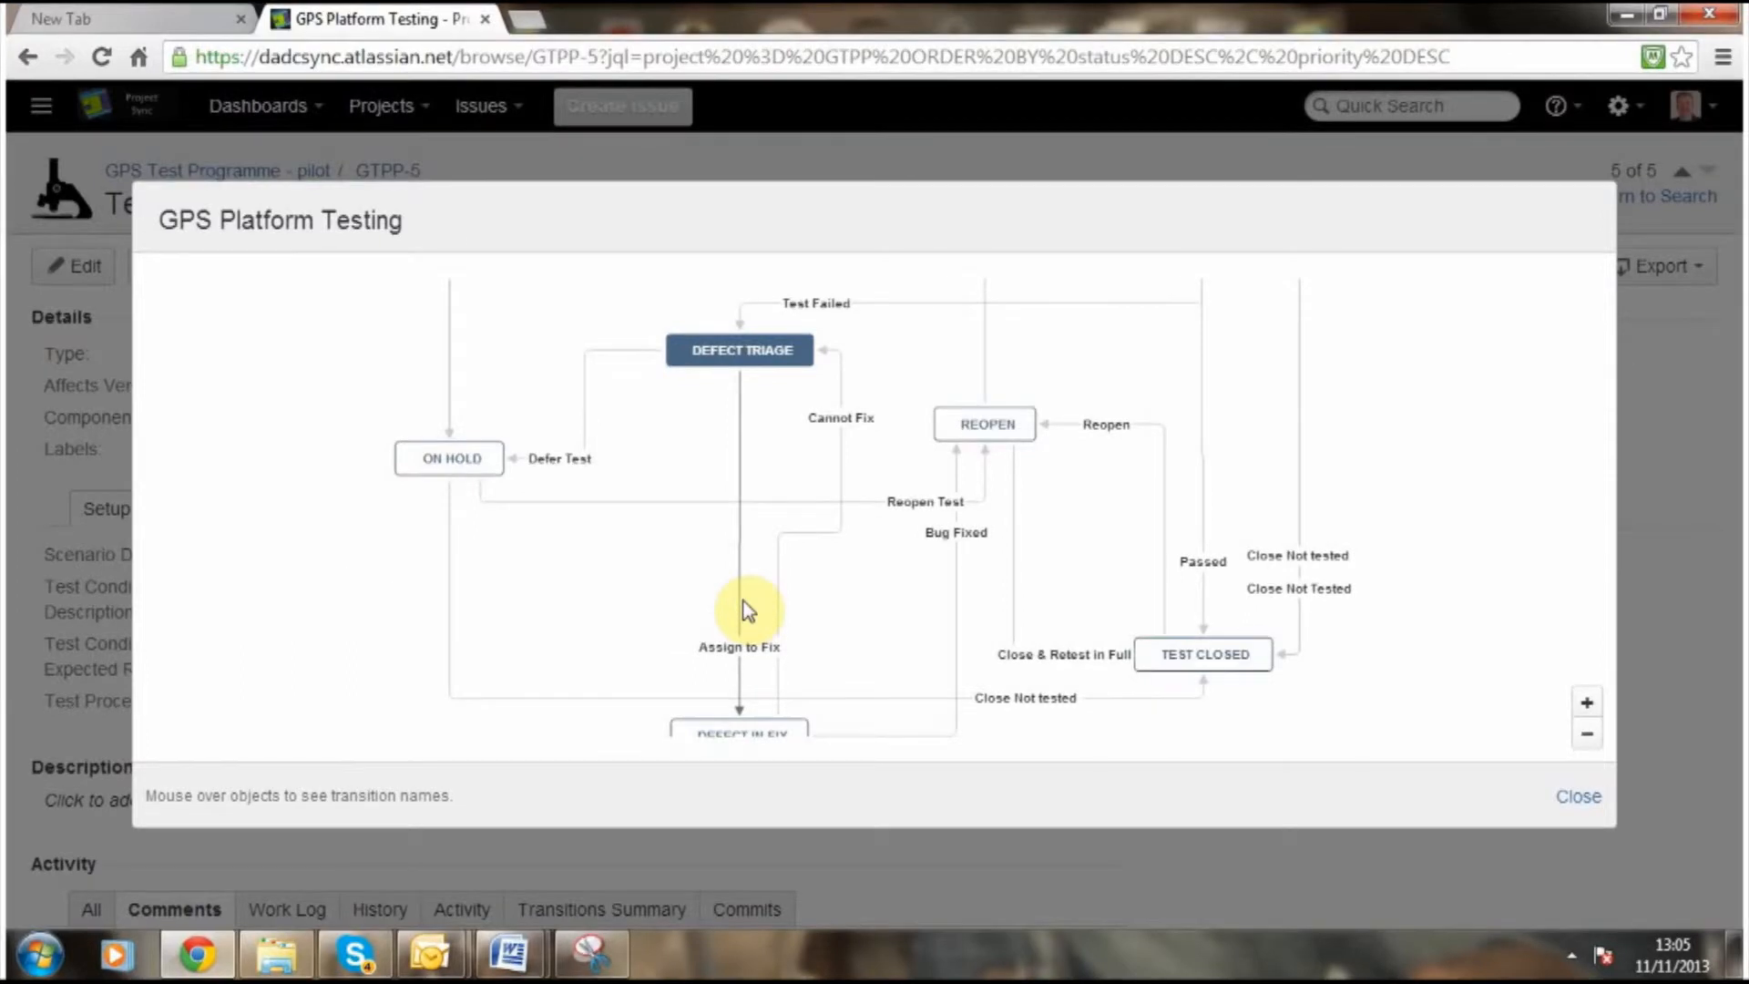
click(1579, 797)
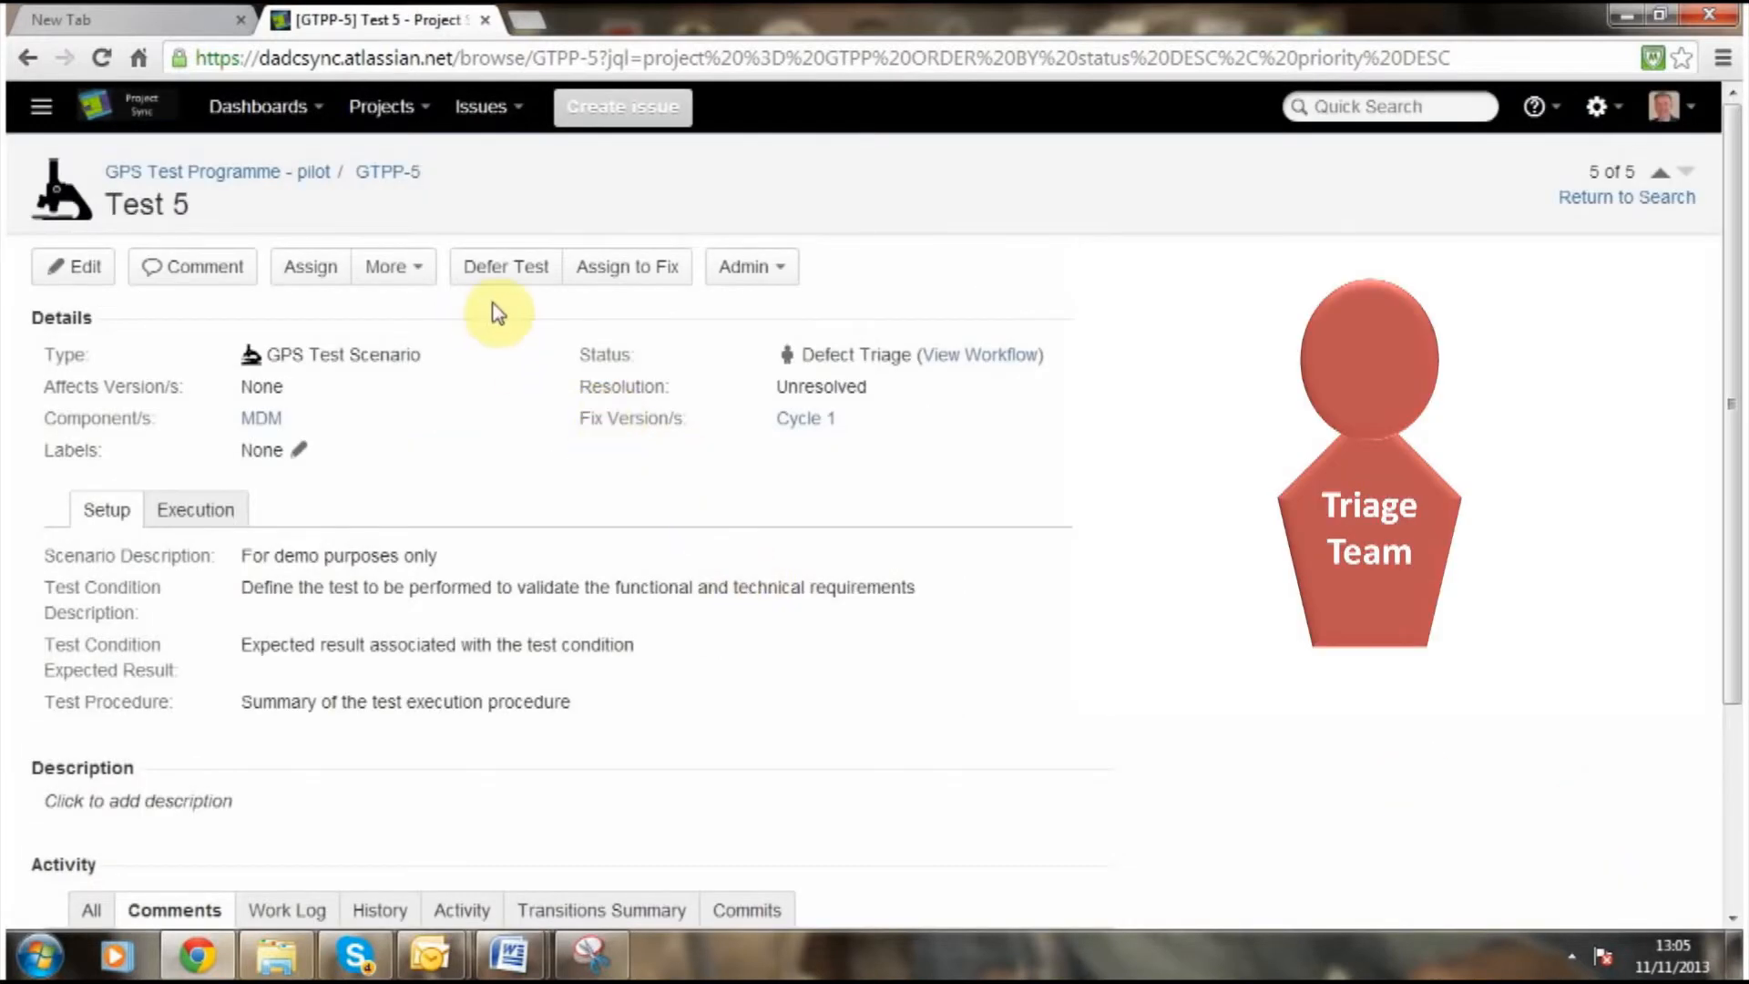
mouse_move(516, 280)
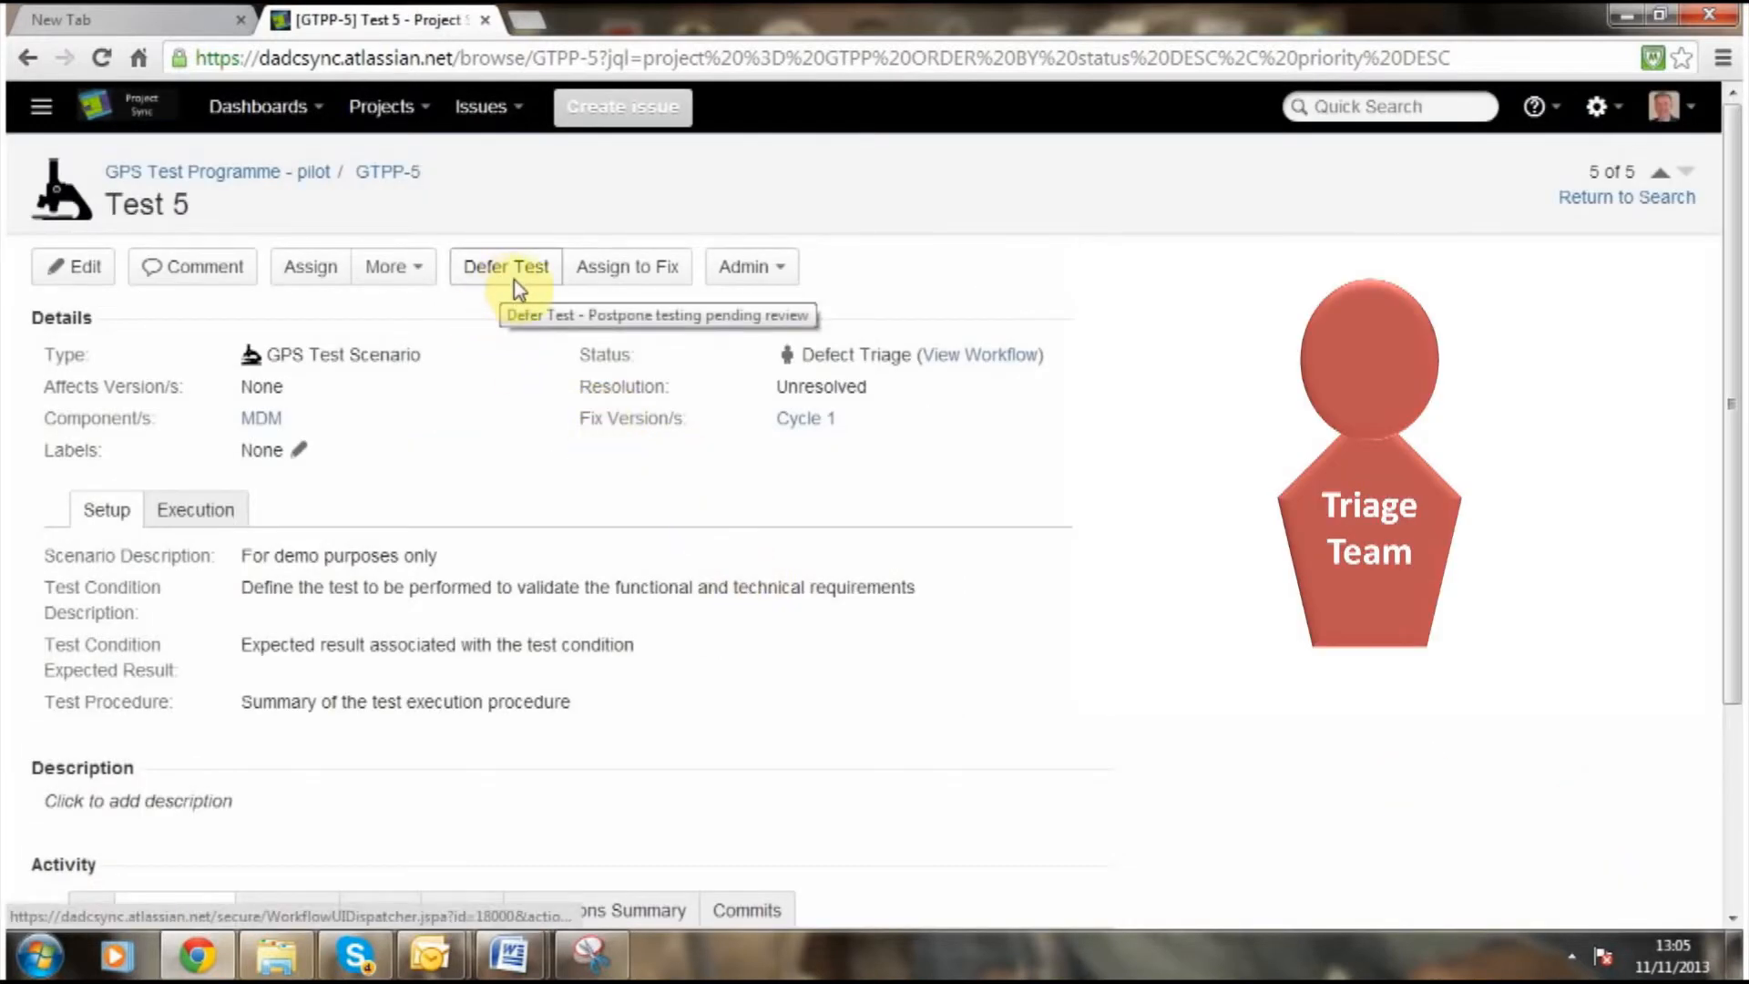
mouse_move(620, 294)
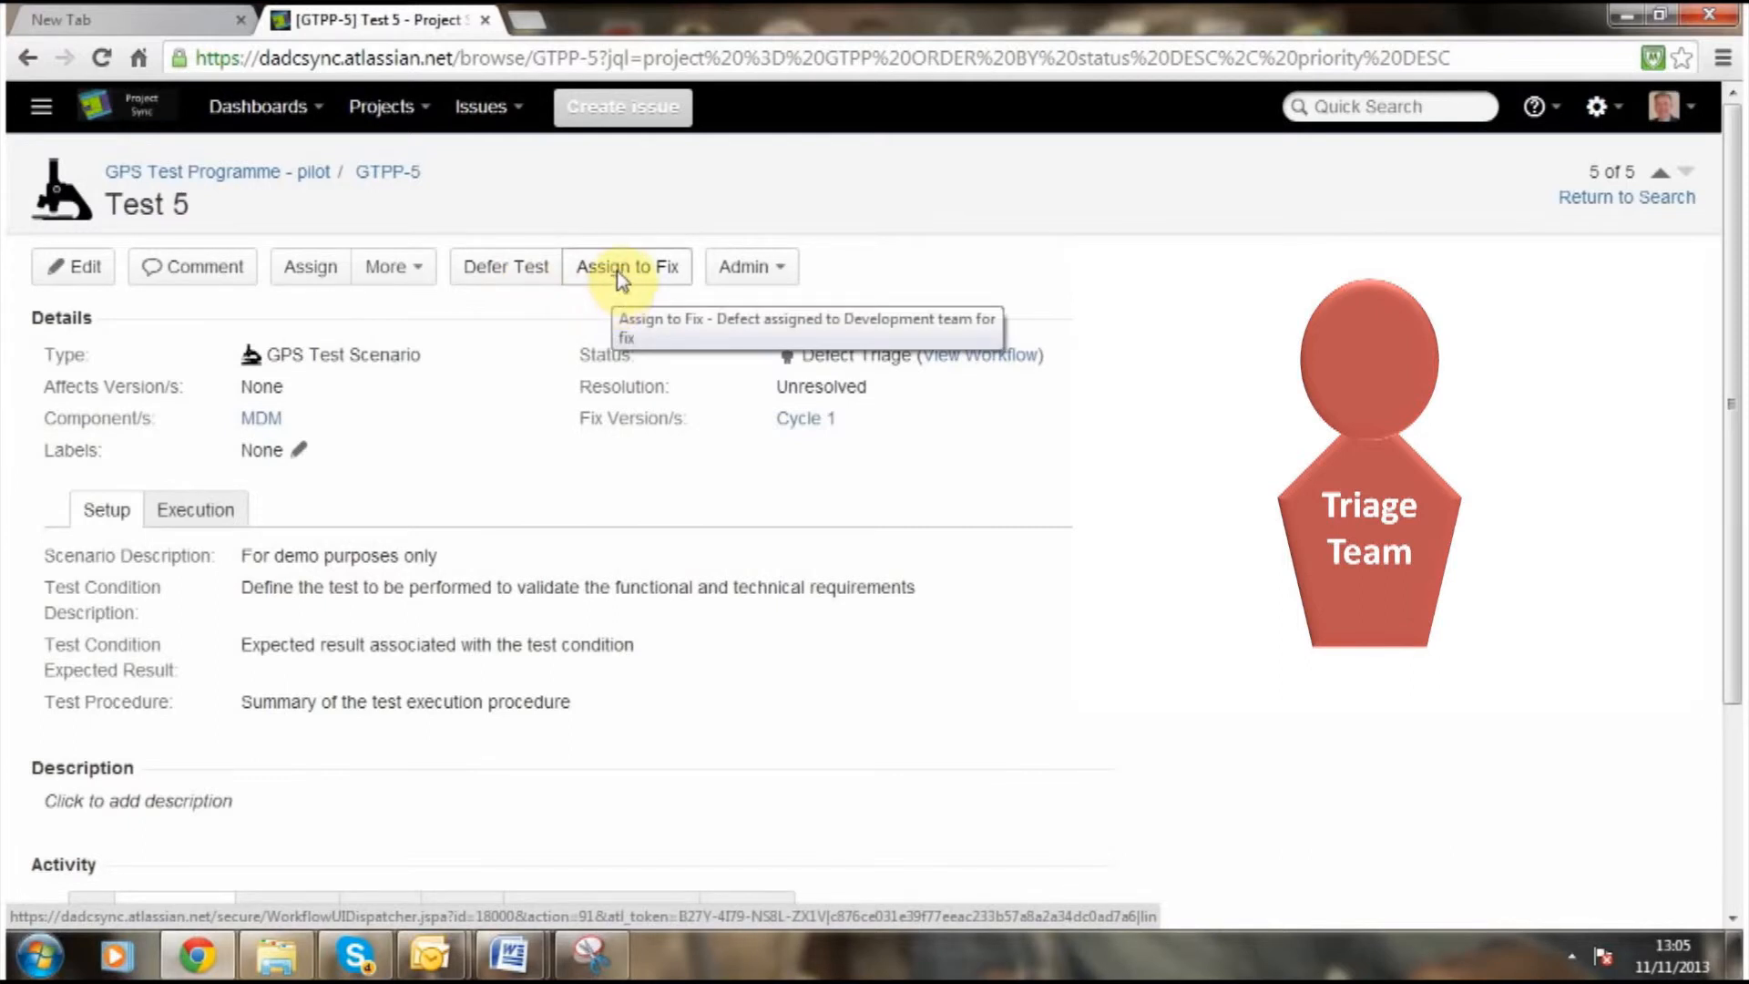
Assign GTPP-5 to fix: category Assign to Fix, assessment 'Not looking good', severity HIGH.
click(627, 266)
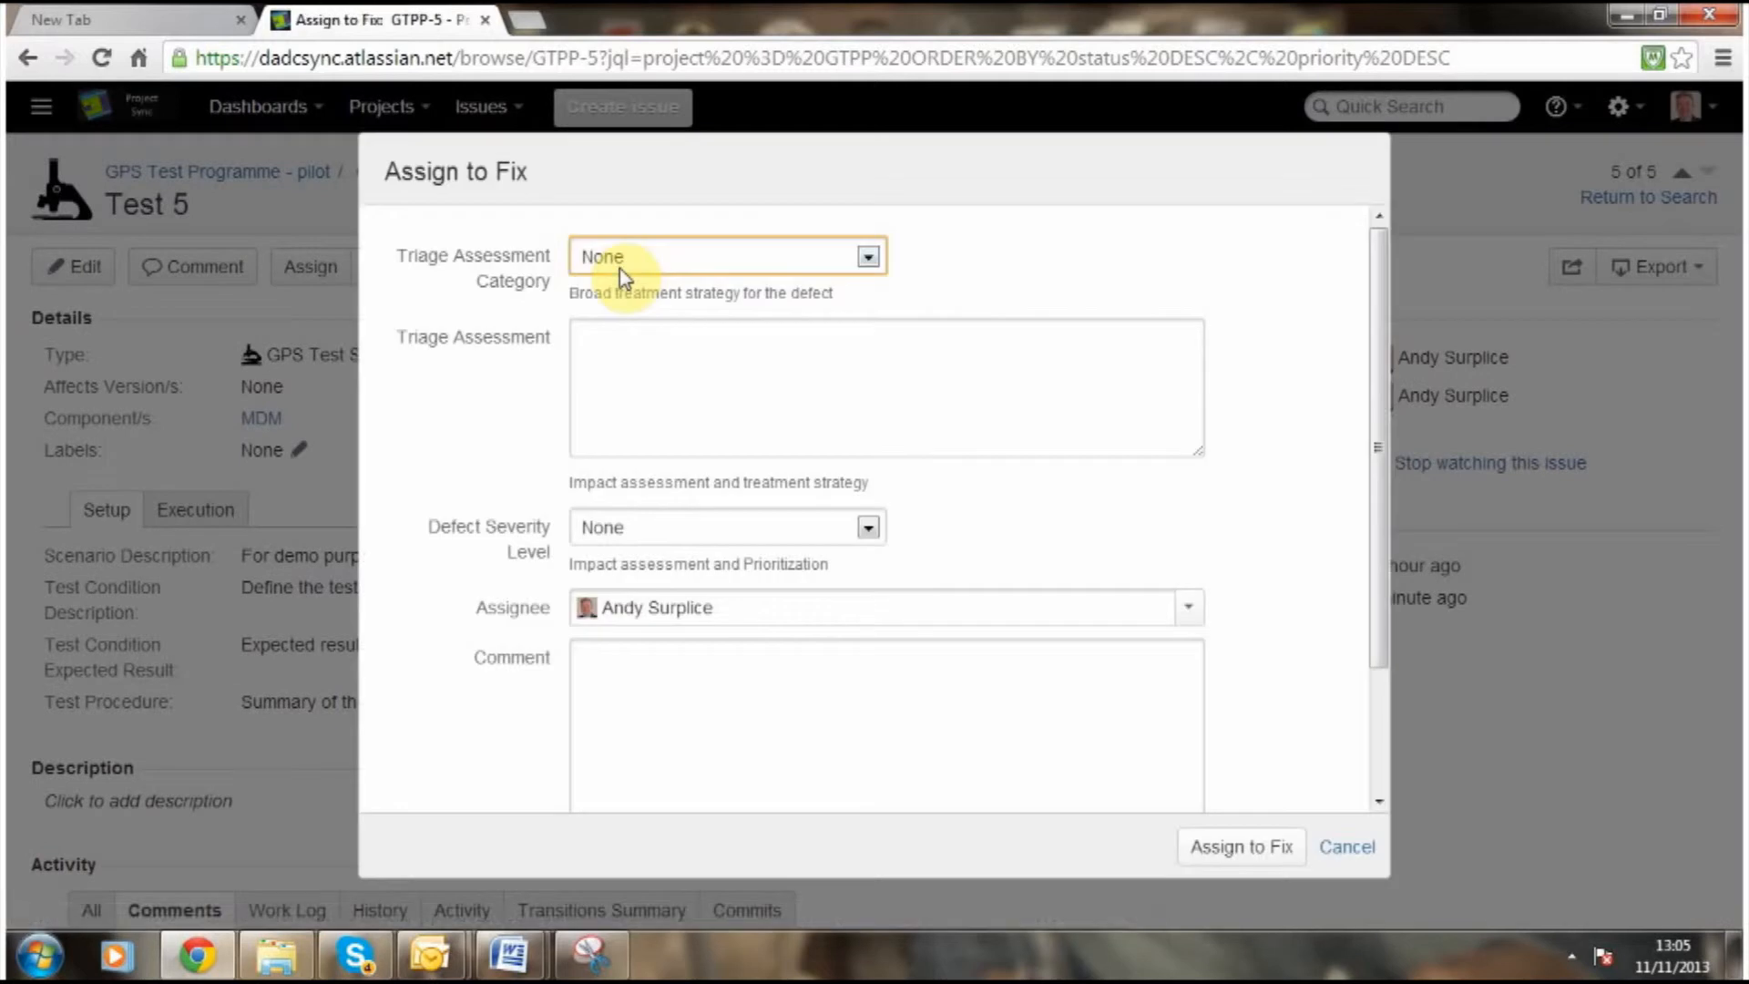
mouse_move(897, 291)
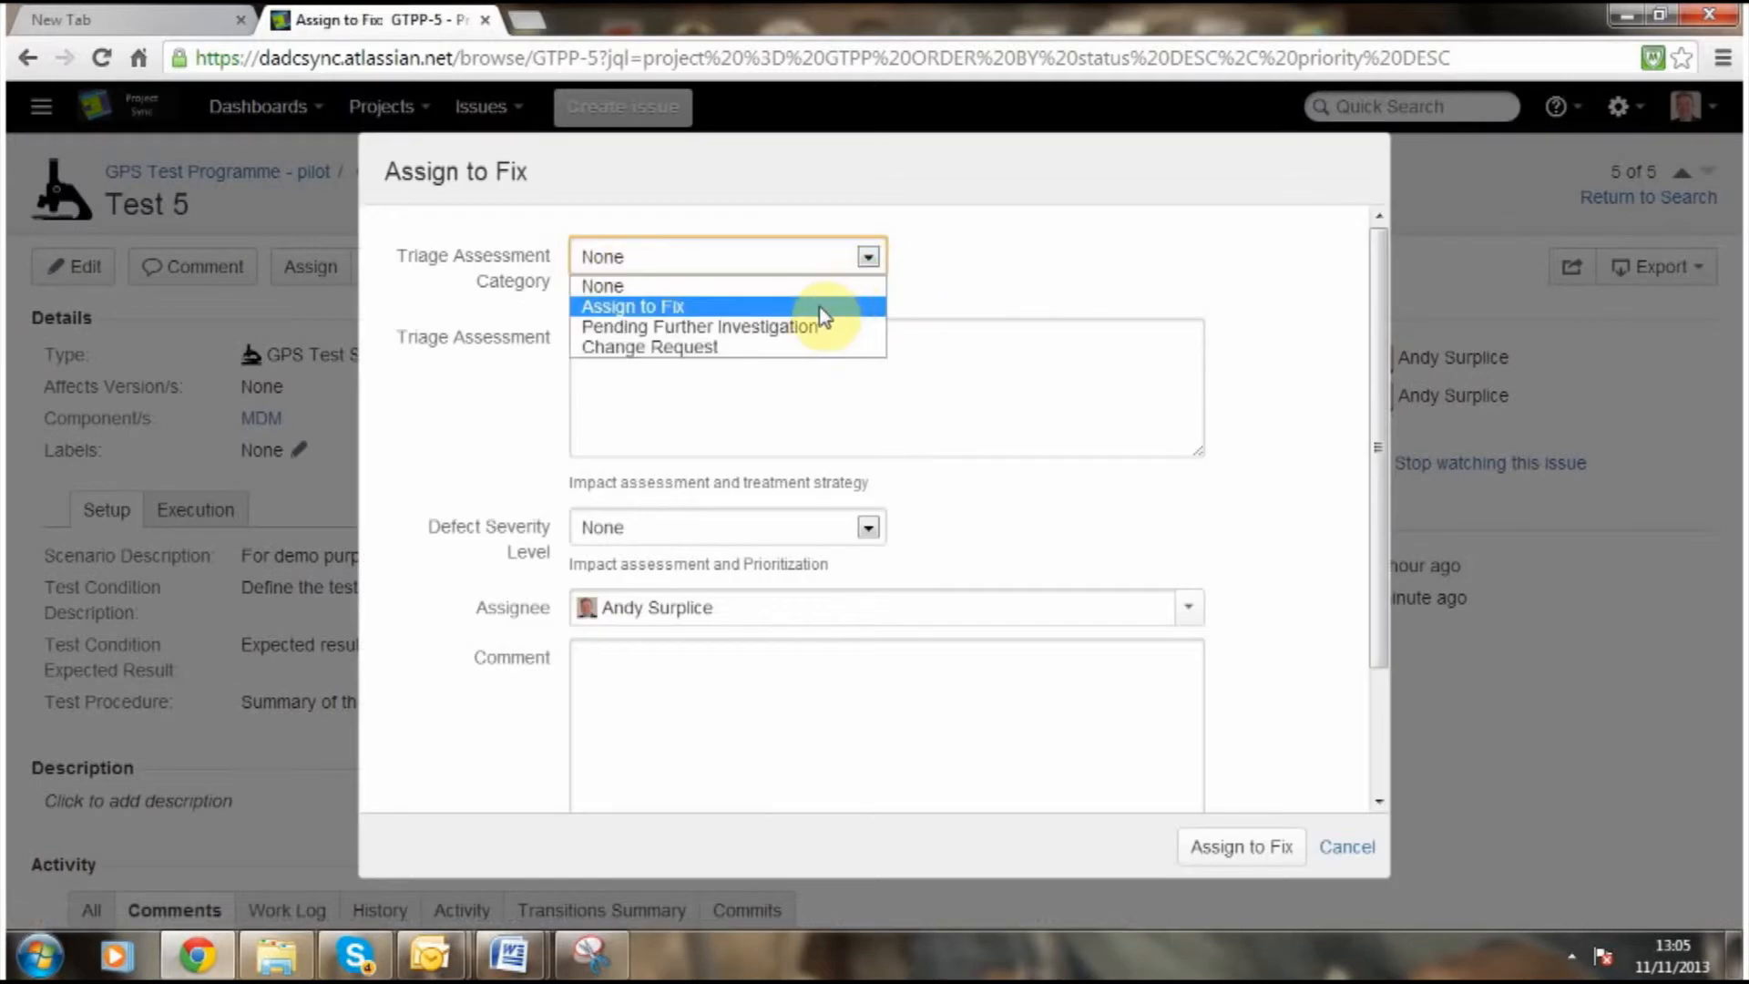
click(633, 306)
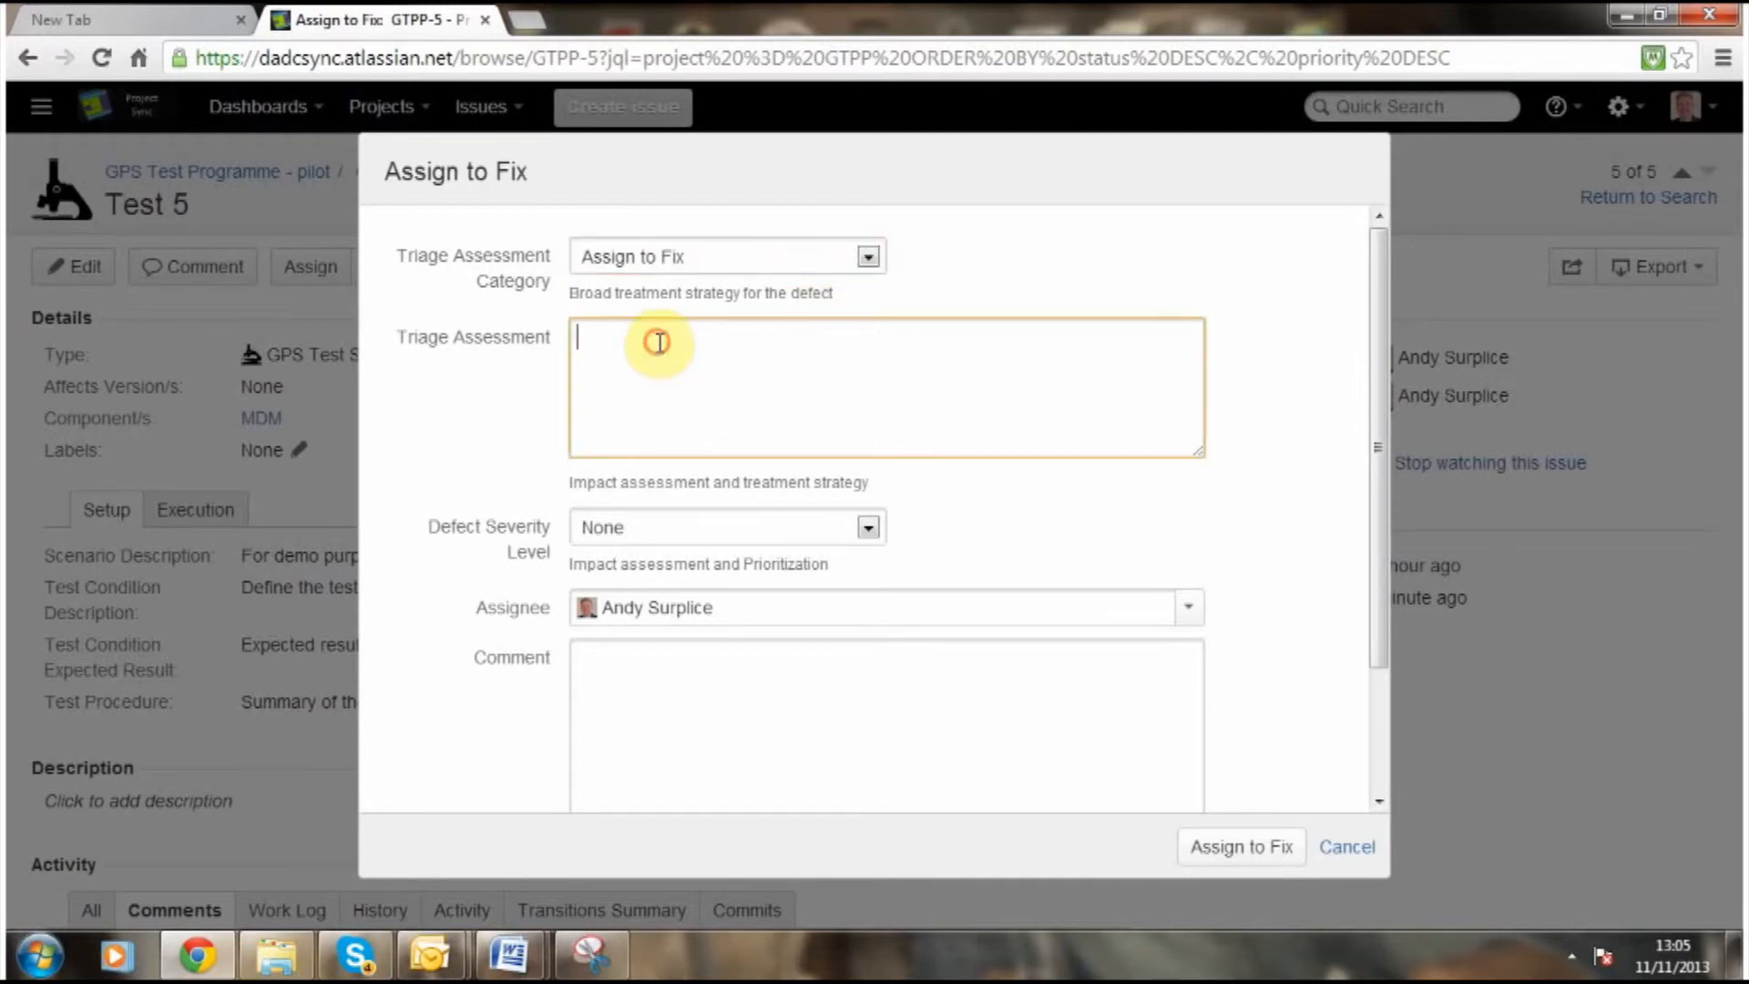
text(Not lookin)
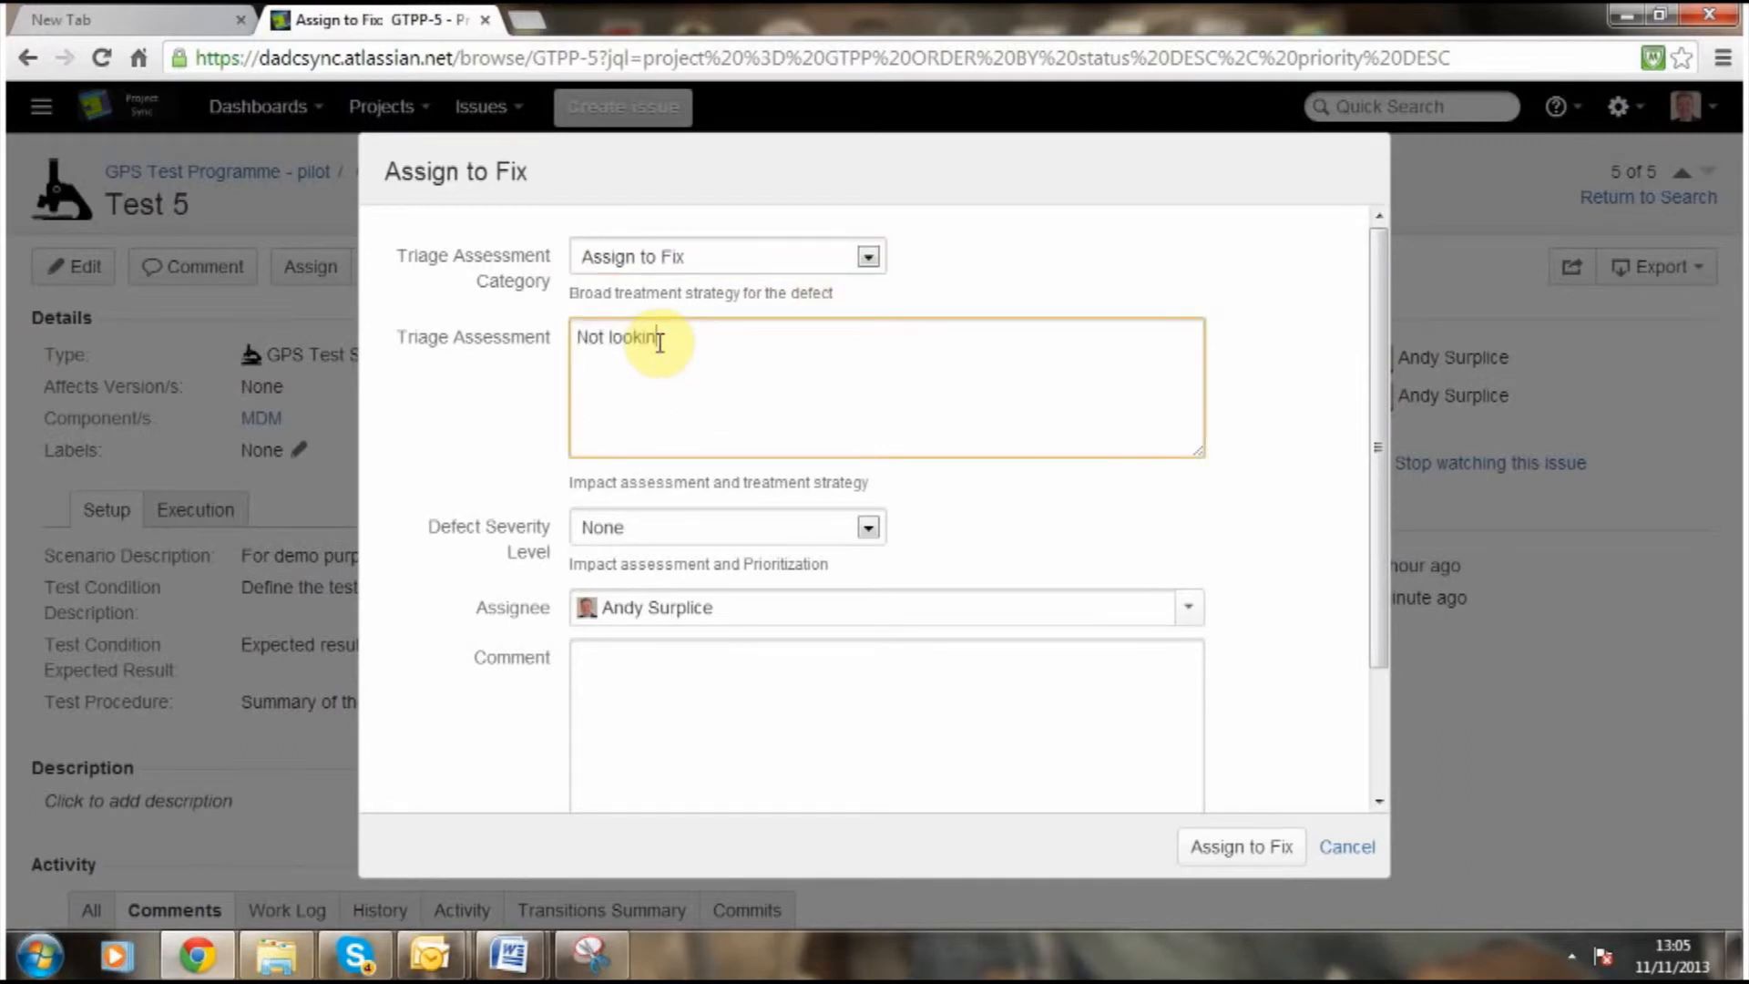
text(good)
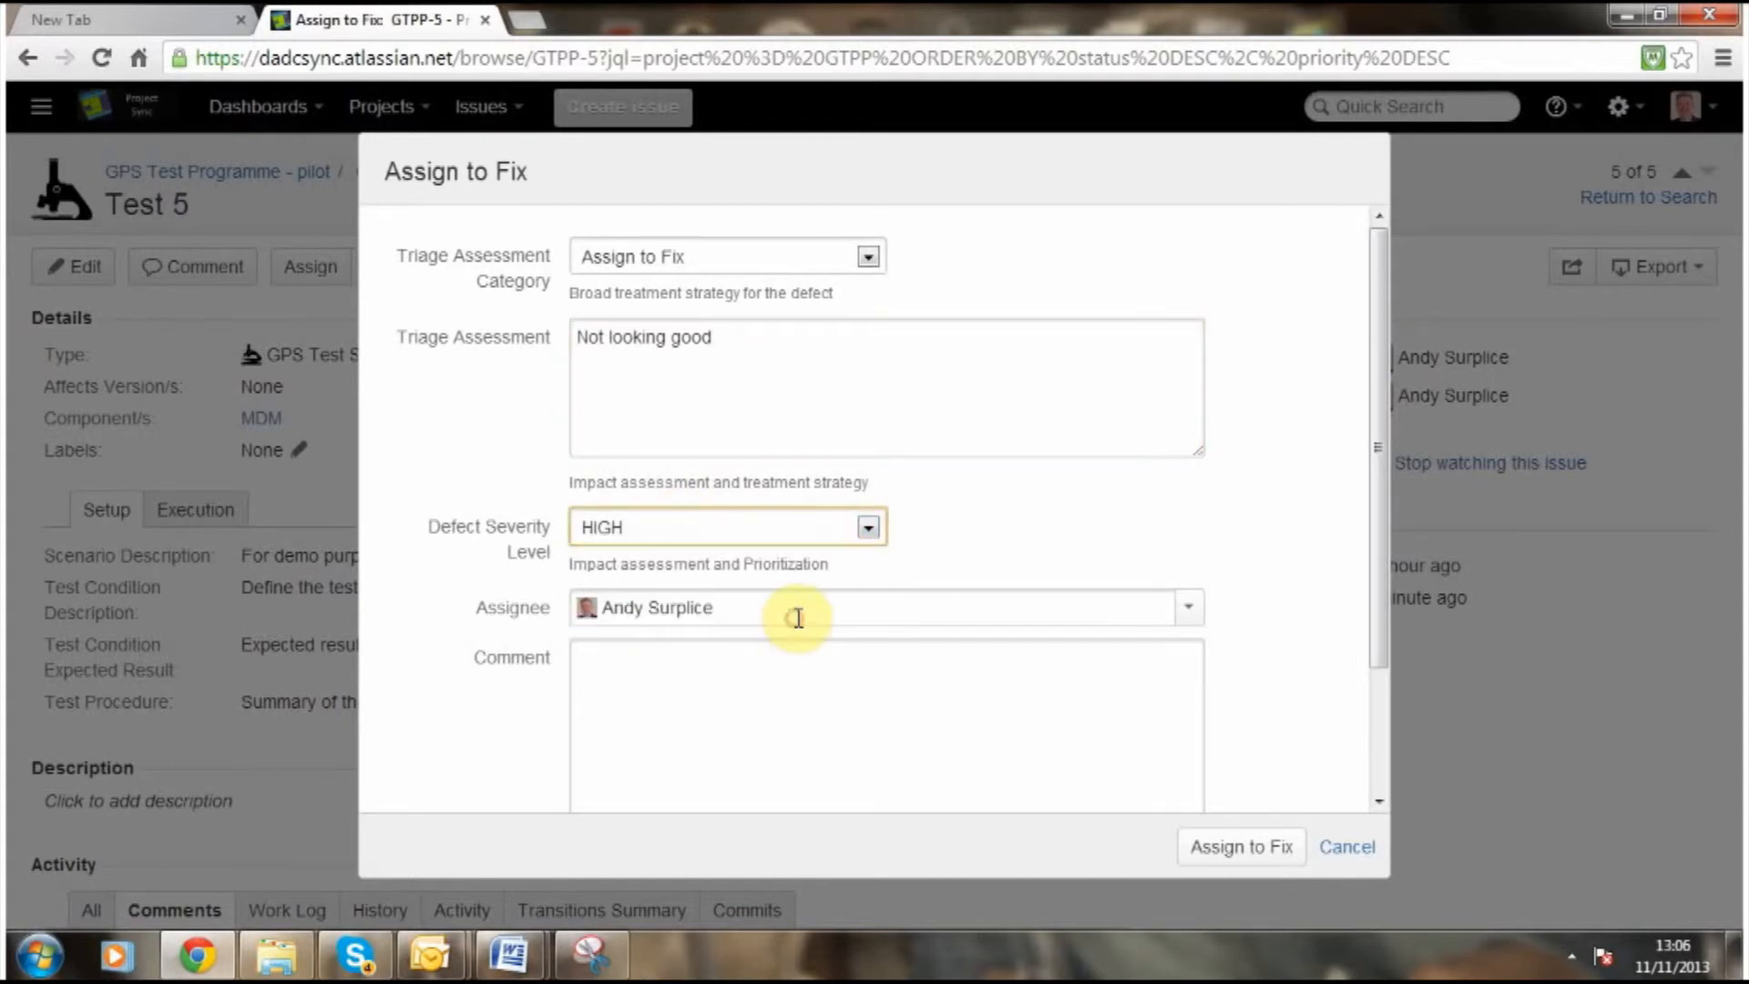
mouse_move(1414, 741)
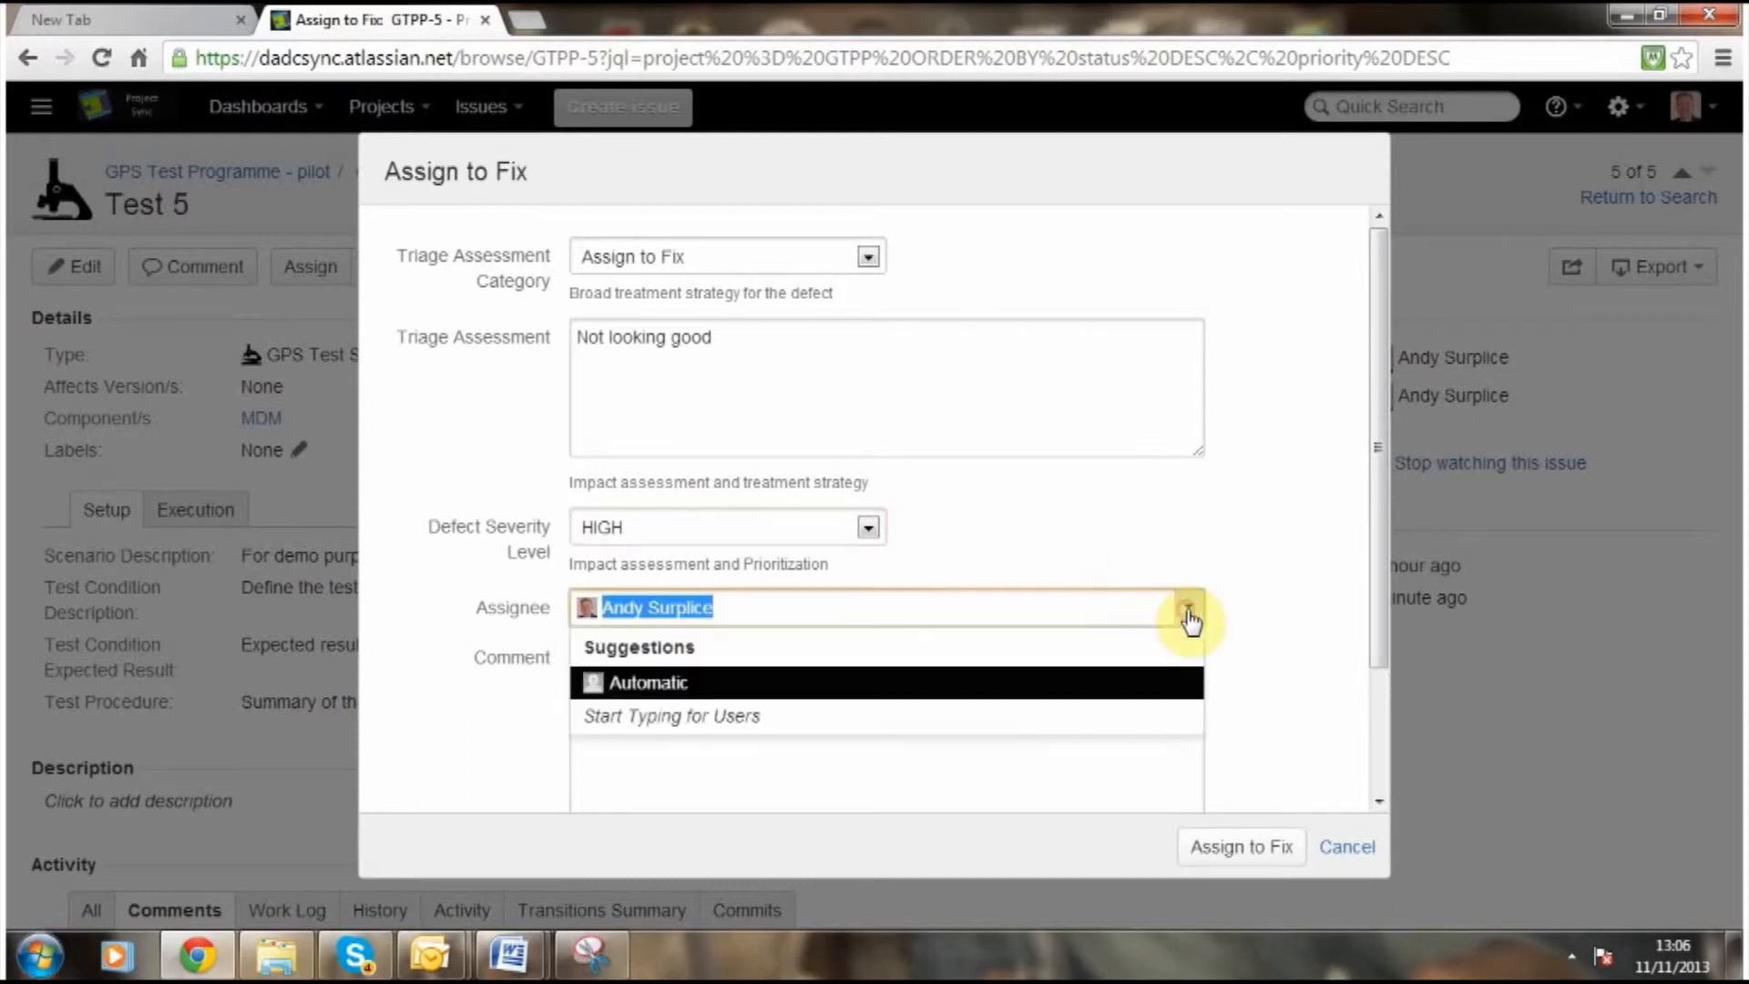
click(1188, 614)
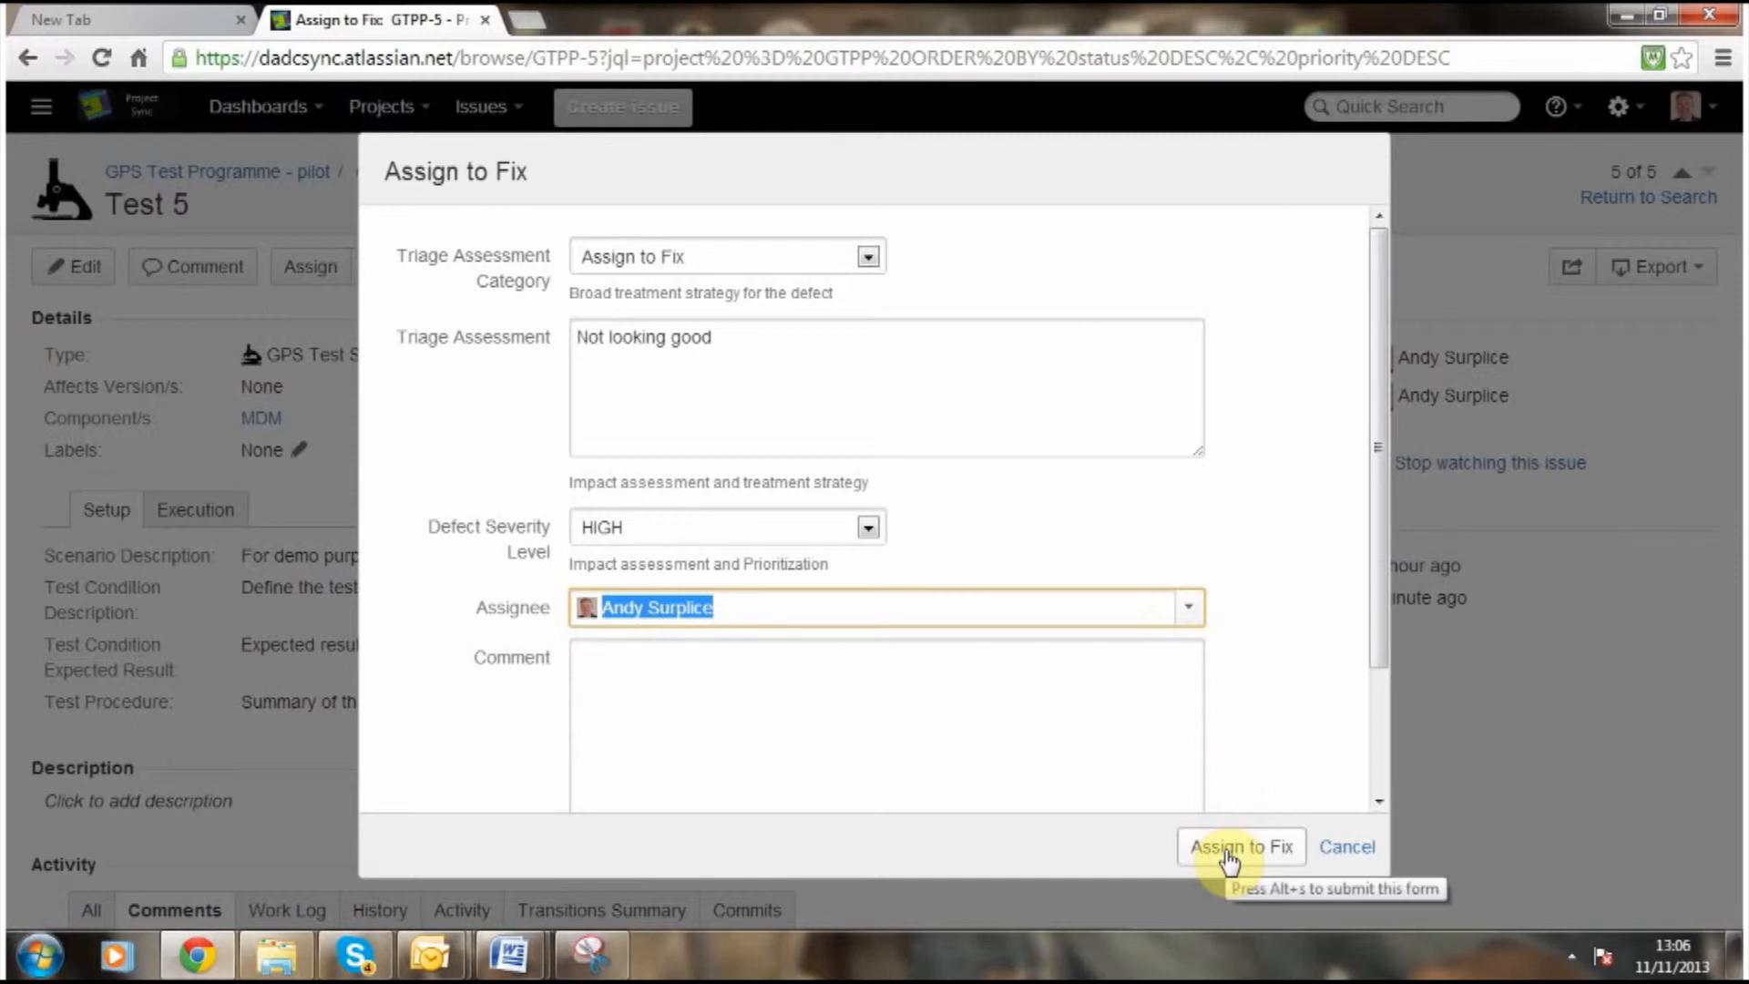
click(1241, 847)
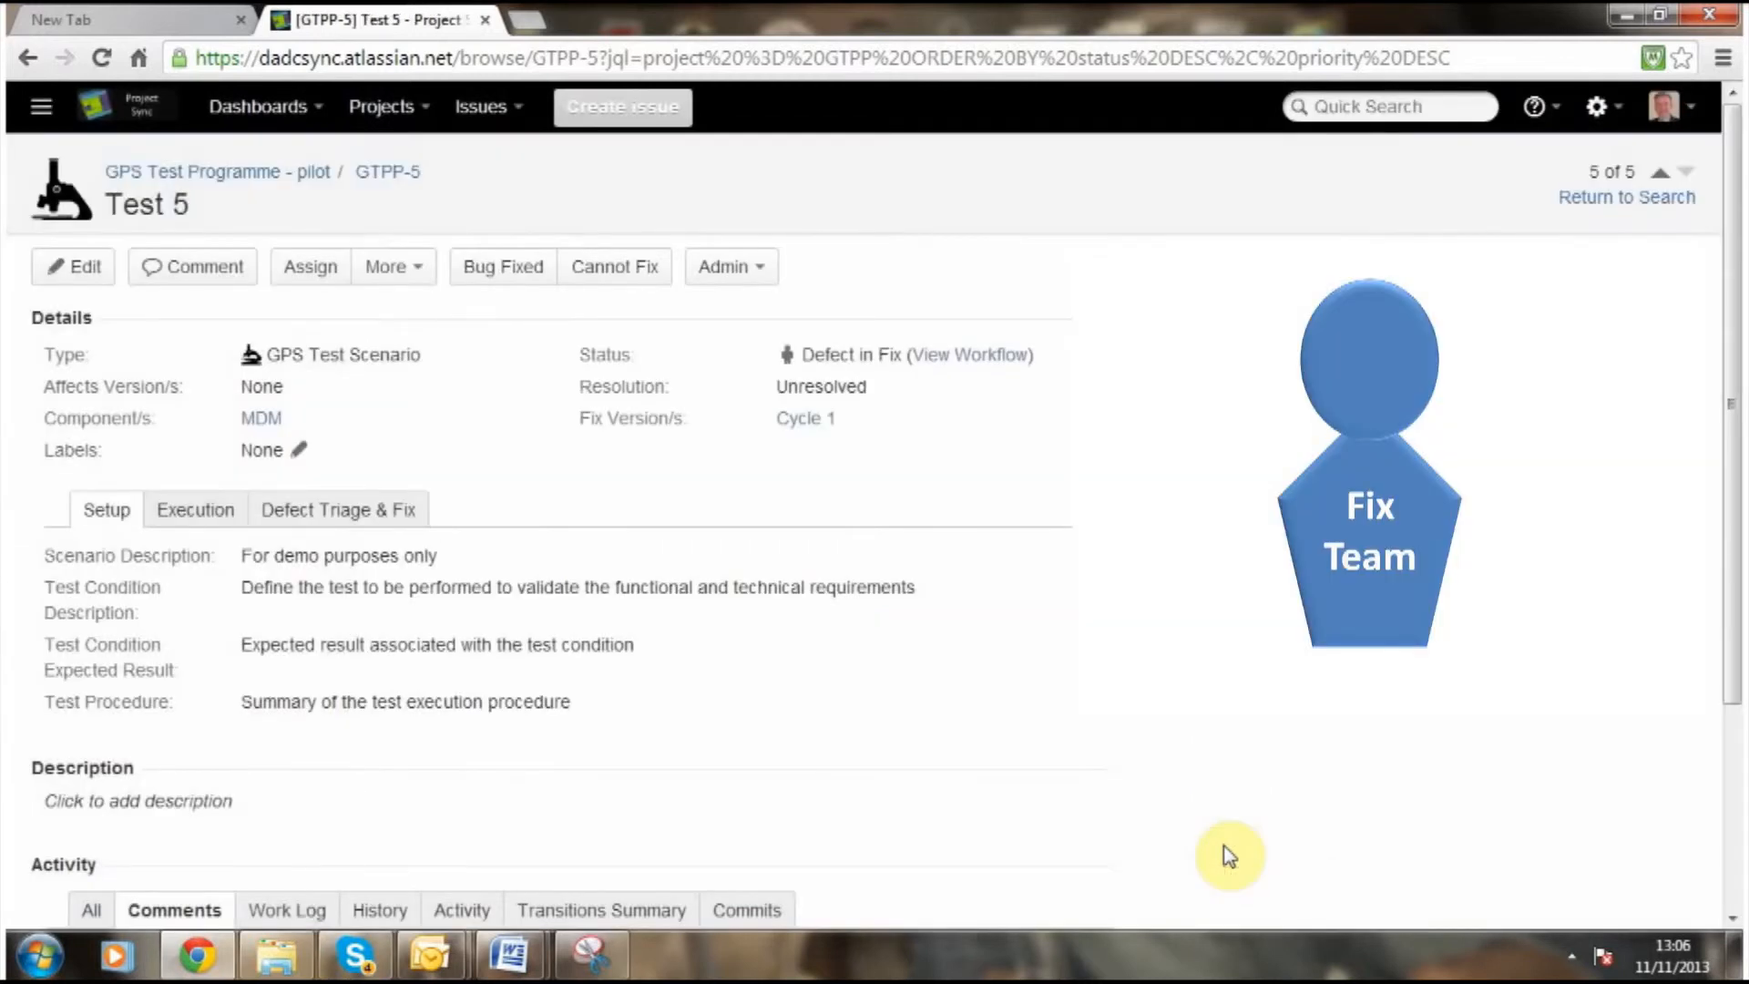
mouse_move(887, 385)
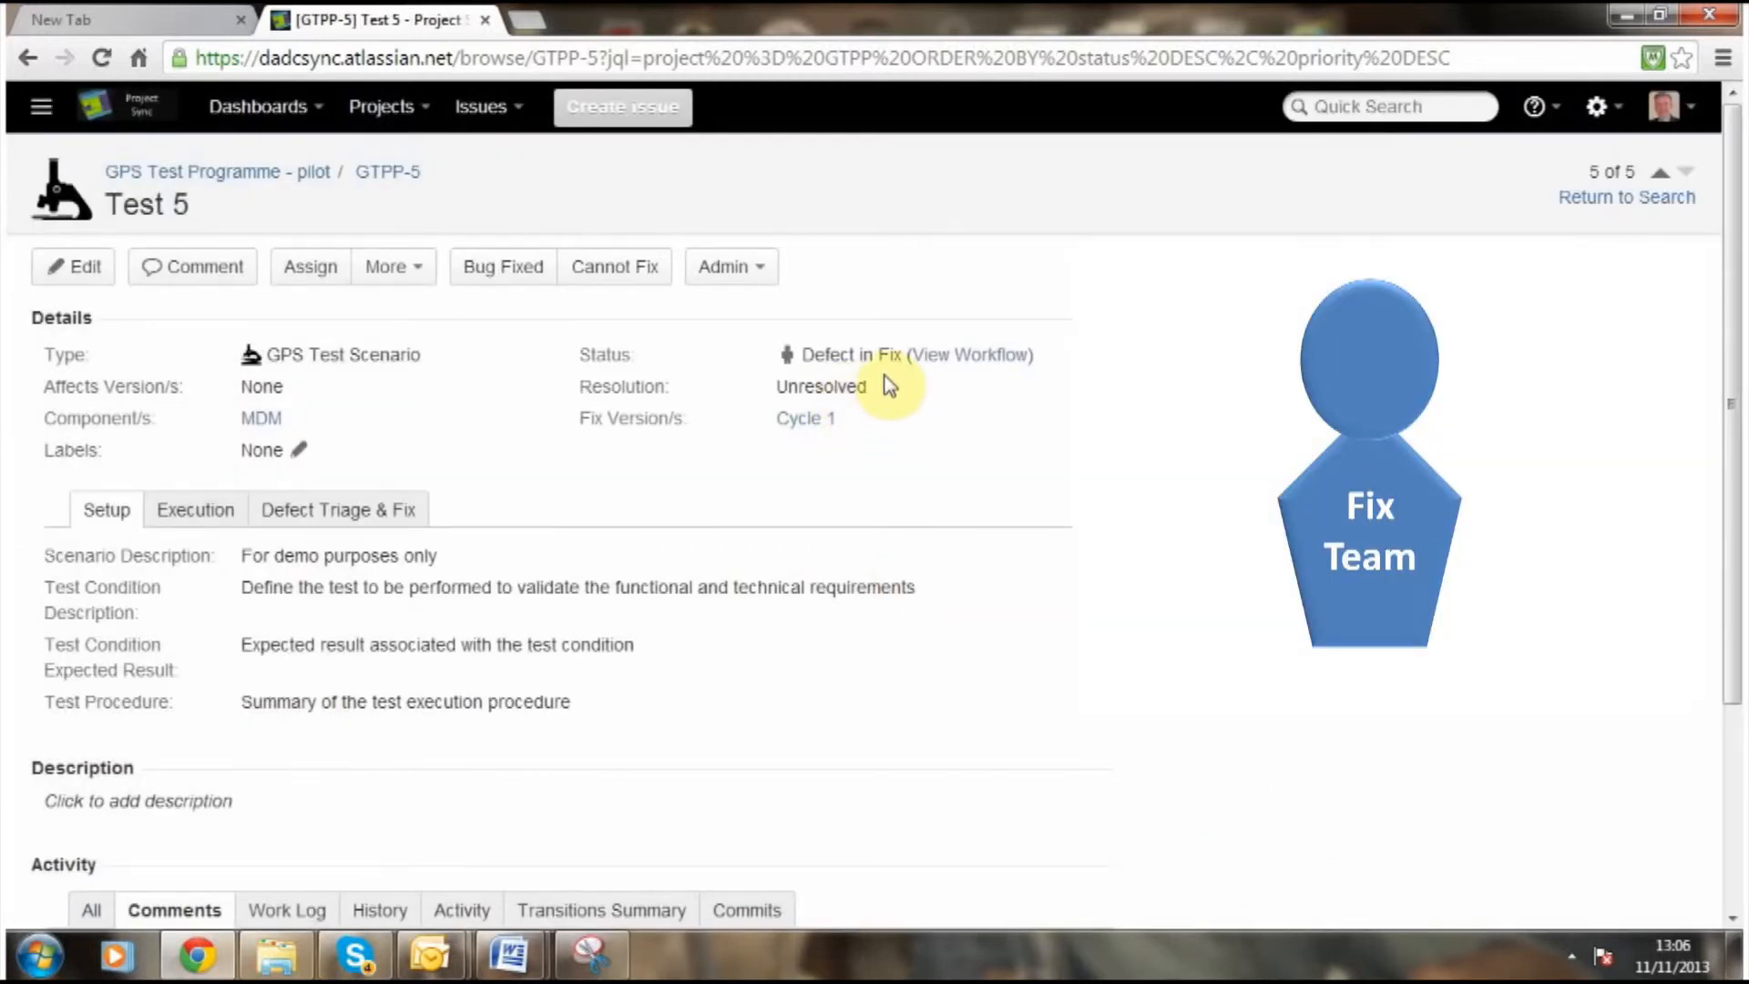
mouse_move(957, 359)
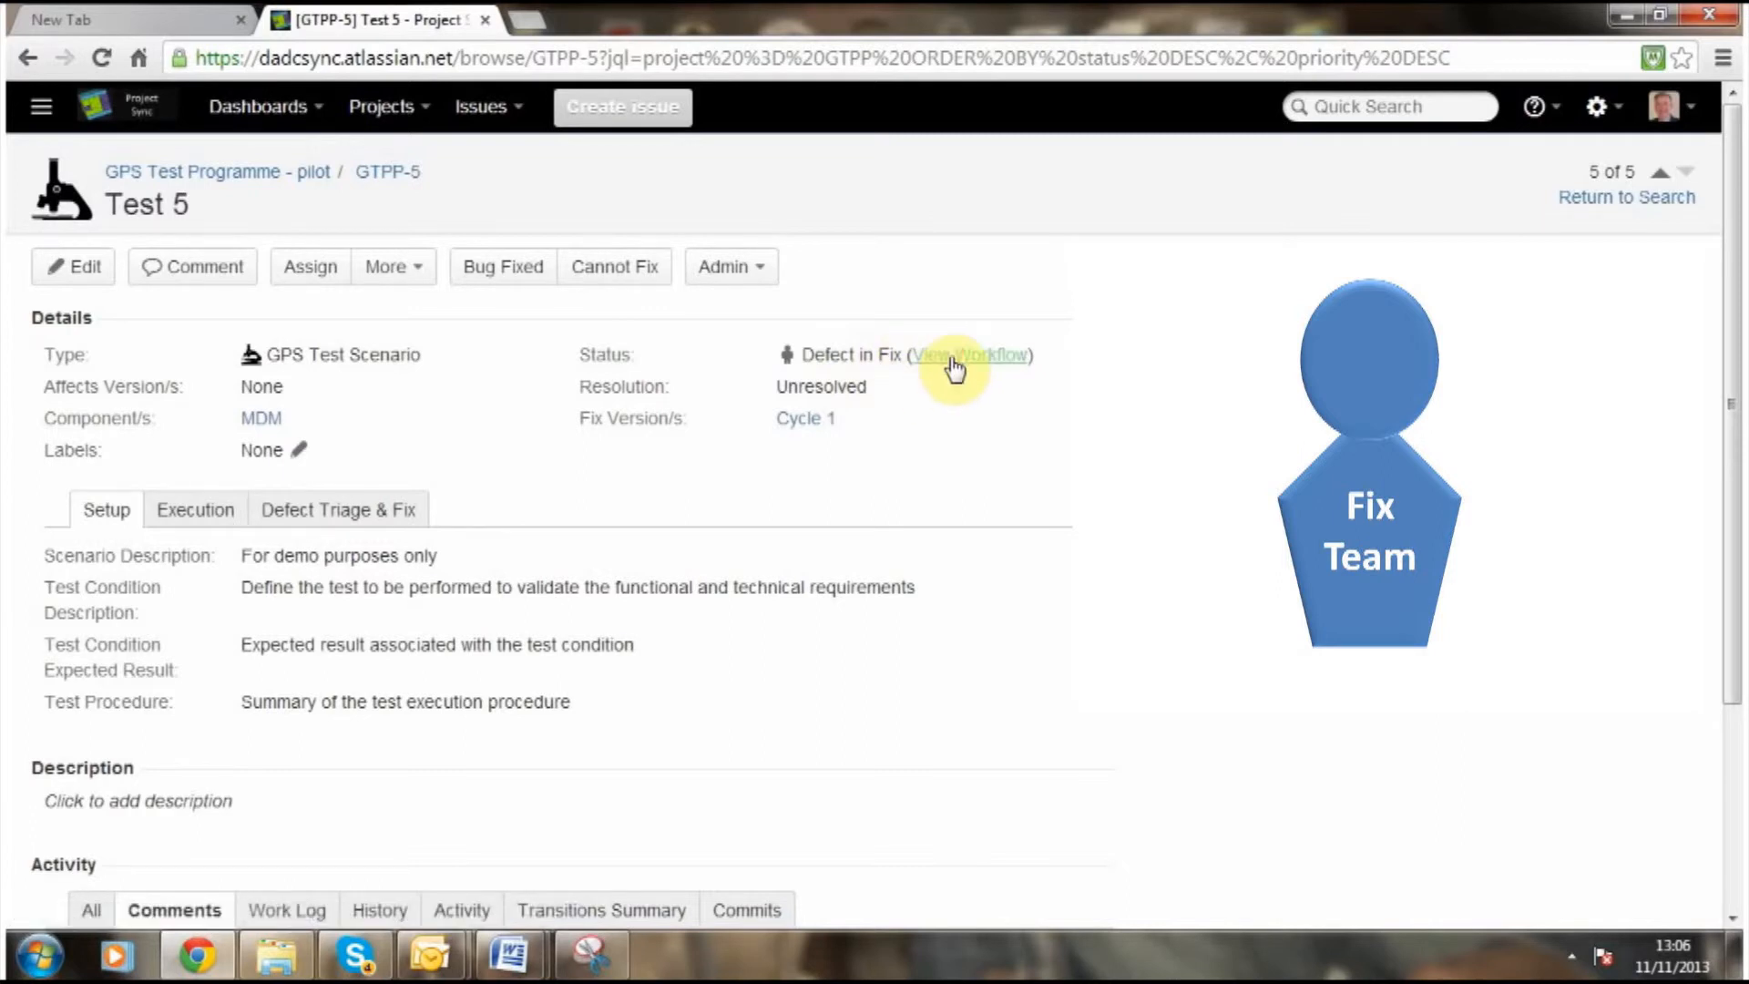
click(969, 354)
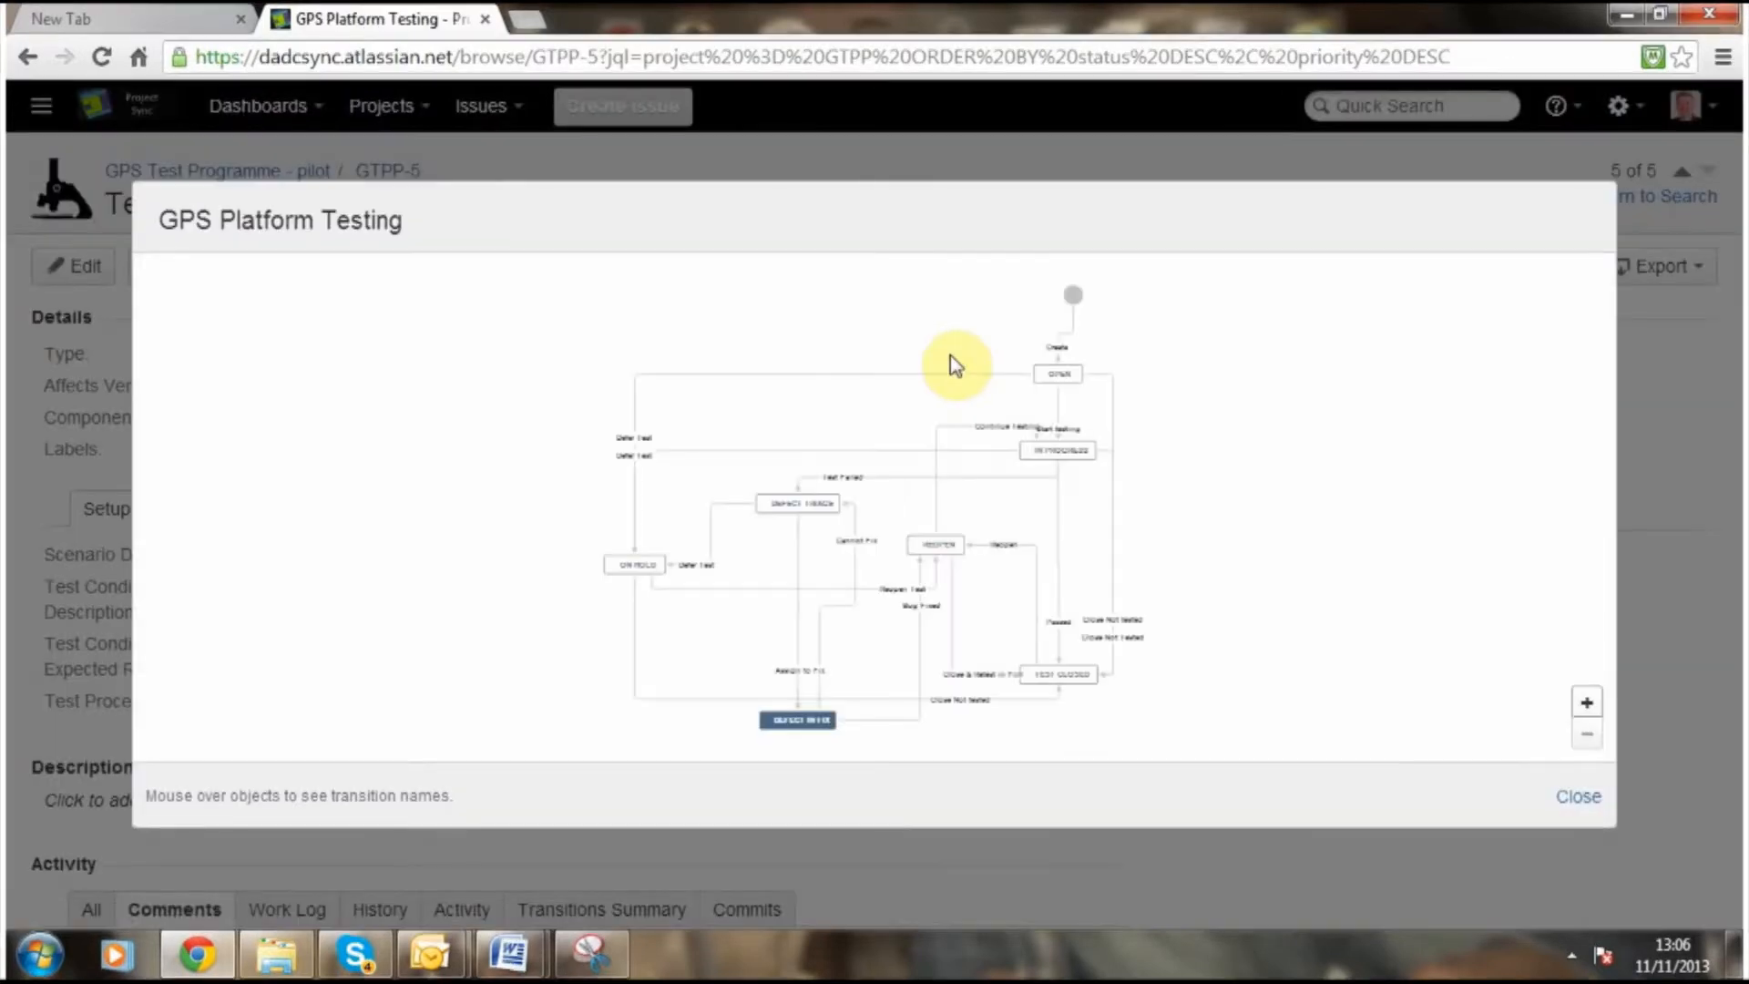
mouse_move(847, 361)
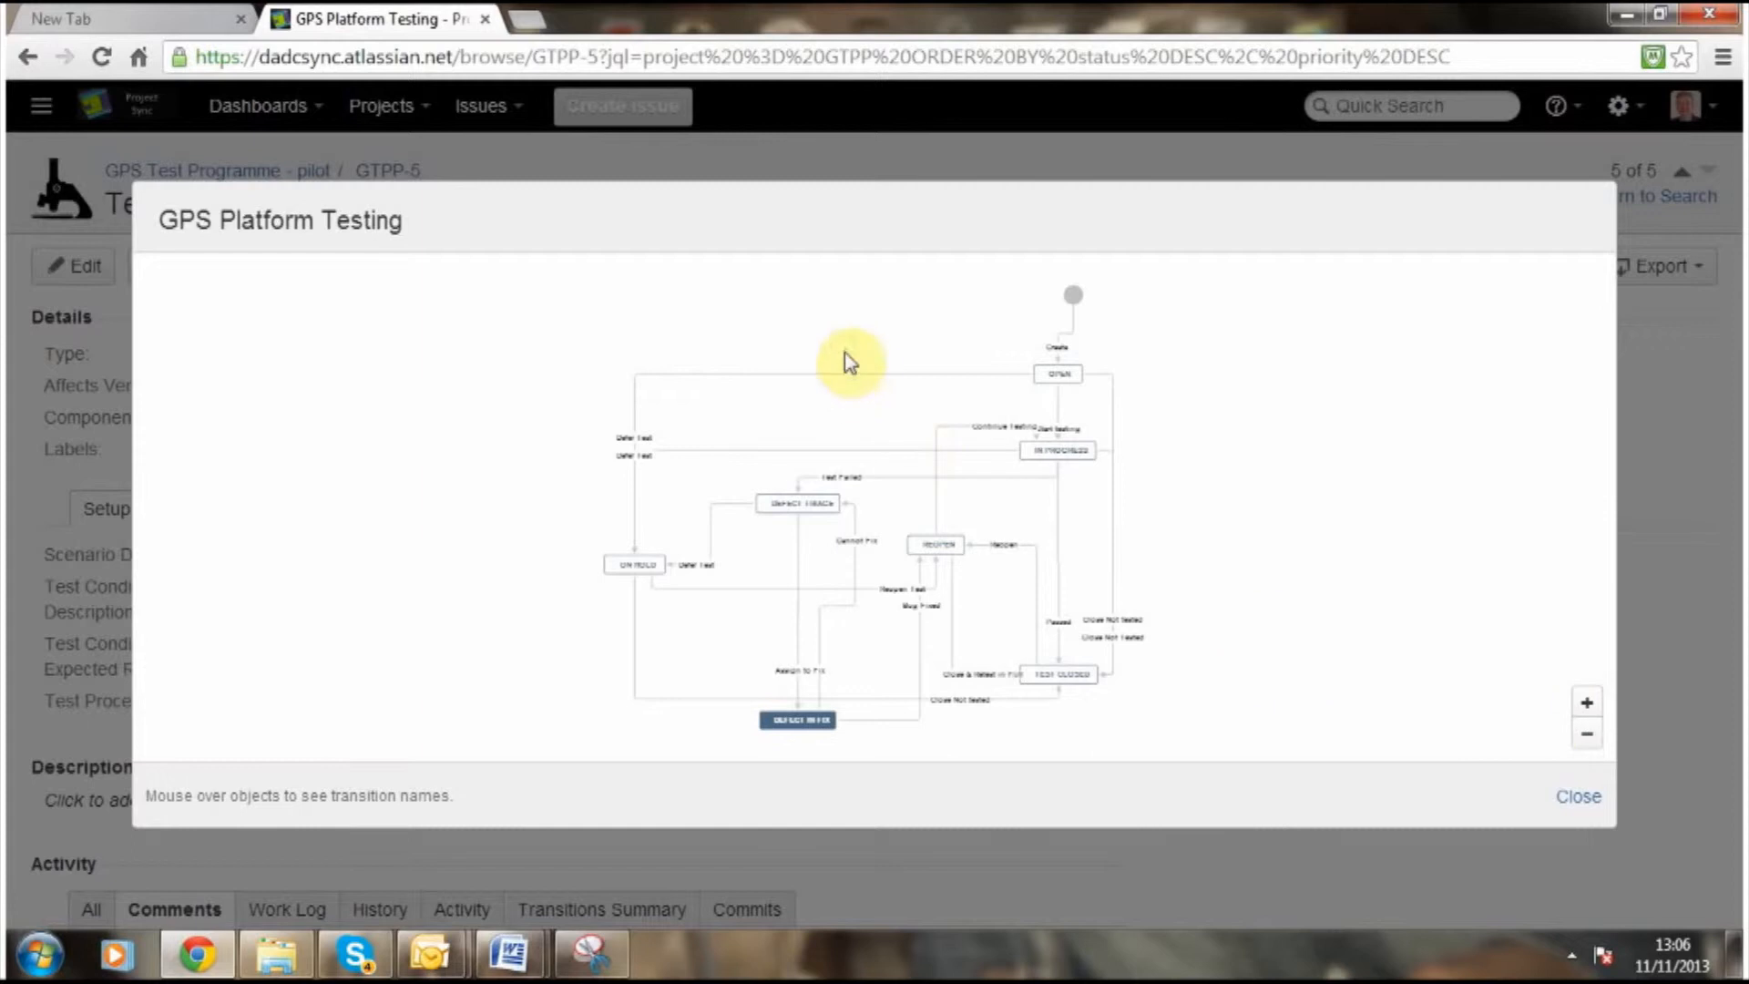
click(1586, 703)
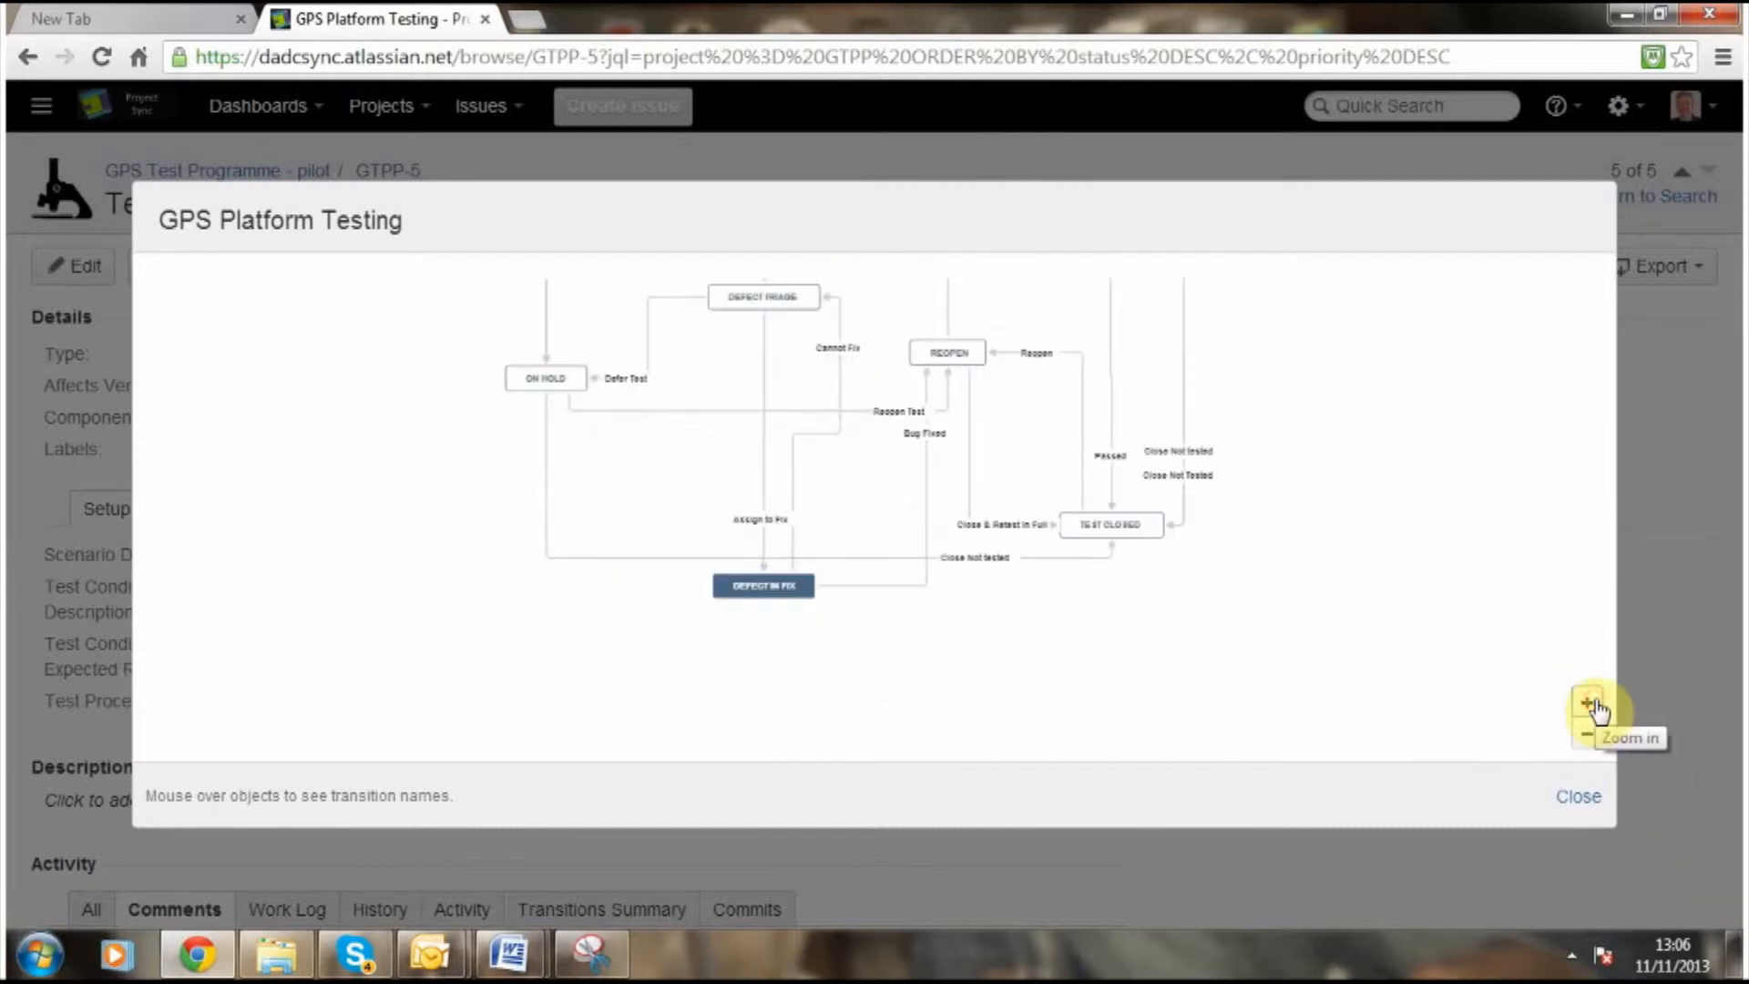
click(1589, 704)
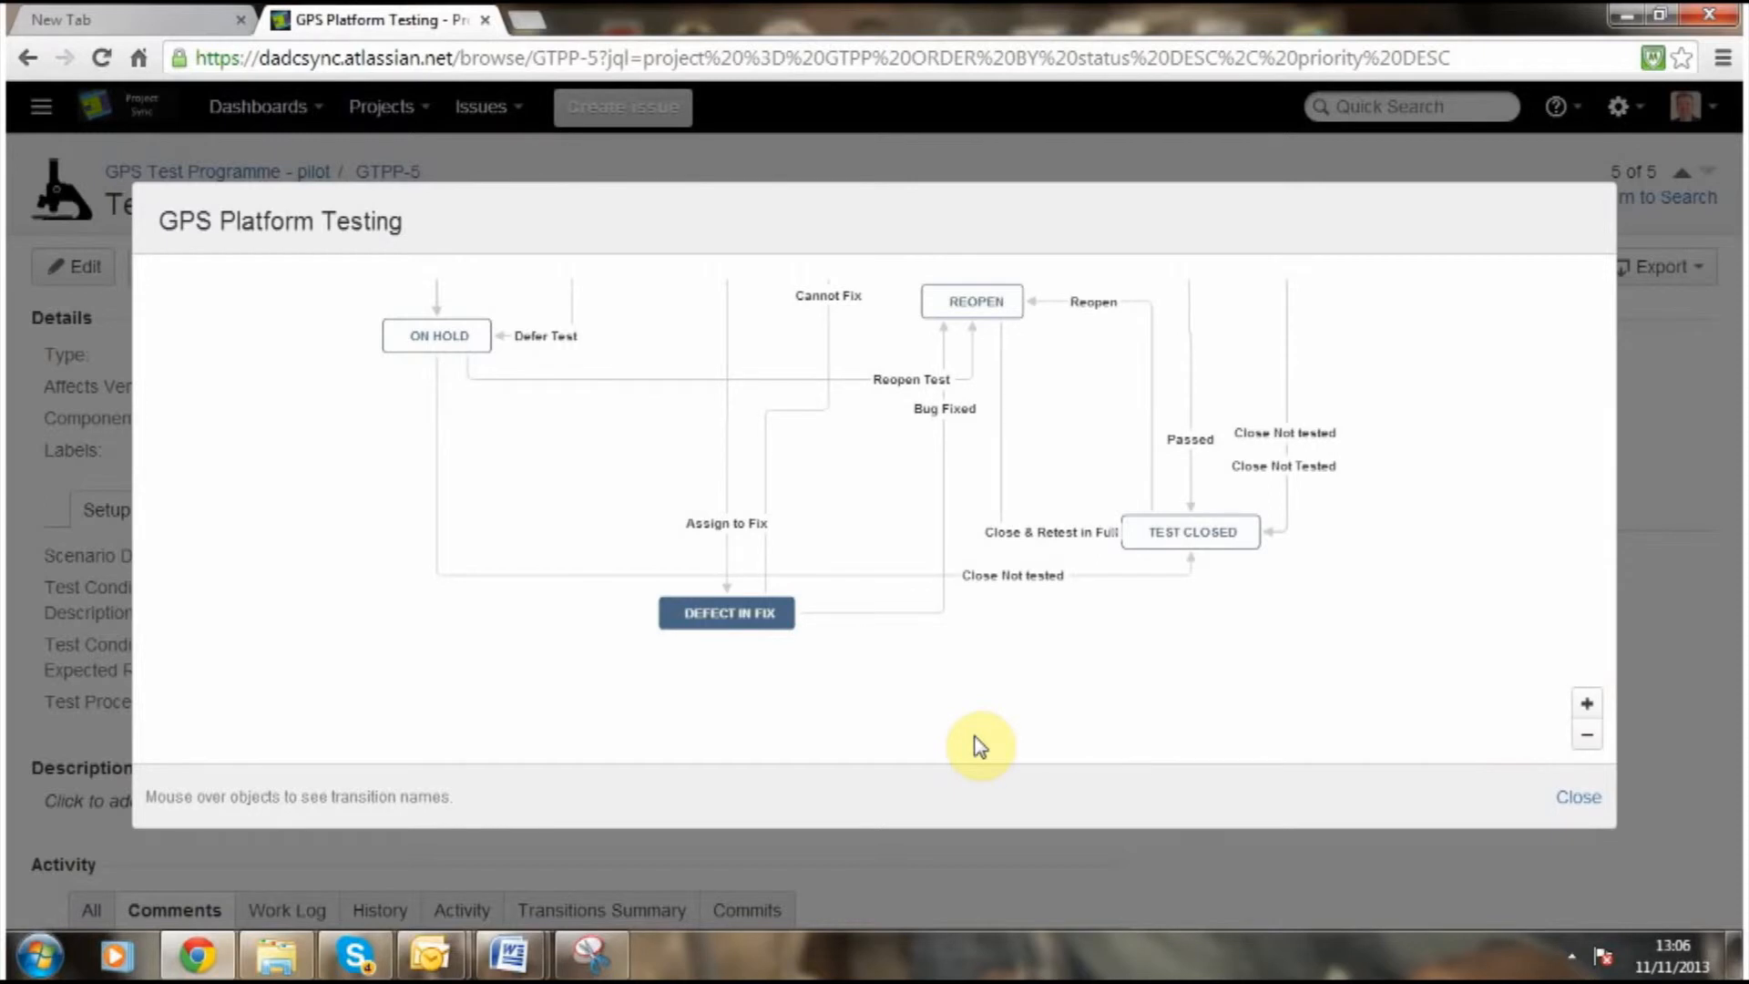
mouse_move(923, 734)
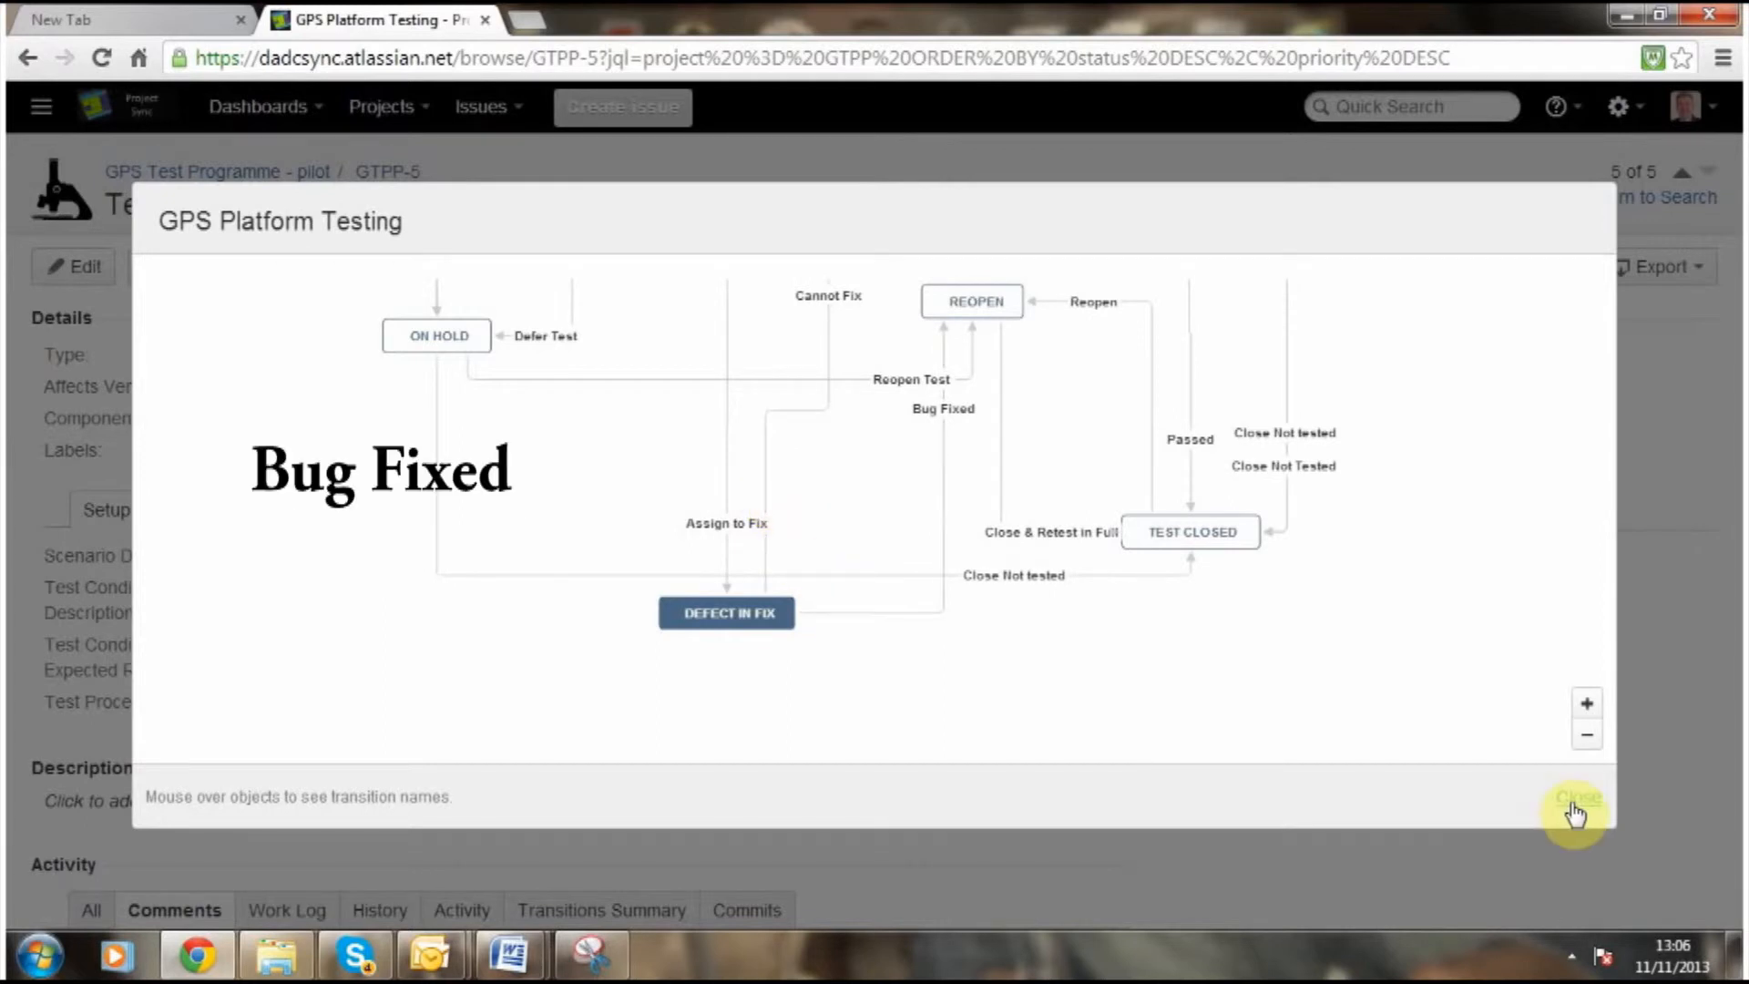
click(1575, 798)
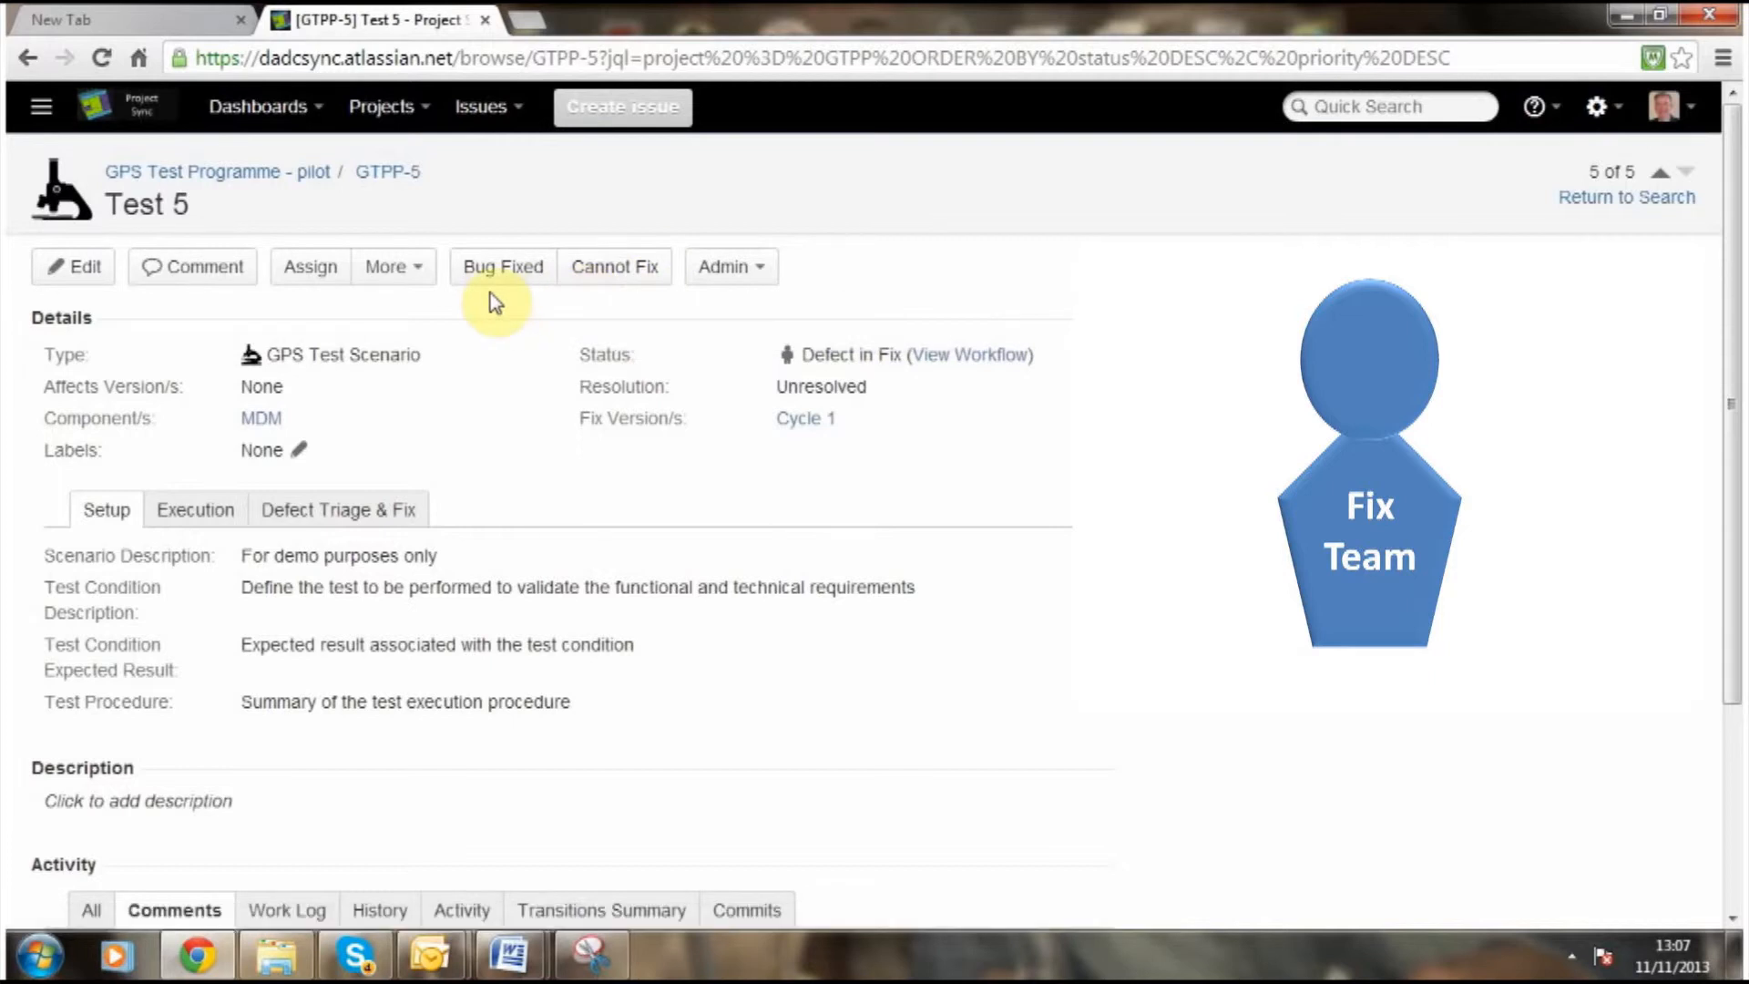
Mark GTPP-5 Bug Fixed with Softeon defect ref 123 and comment 'good to retest'.
click(502, 267)
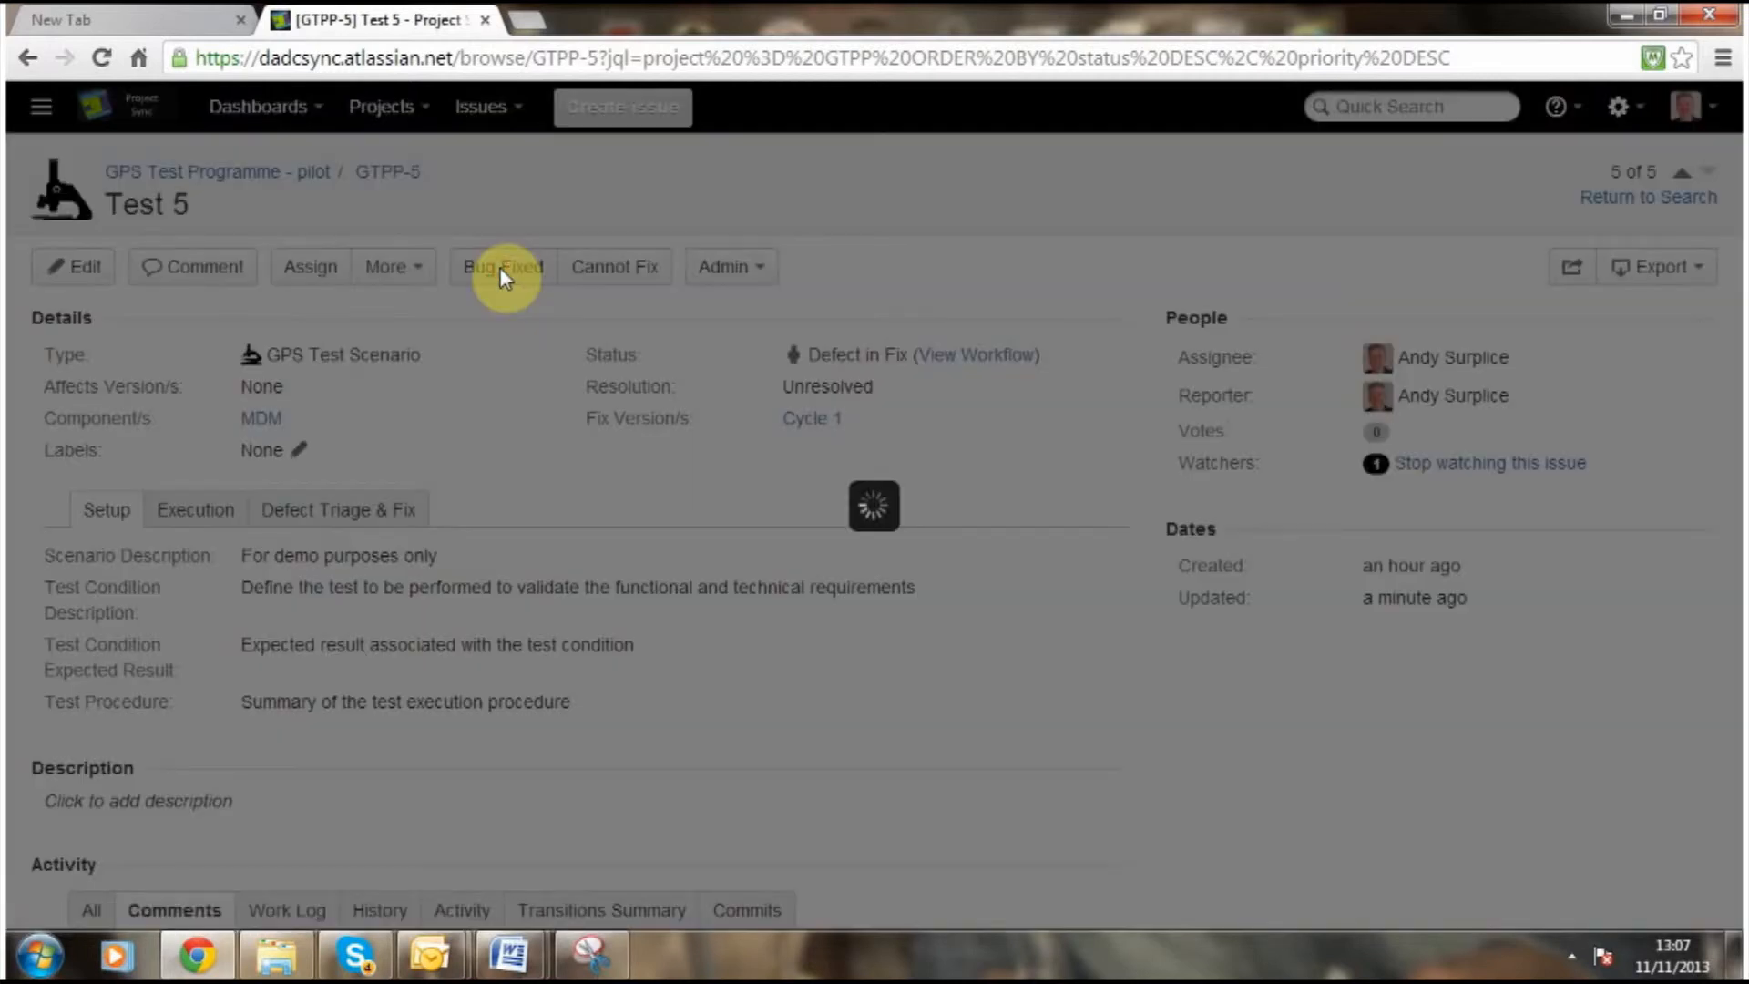
click(504, 266)
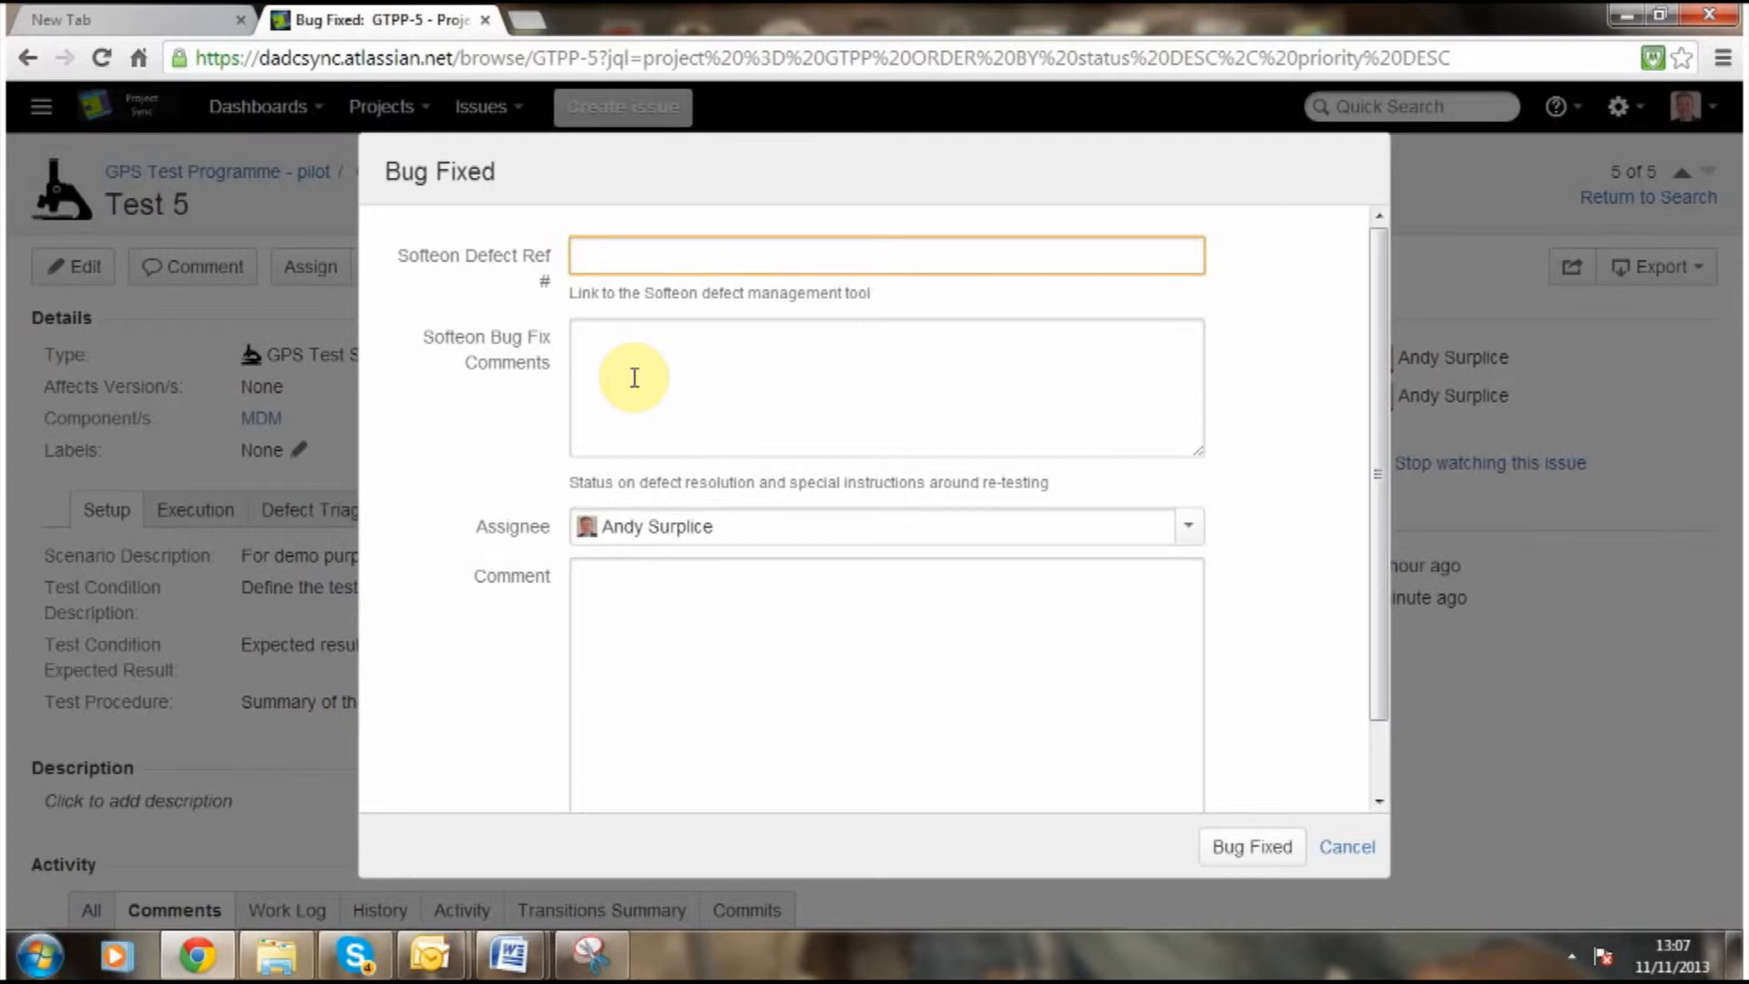
text(123)
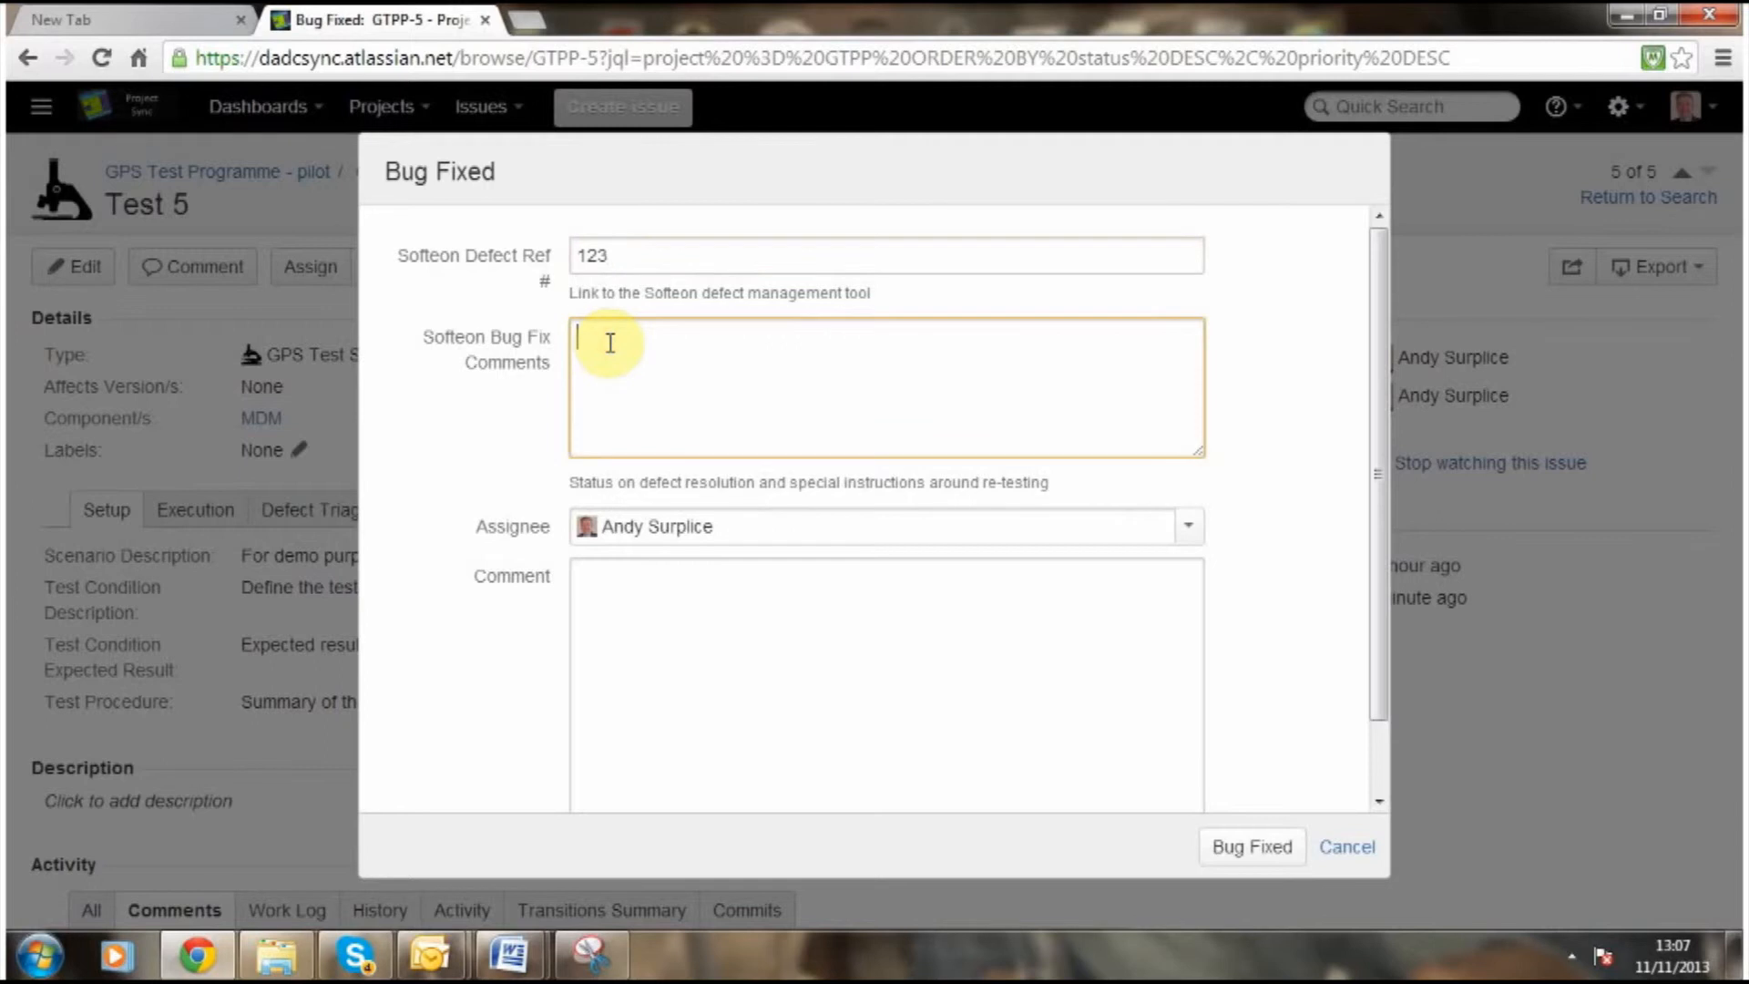
text(good to)
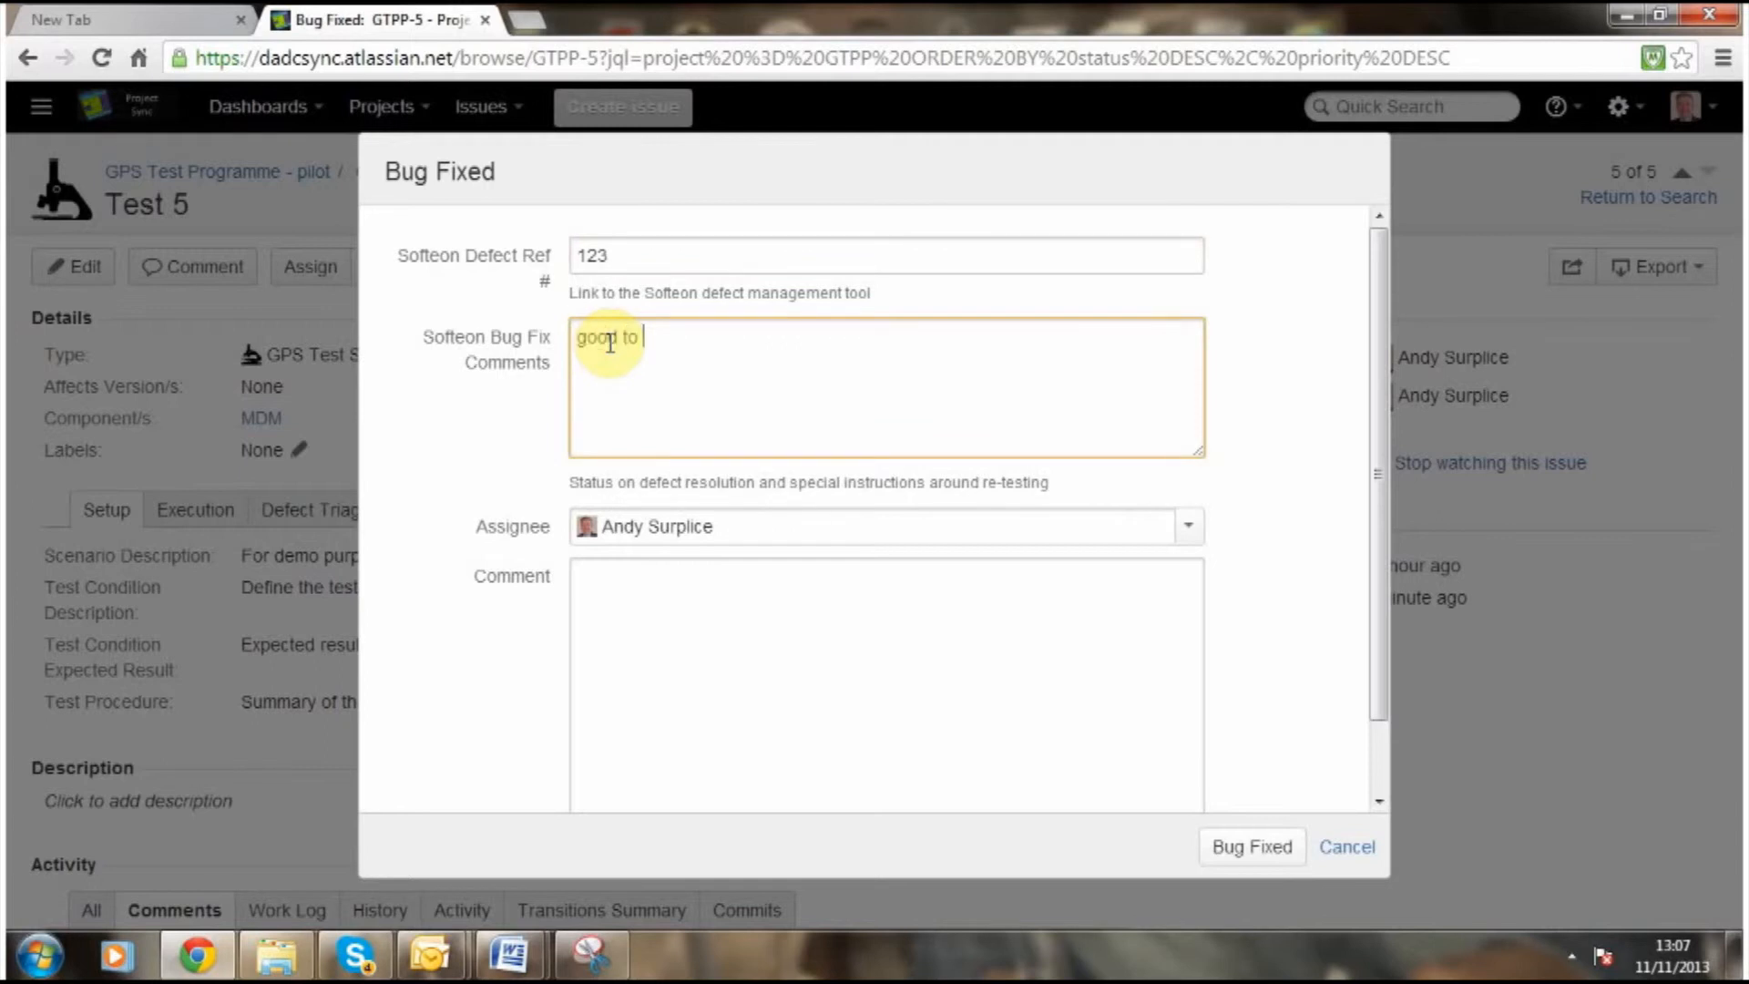
text(retest)
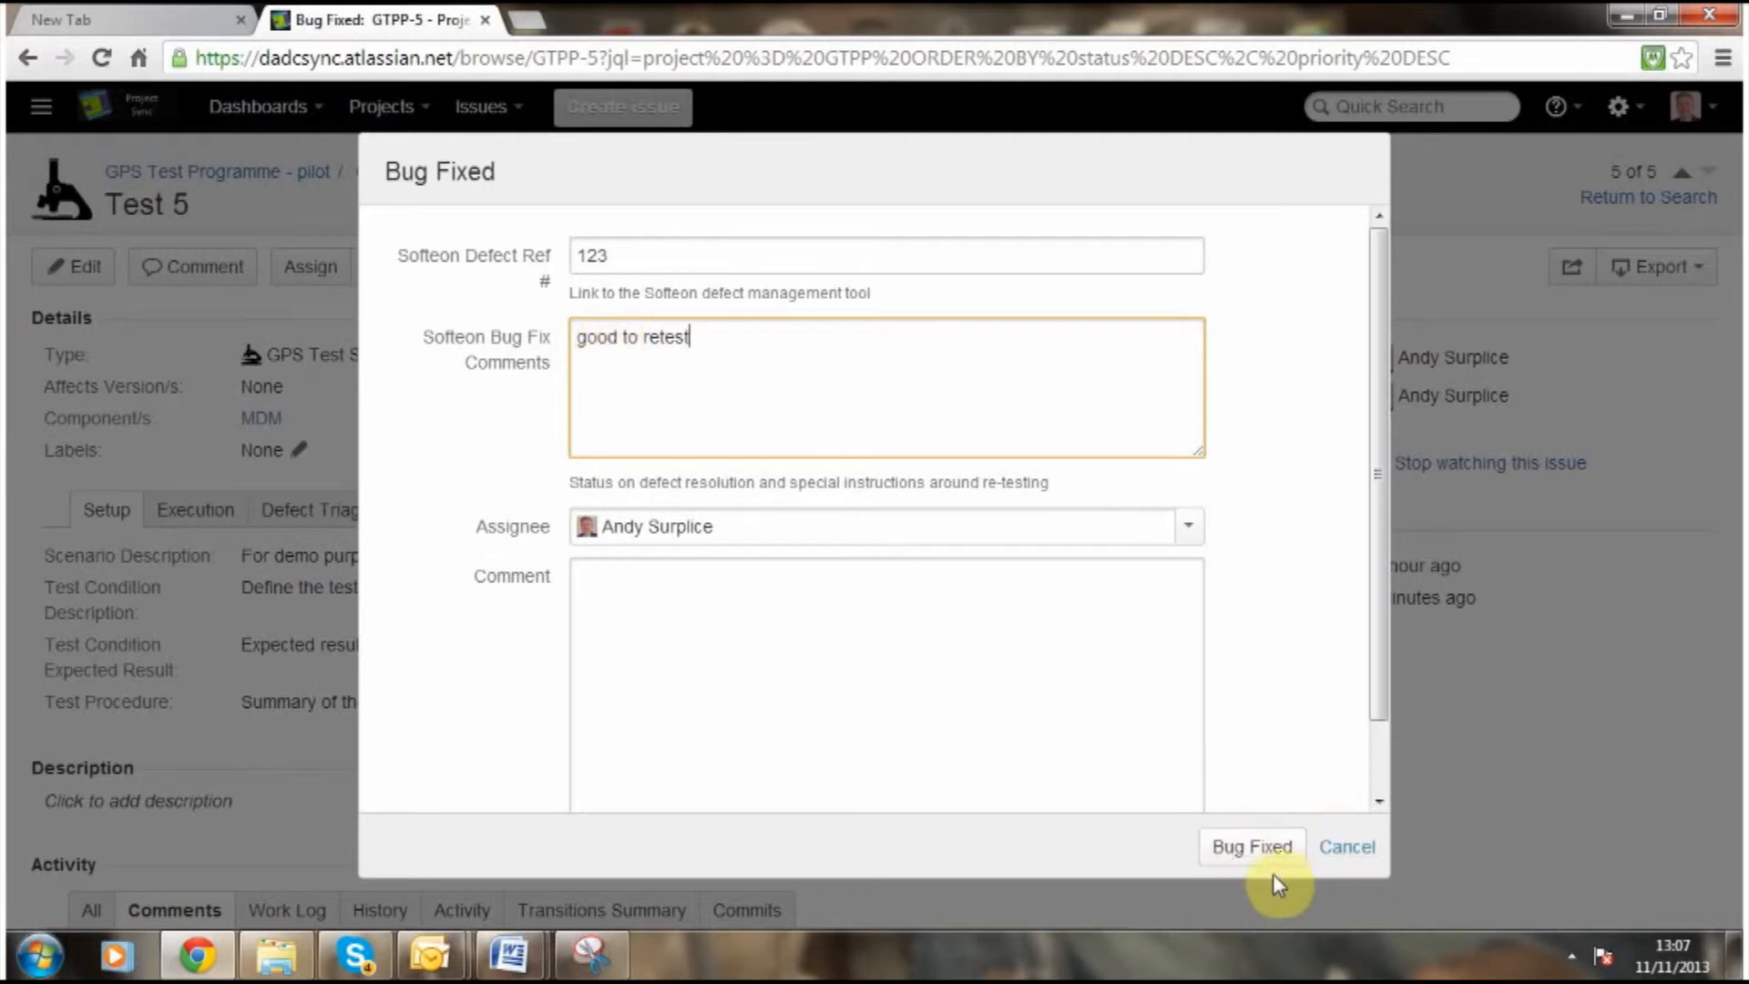
click(1251, 846)
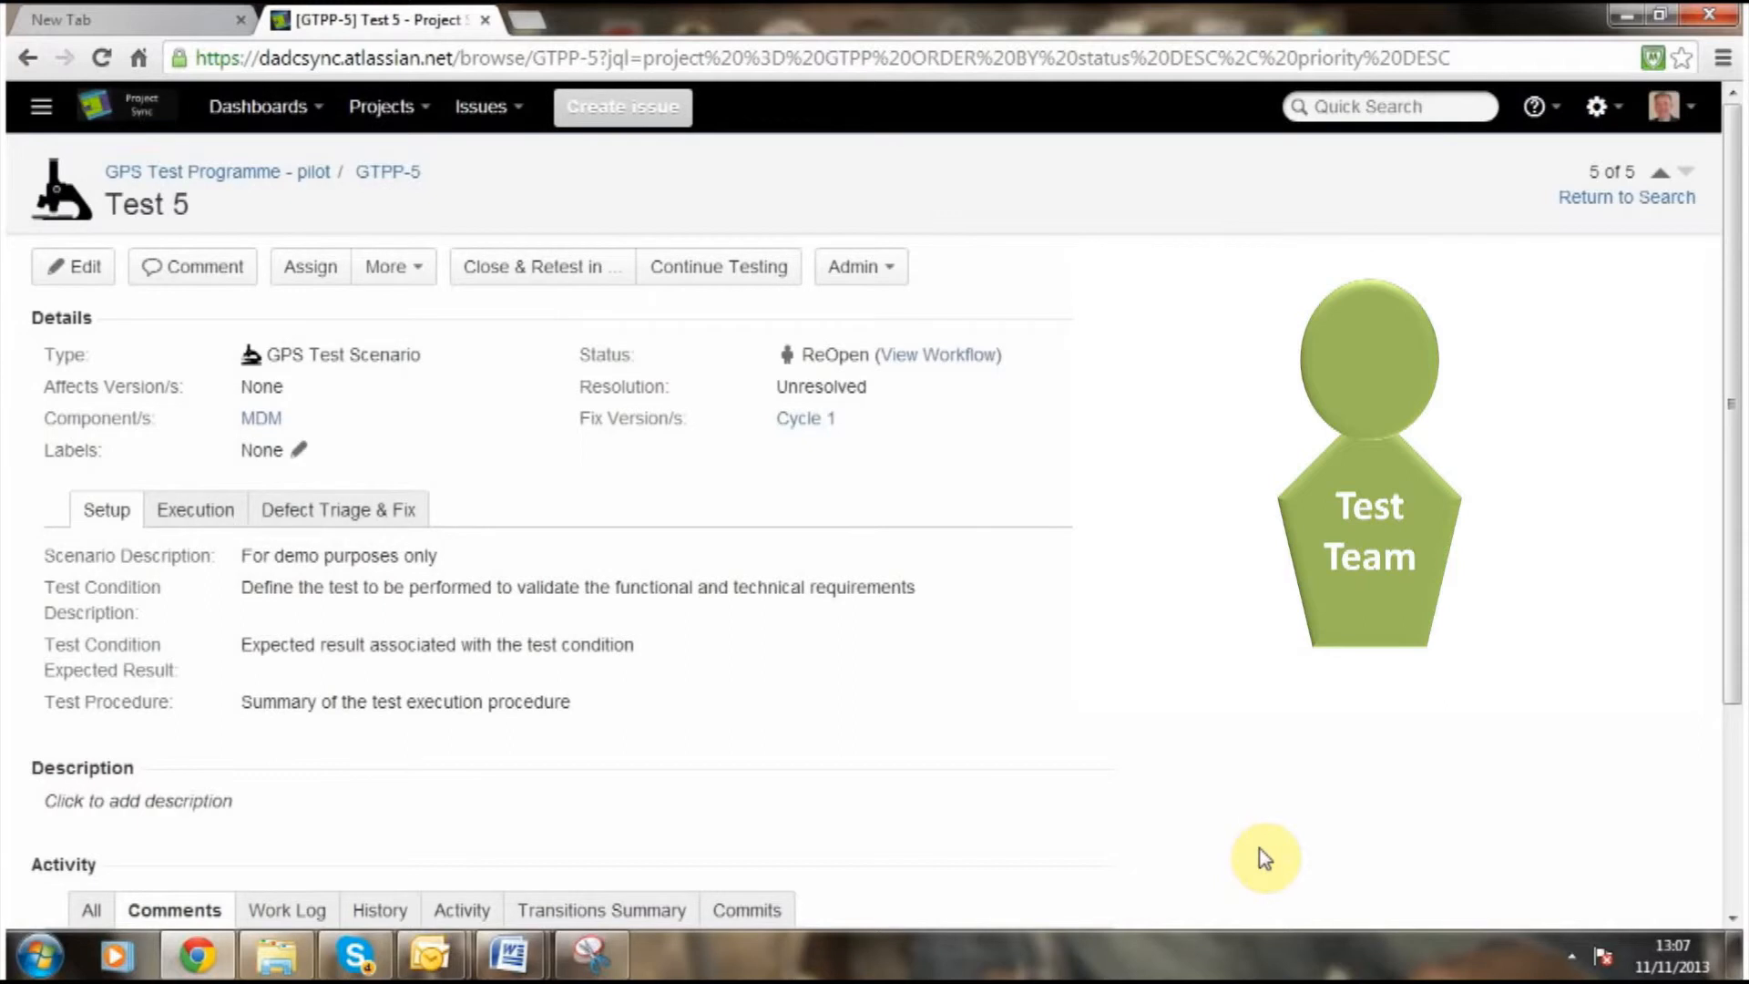
mouse_move(961, 448)
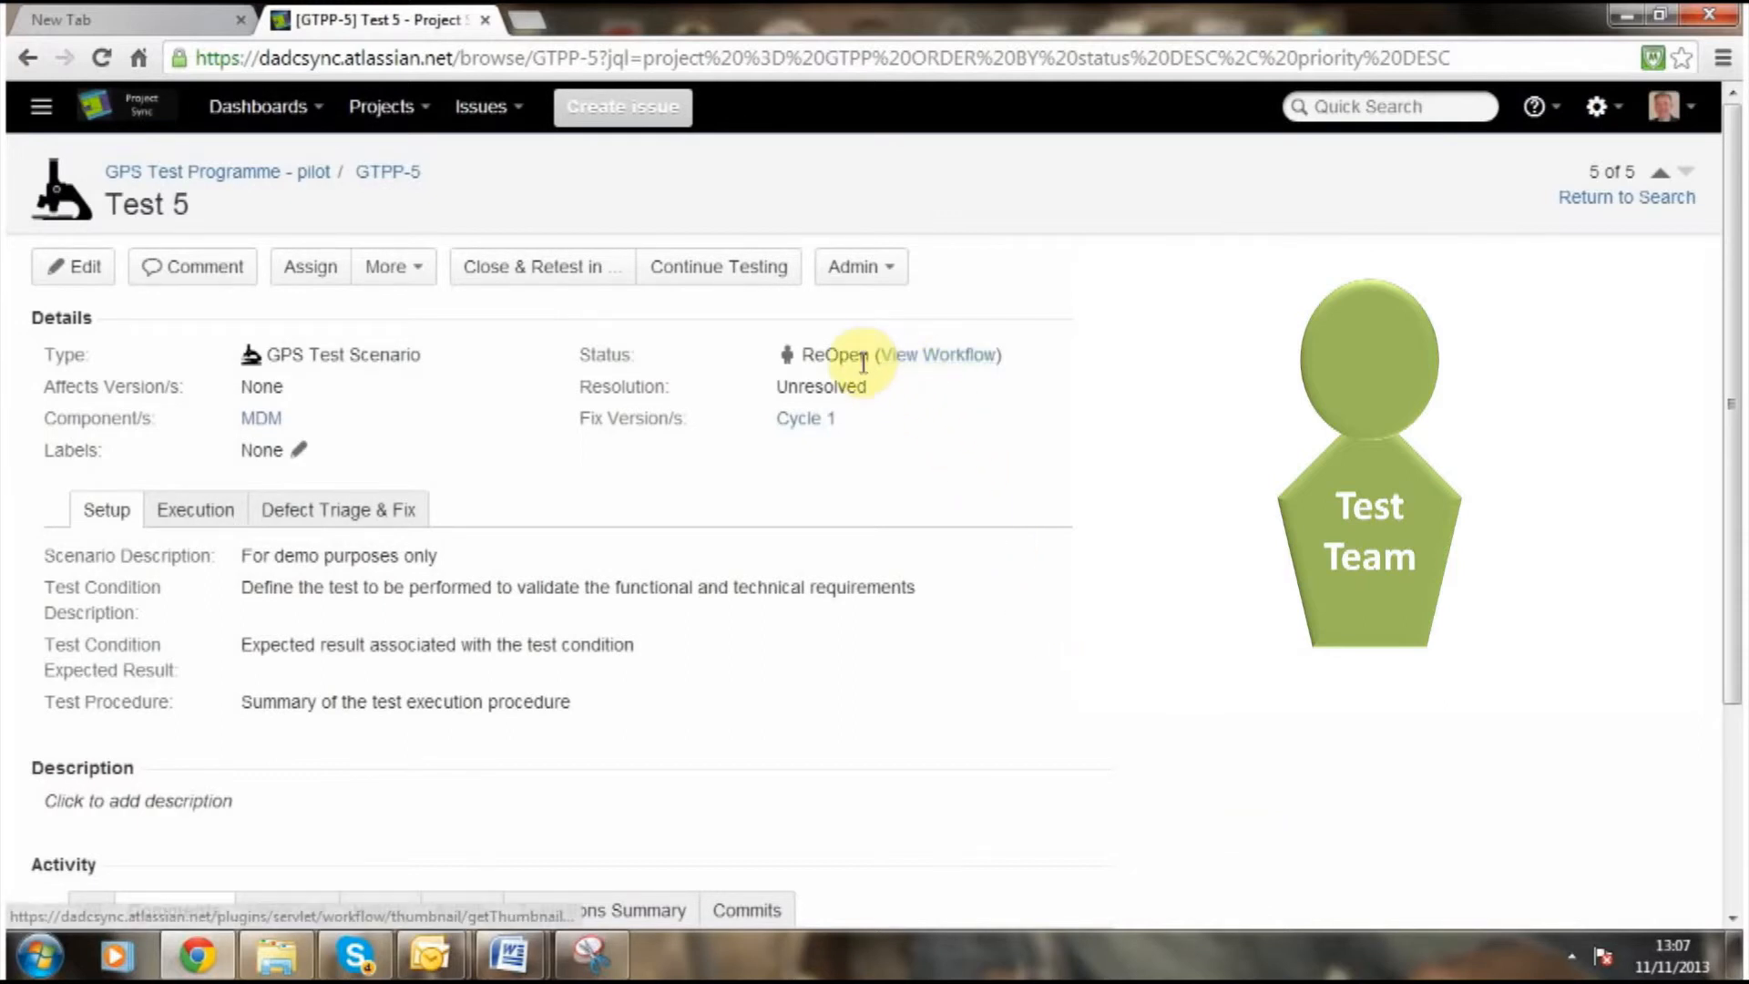
View GTPP-5's enlarged workflow diagram showing ReOpen status, then close it.
click(945, 355)
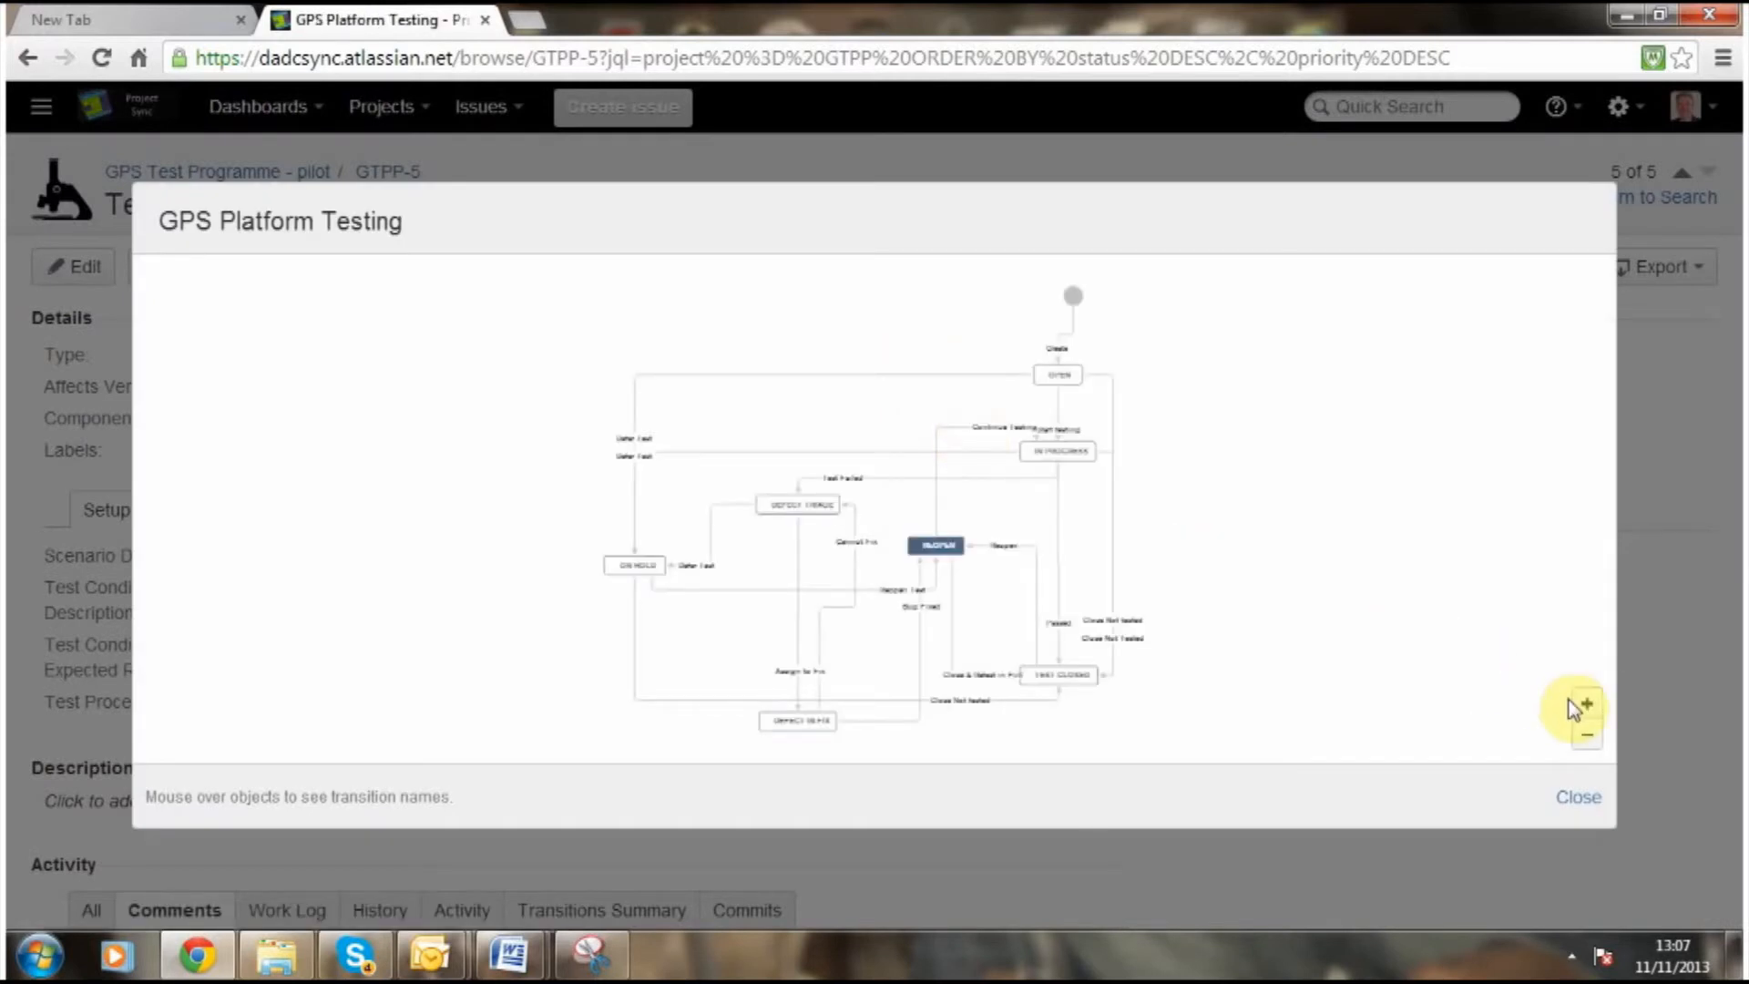
click(1587, 709)
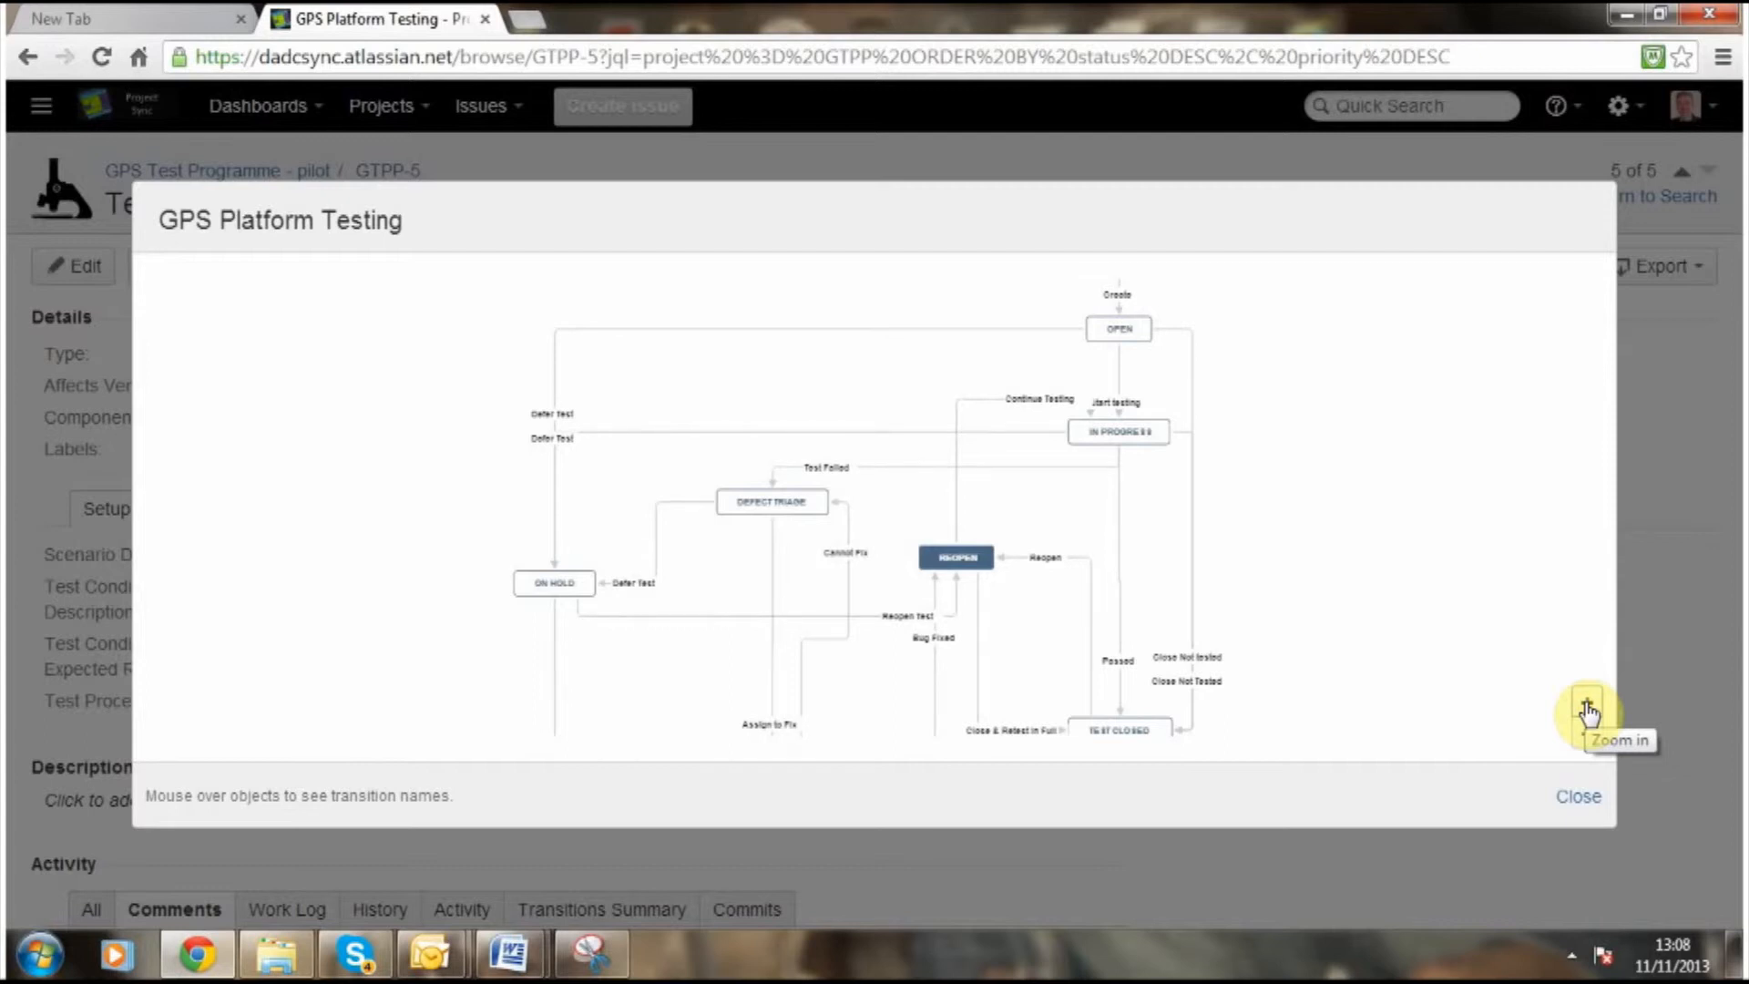
click(1587, 711)
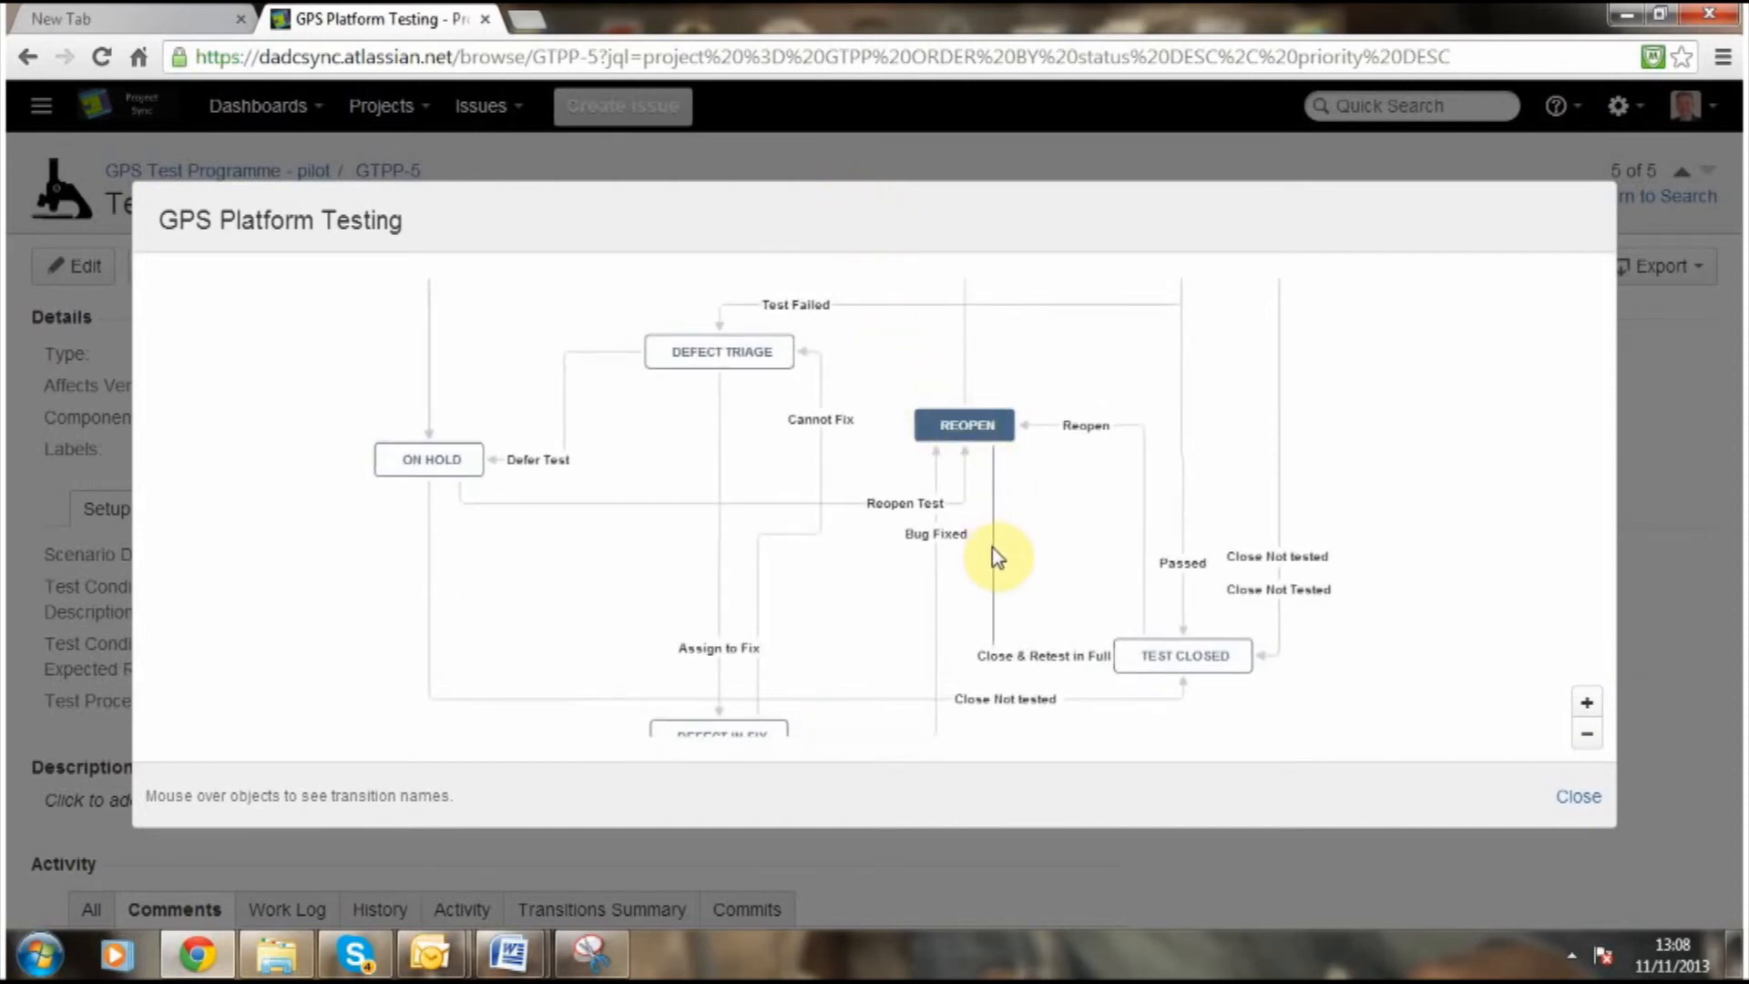
mouse_move(1010, 558)
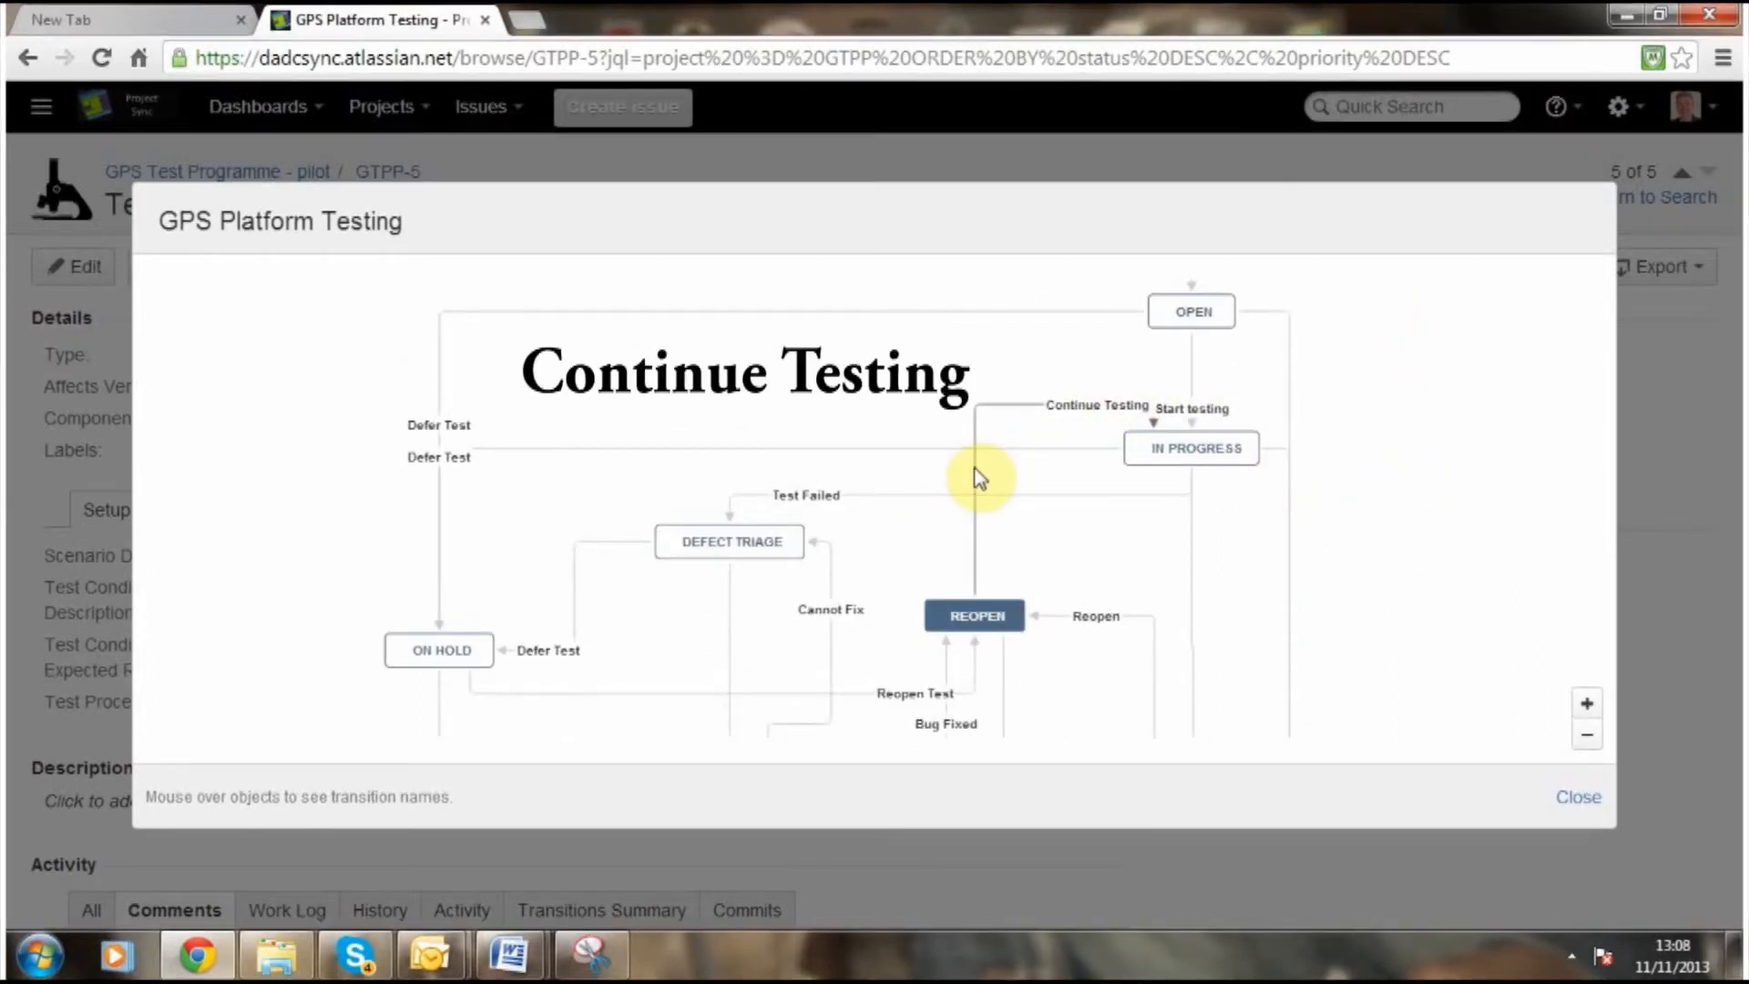
click(1577, 797)
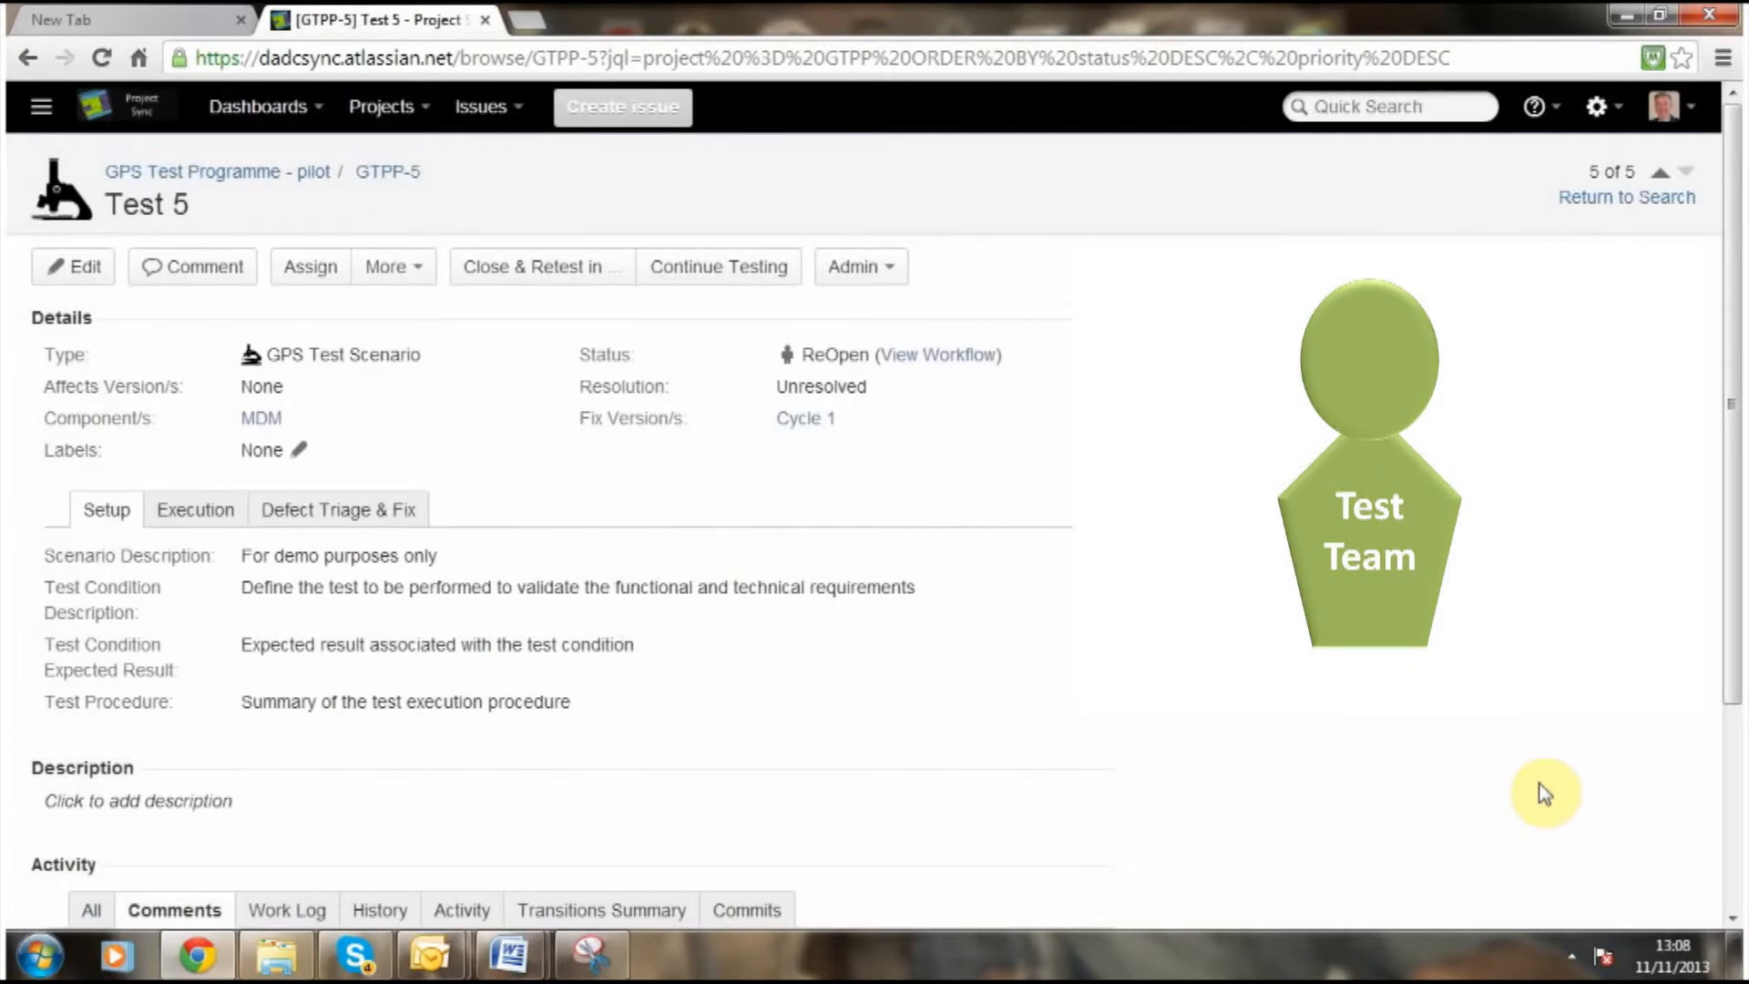
mouse_move(615, 298)
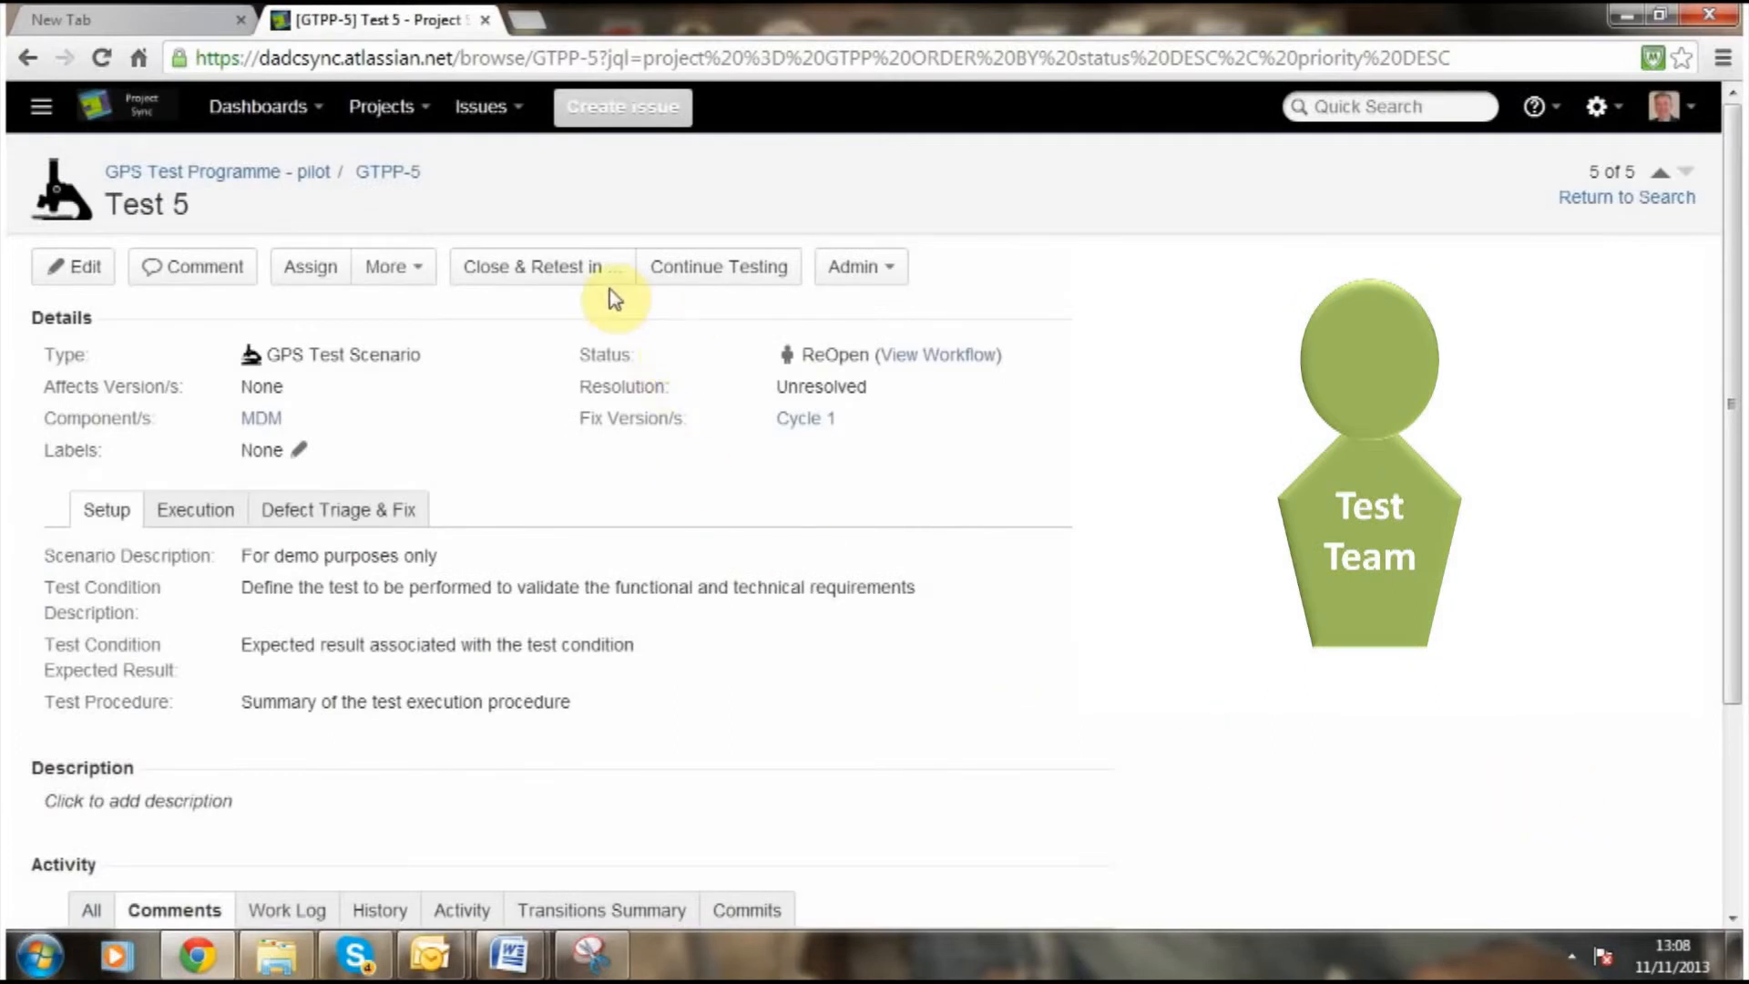
Close GTPP-5 with Test Result 'Close and retest in full with new test data'.
click(540, 266)
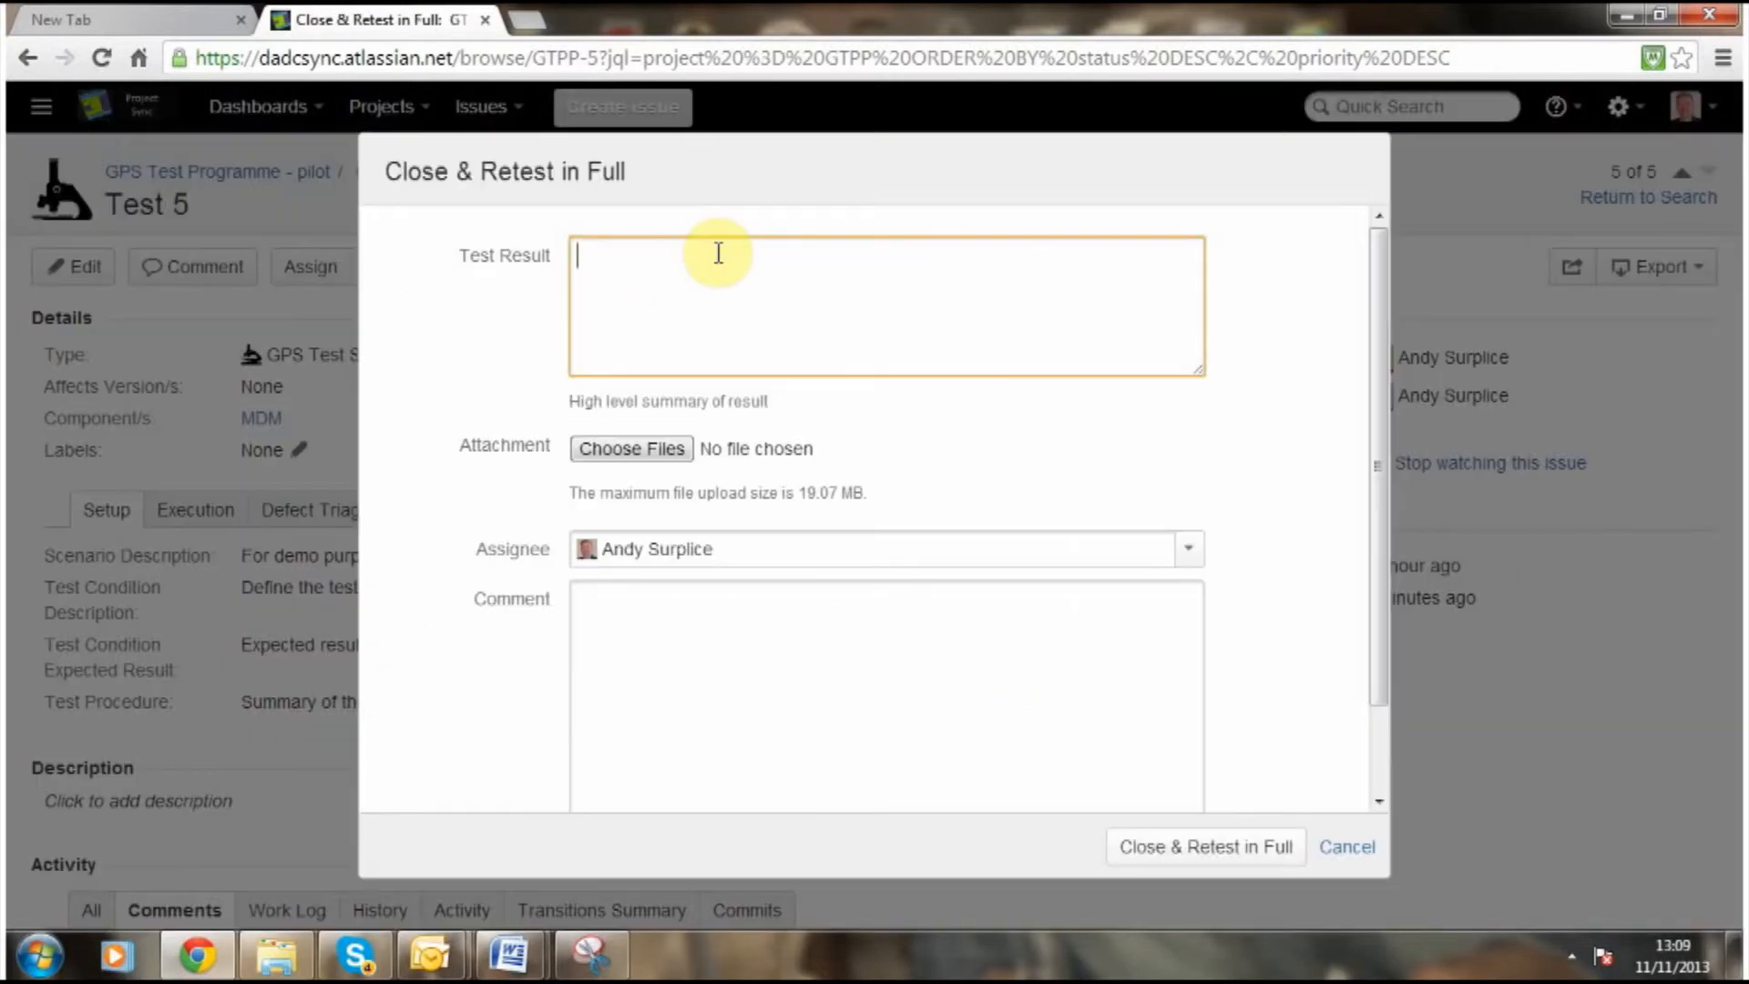
text(Close)
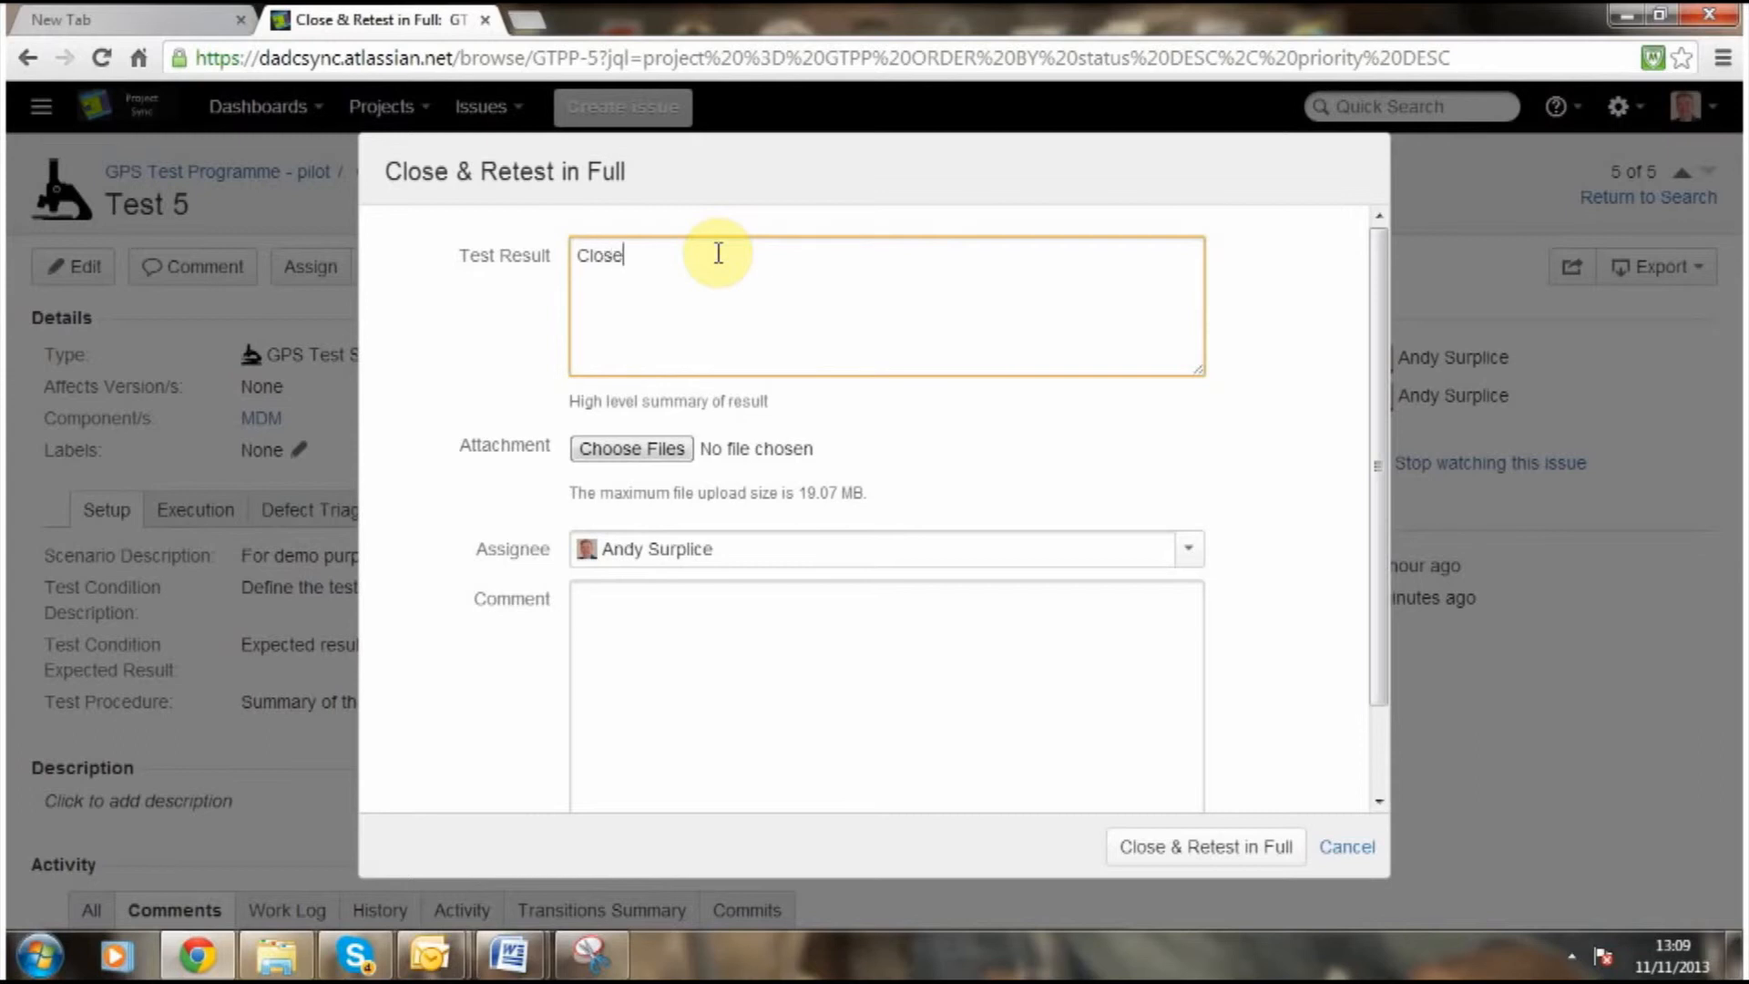
text(and)
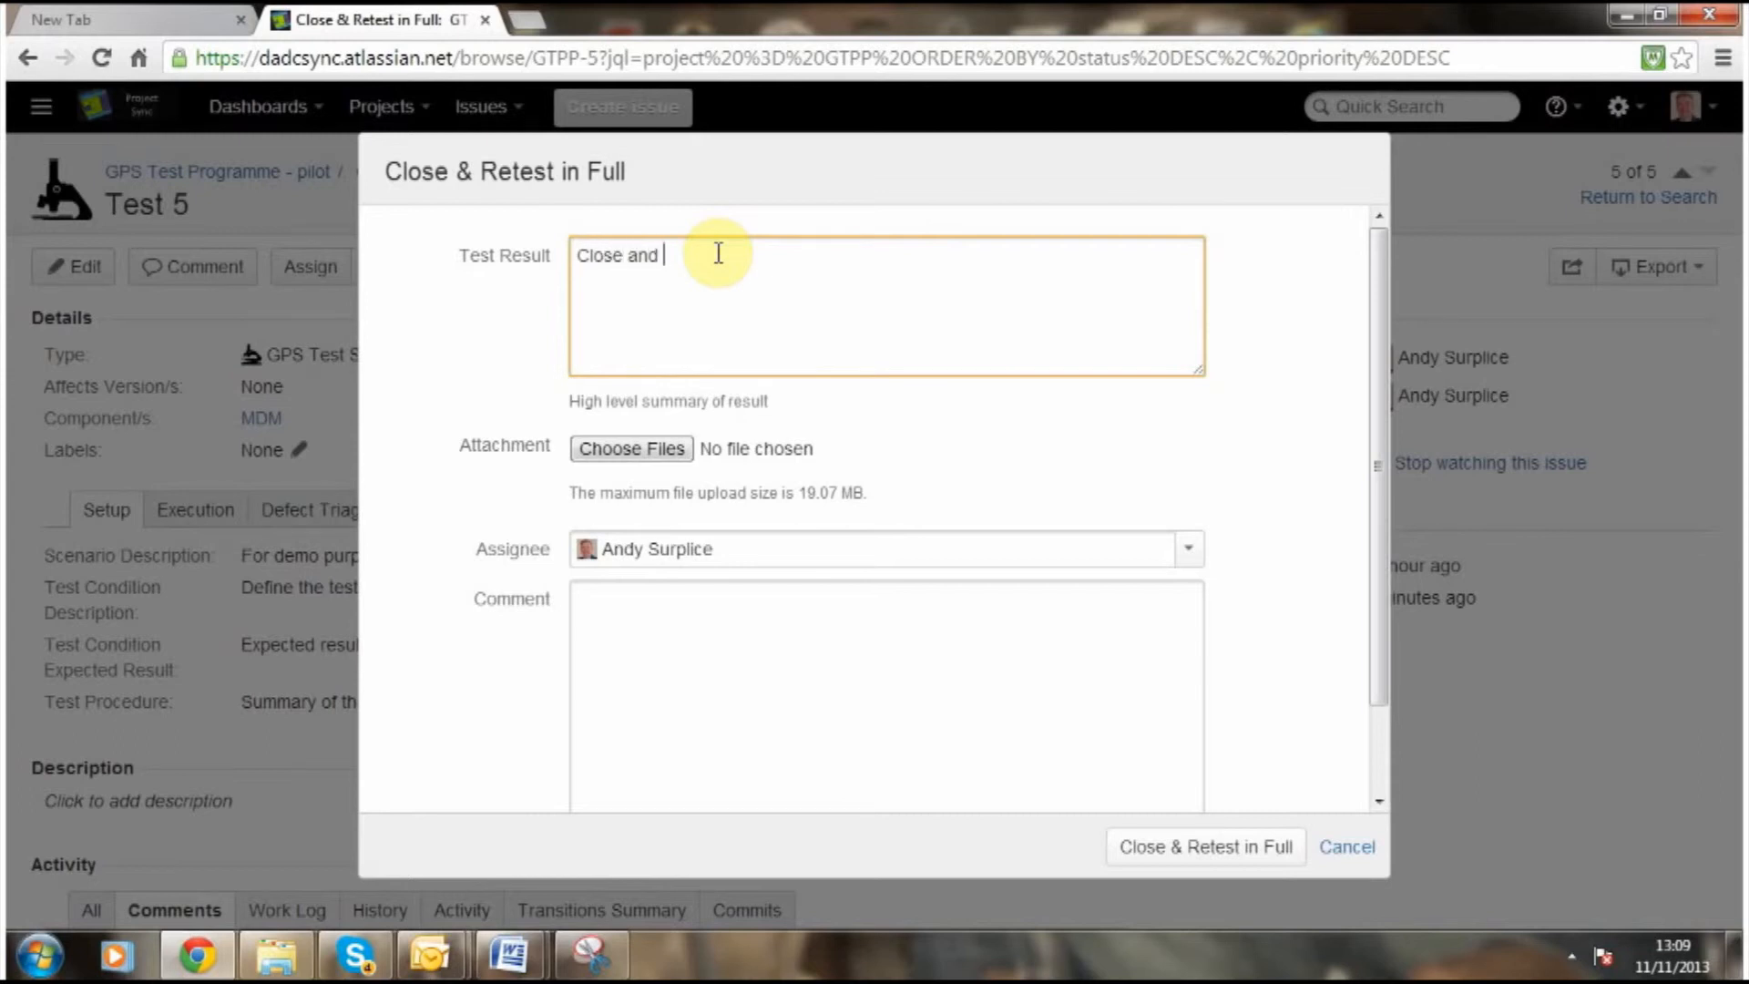
text(retest in)
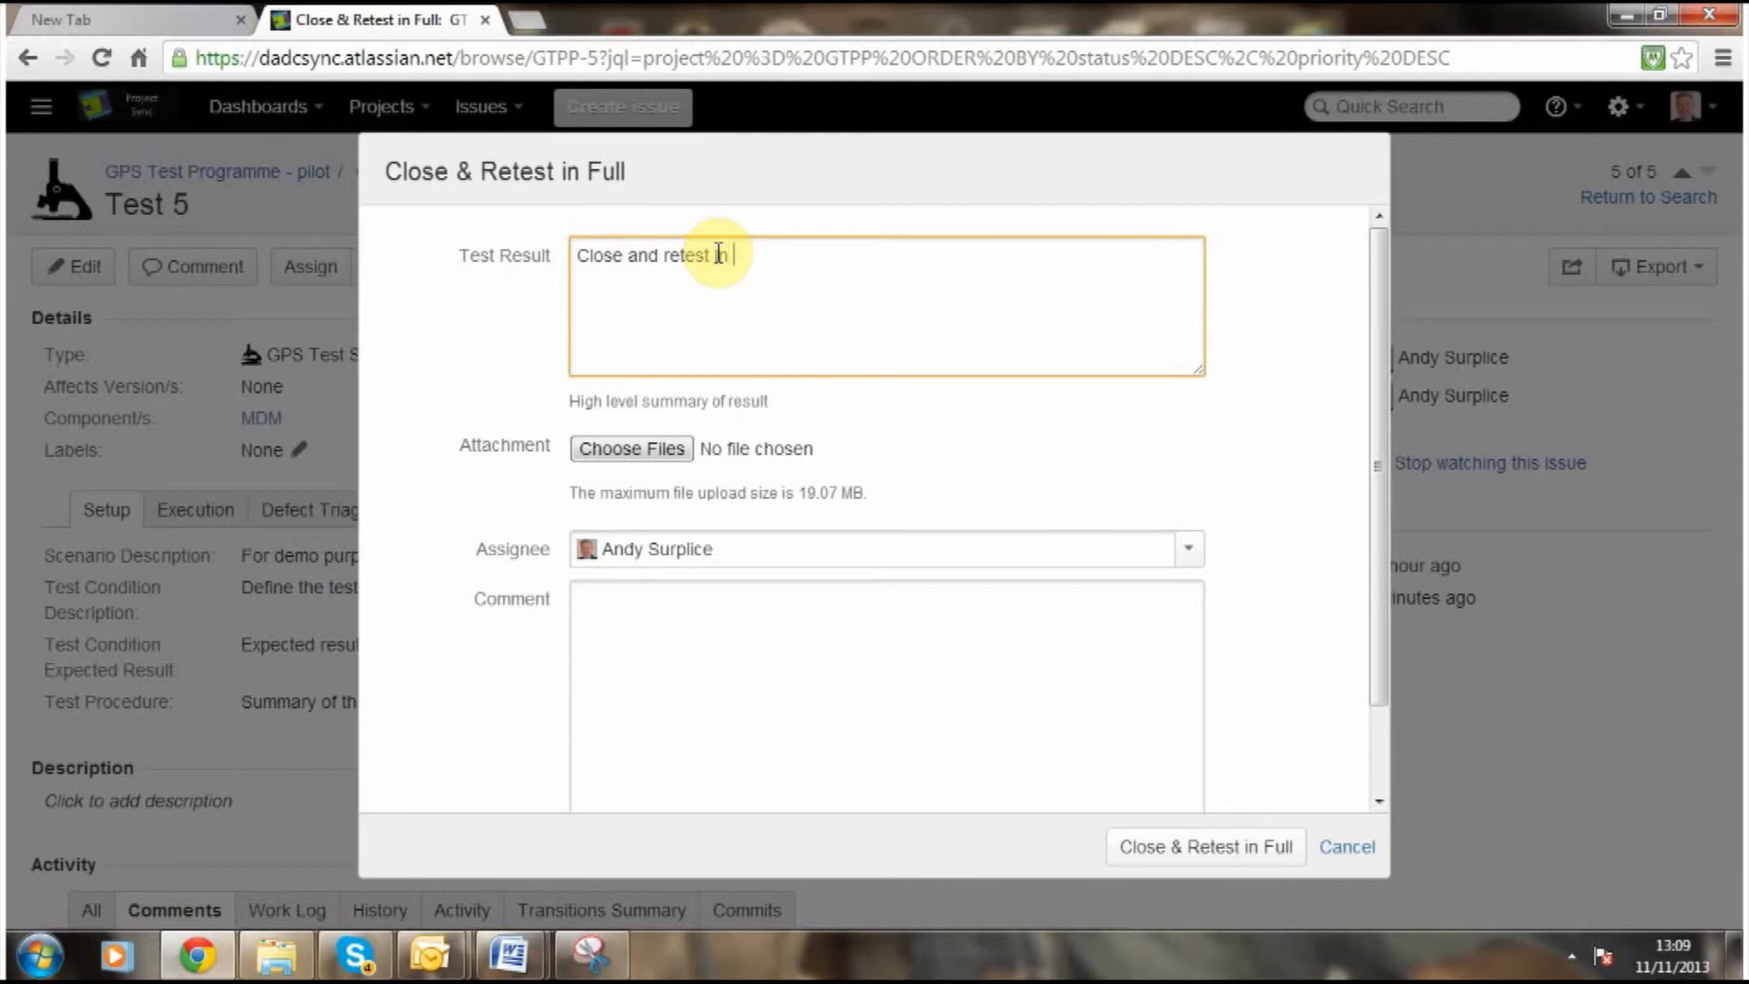
text(full)
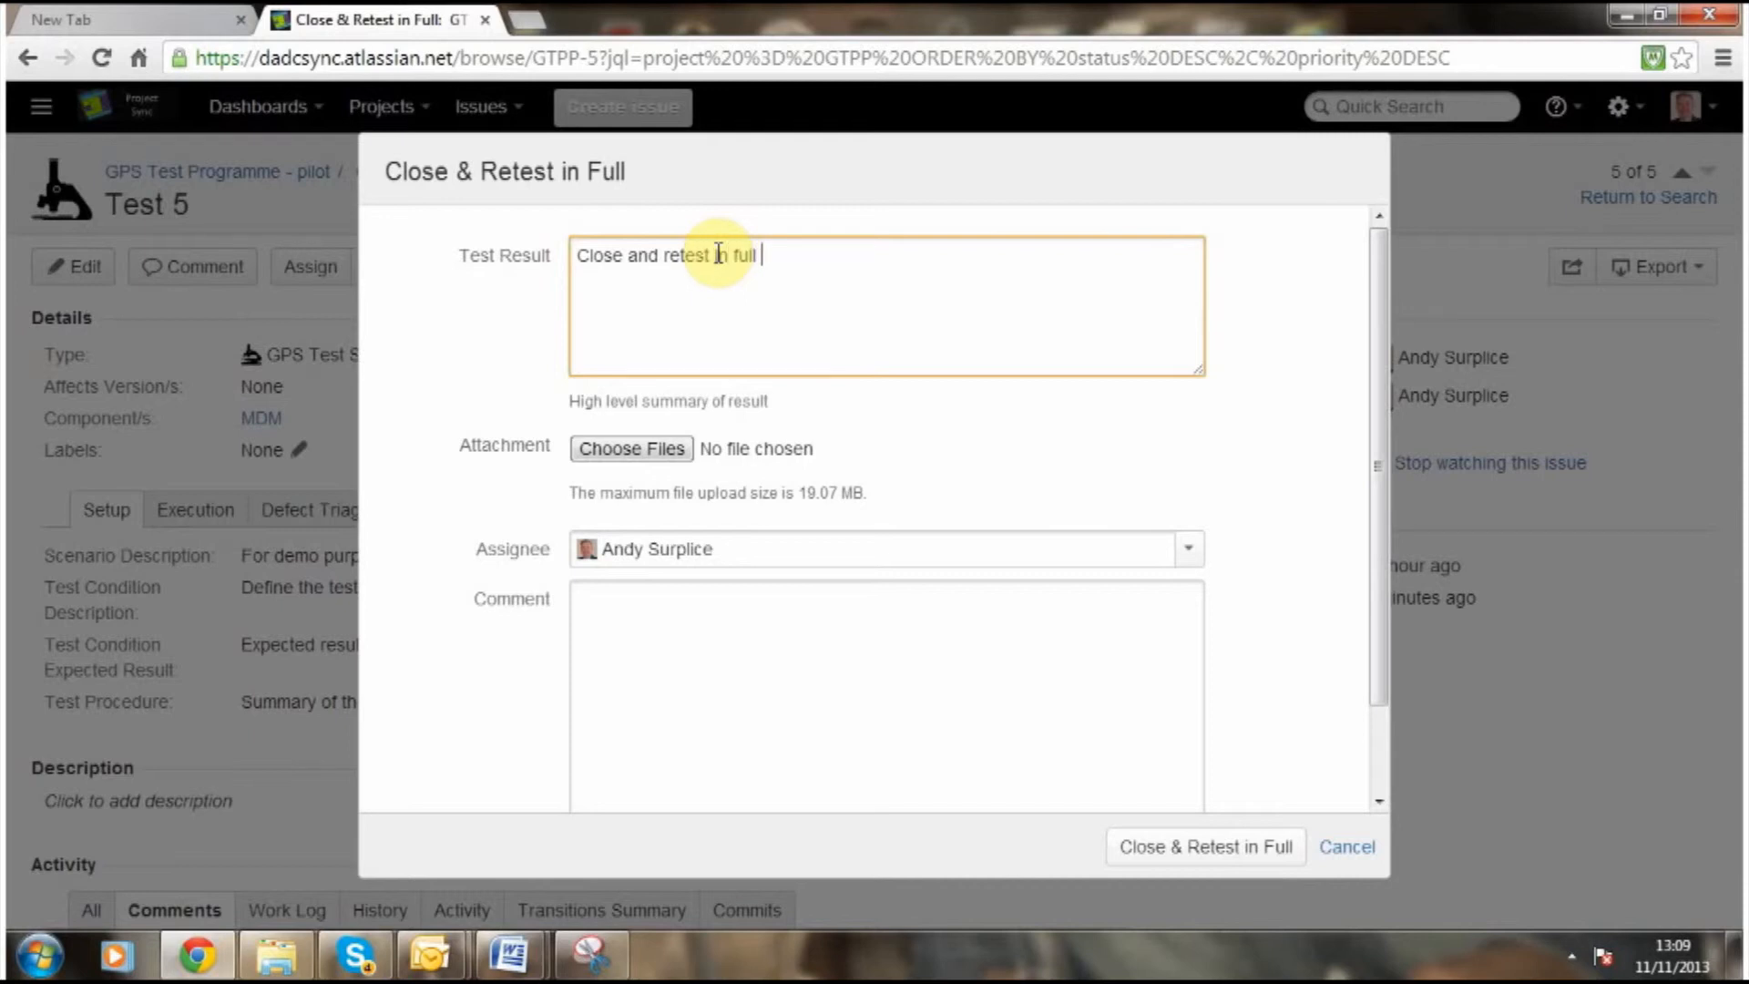
text(with)
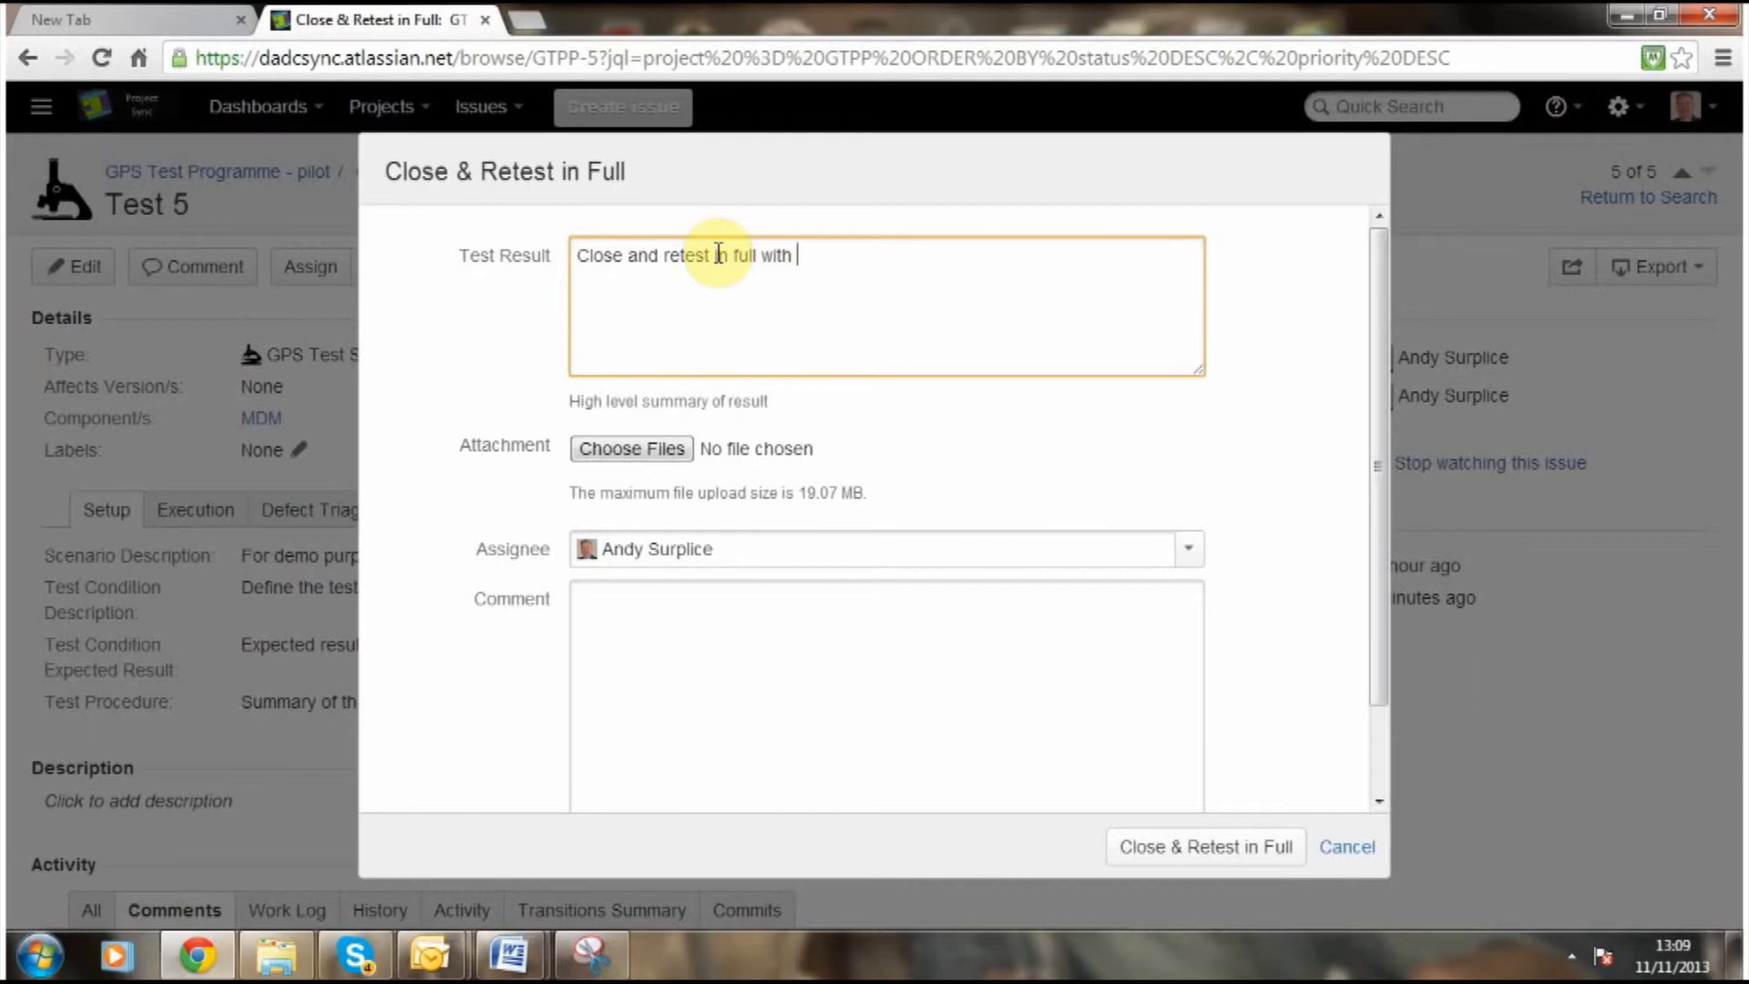
text(new te)
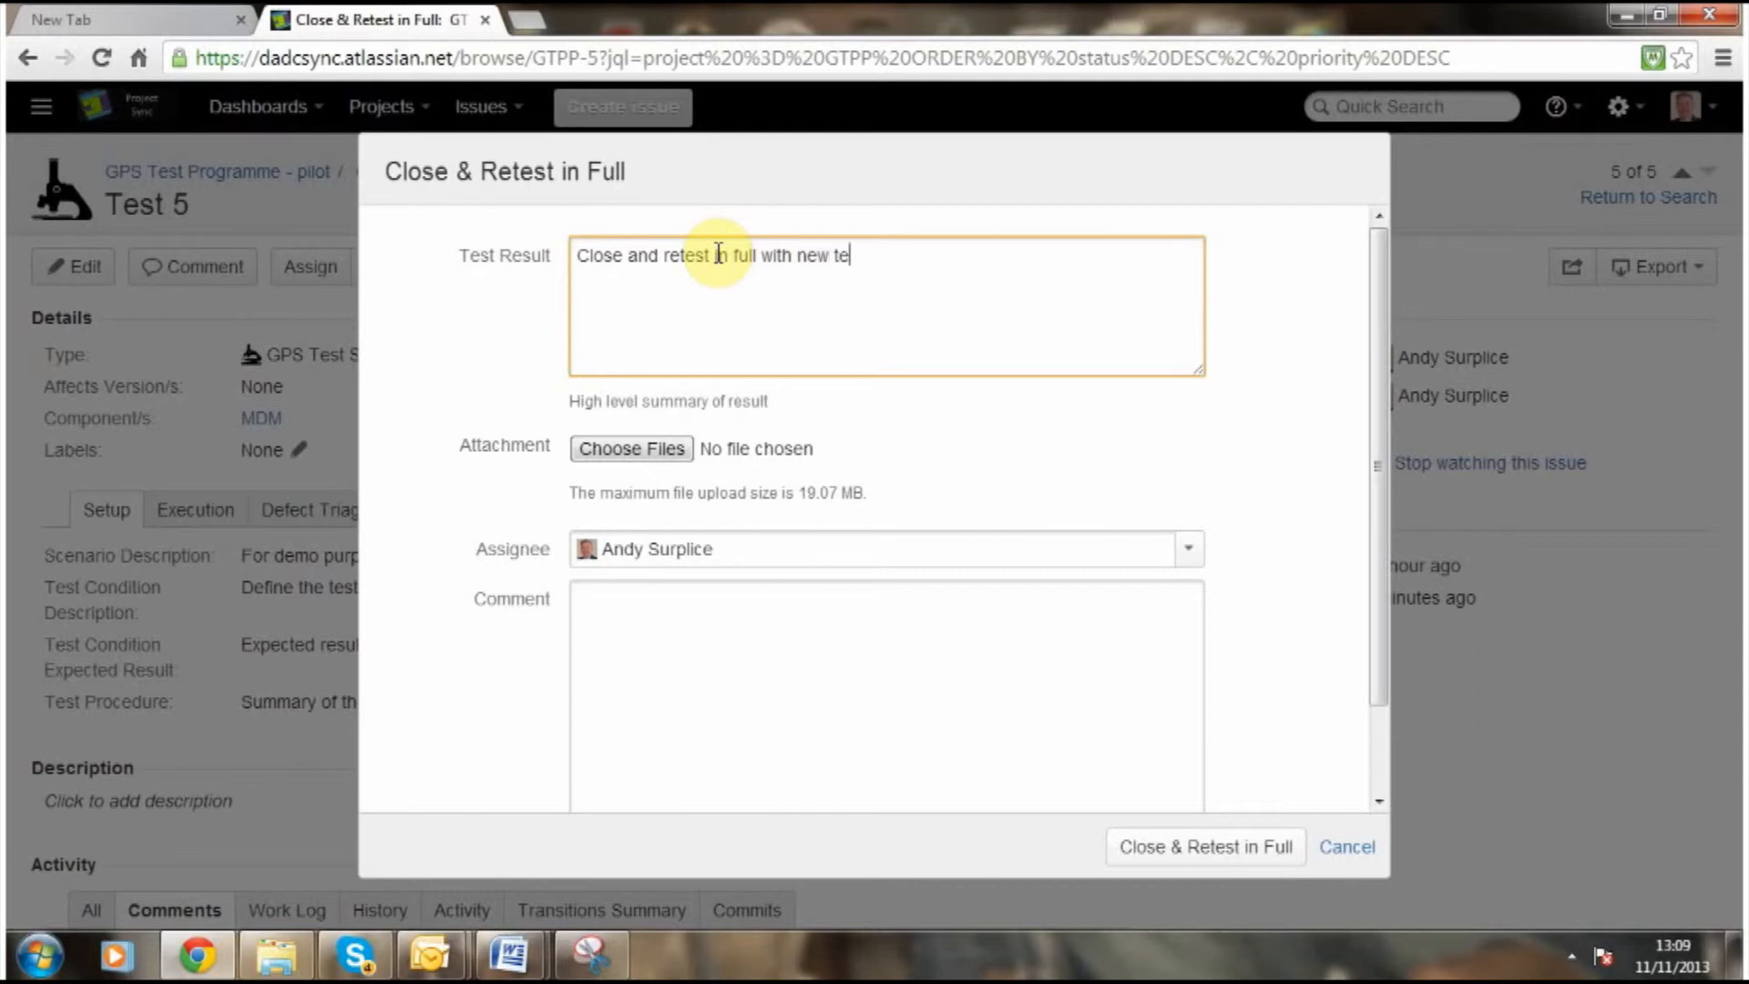
text(st data)
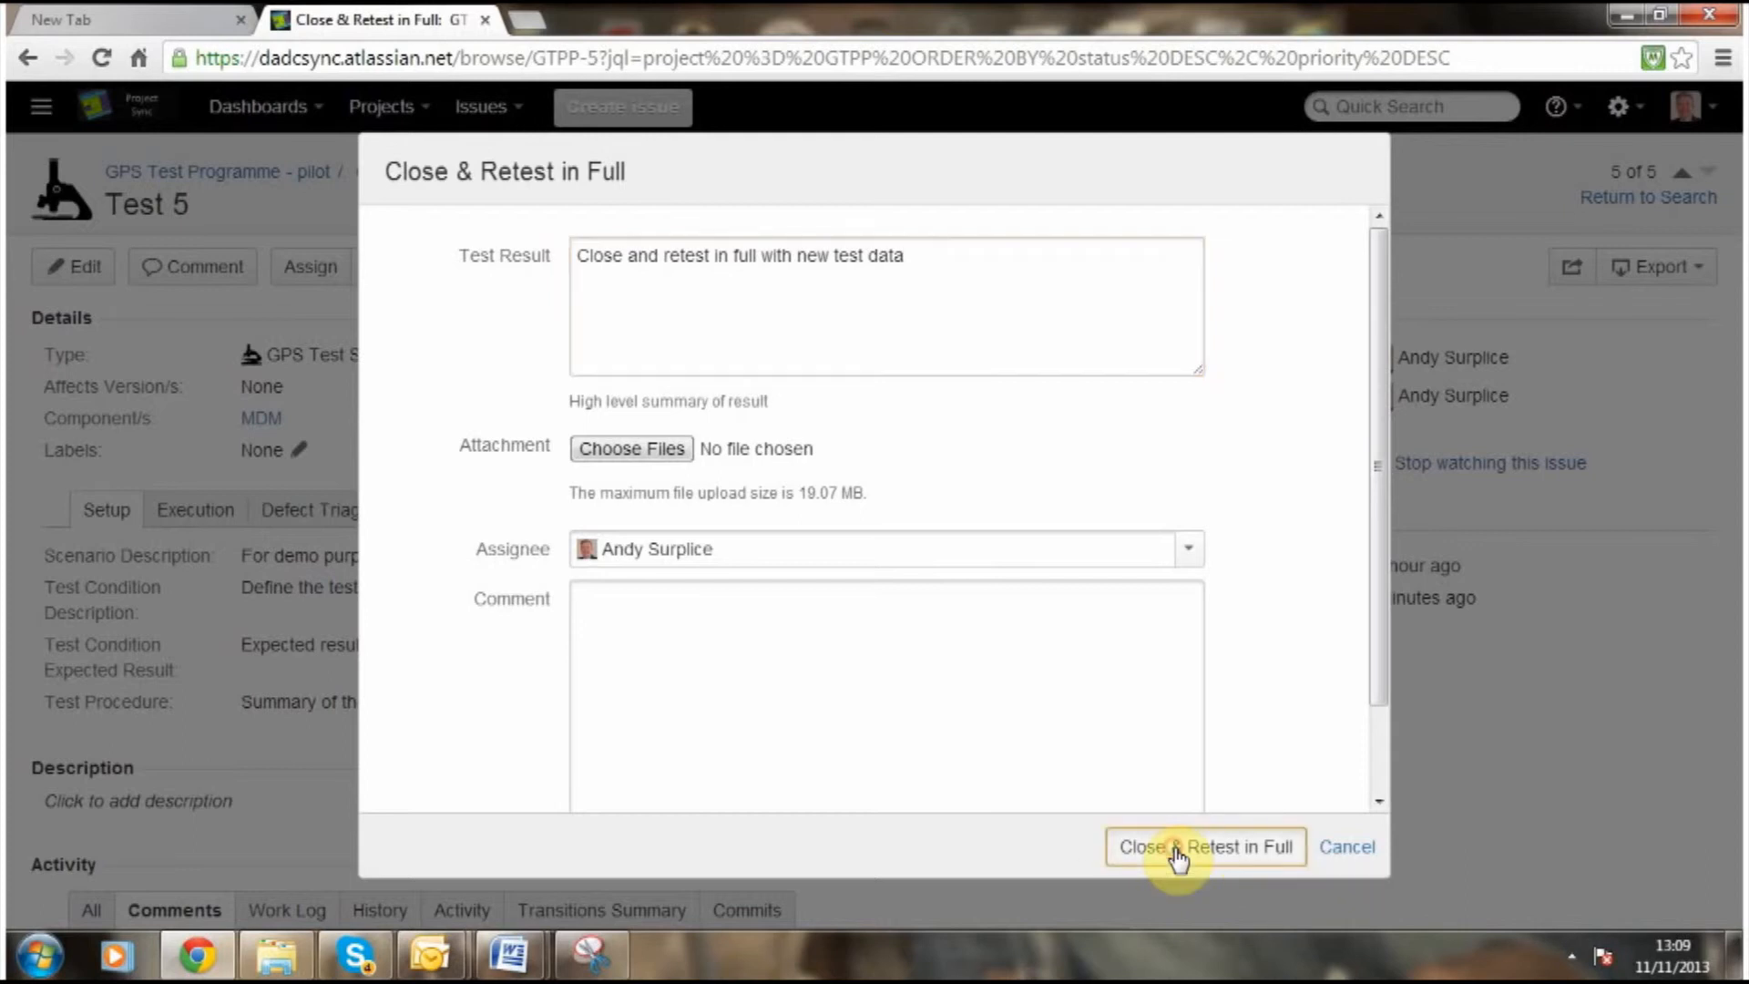
click(1206, 847)
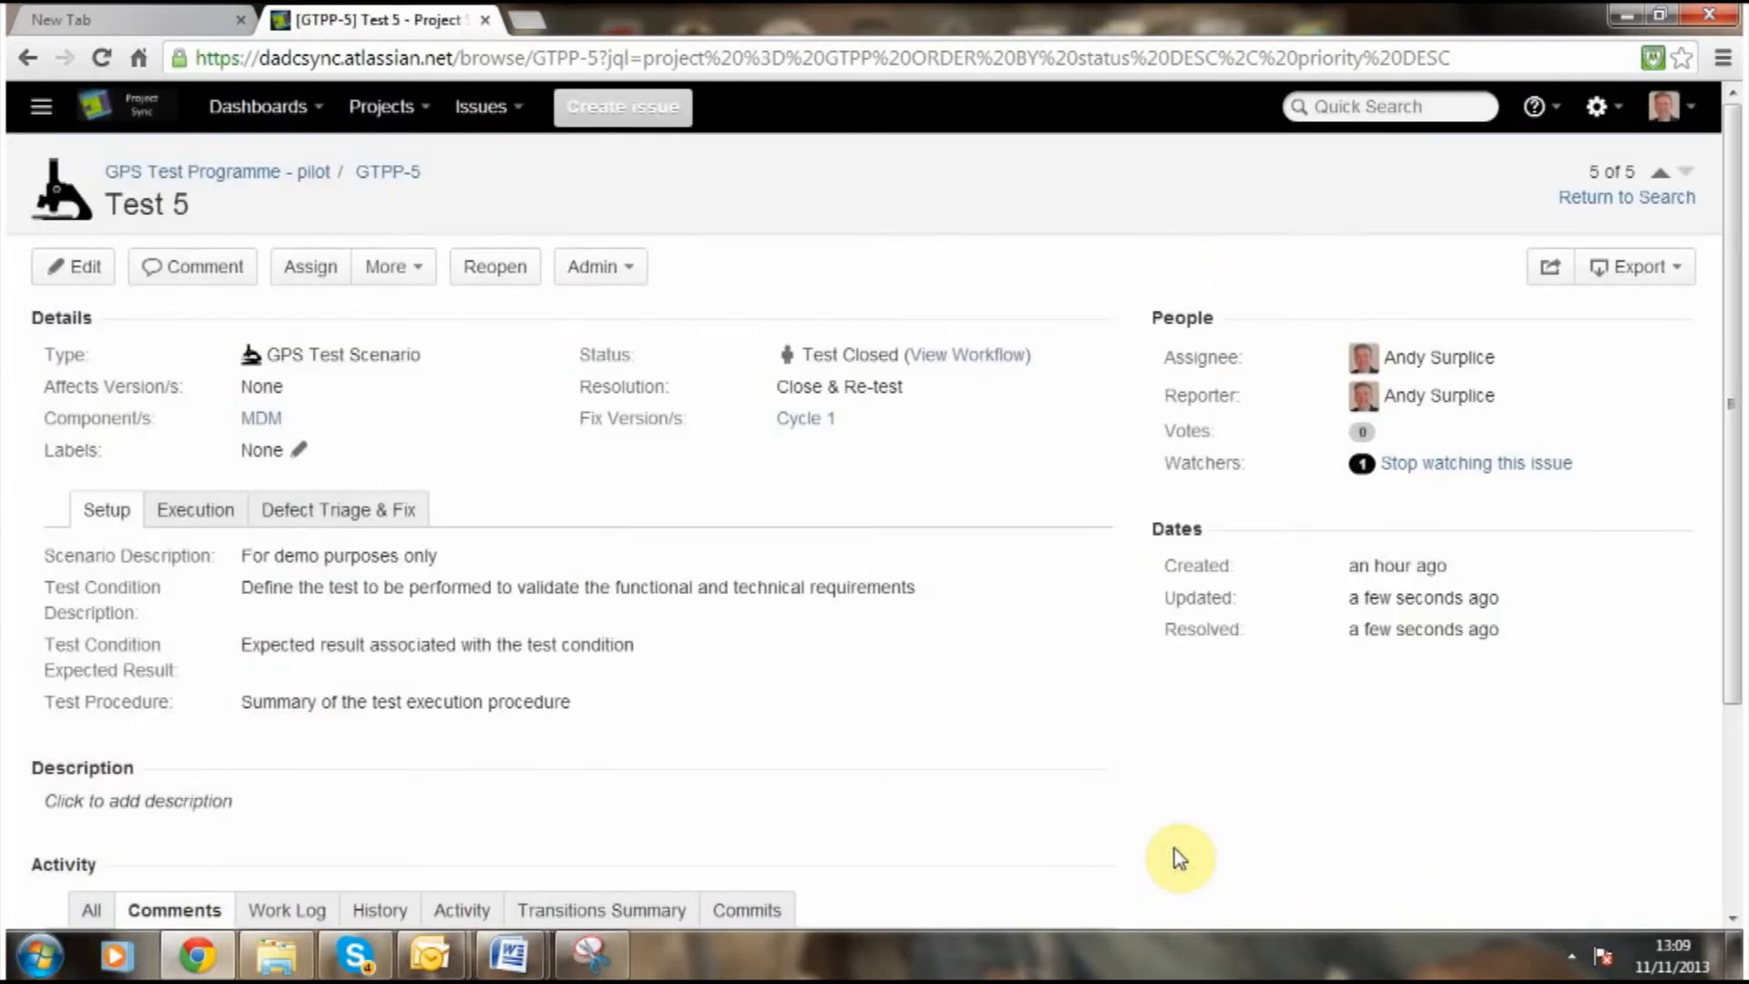
mouse_move(980, 525)
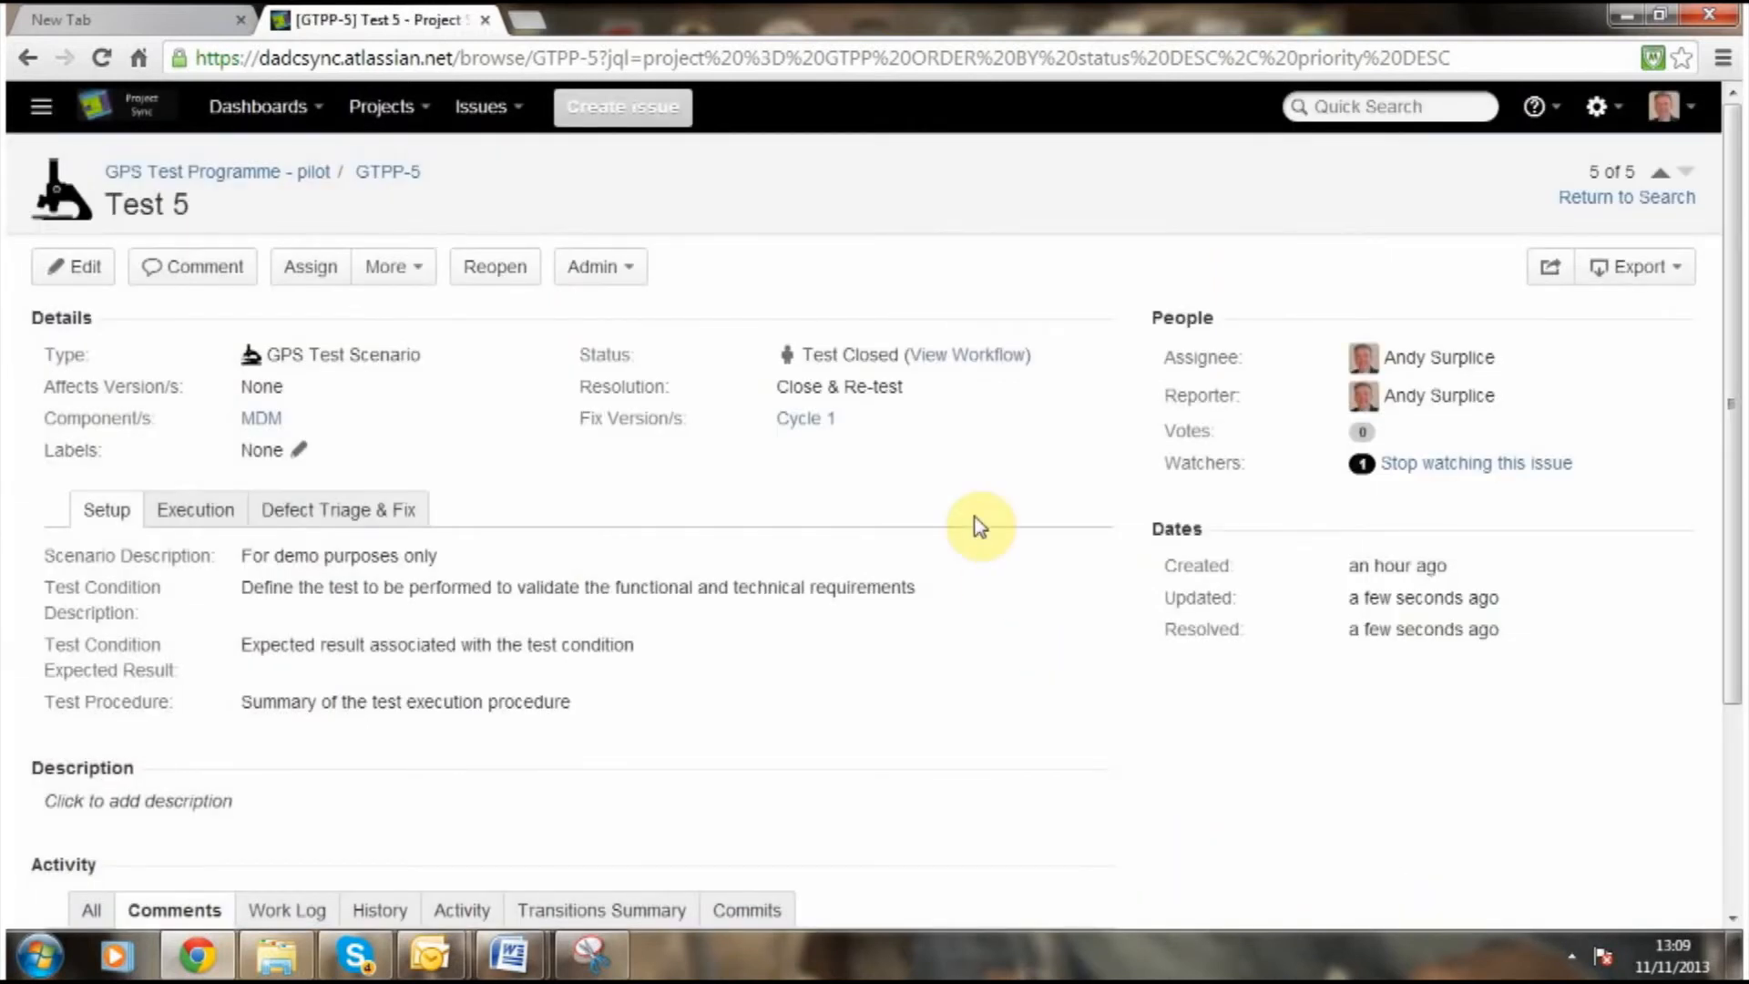
click(981, 355)
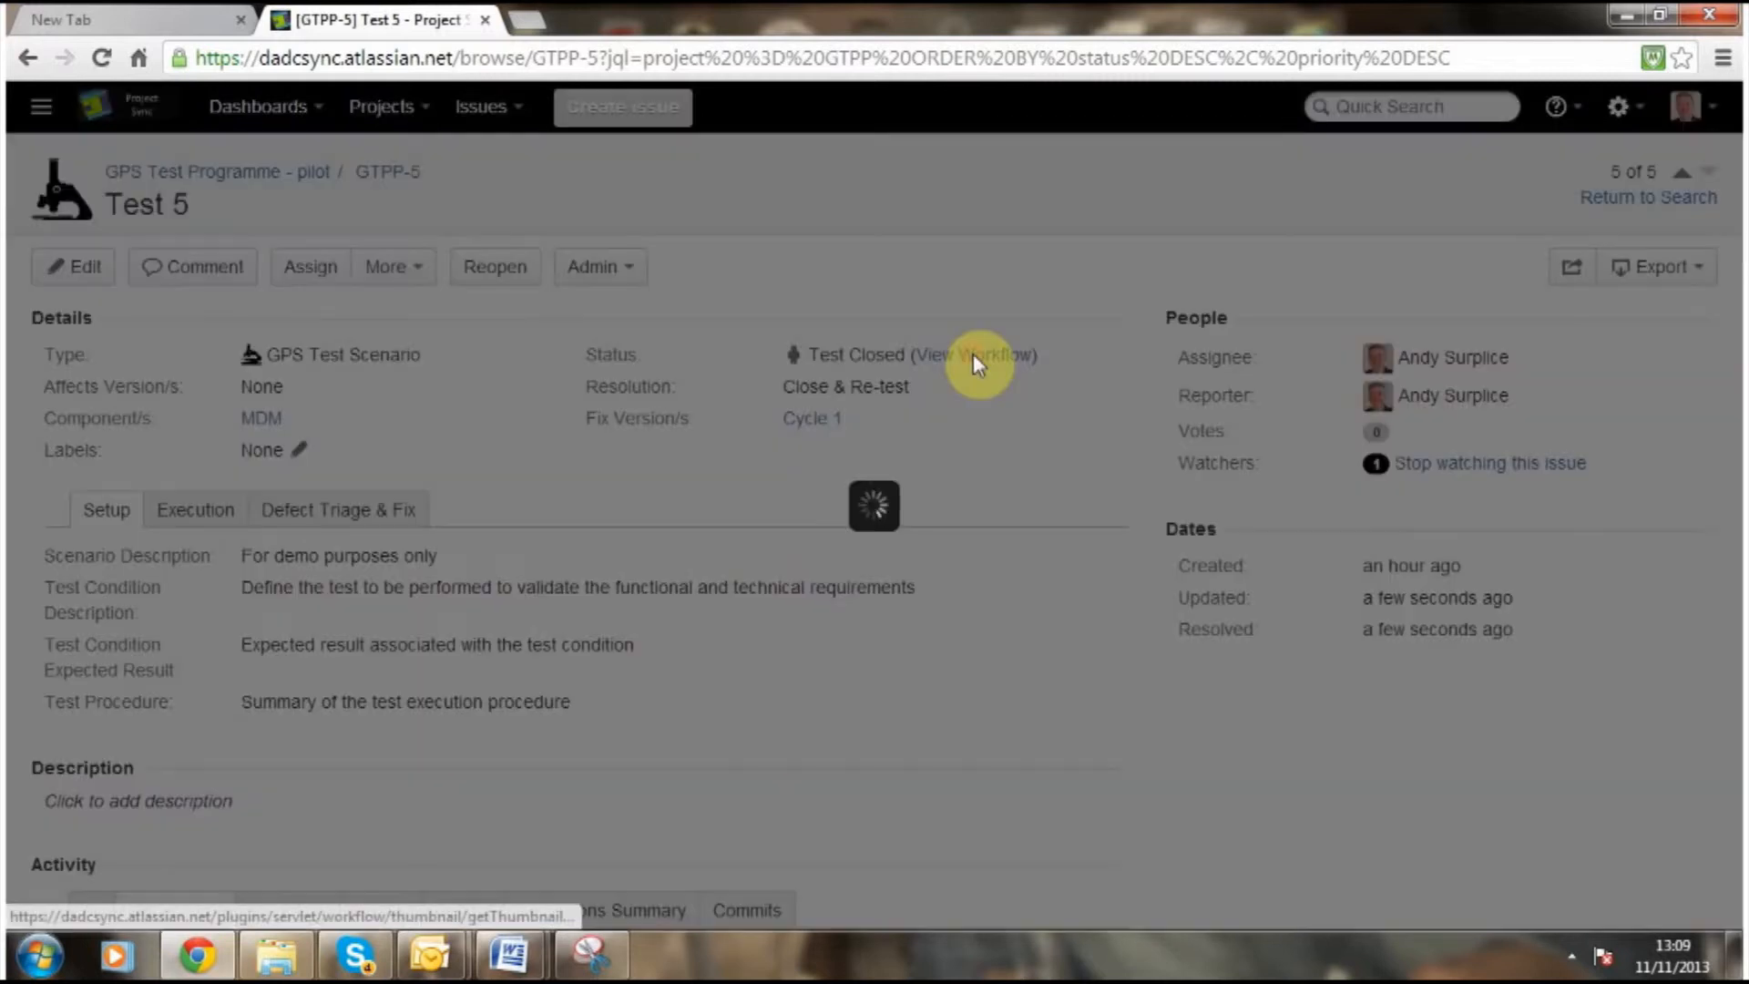
click(976, 354)
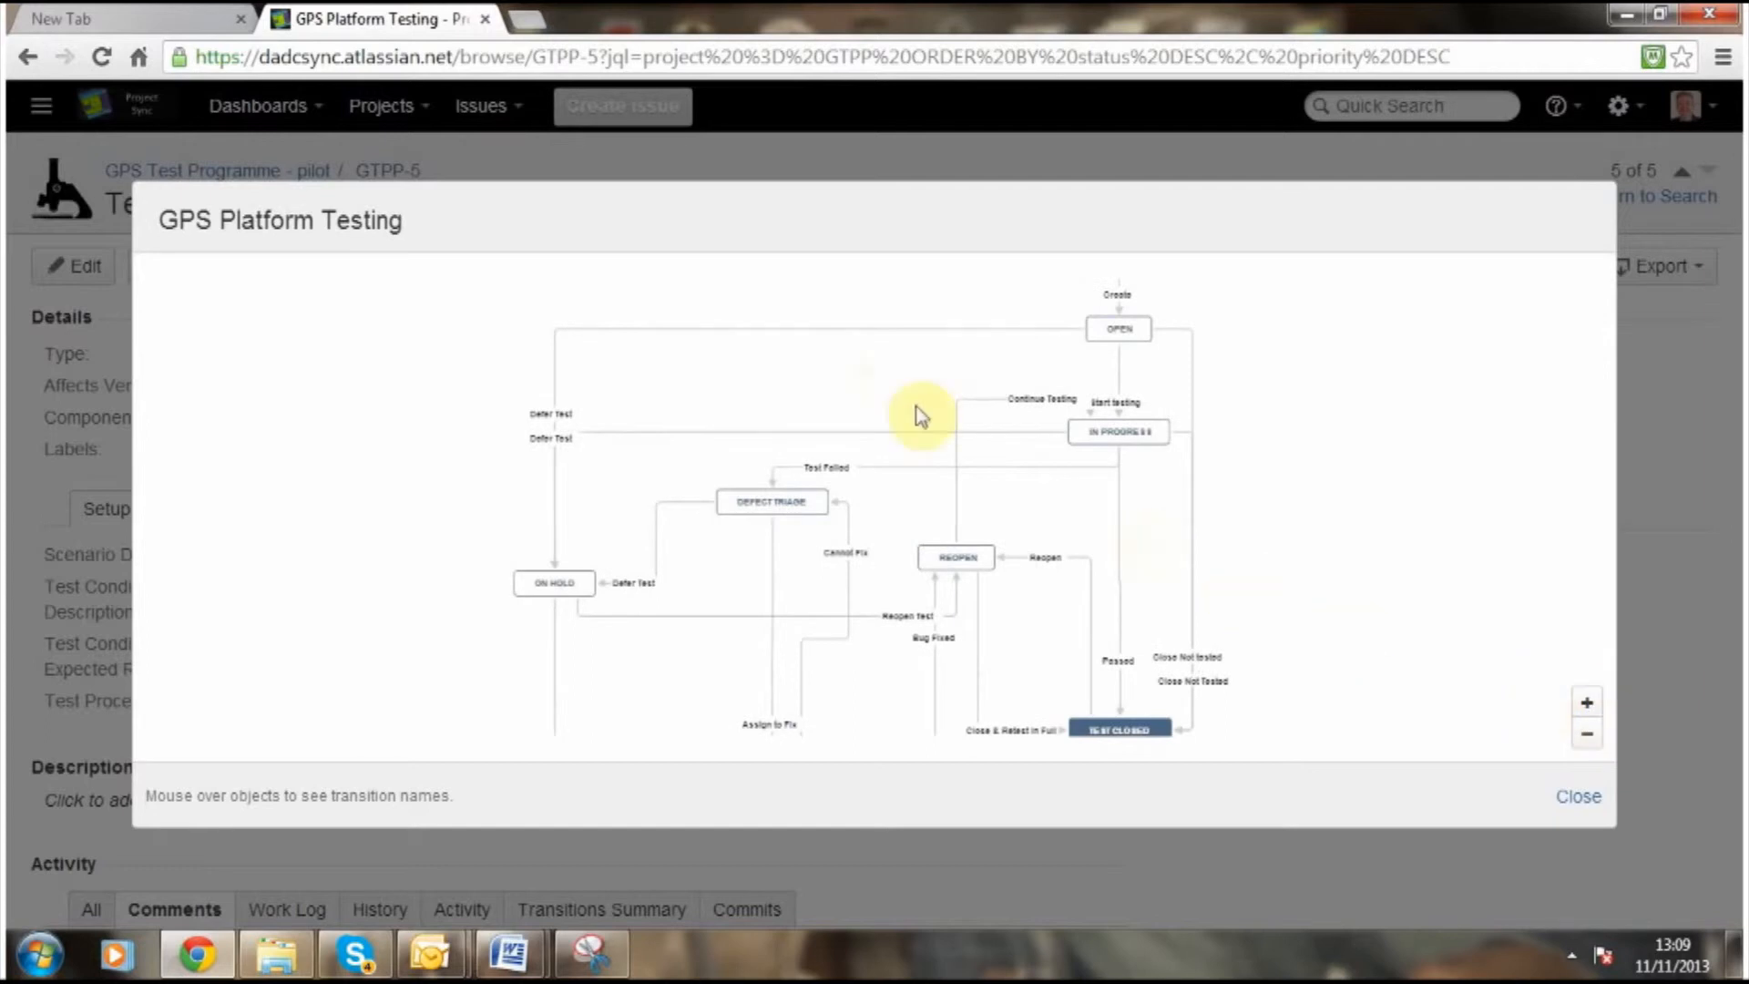
click(1586, 703)
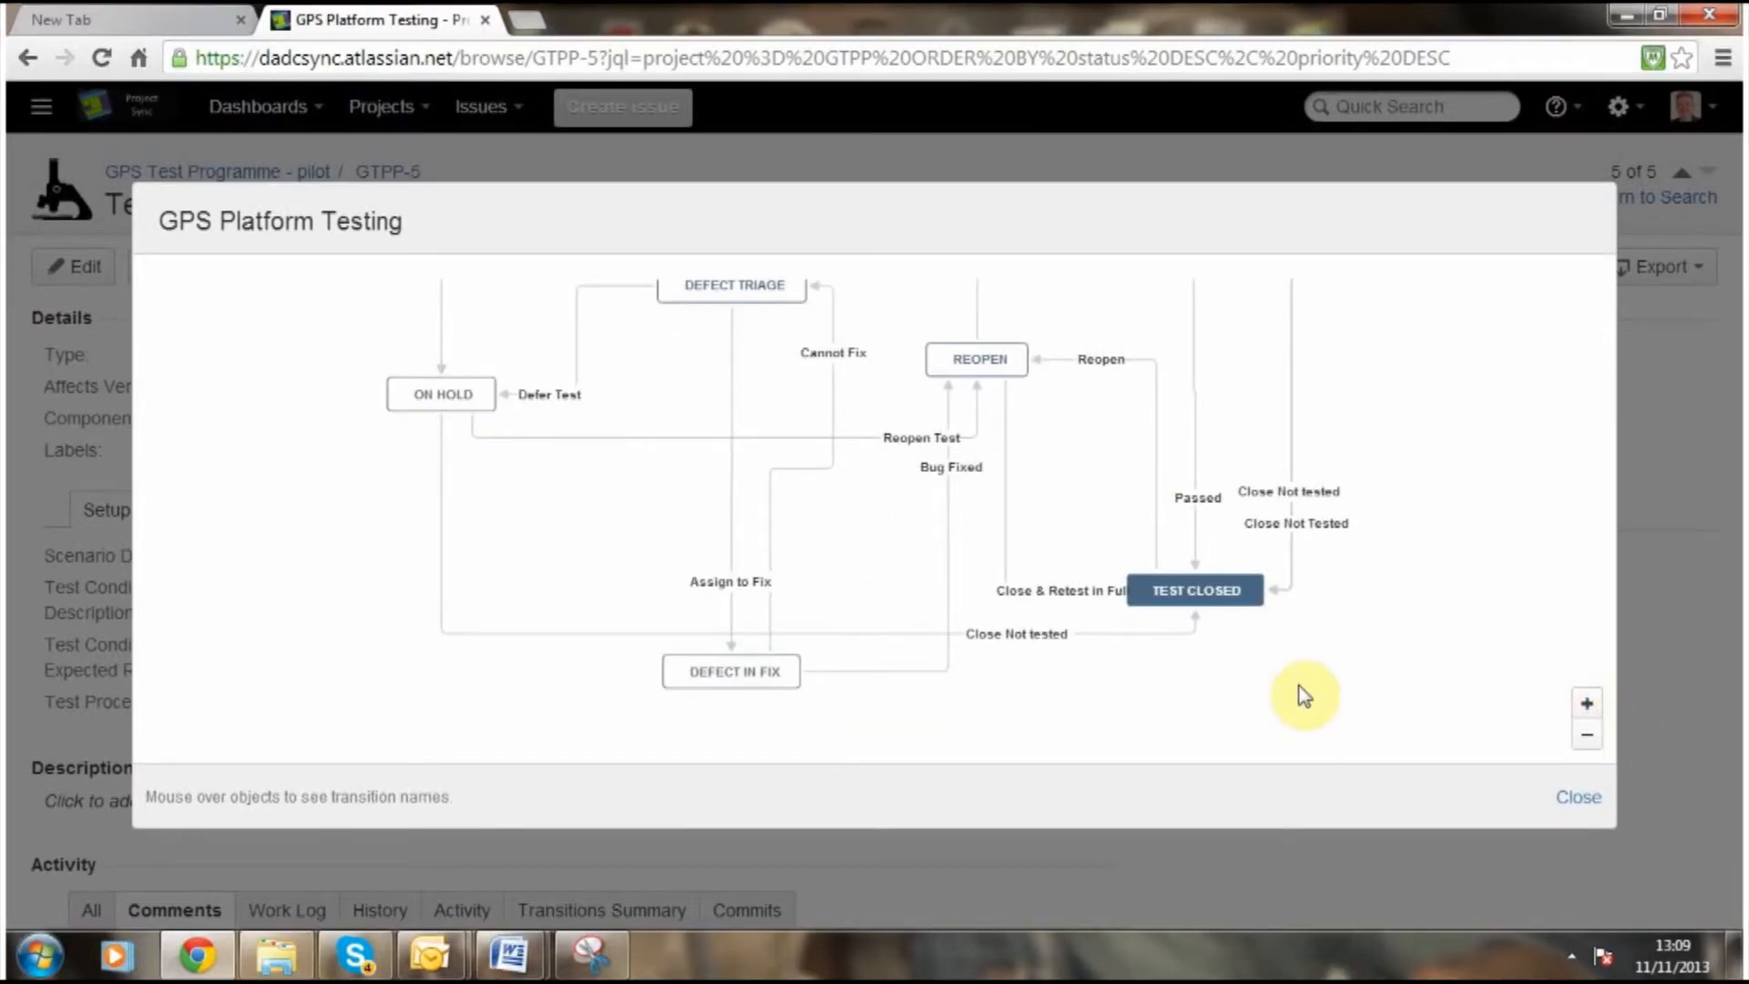
click(1579, 797)
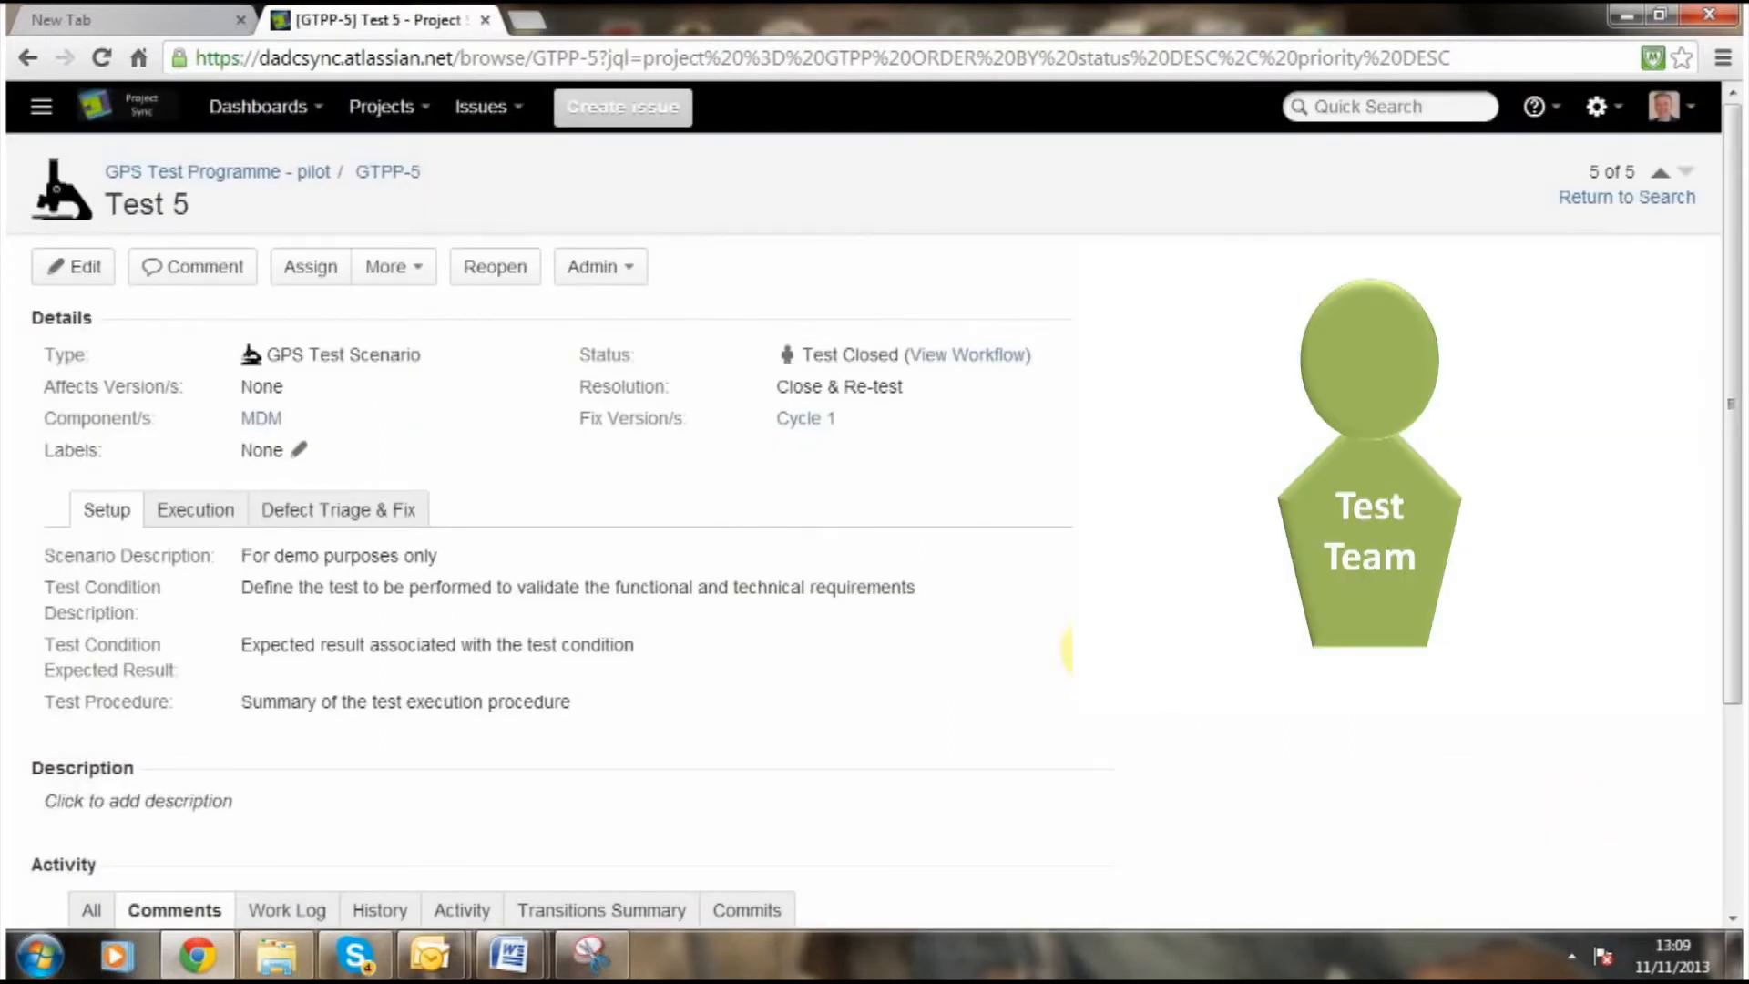
mouse_move(781, 406)
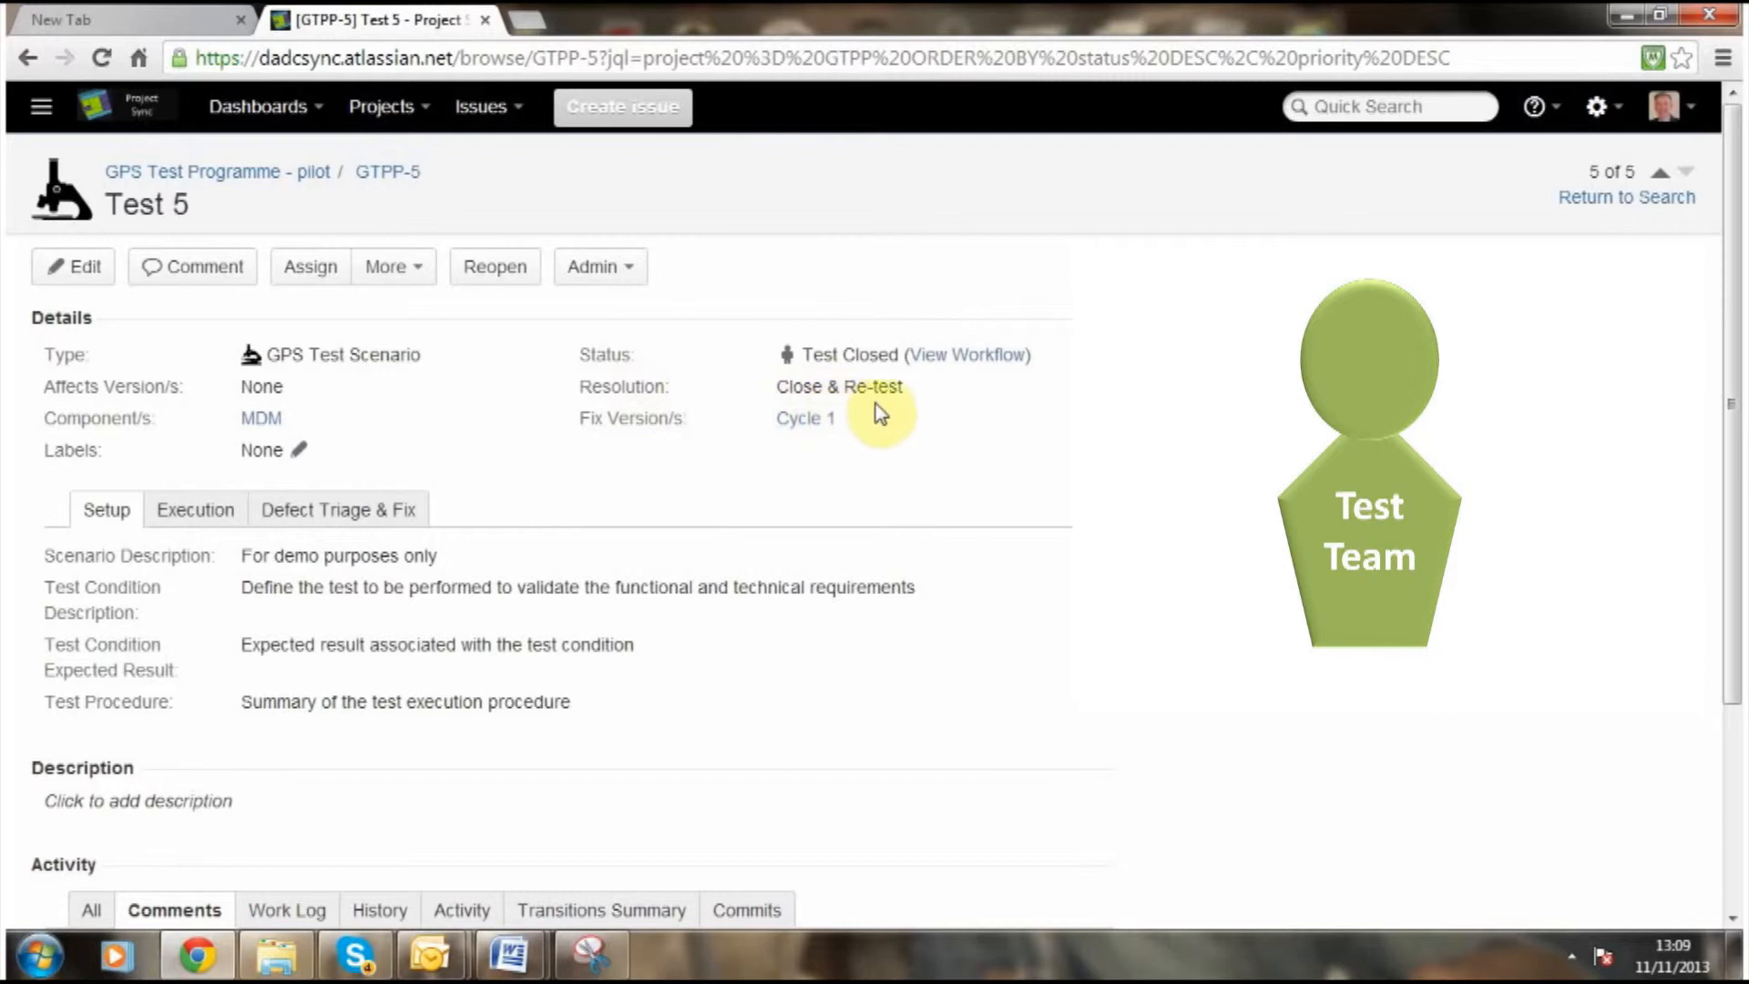
mouse_move(501, 380)
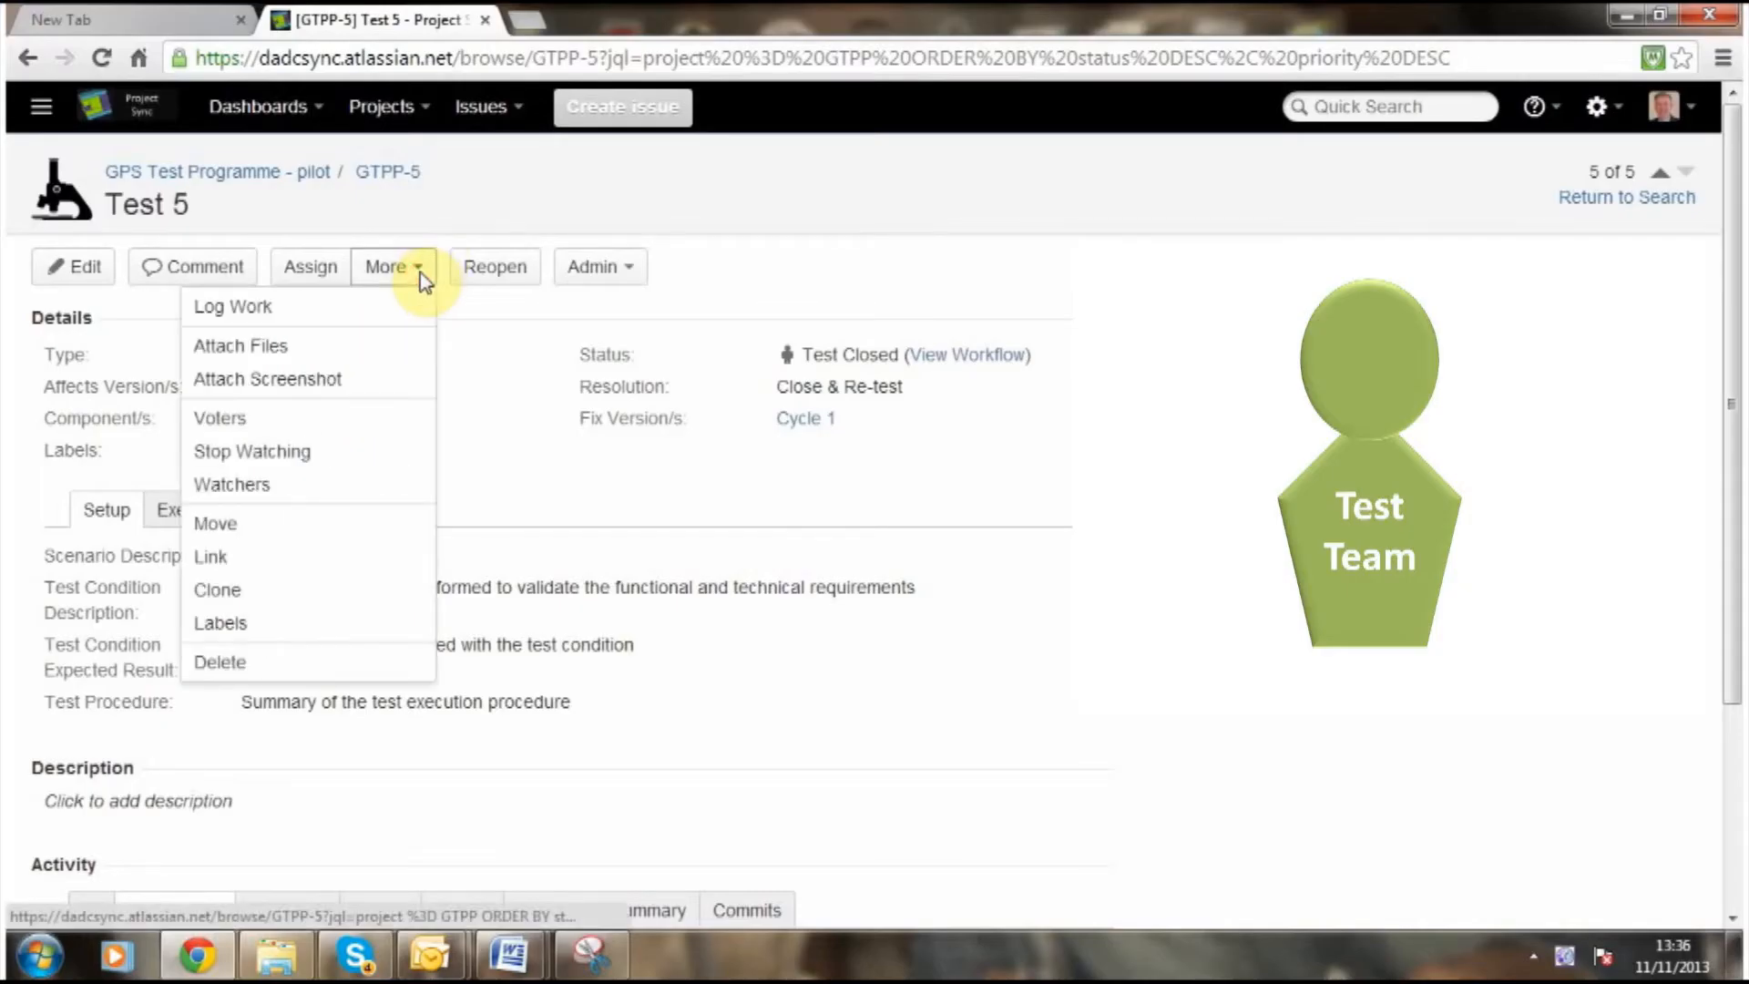
Clone Test 5, renaming the summary prefix from CLONE to 'Retest', and create GTPP-6.
click(218, 589)
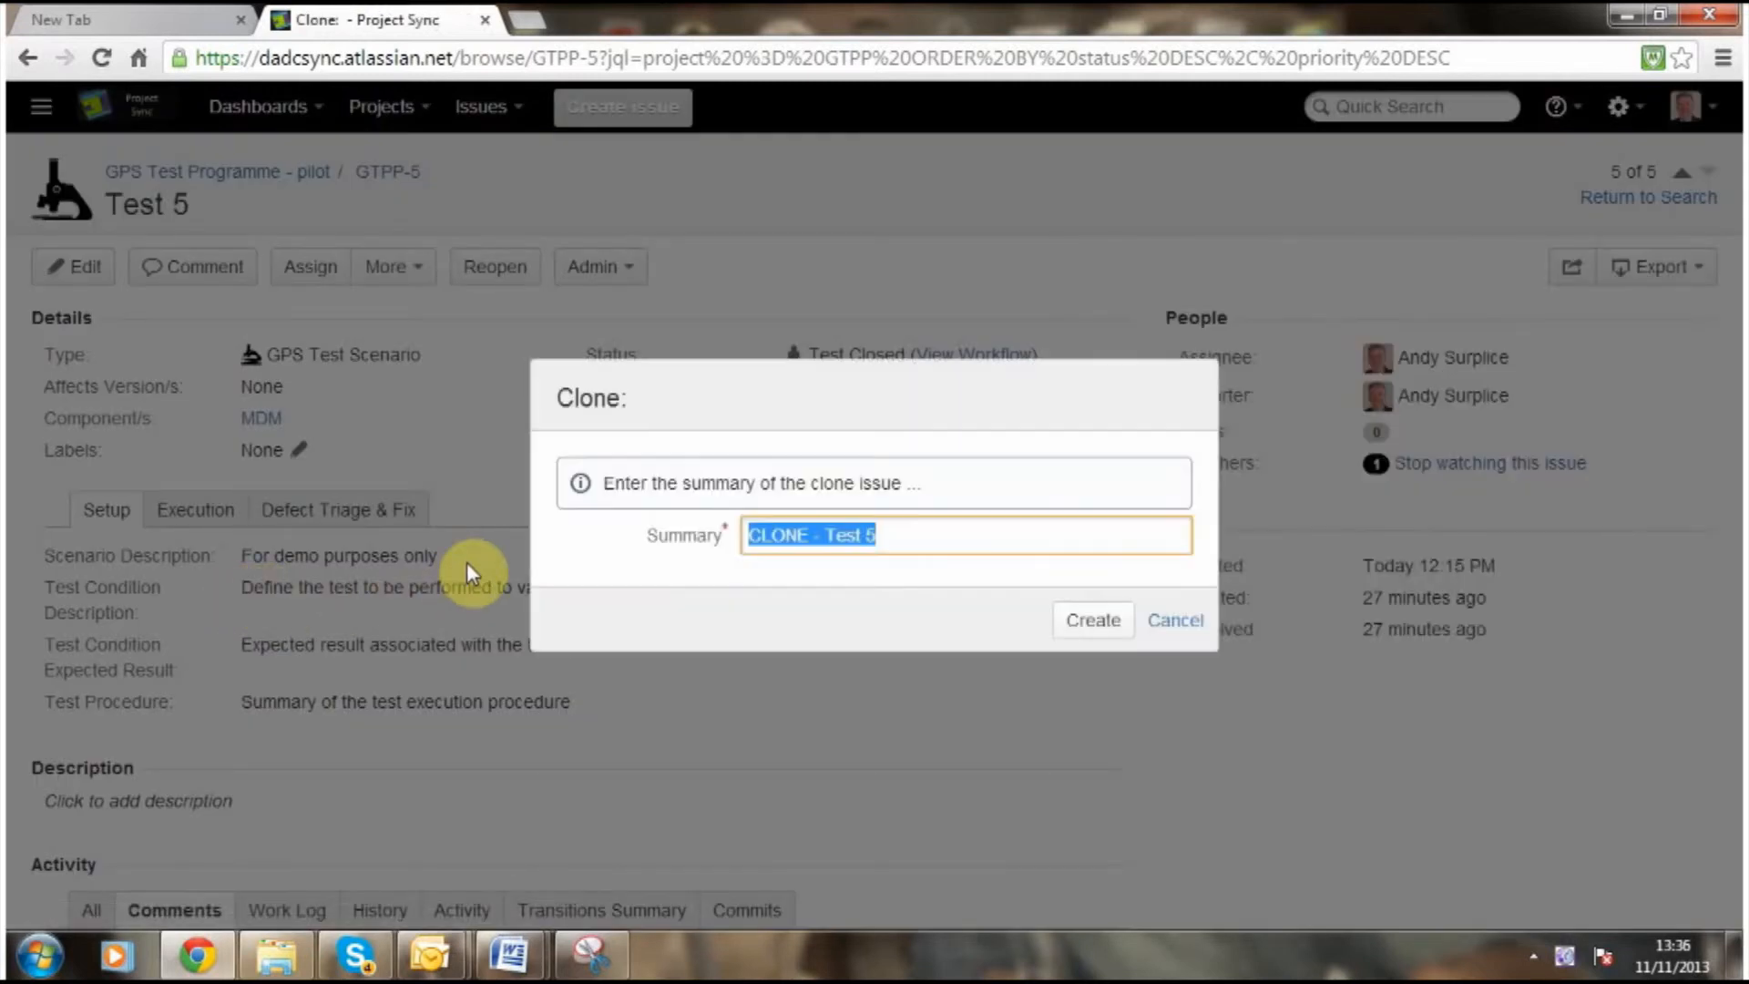
mouse_move(813, 627)
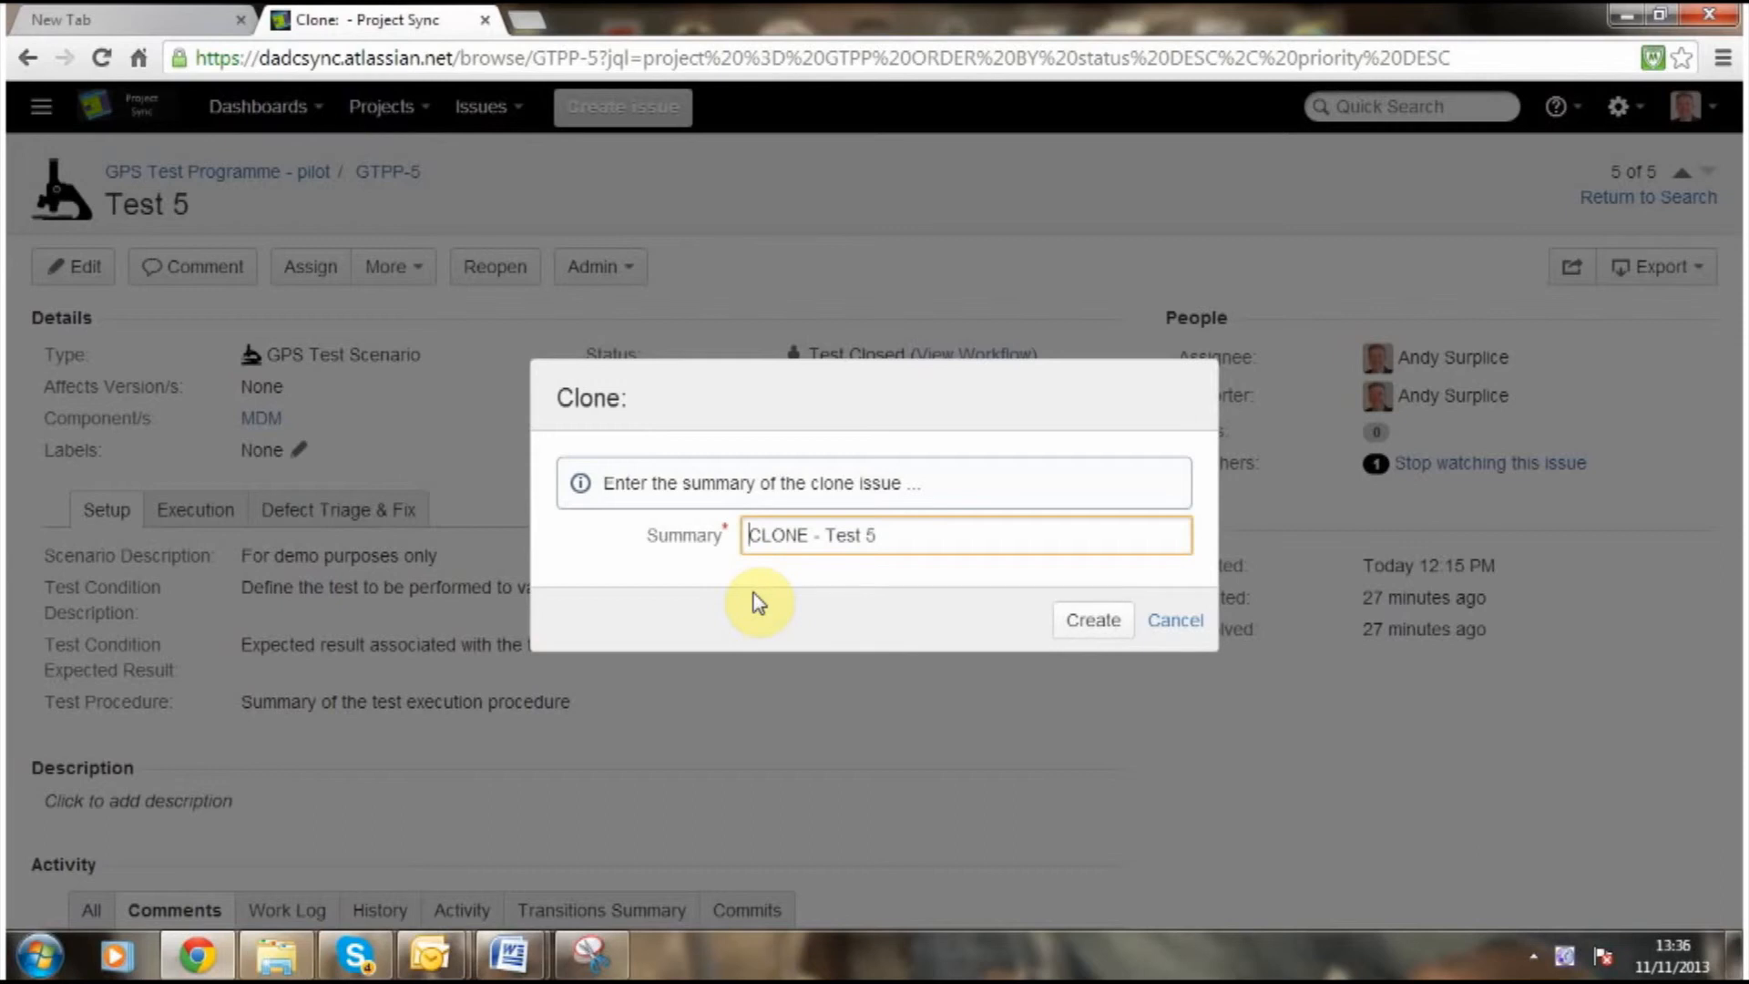
key(Backspace)
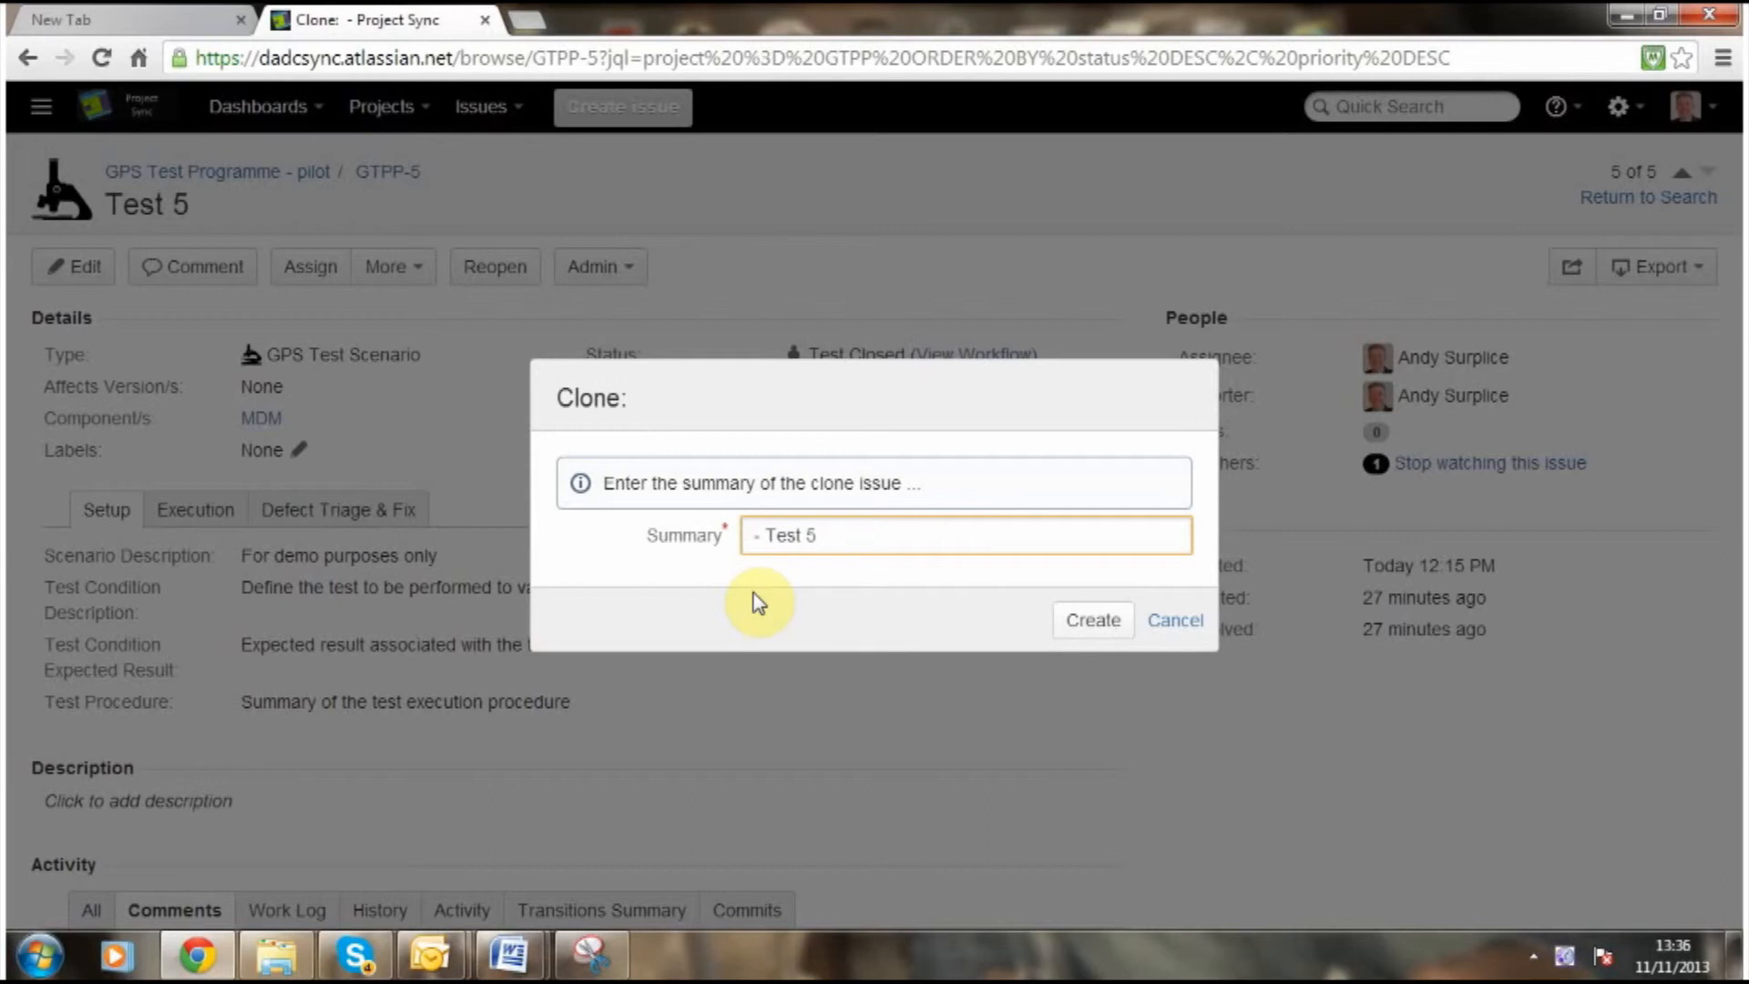
text(Retest)
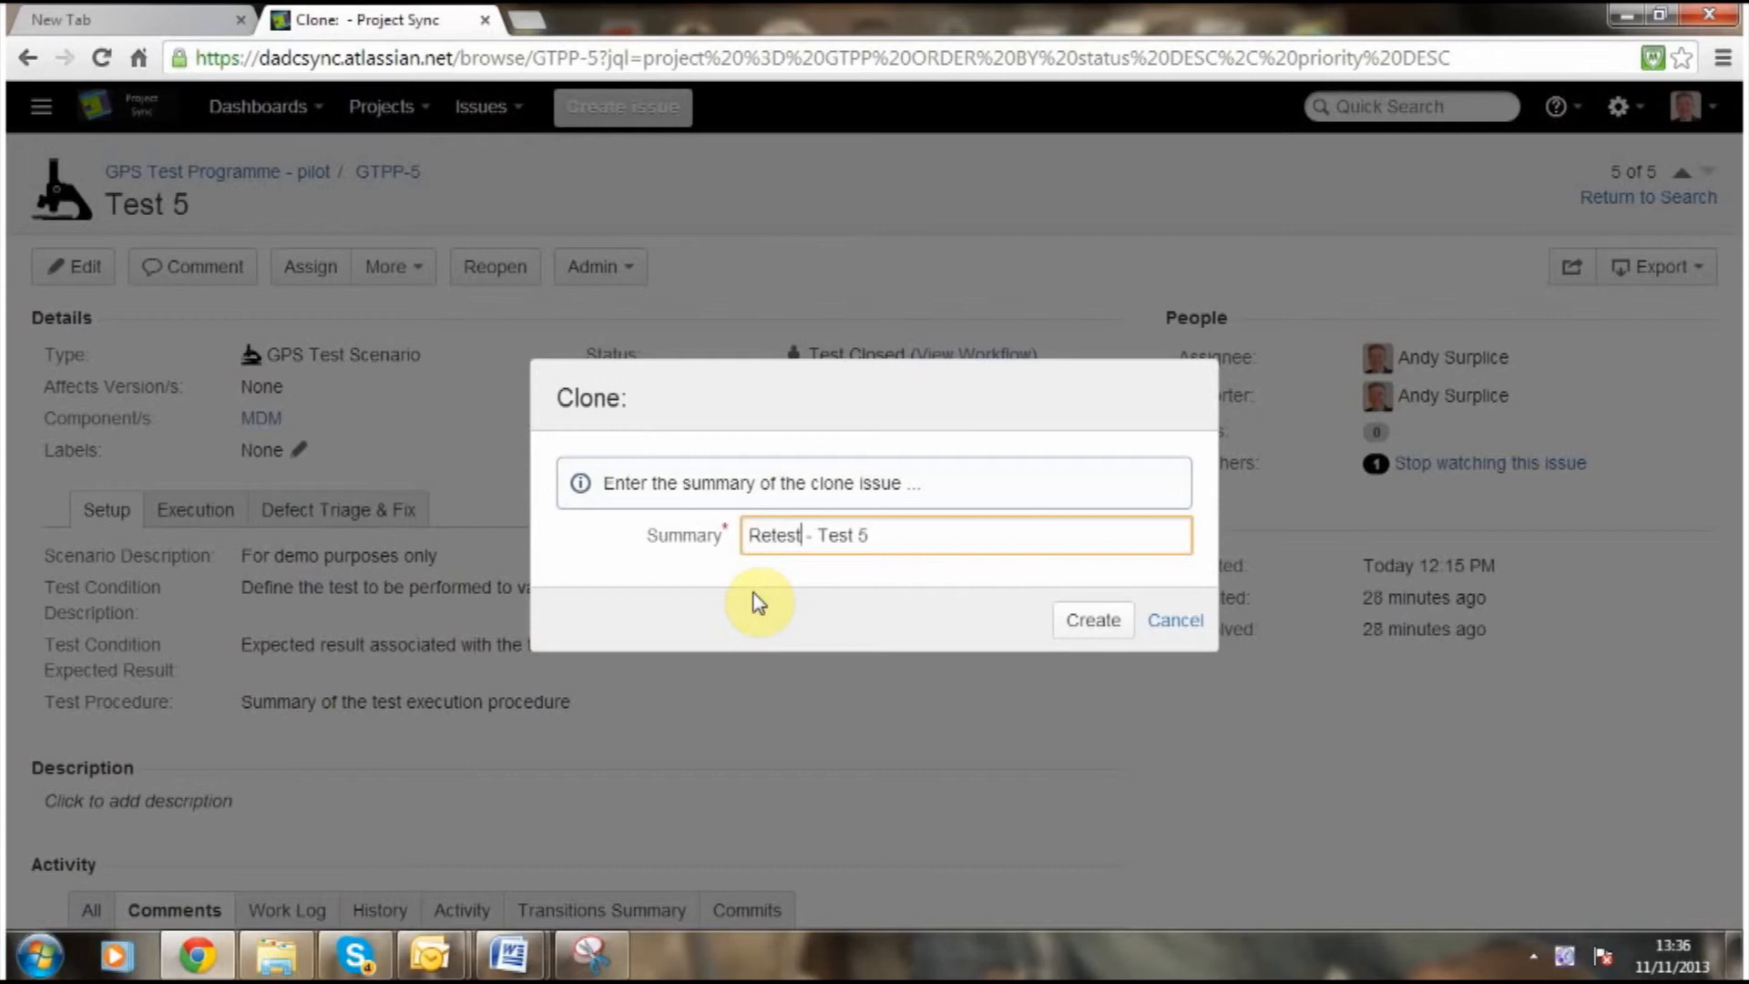
mouse_move(1107, 626)
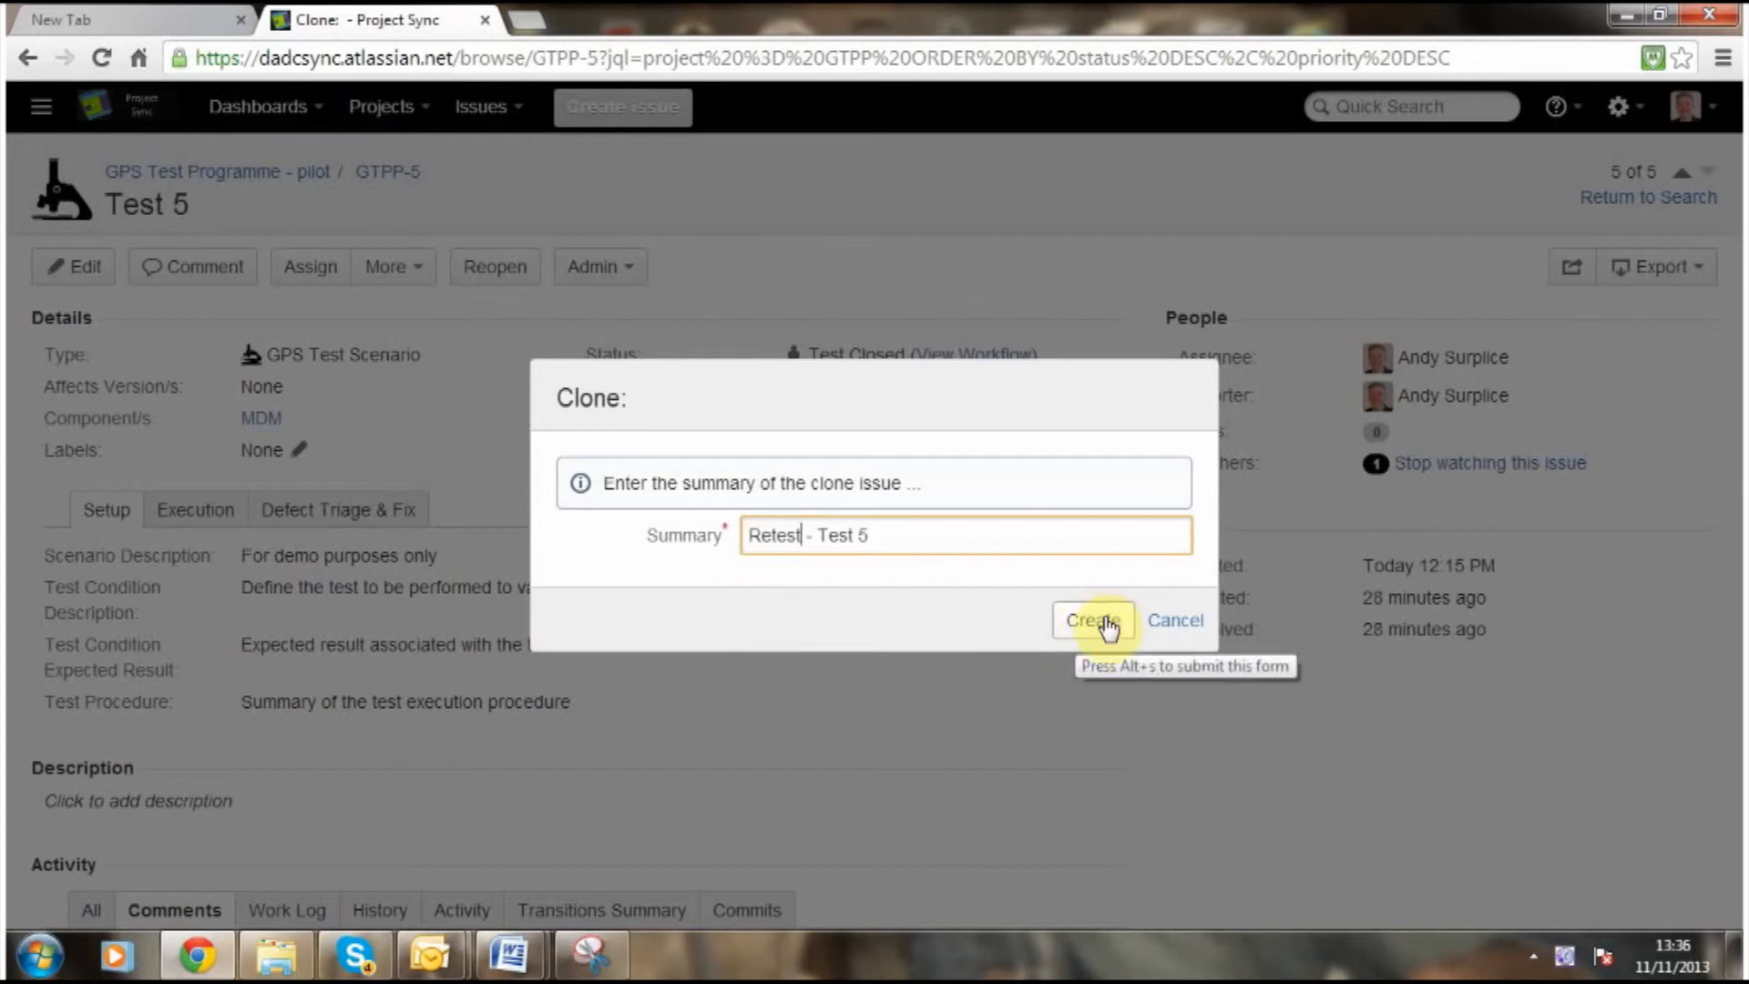
click(1093, 620)
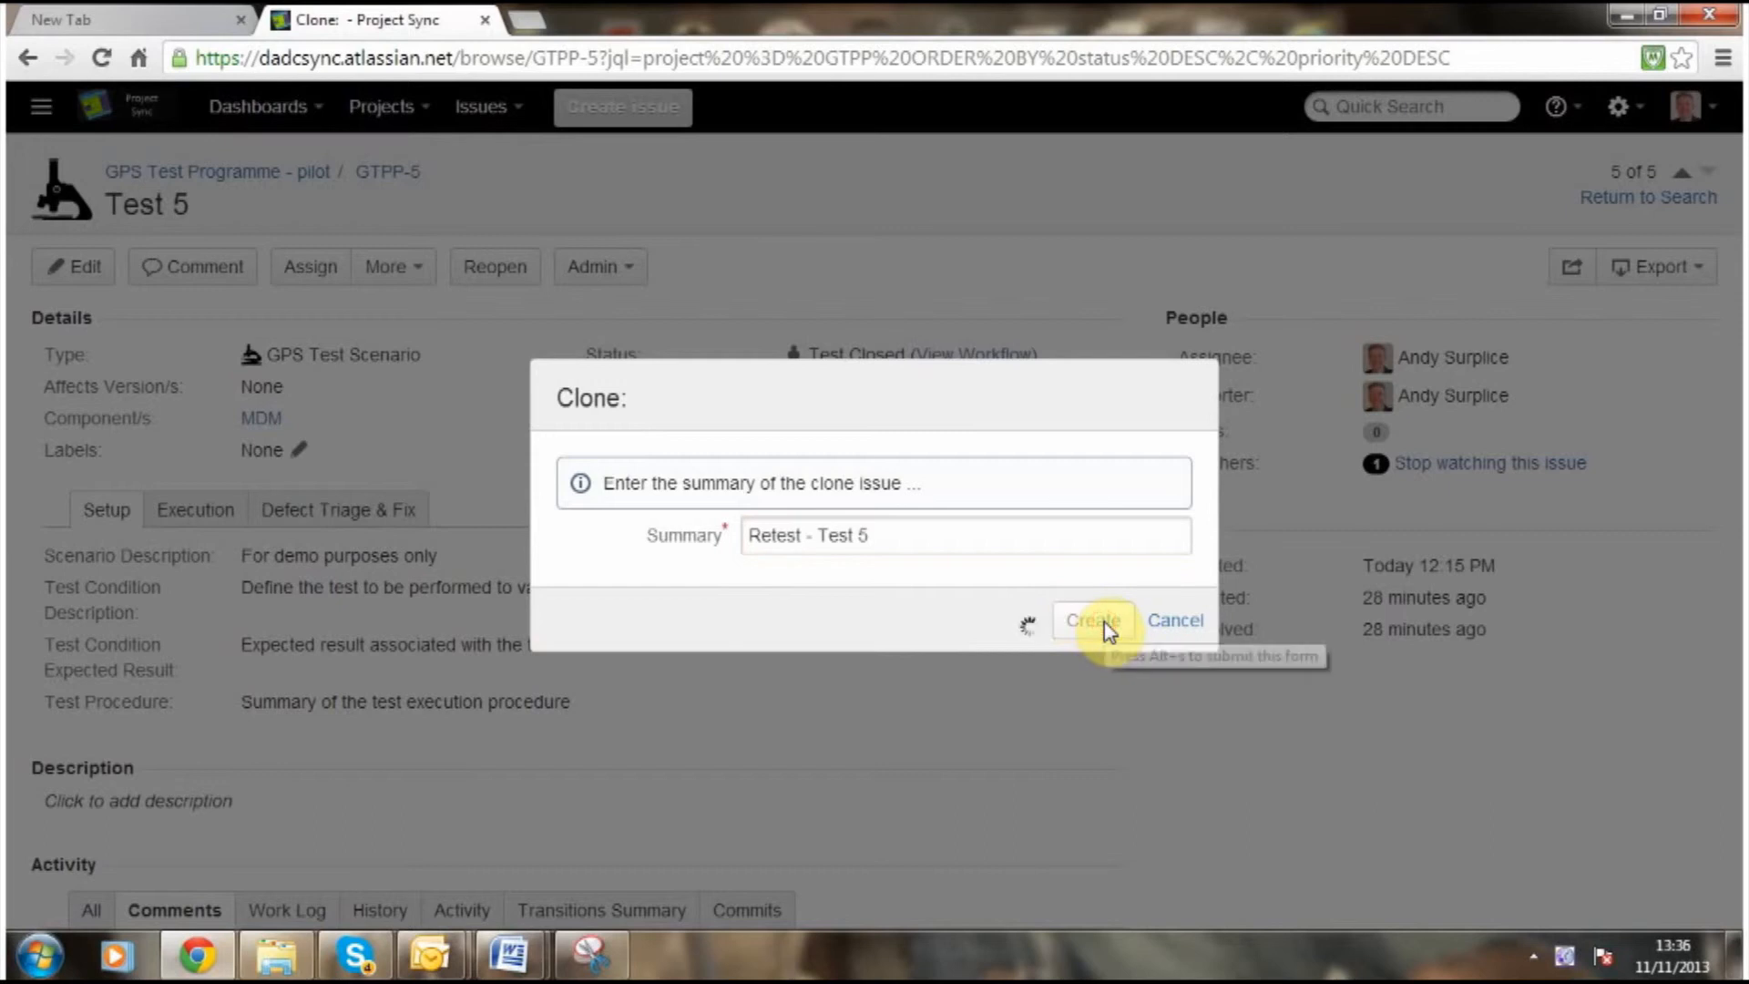
click(1092, 620)
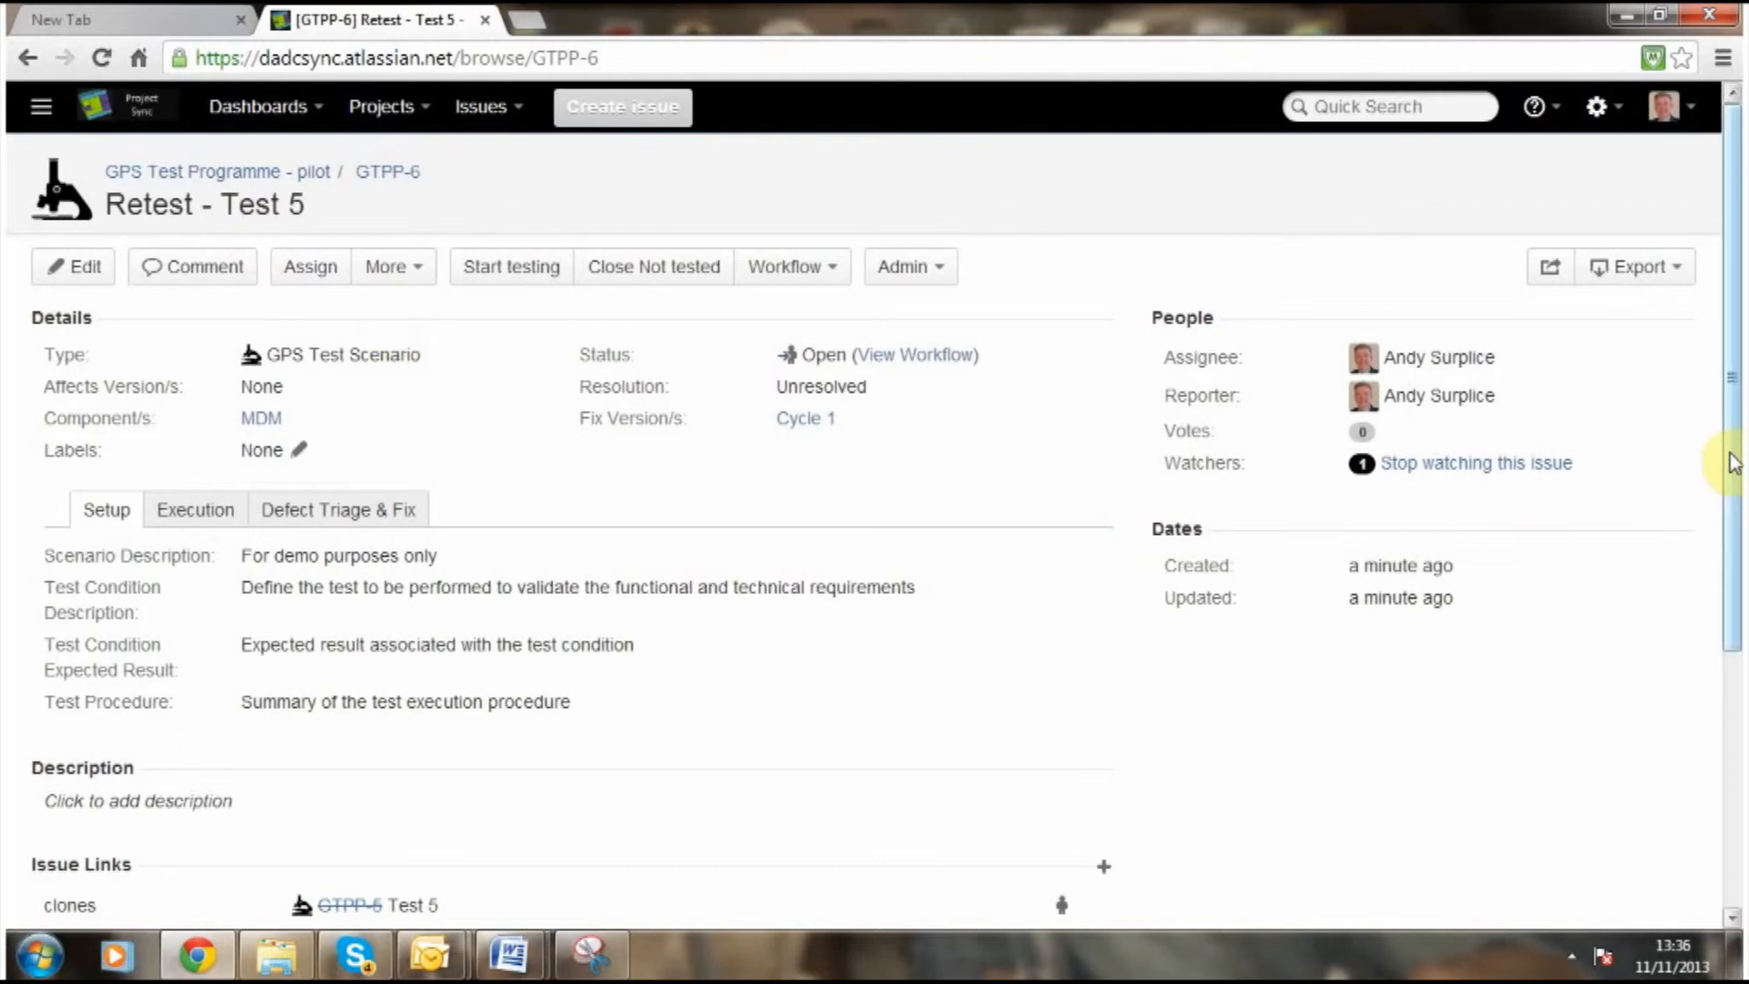
Open the linked GTPP-6 'Retest - Test 5' issue and start testing it.
scroll(down, 3)
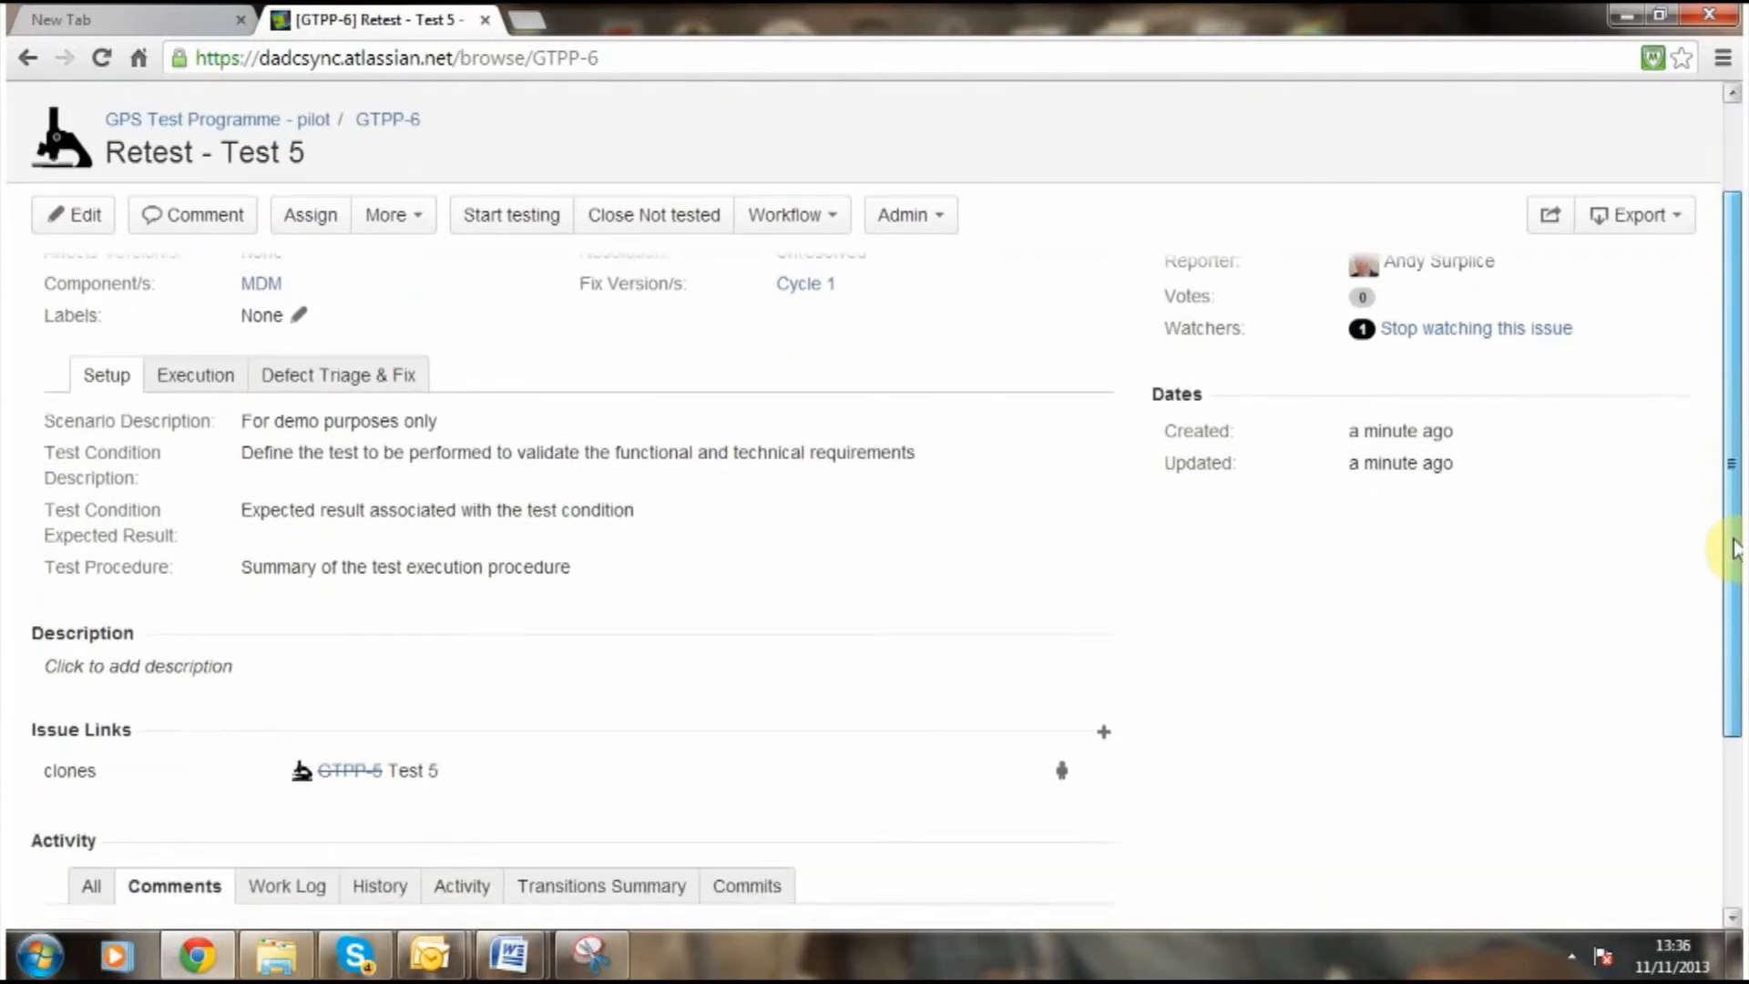
scroll(down, 3)
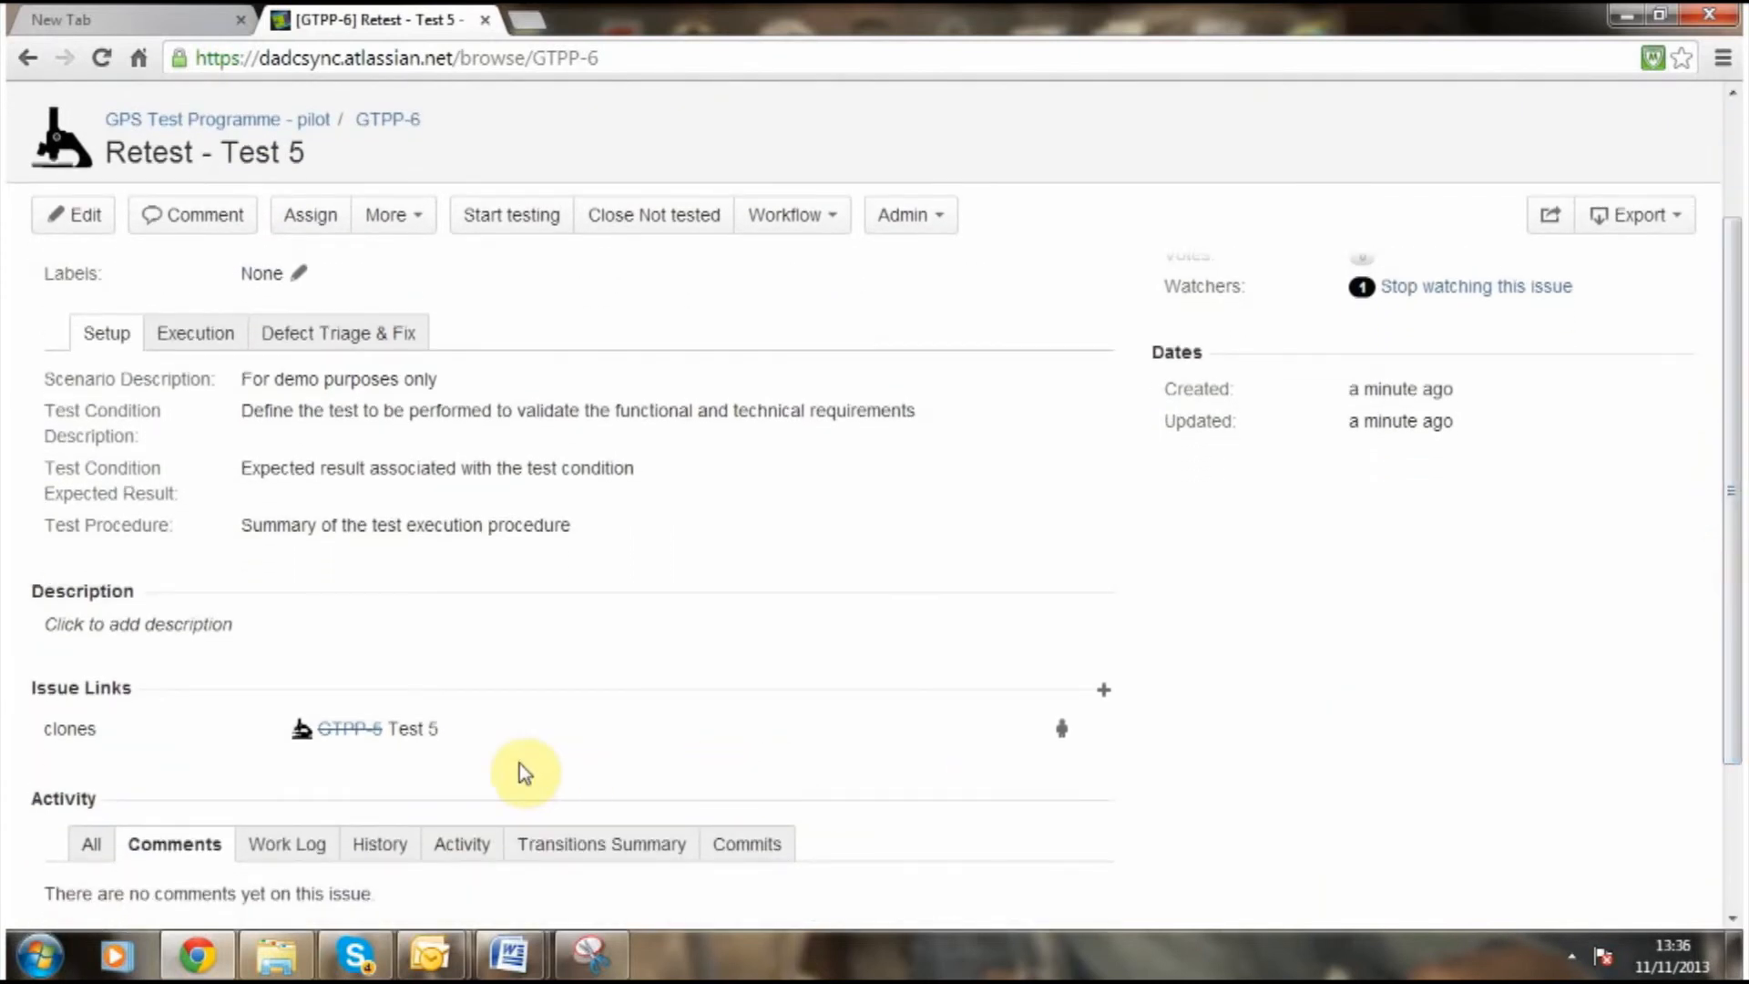
mouse_move(358, 758)
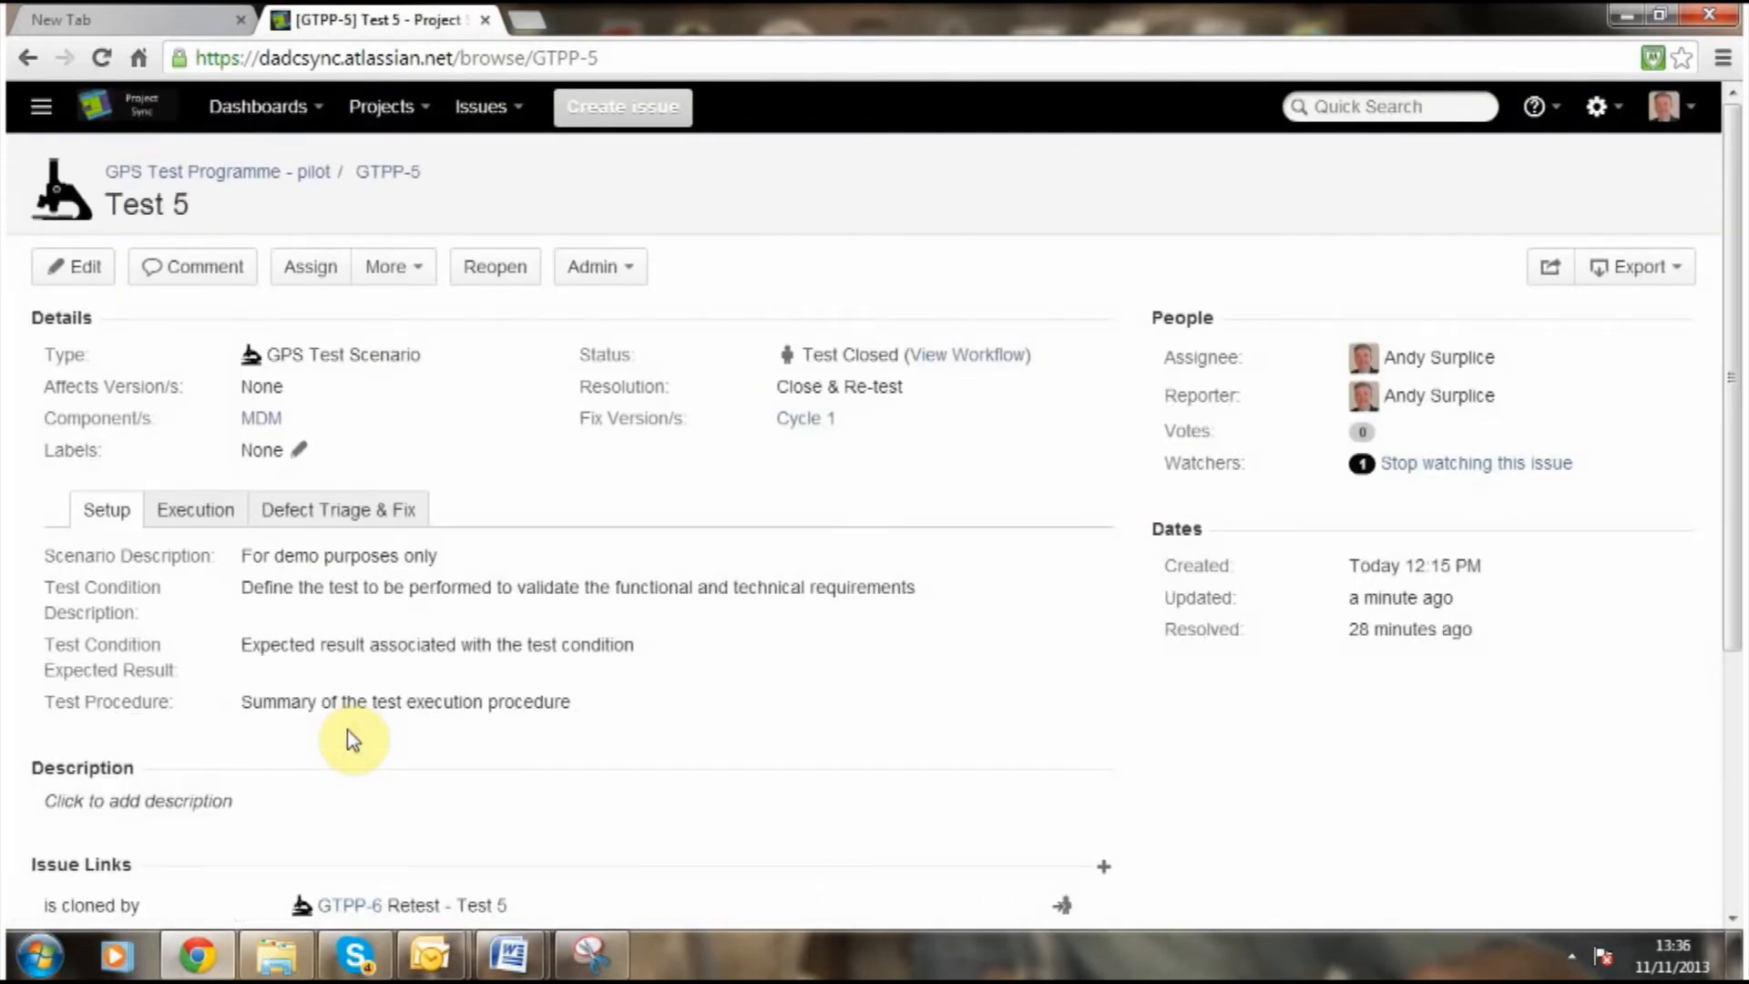
mouse_move(202, 348)
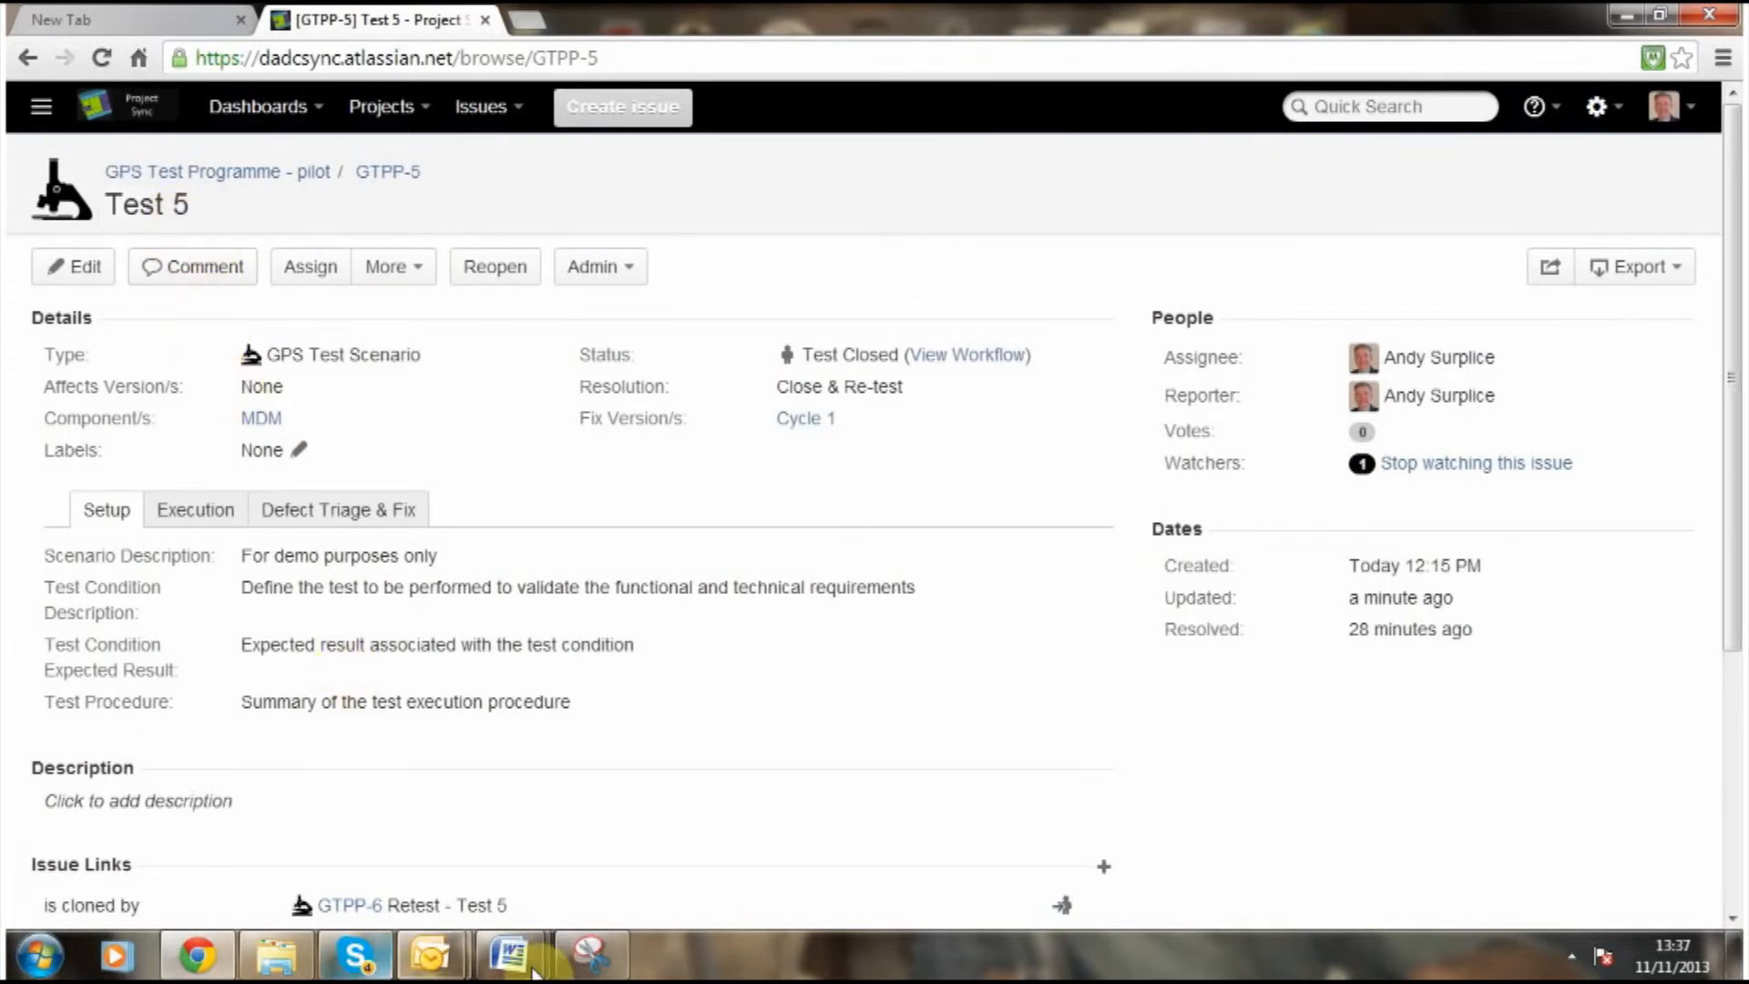
scroll(down, 3)
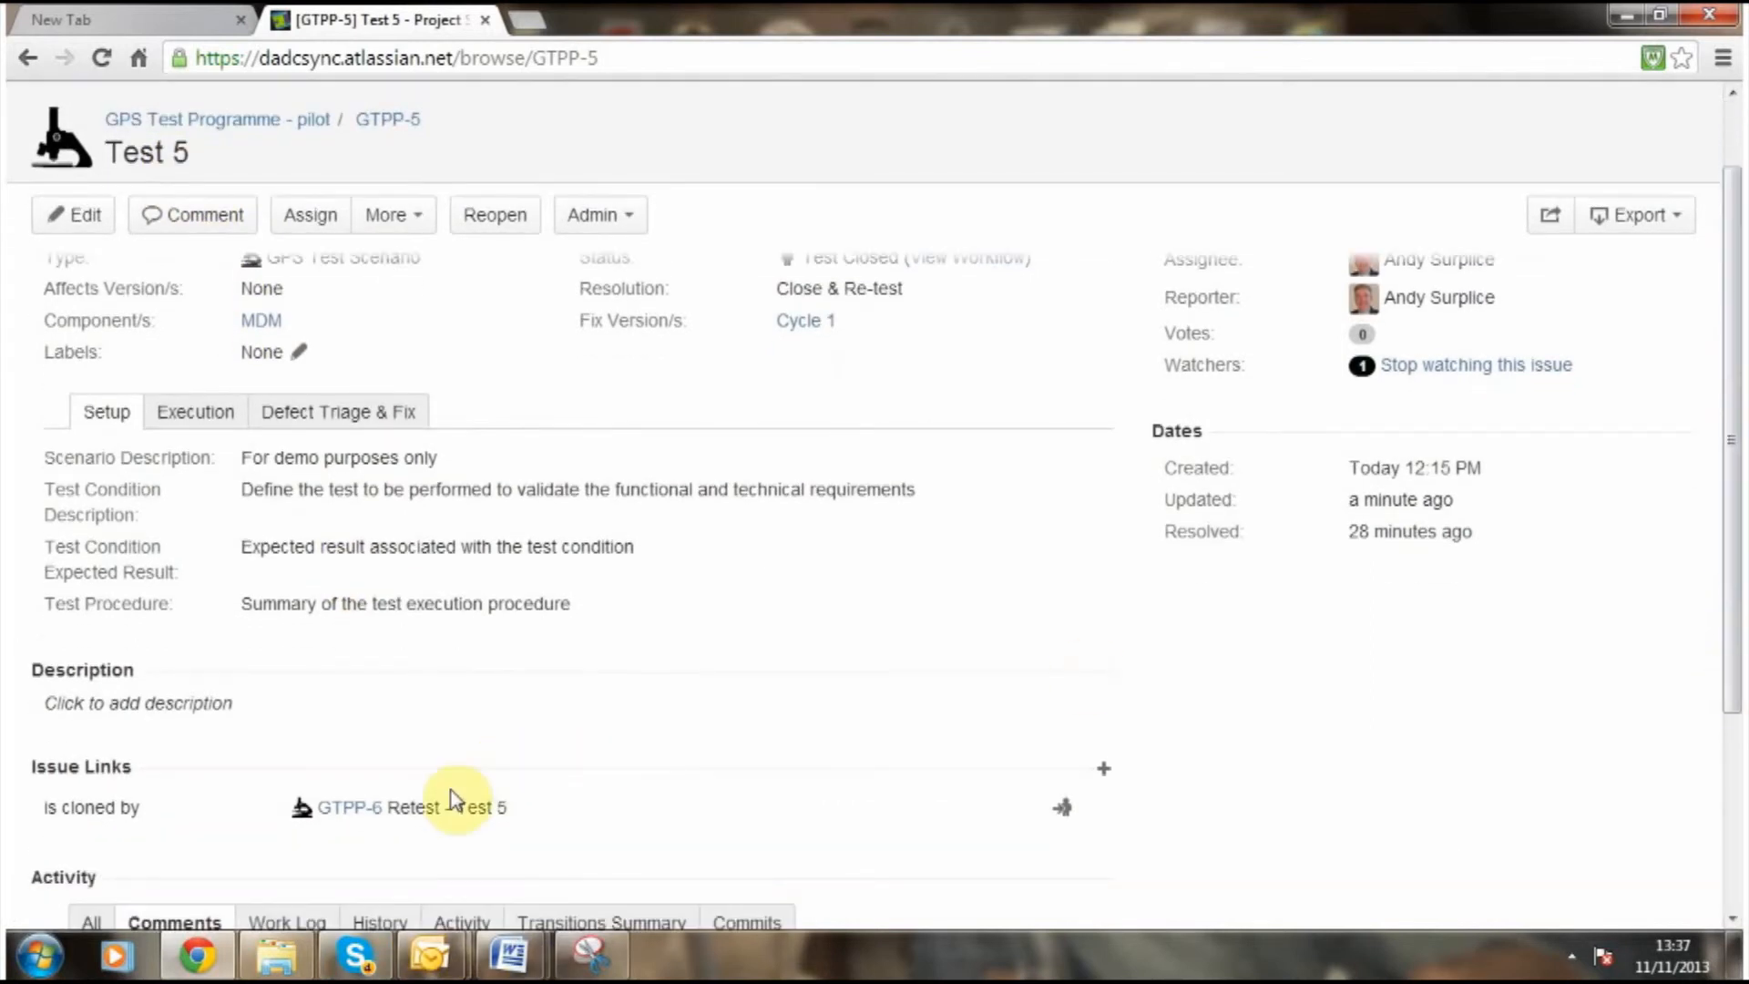
mouse_move(352, 818)
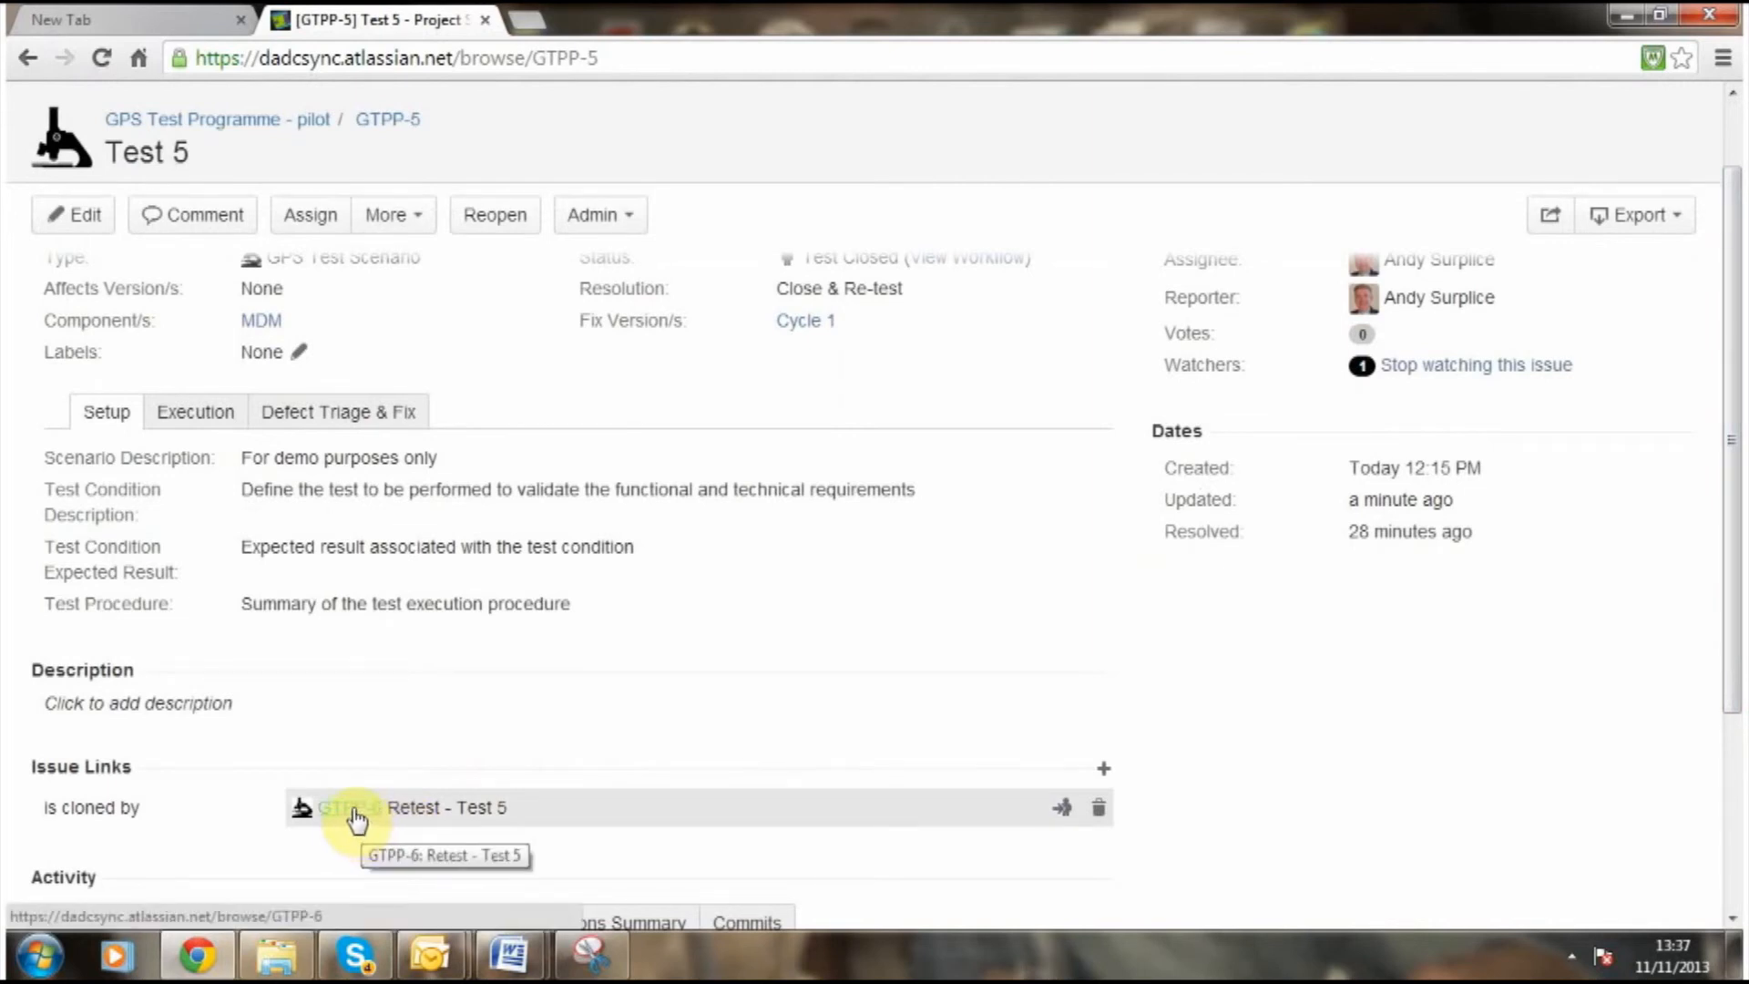
click(344, 809)
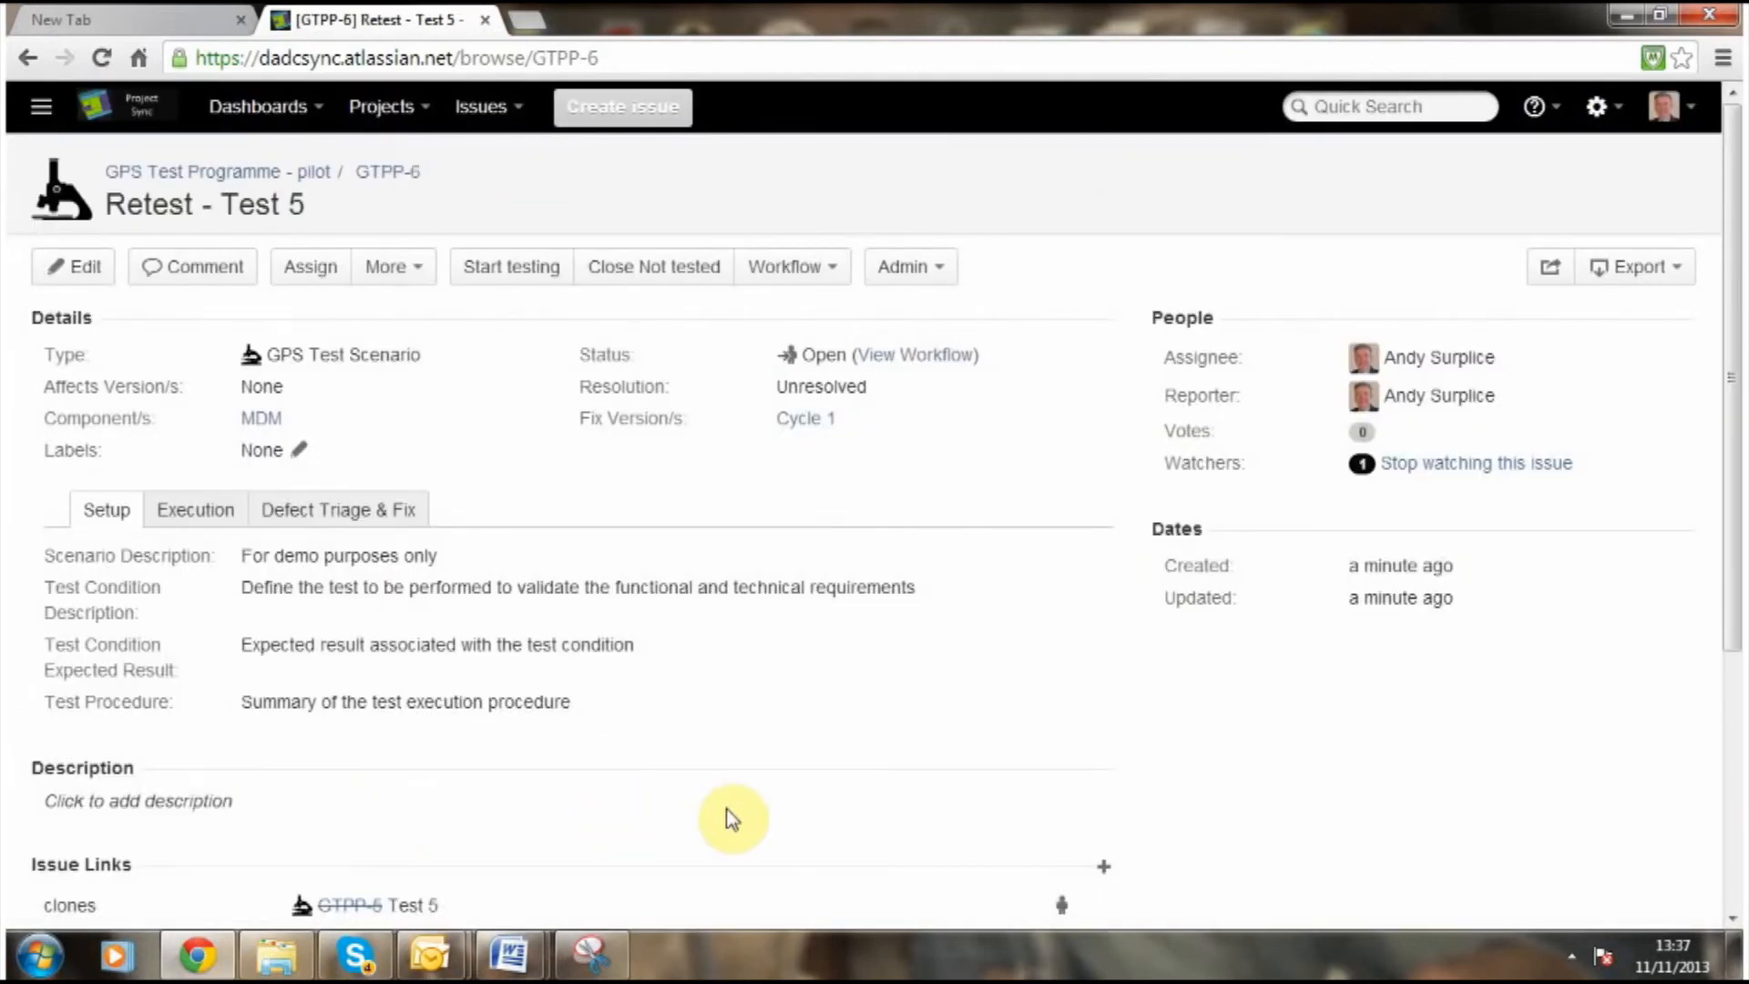
mouse_move(853, 831)
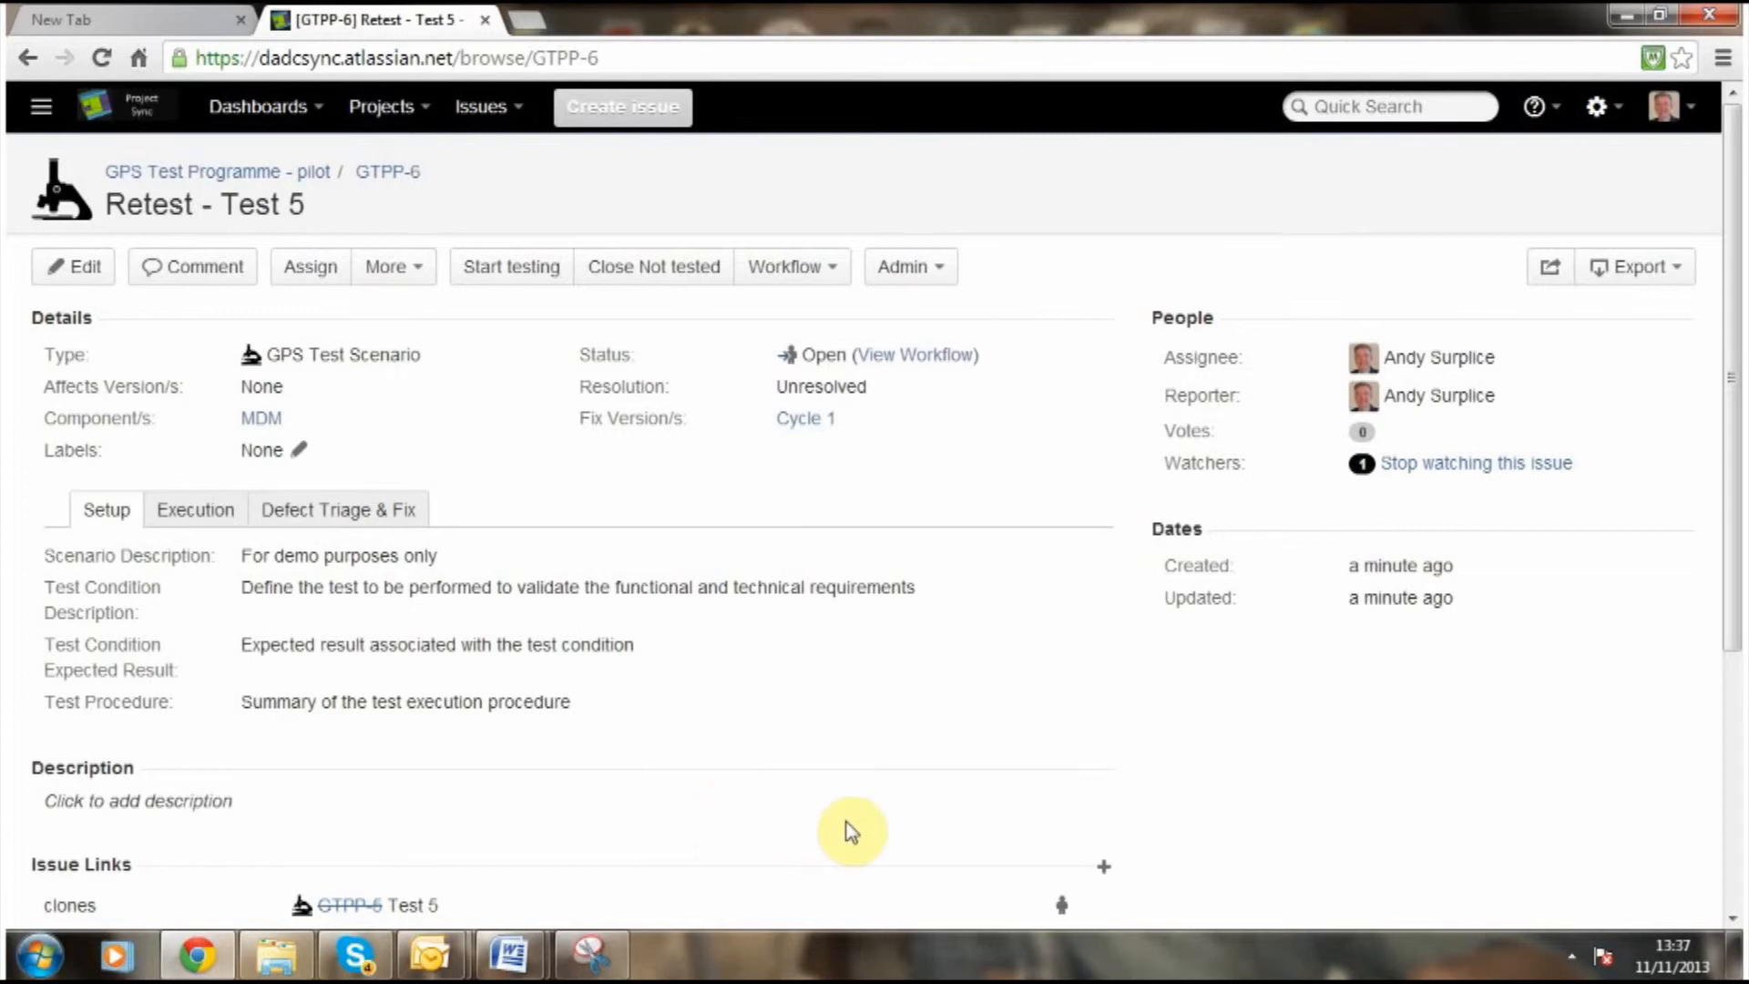
mouse_move(716, 314)
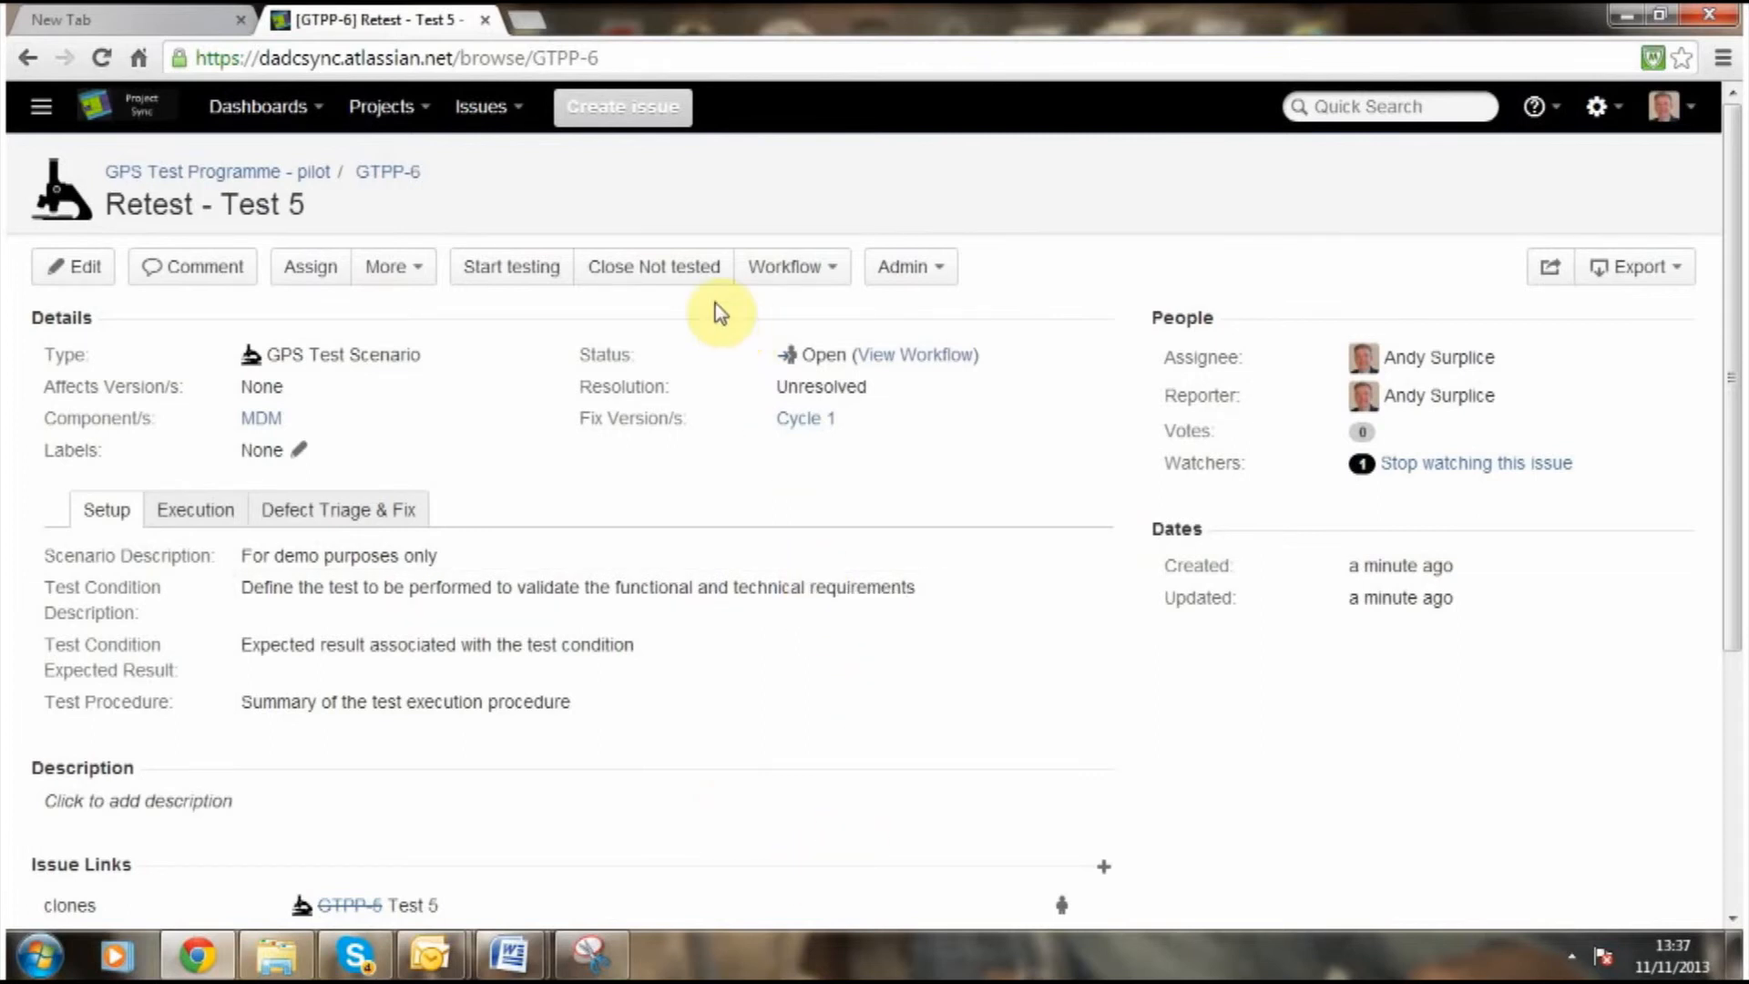
mouse_move(704, 292)
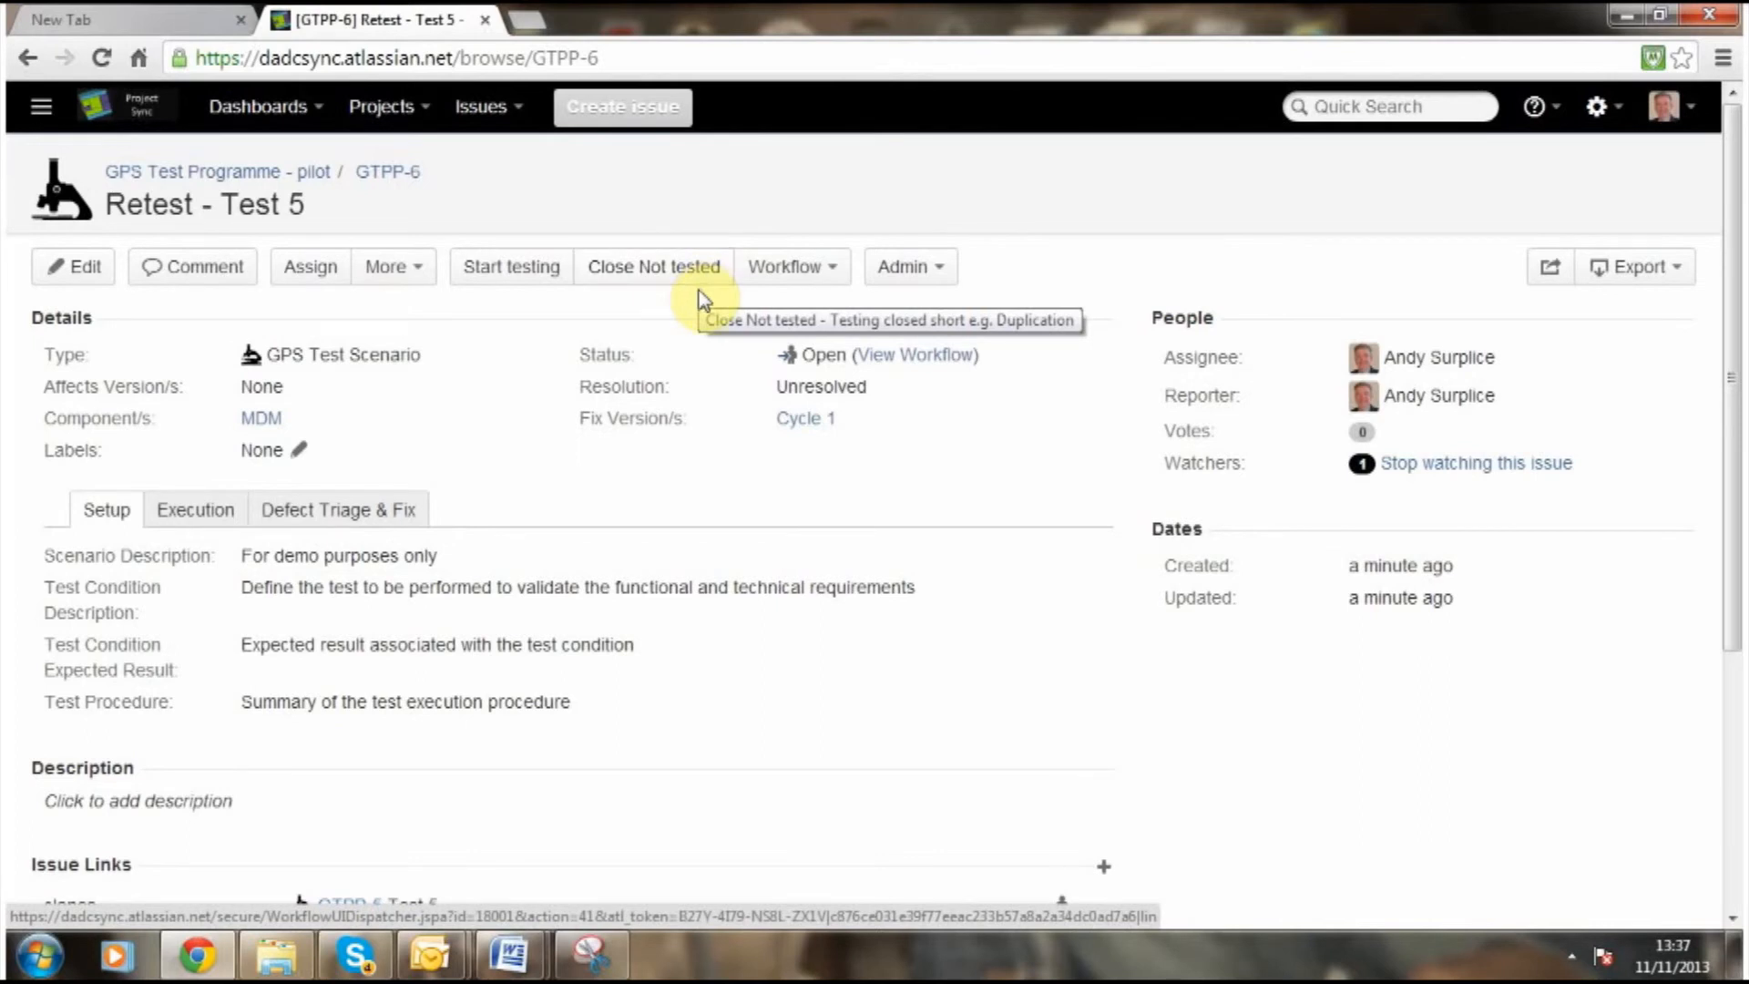
mouse_move(527, 301)
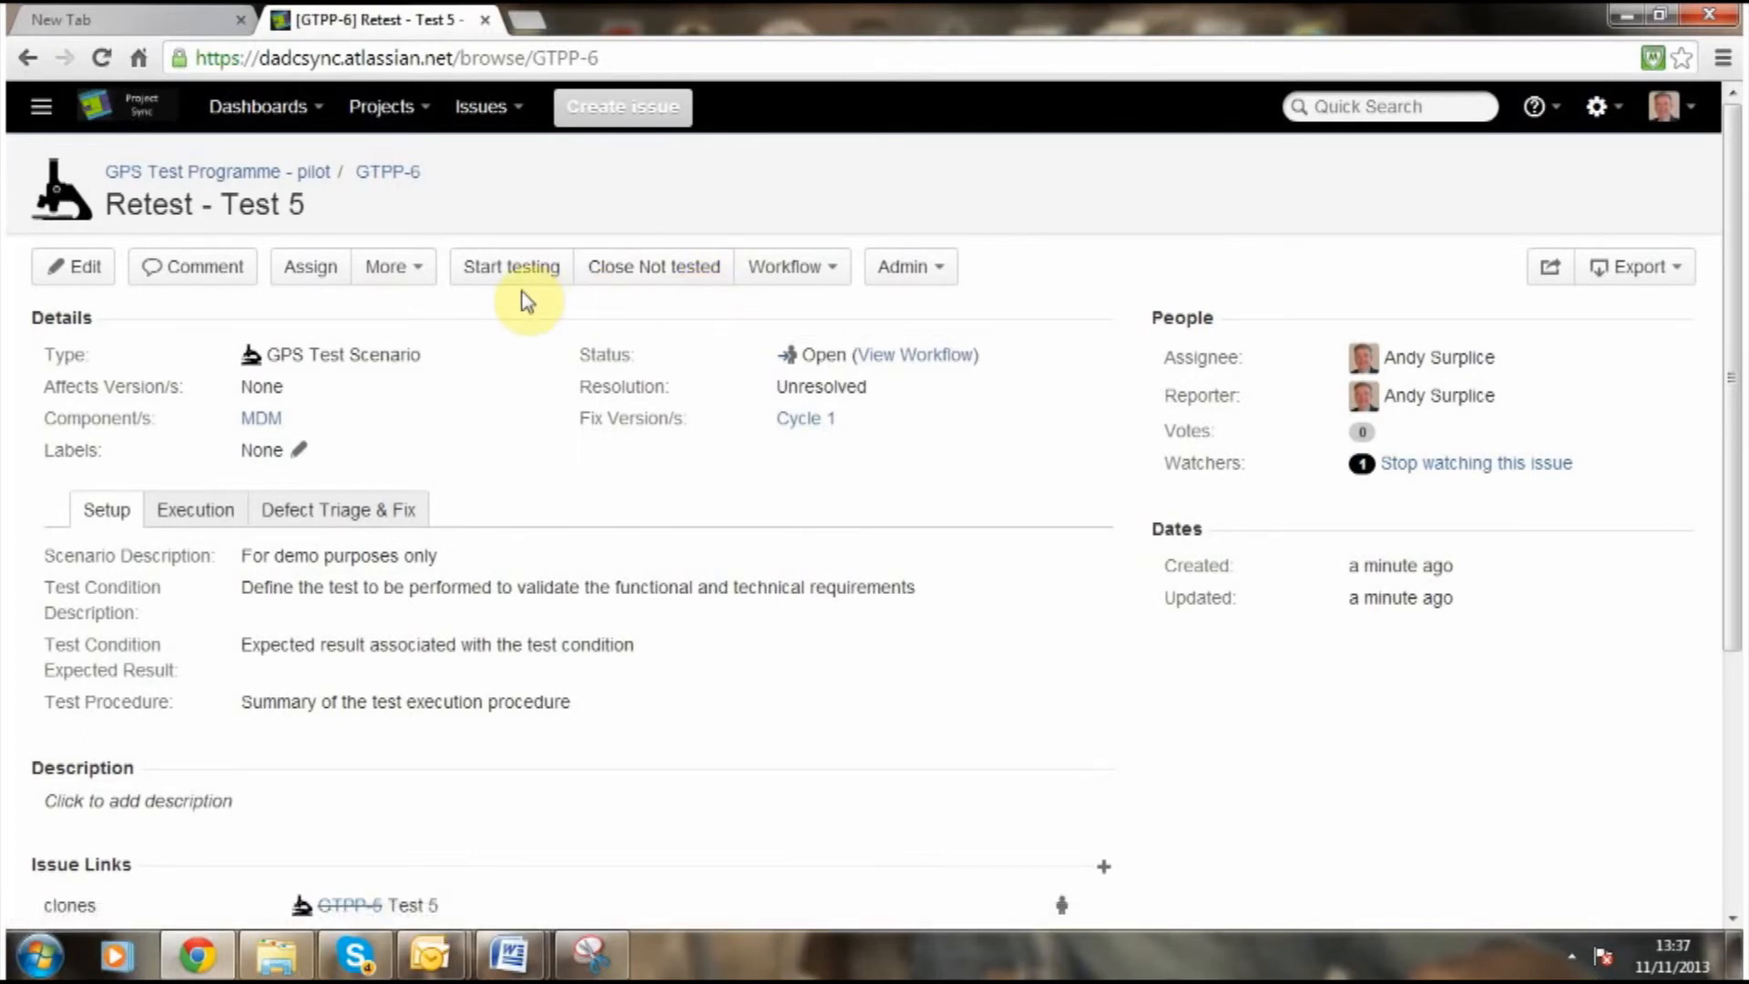
mouse_move(511, 273)
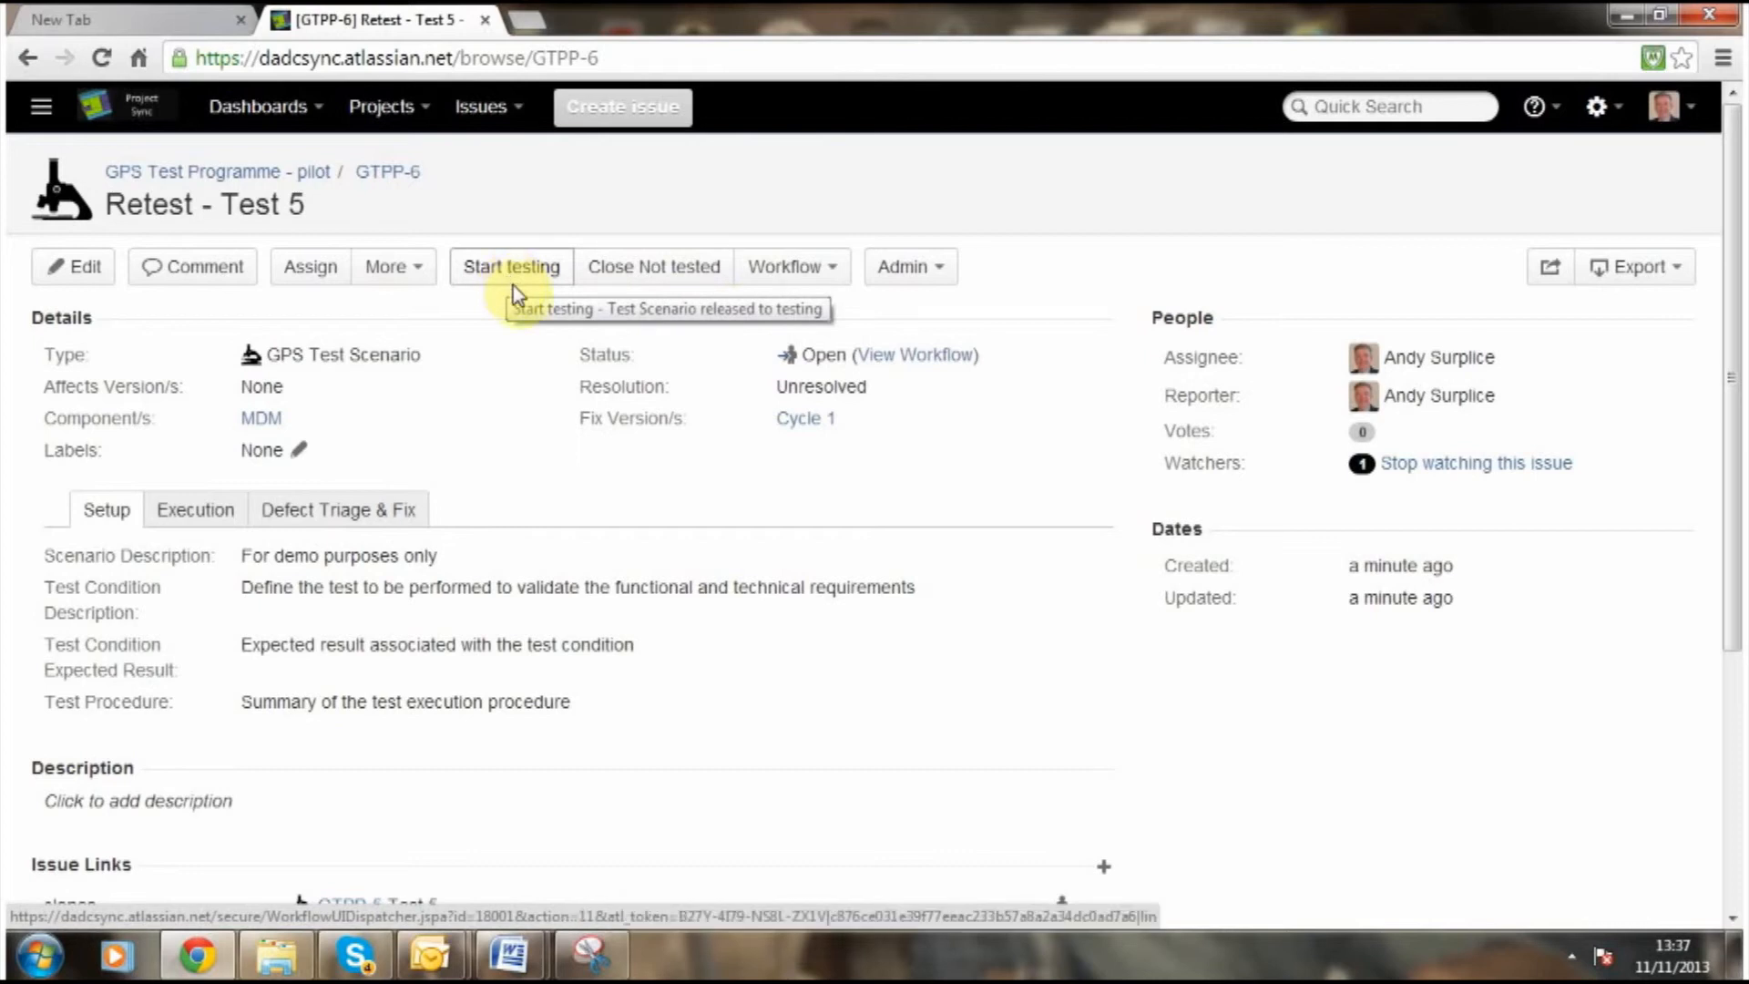
click(512, 267)
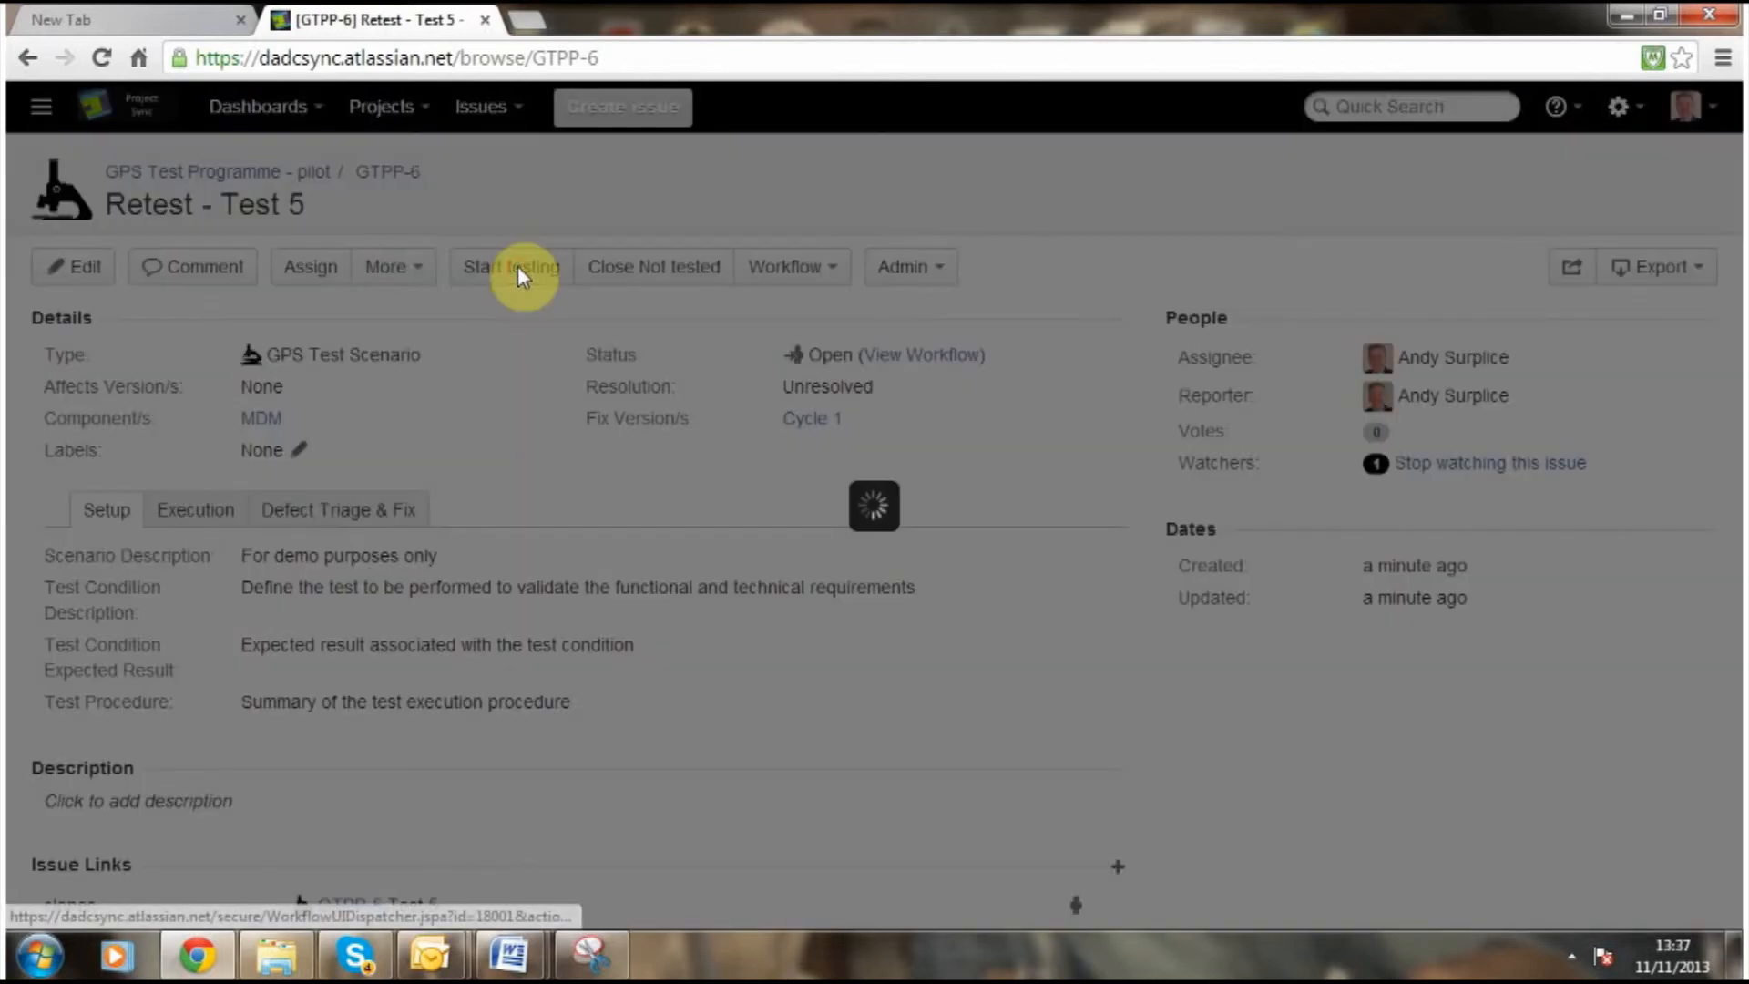
click(512, 266)
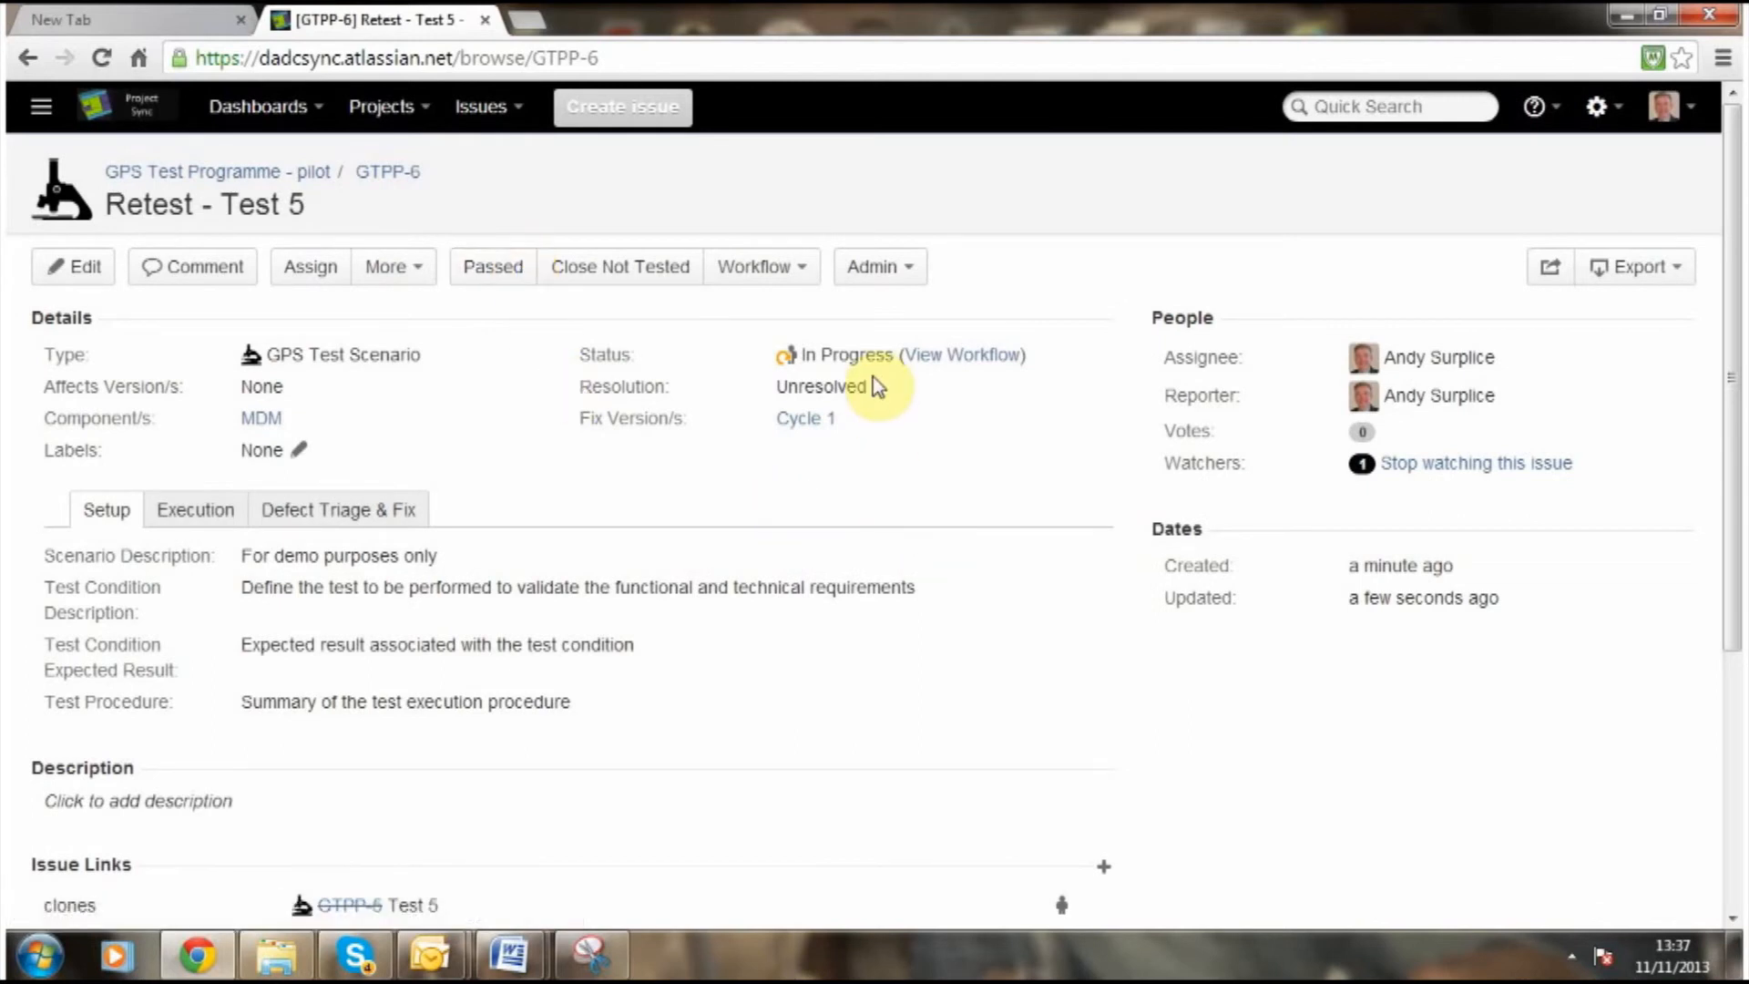
mouse_move(925, 410)
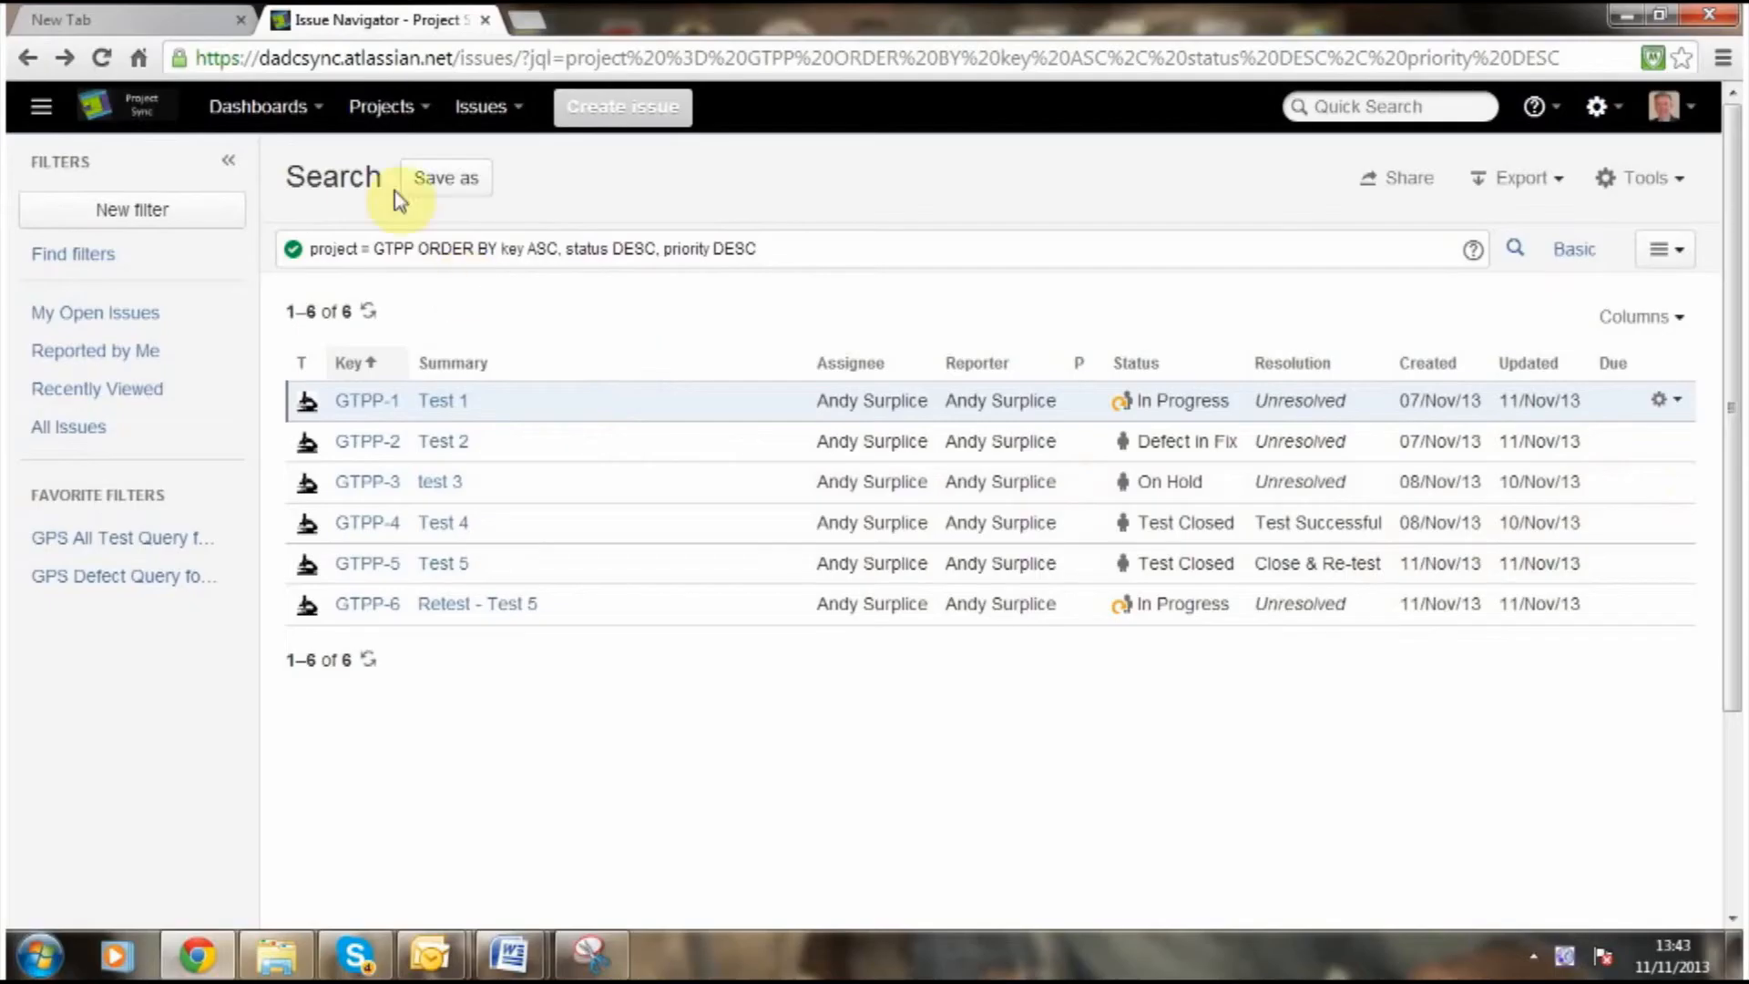
click(258, 106)
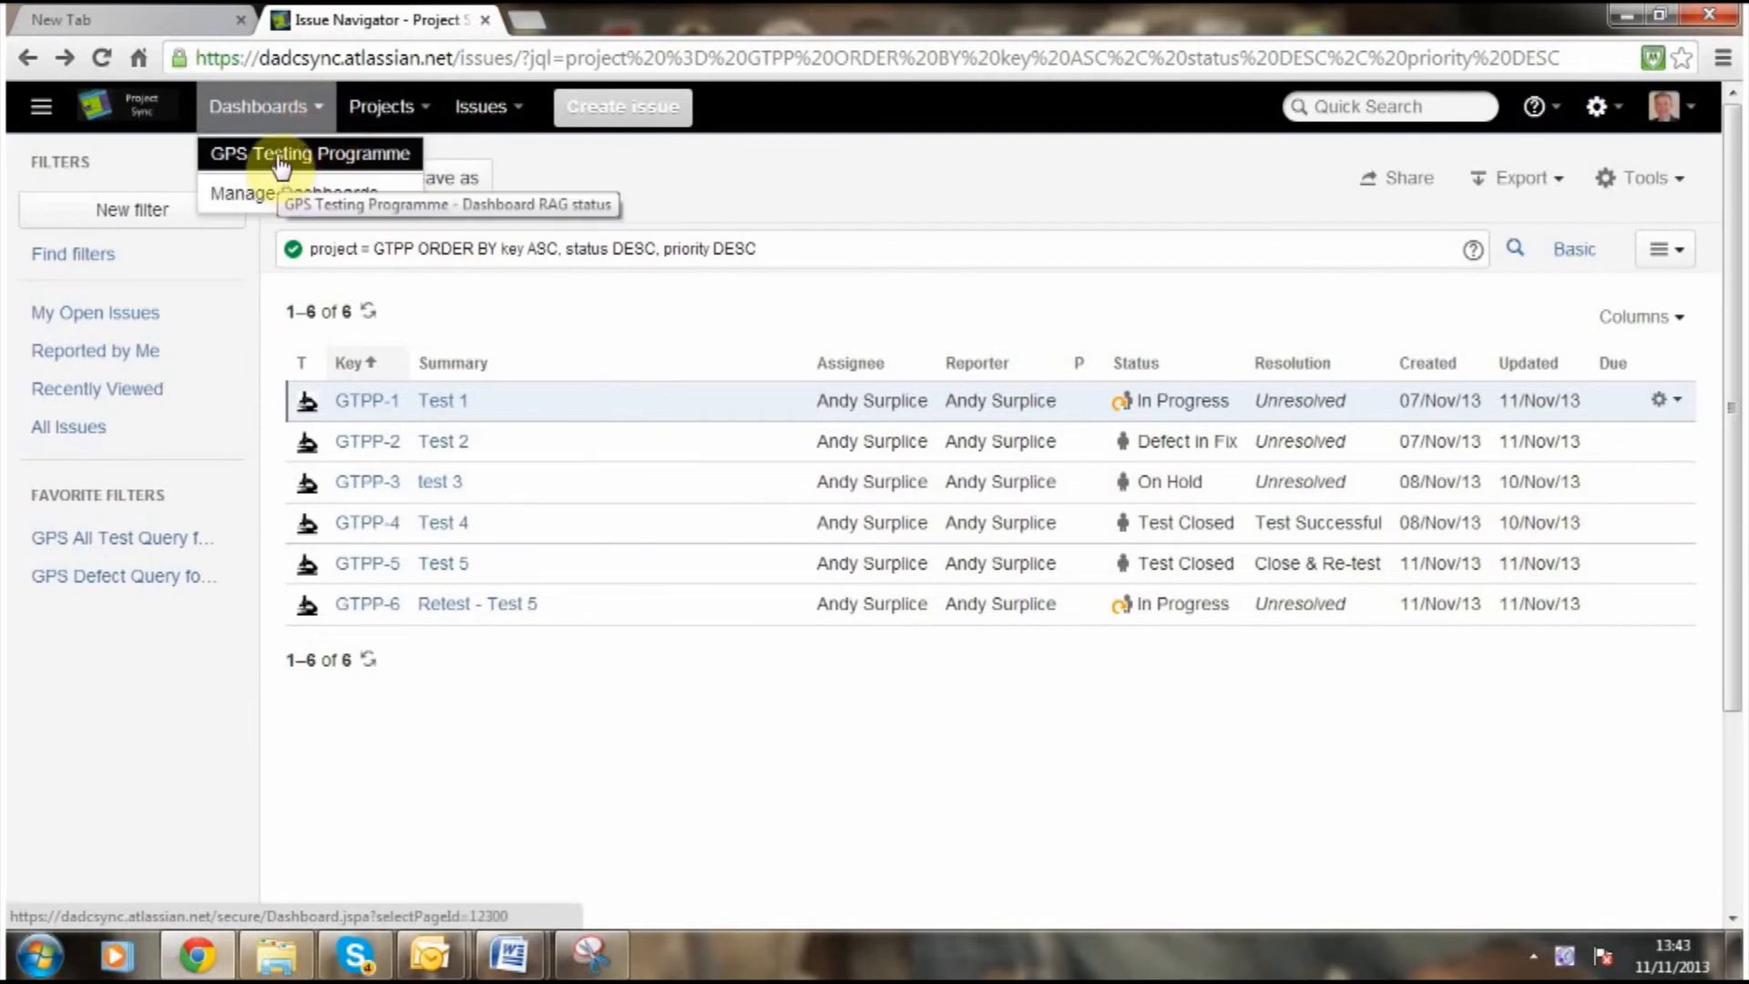
click(278, 153)
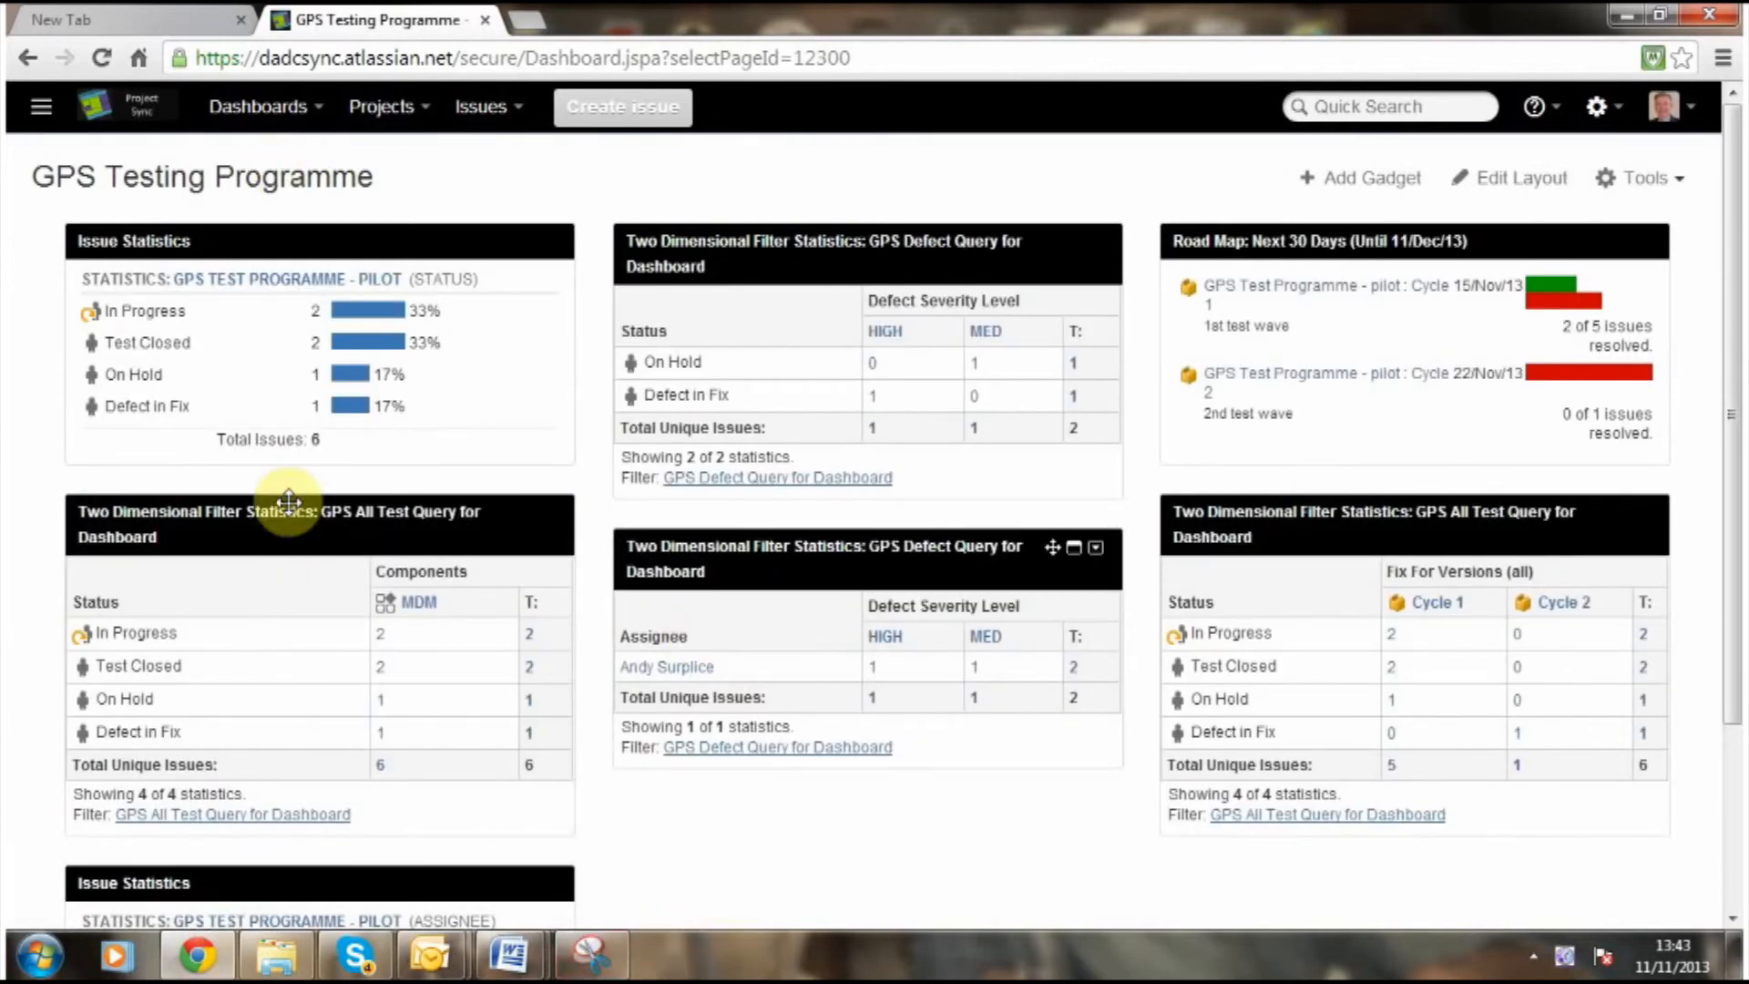
mouse_move(50, 553)
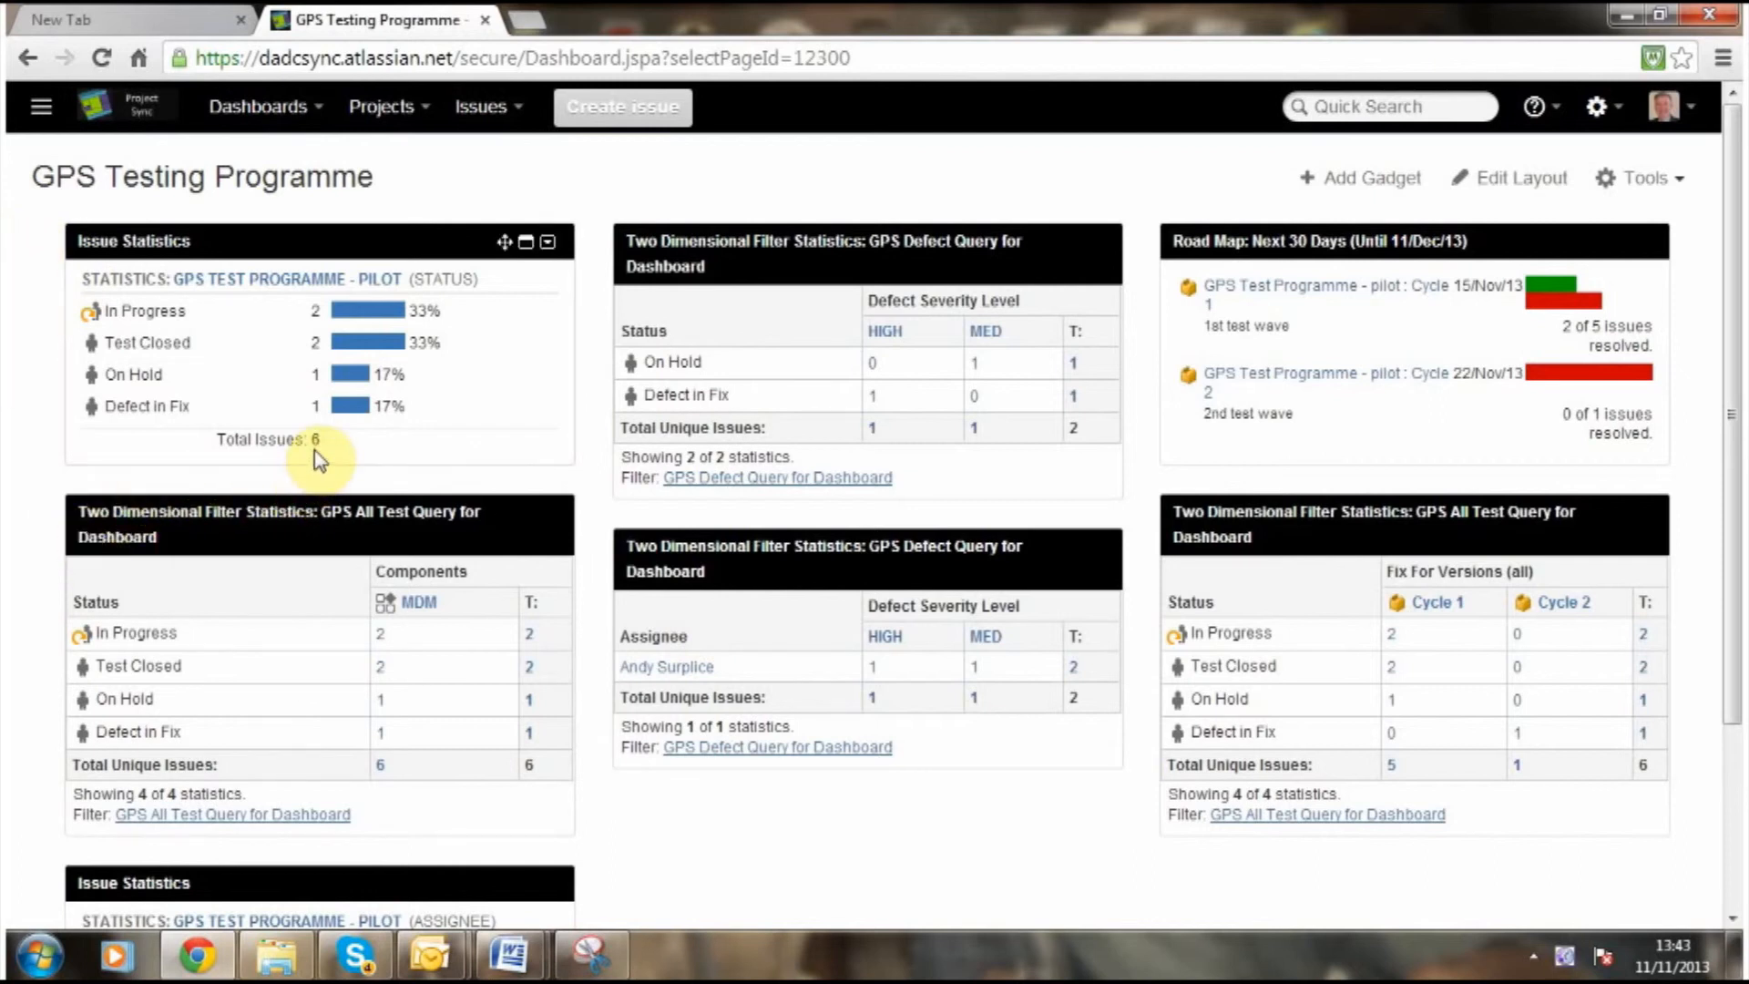
mouse_move(421, 331)
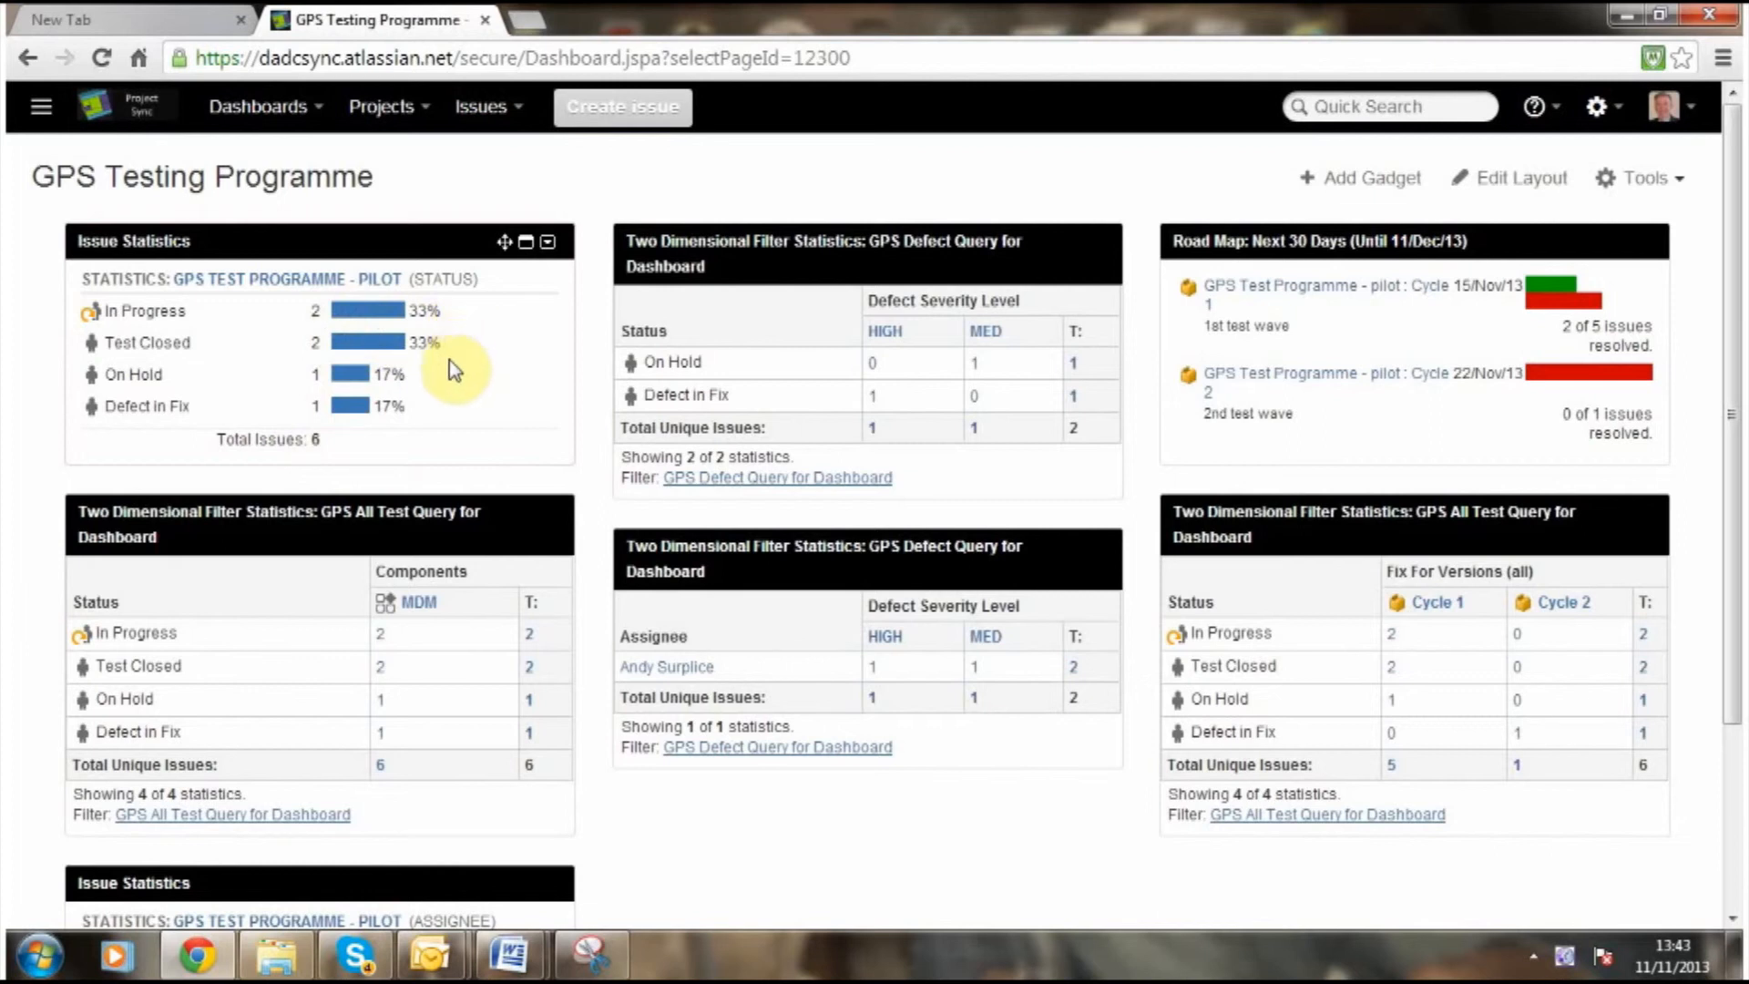
mouse_move(451, 386)
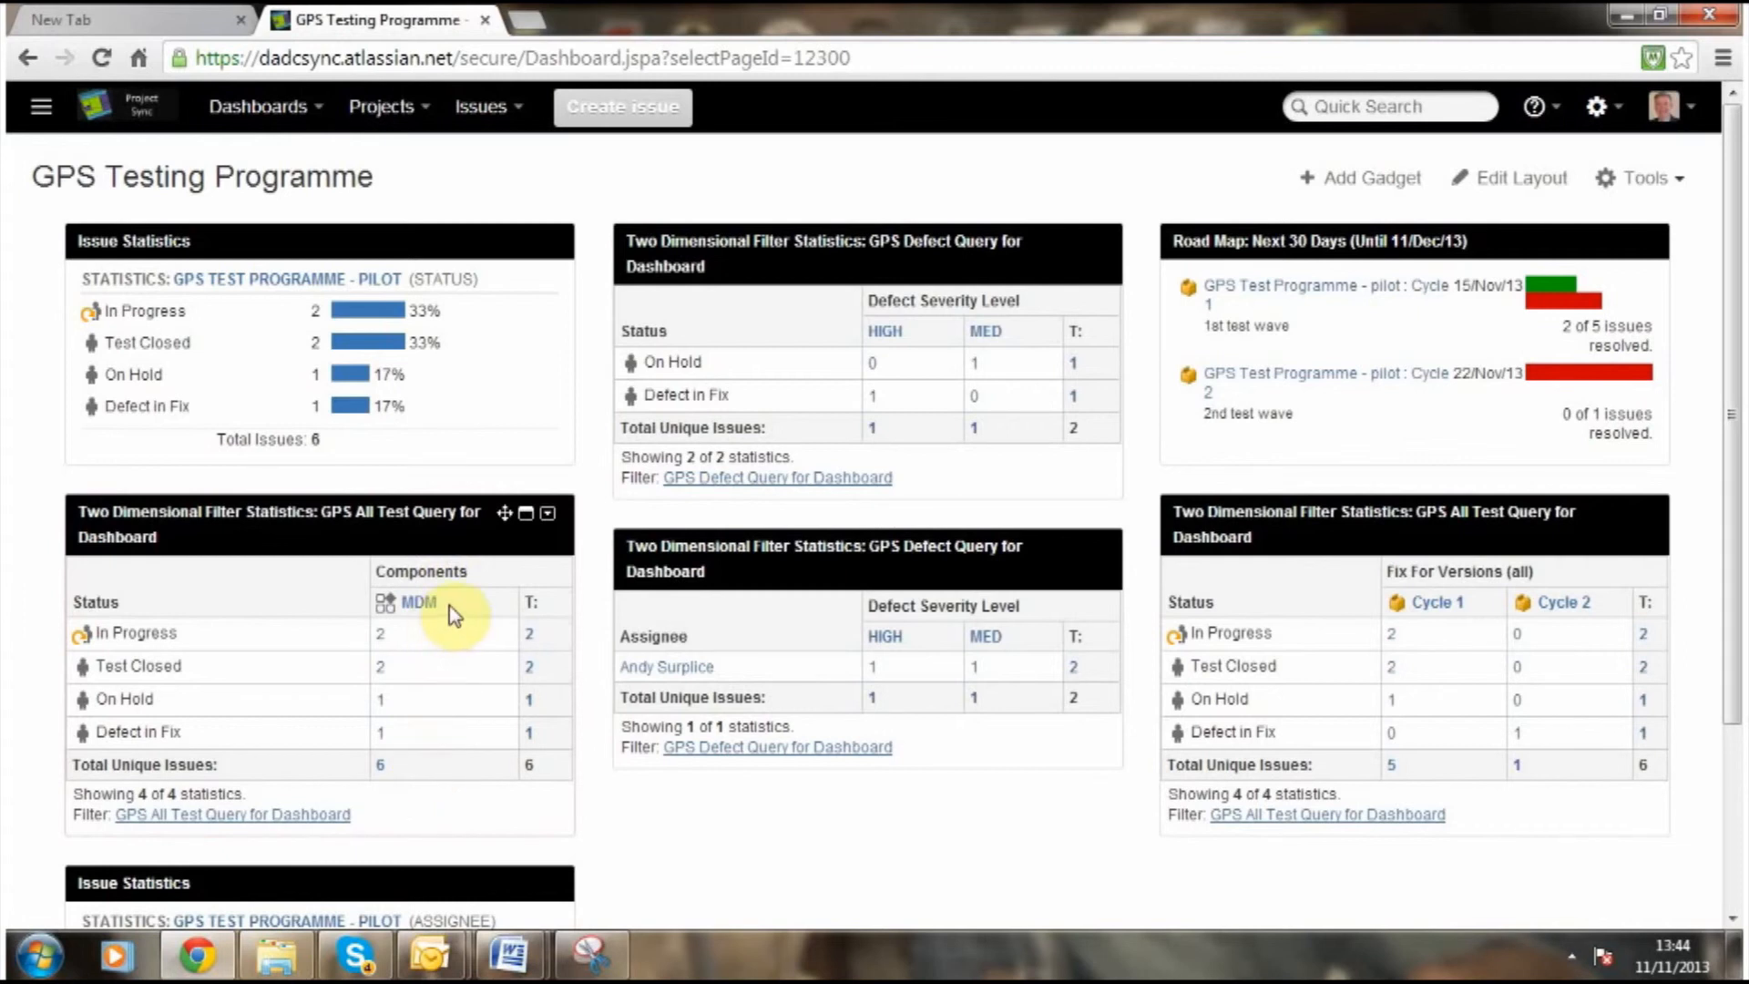
mouse_move(457, 652)
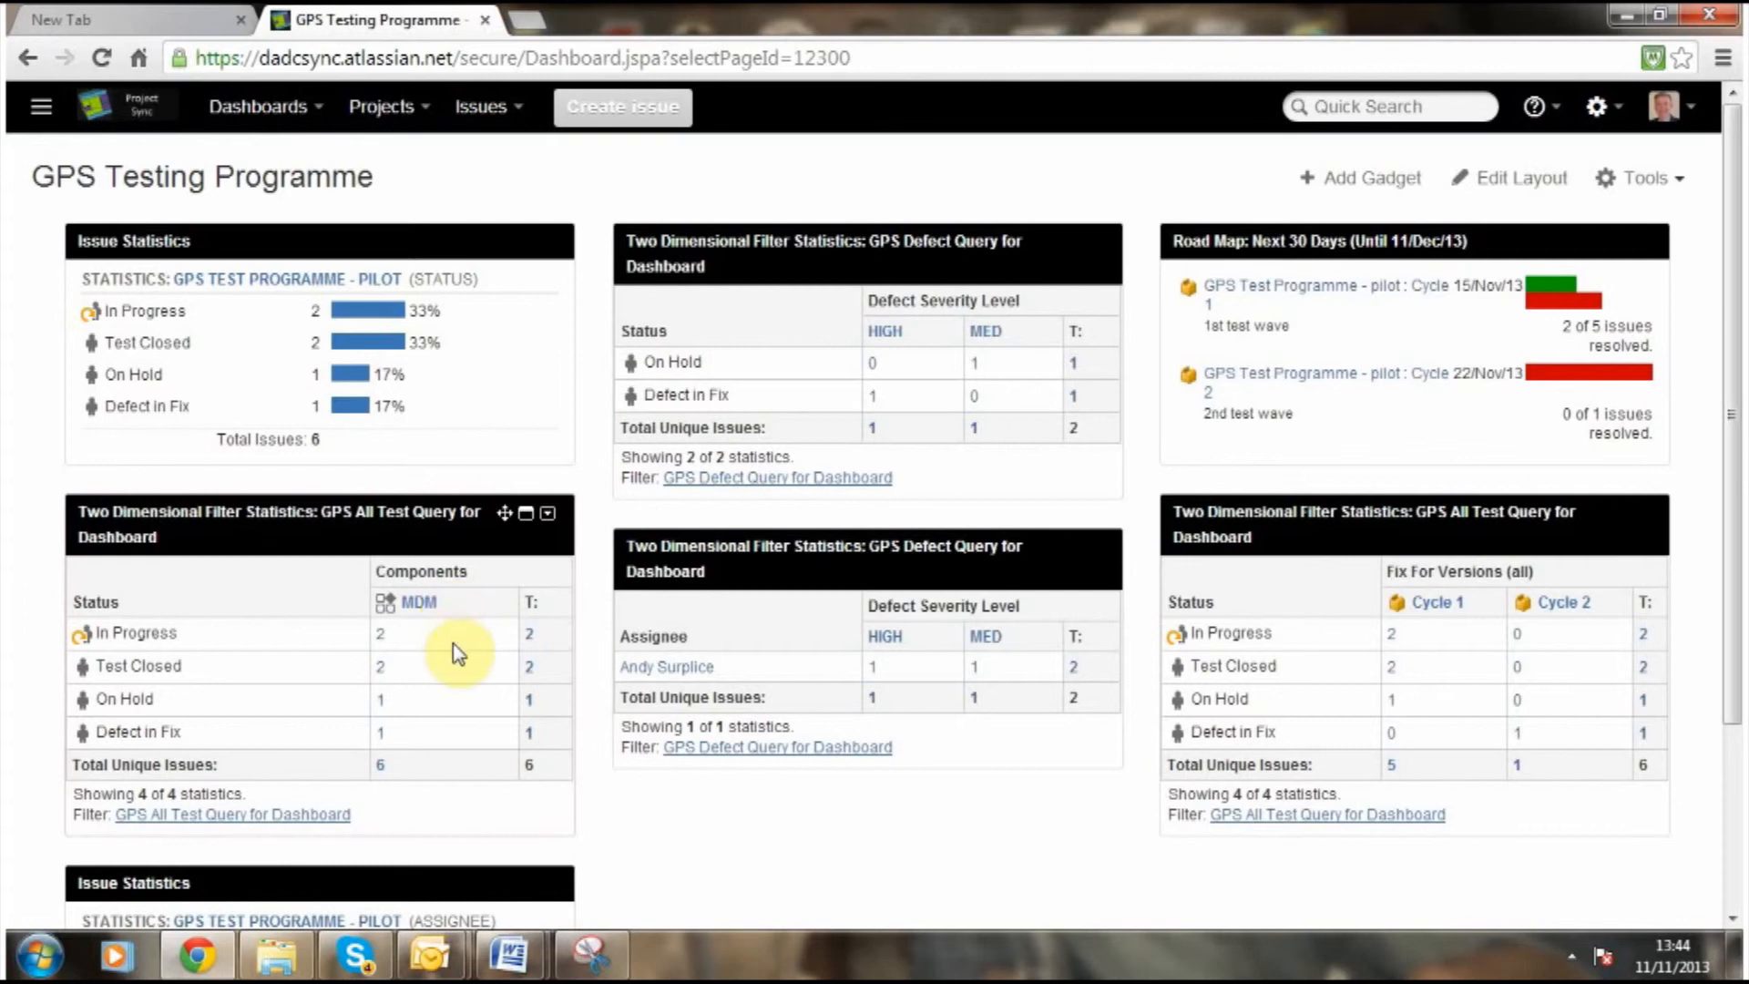
mouse_move(456, 778)
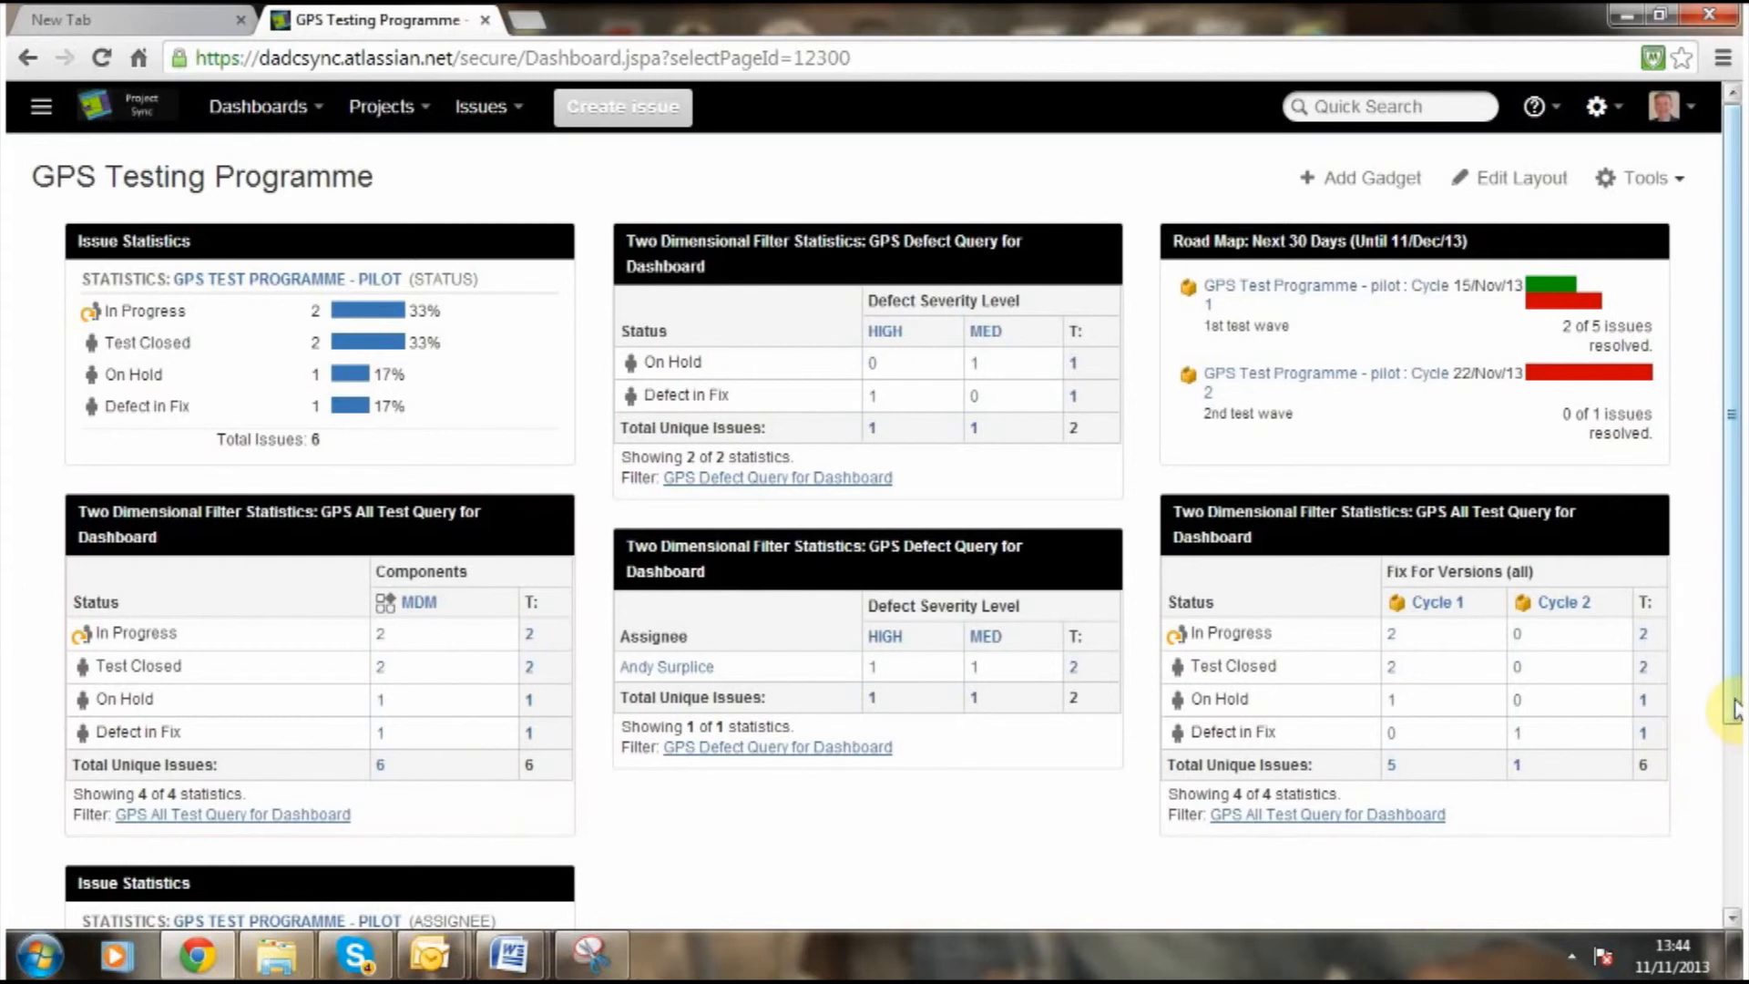
scroll(down, 3)
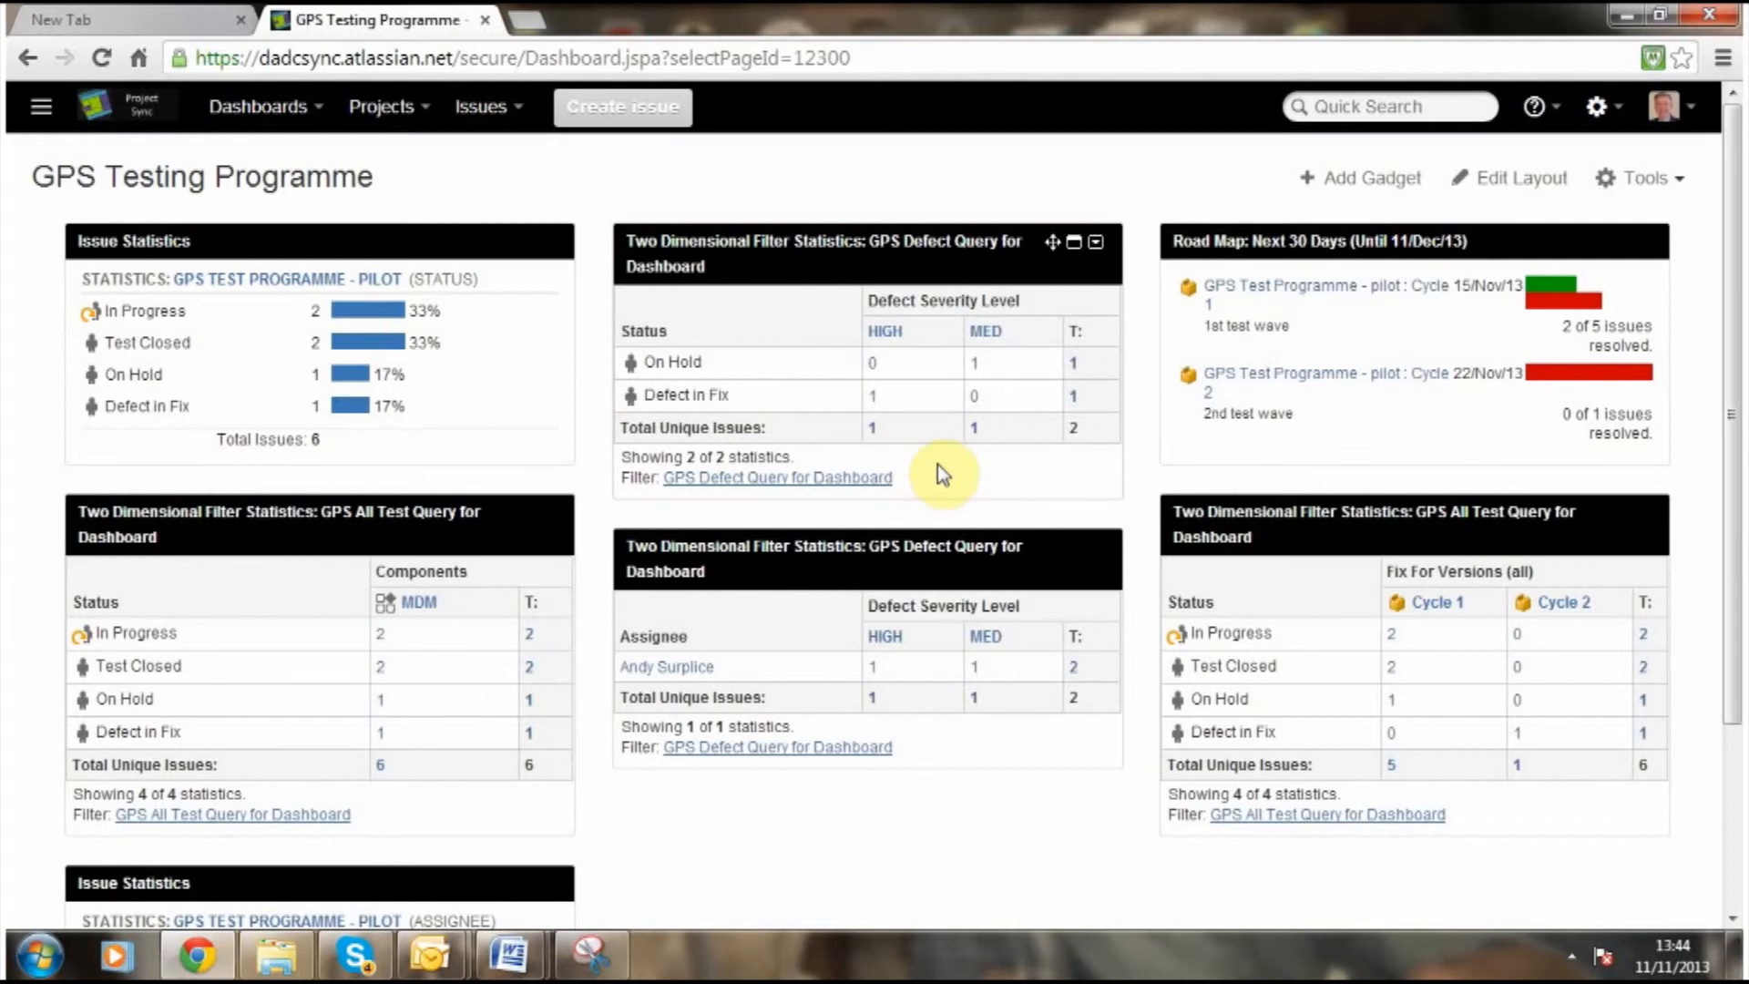
mouse_move(908, 446)
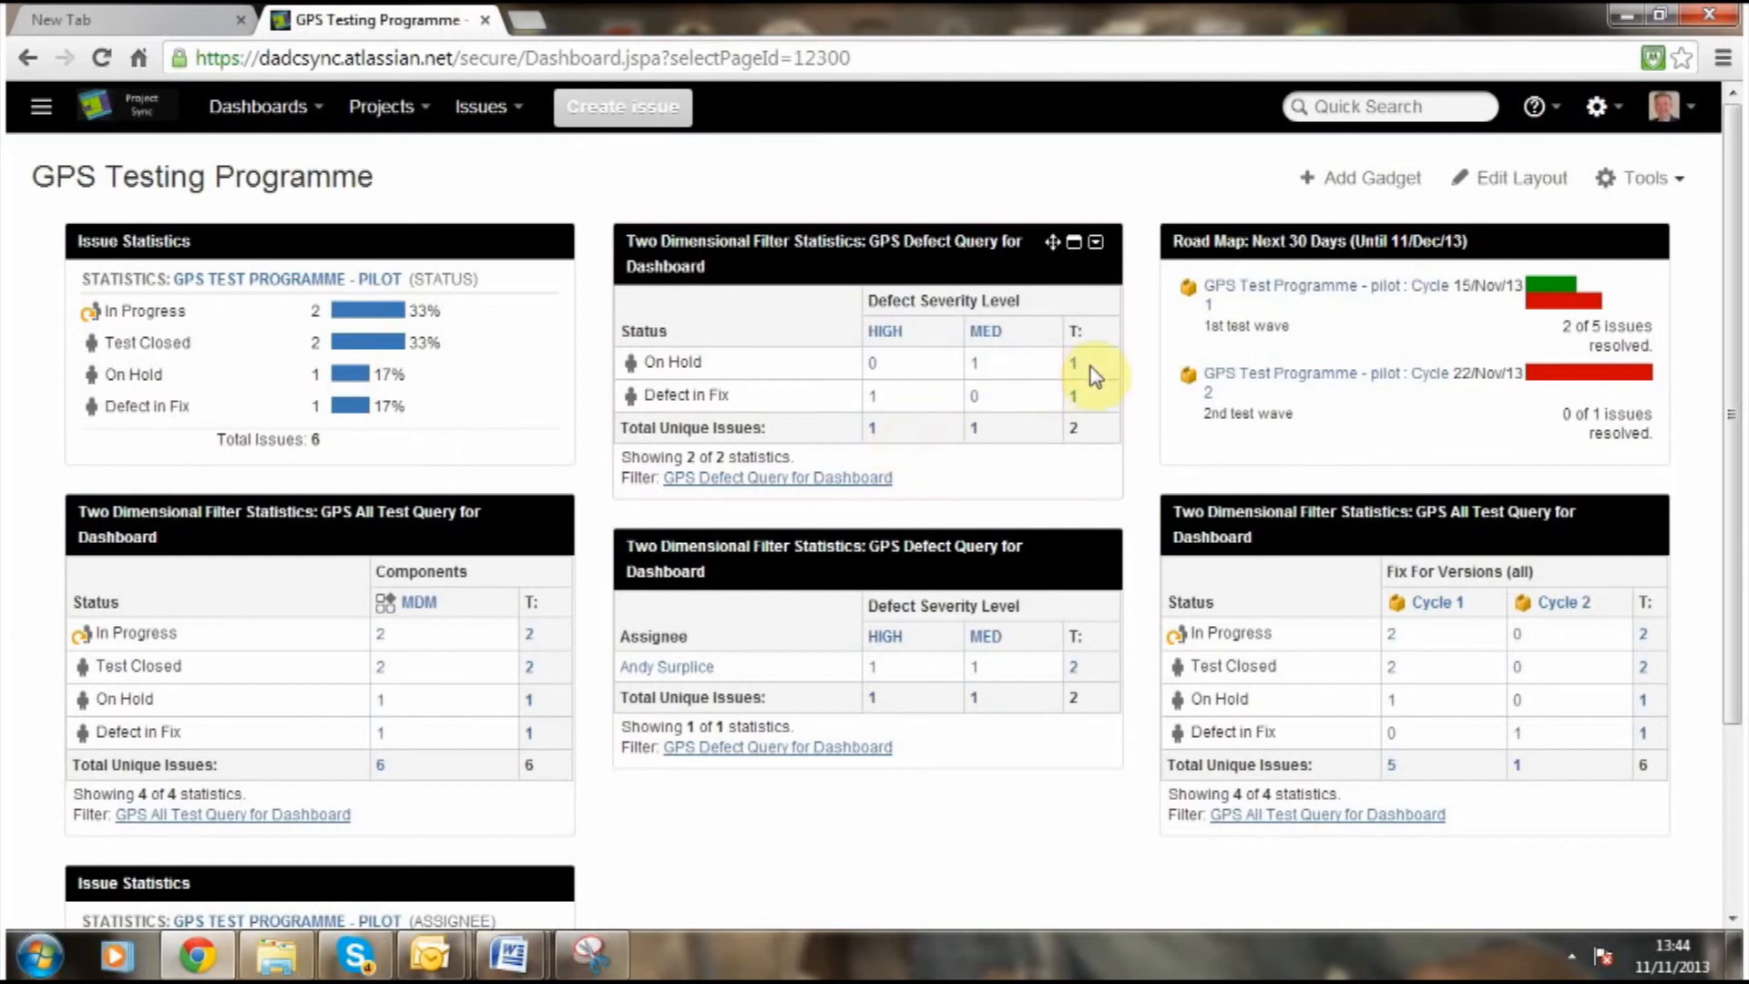
mouse_move(1093, 405)
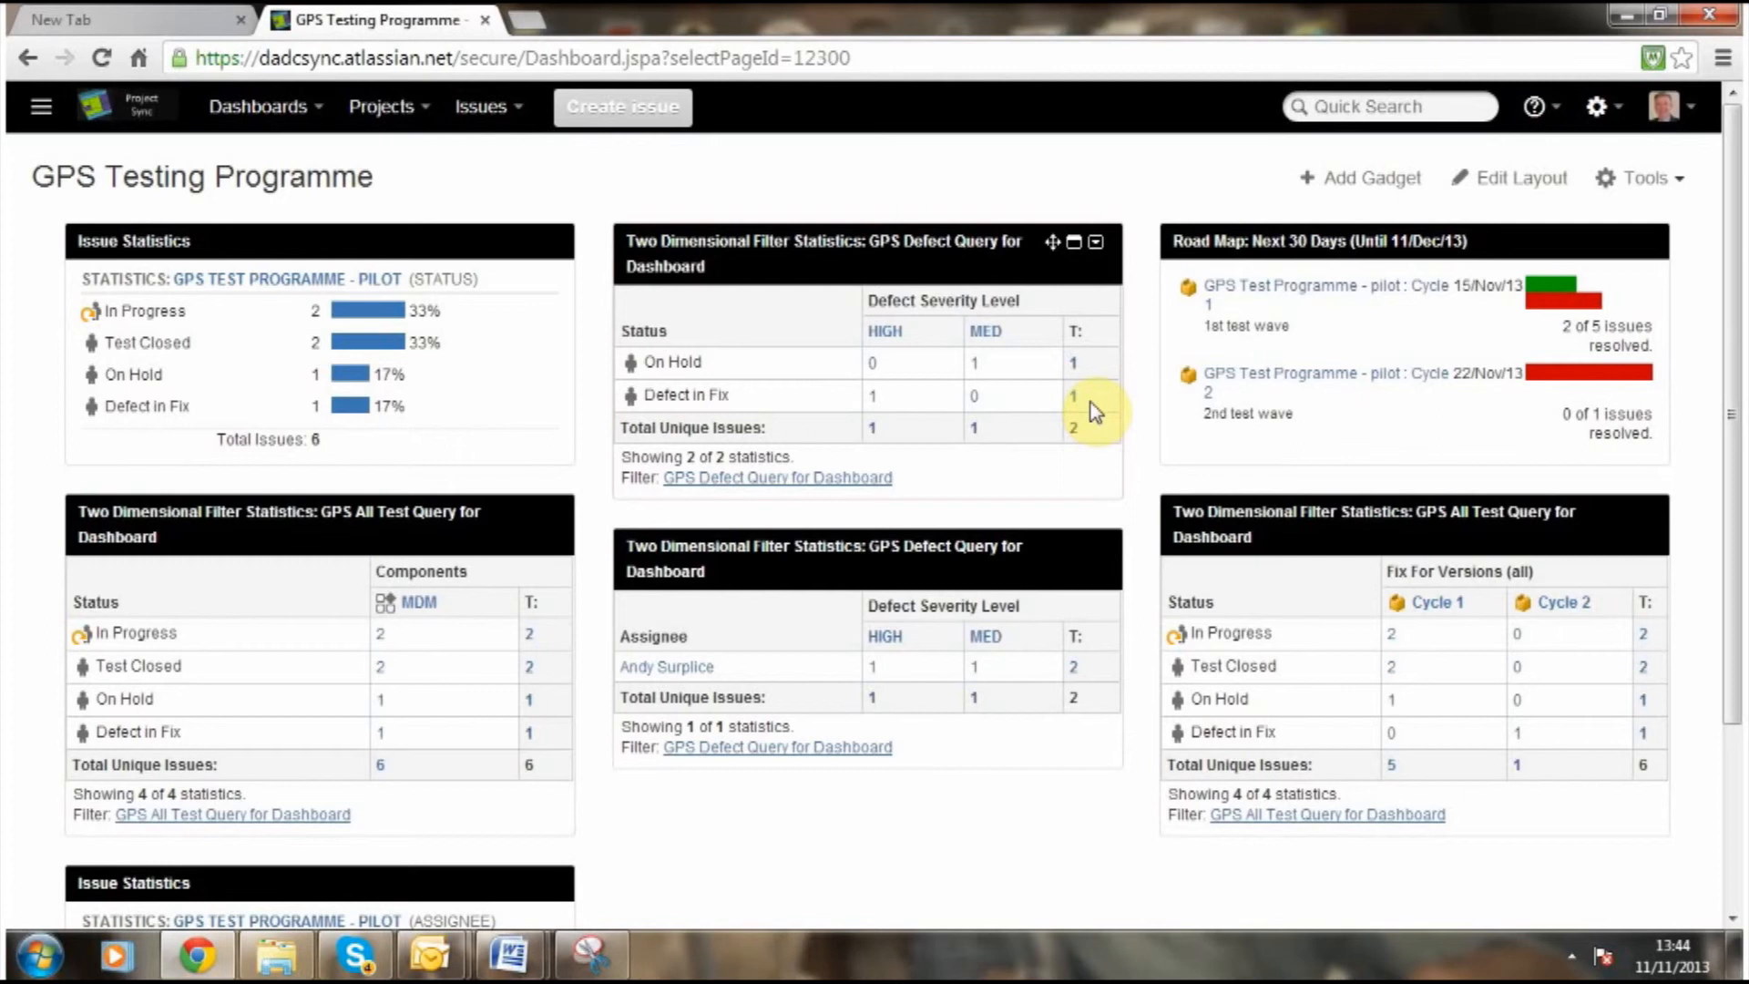
mouse_move(920, 340)
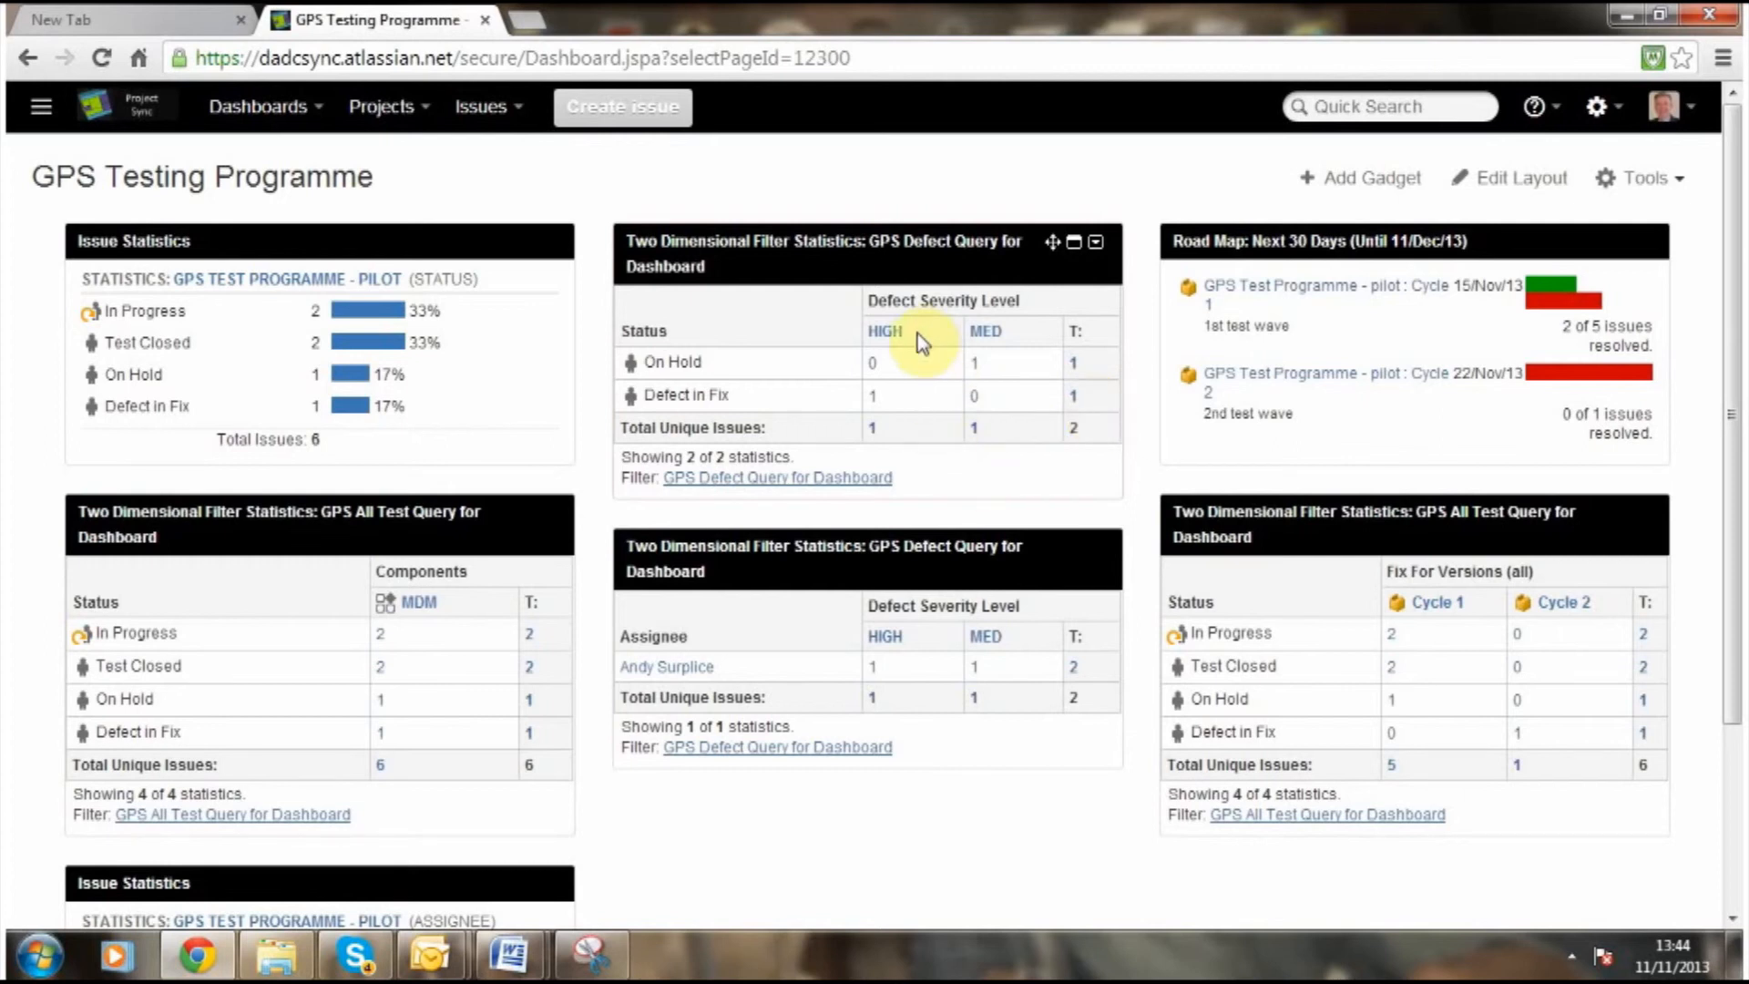
mouse_move(963, 559)
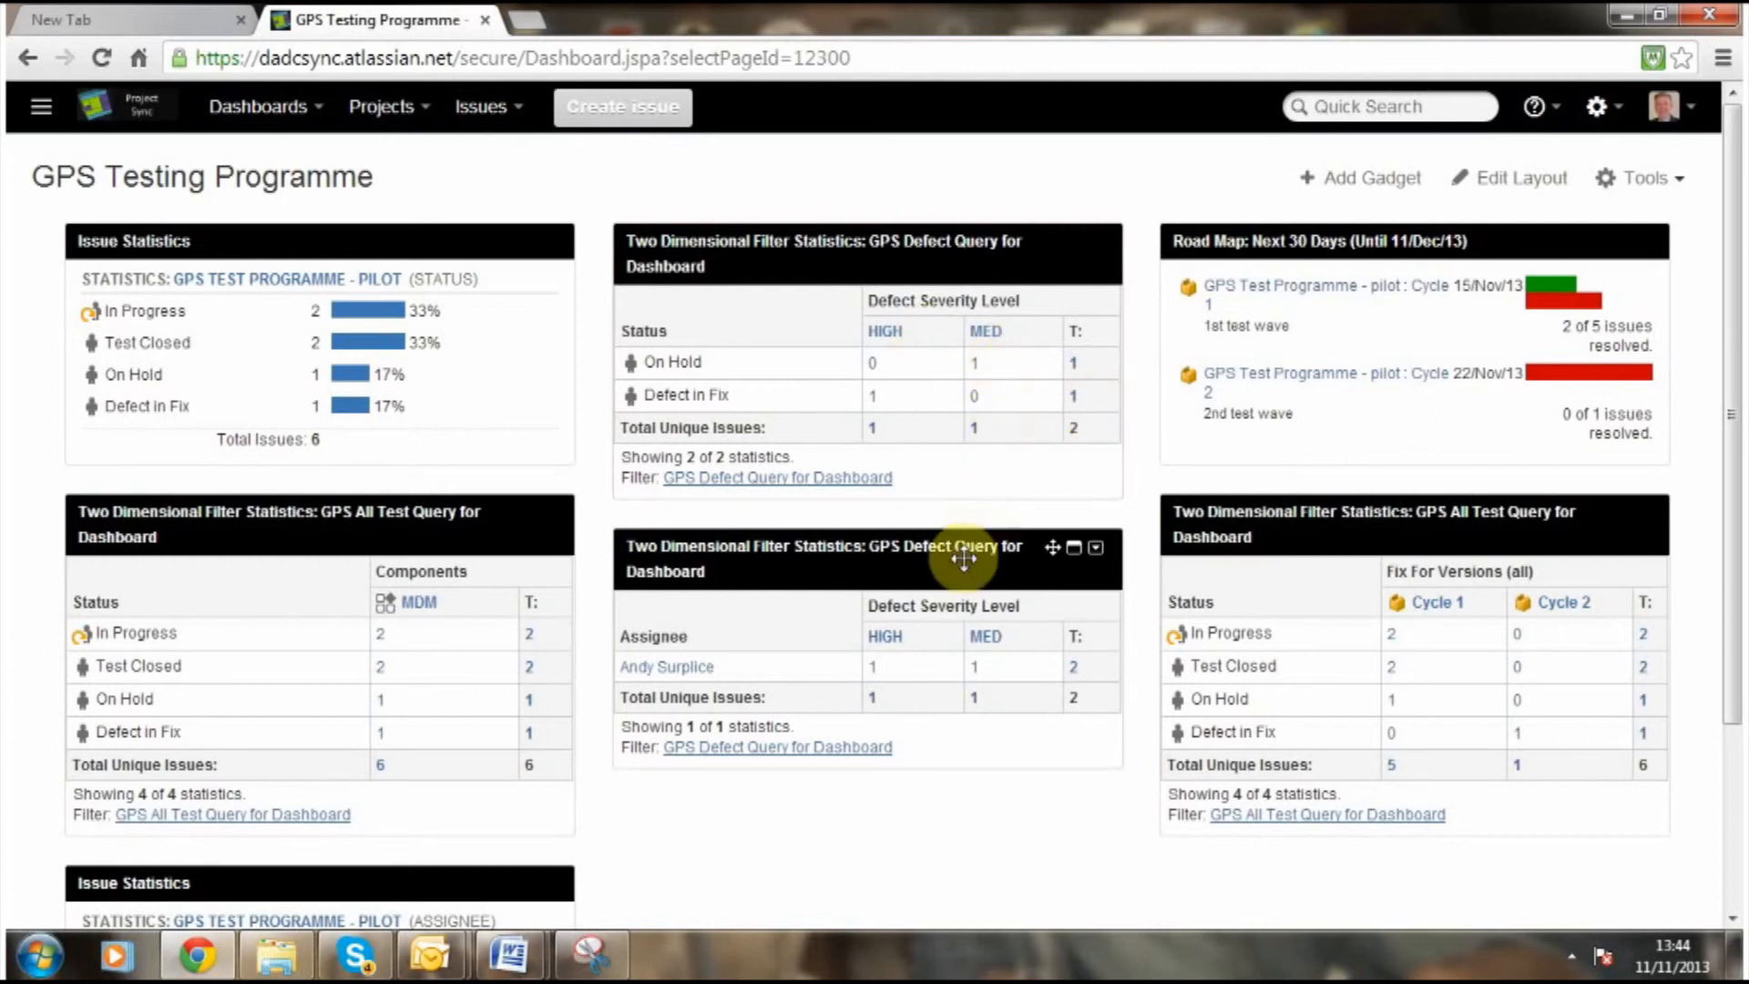
mouse_move(965, 516)
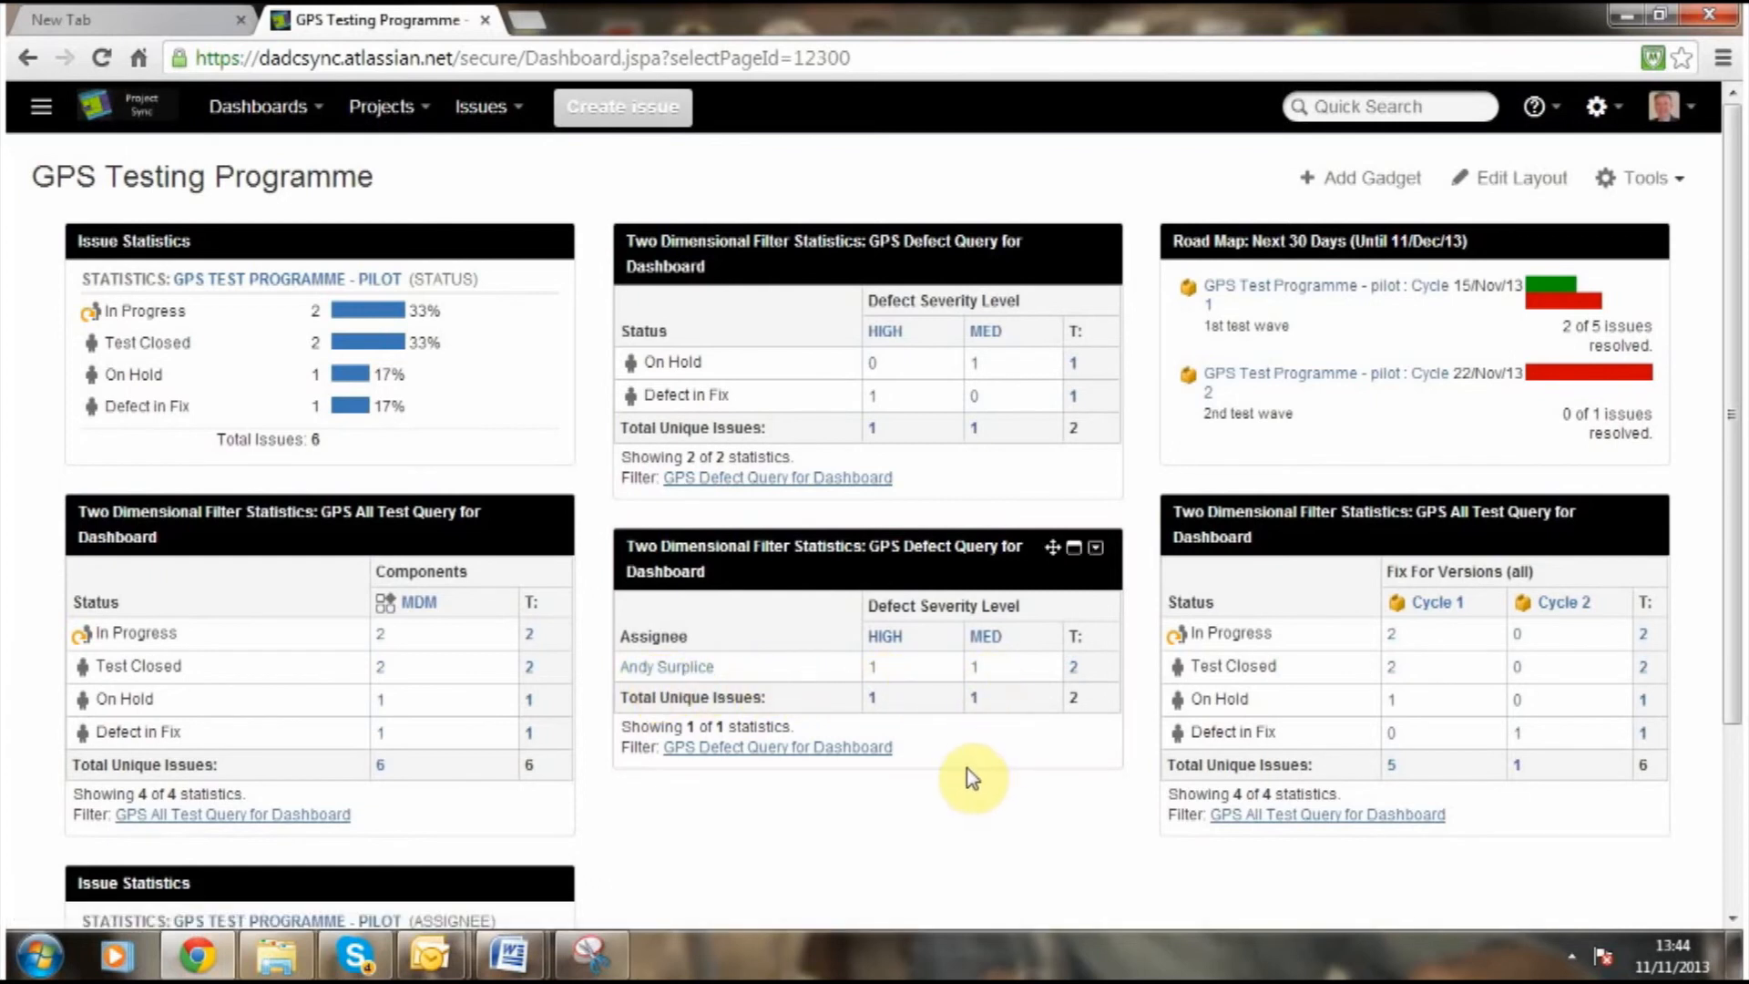
mouse_move(1075, 753)
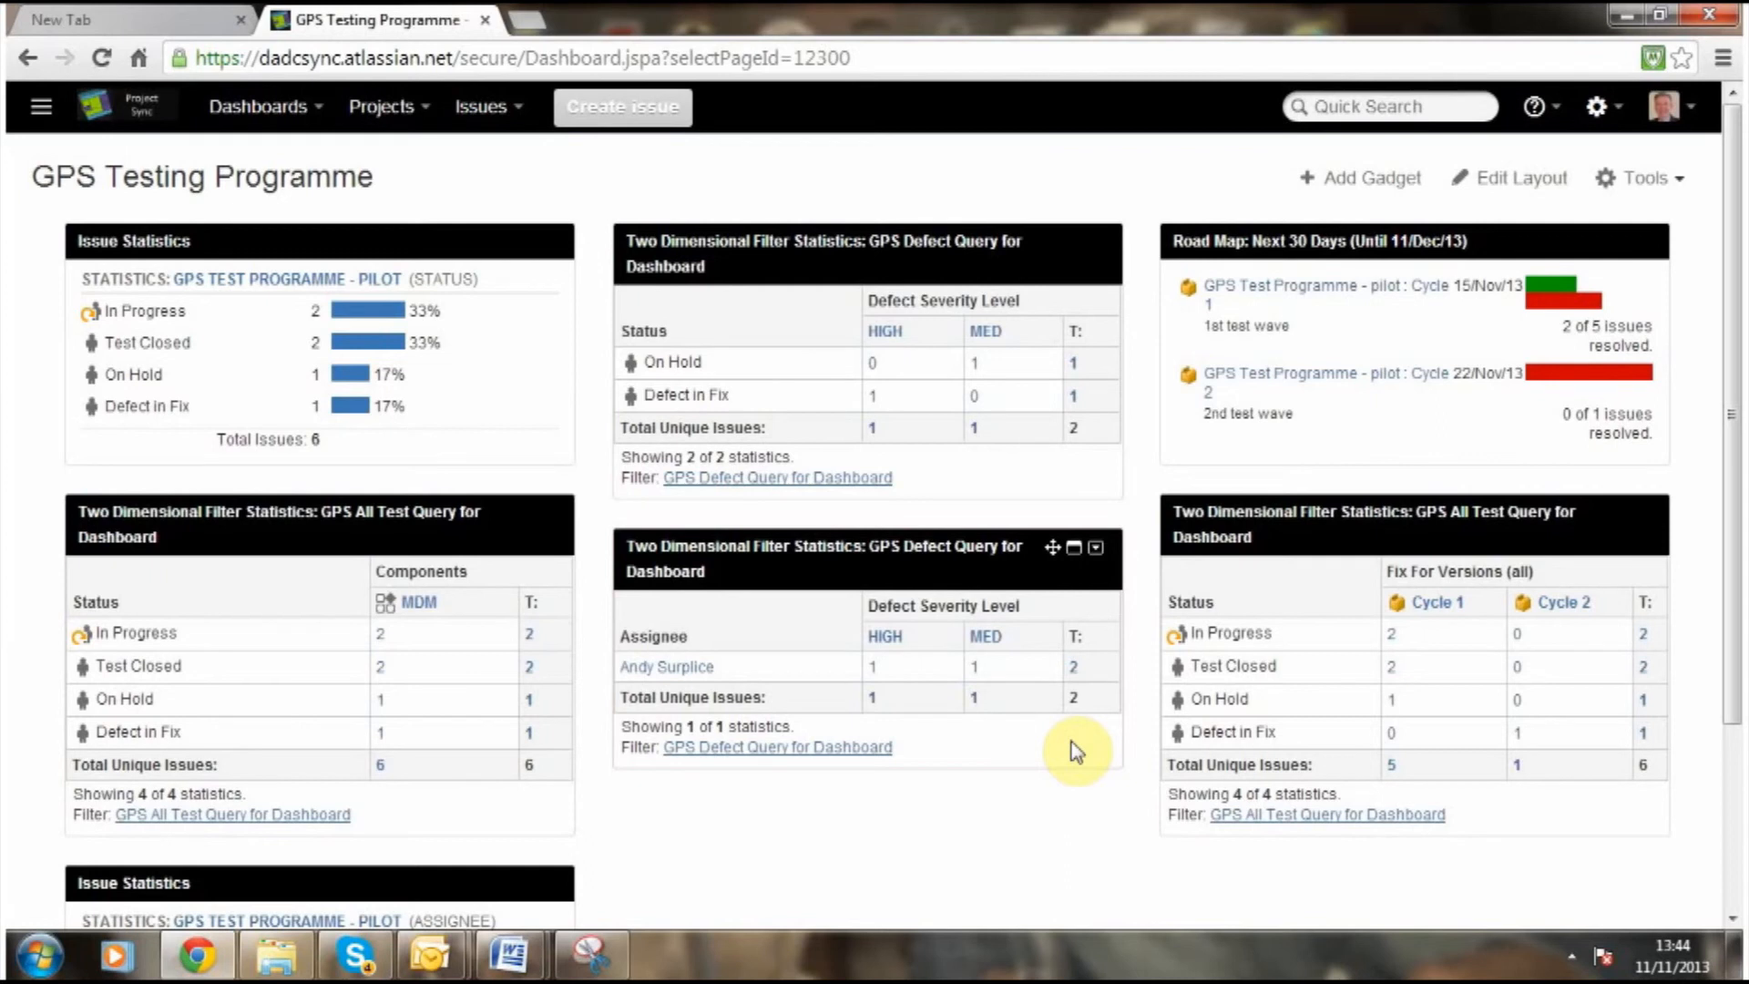
mouse_move(1176, 251)
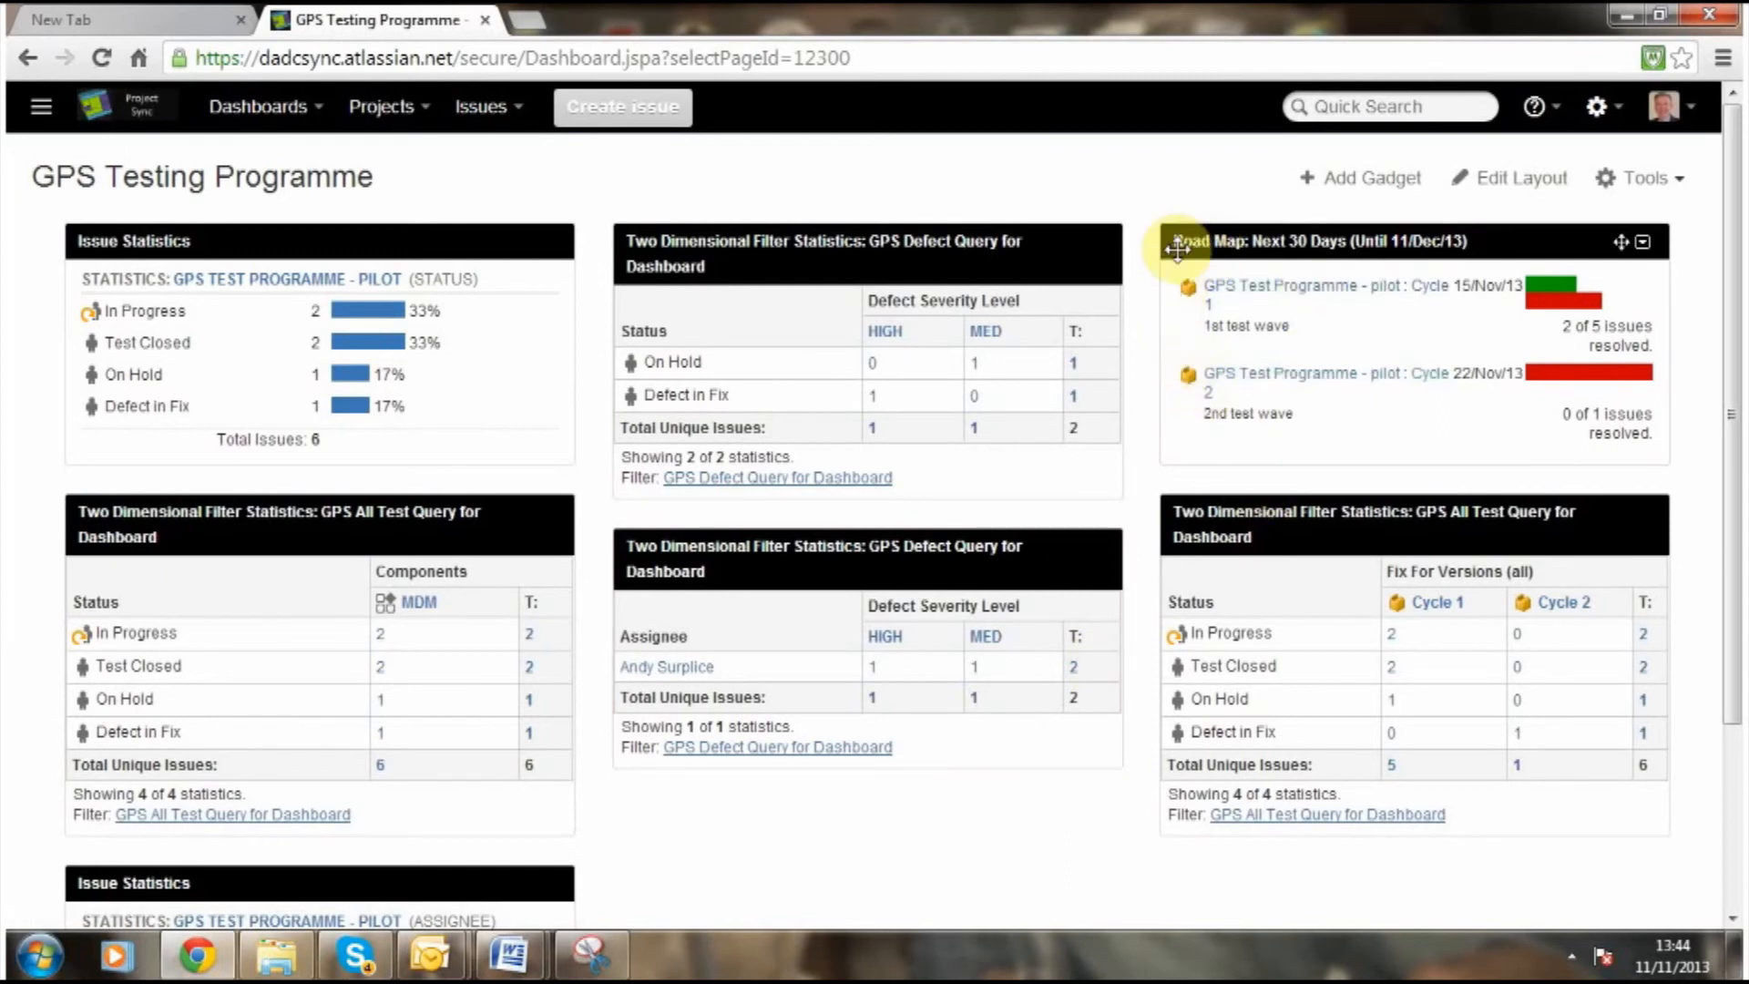
mouse_move(1259, 301)
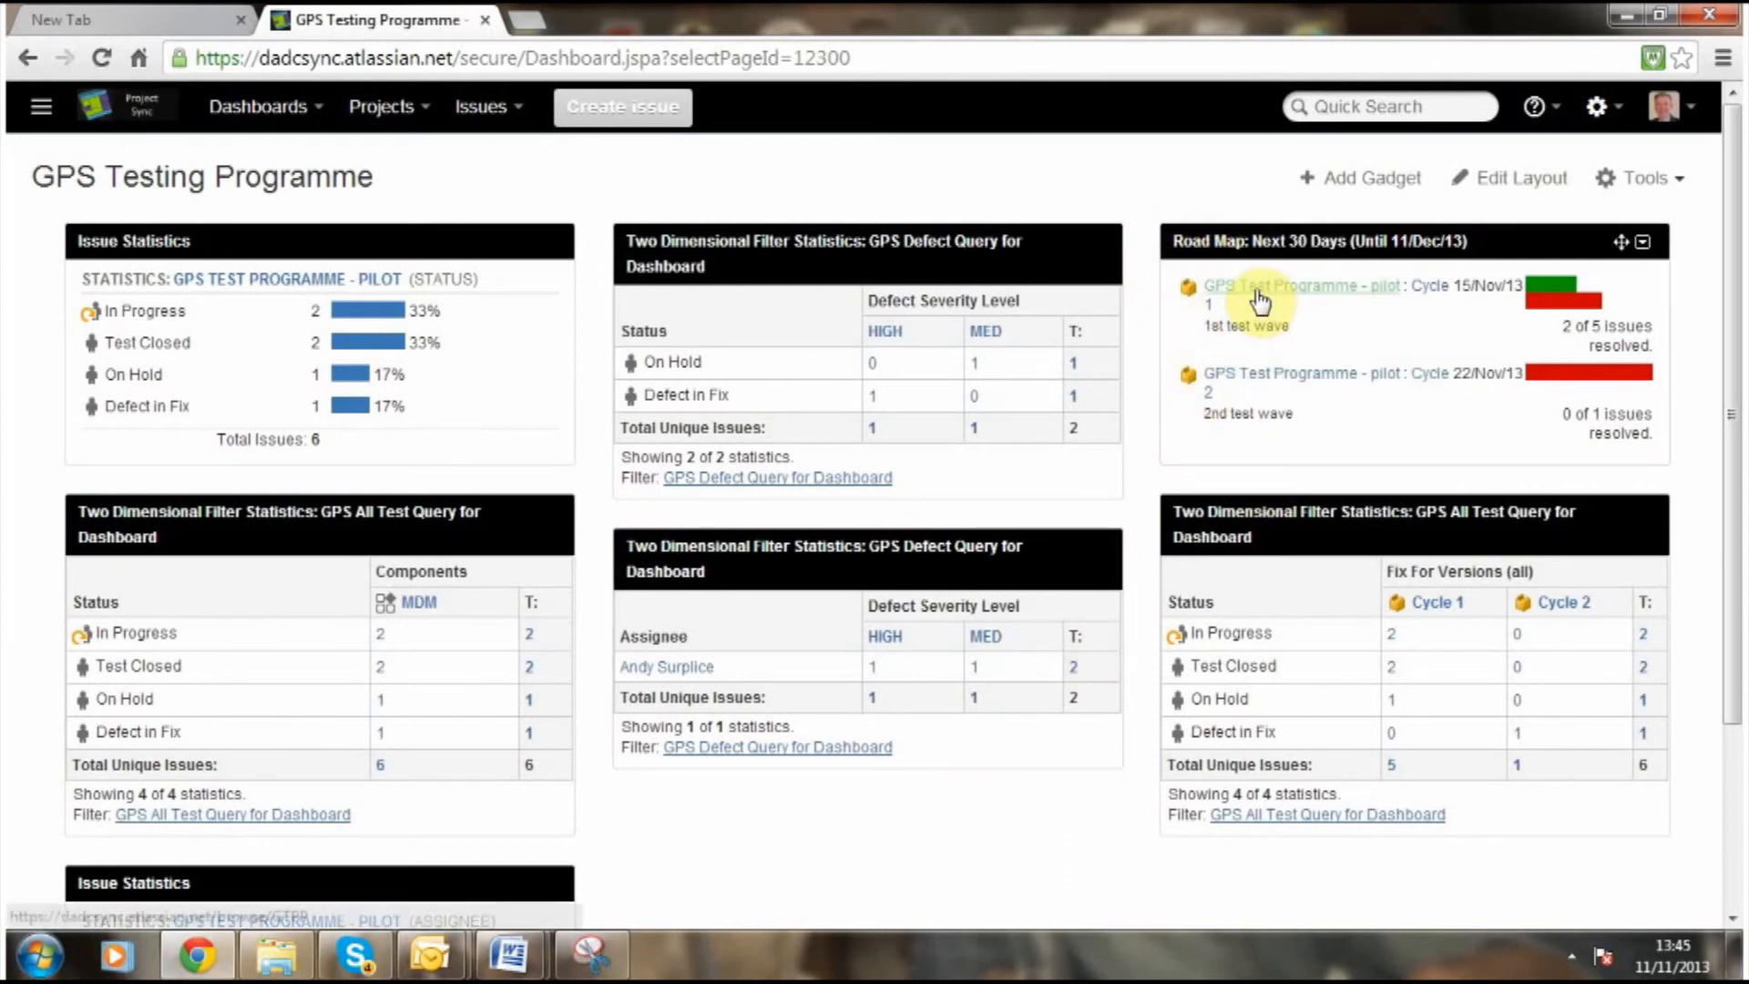
mouse_move(1365, 319)
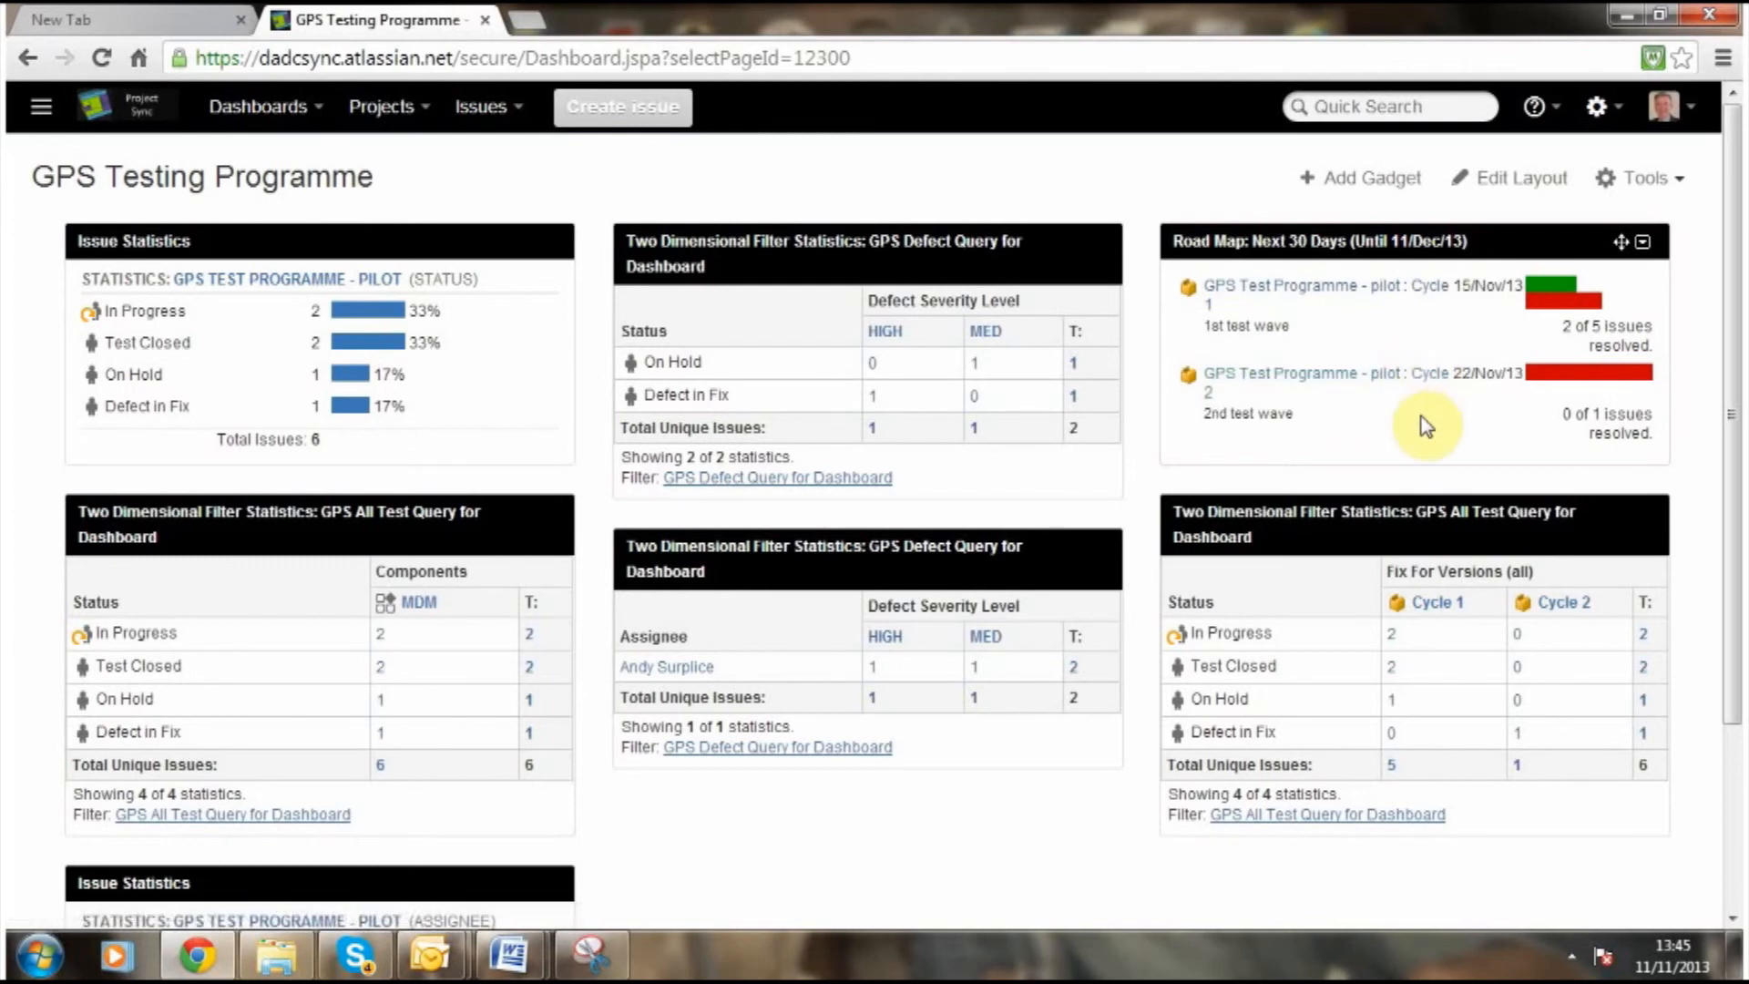
mouse_move(1567, 353)
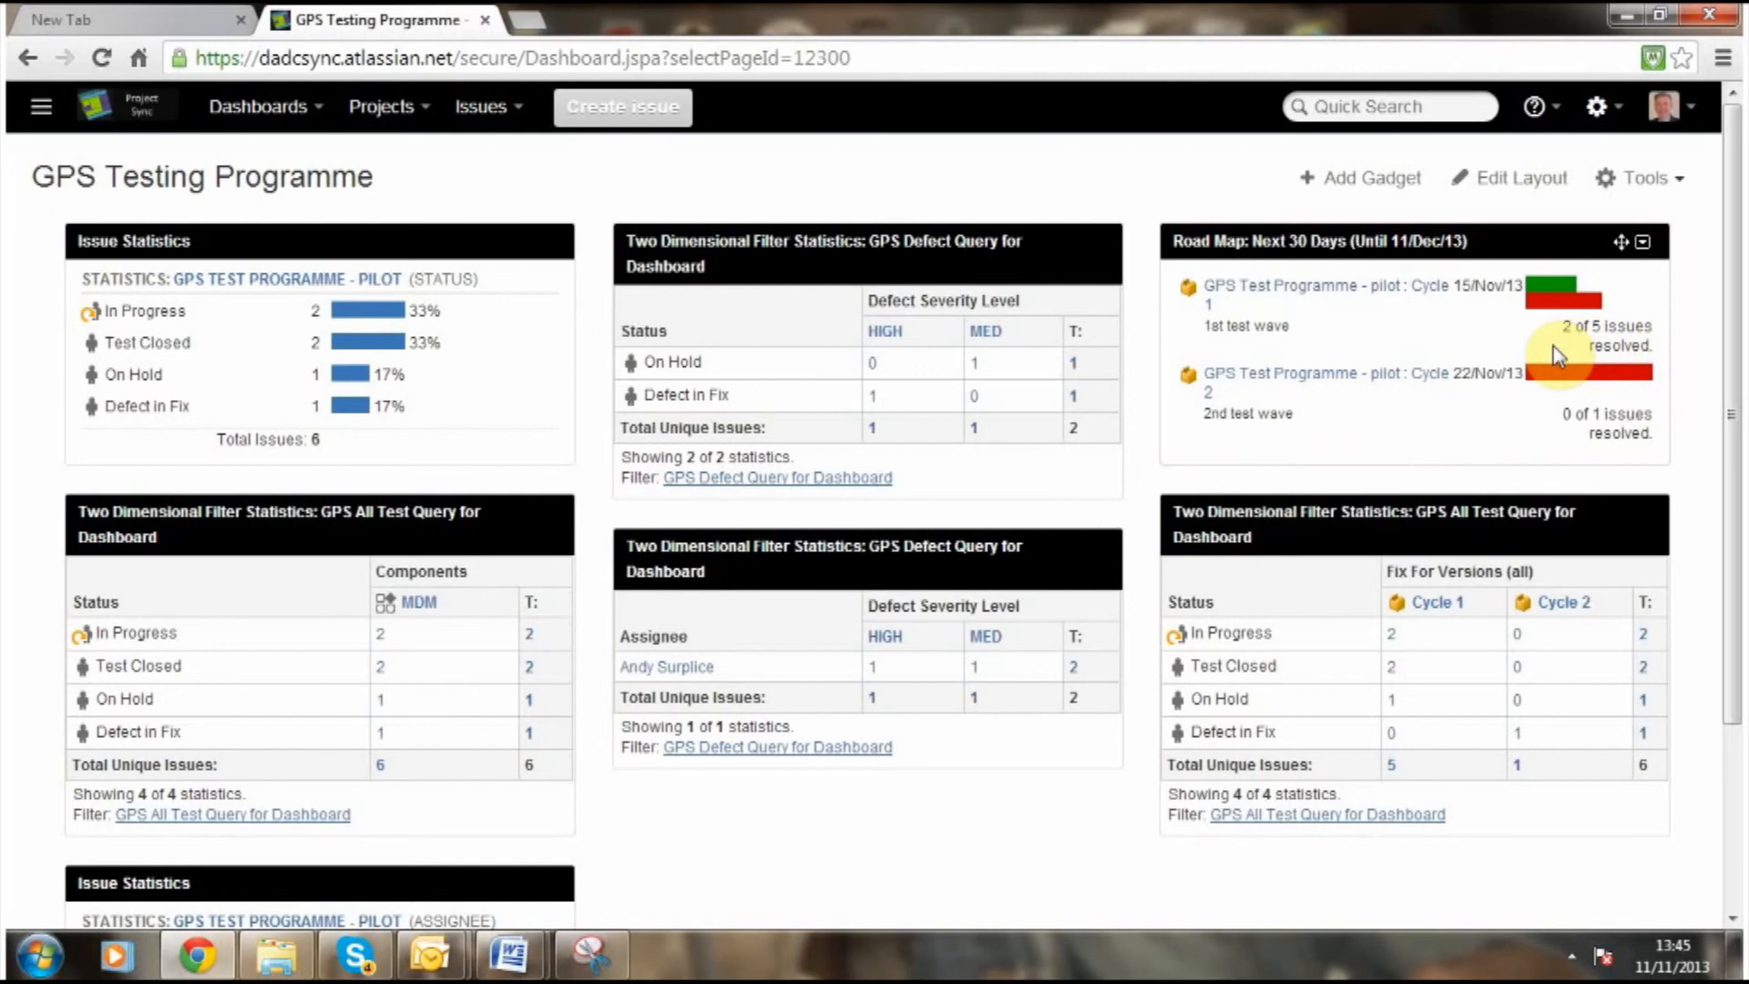
mouse_move(1570, 439)
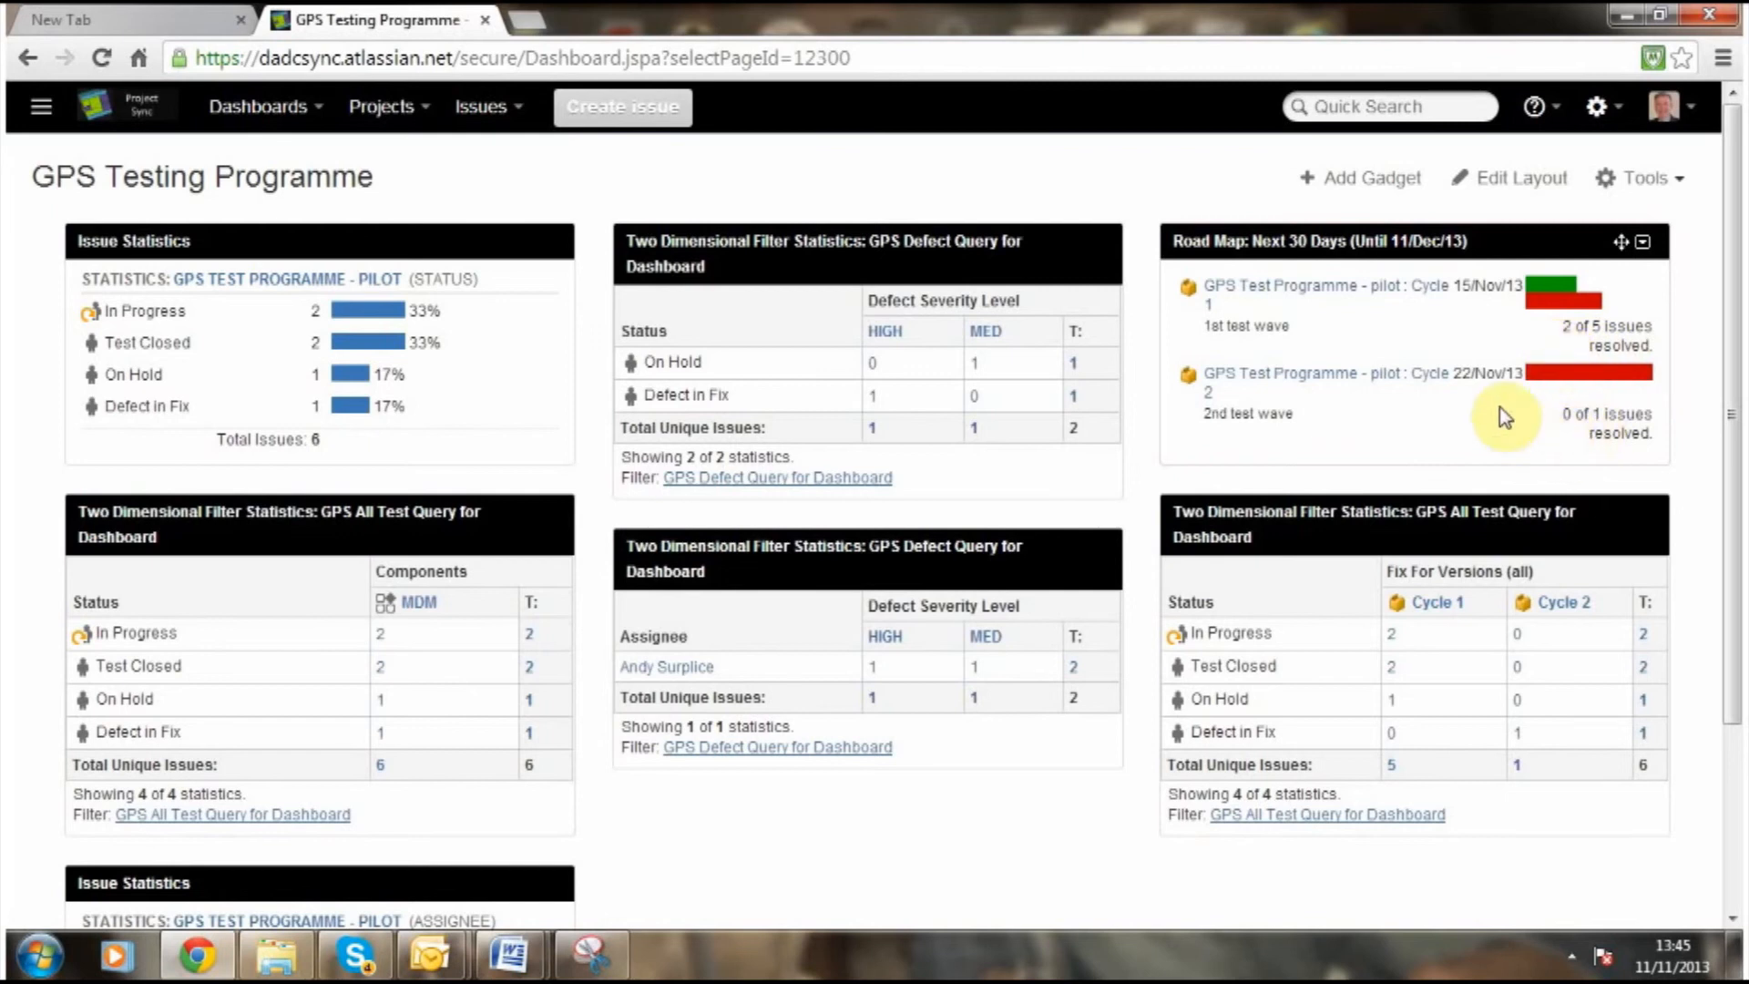
mouse_move(1476, 430)
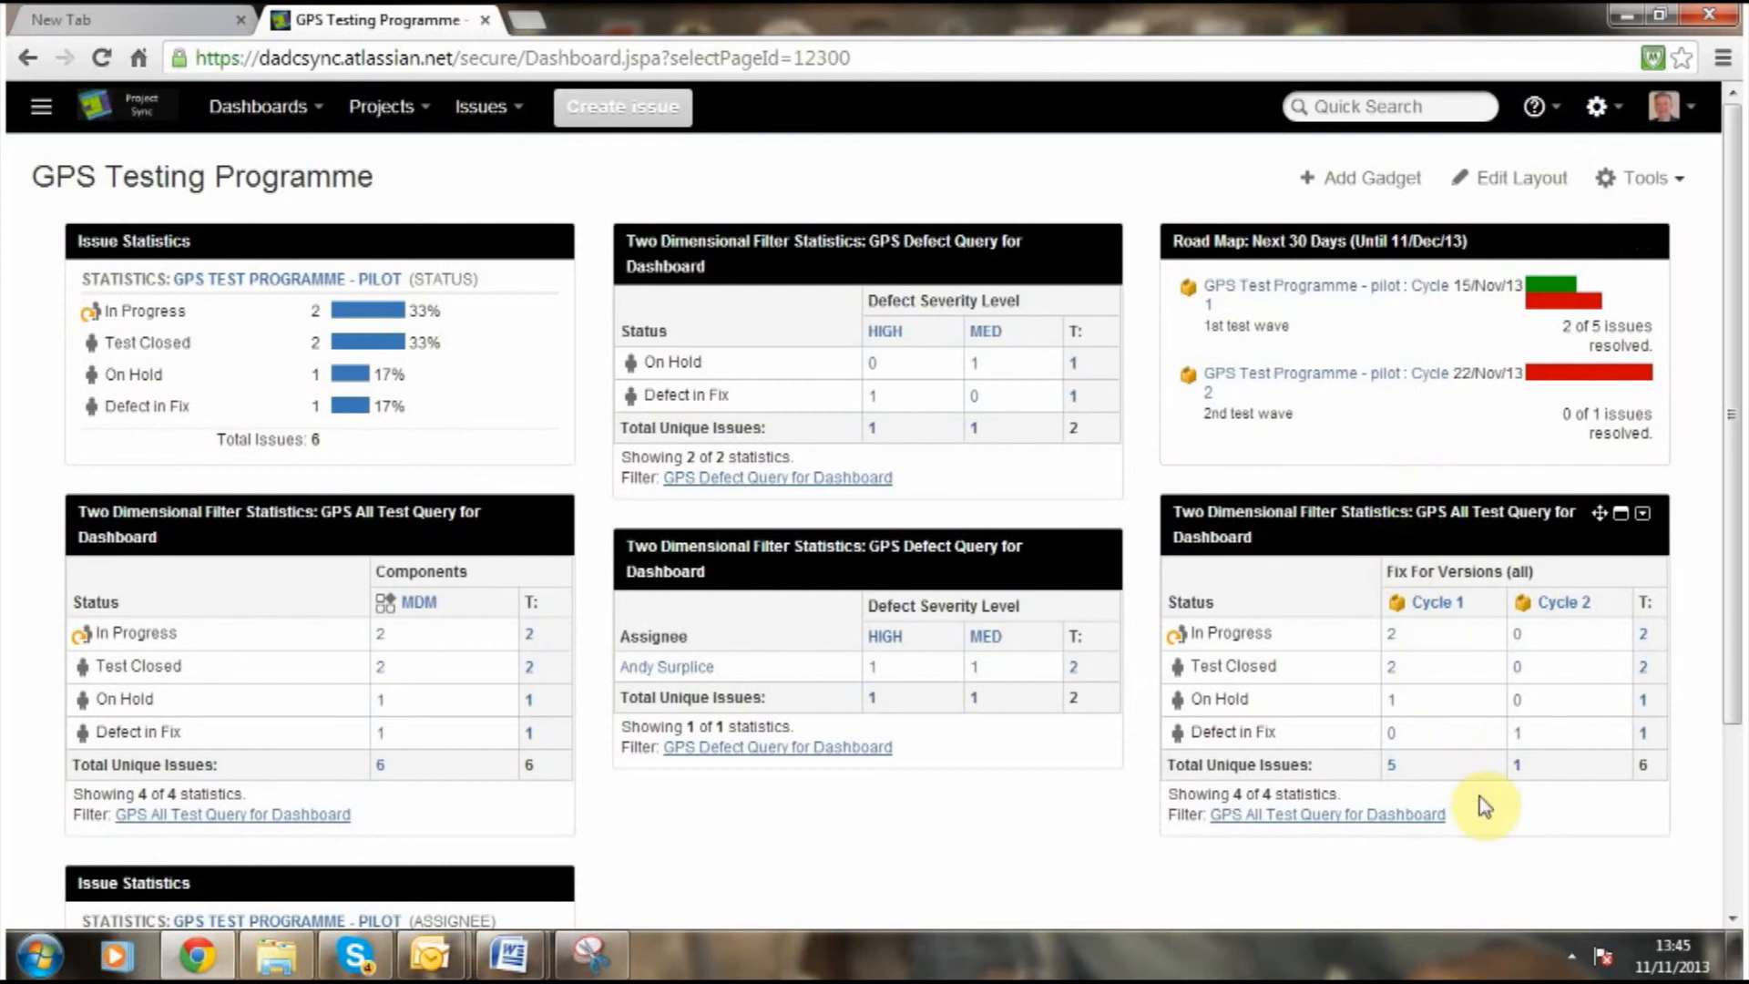
mouse_move(1447, 624)
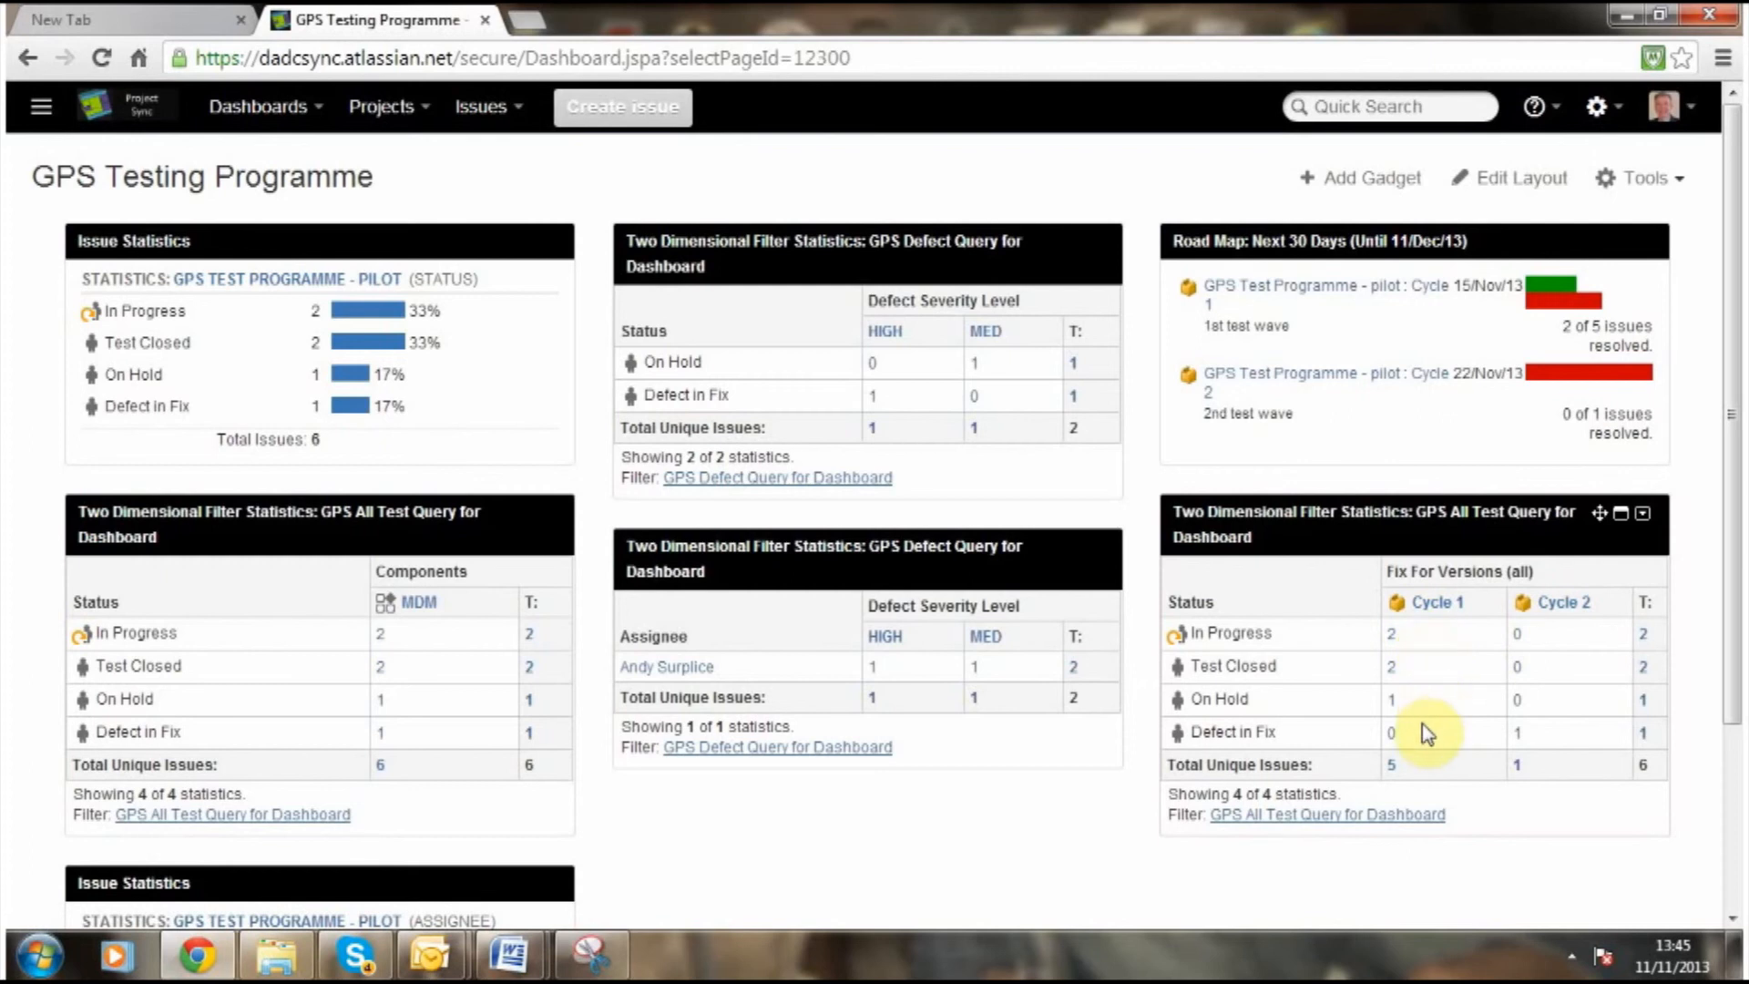
mouse_move(1422, 783)
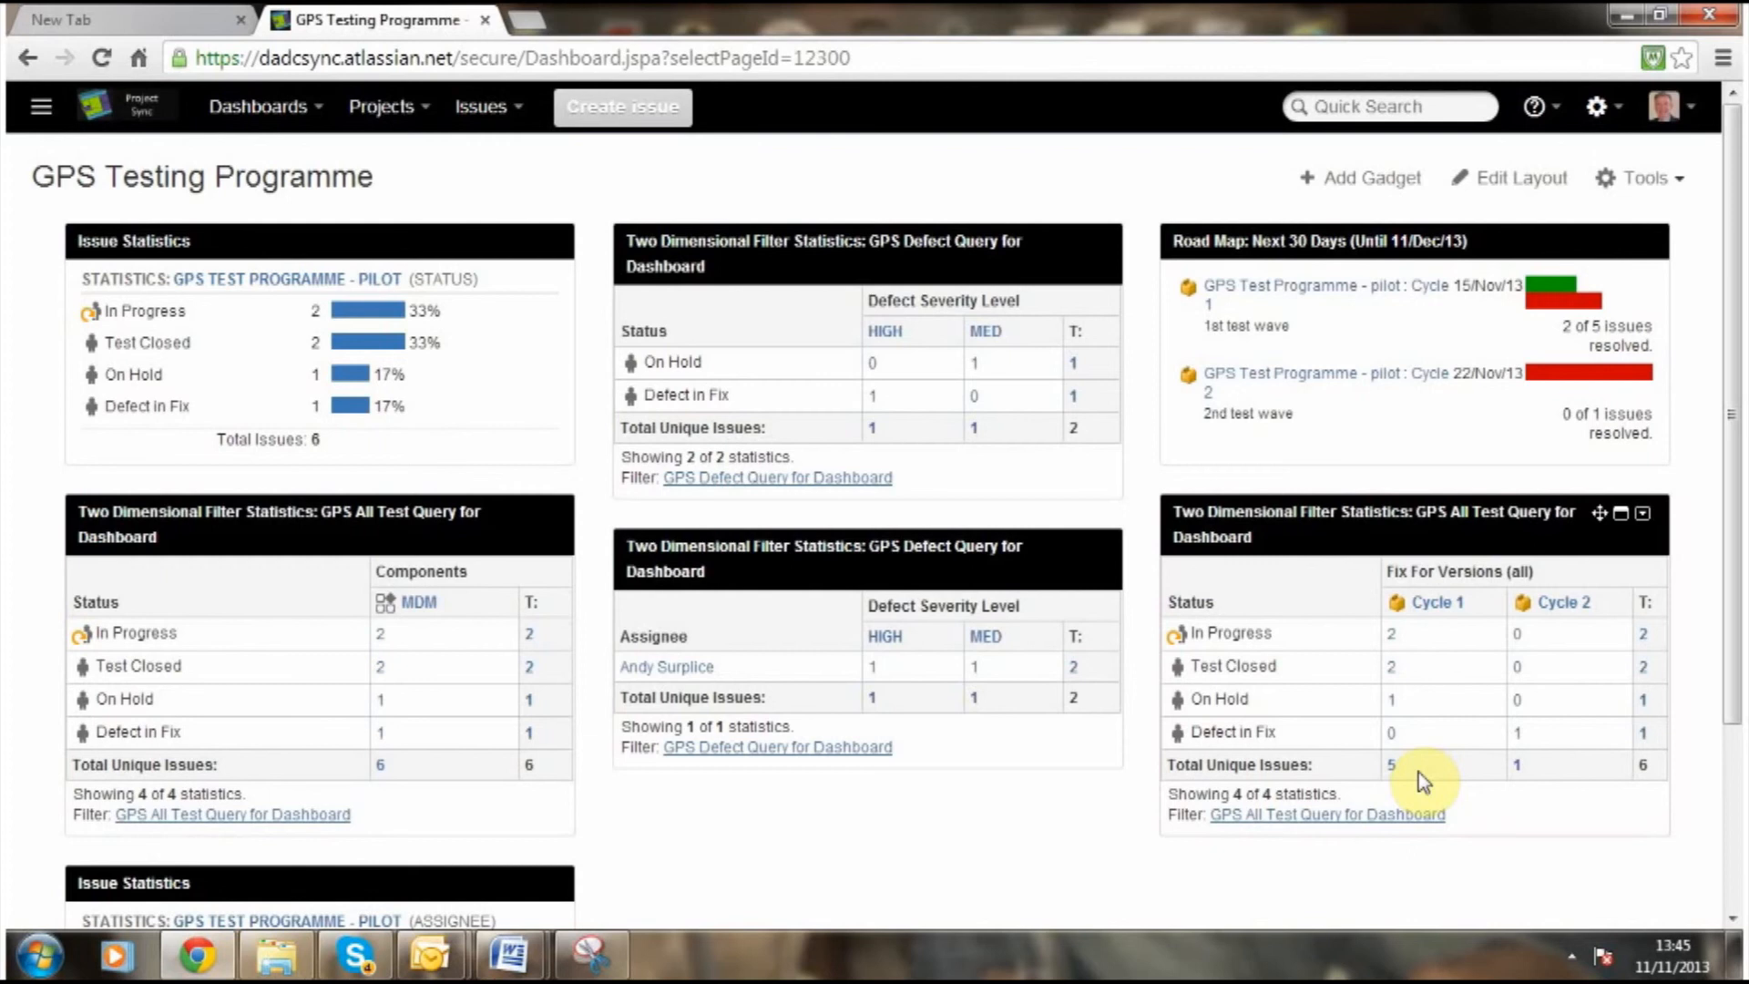
mouse_move(1430, 675)
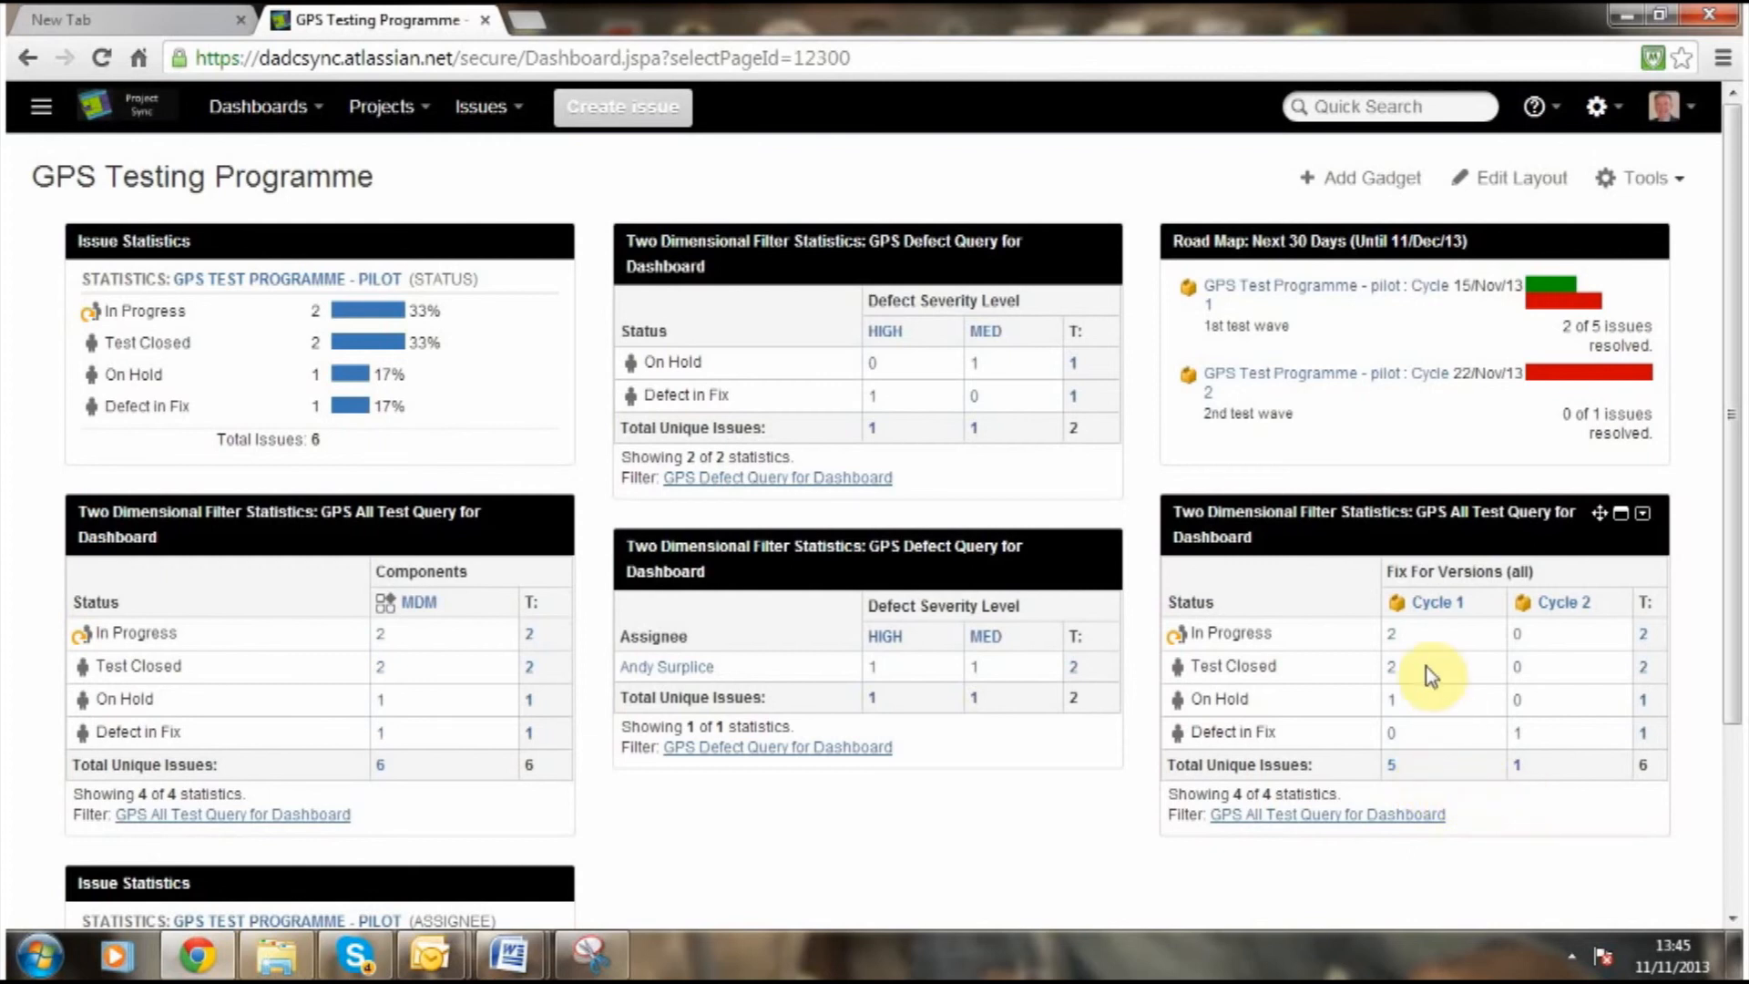
mouse_move(1593, 636)
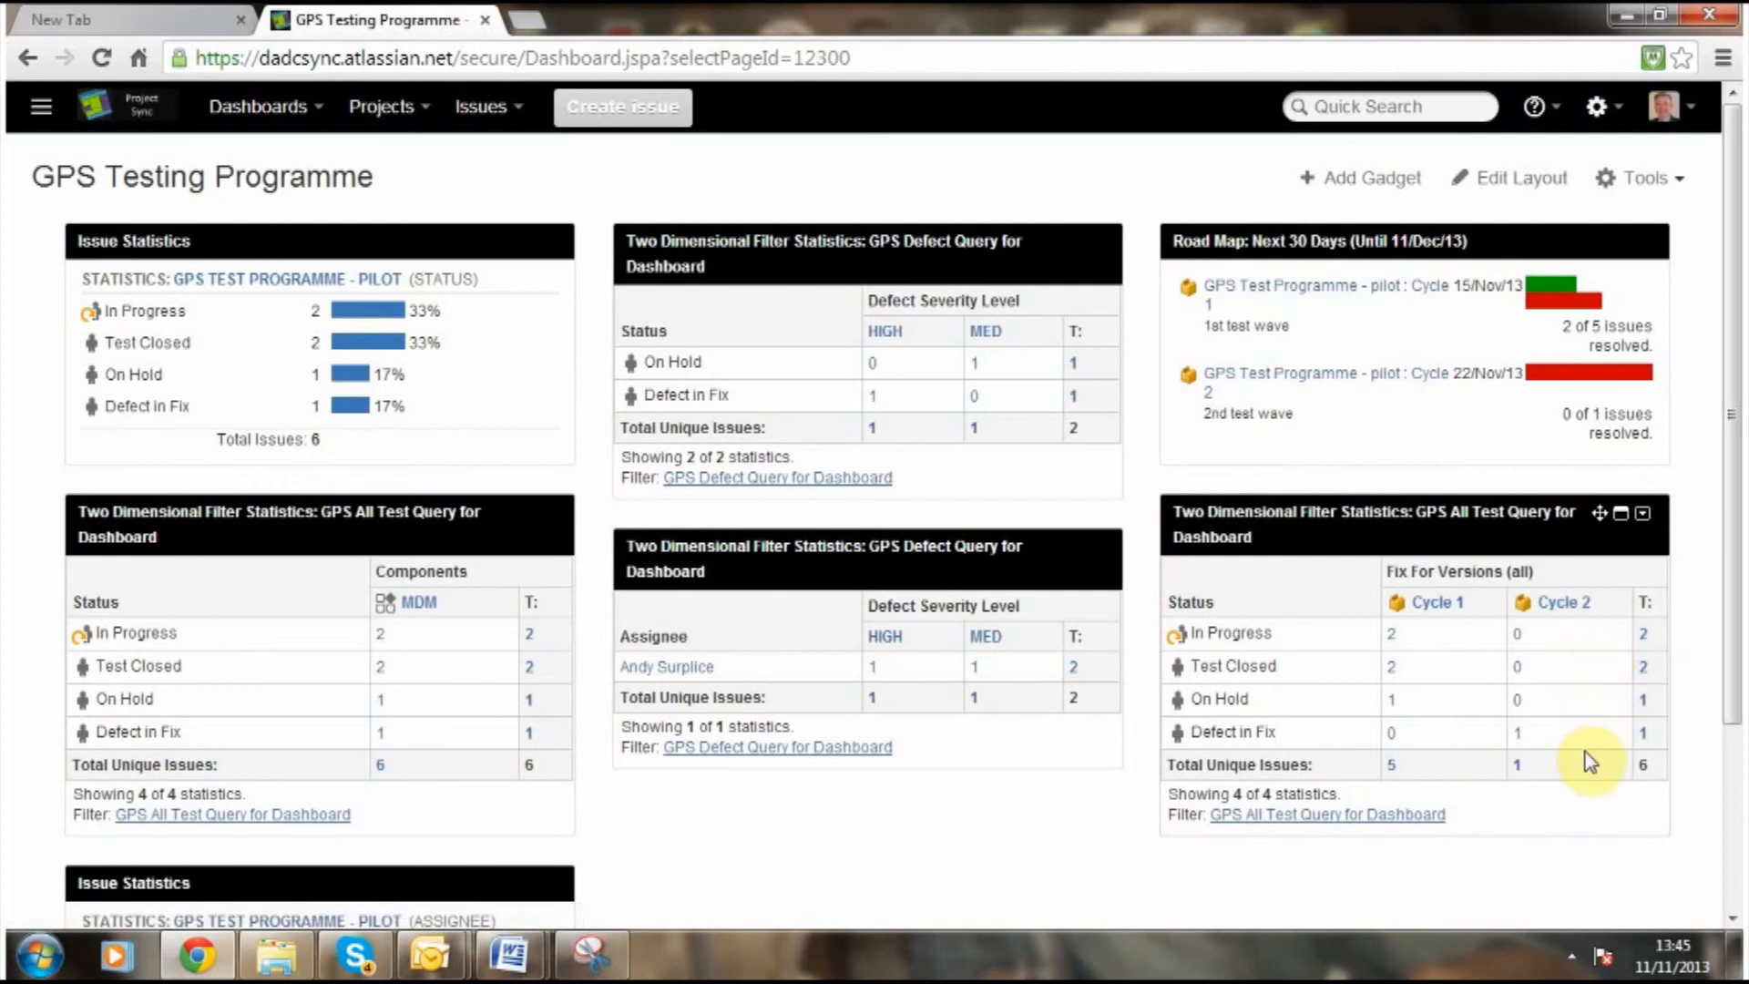
mouse_move(1582, 828)
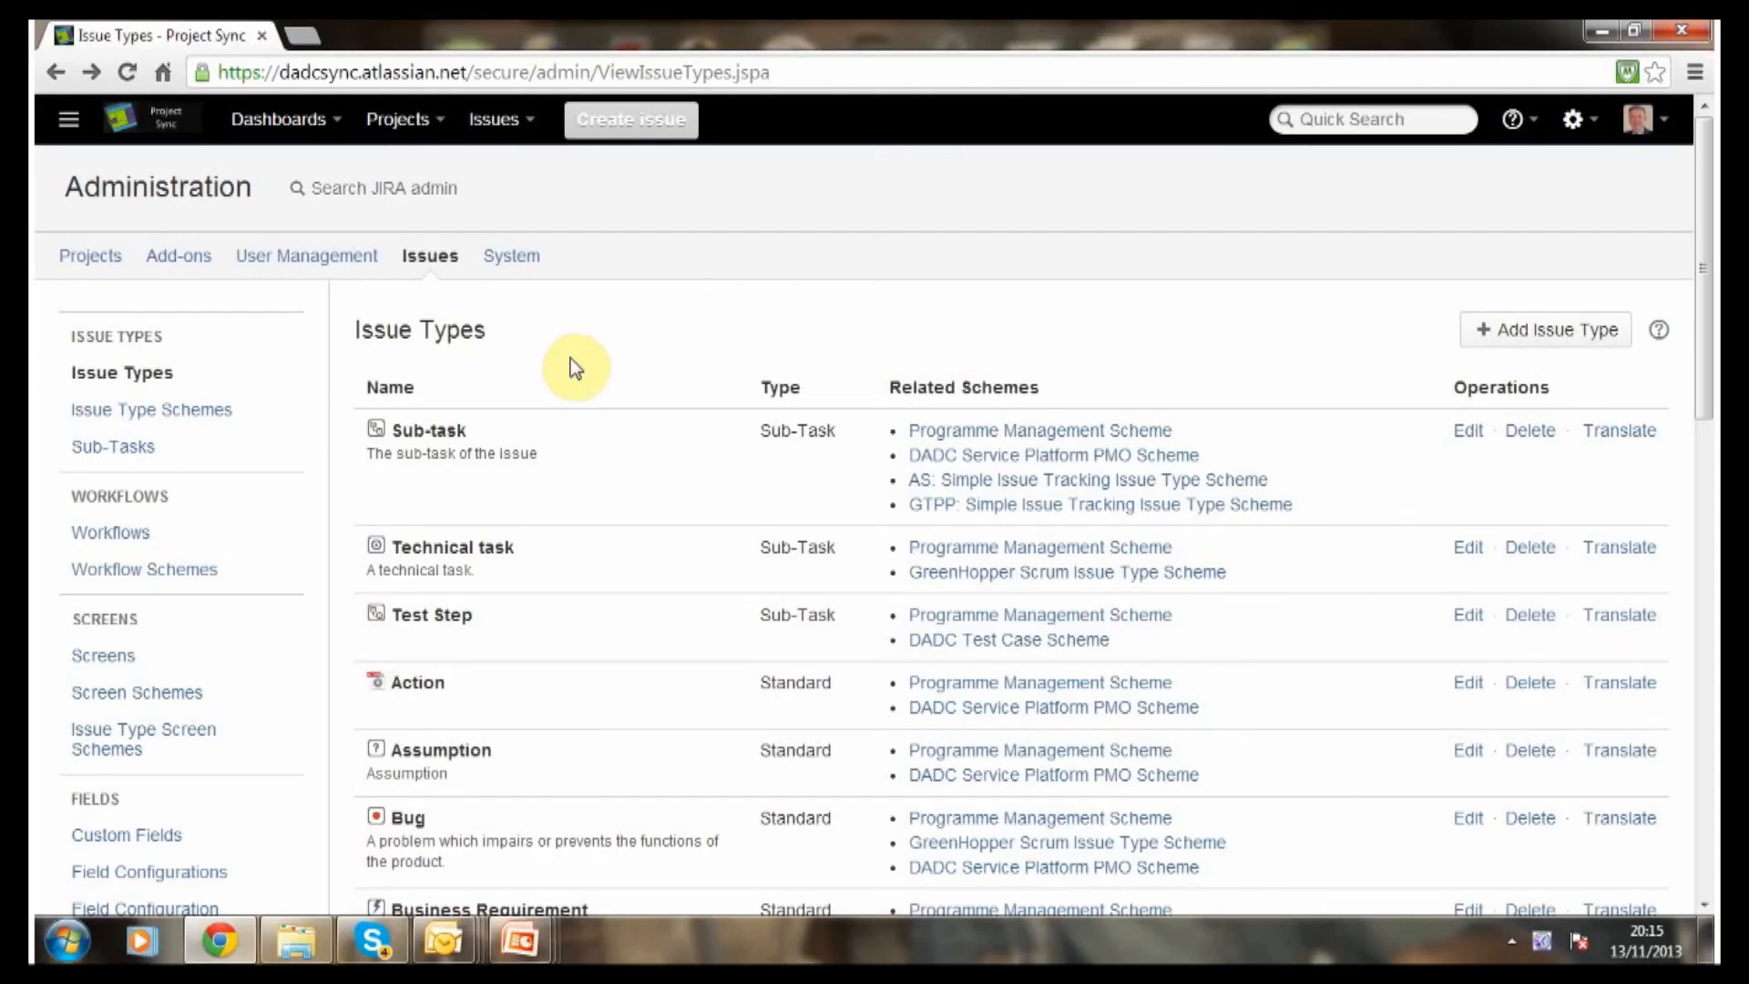
Scroll the Issue Types list past GPS Test Scenario, then go to Permission Schemes.
scroll(down, 3)
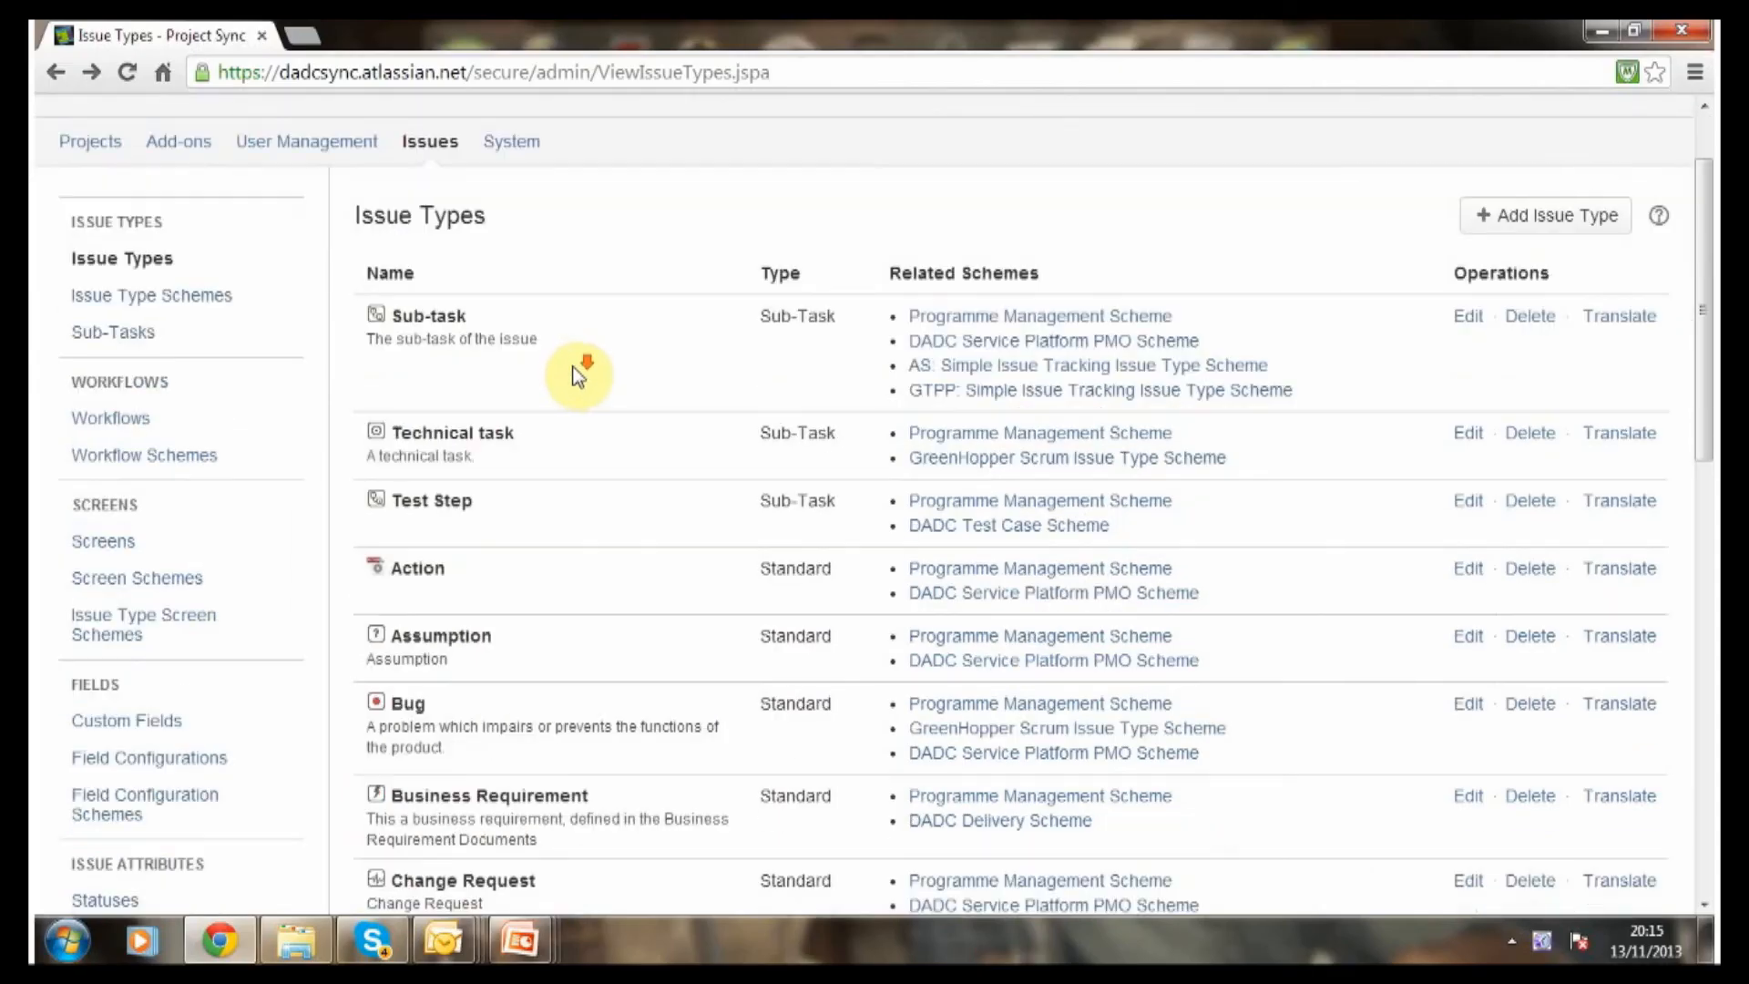
scroll(down, 3)
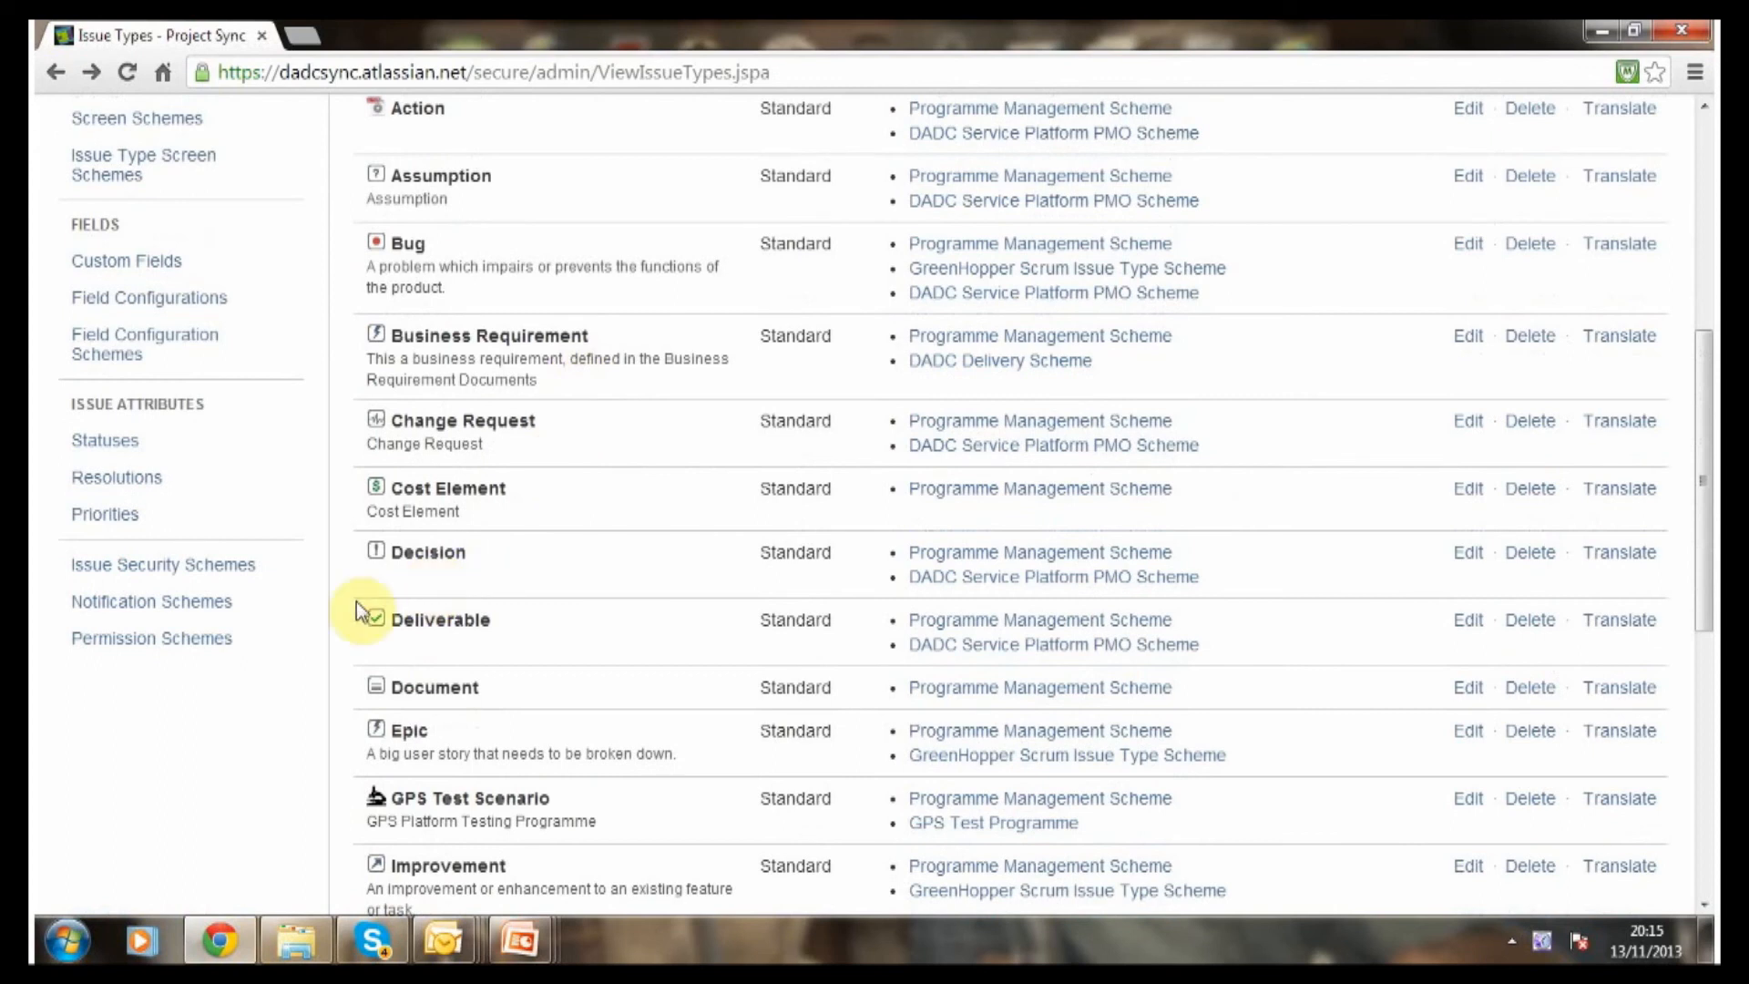
click(151, 638)
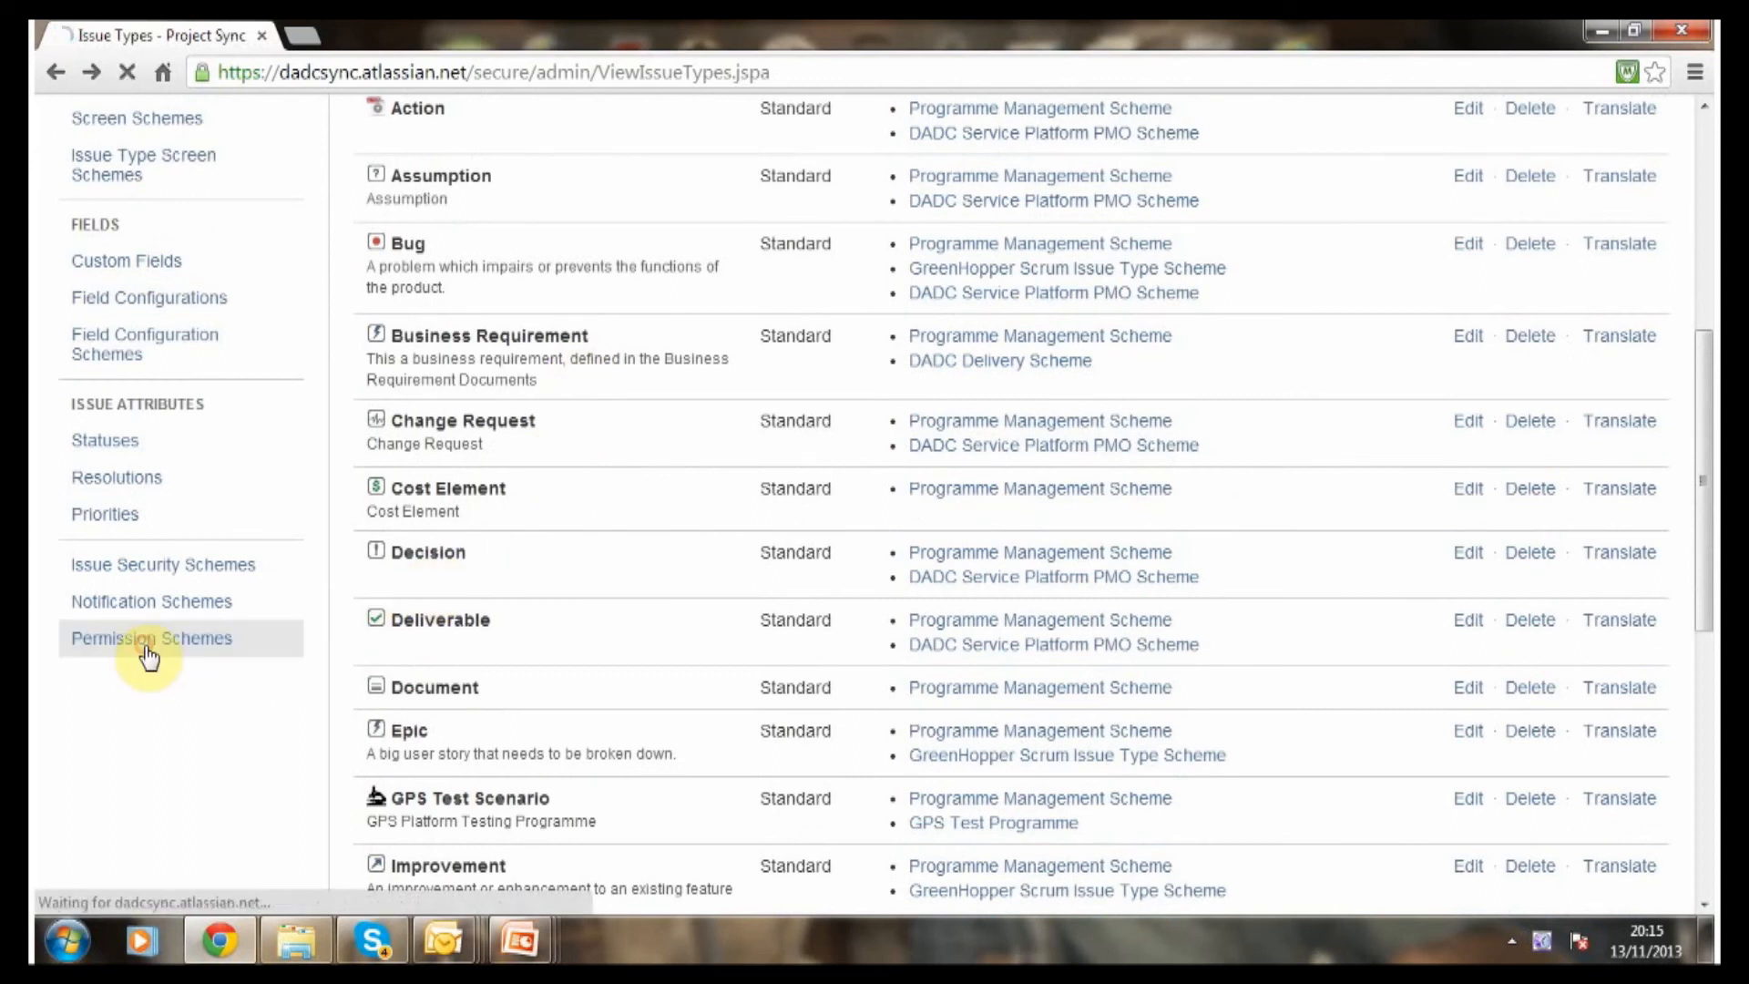
Open GPS Test Programme's Permissions and scroll through the GPS Testers group grants.
click(151, 638)
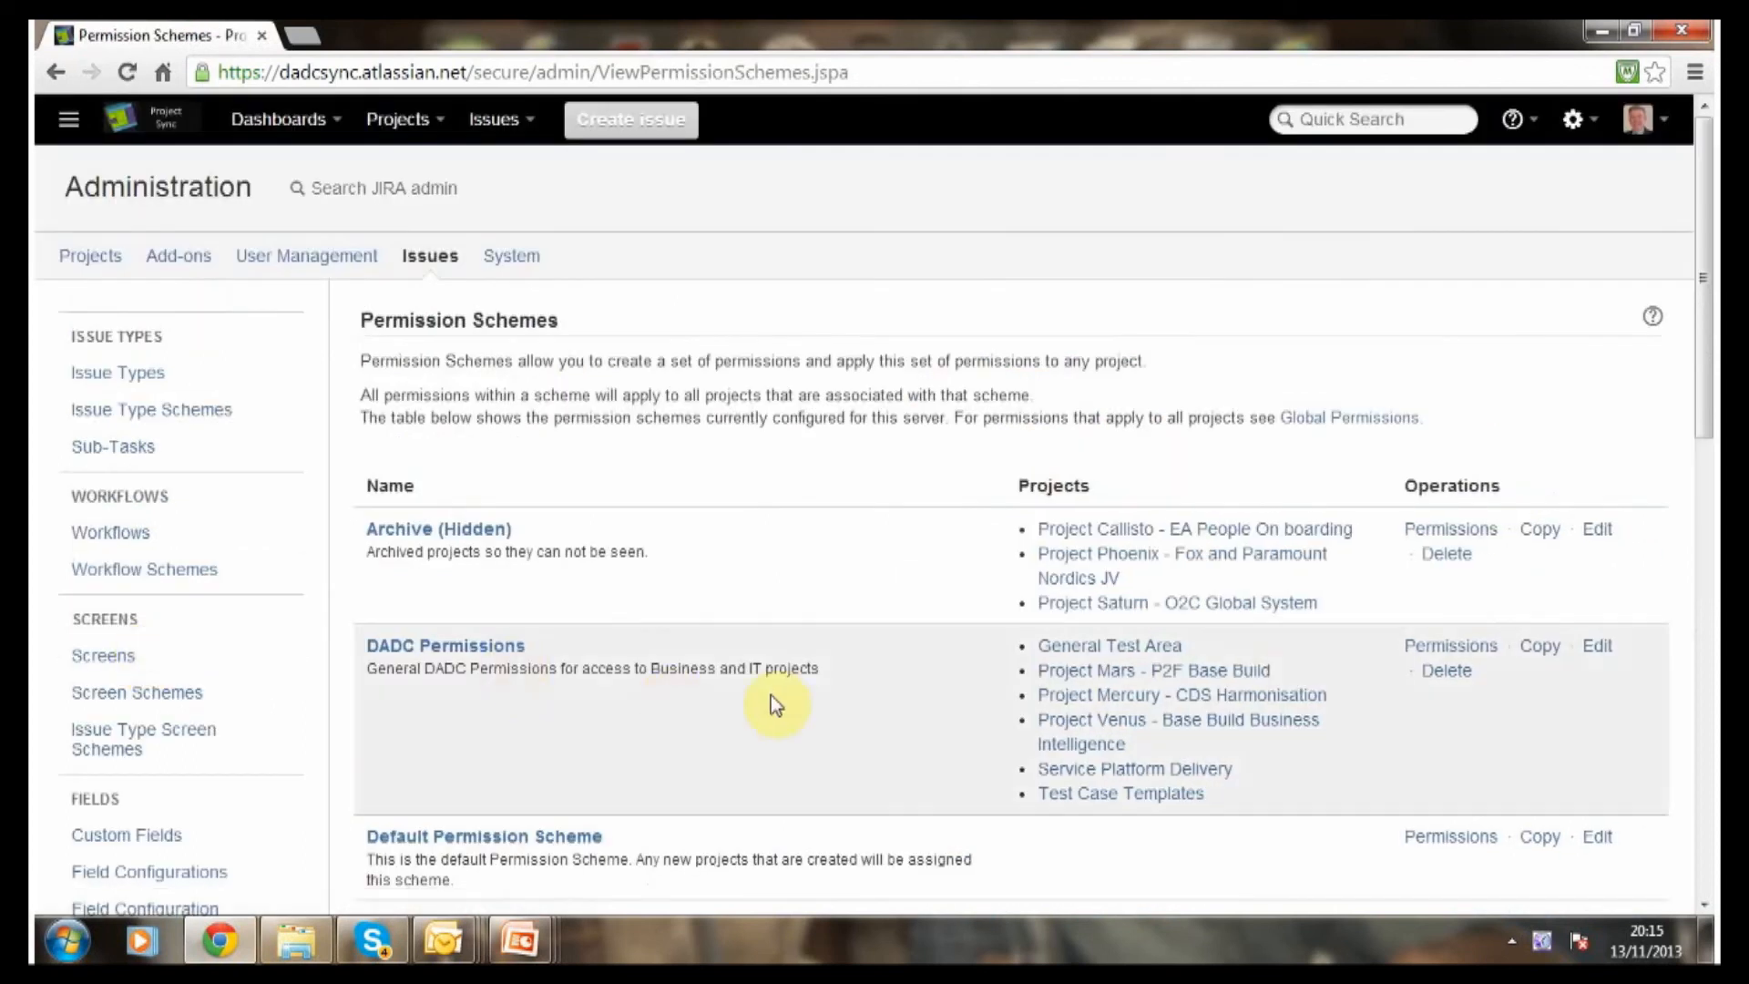
scroll(down, 3)
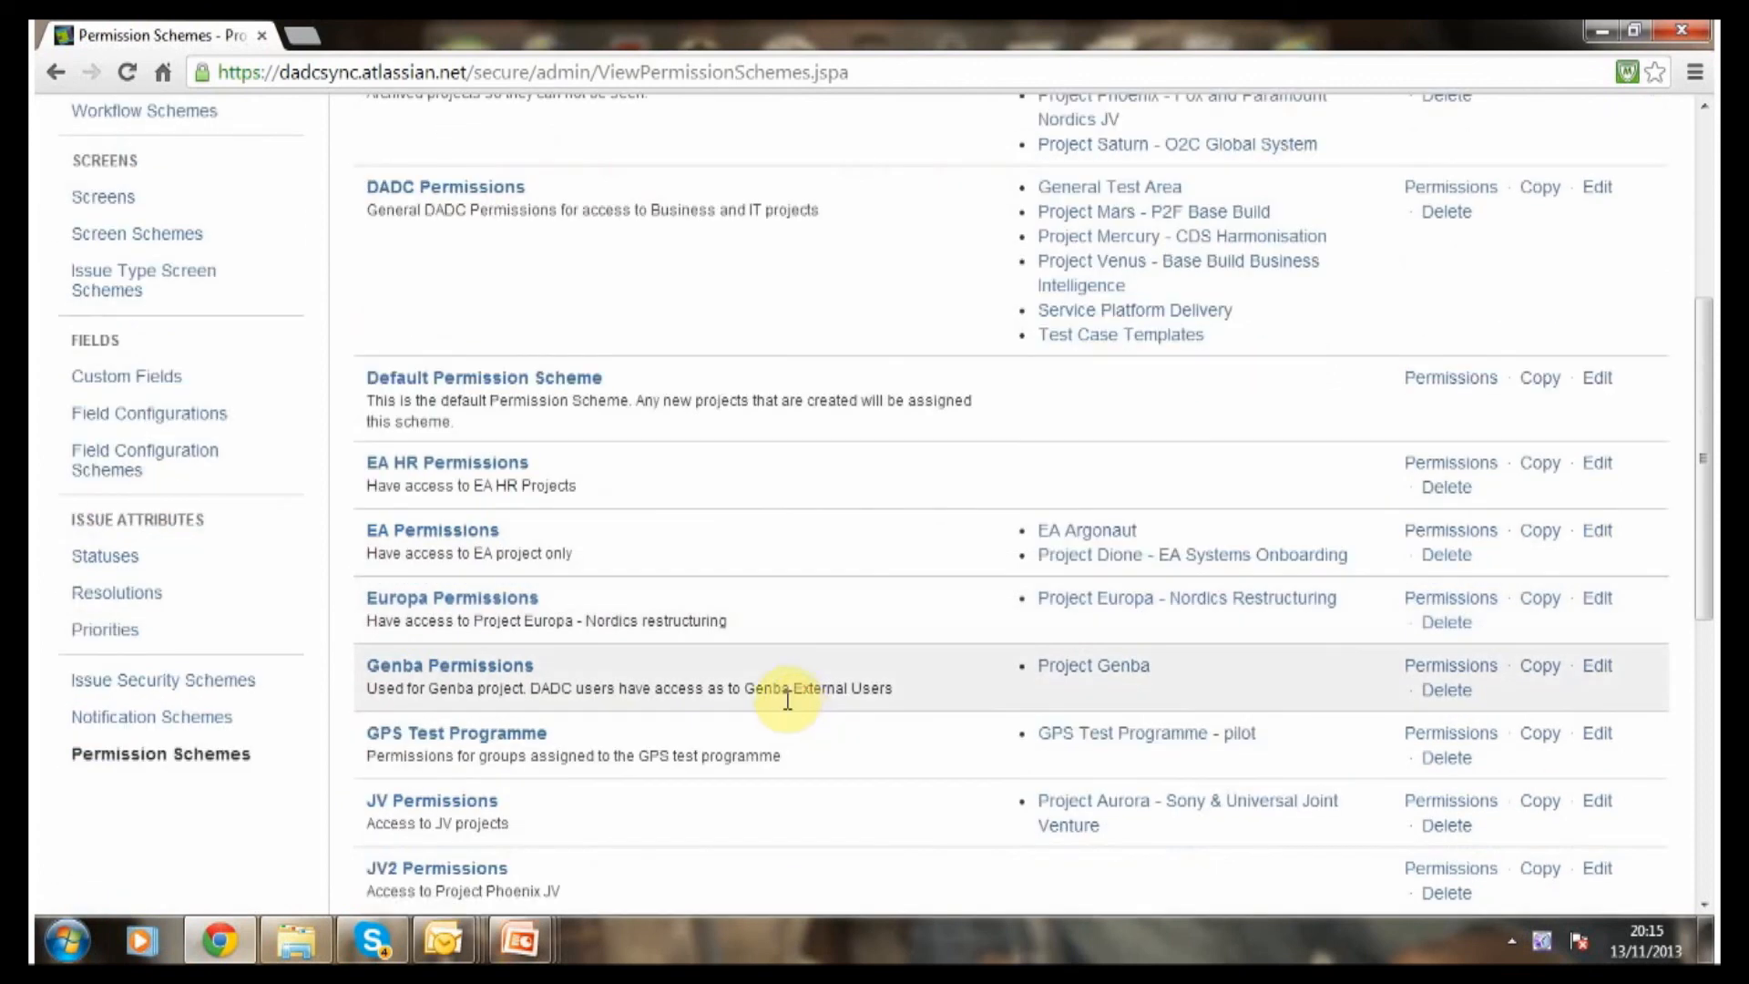
mouse_move(450, 743)
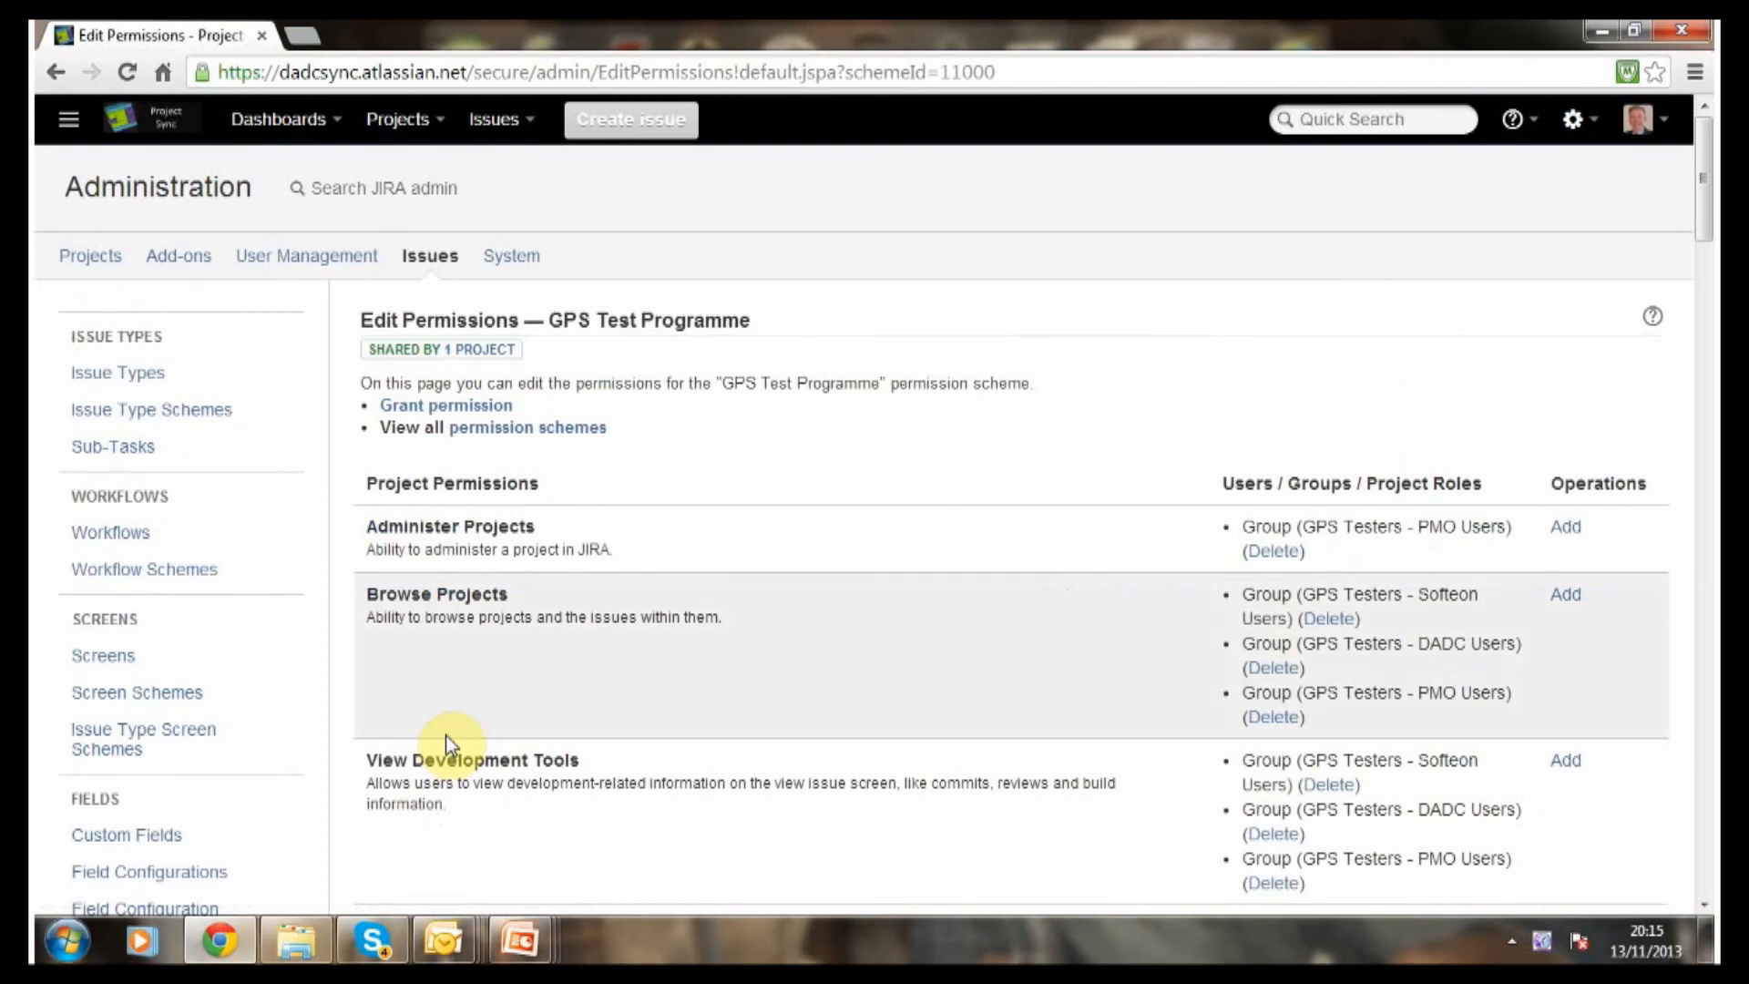
mouse_move(1667, 610)
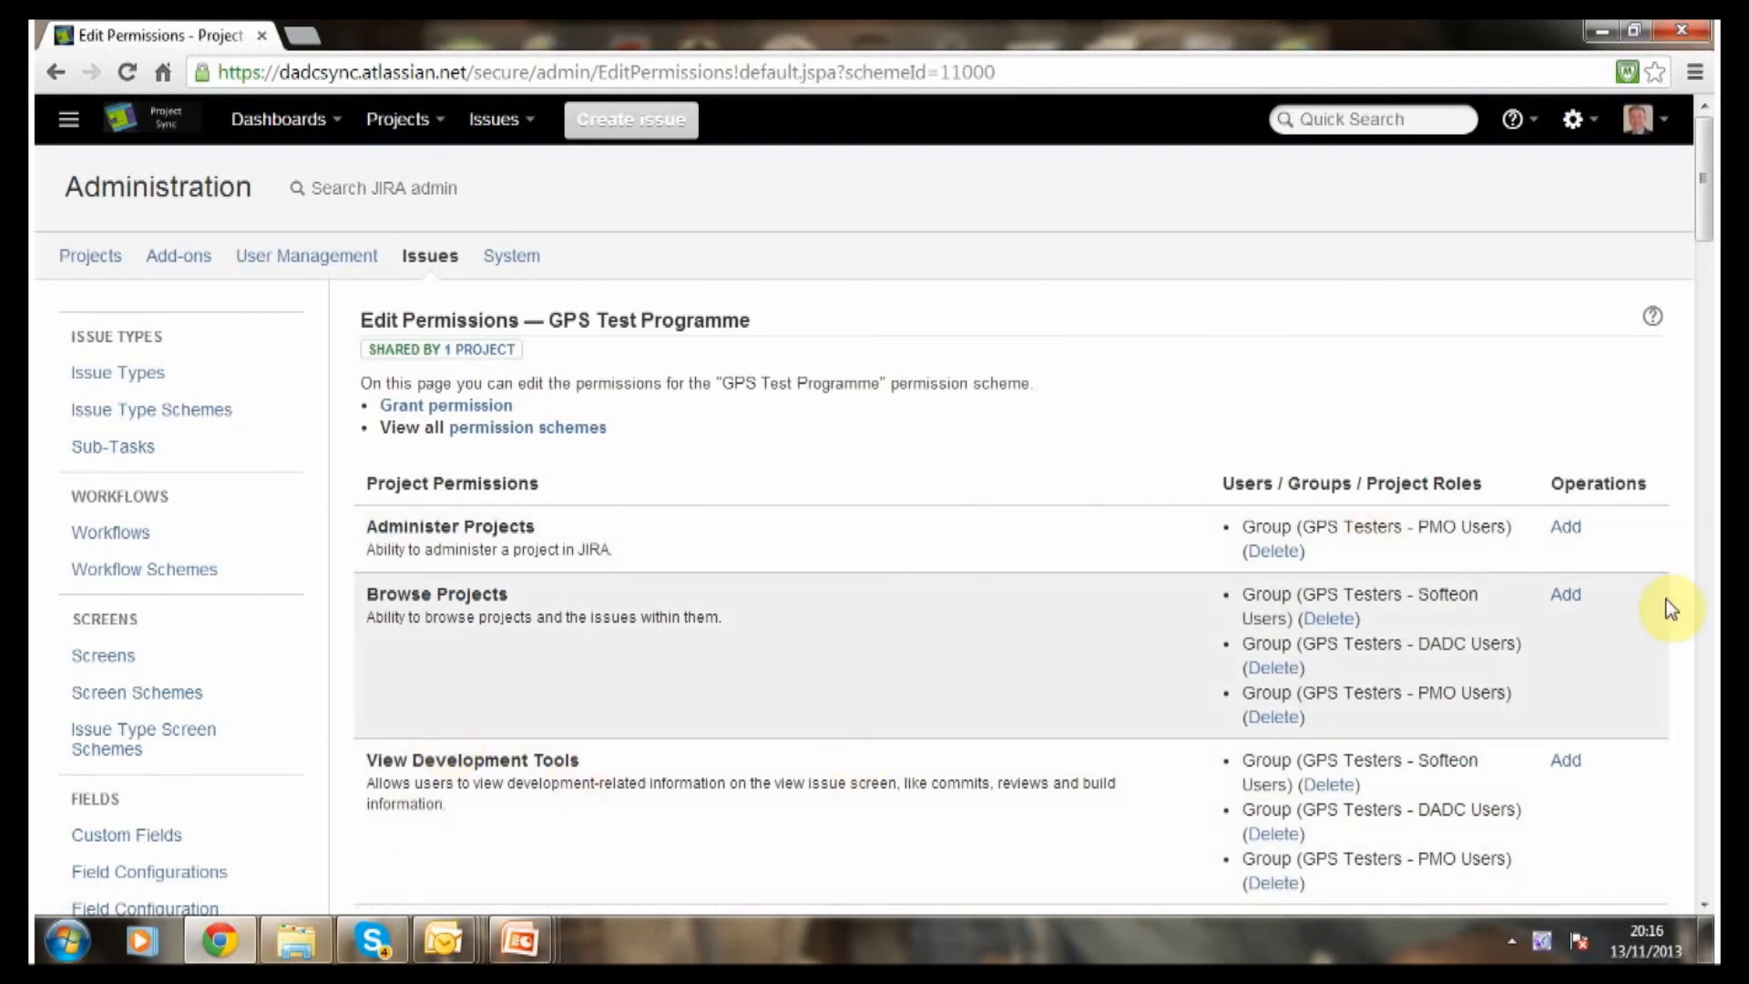
scroll(down, 3)
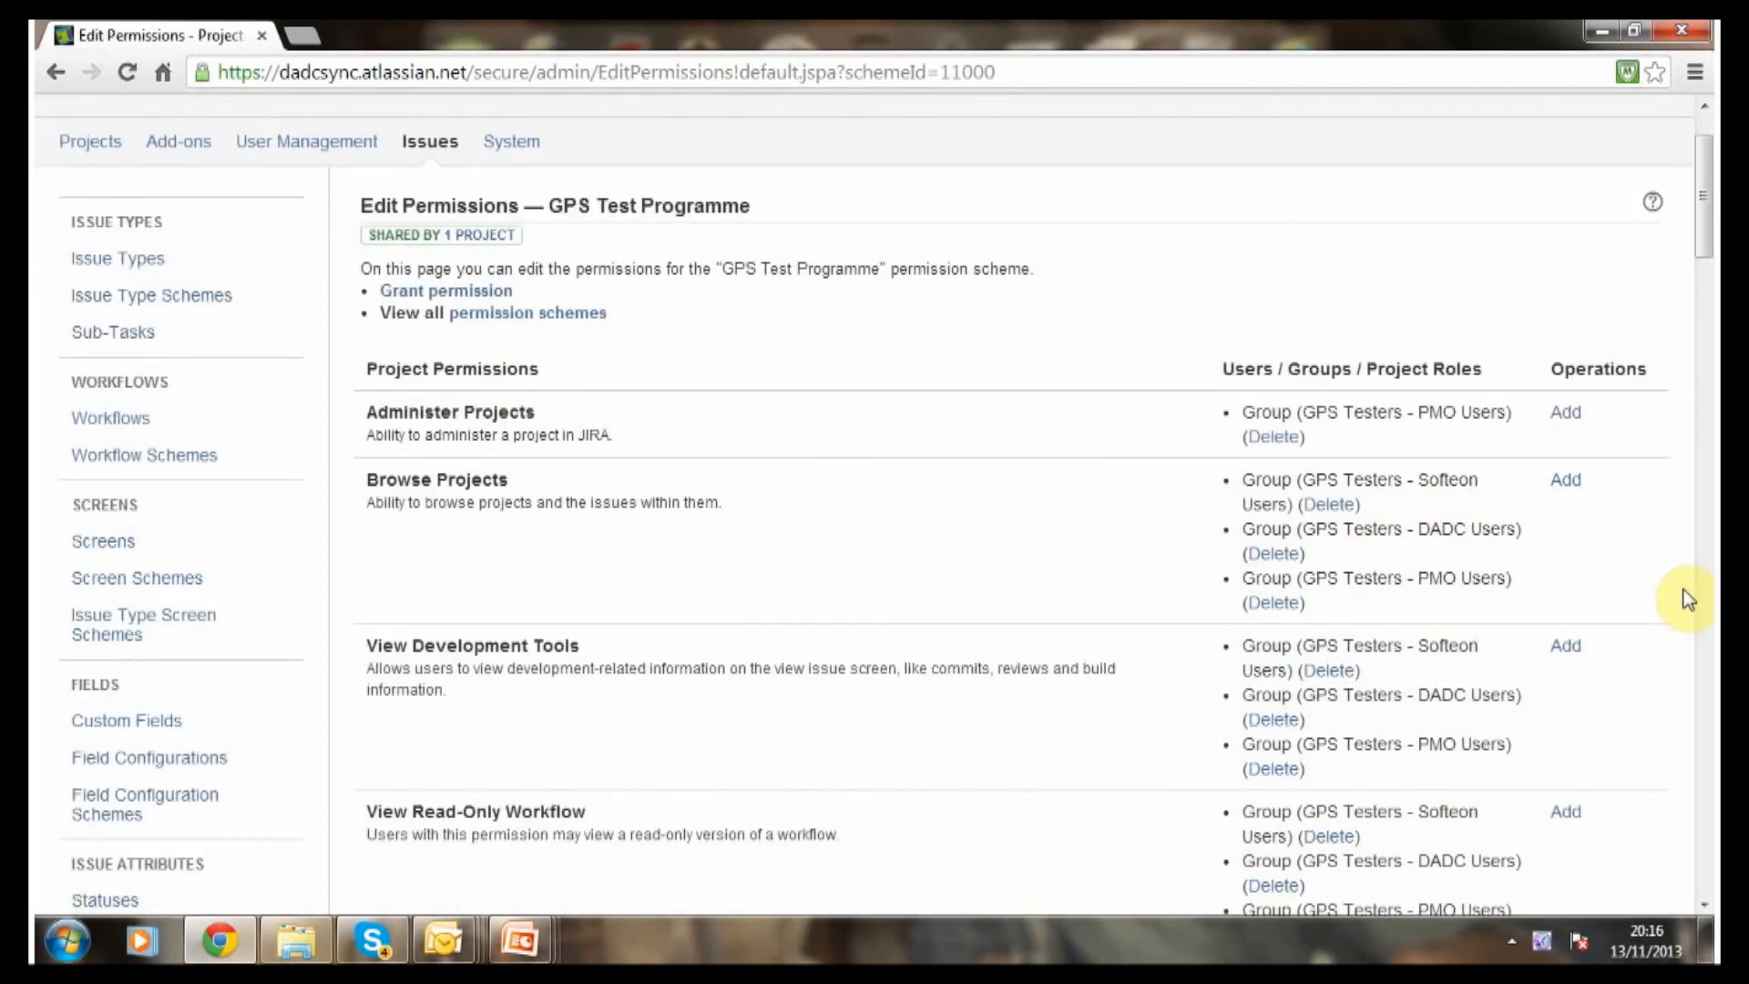
mouse_move(1004, 465)
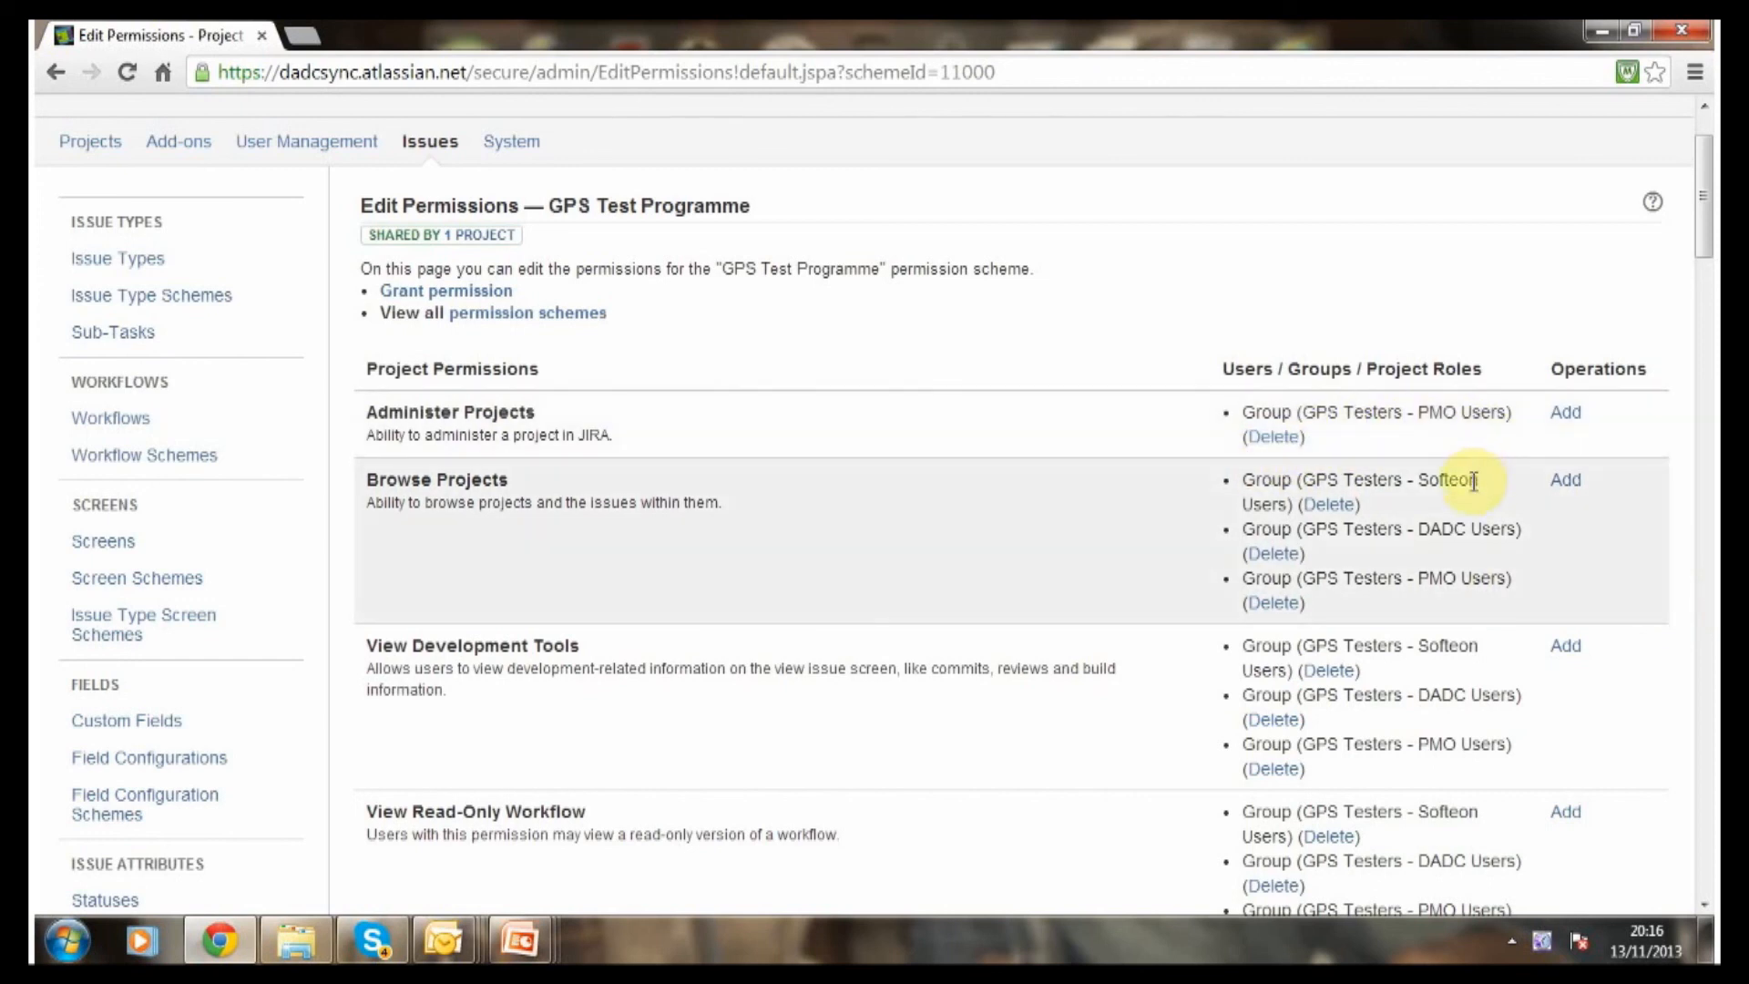
mouse_move(1483, 537)
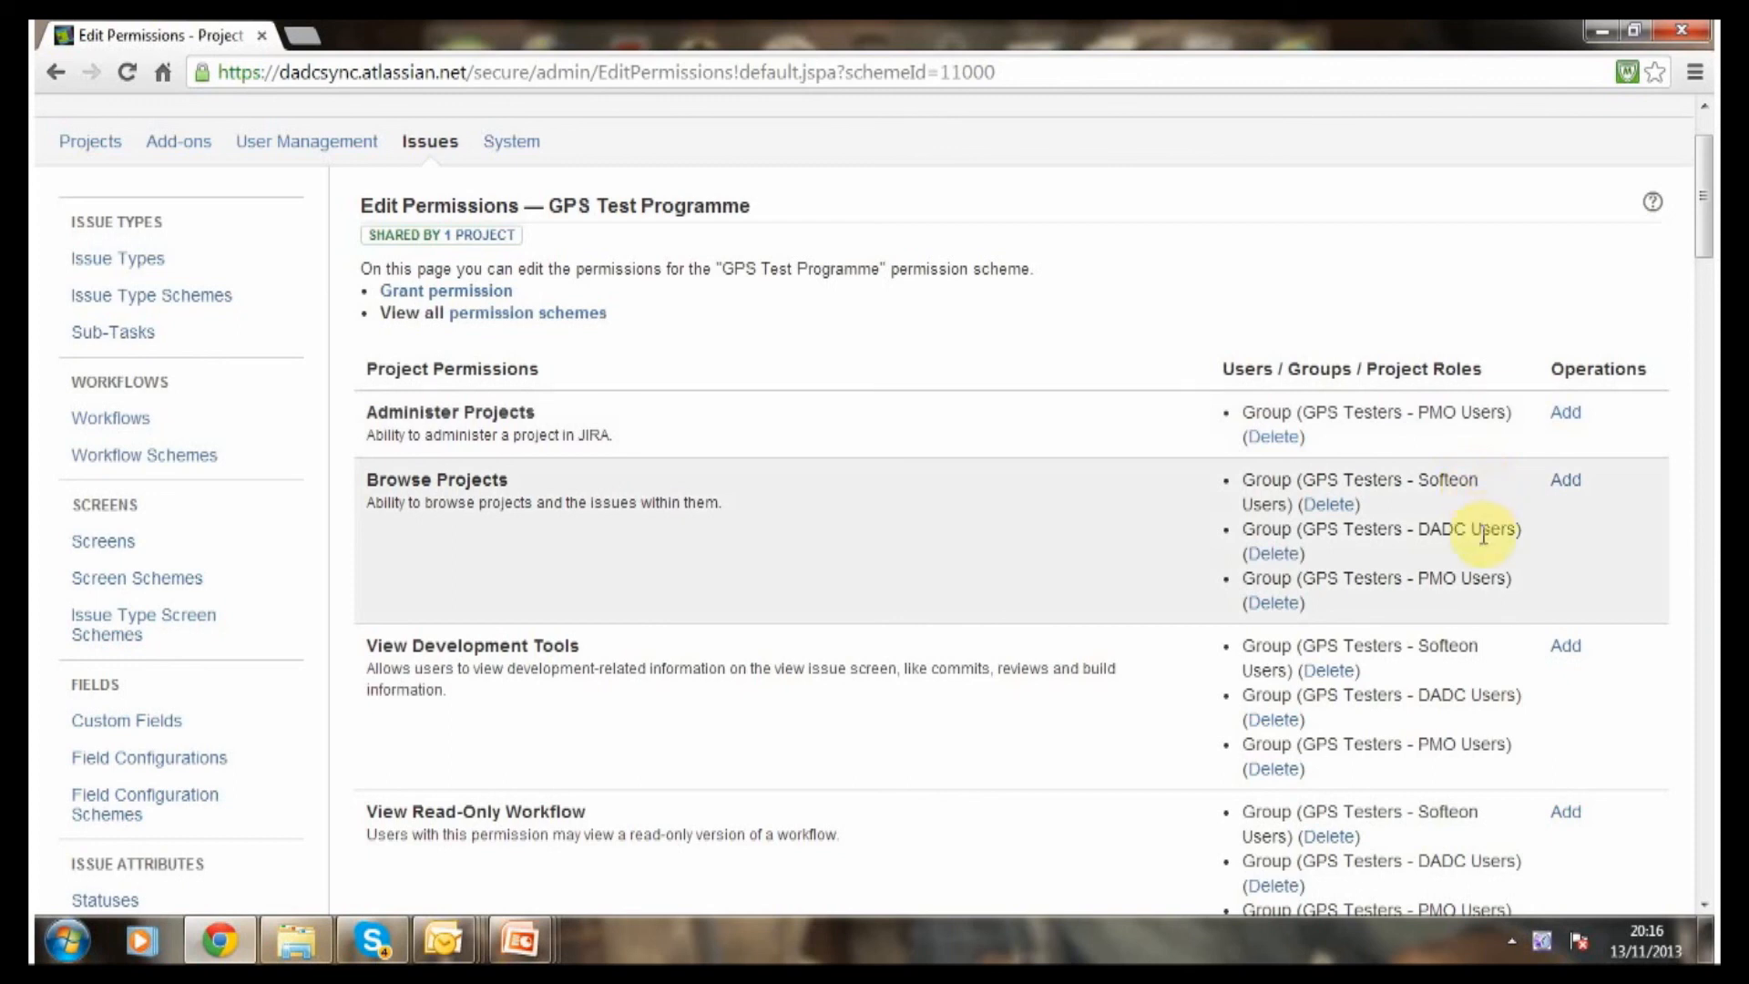
mouse_move(1517, 719)
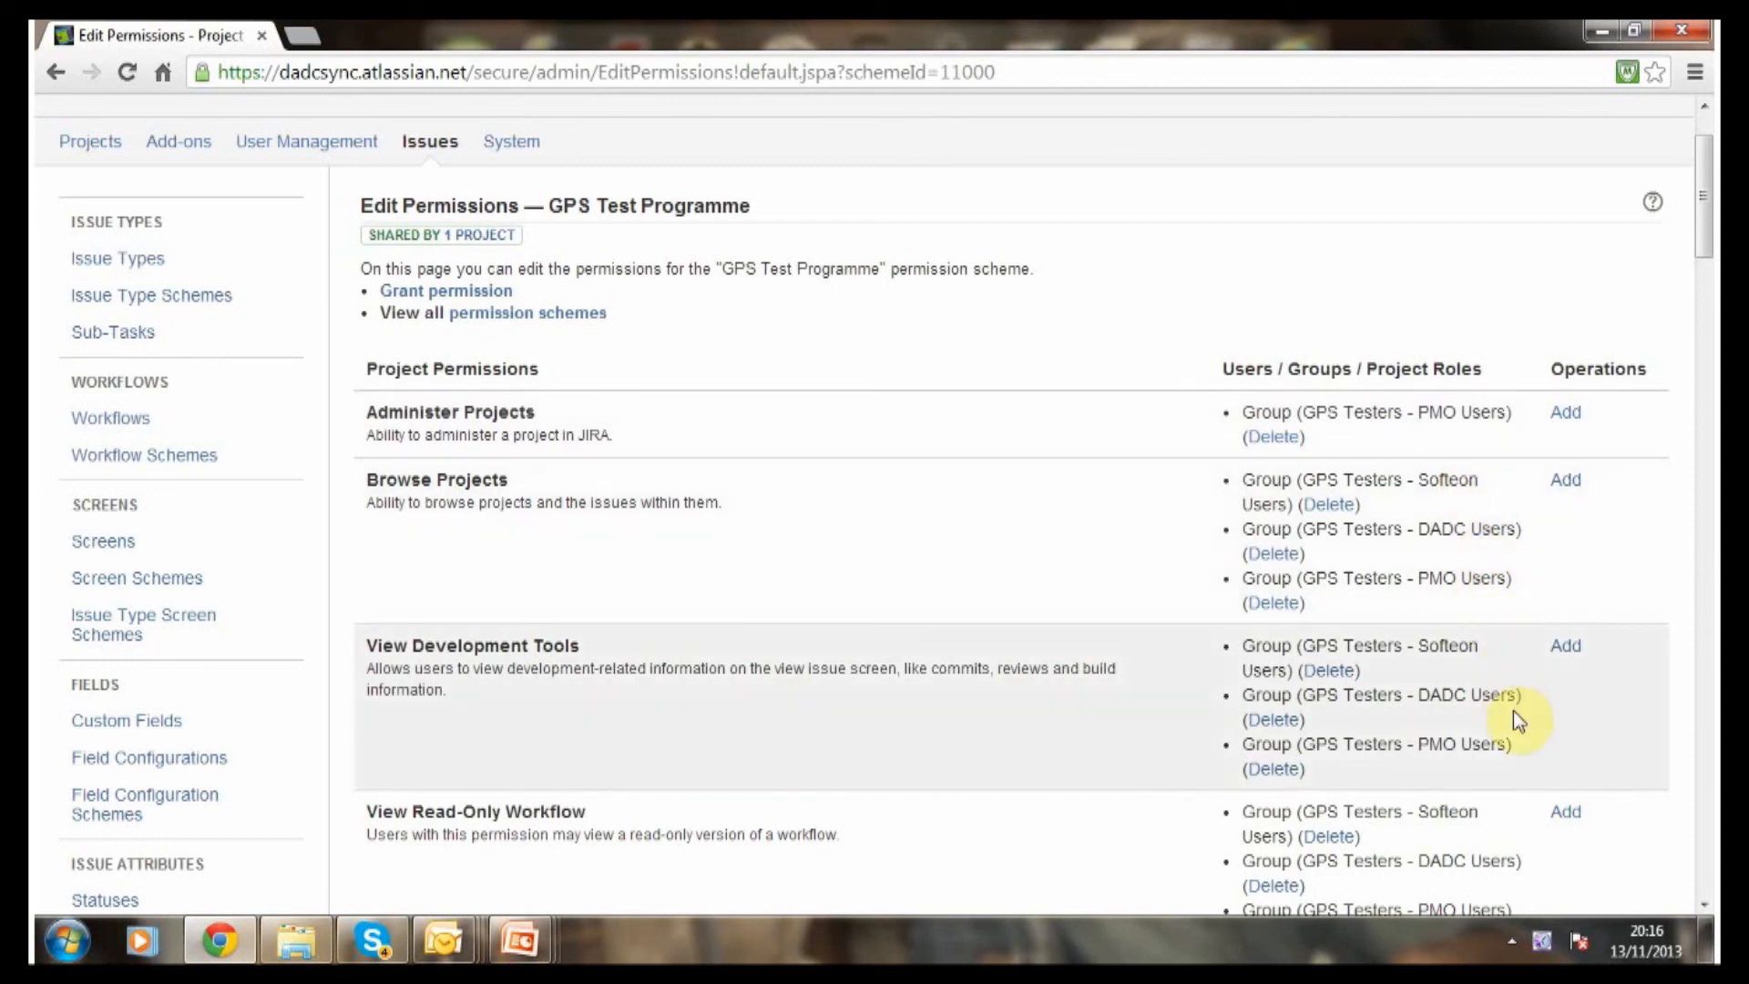
scroll(down, 3)
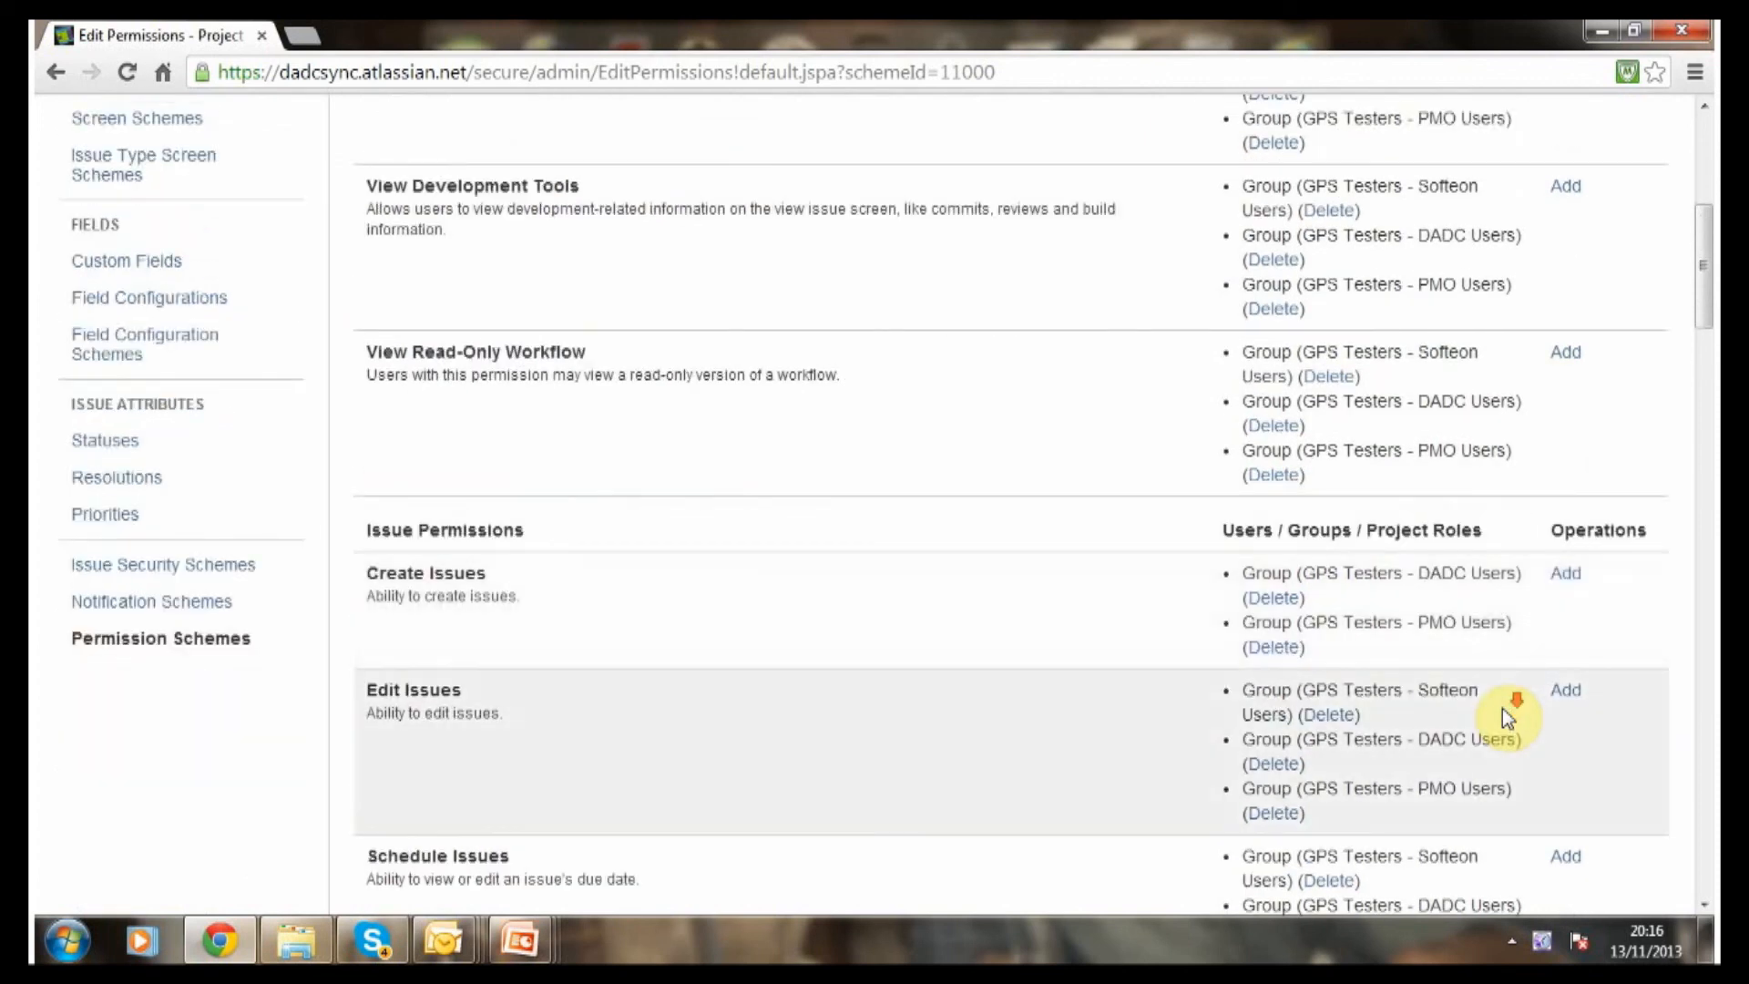
scroll(down, 3)
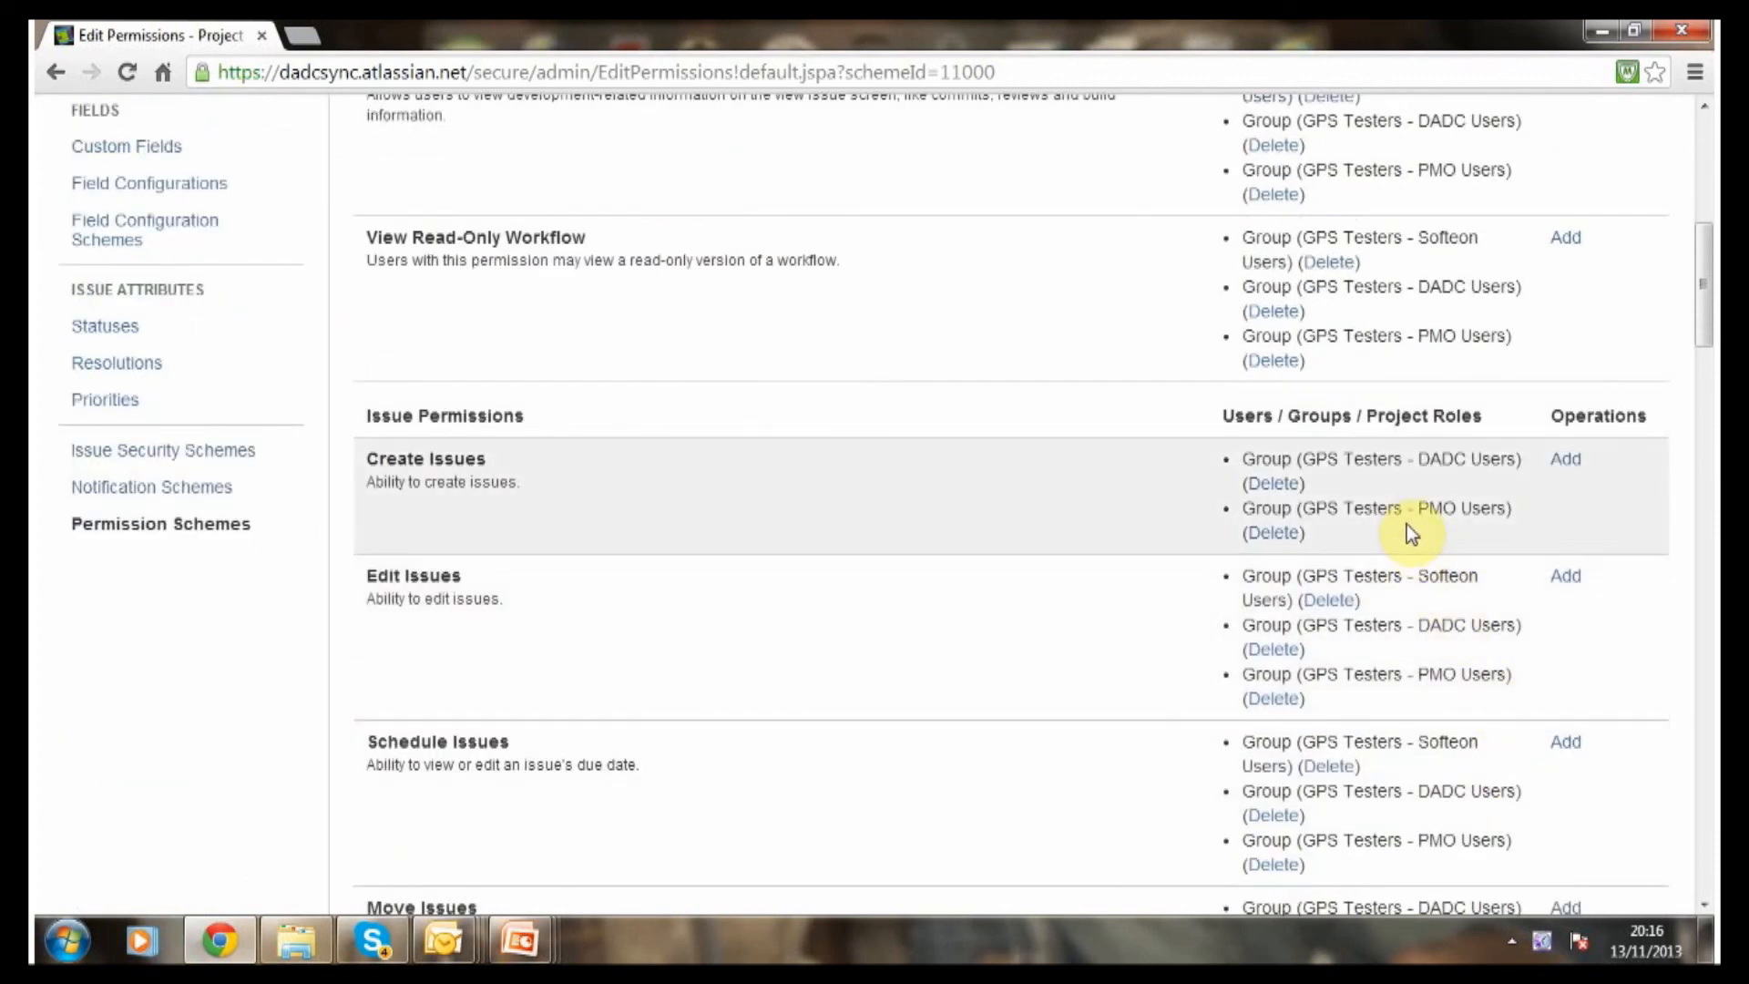
mouse_move(1412, 535)
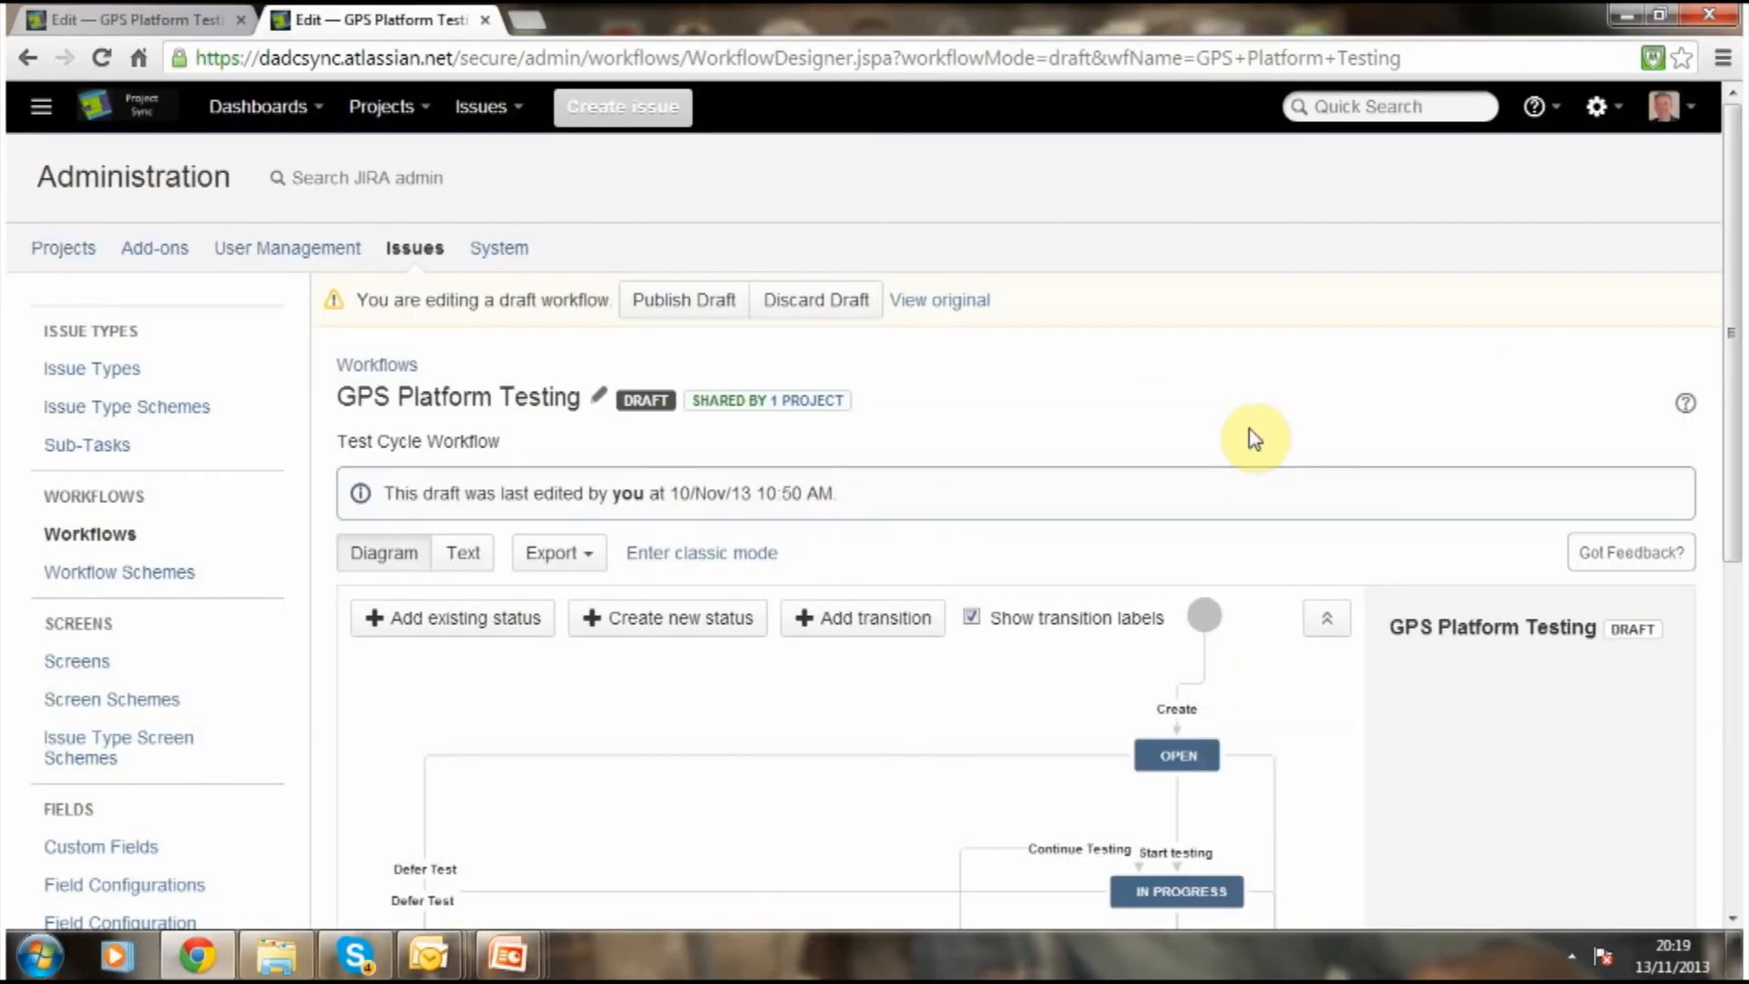
Scroll the GPS Platform Testing draft workflow to the 'Passed' transition for DADC and PMO testers.
scroll(down, 3)
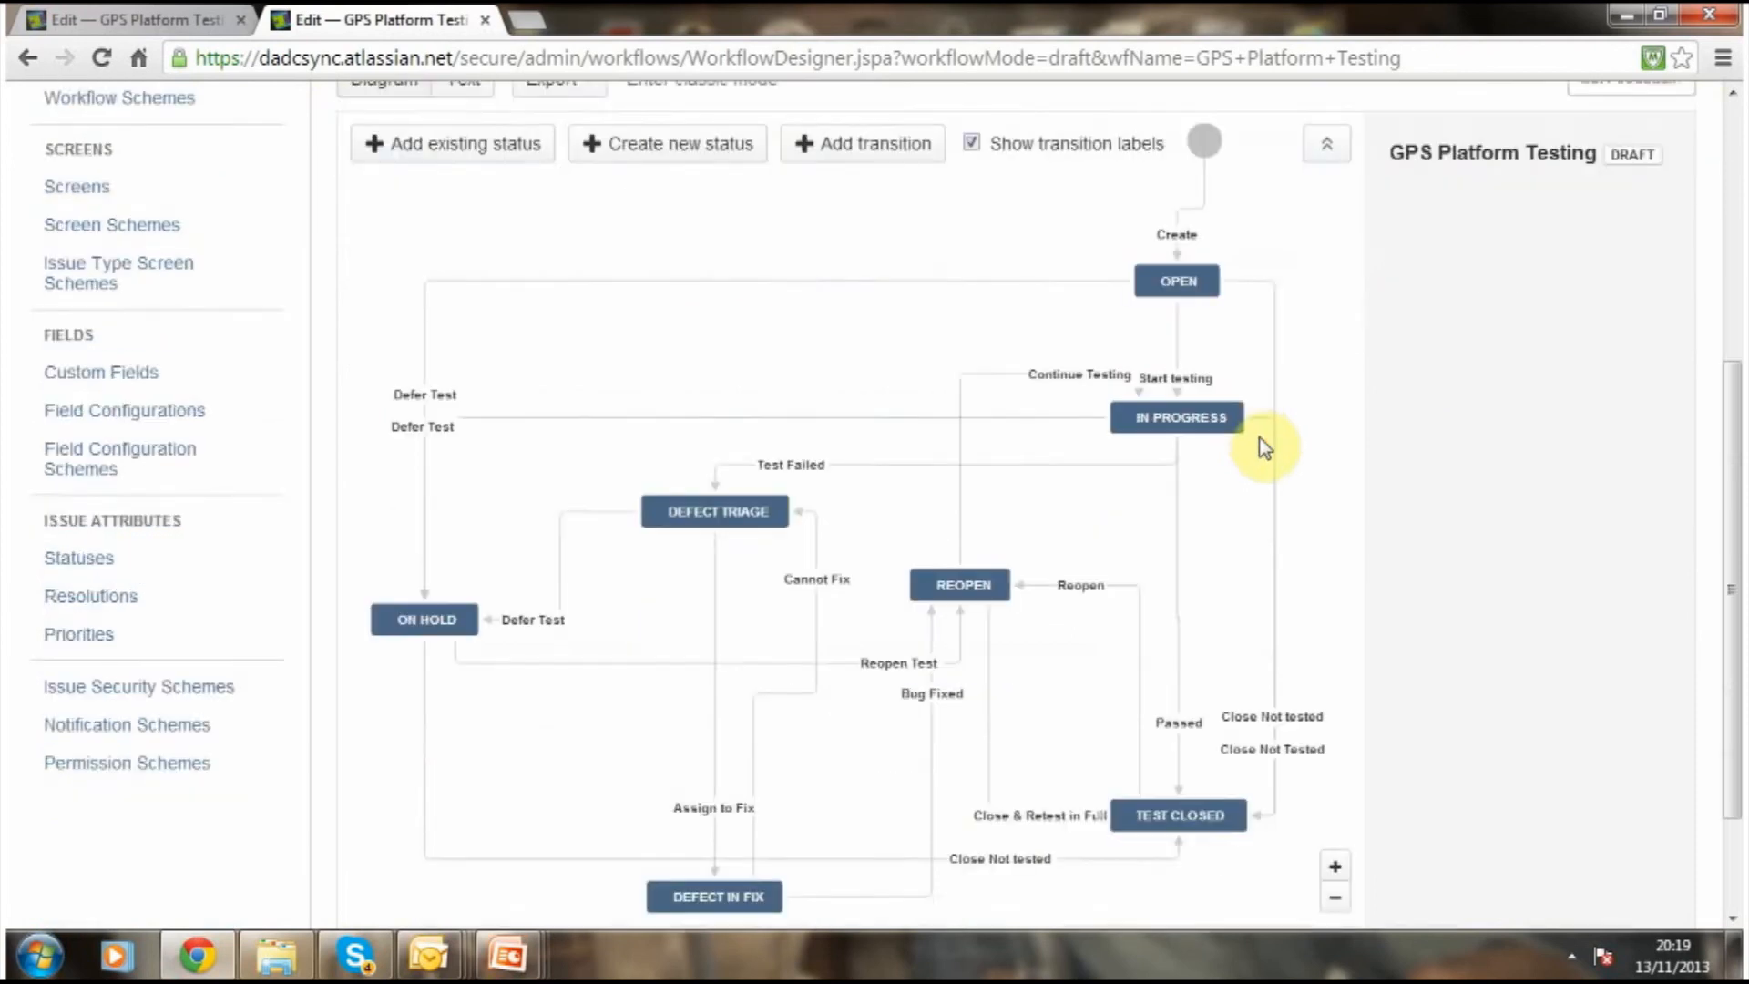
scroll(down, 3)
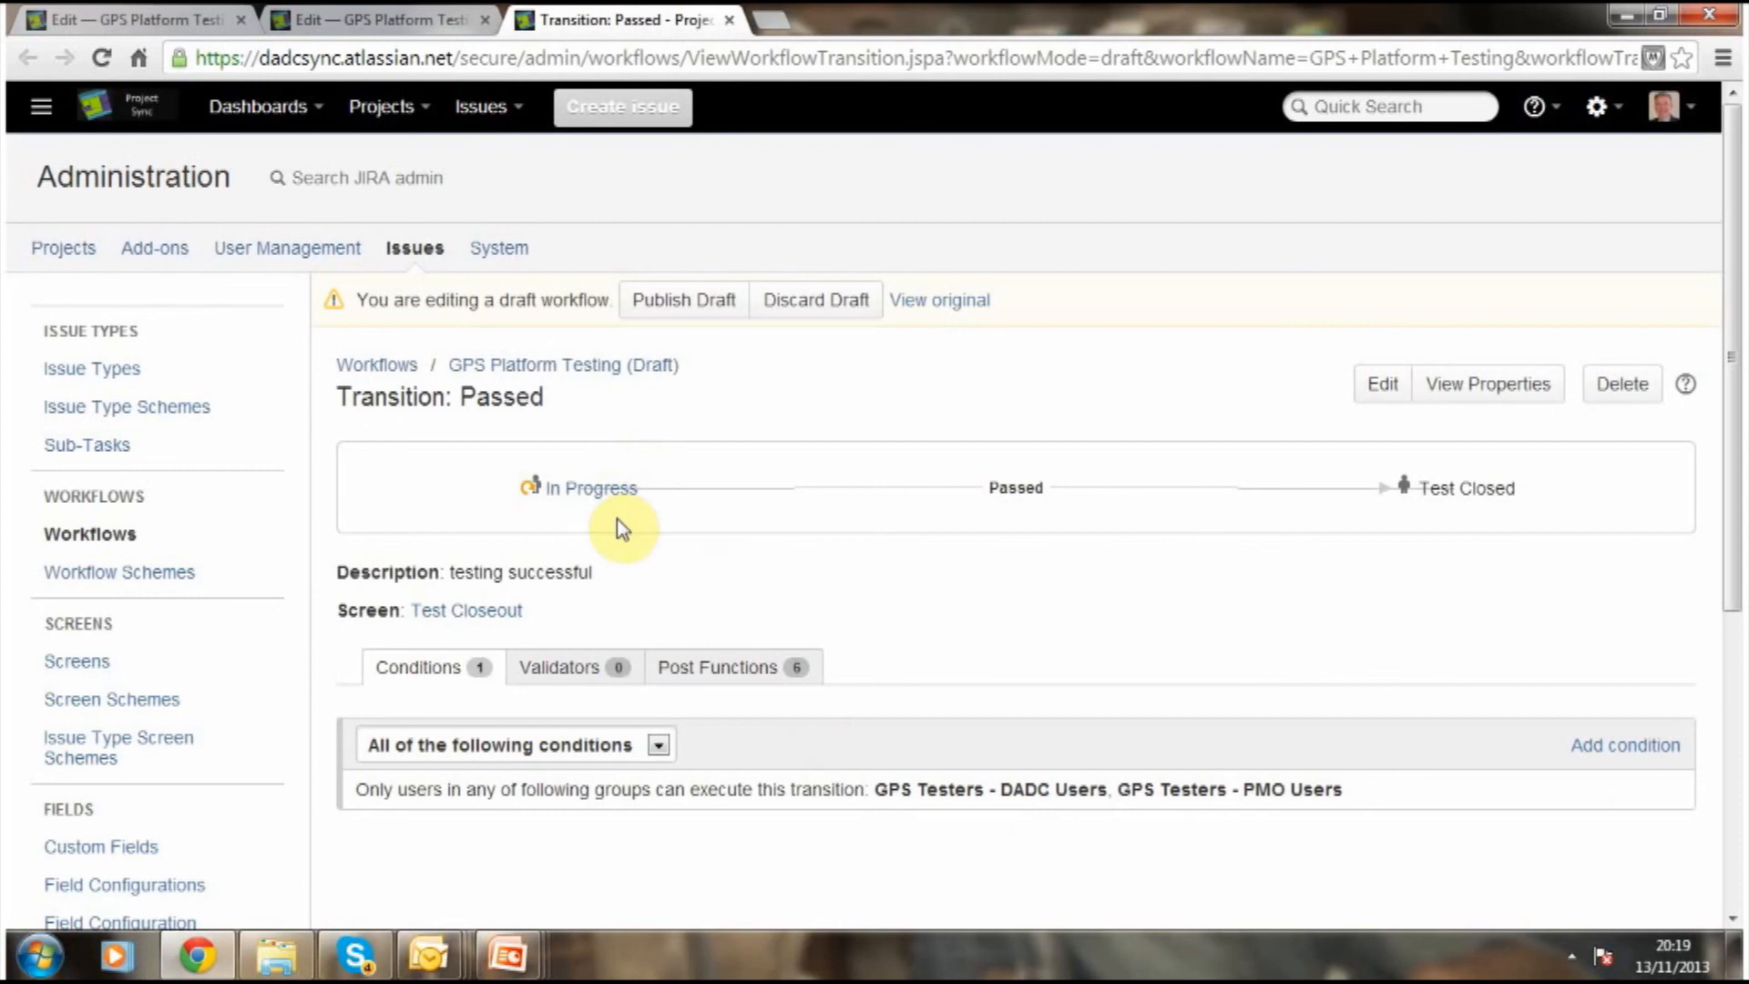
mouse_move(1464, 500)
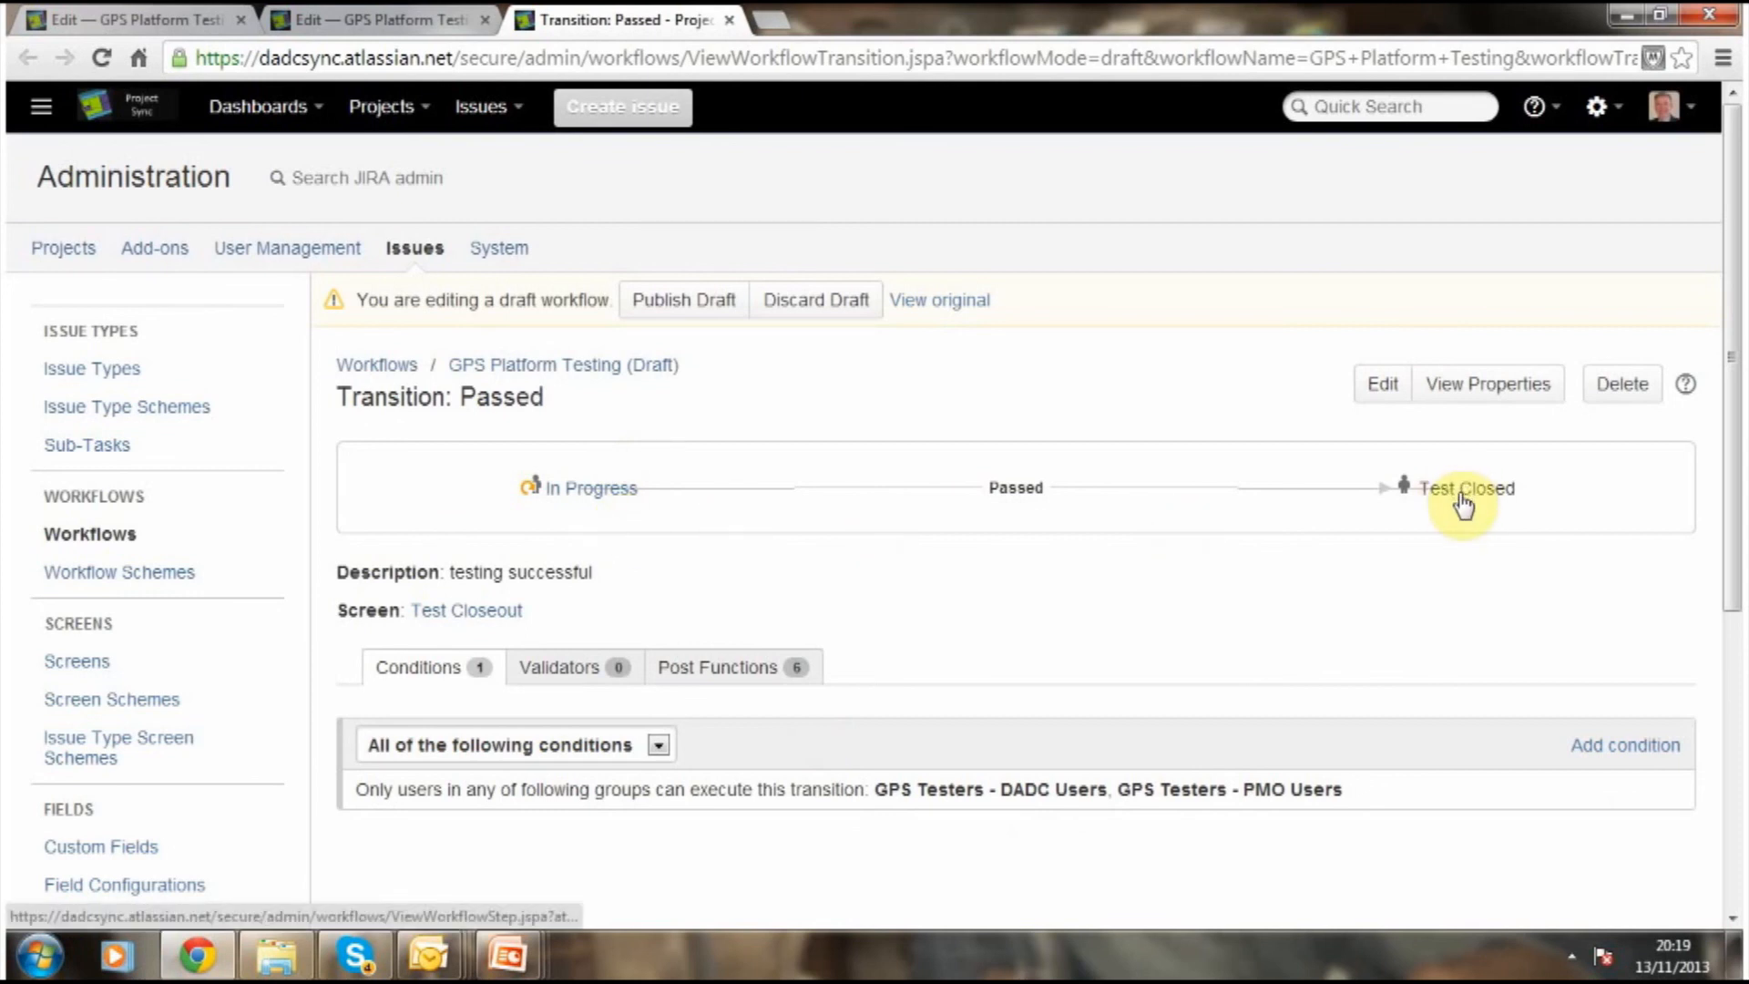
mouse_move(988, 532)
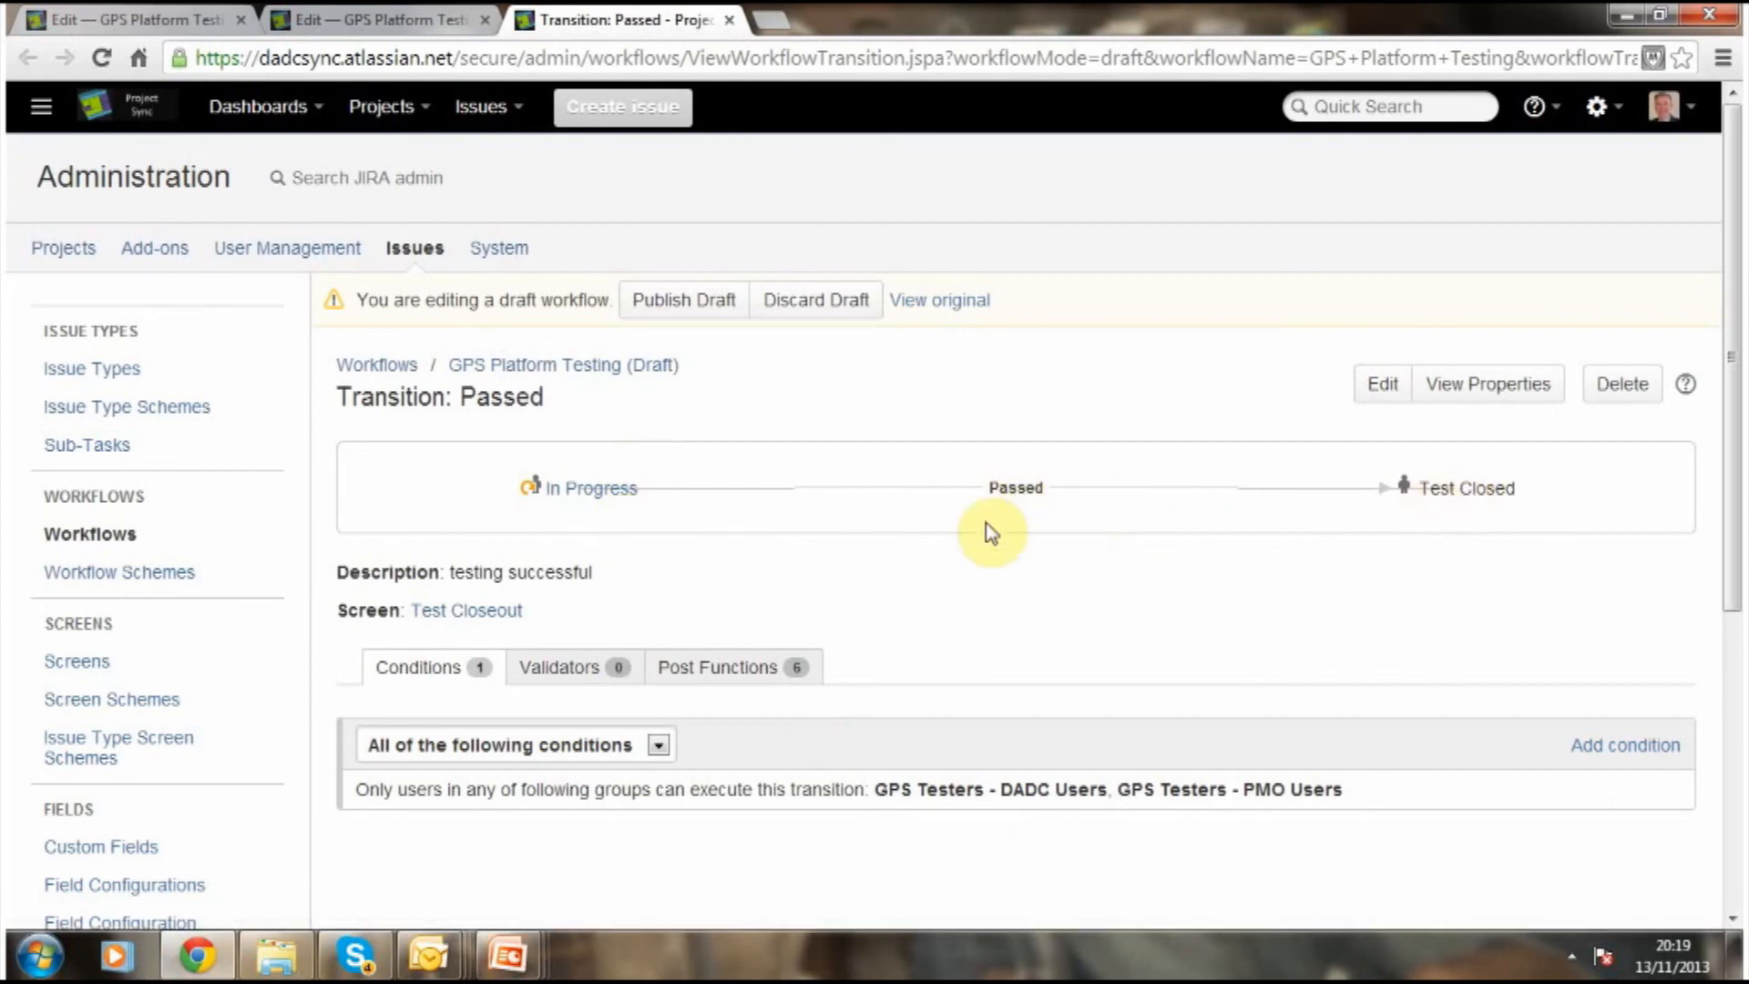
mouse_move(657, 851)
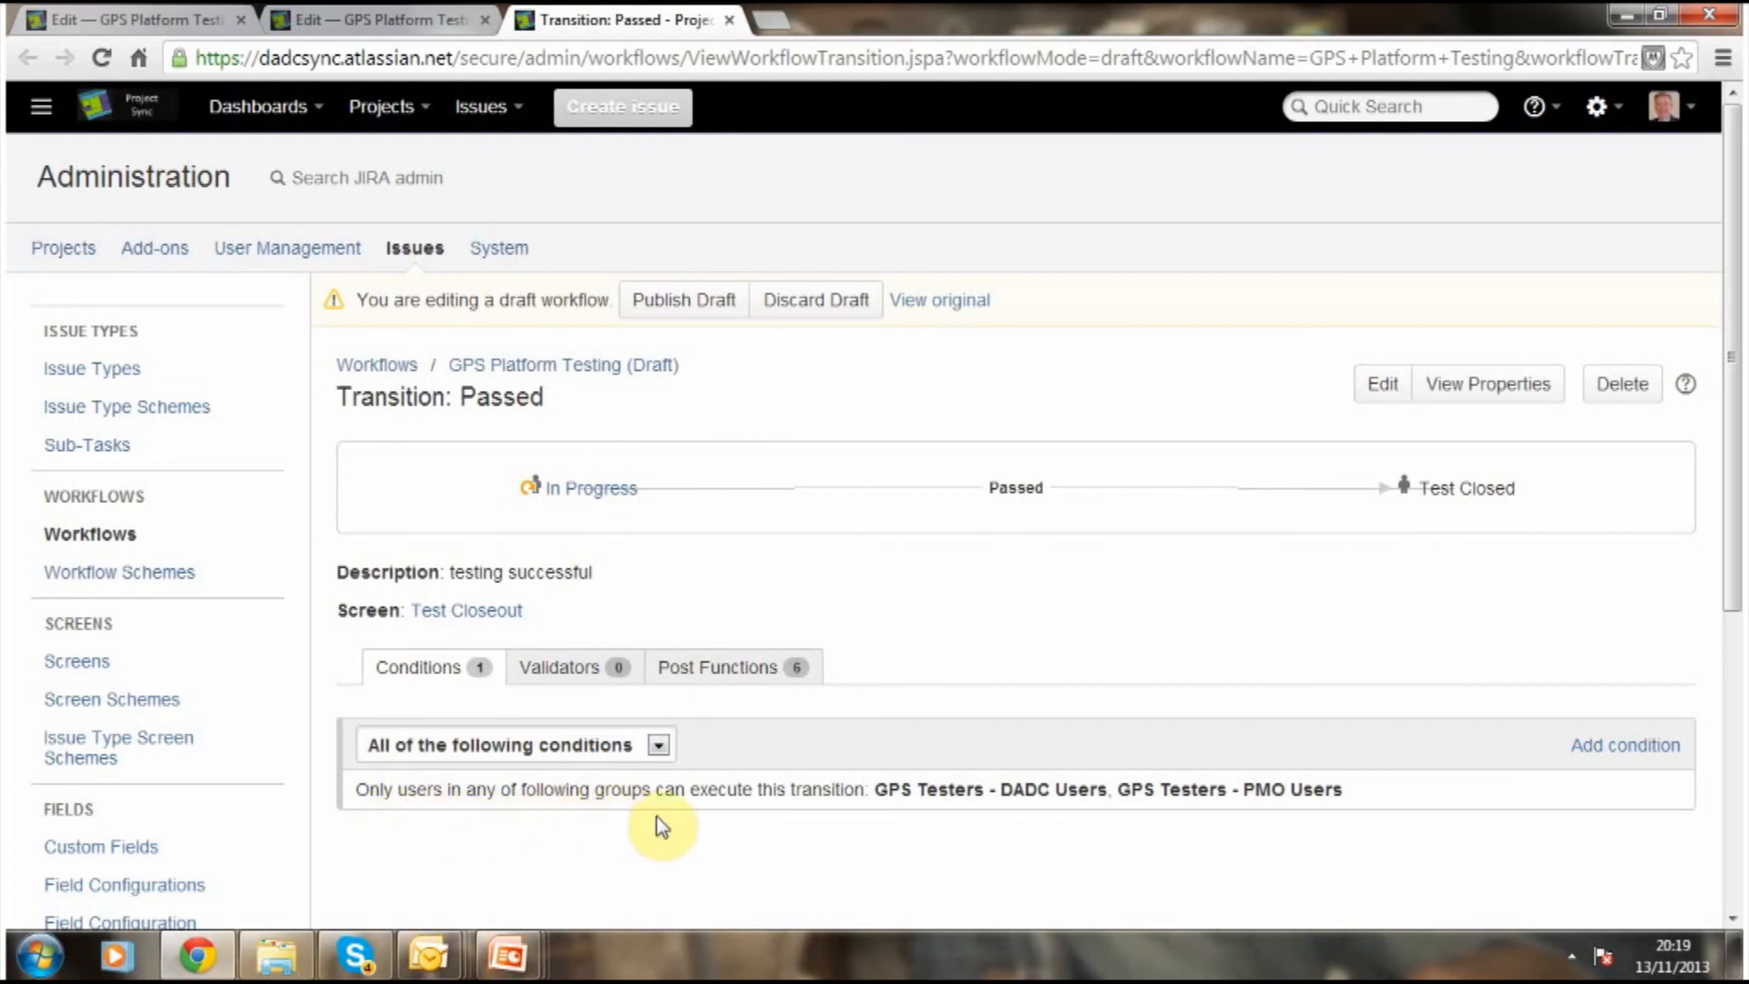
mouse_move(1028, 981)
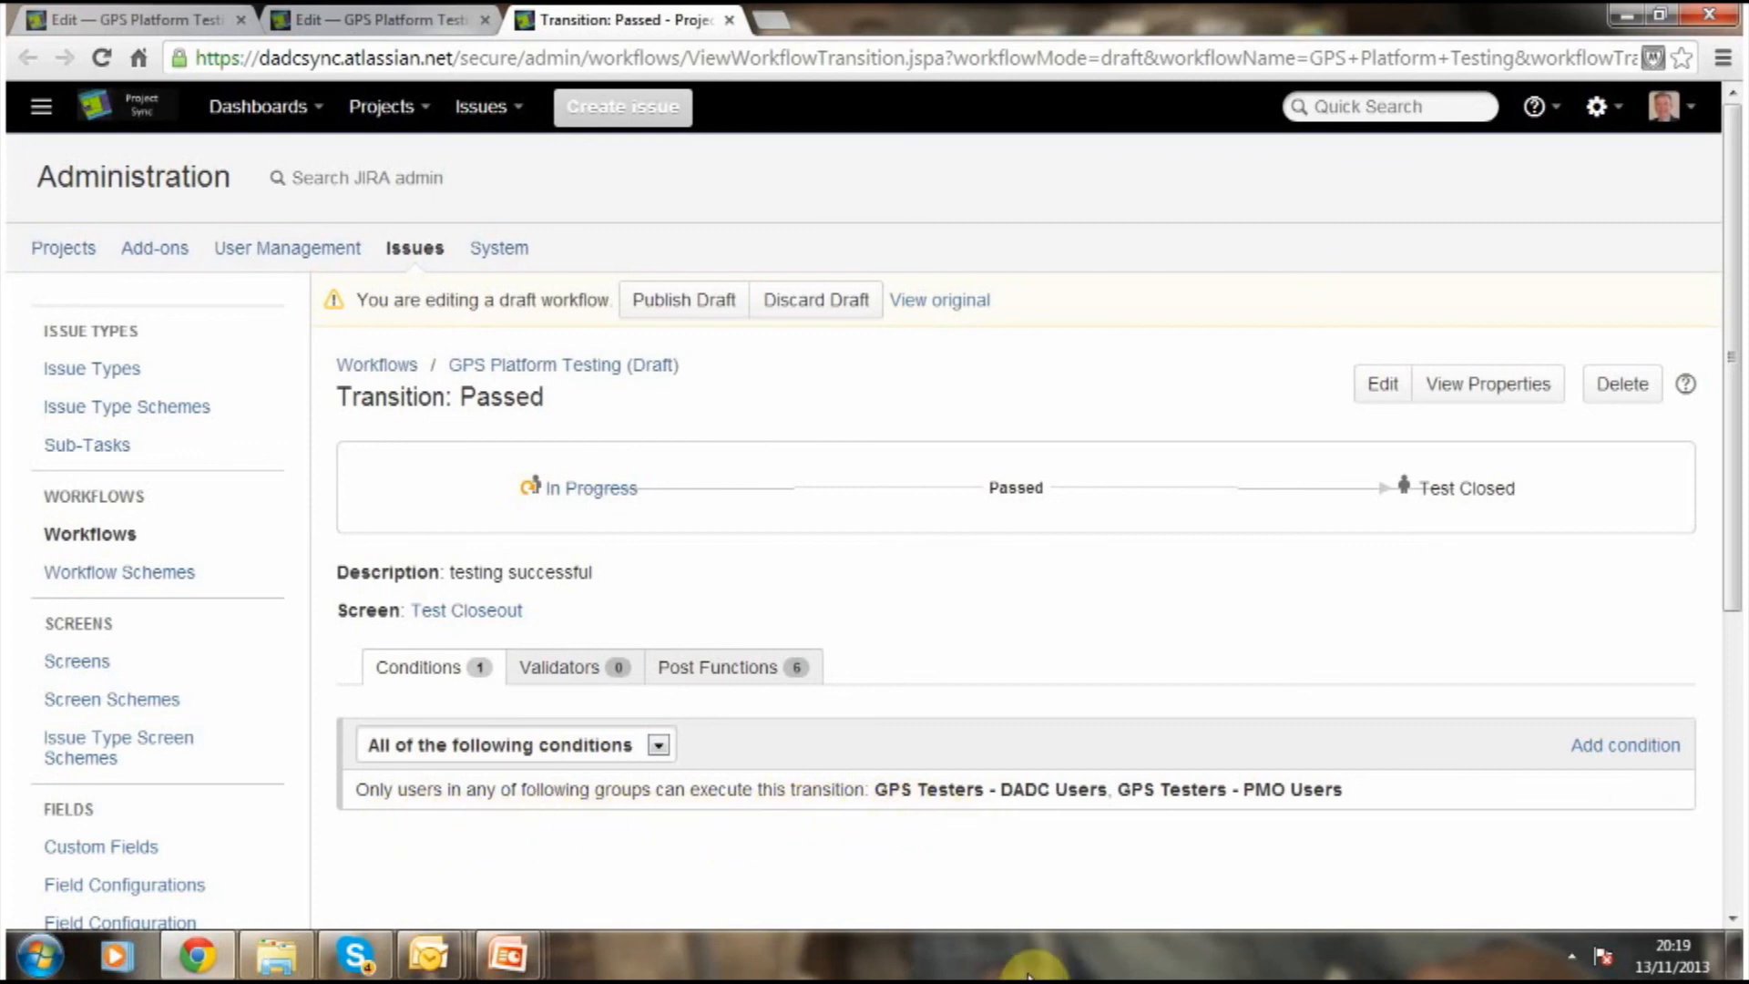
mouse_move(1084, 850)
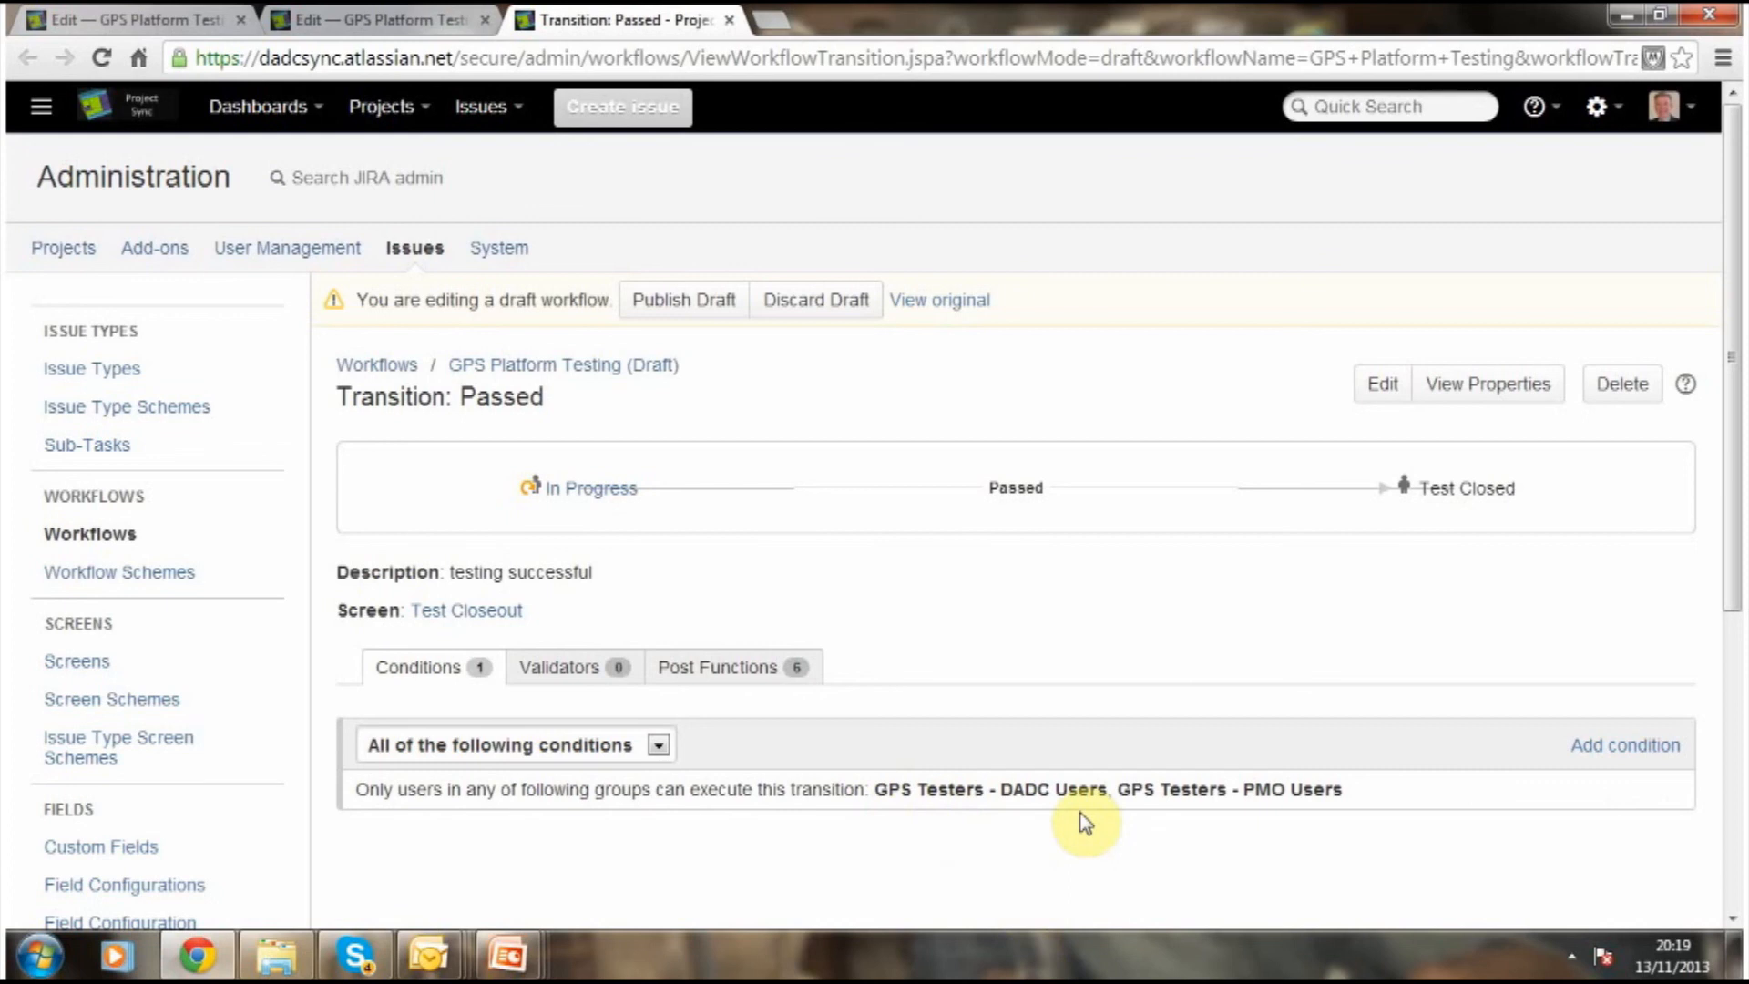
mouse_move(1276, 877)
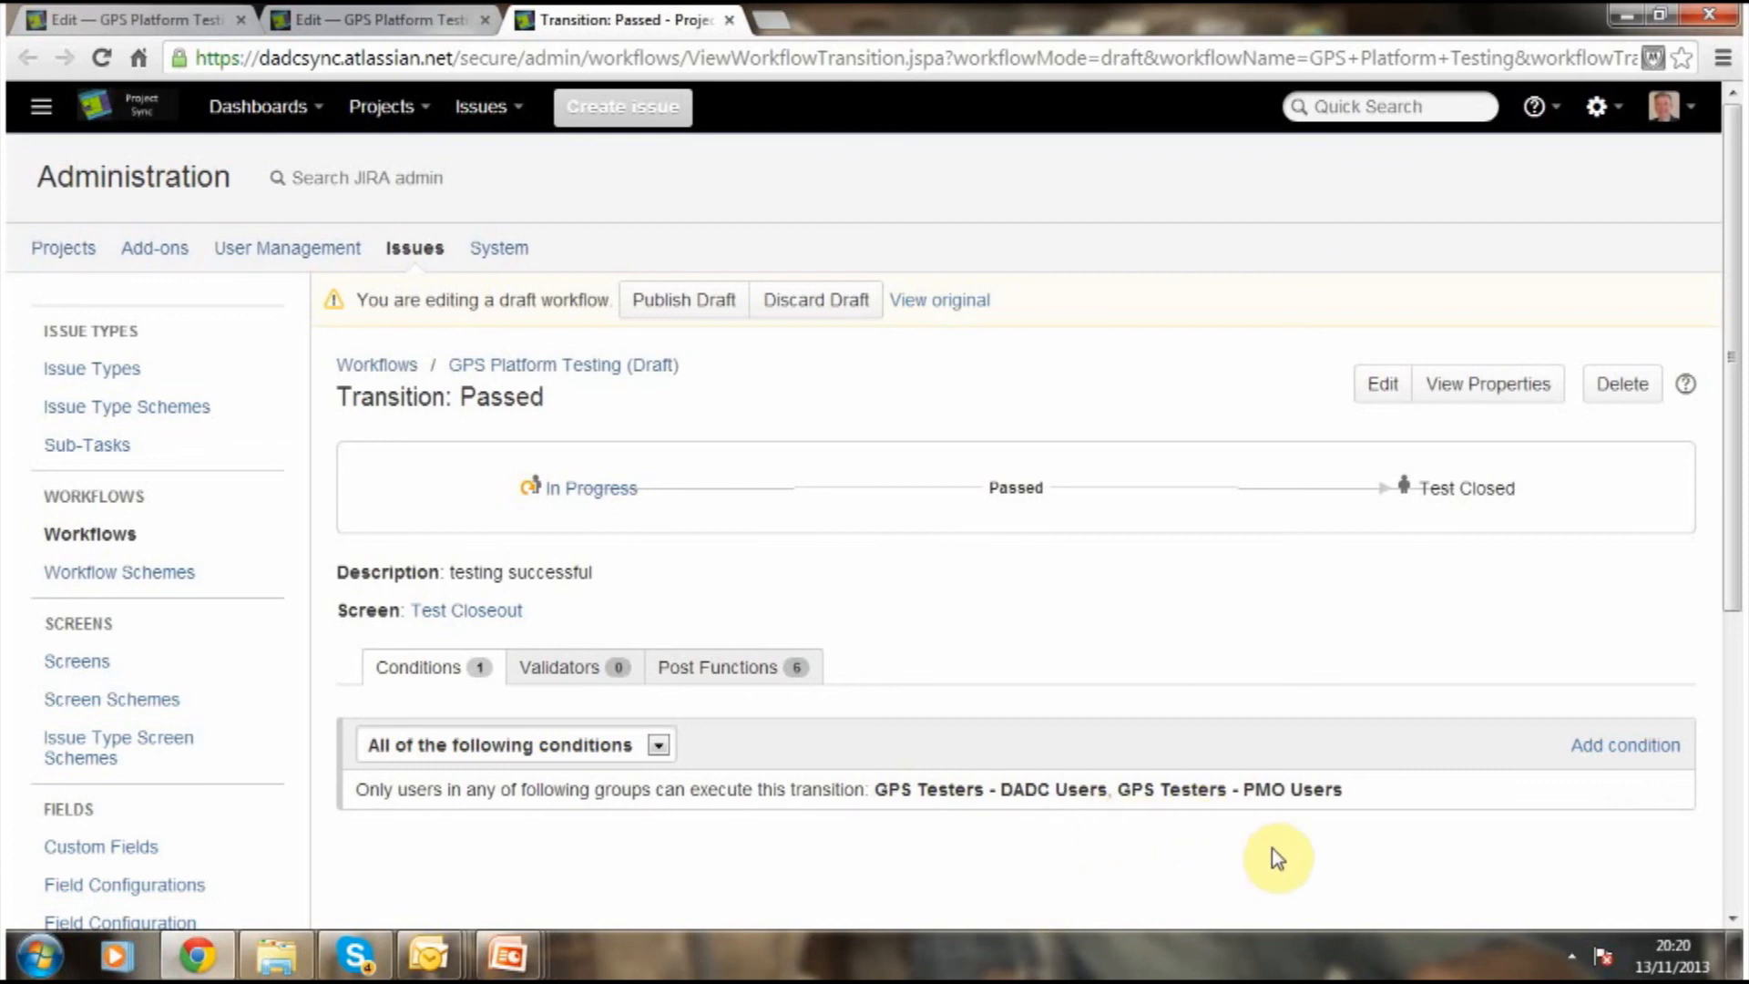